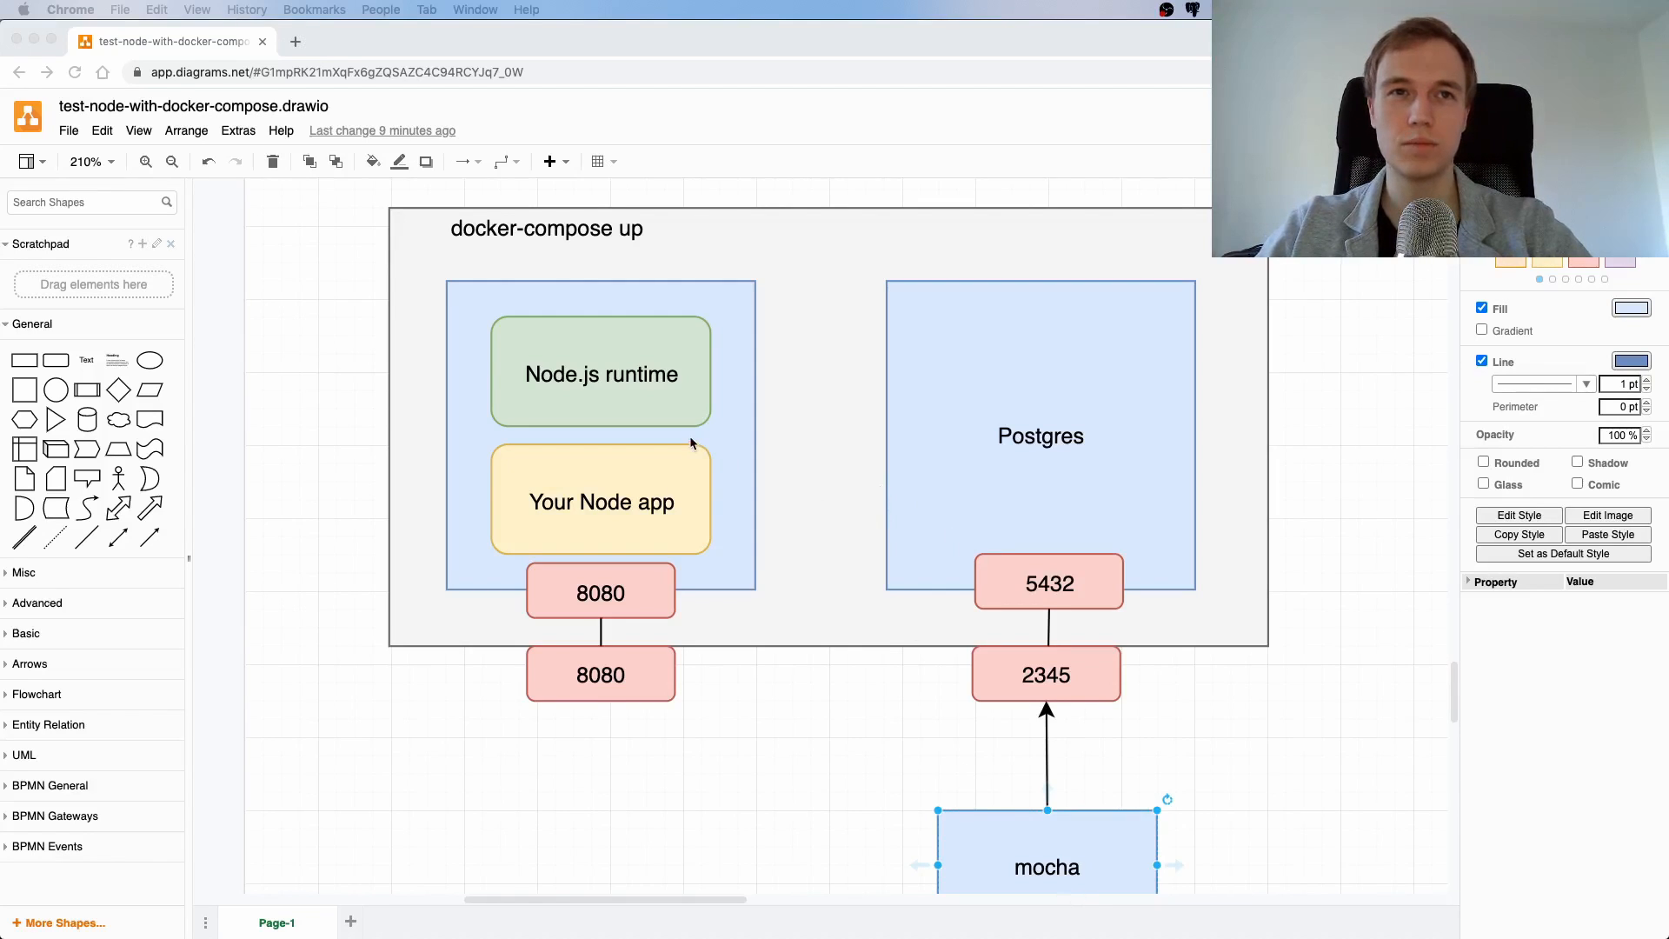
Highlight host port 2345 in docker-compose.yml's postgres mapping '2345:5432'
{"action": "scroll", "scroll_direction": "up", "scroll_amount": 3}
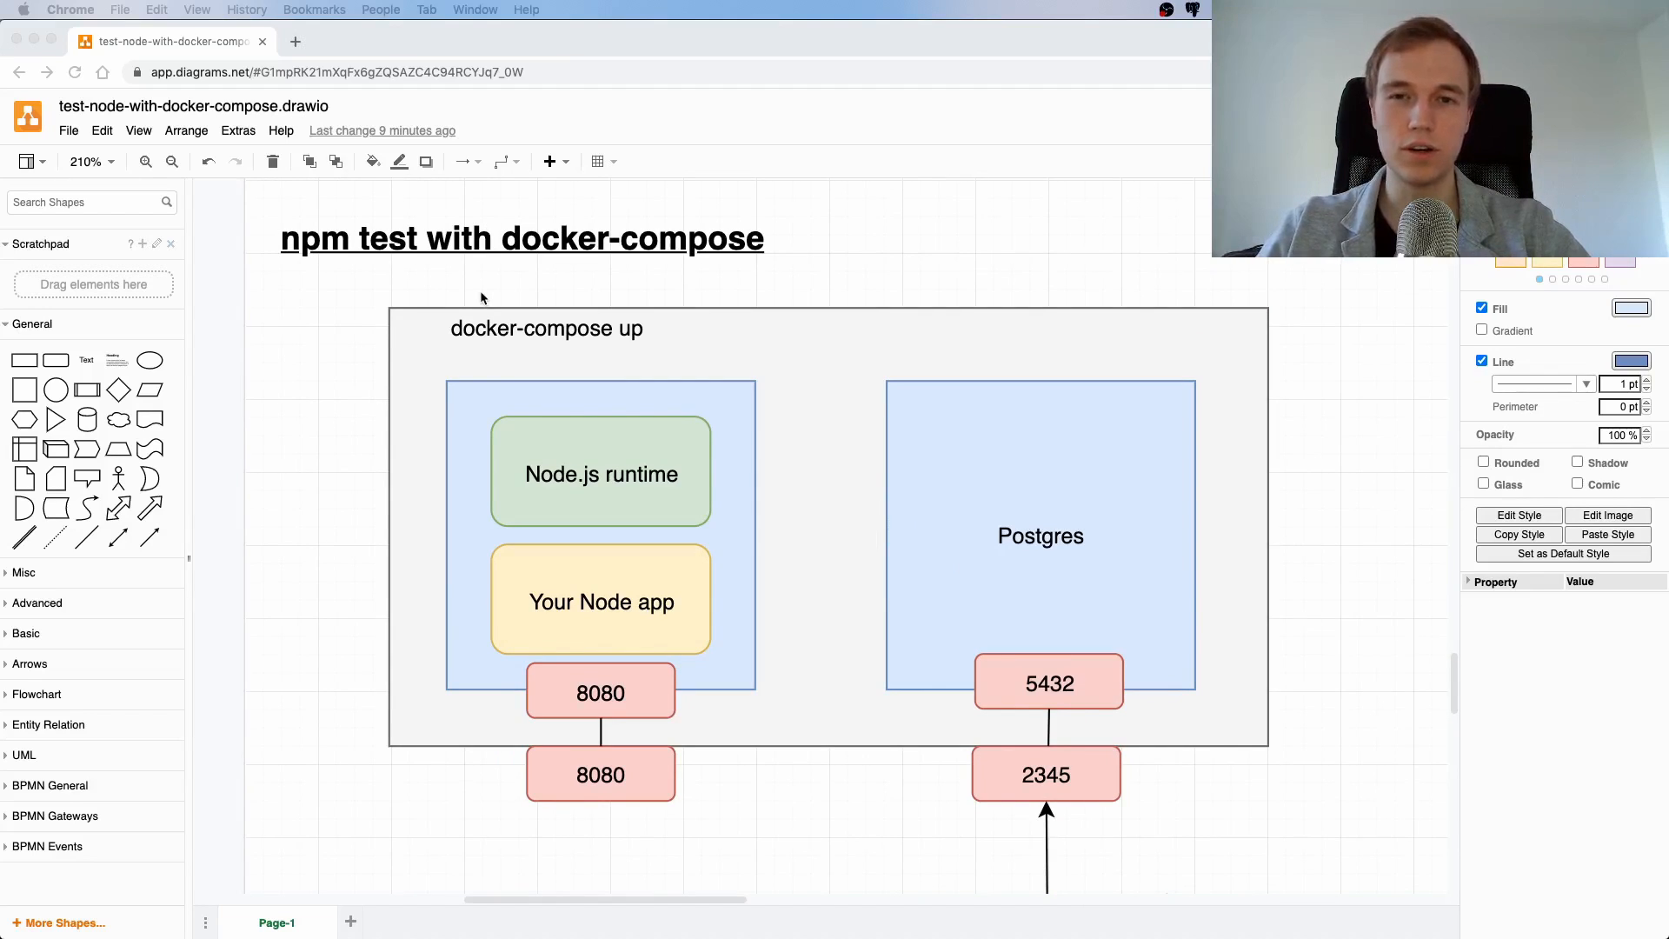
{"action": "mouse_move", "coordinate": [605, 350]}
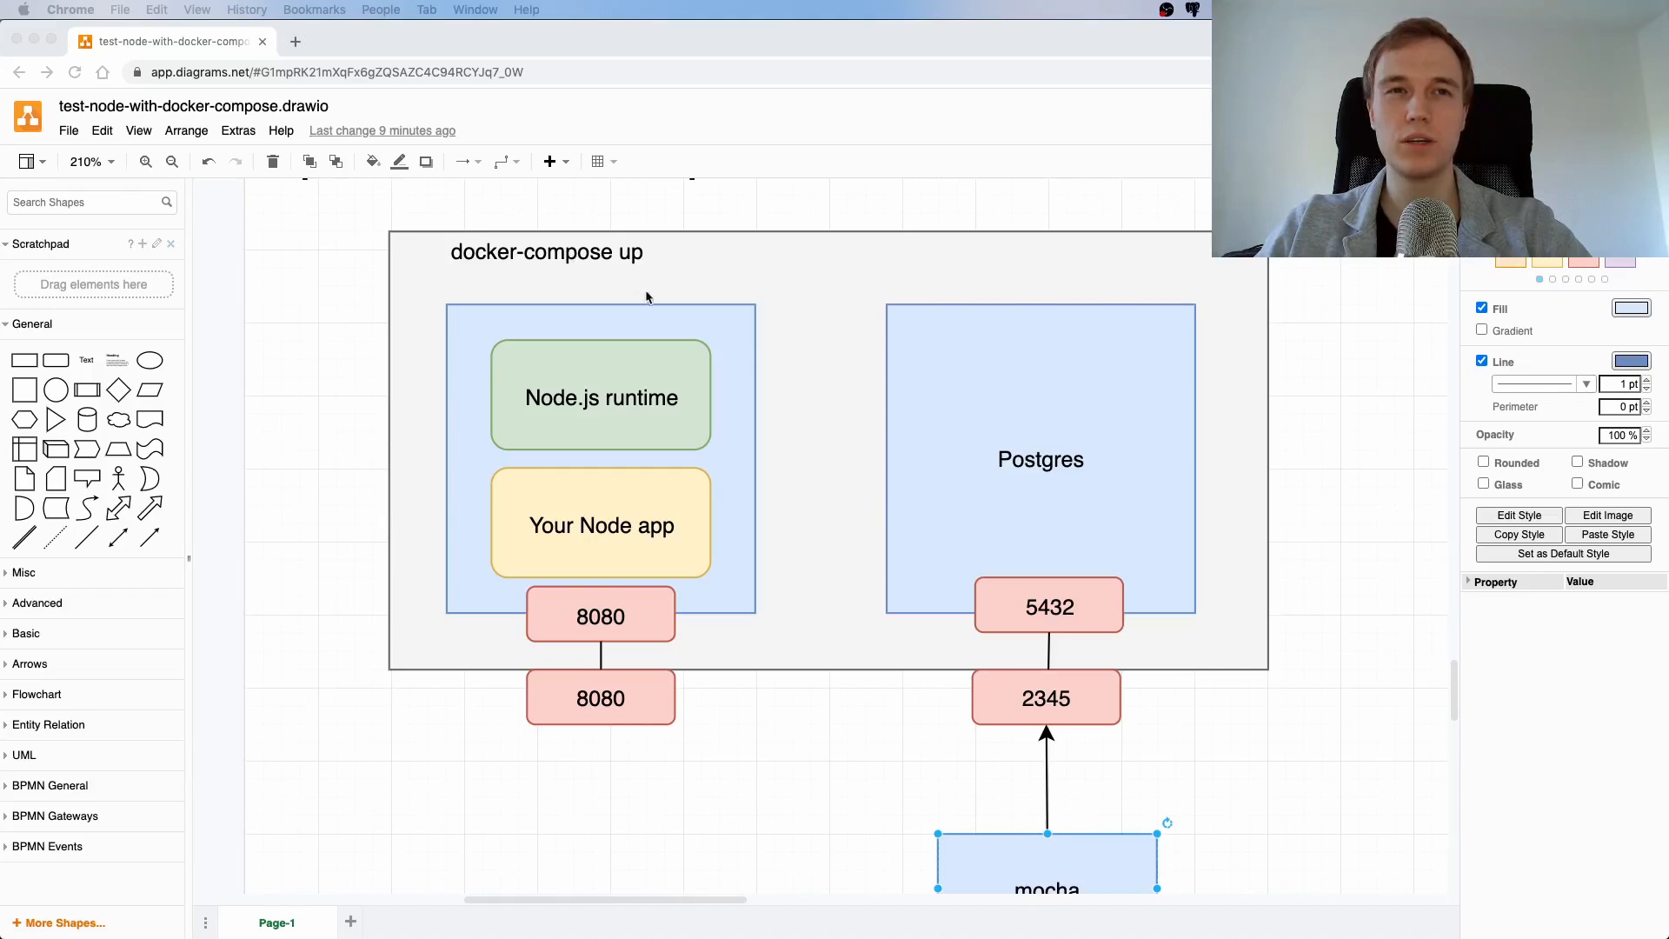
{"action": "mouse_move", "coordinate": [565, 377]}
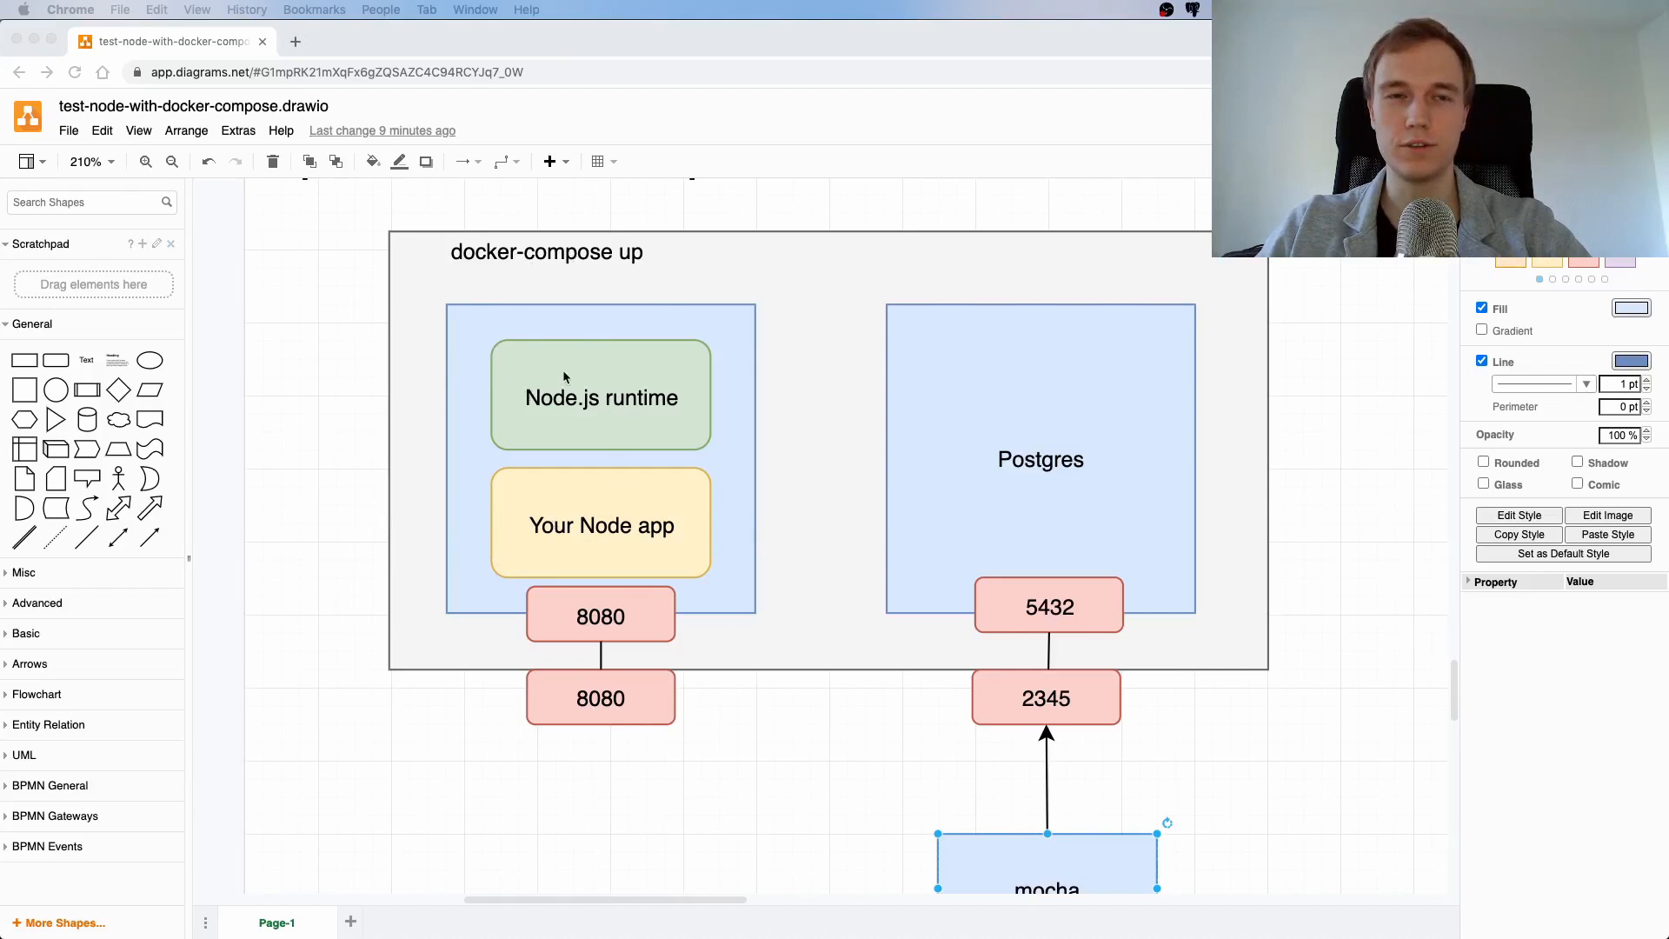
{"action": "mouse_move", "coordinate": [697, 416]}
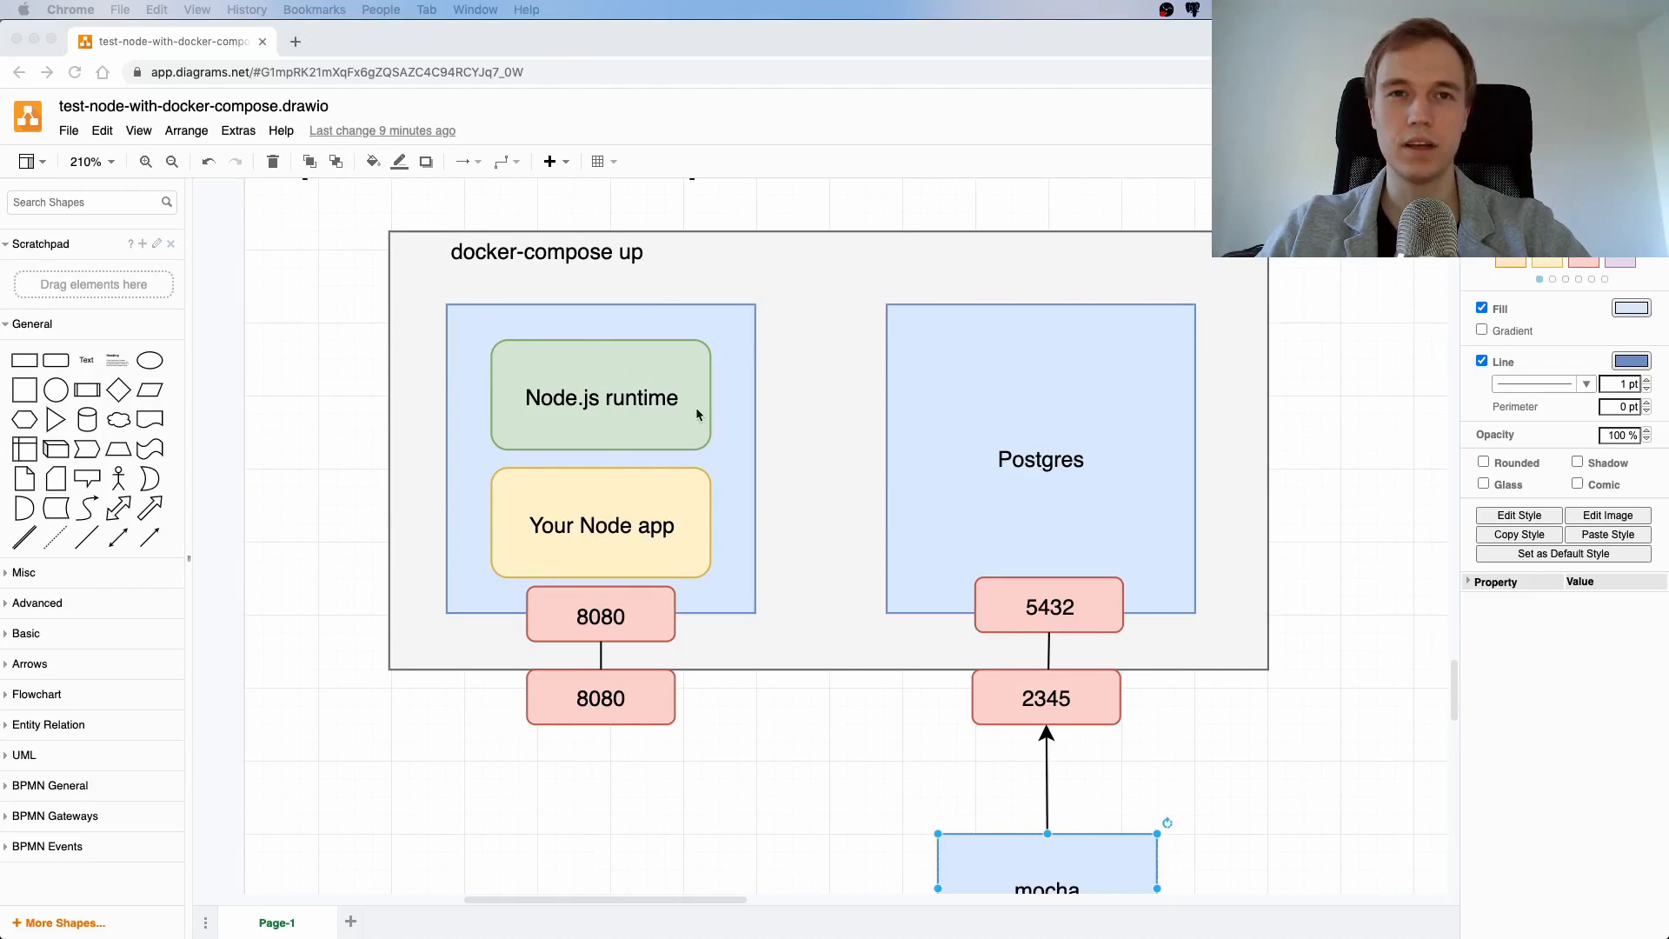
{"action": "mouse_move", "coordinate": [685, 394]}
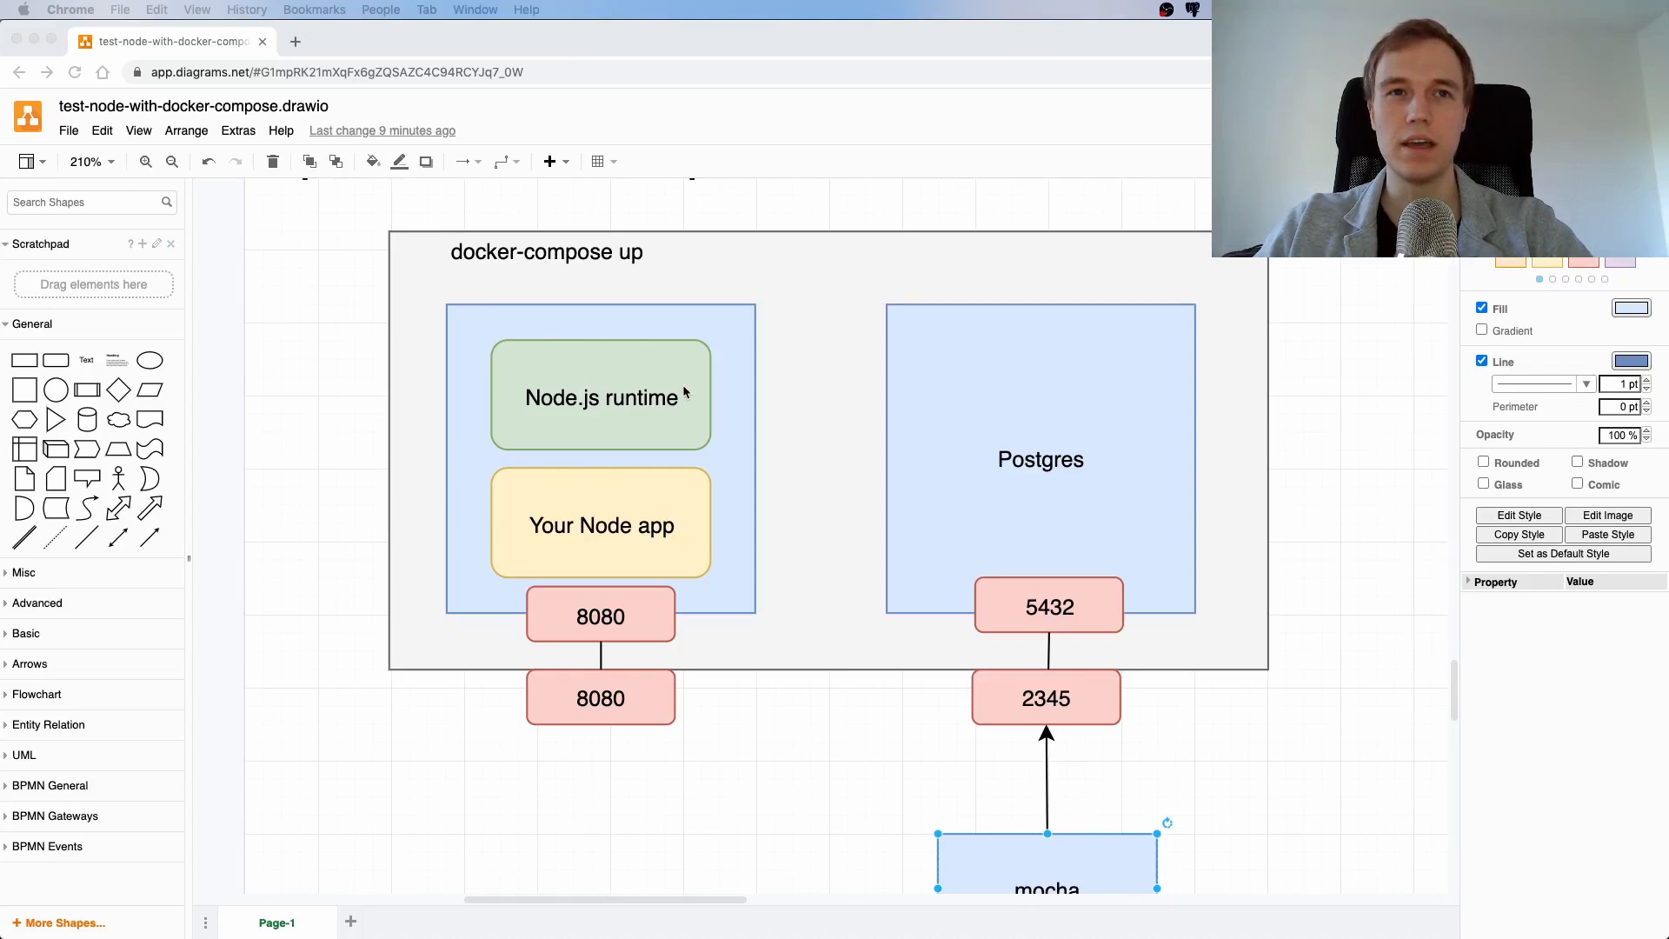
{"action": "mouse_move", "coordinate": [489, 276]}
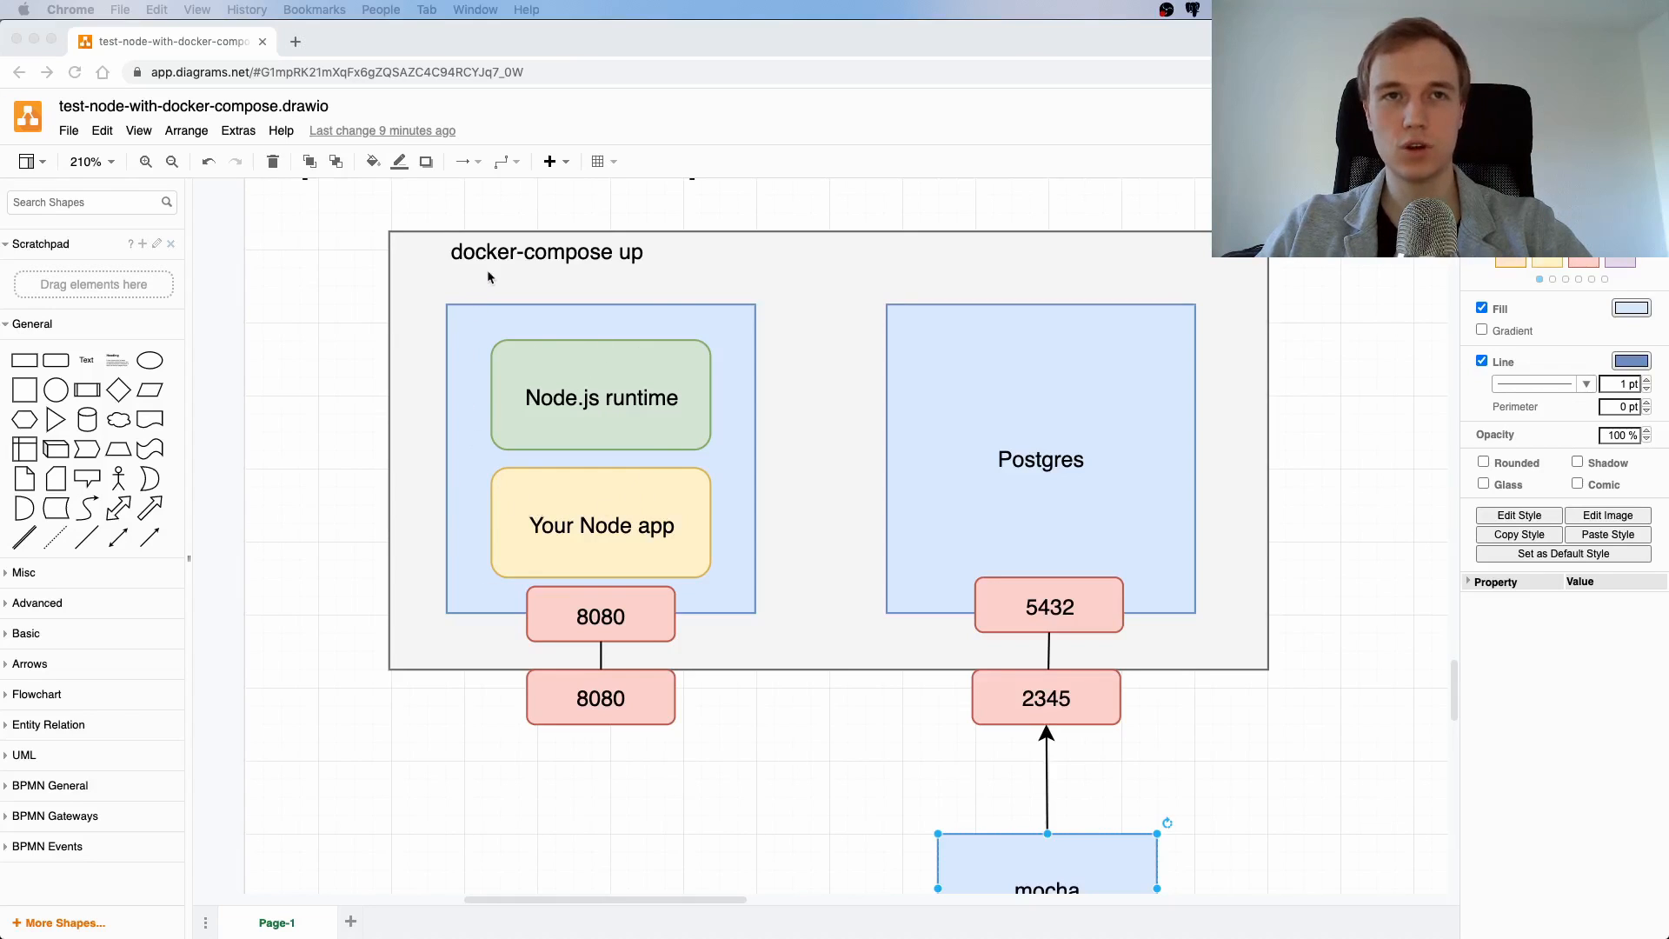
{"action": "mouse_move", "coordinate": [705, 314]}
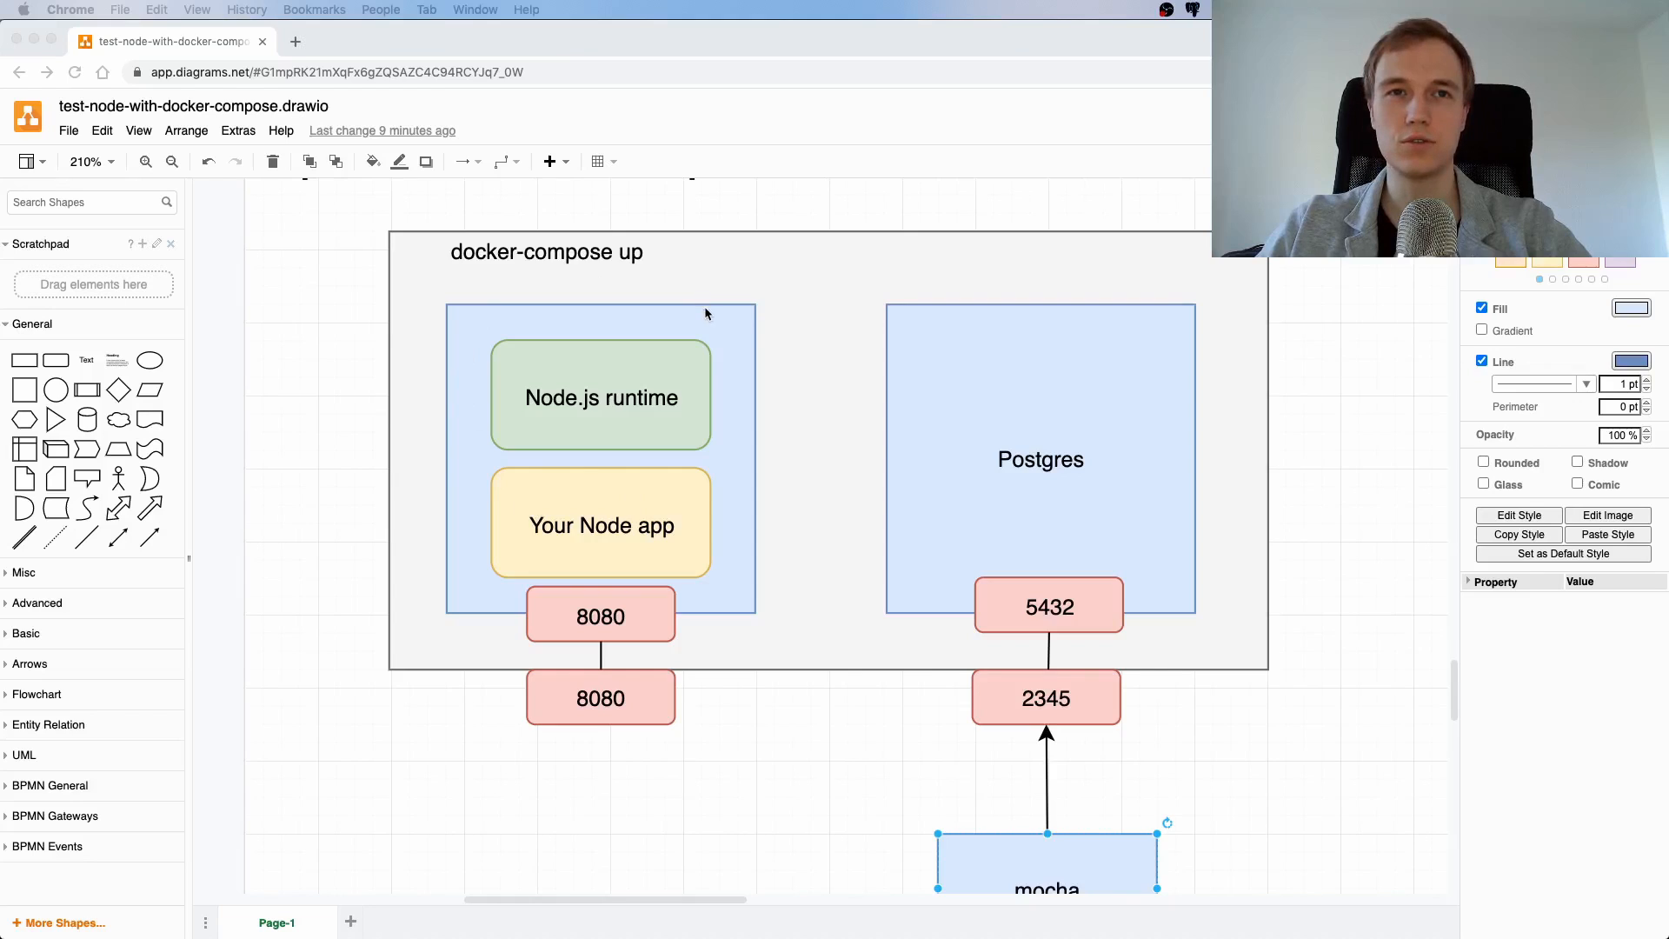
{"action": "mouse_move", "coordinate": [740, 442]}
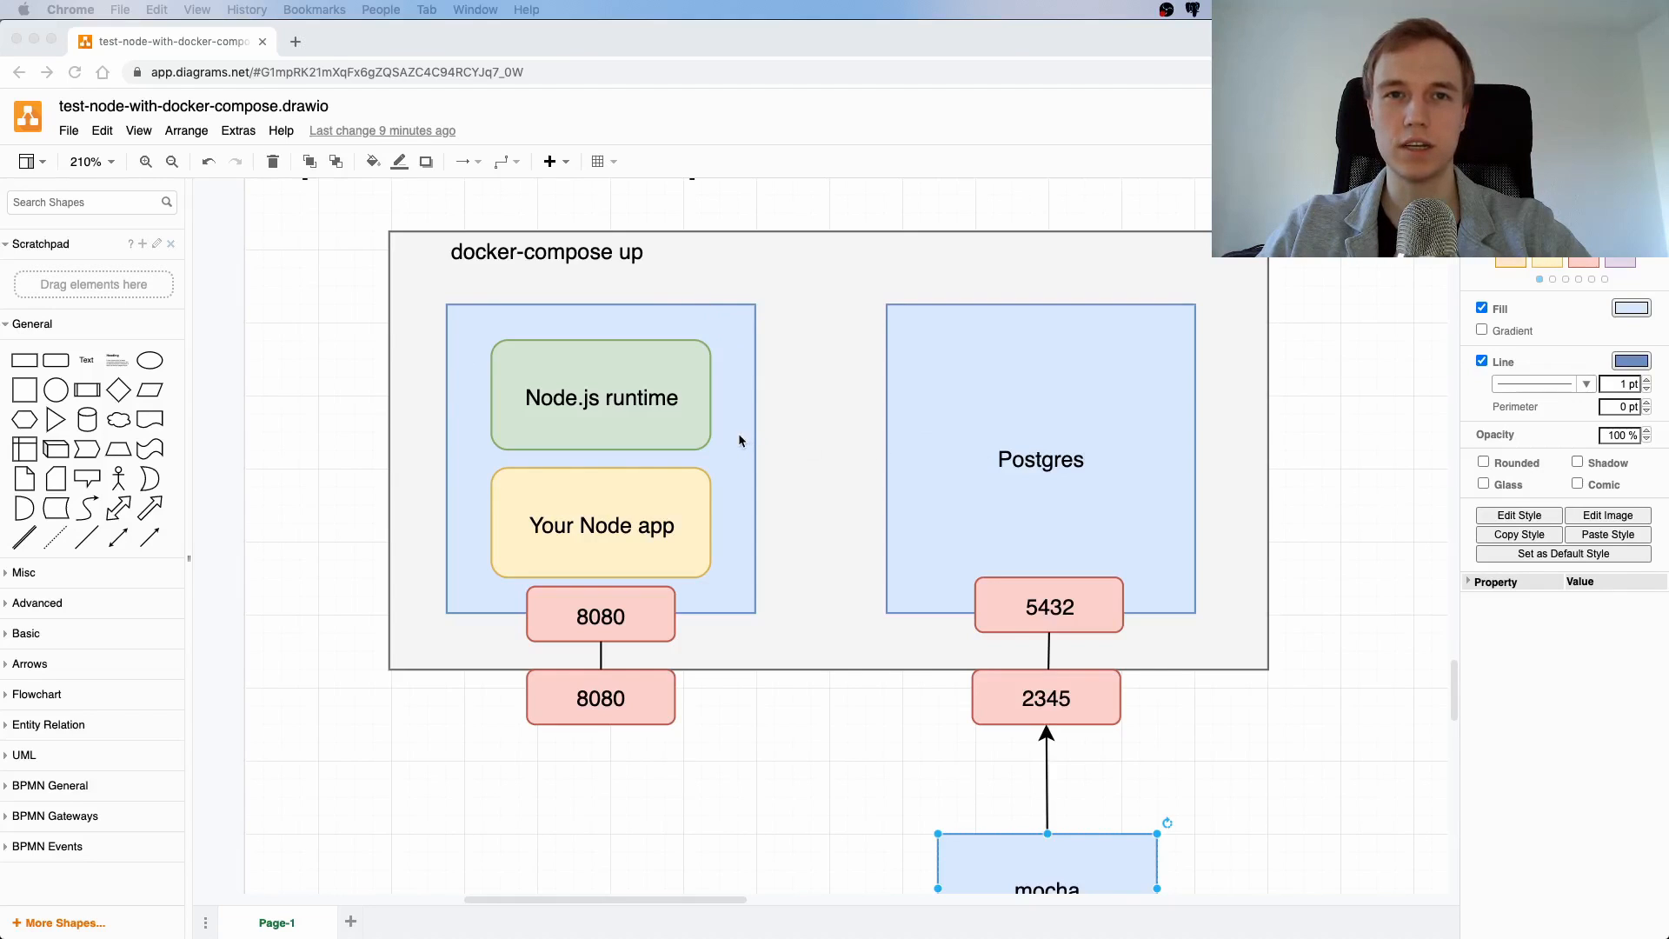
{"action": "mouse_move", "coordinate": [964, 426]}
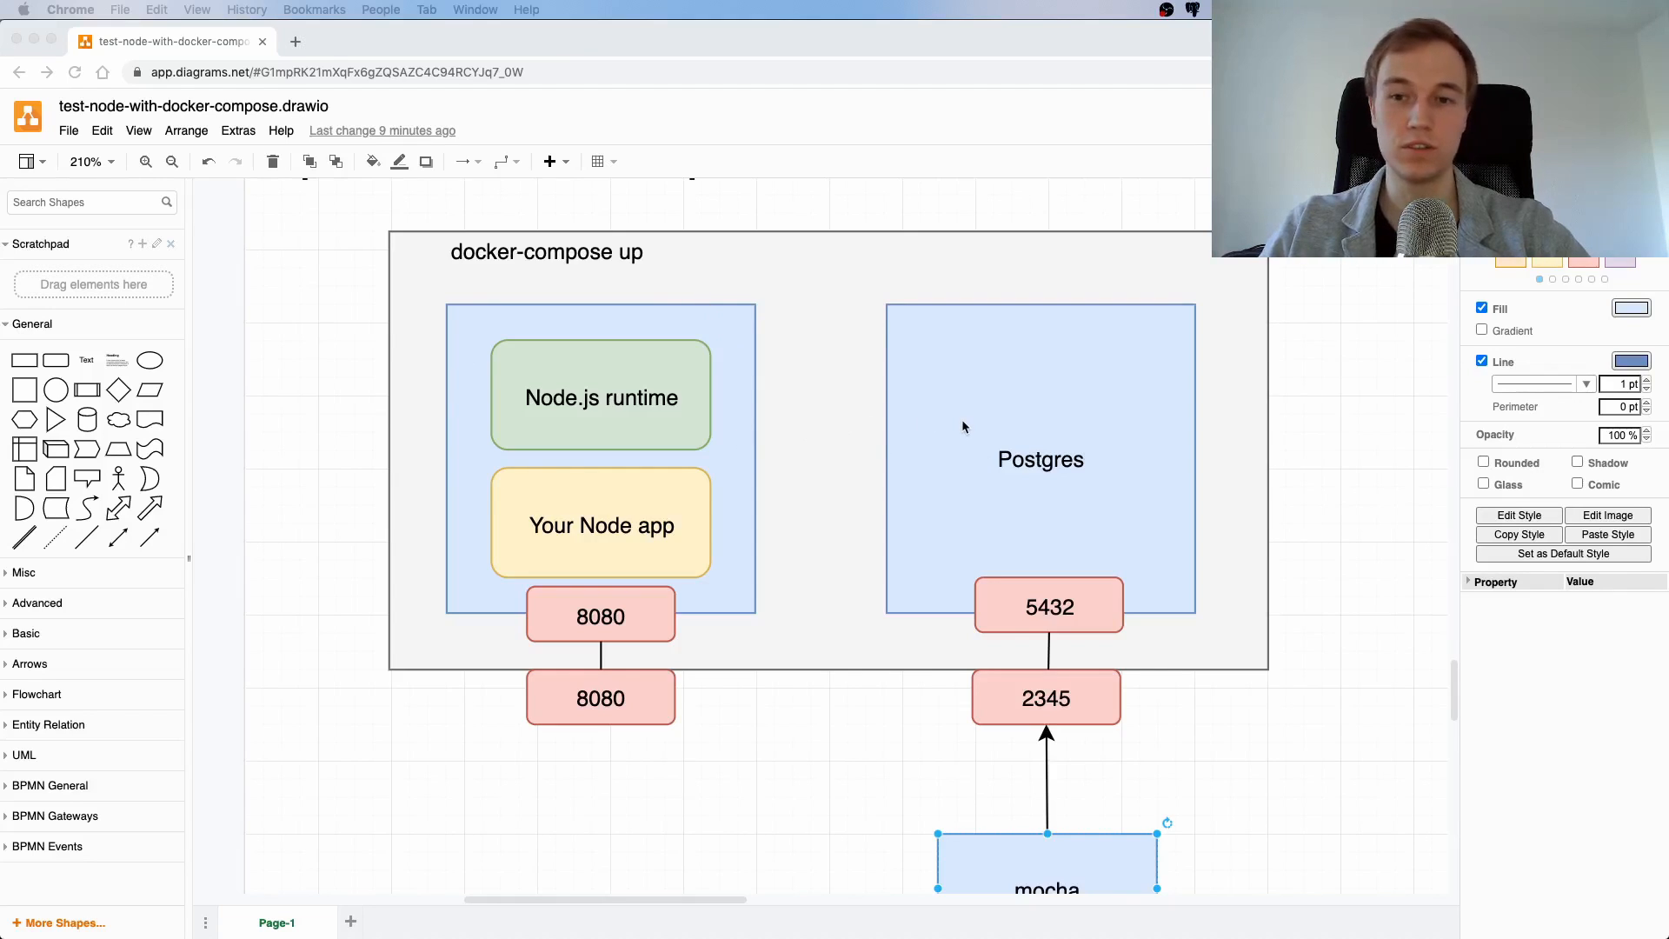
{"action": "mouse_move", "coordinate": [1043, 464]}
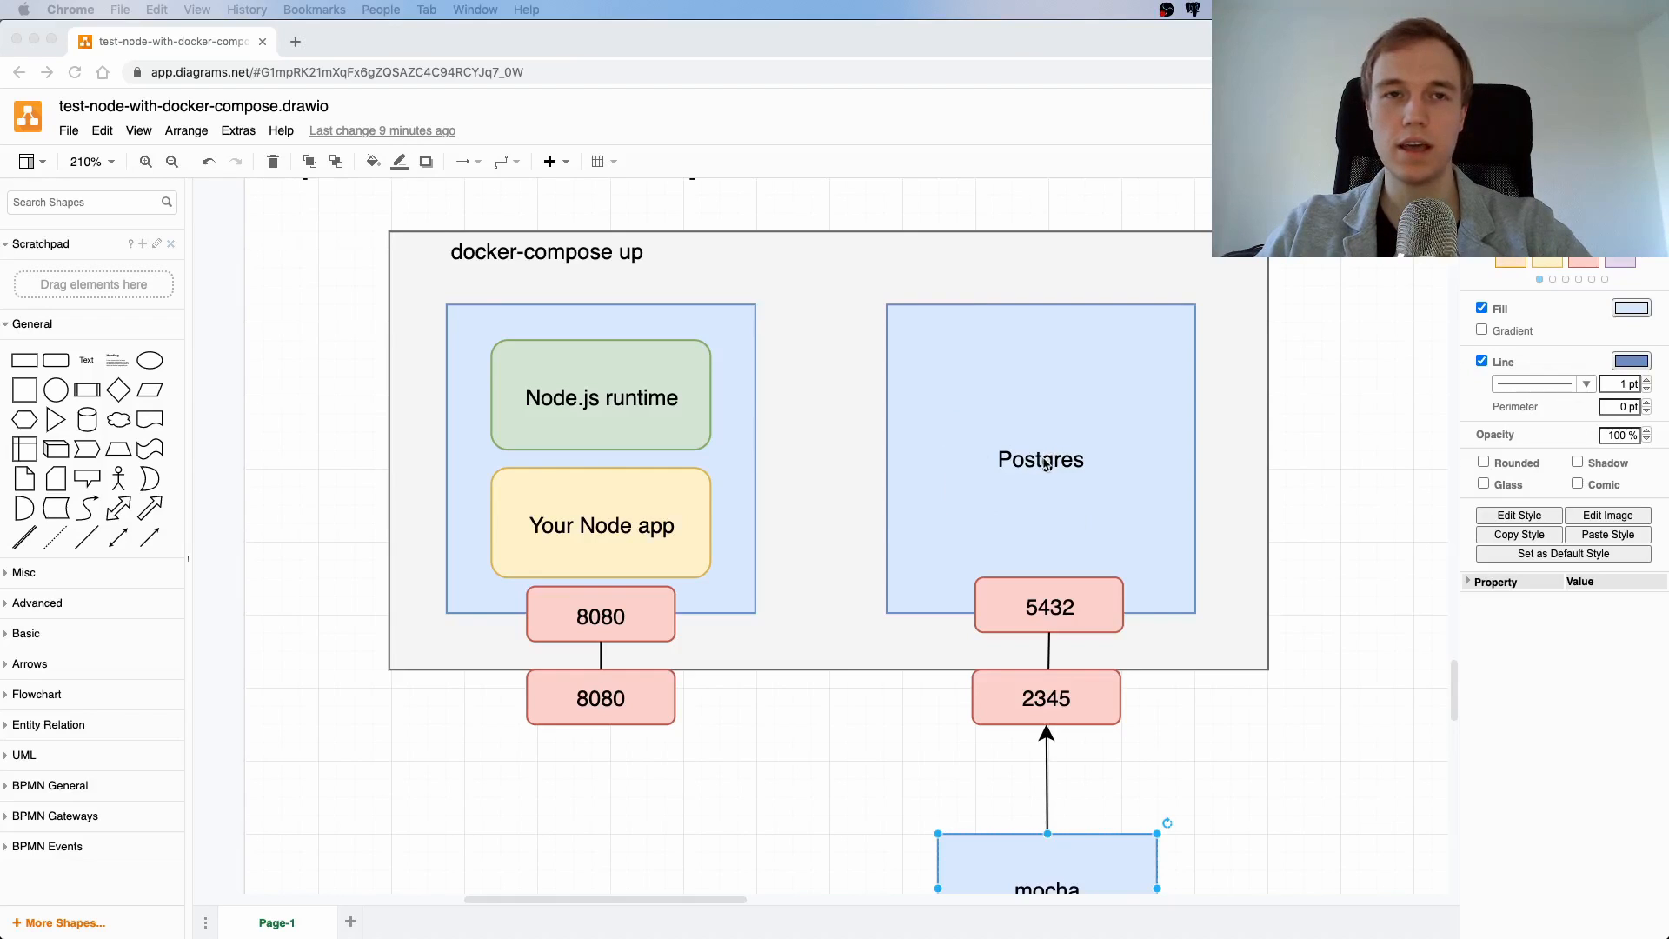
{"action": "mouse_move", "coordinate": [653, 472]}
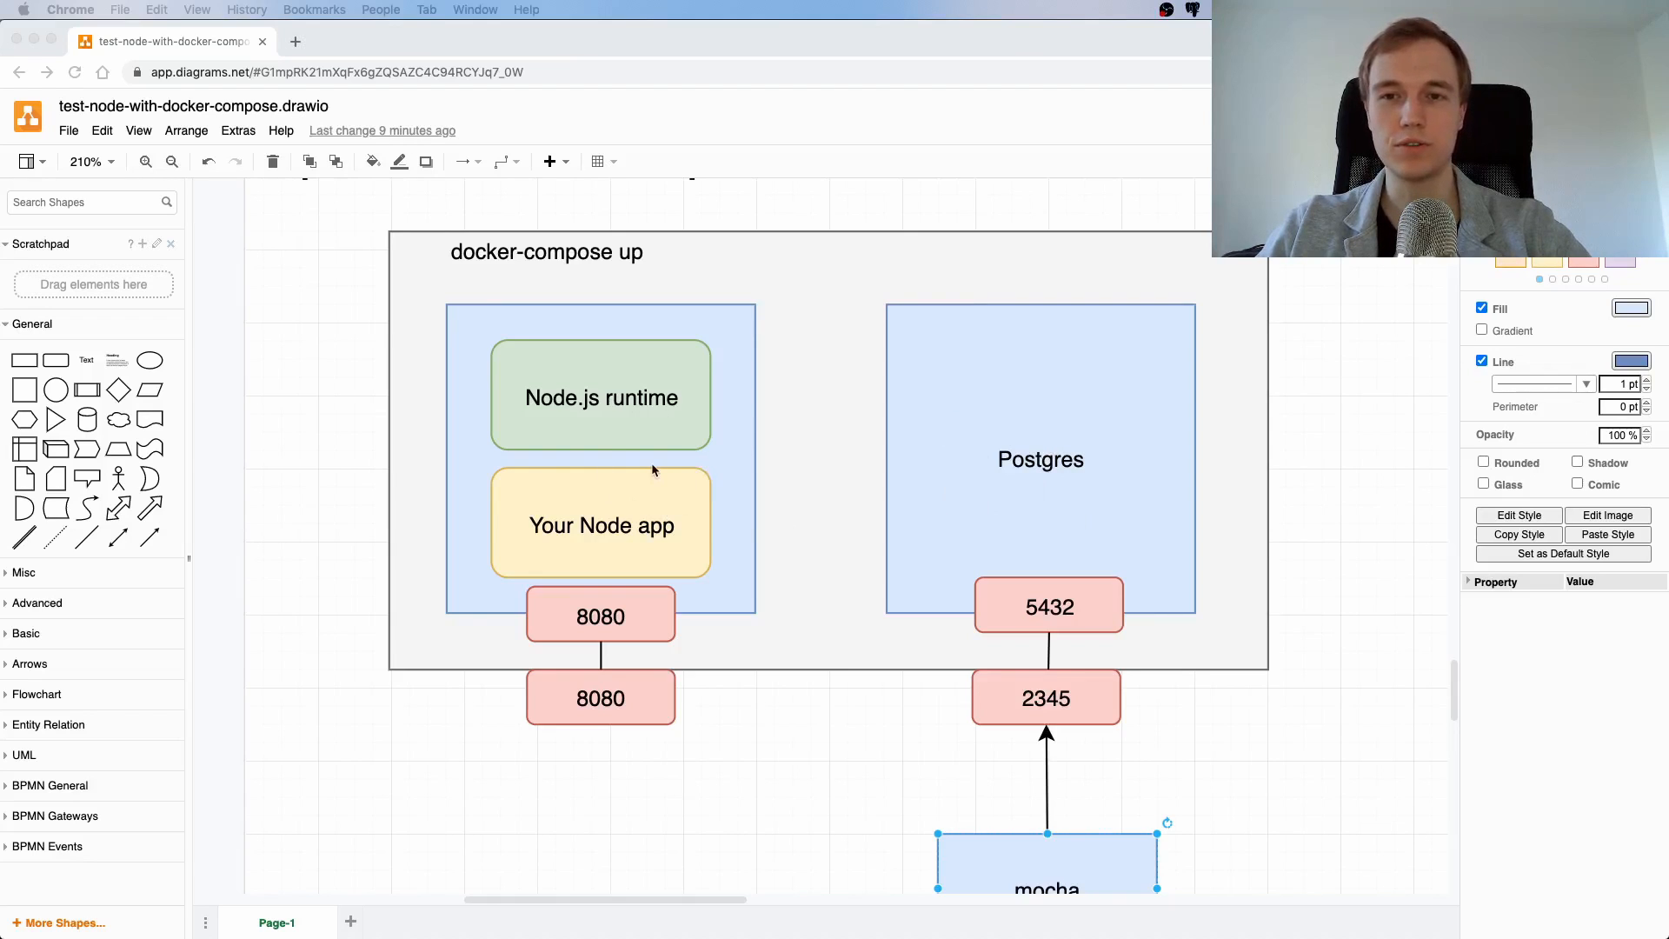
{"action": "scroll", "scroll_direction": "down", "scroll_amount": 3}
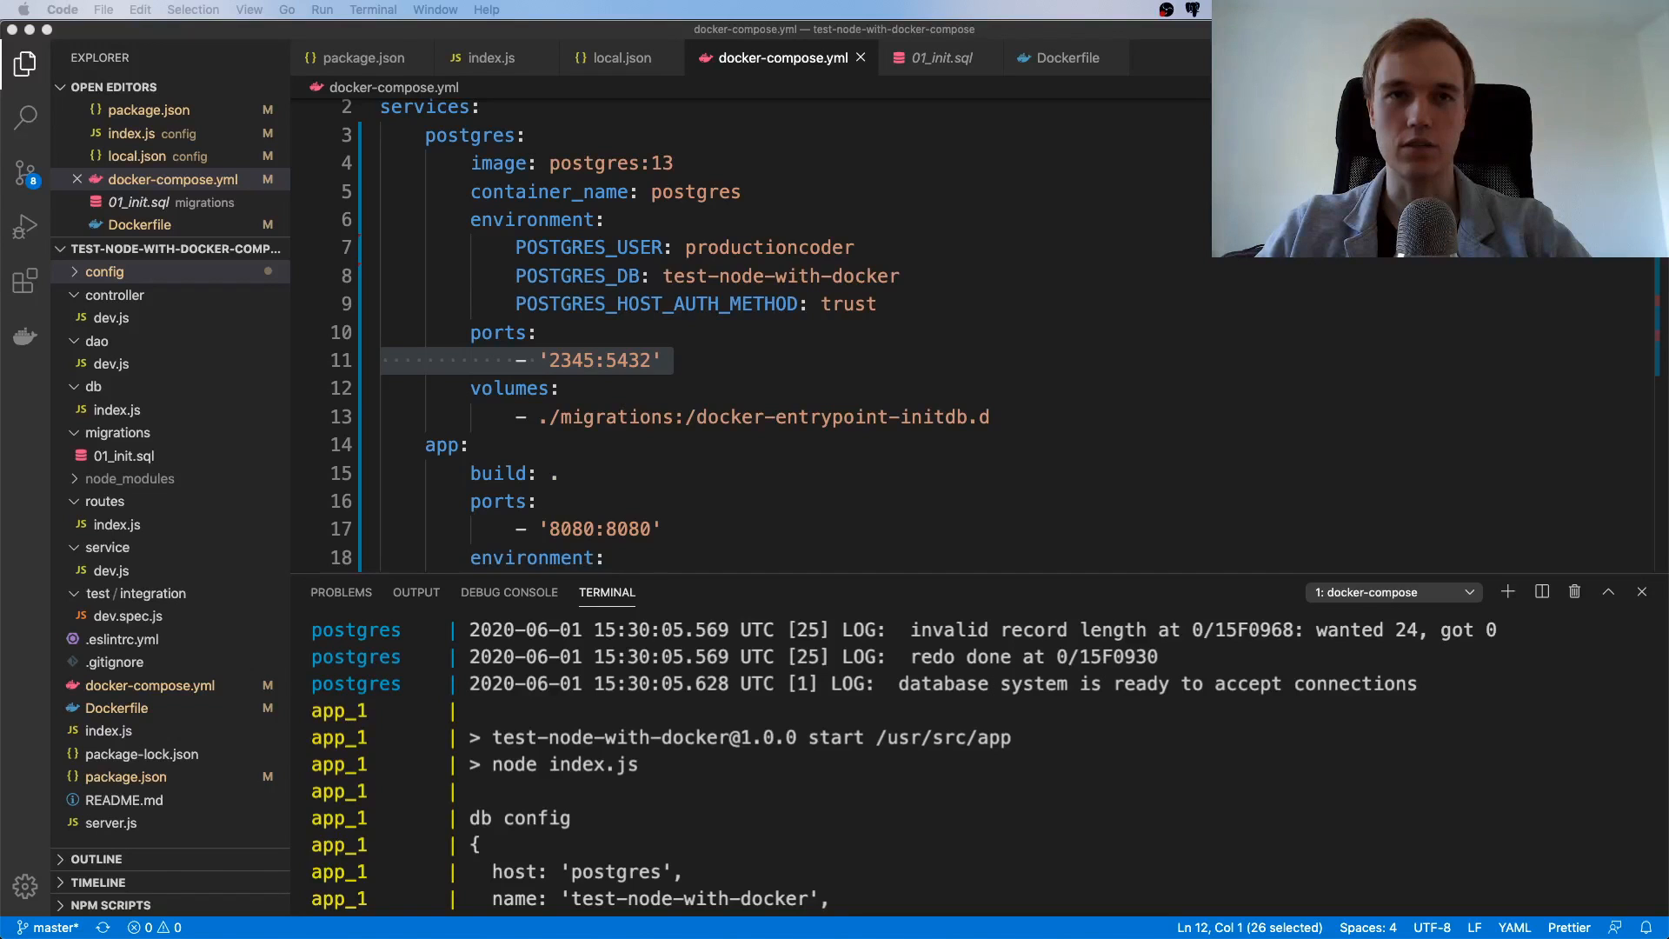
{"action": "left_click", "coordinate": [558, 388]}
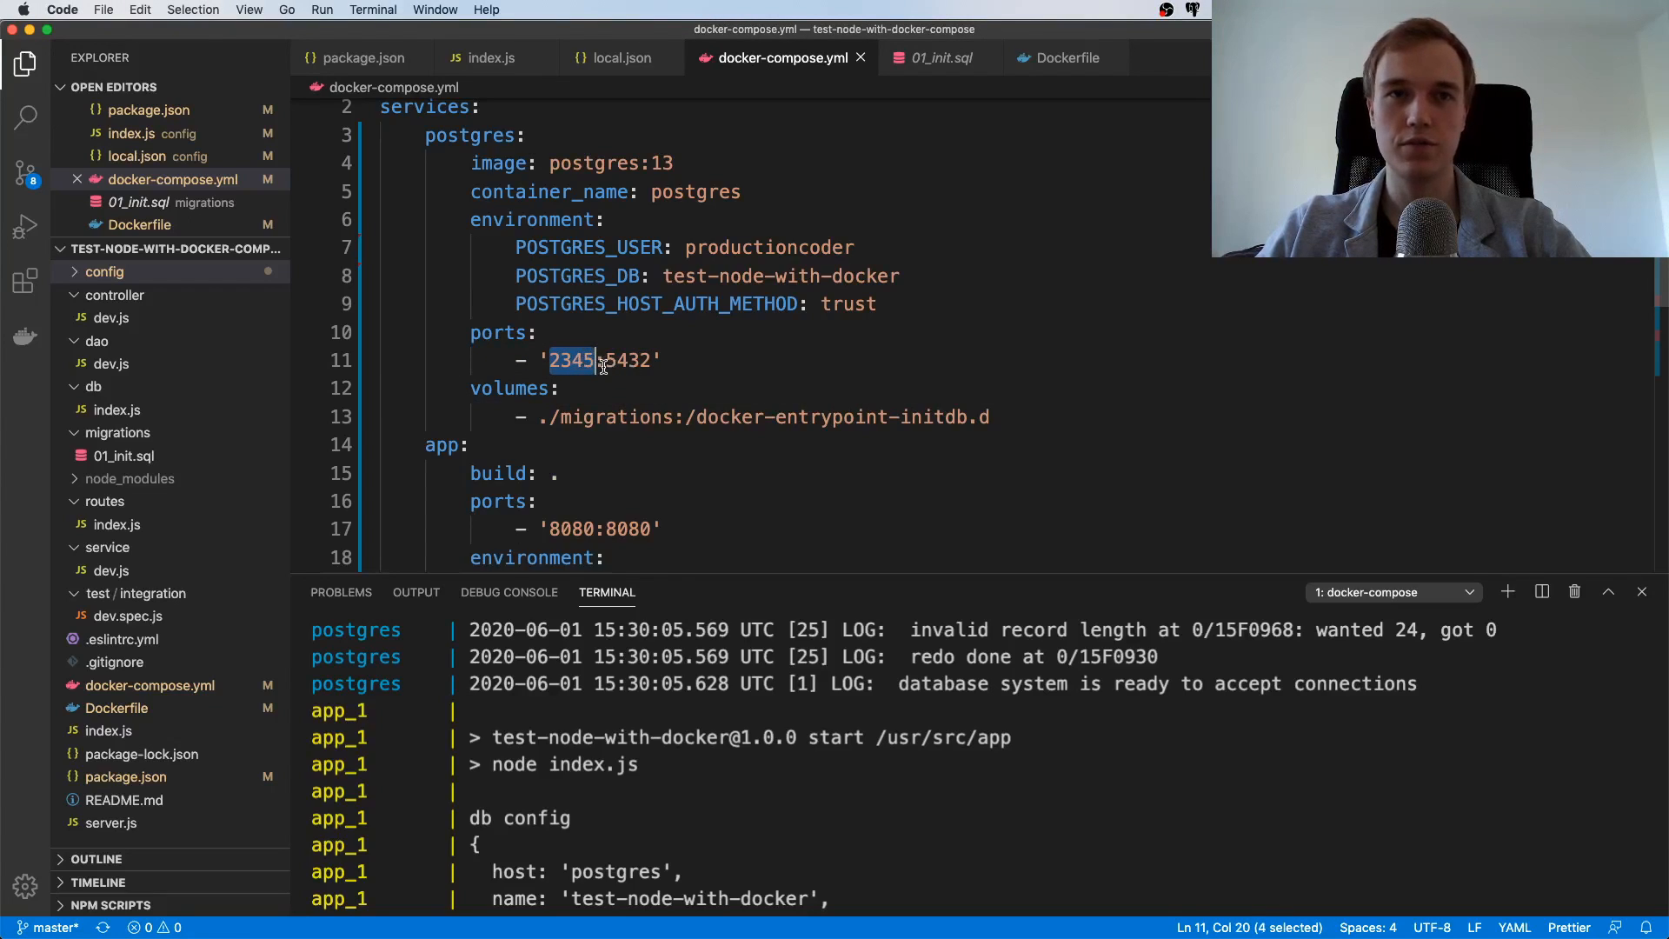
{"action": "scroll", "scroll_direction": "down", "scroll_amount": 3}
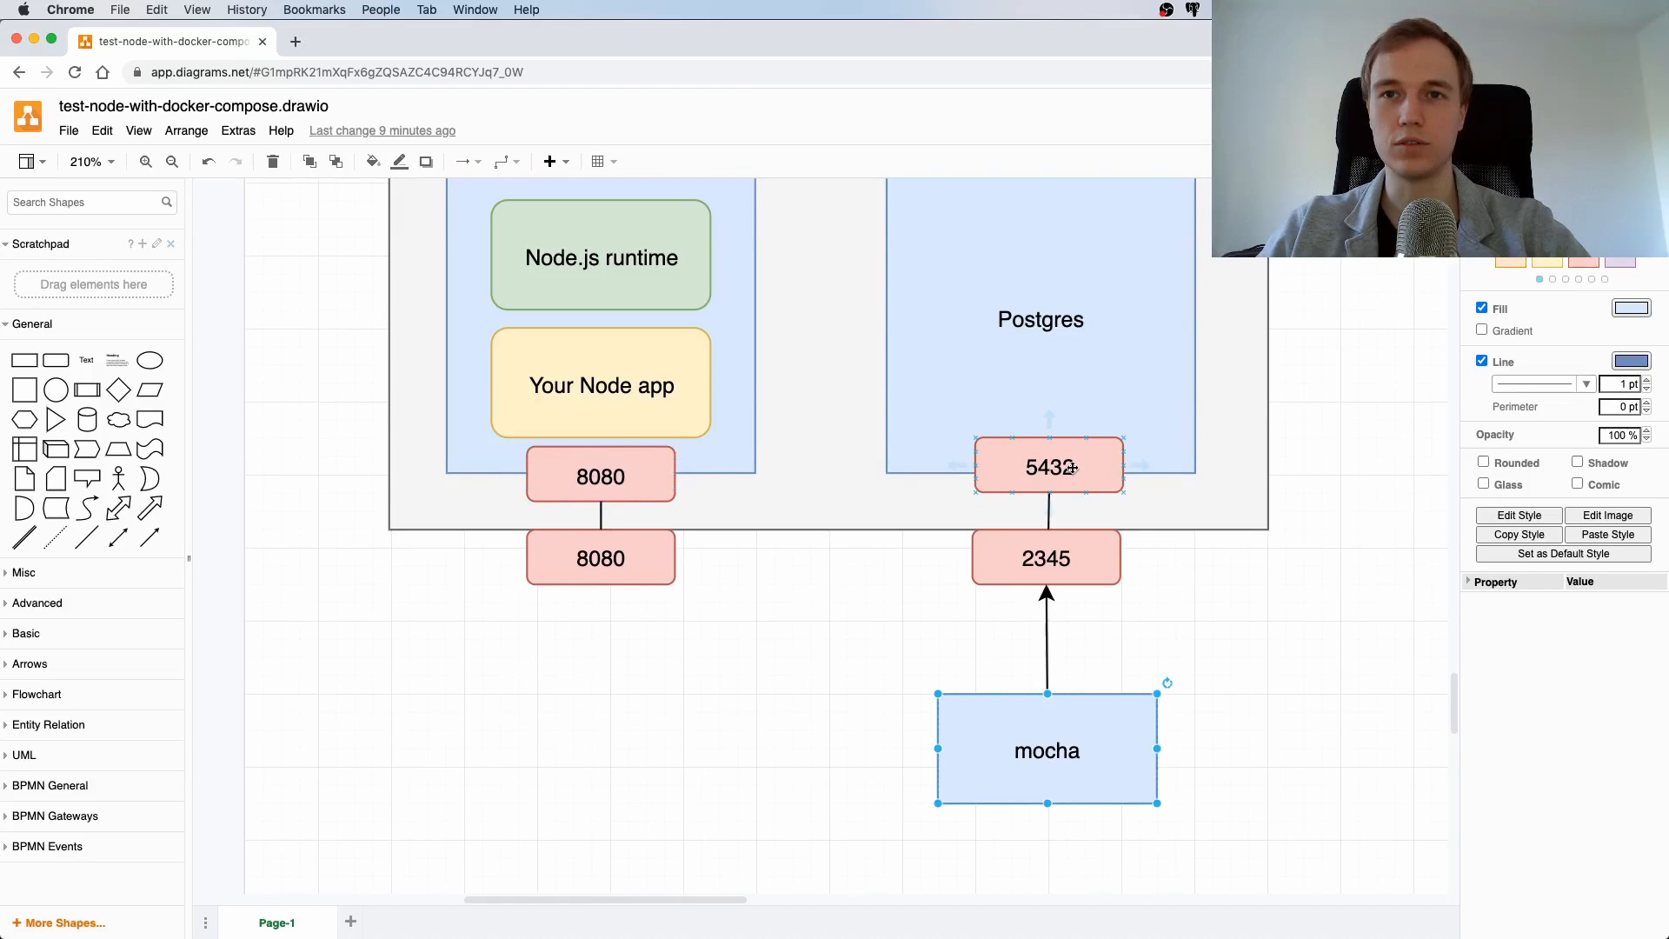
Select the Node.js runtime, Your Node app and Postgres 5432 boxes and review the full diagram
{"action": "left_click", "coordinate": [601, 256]}
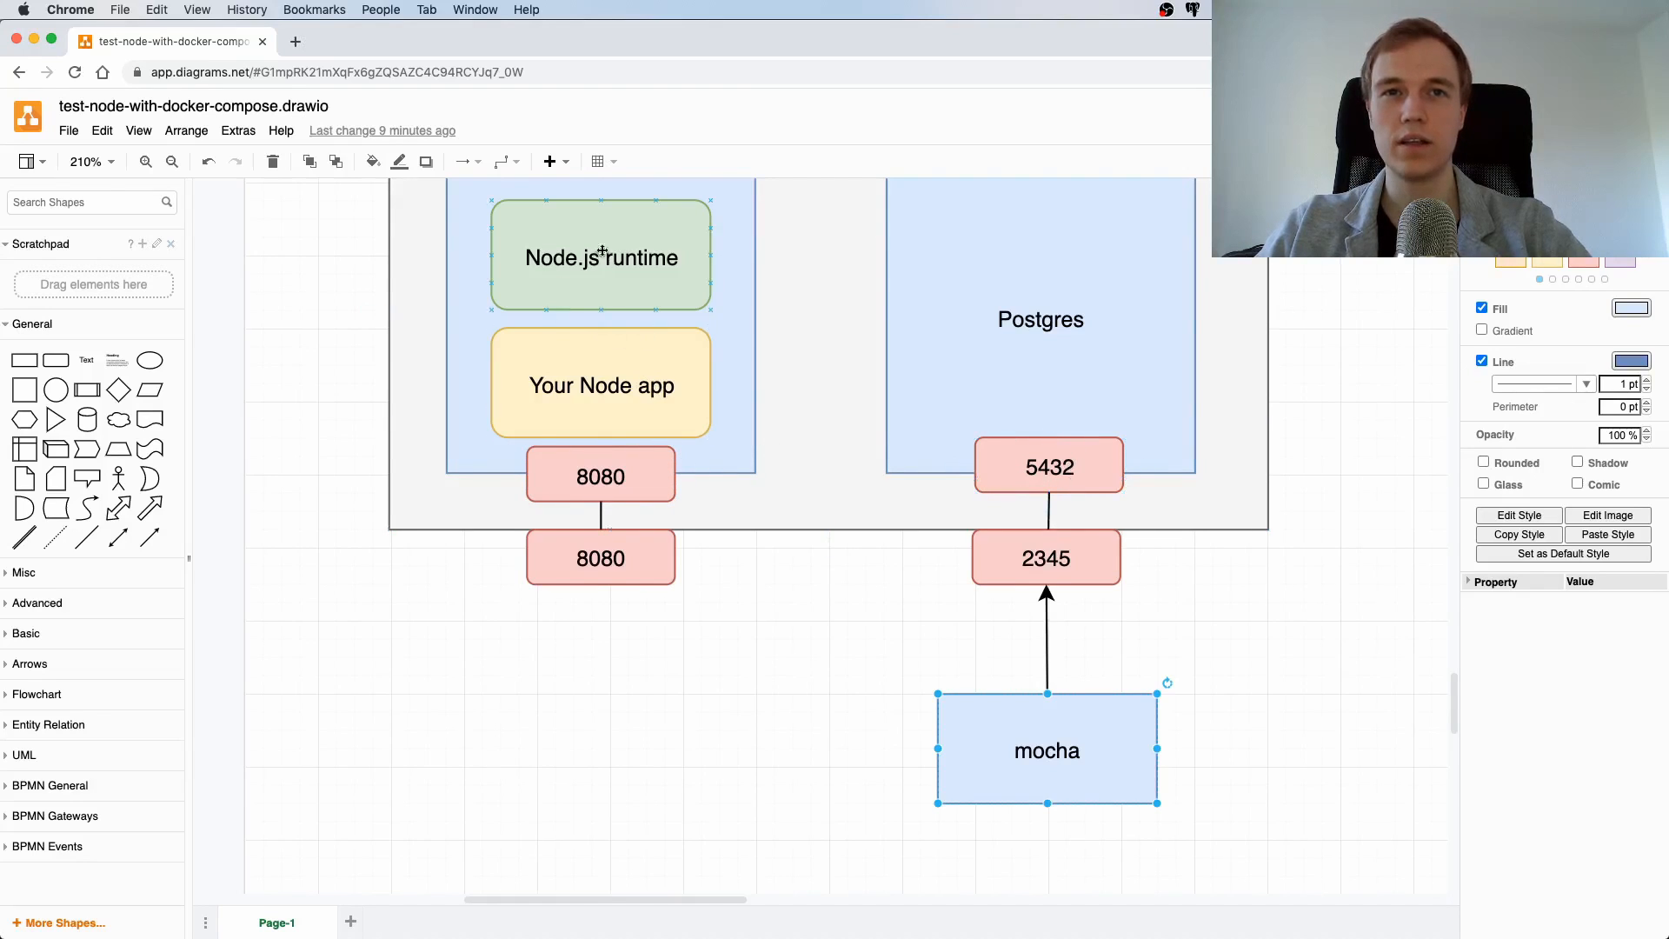
{"action": "left_click", "coordinate": [601, 385]}
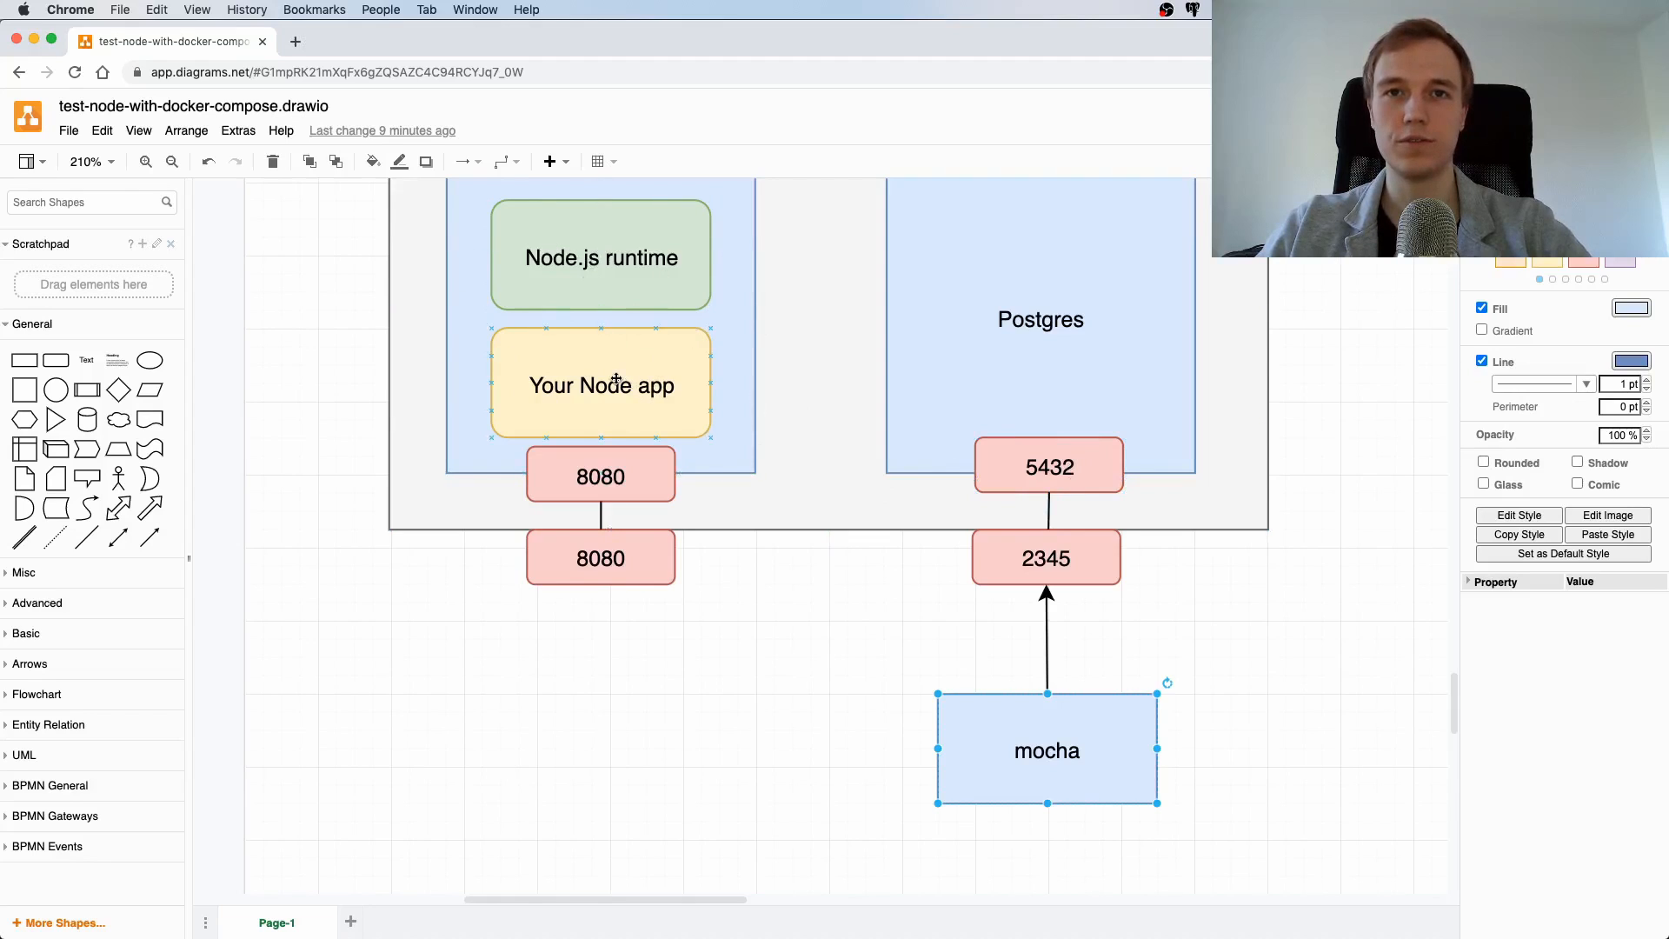
{"action": "left_click", "coordinate": [1048, 466]}
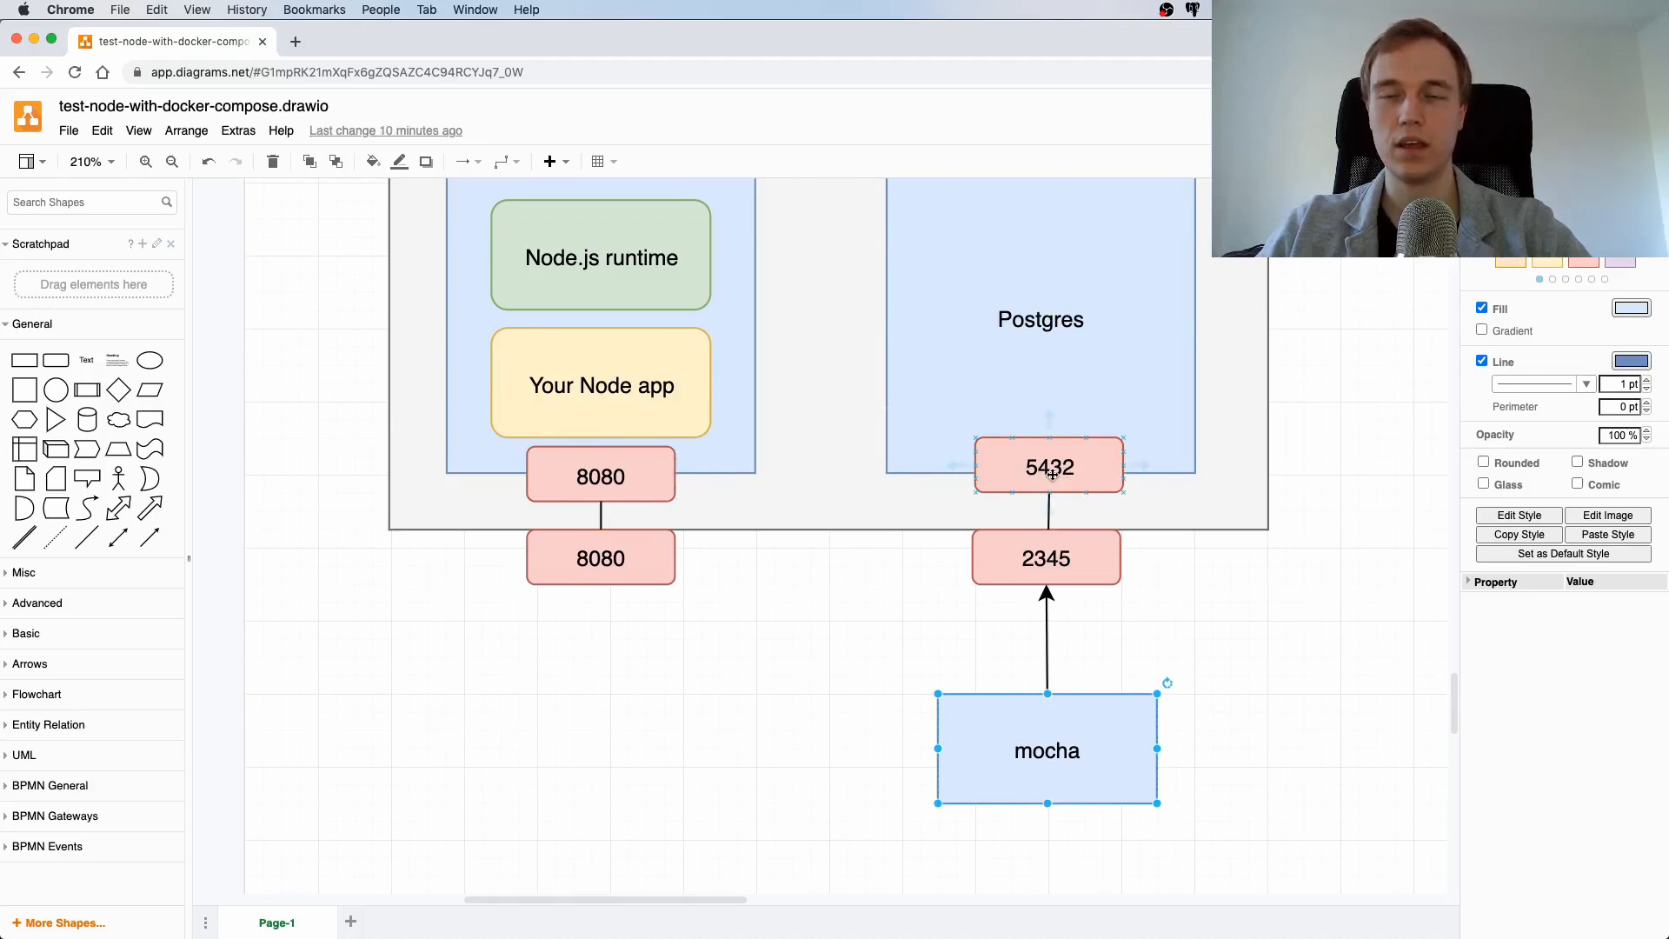
{"action": "scroll", "scroll_direction": "down", "scroll_amount": 3}
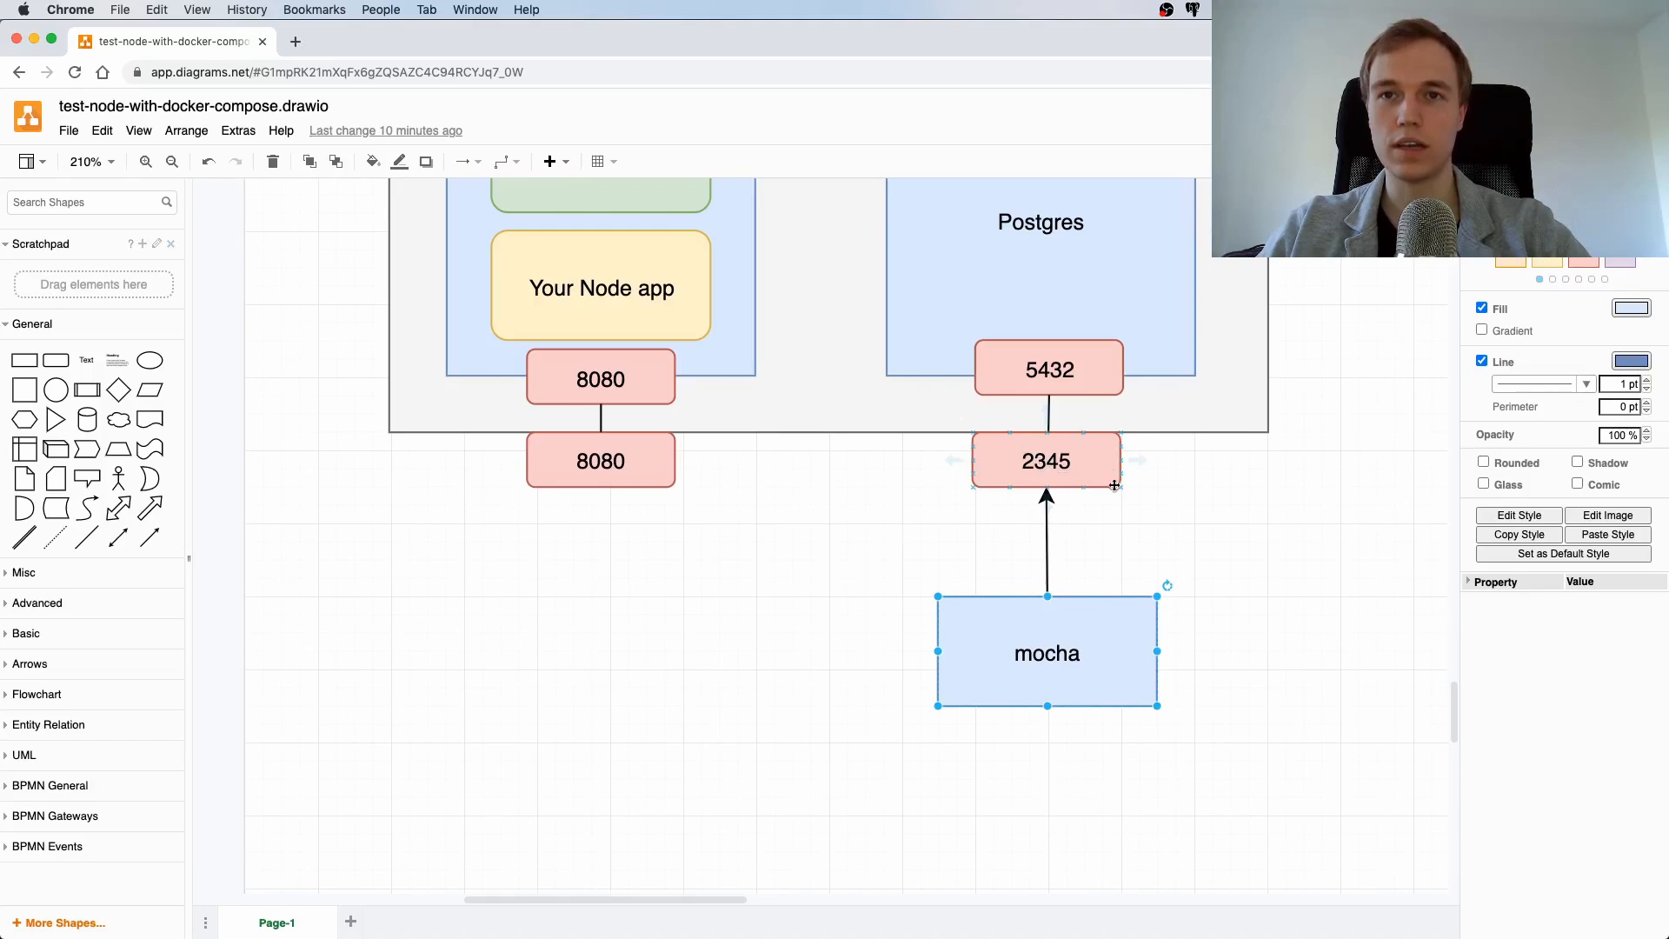
{"action": "mouse_move", "coordinate": [1135, 572]}
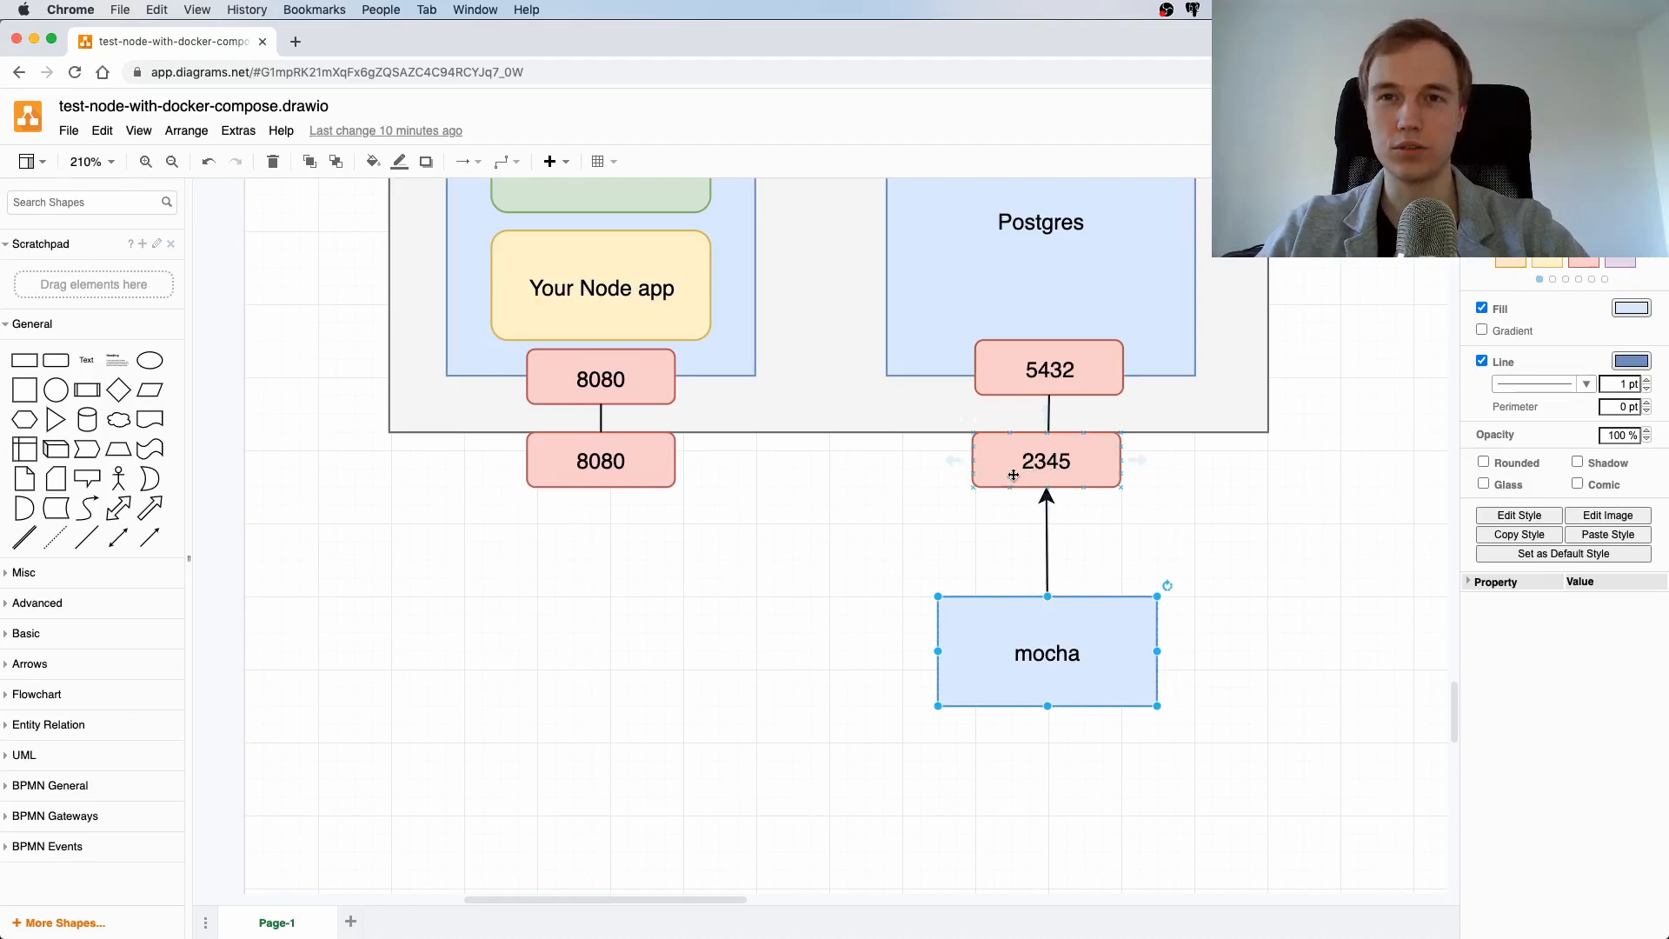
{"action": "scroll", "scroll_direction": "down", "scroll_amount": 3}
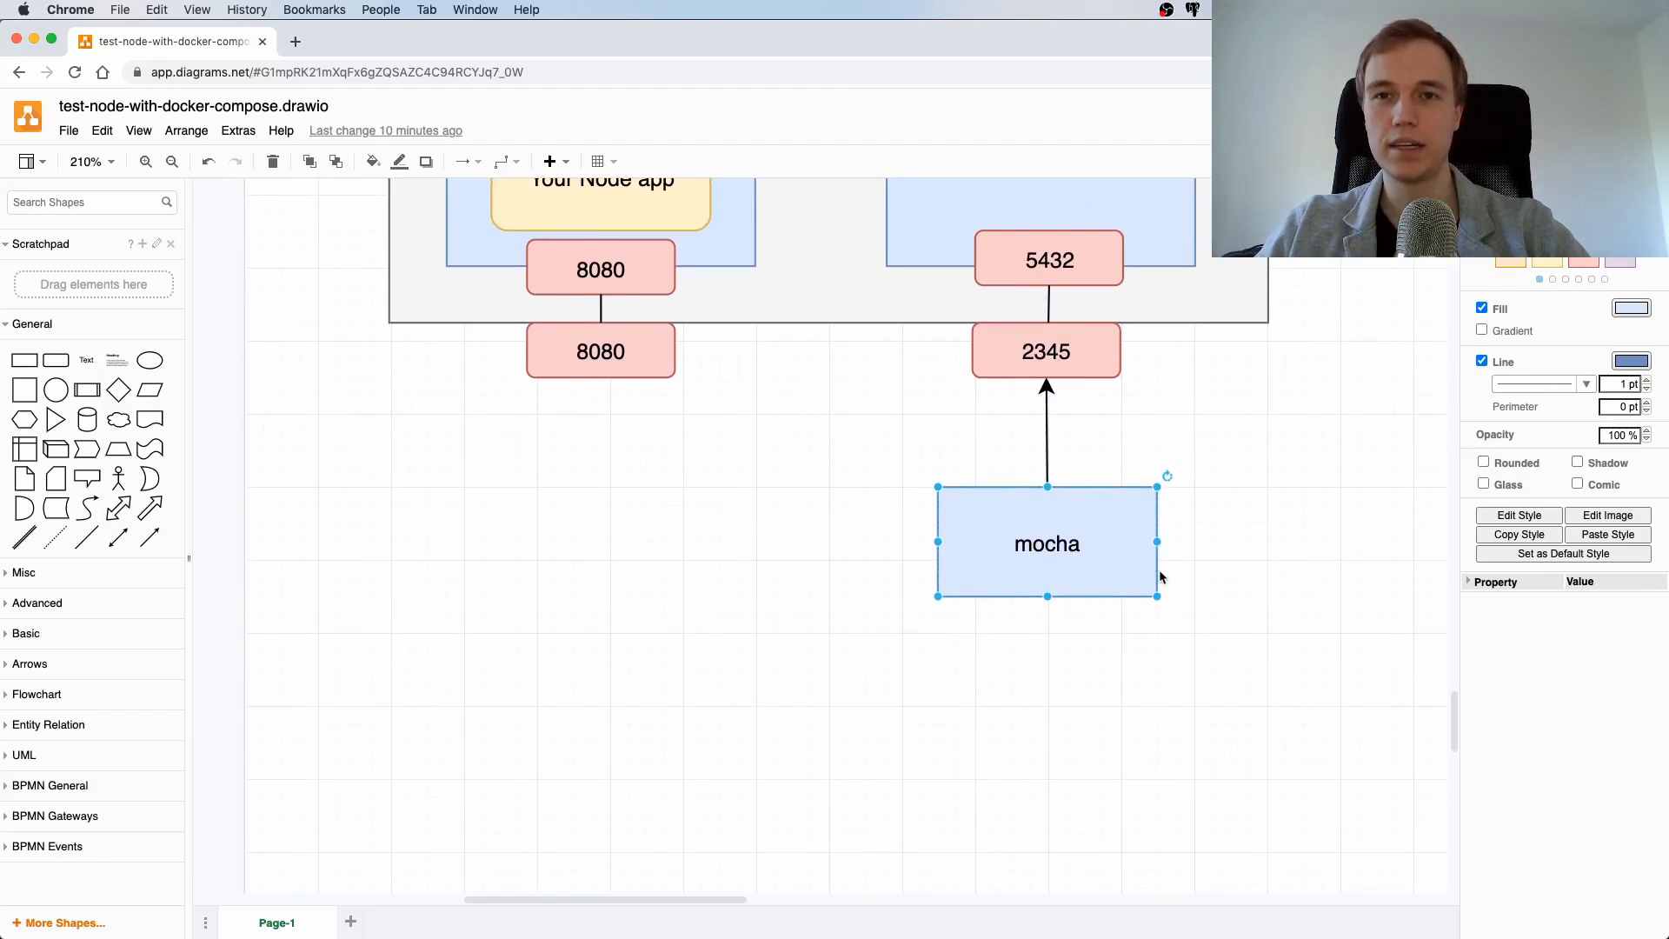
{"action": "scroll", "scroll_direction": "up", "scroll_amount": 3}
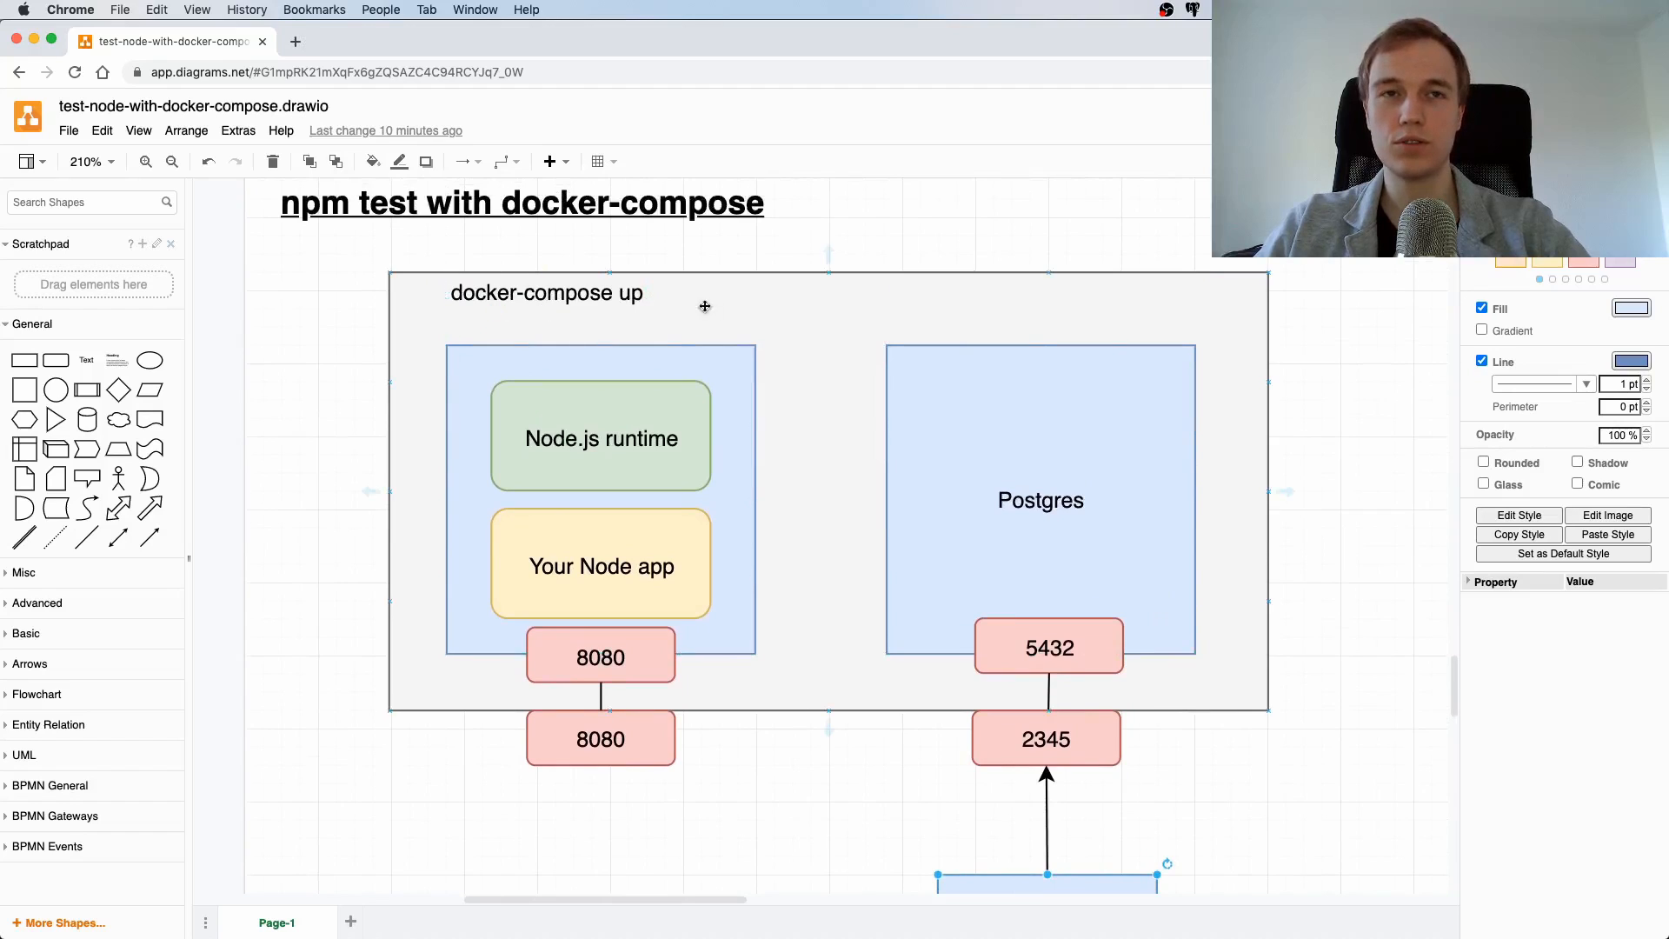
{"action": "mouse_move", "coordinate": [831, 266]}
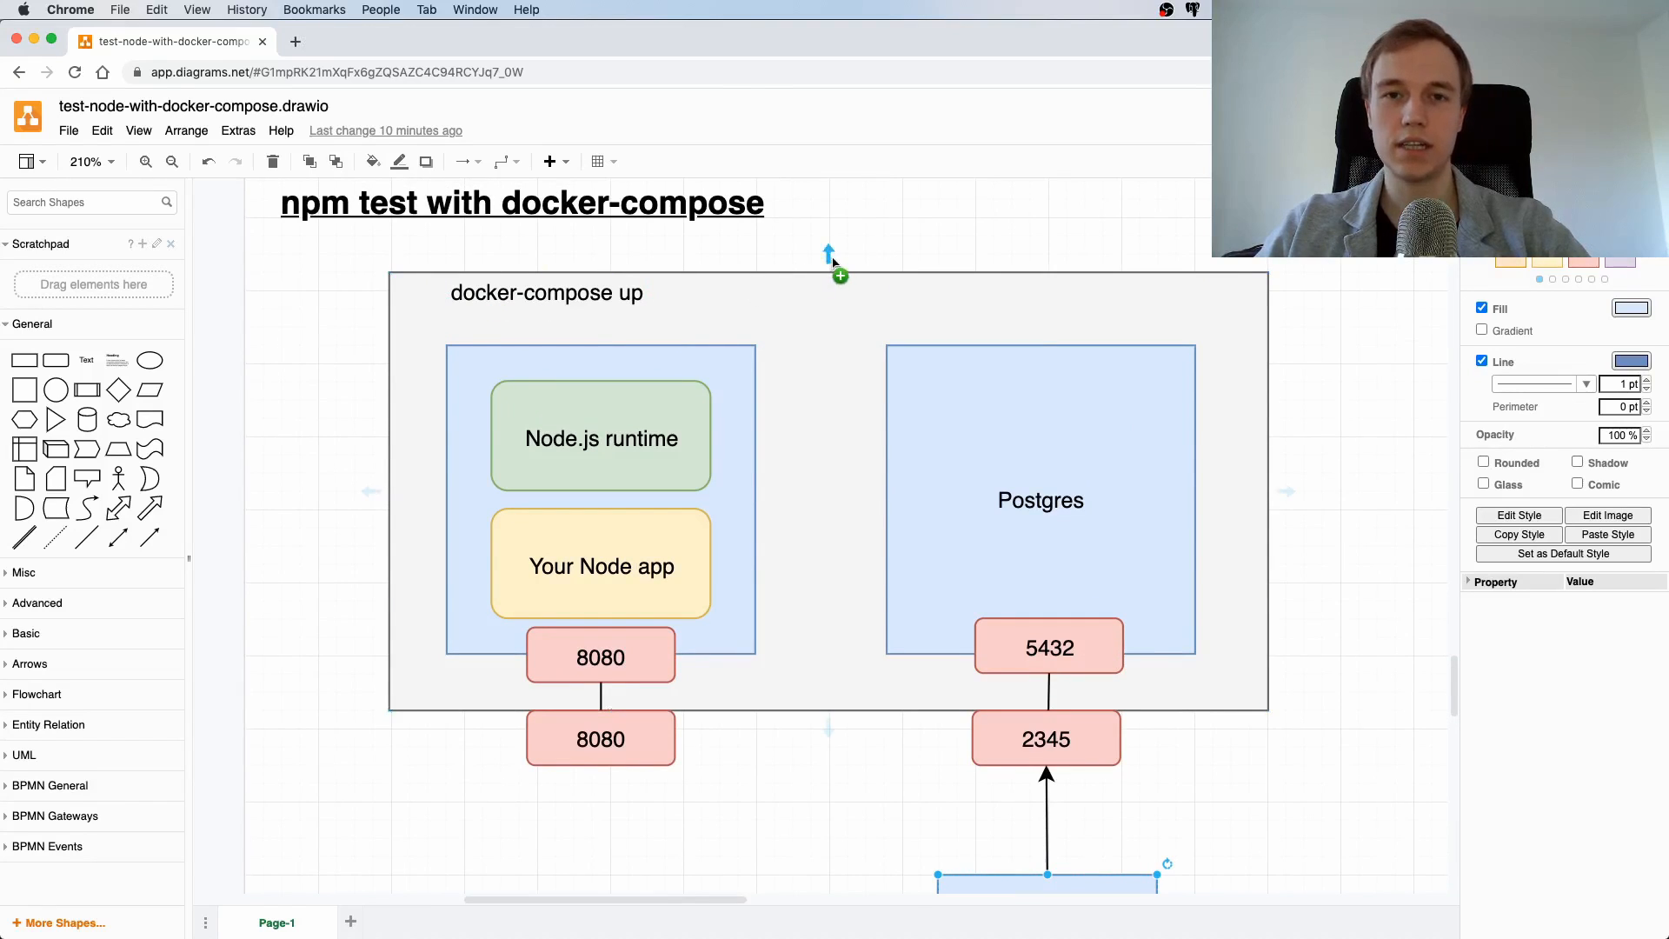
{"action": "mouse_move", "coordinate": [840, 275]}
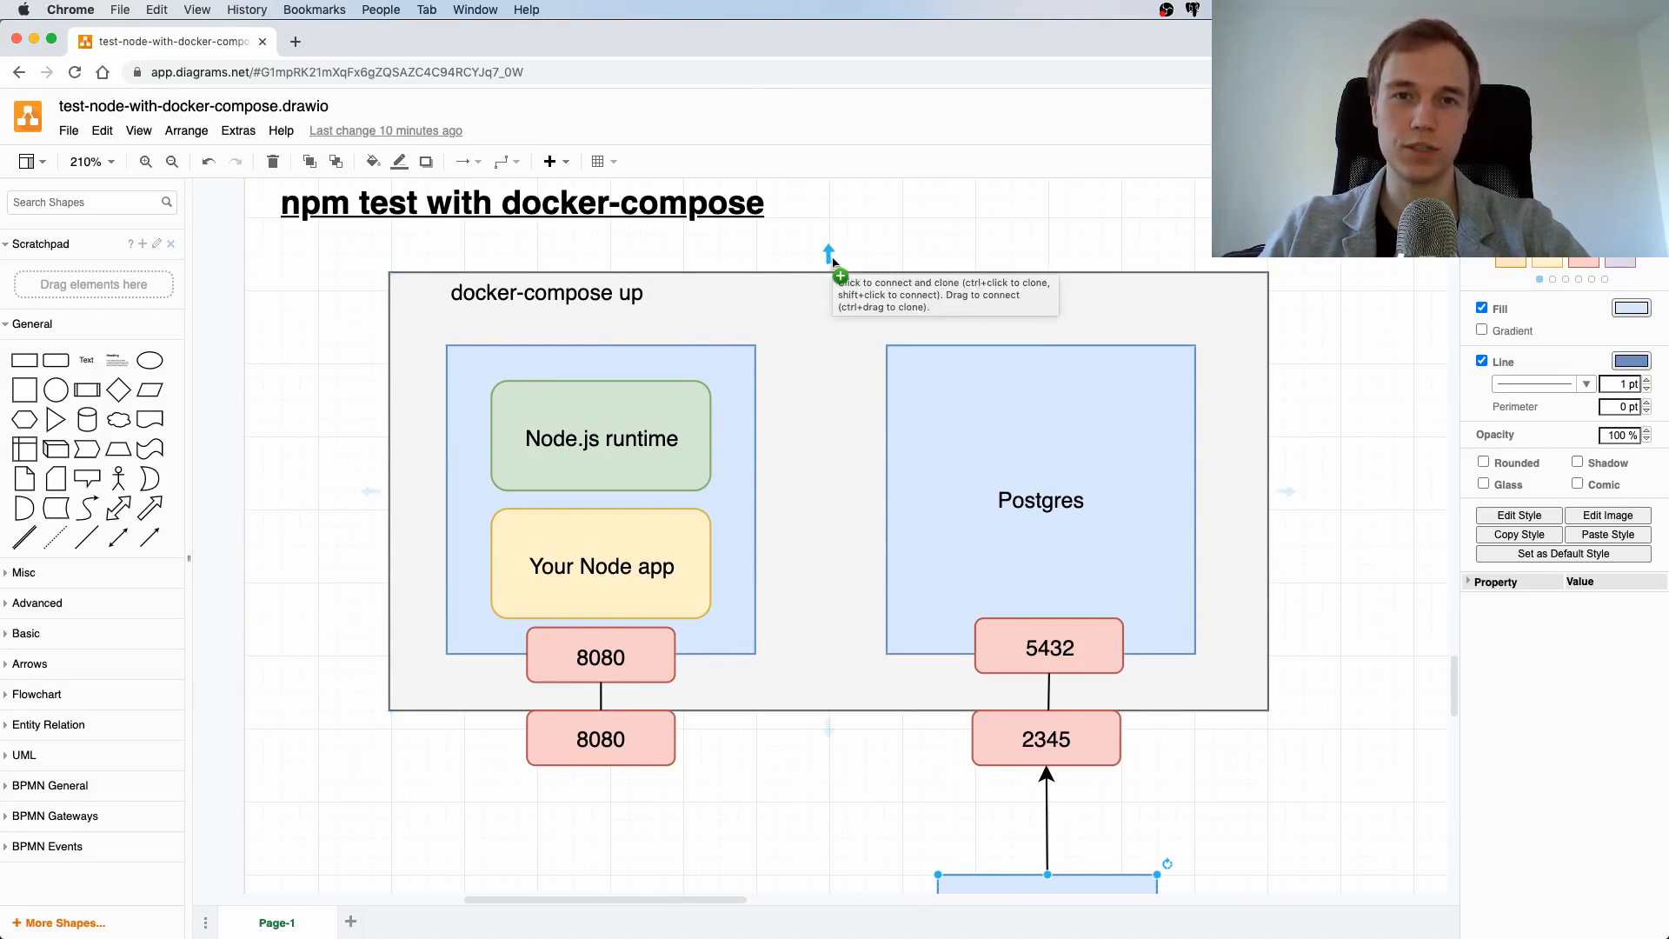
{"action": "mouse_move", "coordinate": [923, 219]}
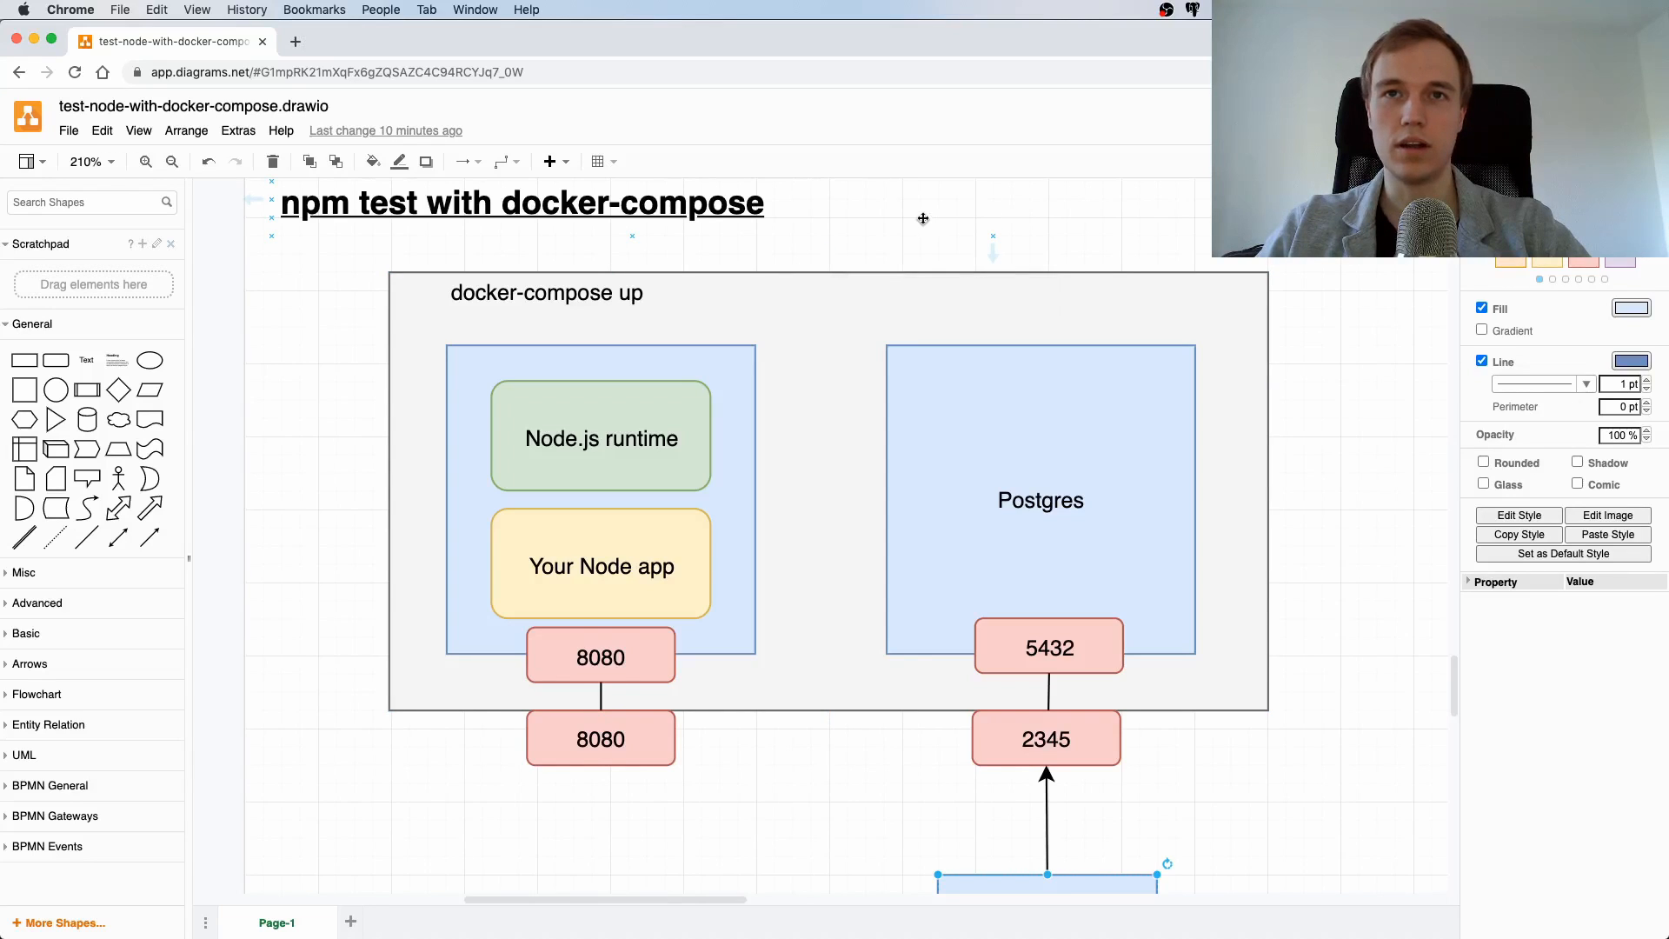
Select the Node.js runtime and Postgres container boxes, bringing mocha's arrow to port 2345 into view
{"action": "left_click", "coordinate": [601, 438]}
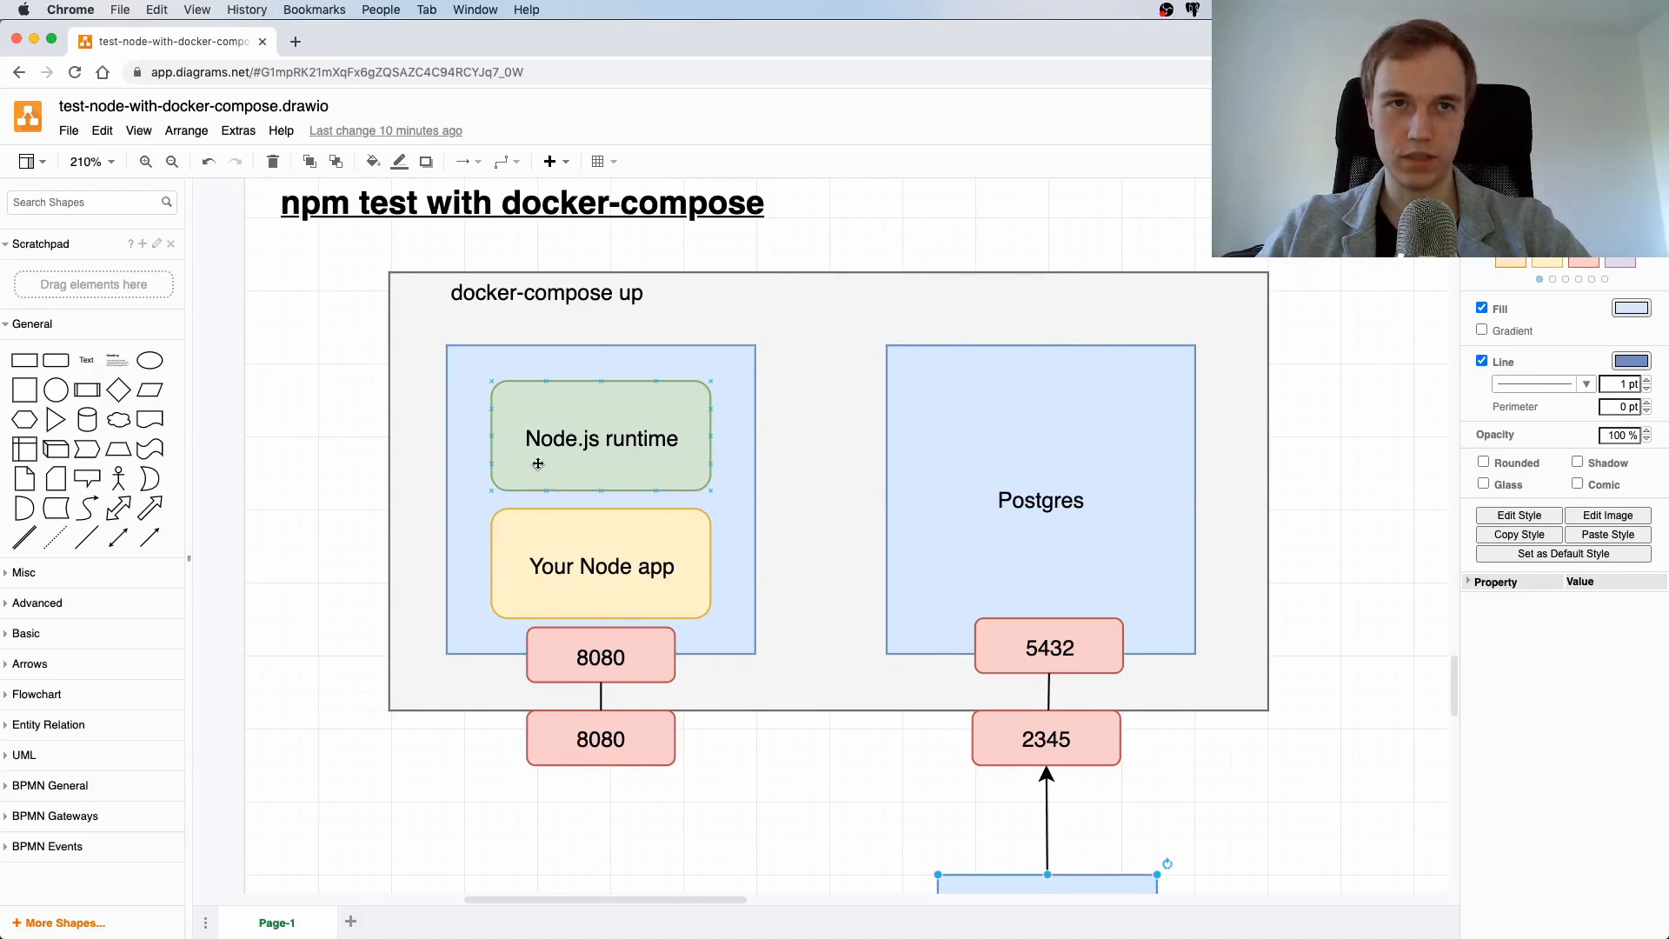
{"action": "left_click", "coordinate": [532, 352]}
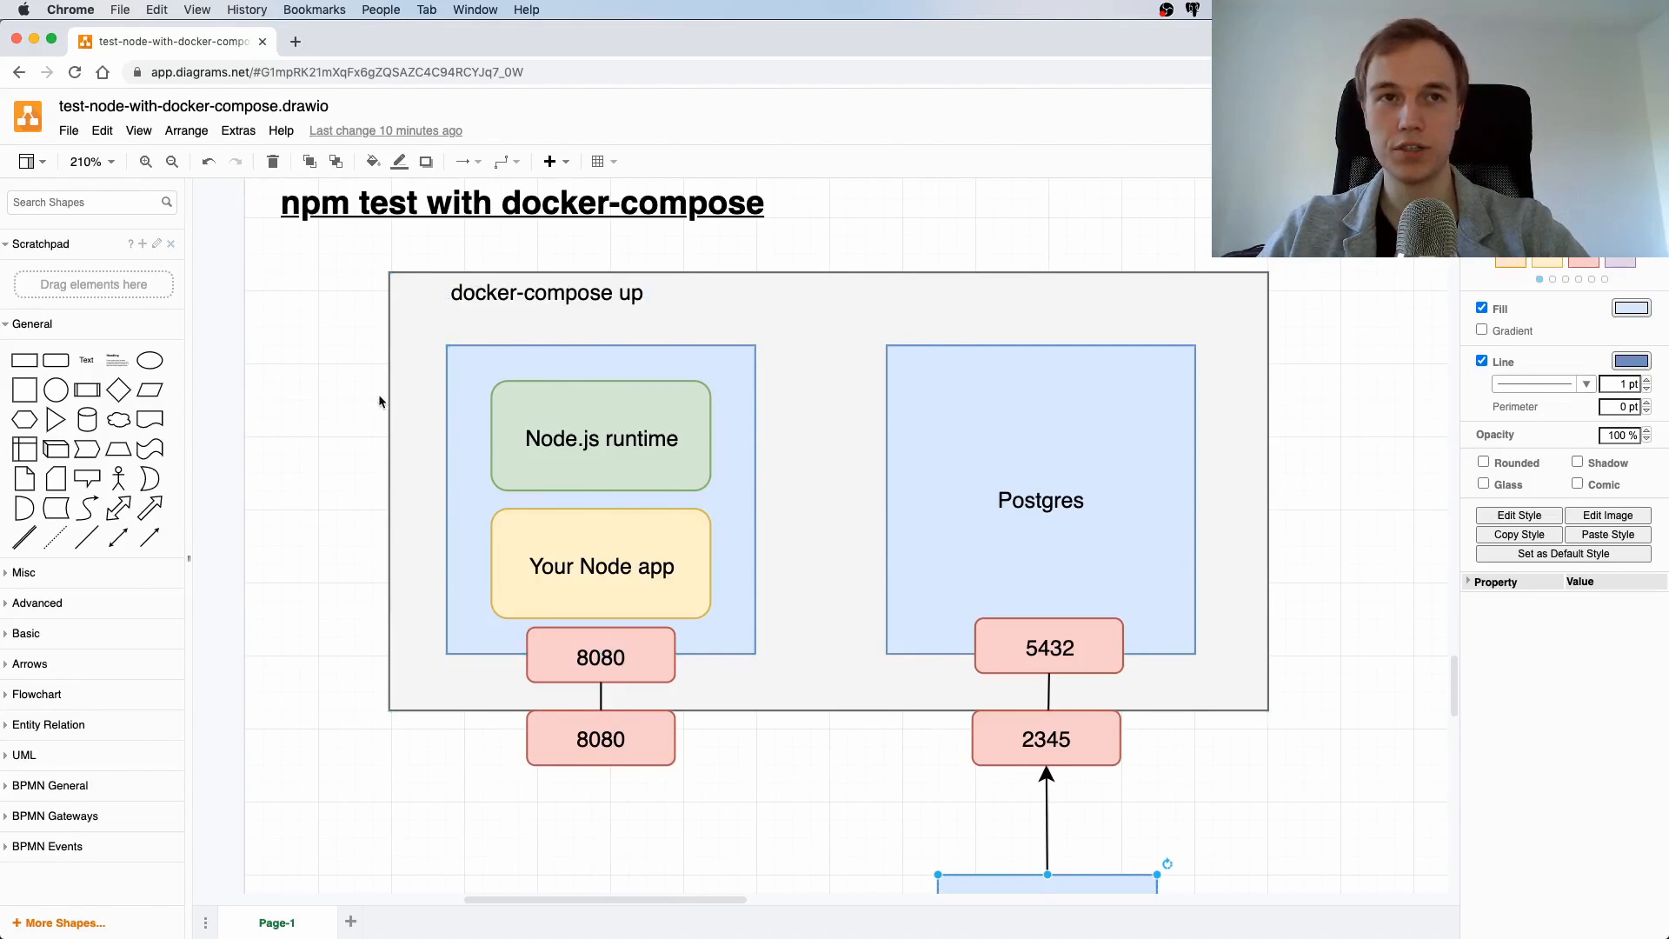
{"action": "left_click", "coordinate": [546, 293]}
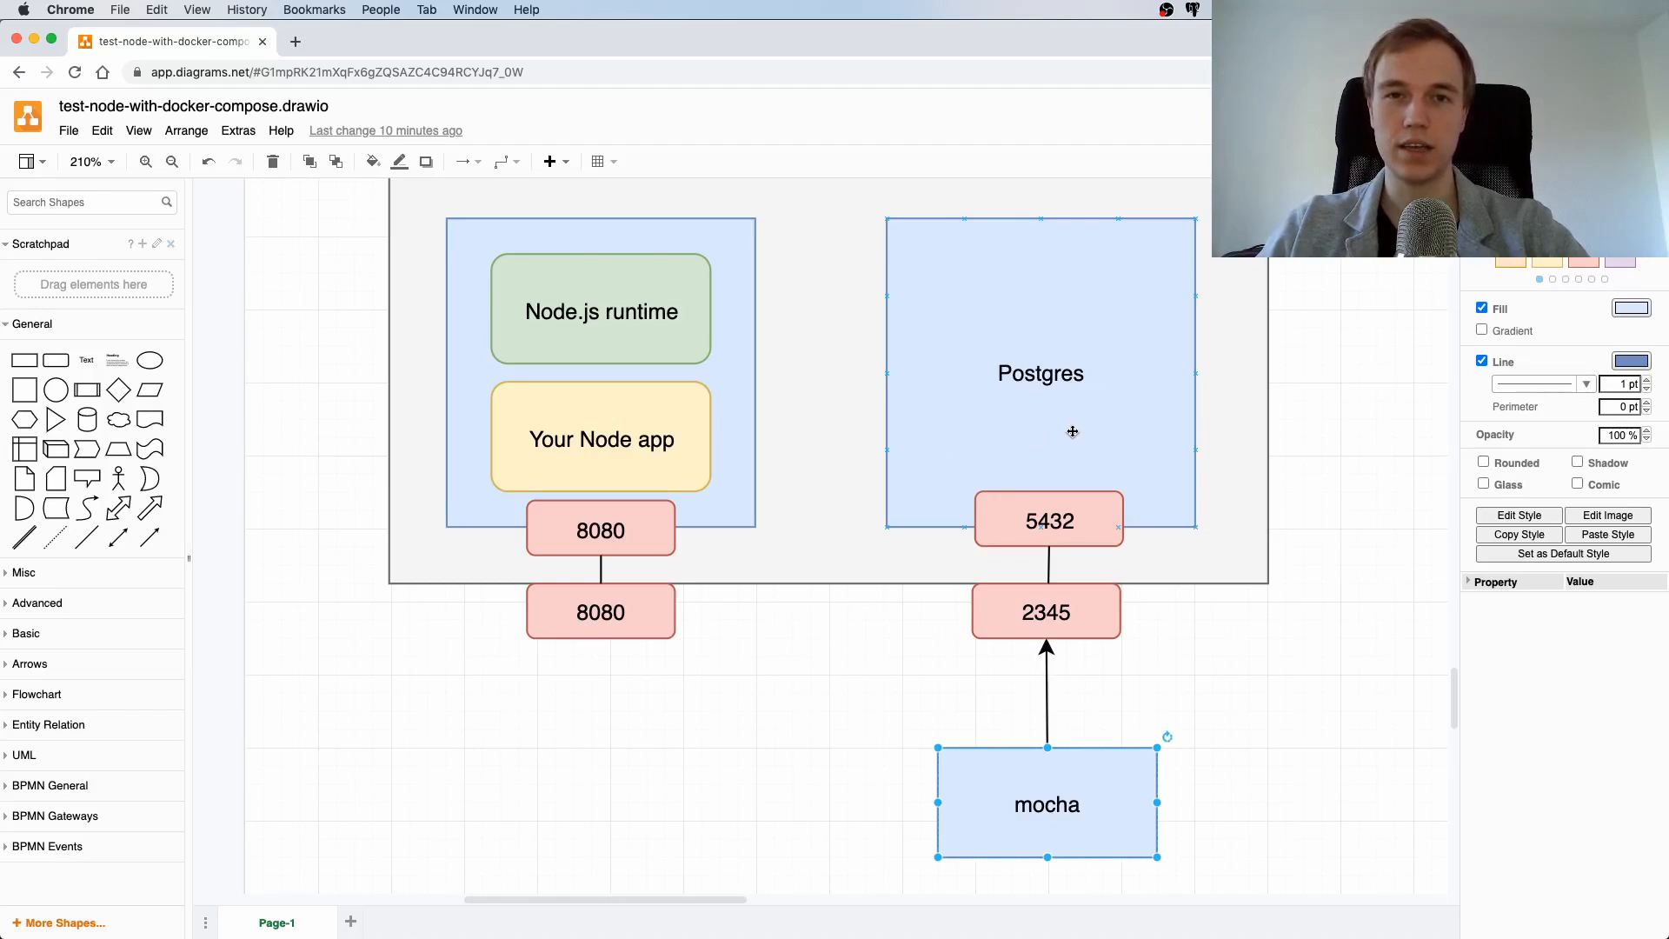
{"action": "mouse_move", "coordinate": [1058, 431]}
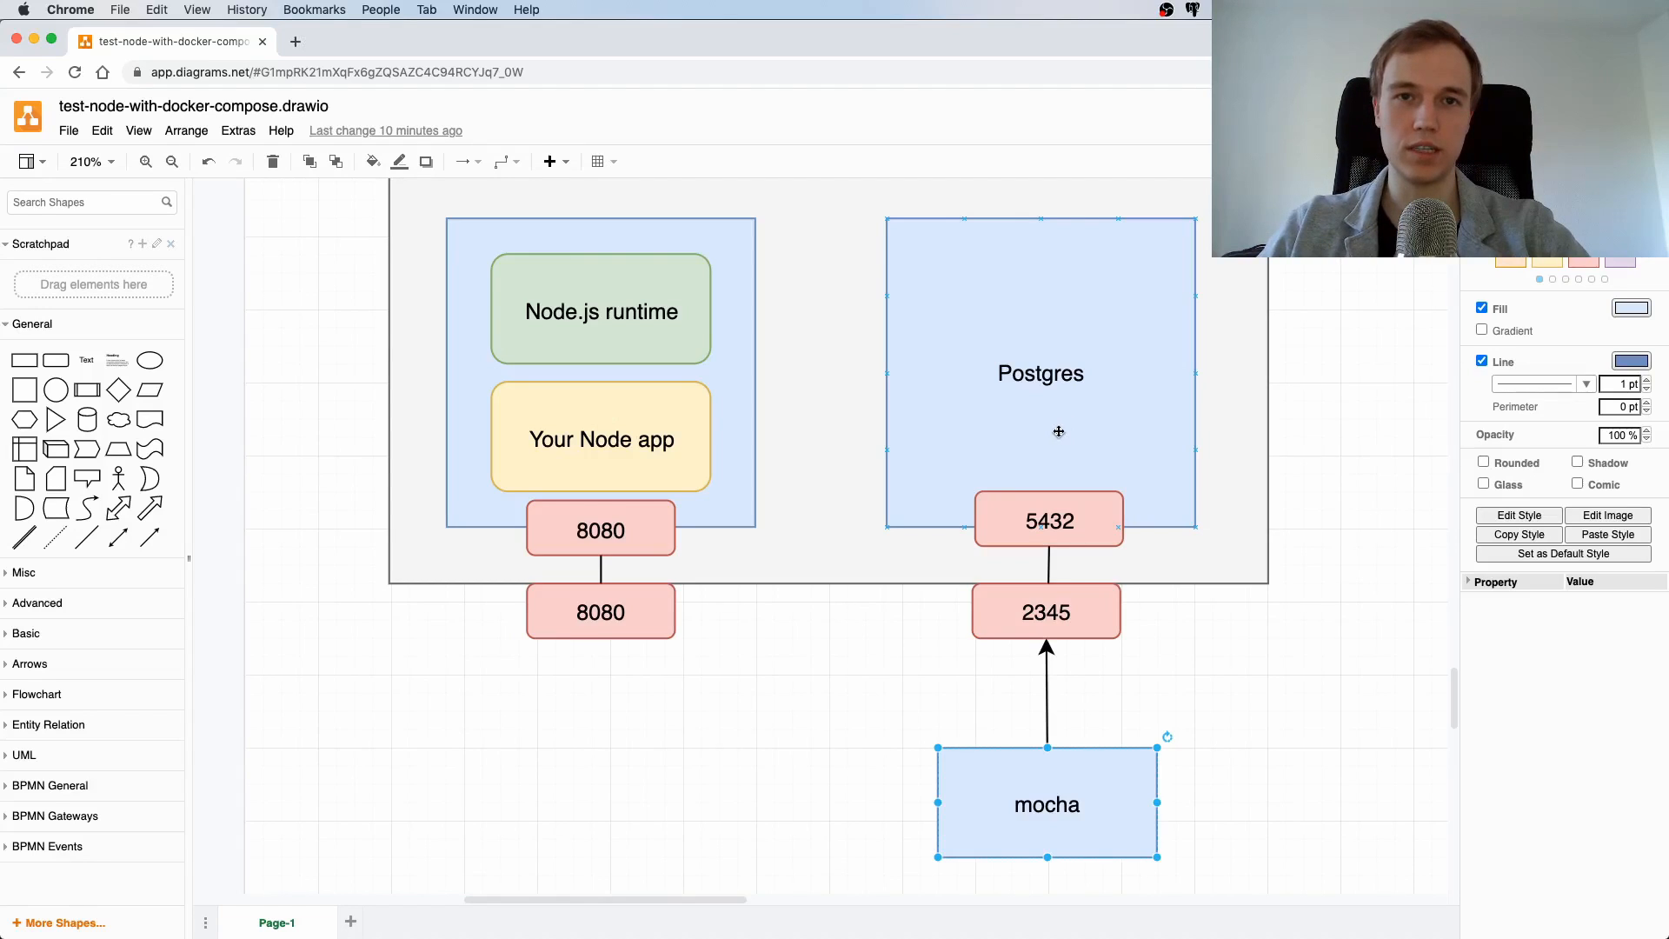
{"action": "mouse_move", "coordinate": [1115, 451]}
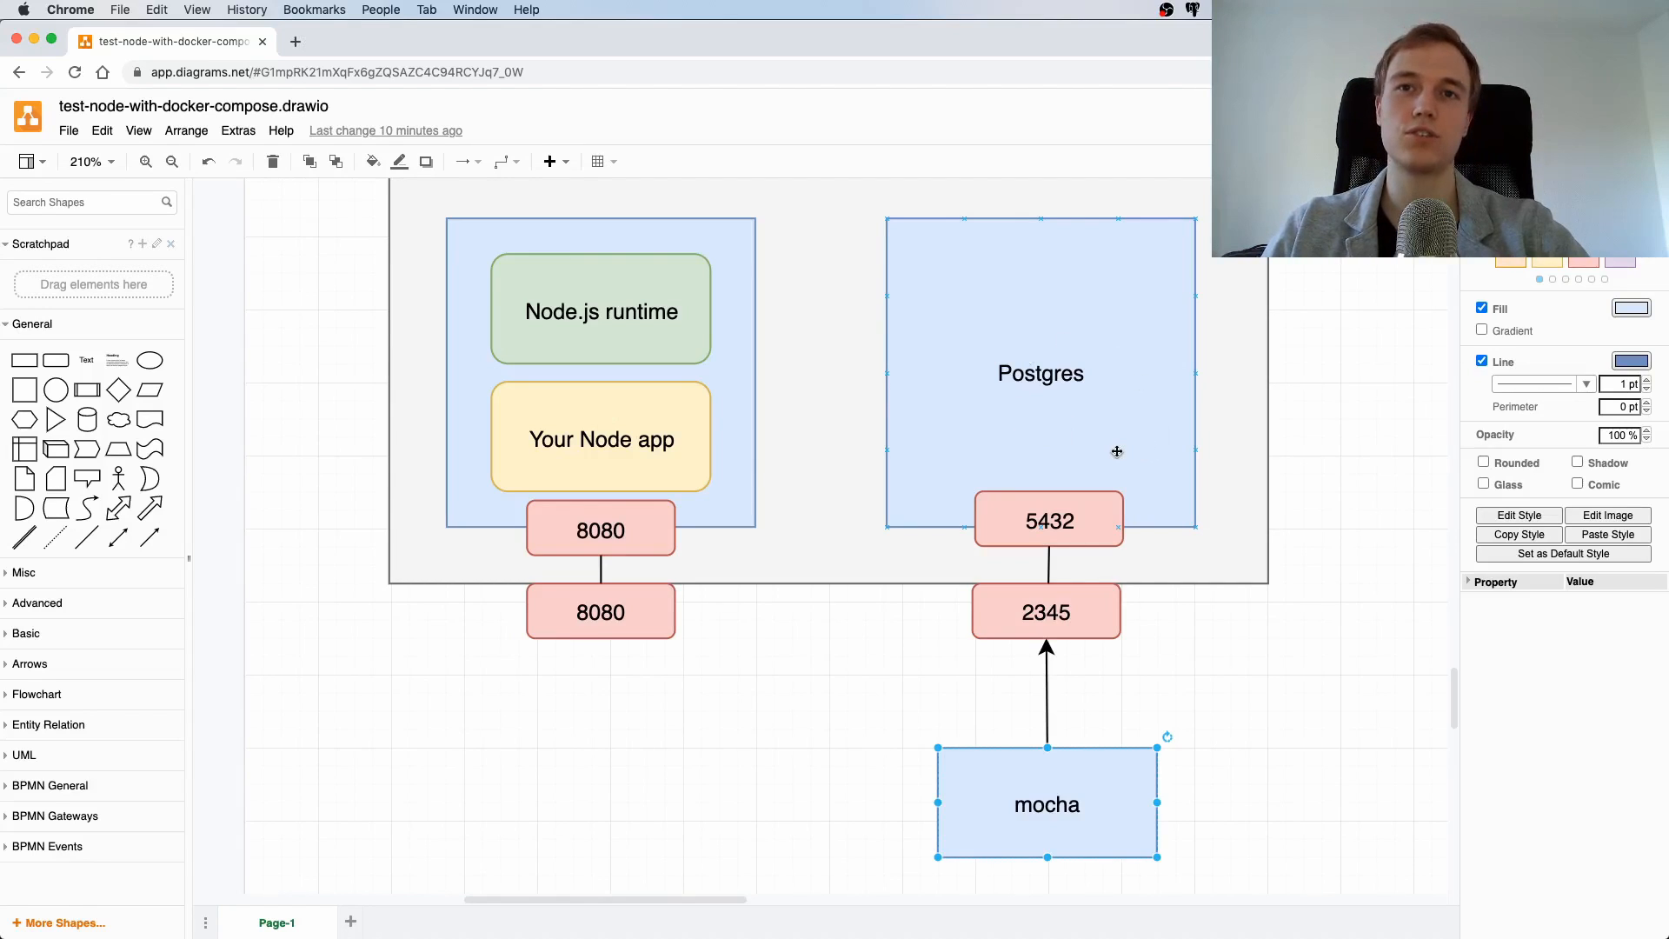
{"action": "scroll", "scroll_direction": "down", "scroll_amount": 3}
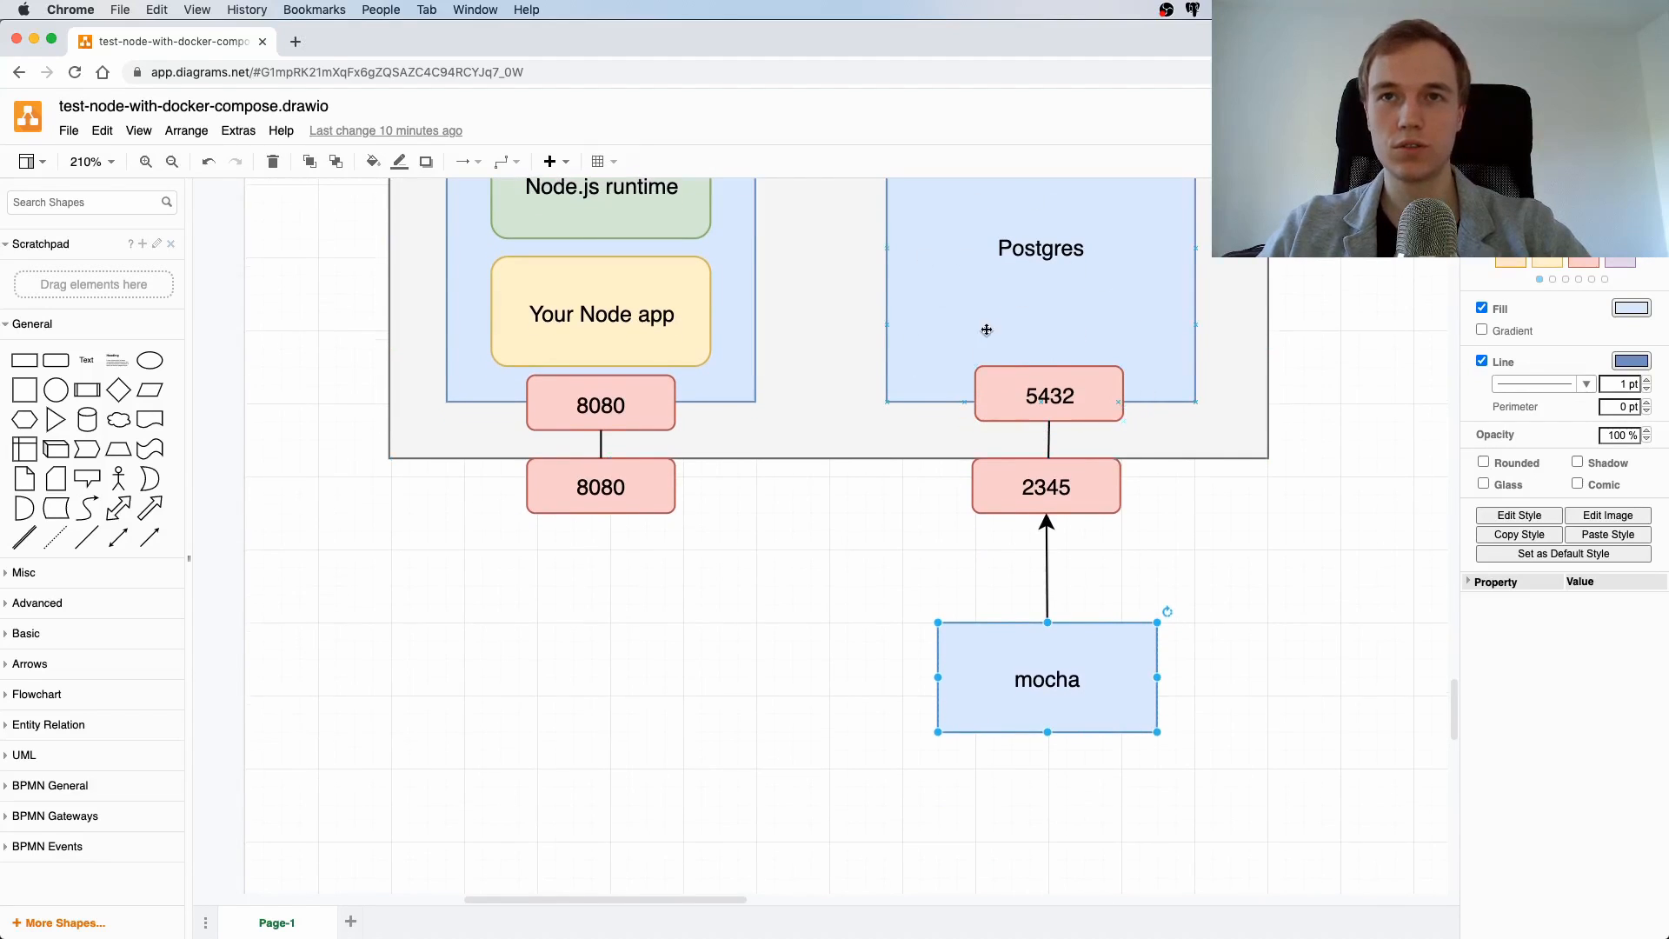
{"action": "scroll", "scroll_direction": "down", "scroll_amount": 3}
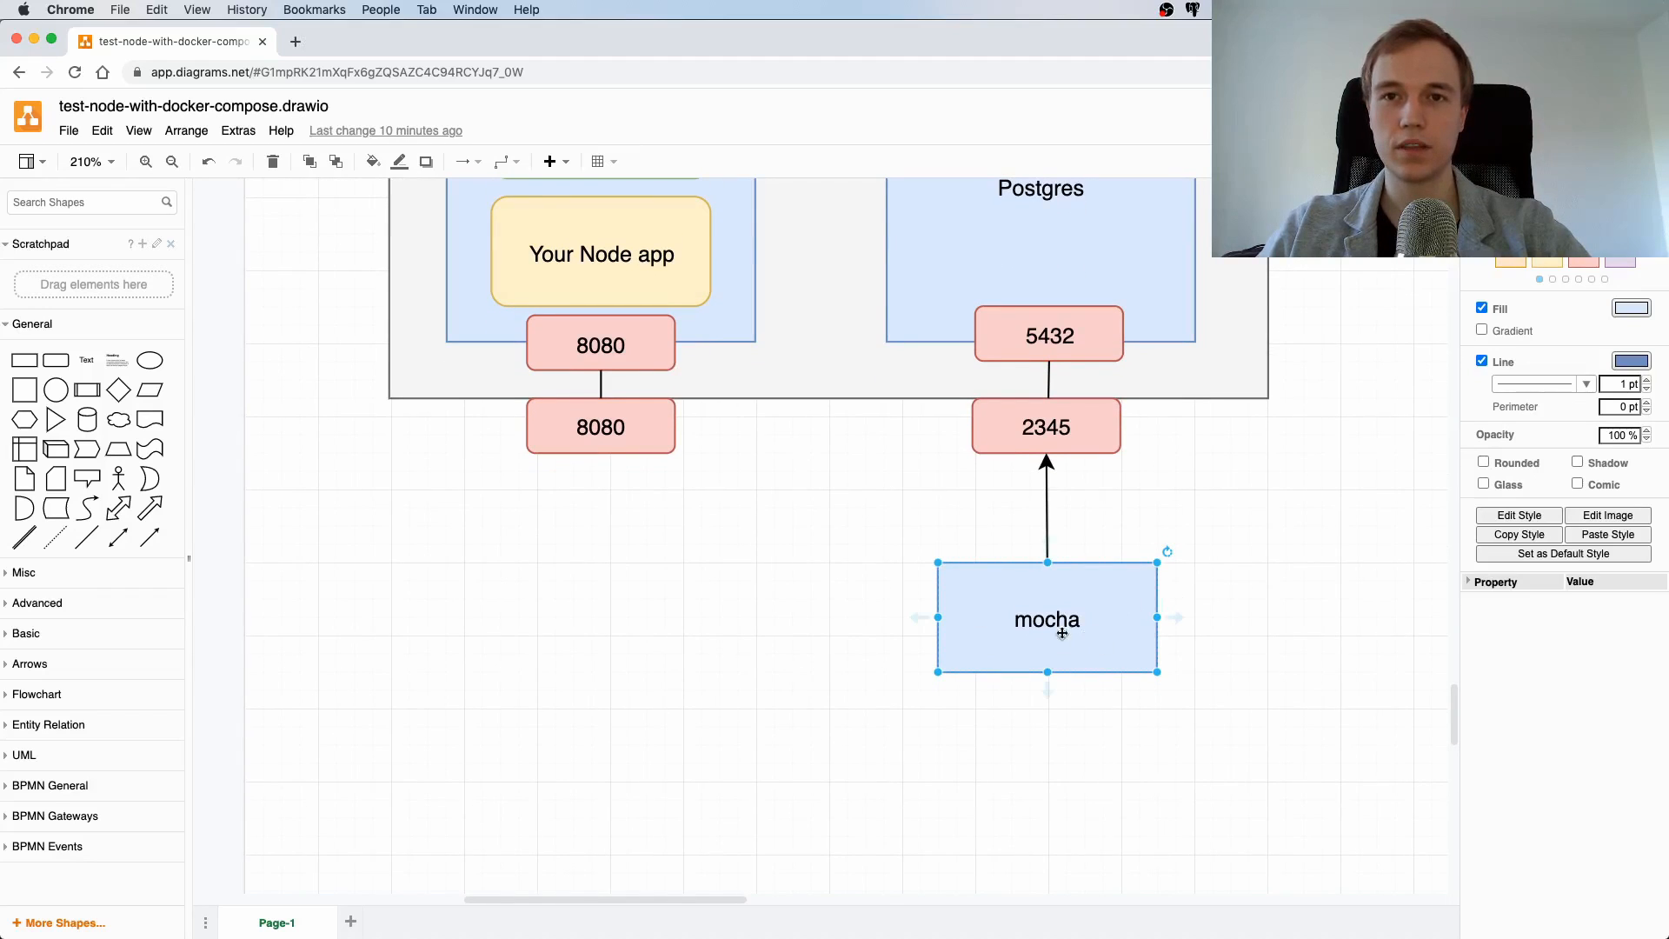
{"action": "mouse_move", "coordinate": [1097, 687]}
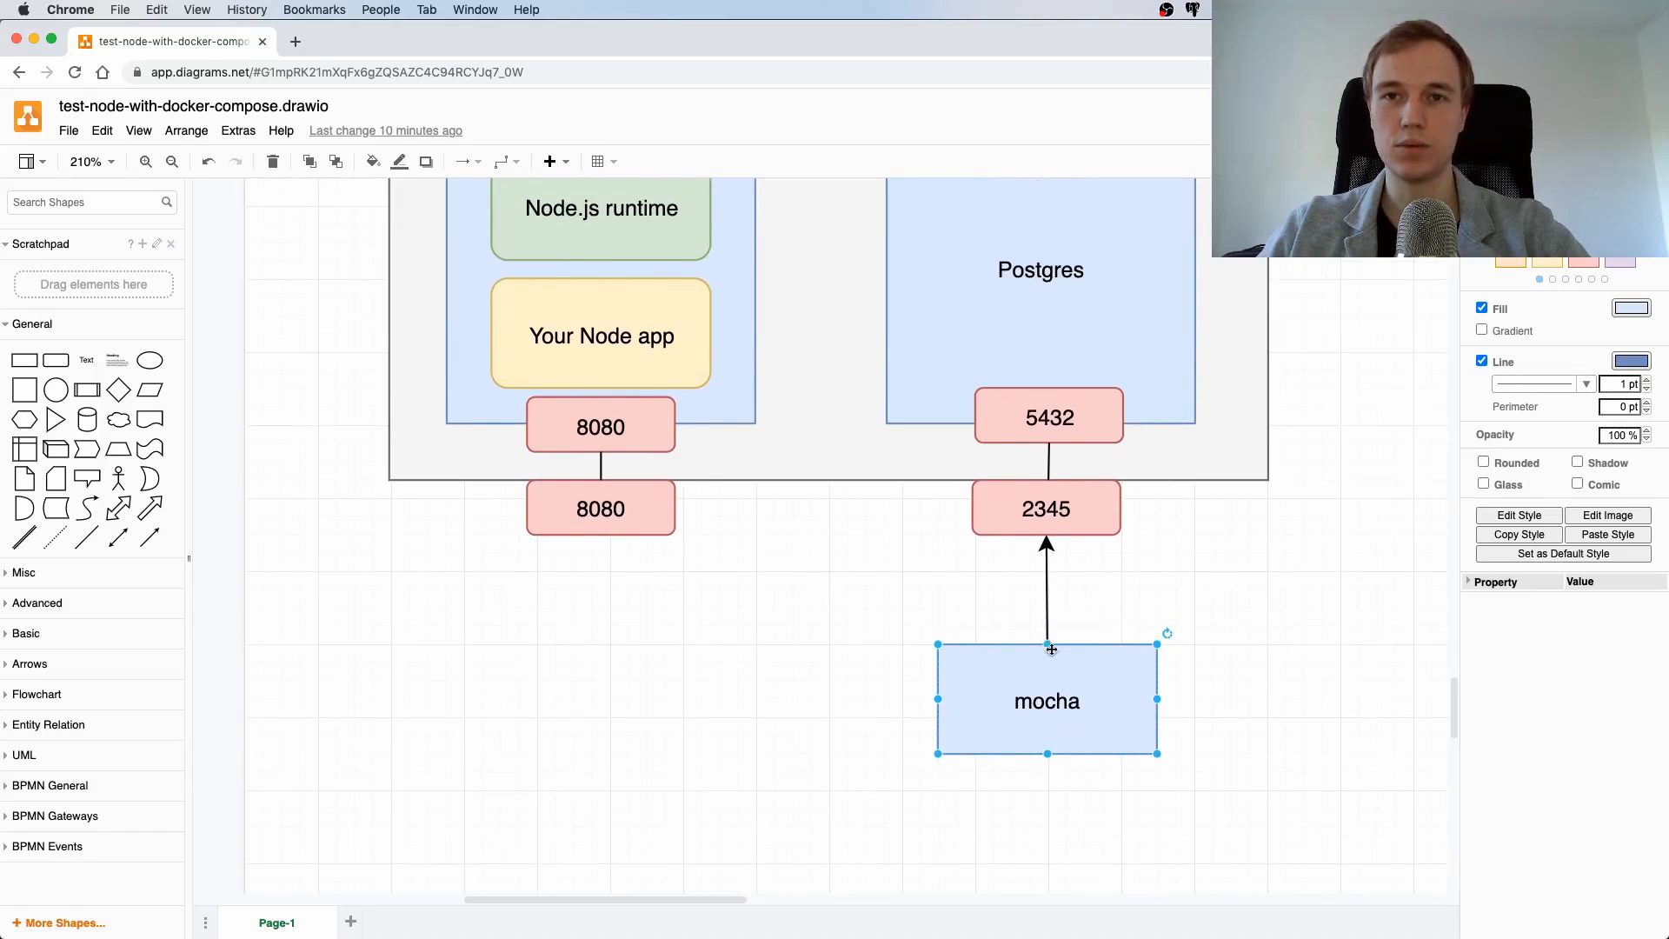
{"action": "mouse_move", "coordinate": [1045, 508]}
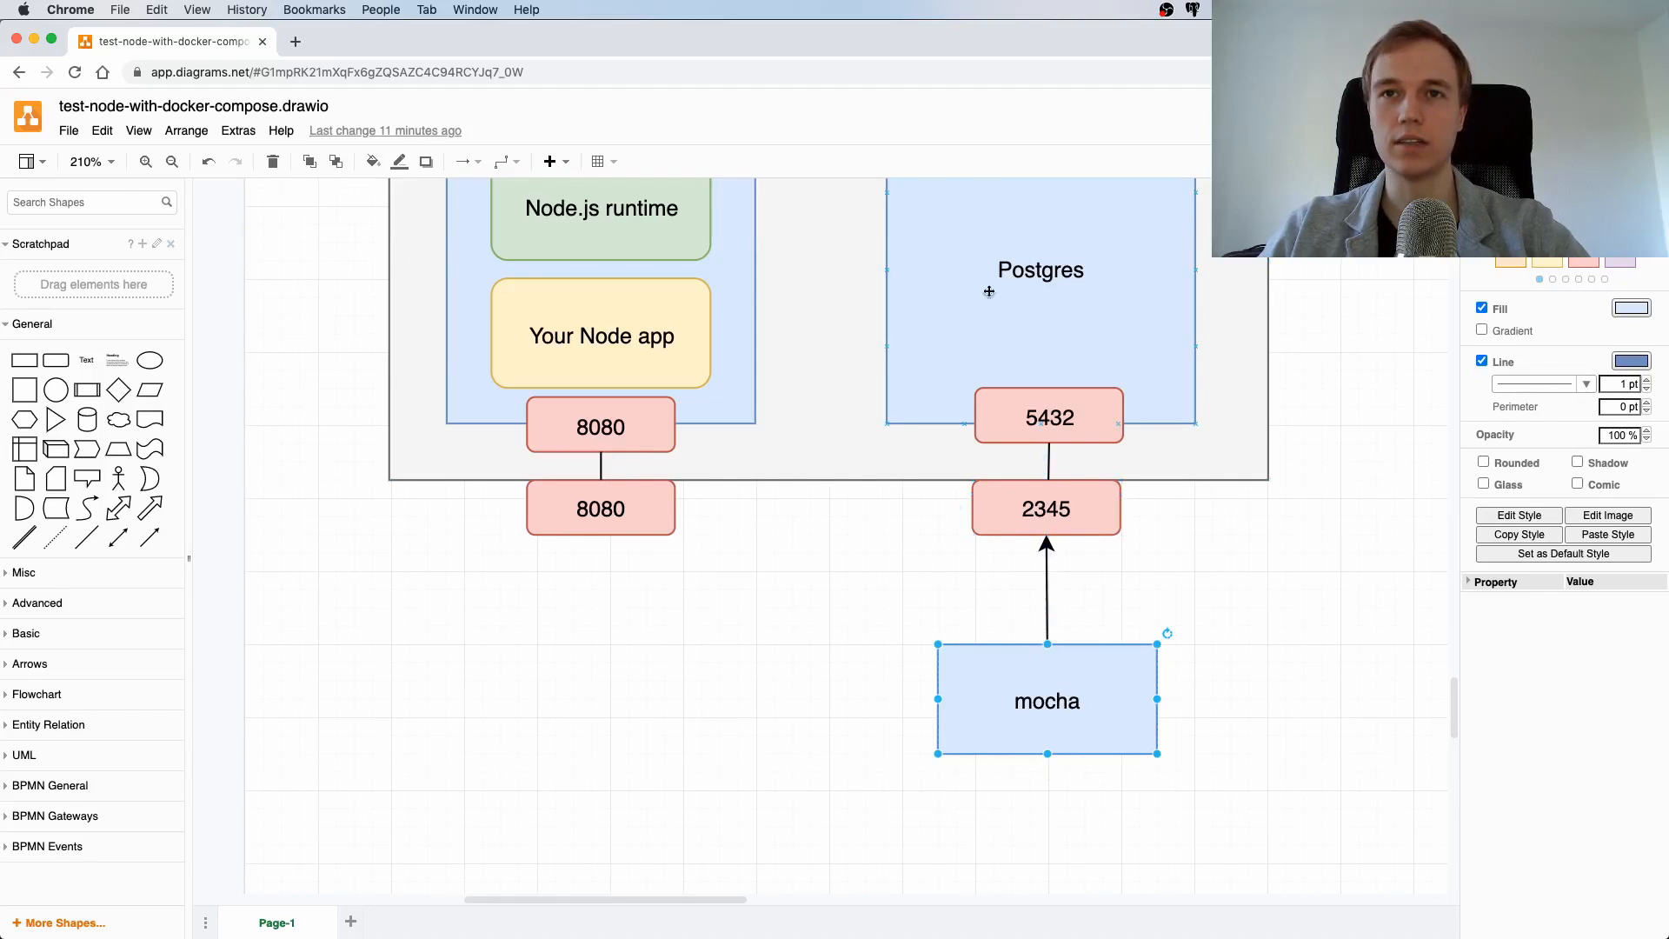
{"action": "mouse_move", "coordinate": [1044, 322]}
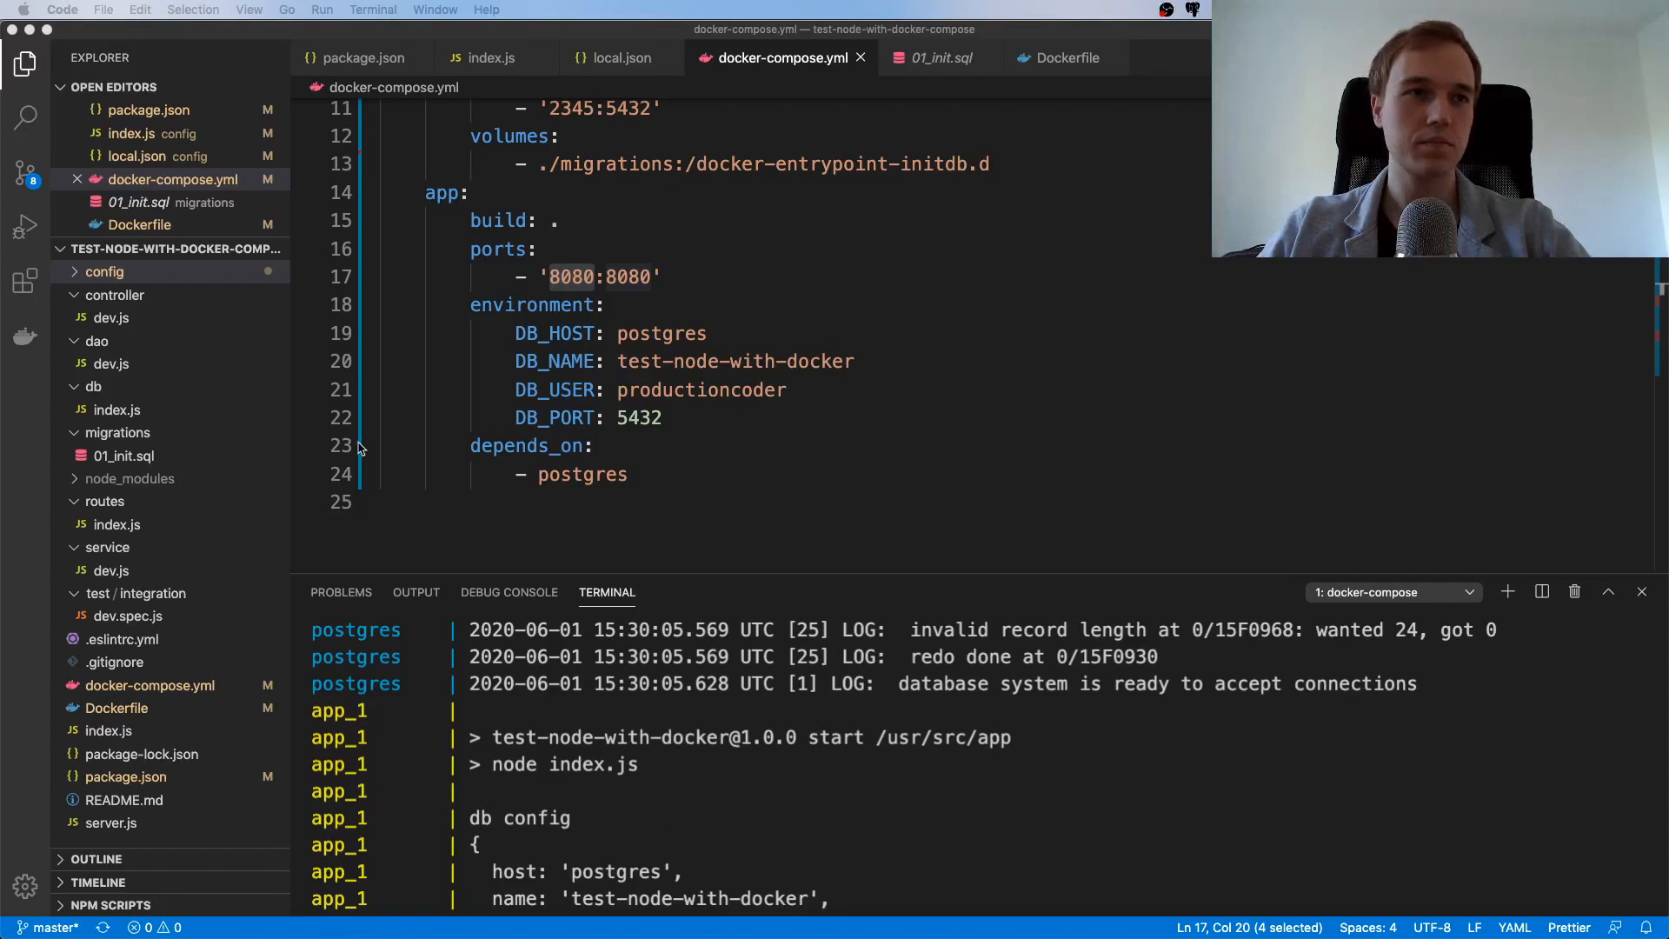
Create config/test-docker.js containing {"db": {"port": 2345}}
{"action": "left_click", "coordinate": [104, 271]}
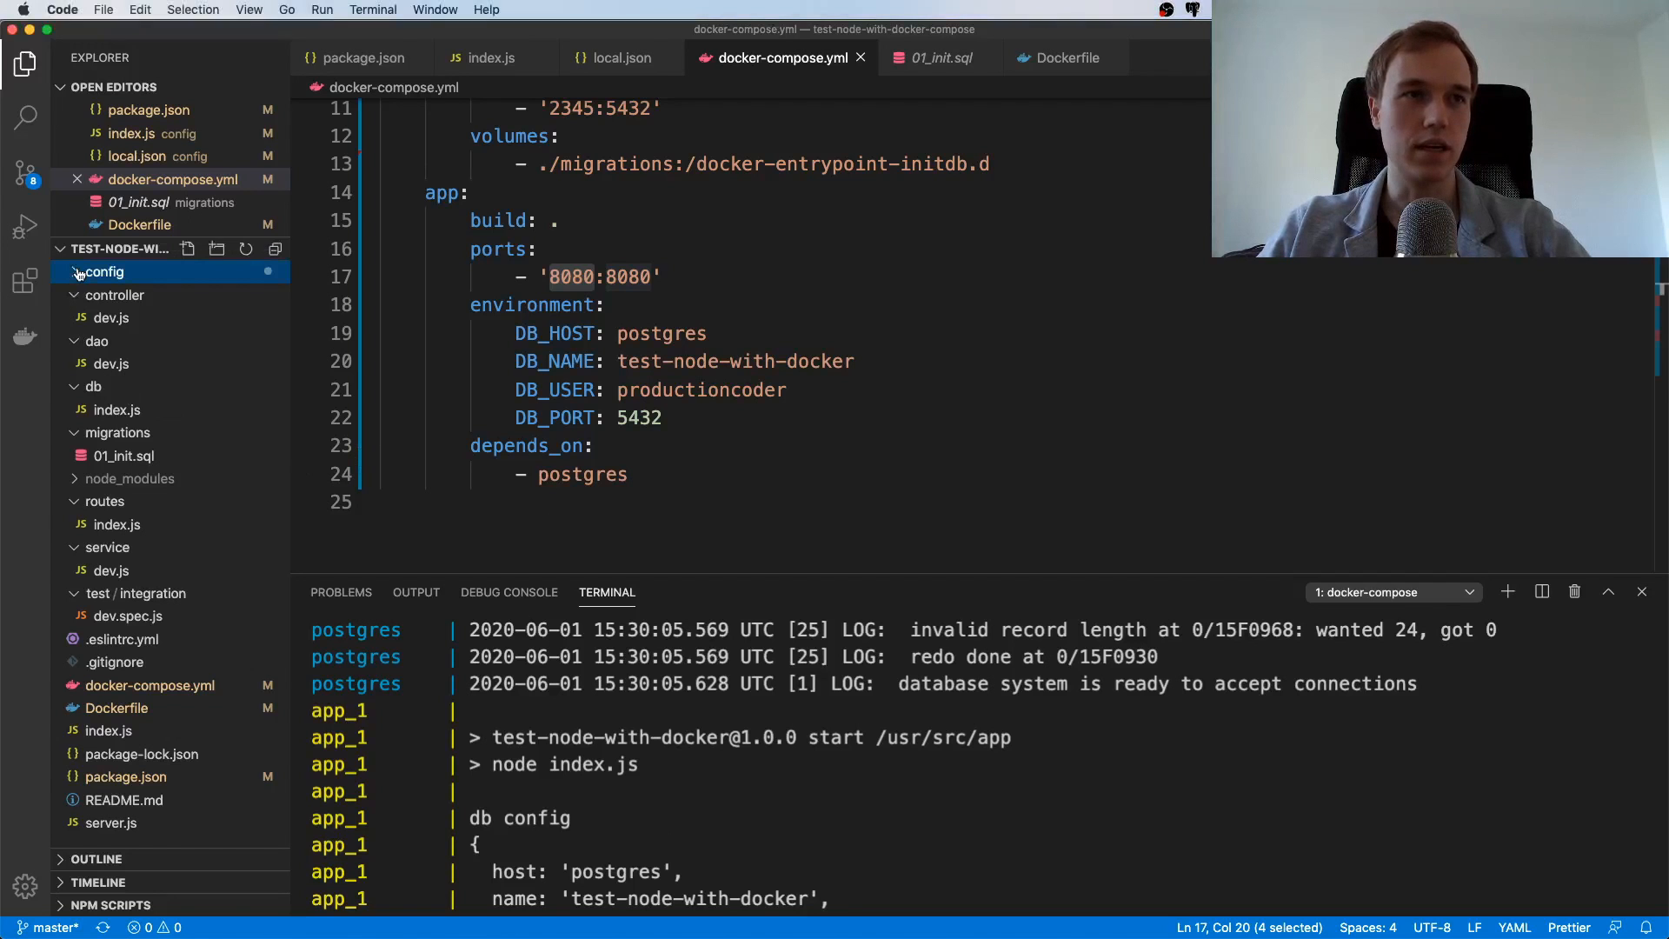
{"action": "left_click", "coordinate": [104, 271]}
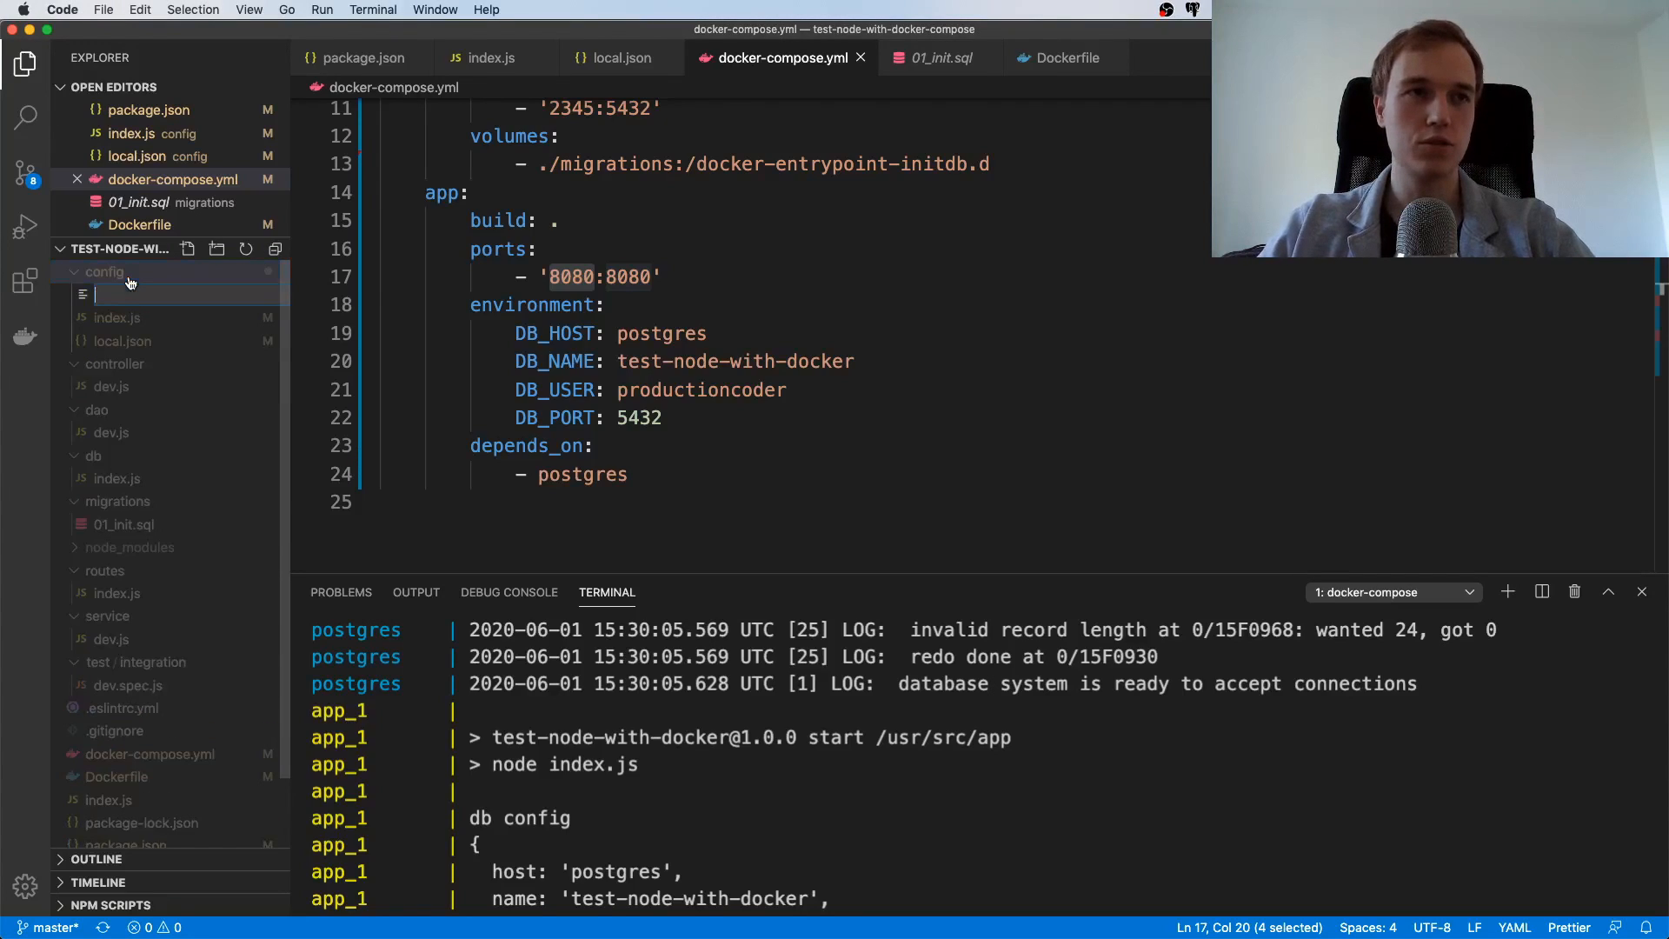
{"action": "type", "text": "test-docker.js"}
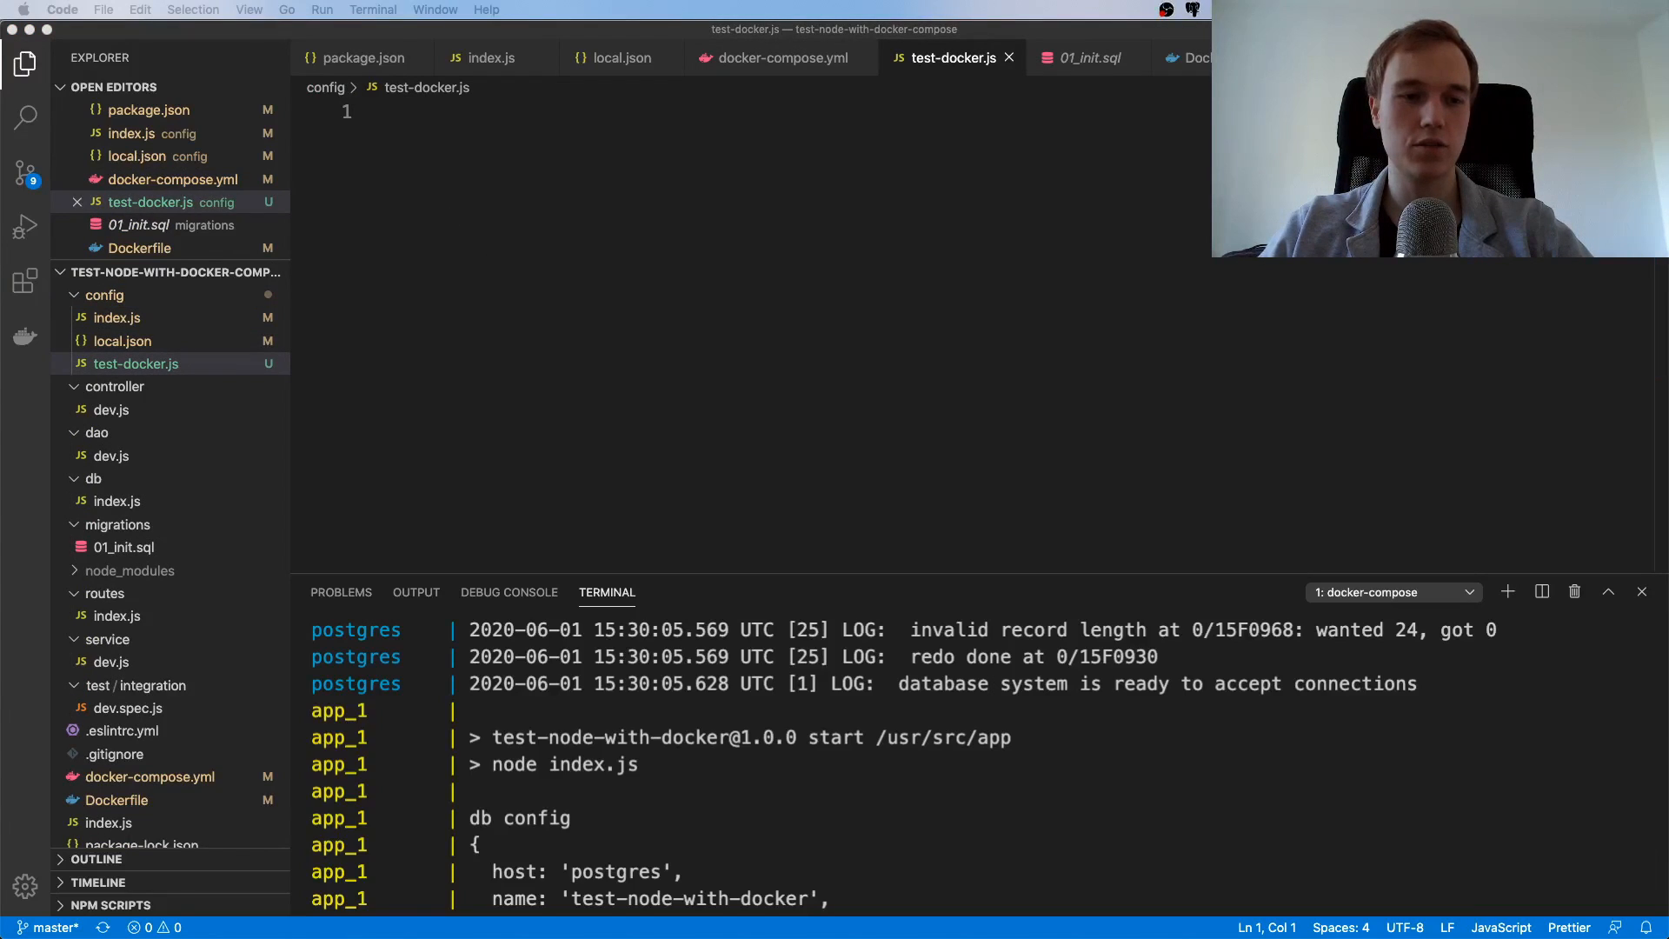
{"action": "mouse_move", "coordinate": [703, 777]}
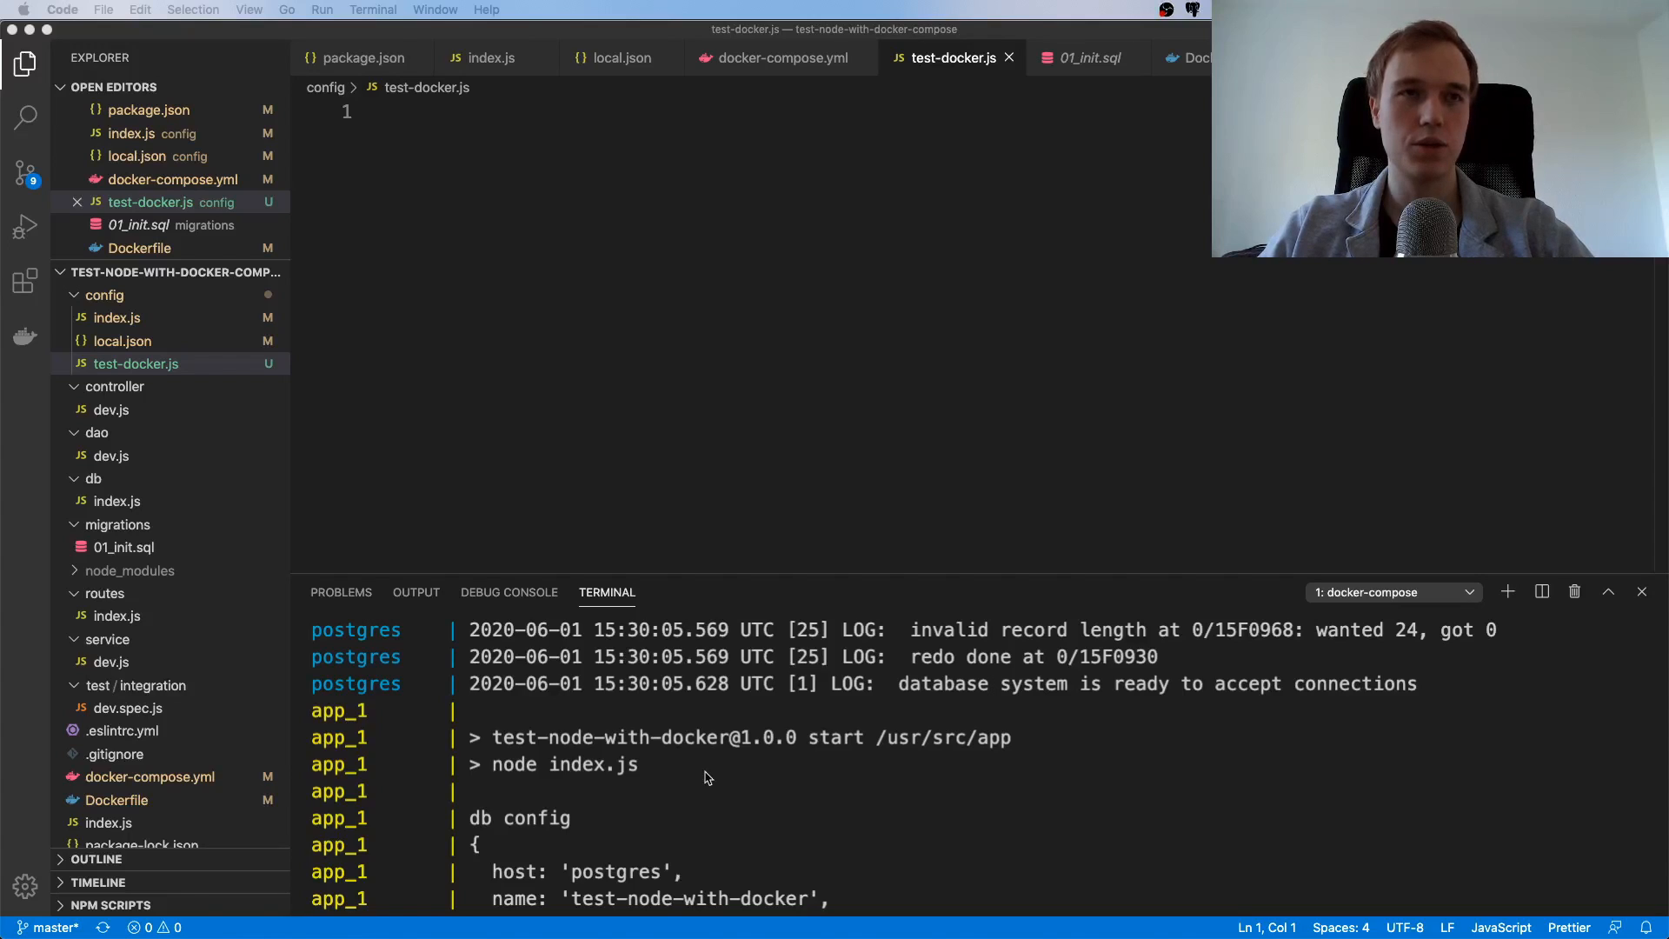
{"action": "type", "text": "{"}
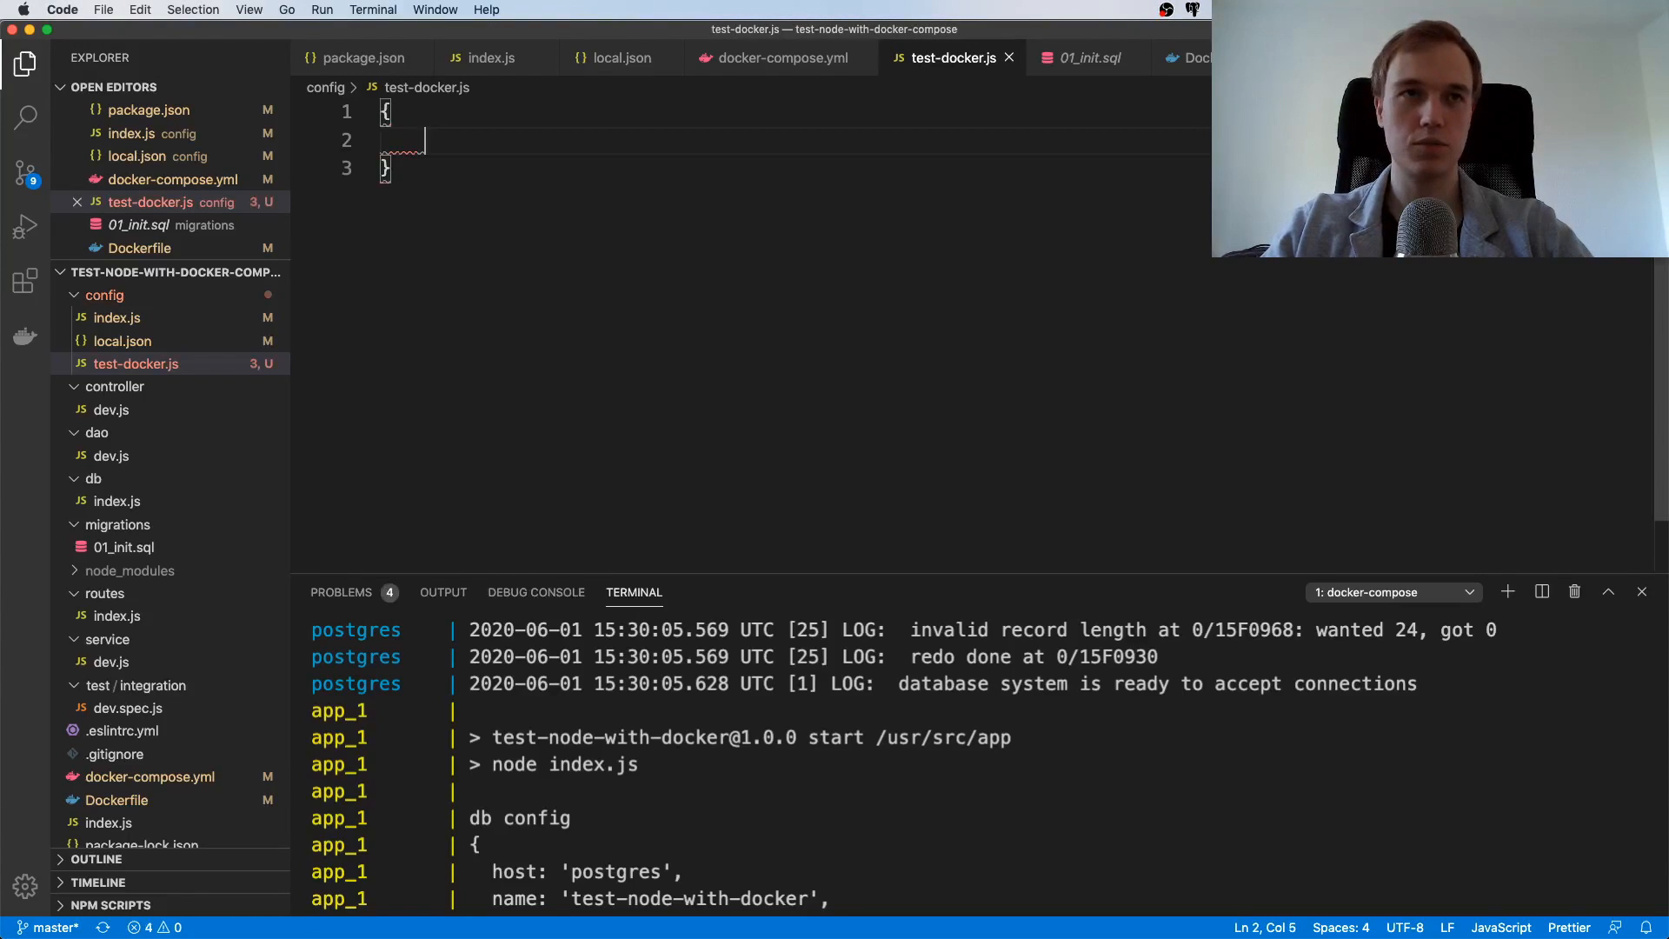
{"action": "type", "text": "\"db\""}
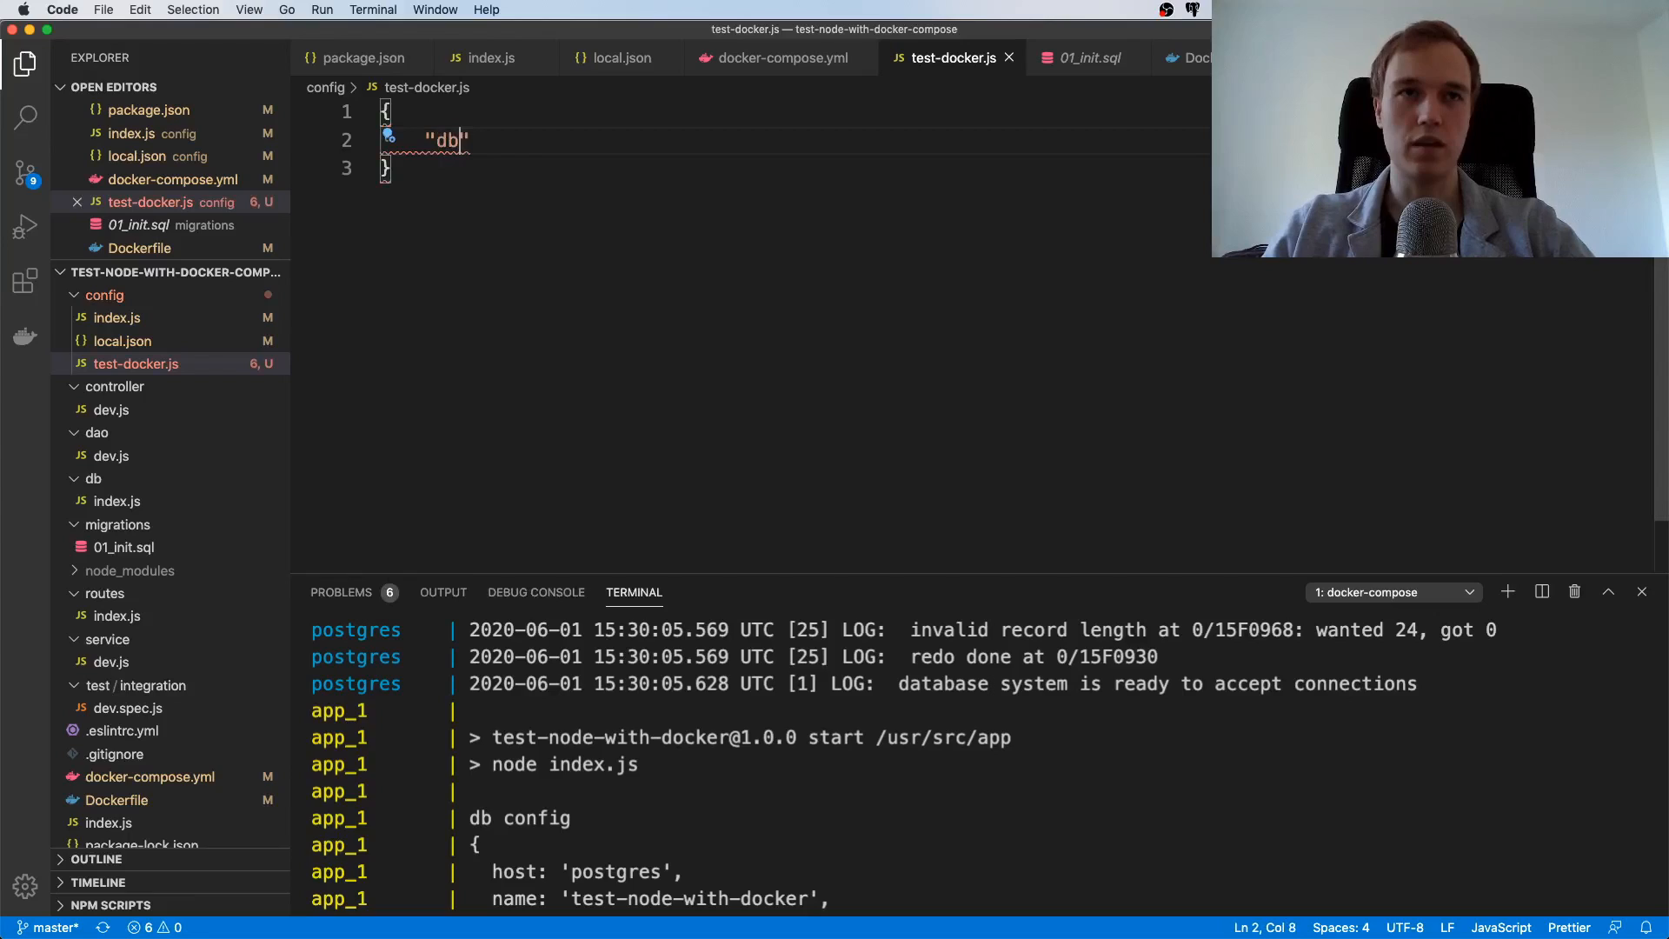
{"action": "type", "text": ": {}"}
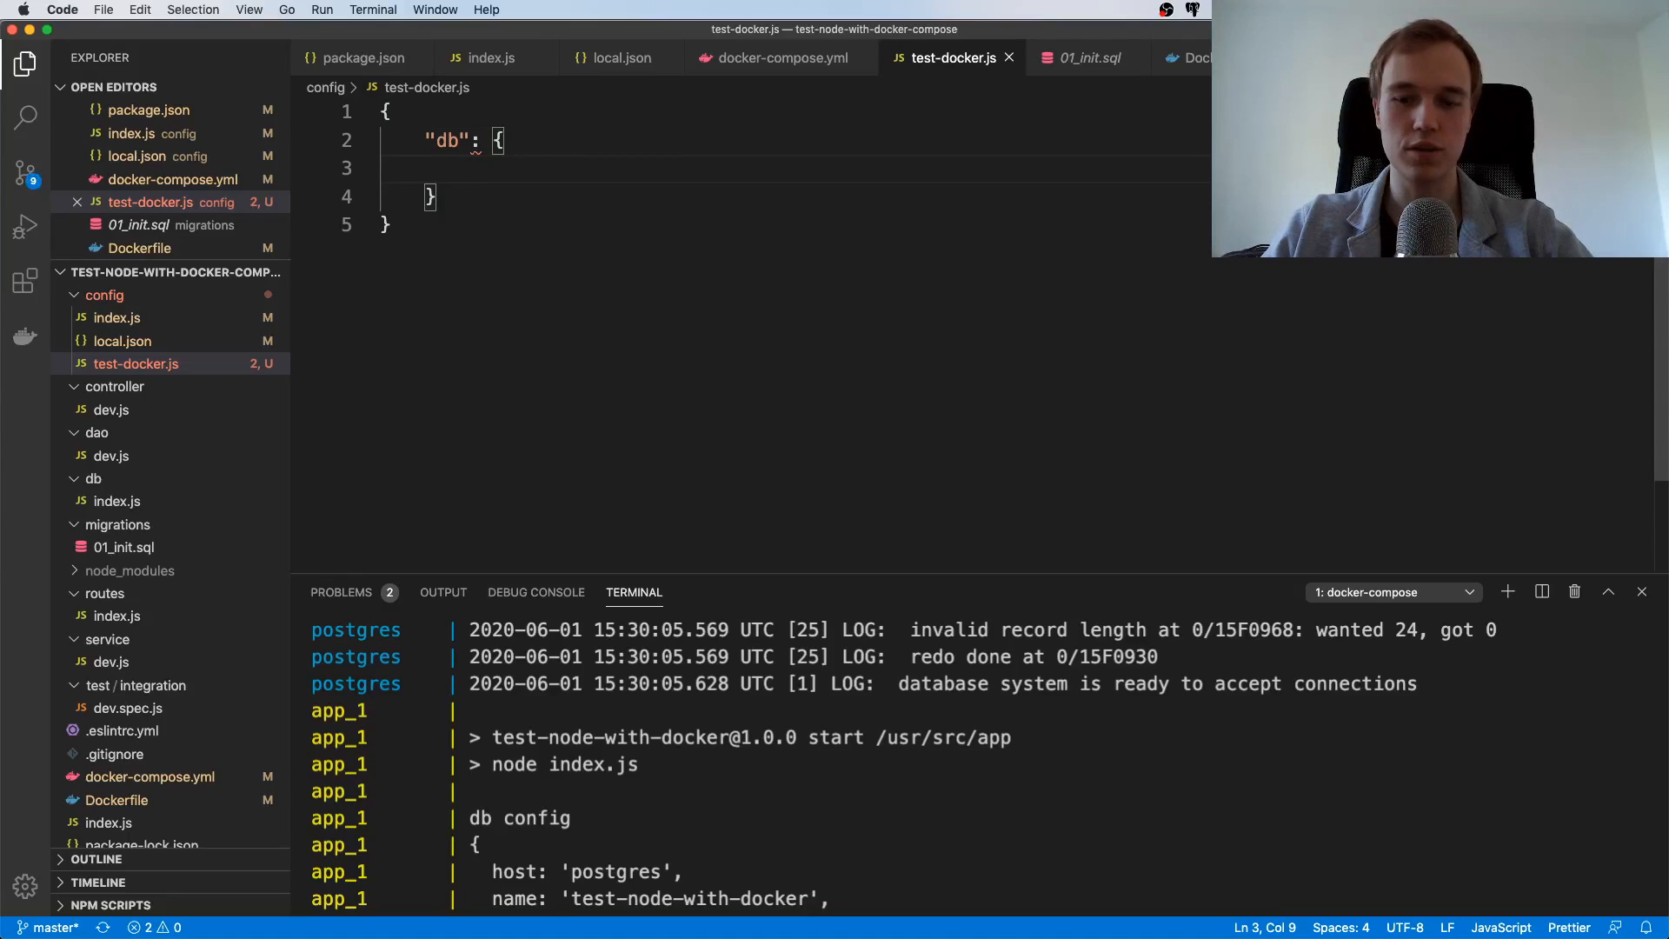
{"action": "type", "text": "\"port\":"}
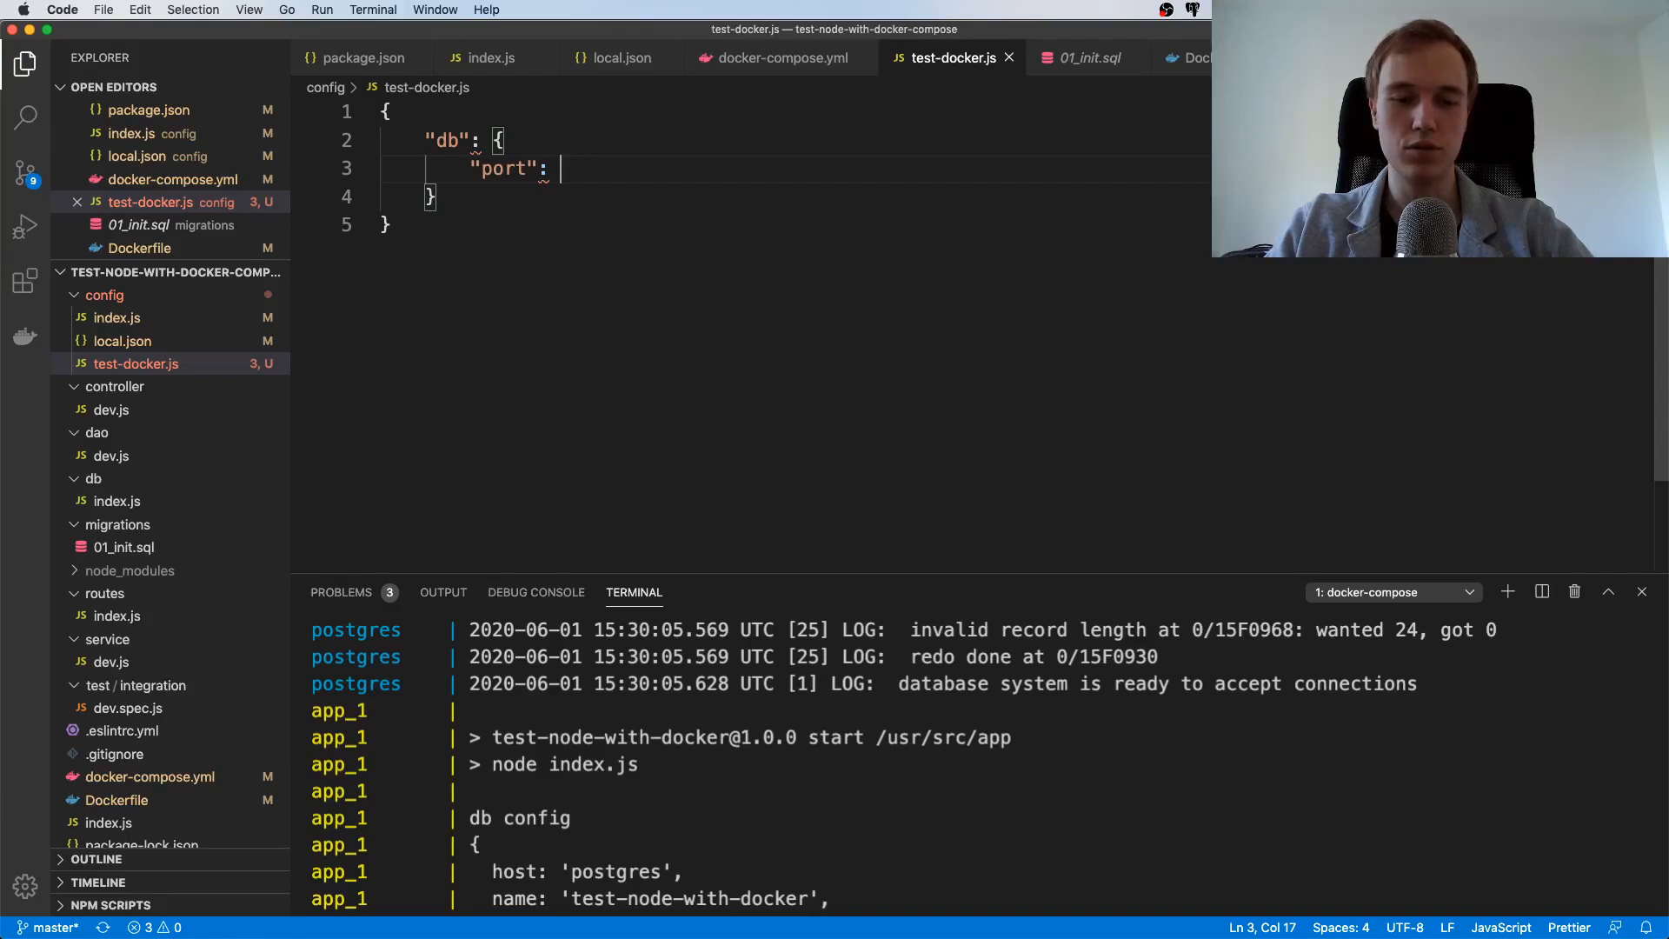
{"action": "type", "text": "2345"}
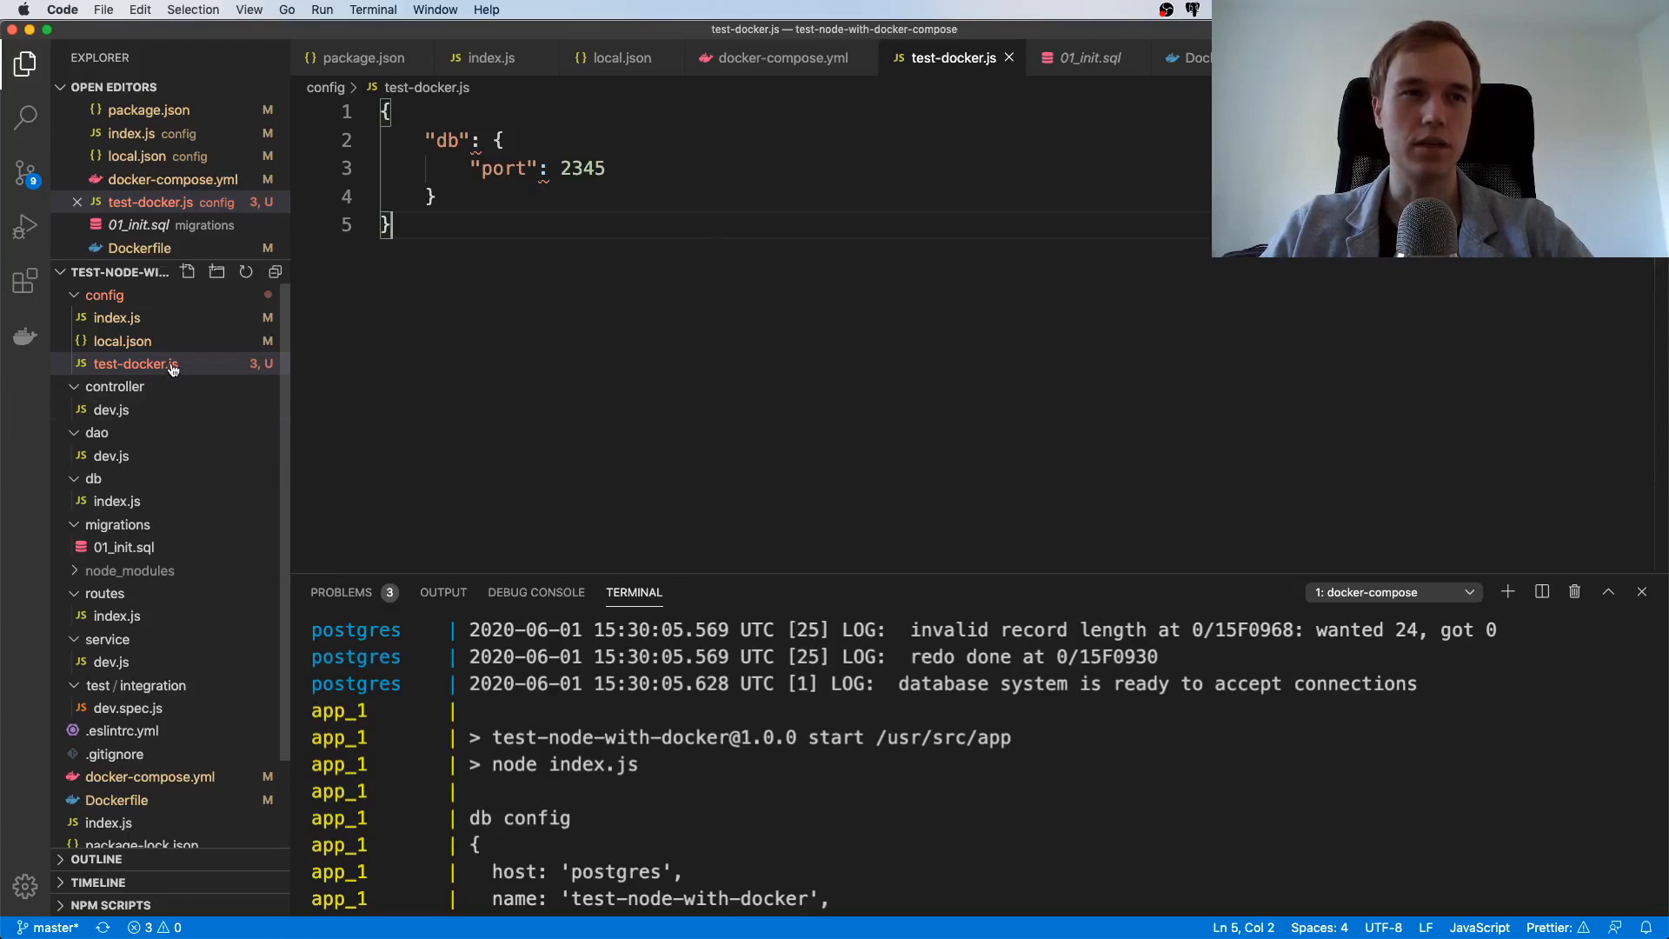
Rename the file to test-docker.json and confirm config/index.js lists the 'test-docker' environment
{"action": "right_click", "coordinate": [131, 364]}
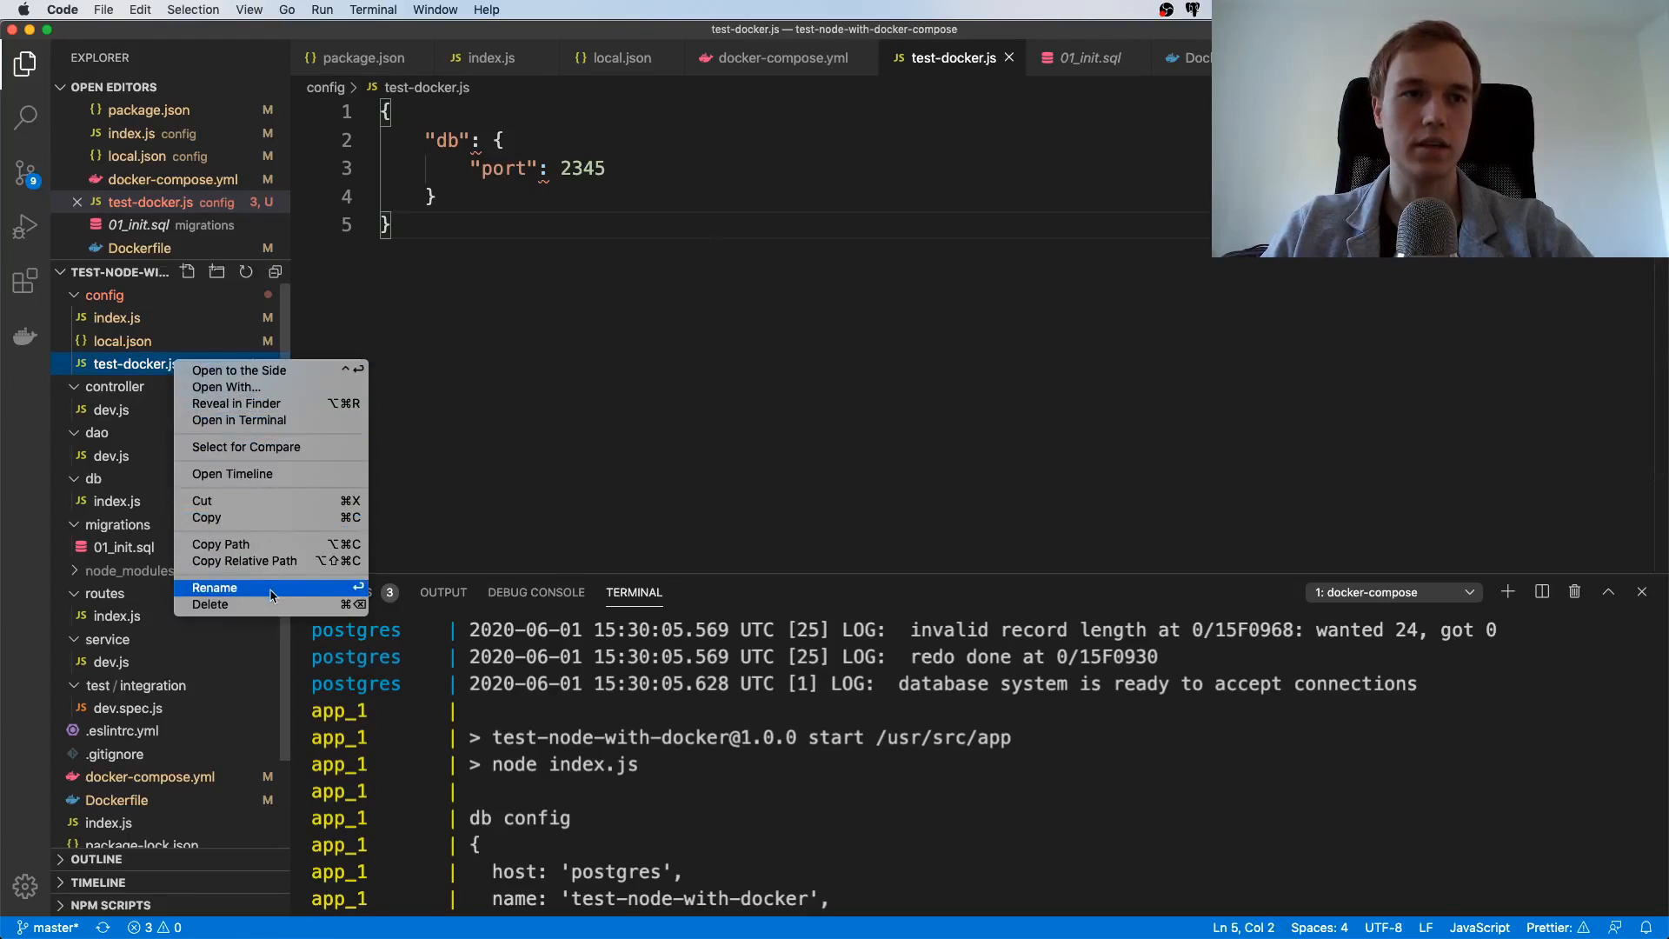
{"action": "left_click", "coordinate": [214, 587]}
{"action": "type", "text": "test-docker.json"}
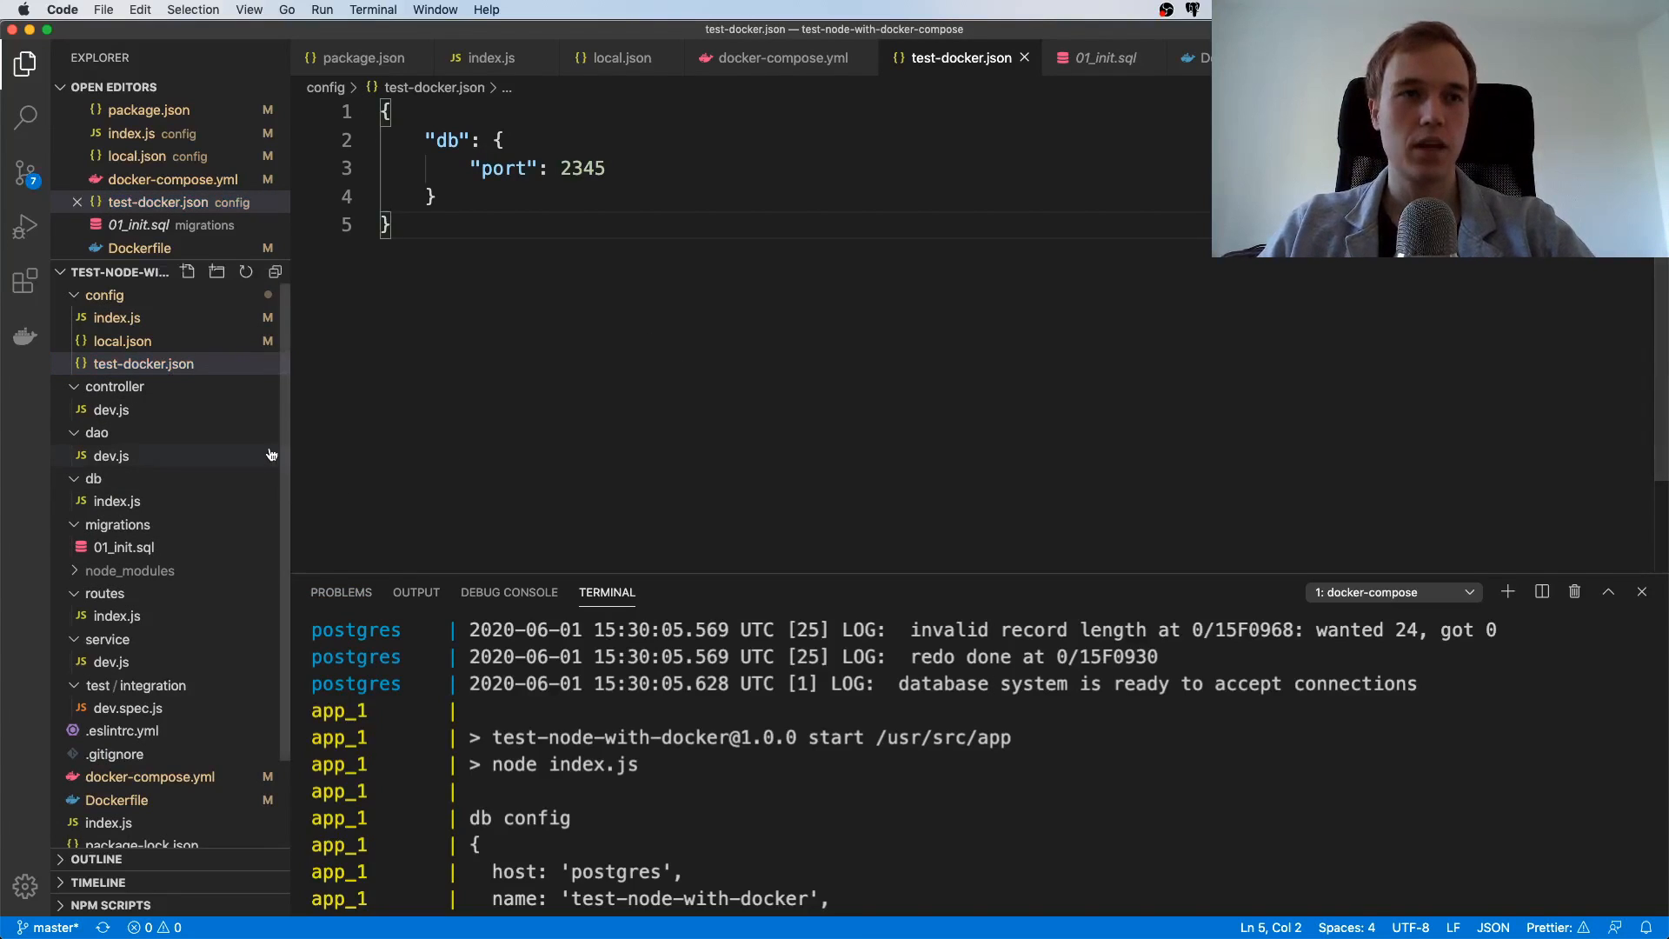
{"action": "left_click", "coordinate": [117, 318]}
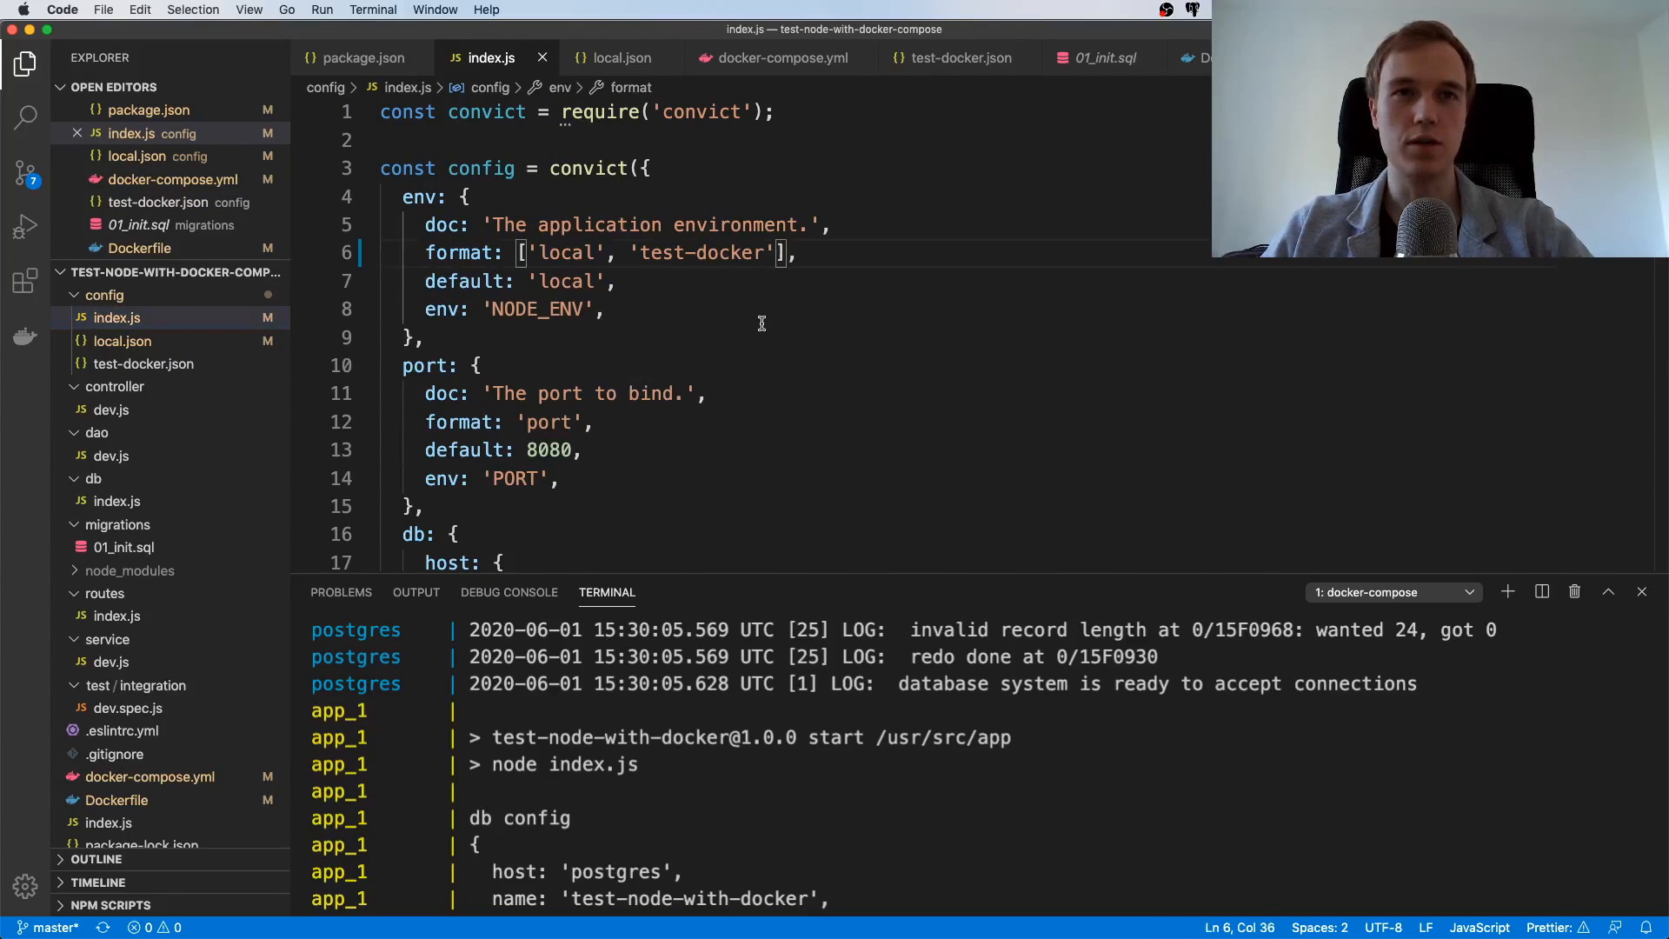
{"action": "mouse_move", "coordinate": [705, 367]}
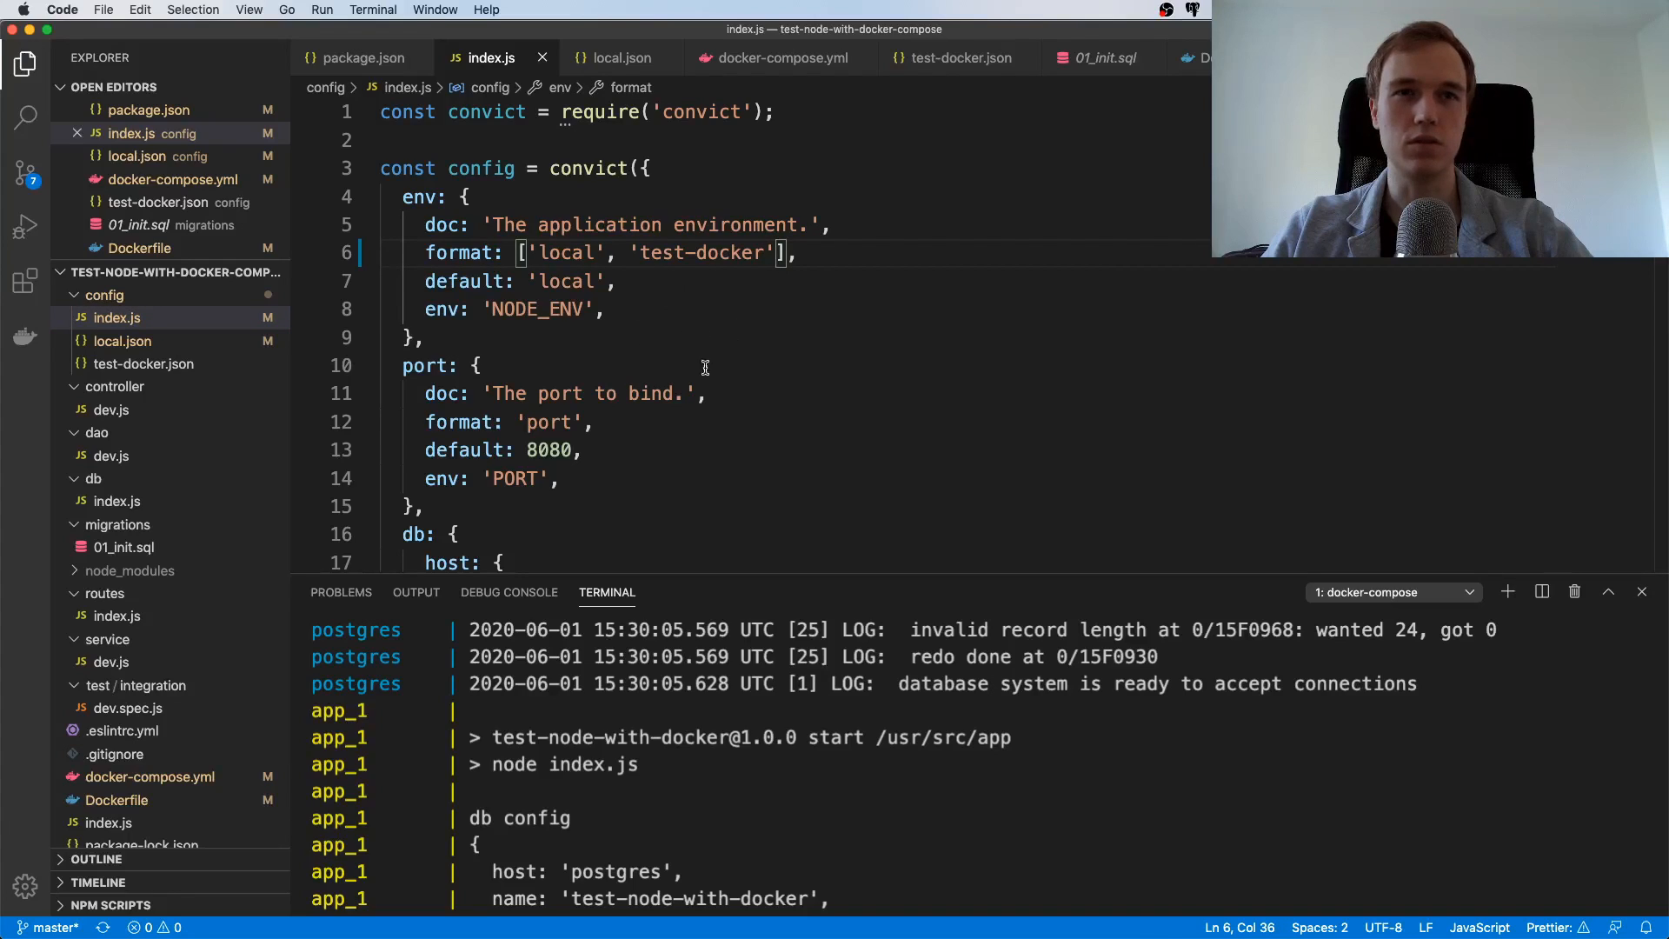
{"action": "mouse_move", "coordinate": [670, 265]}
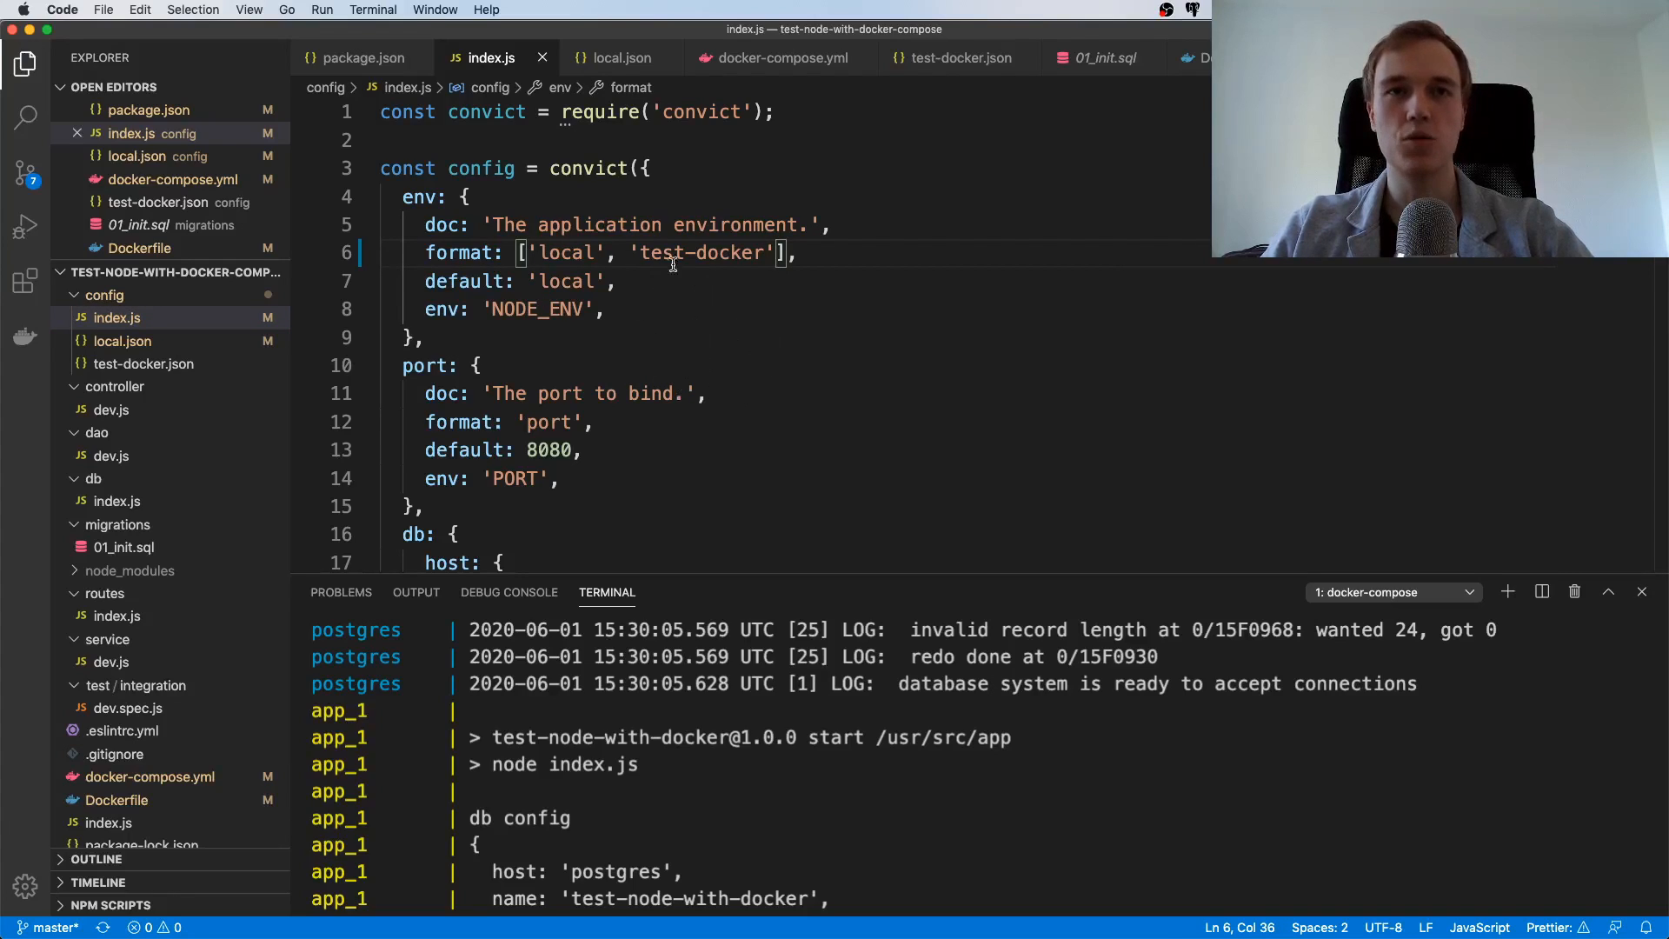
{"action": "double_click", "coordinate": [660, 252]}
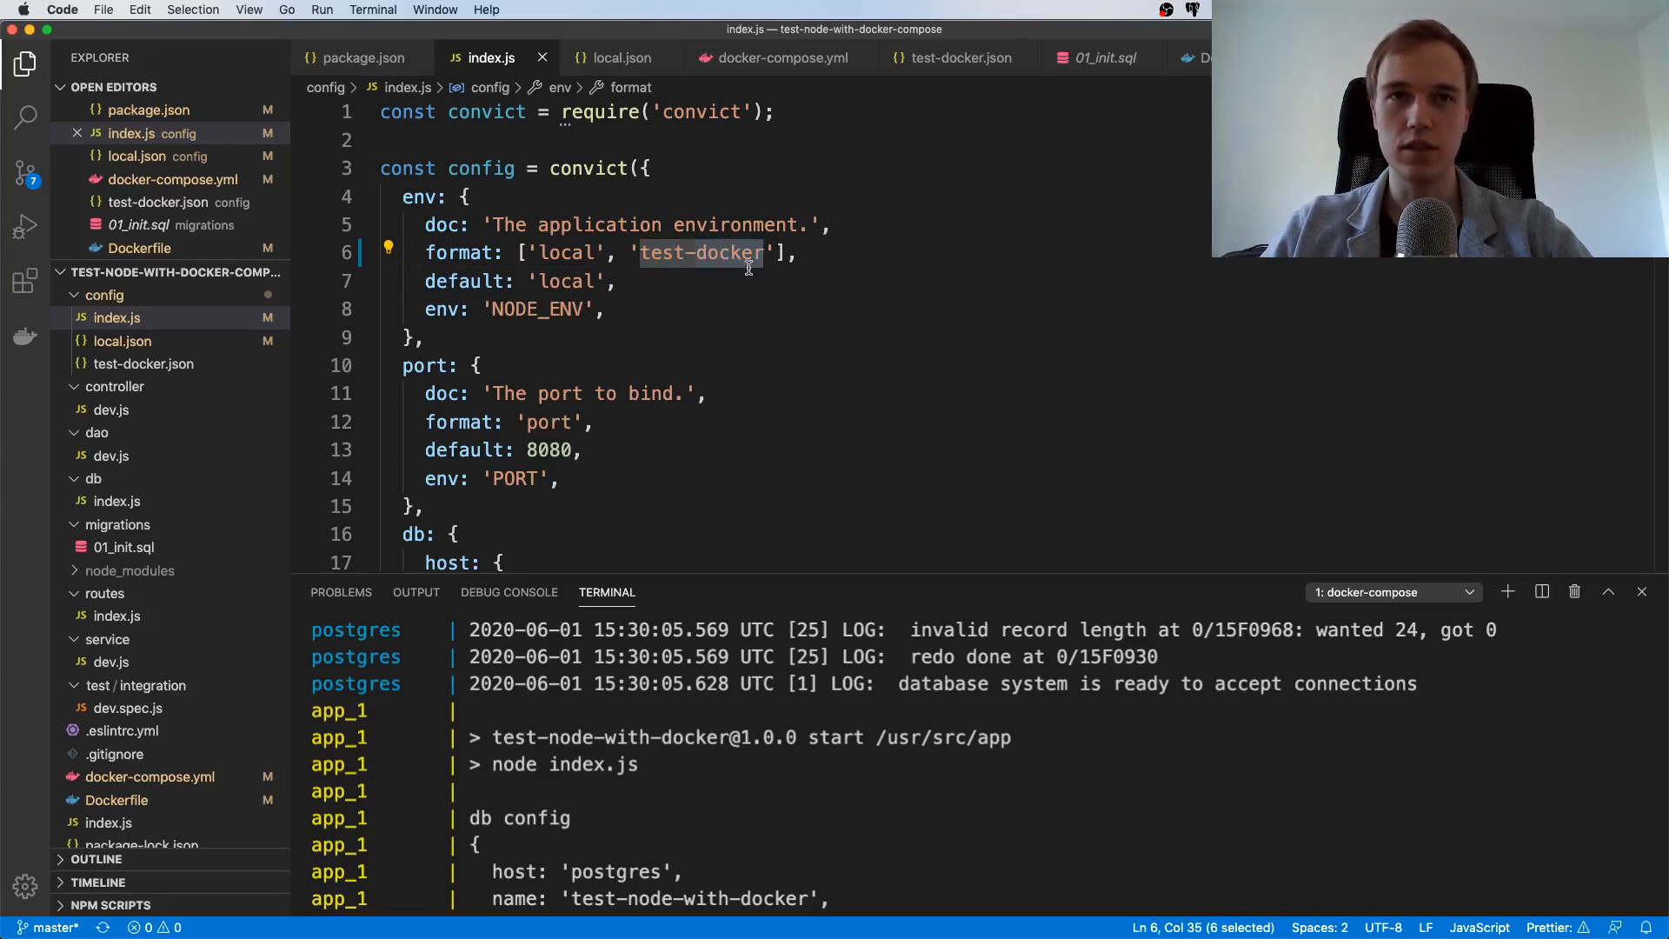
{"action": "left_click", "coordinate": [777, 252]}
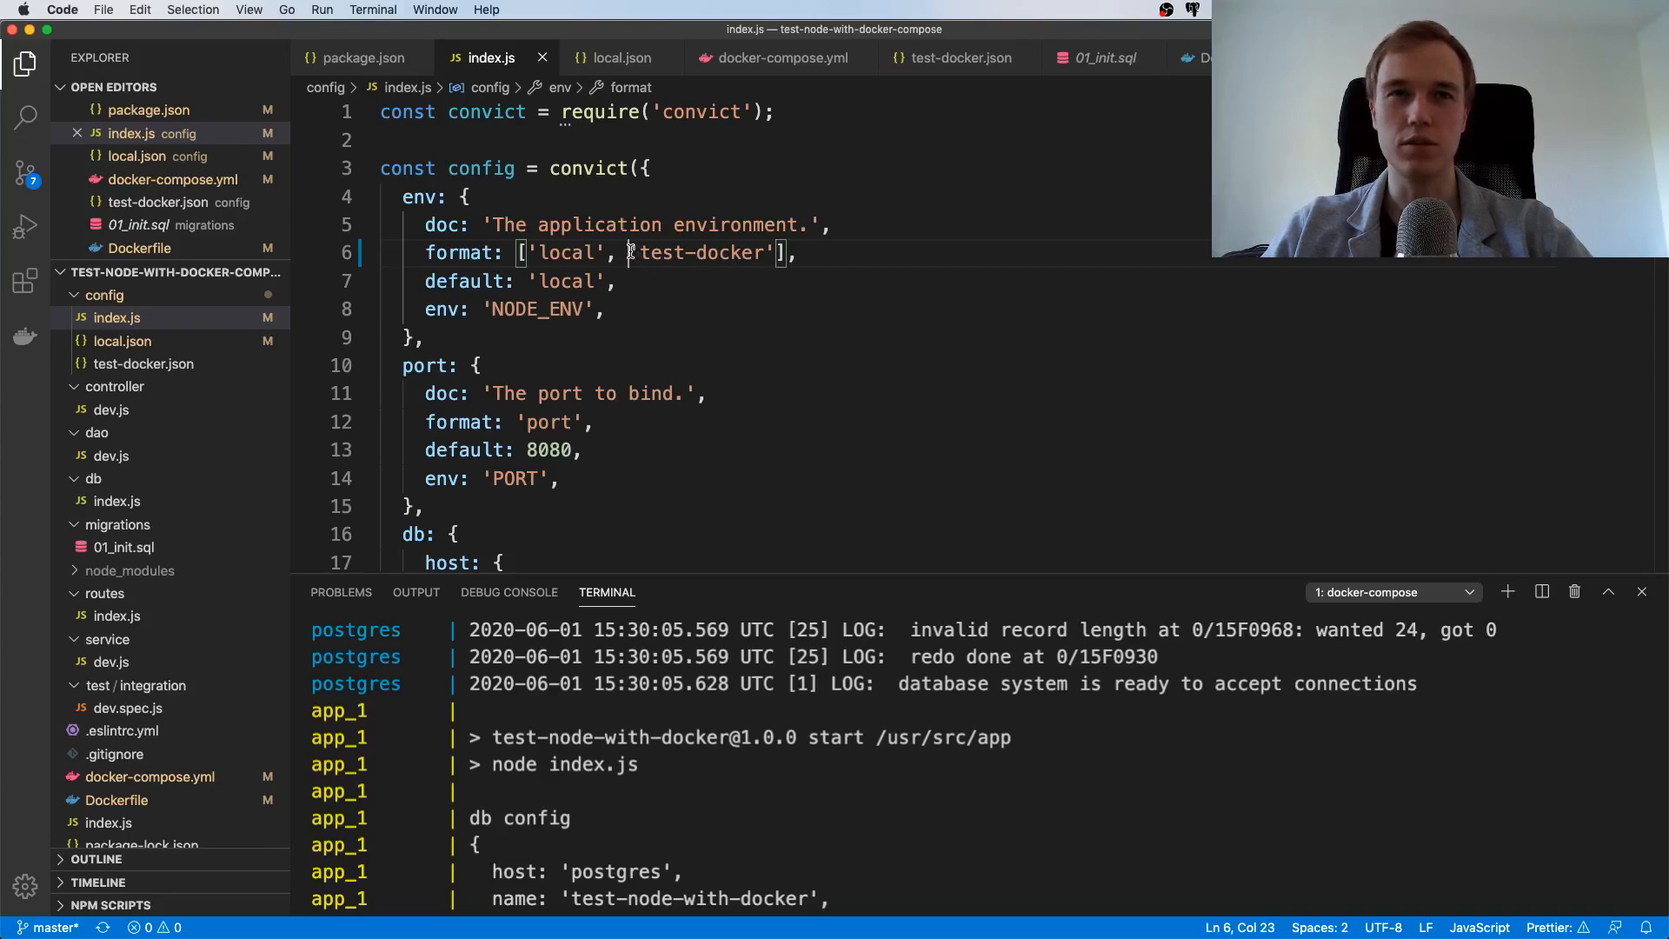
{"action": "left_click", "coordinate": [143, 363]}
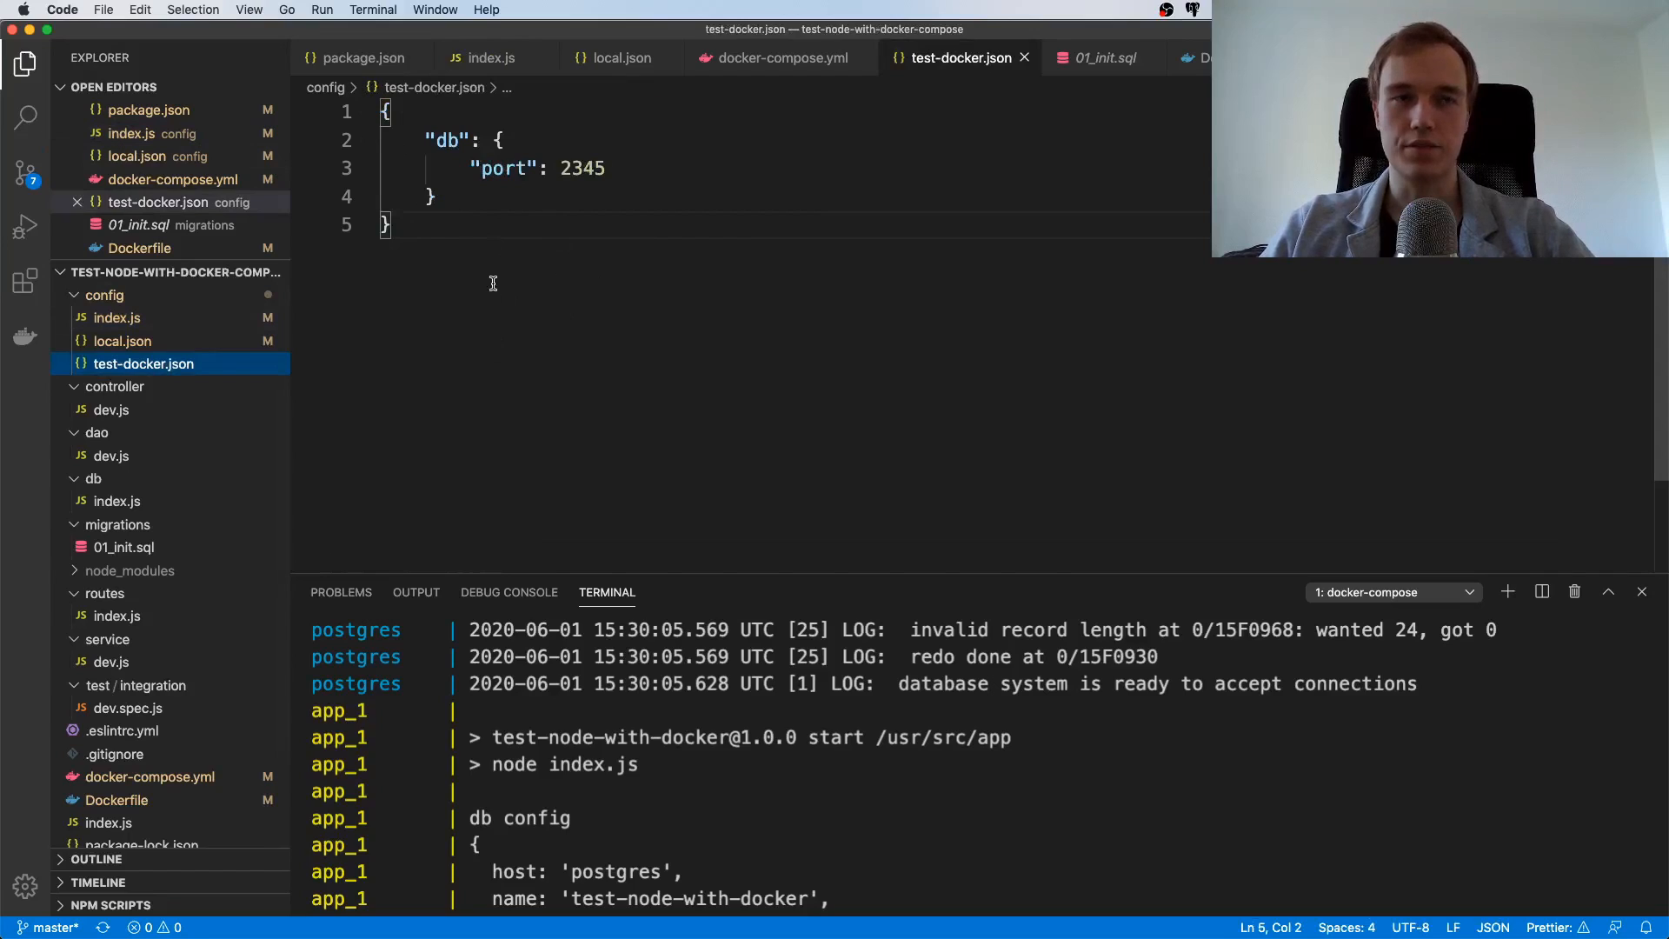
{"action": "scroll", "scroll_direction": "down", "scroll_amount": 3}
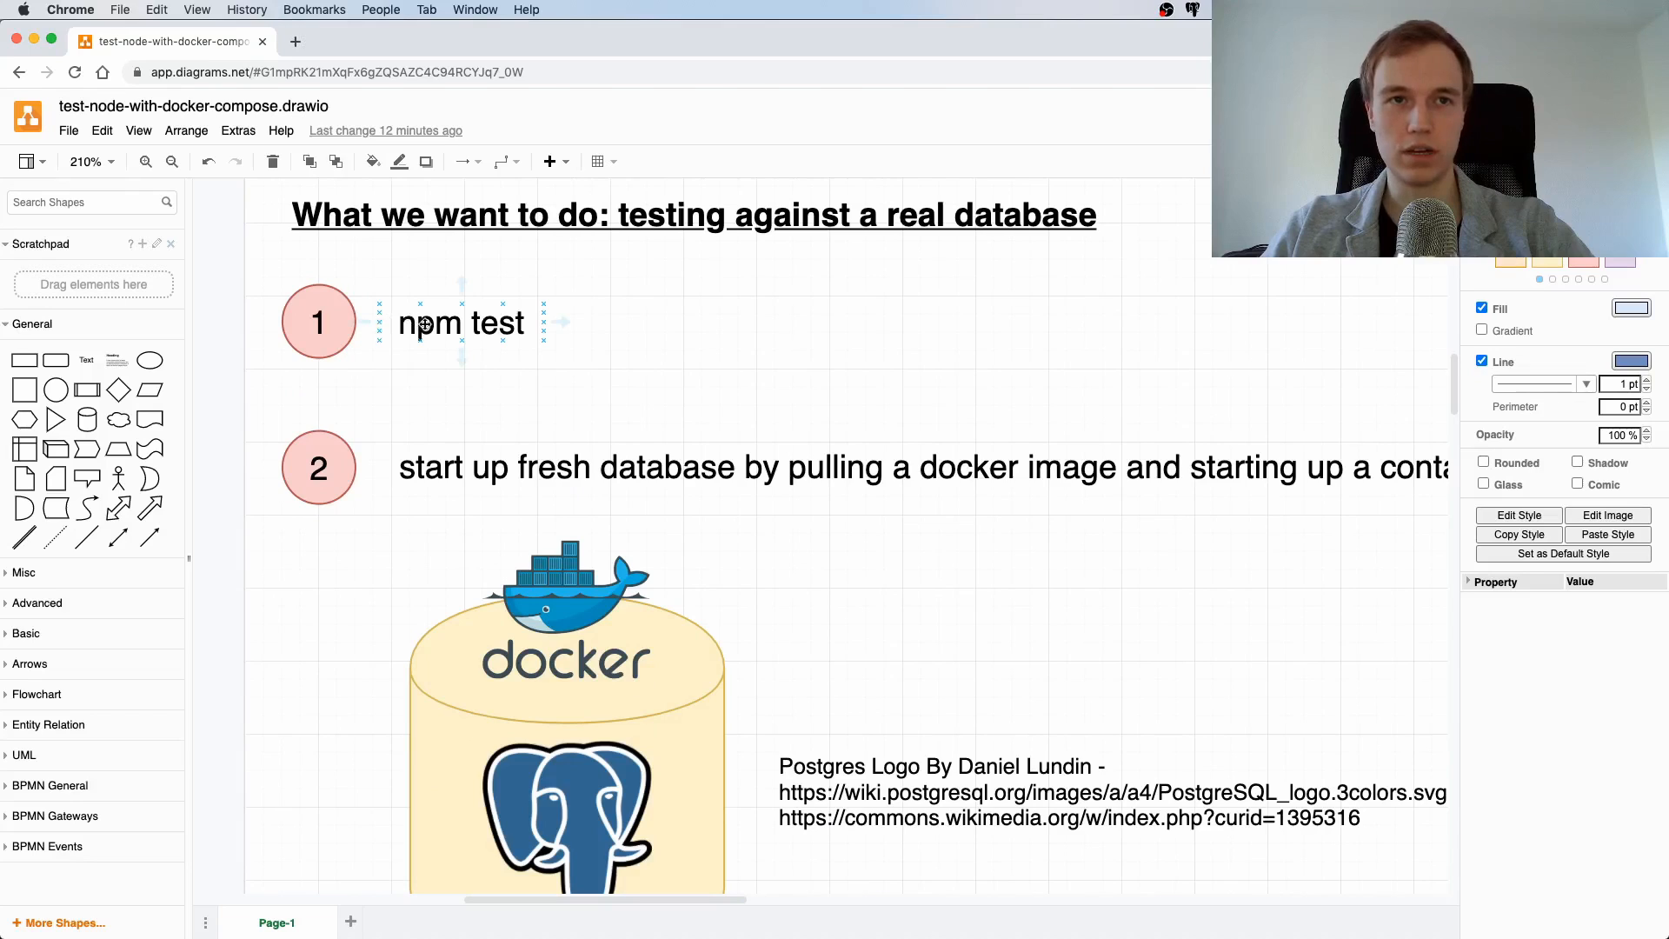
{"action": "scroll", "scroll_direction": "down", "scroll_amount": 3}
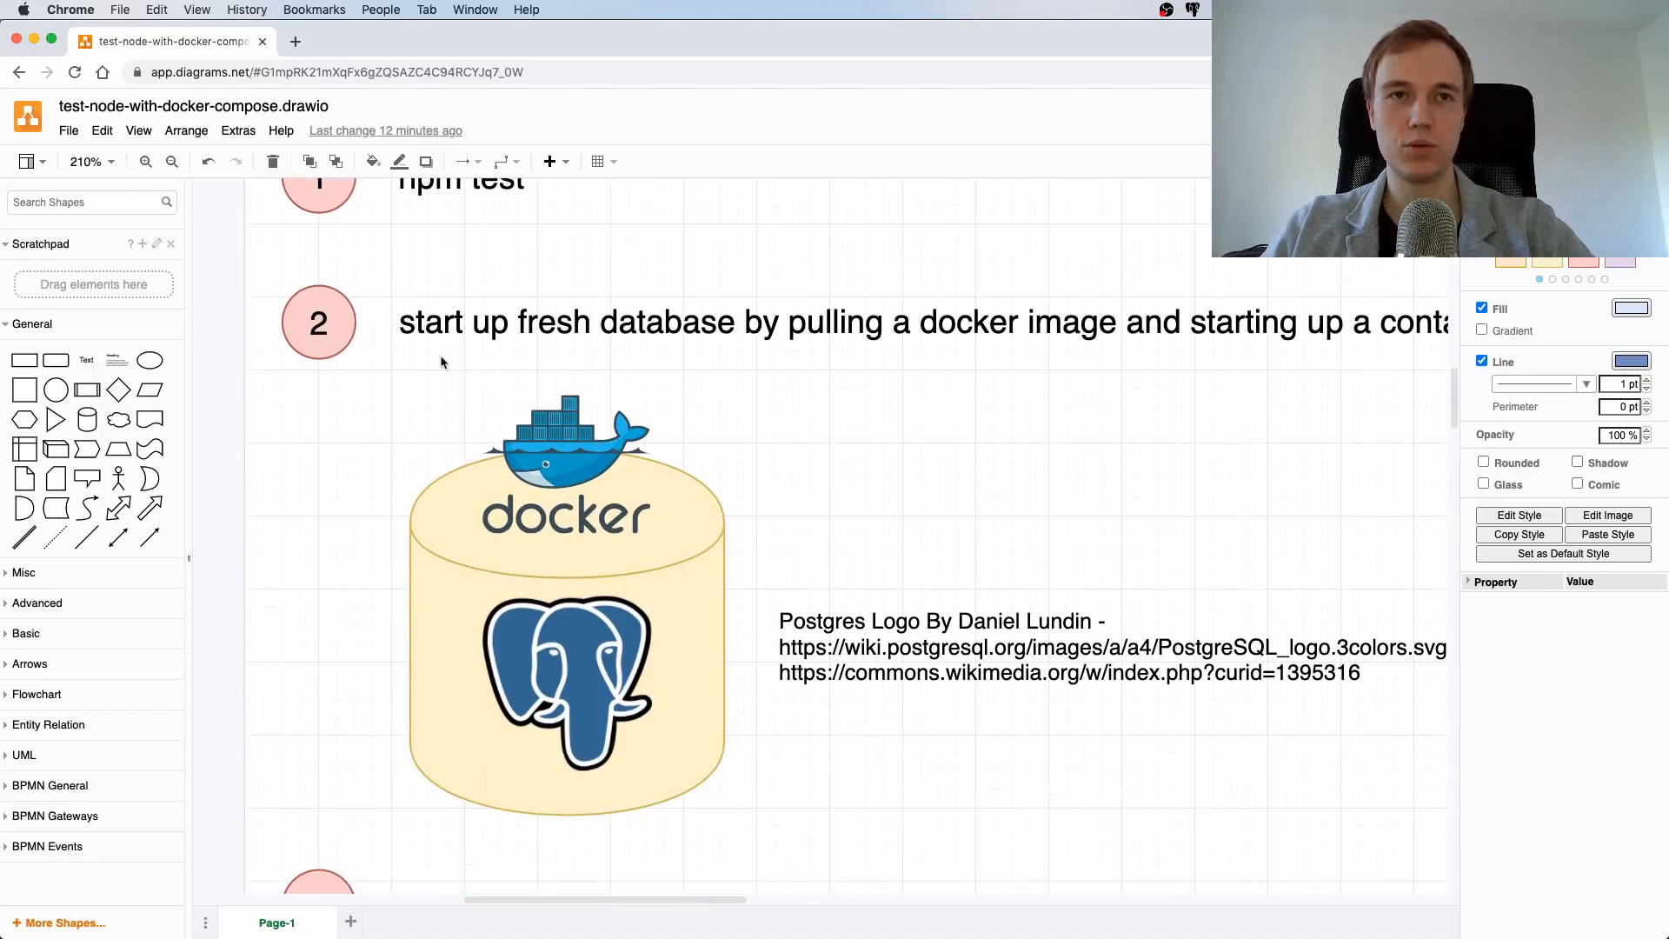
{"action": "mouse_move", "coordinate": [786, 414]}
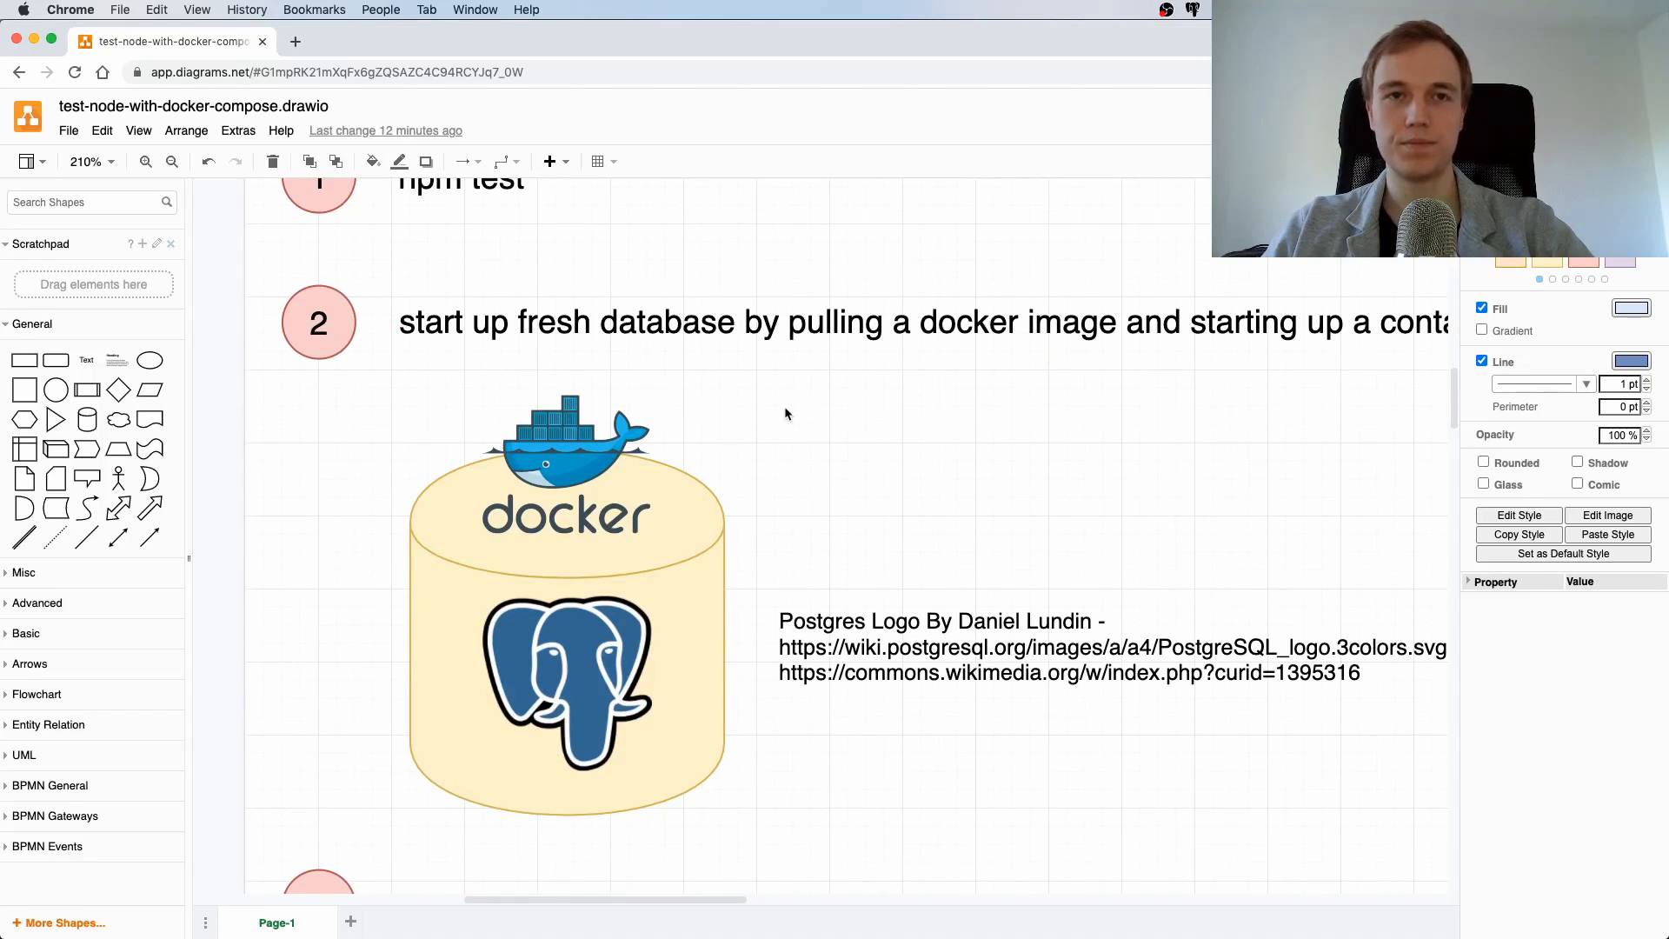
{"action": "scroll", "scroll_direction": "down", "scroll_amount": 3}
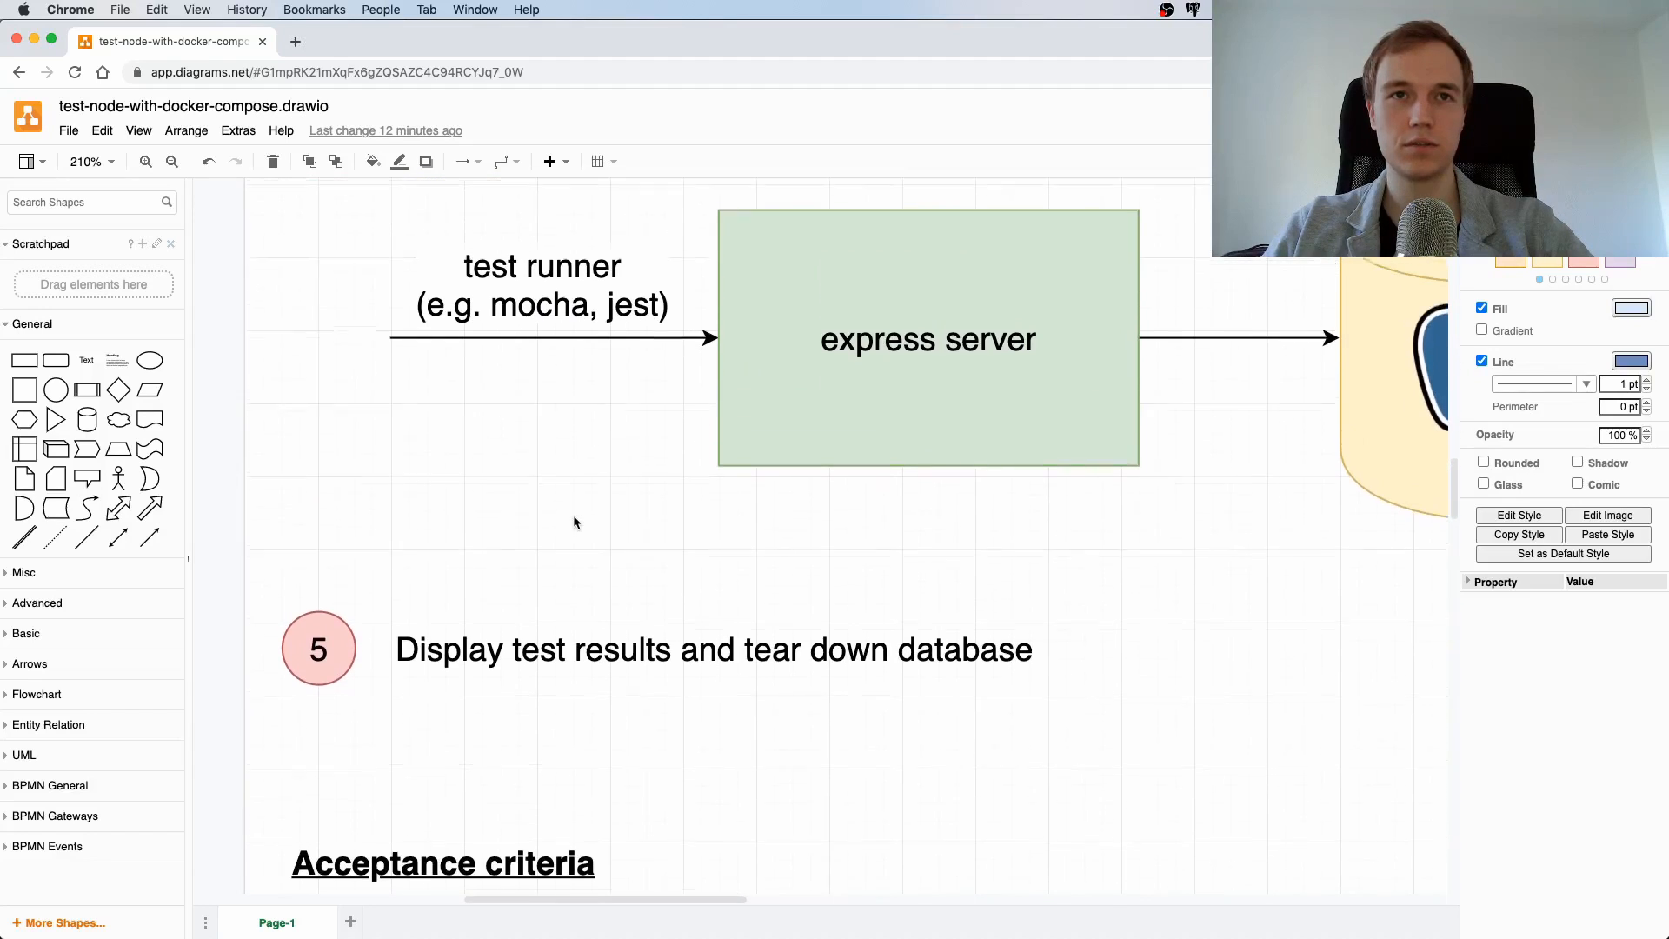
{"action": "scroll", "scroll_direction": "down", "scroll_amount": 3}
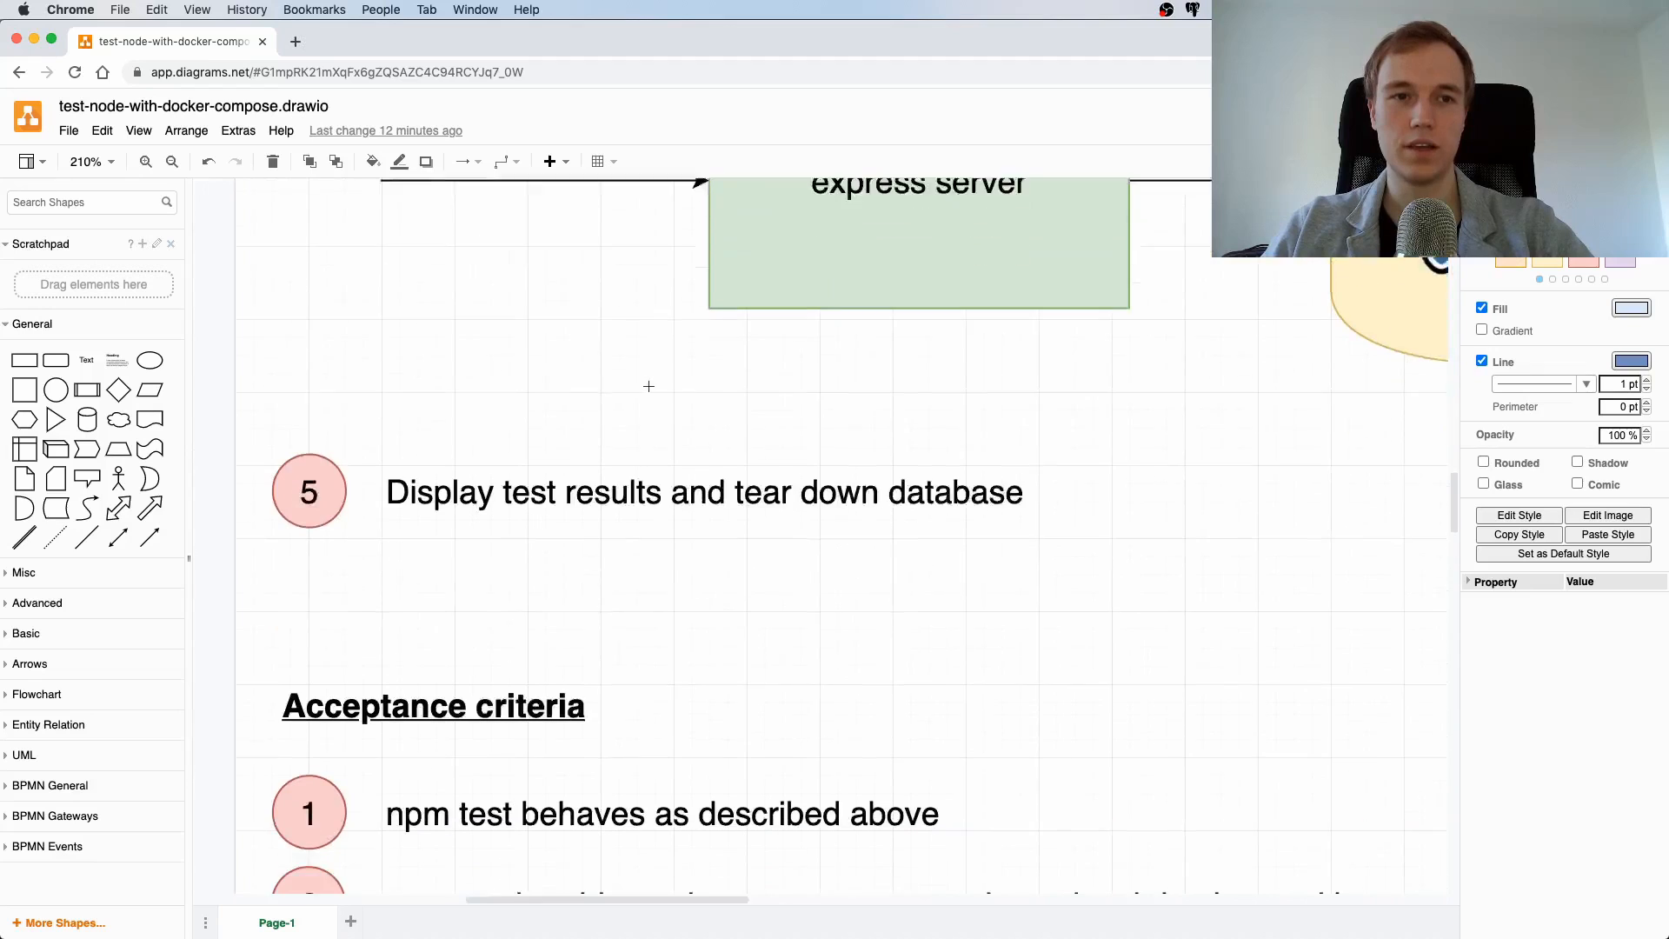
{"action": "scroll", "scroll_direction": "down", "scroll_amount": 3}
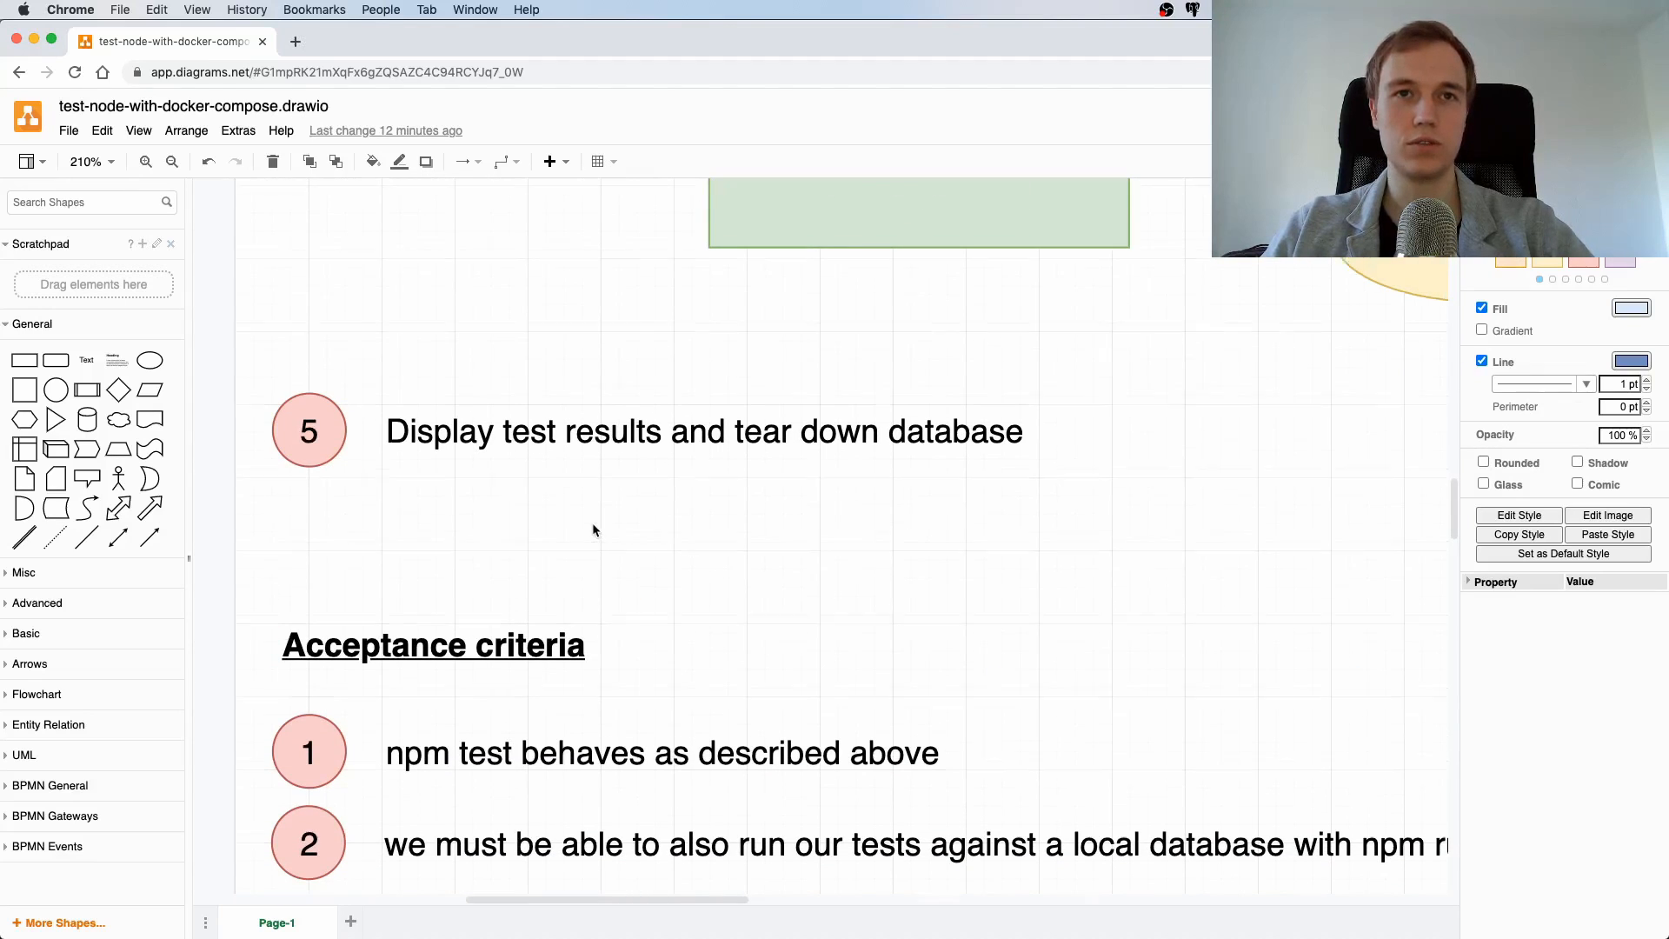
{"action": "scroll", "scroll_direction": "up", "scroll_amount": 3}
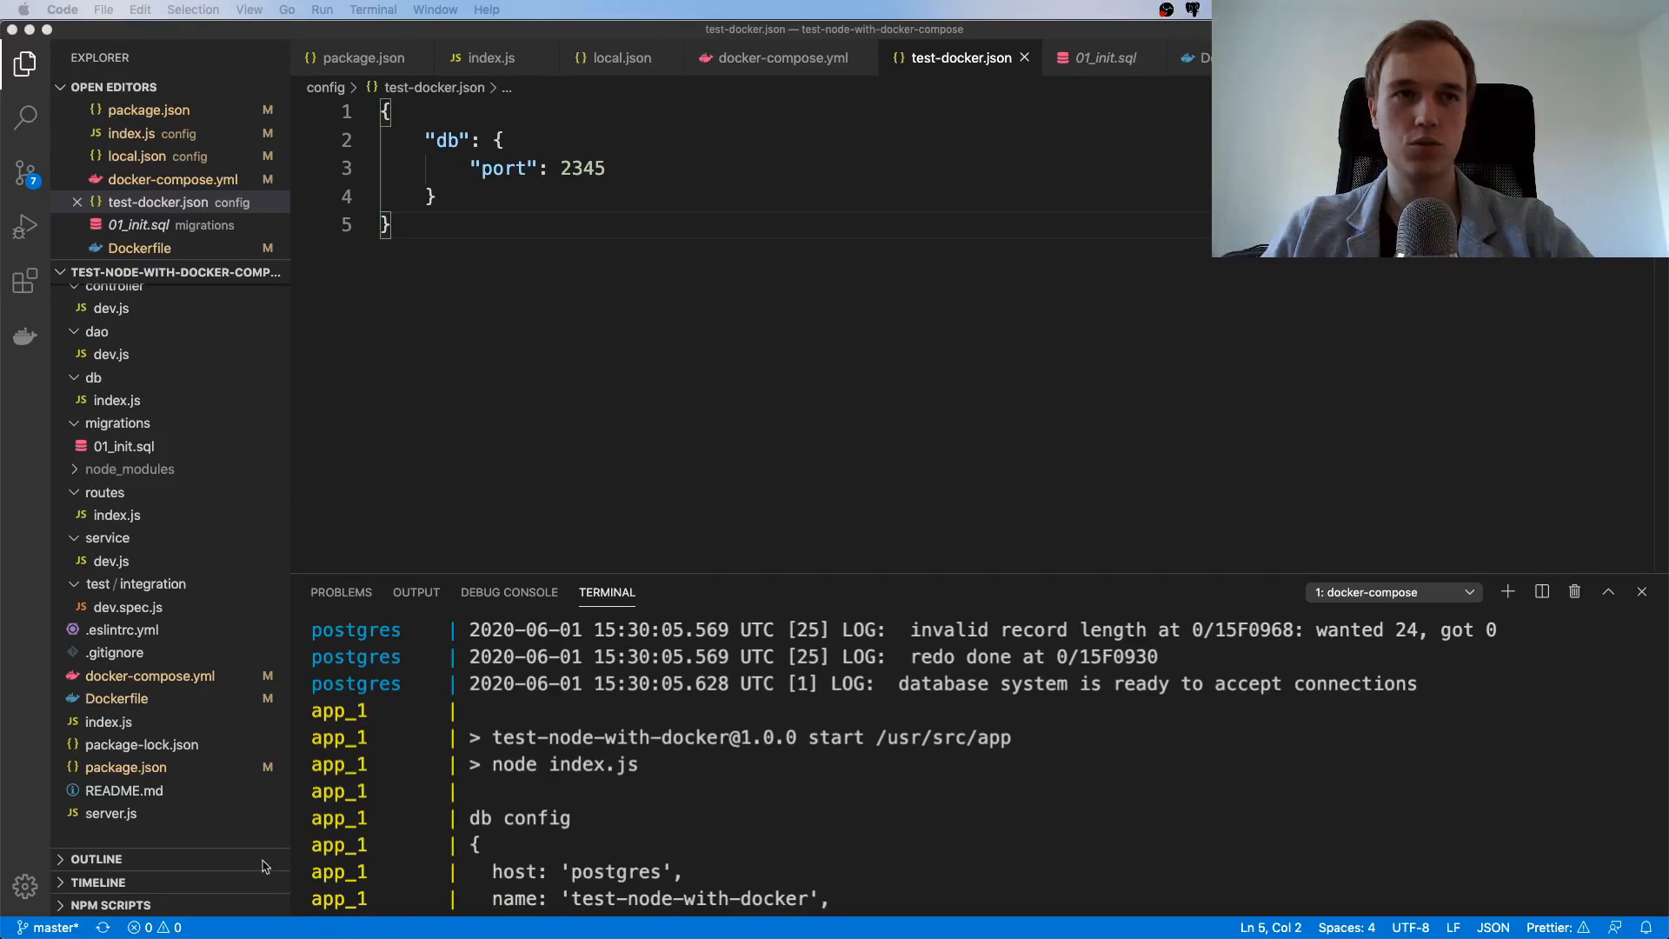
Add an empty "test": "" entry at the top of package.json's scripts block
{"action": "left_click", "coordinate": [125, 767]}
{"action": "type", "text": "\""}
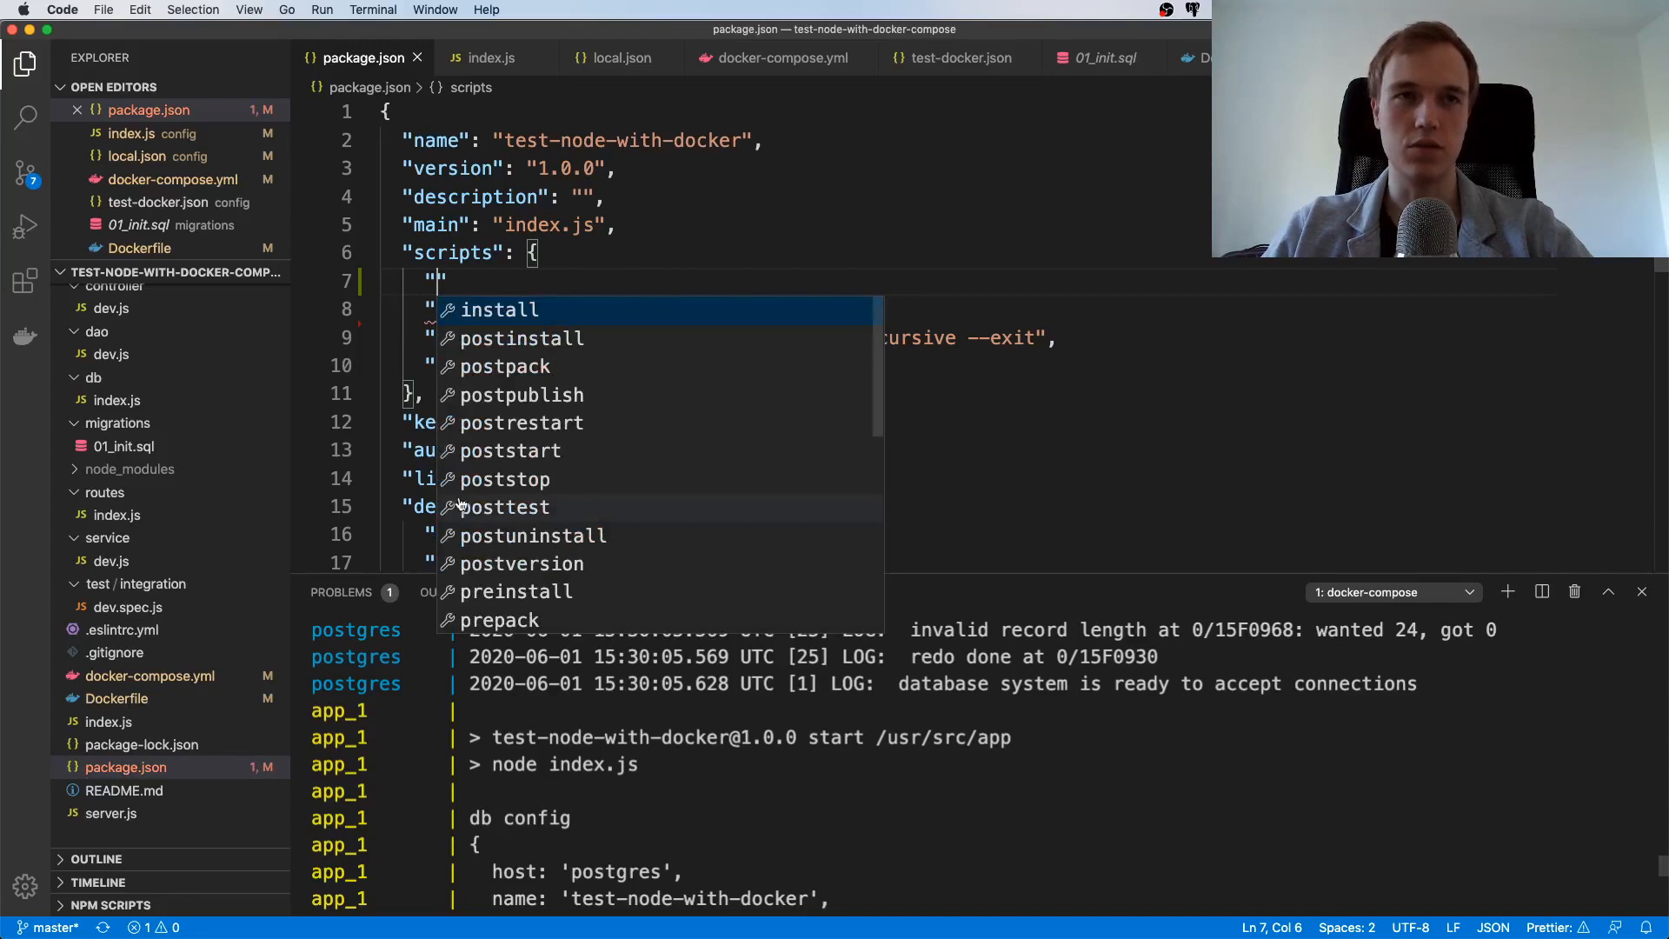
{"action": "type", "text": "dev"}
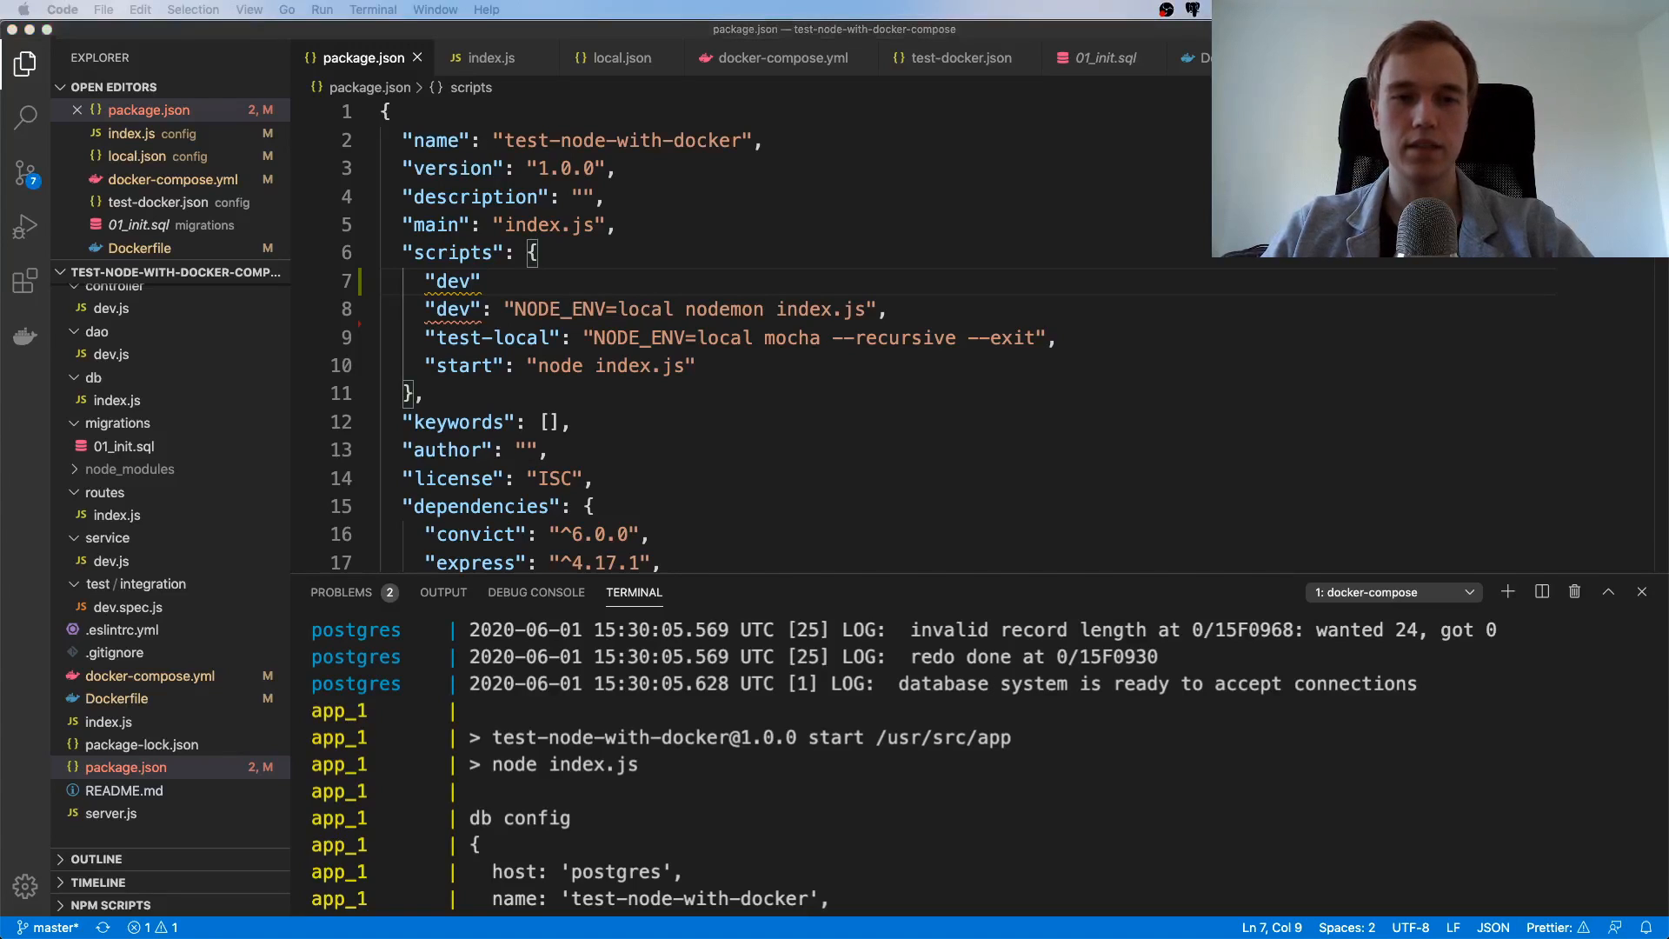
{"action": "mouse_move", "coordinate": [594, 296]}
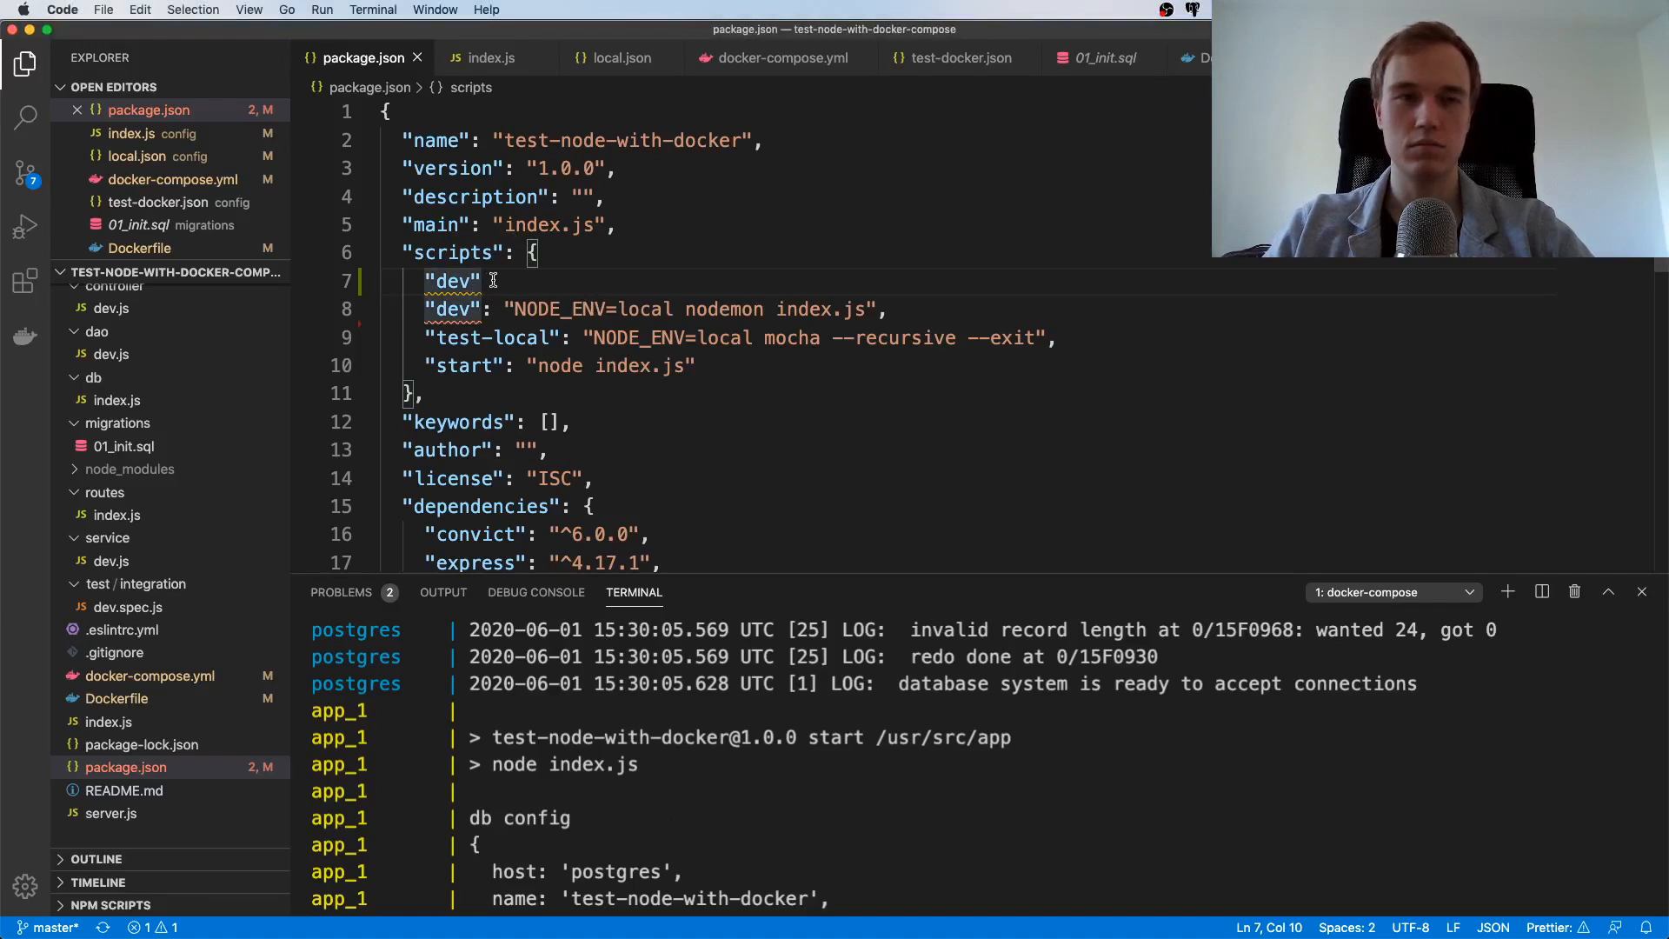
{"action": "type", "text": "te"}
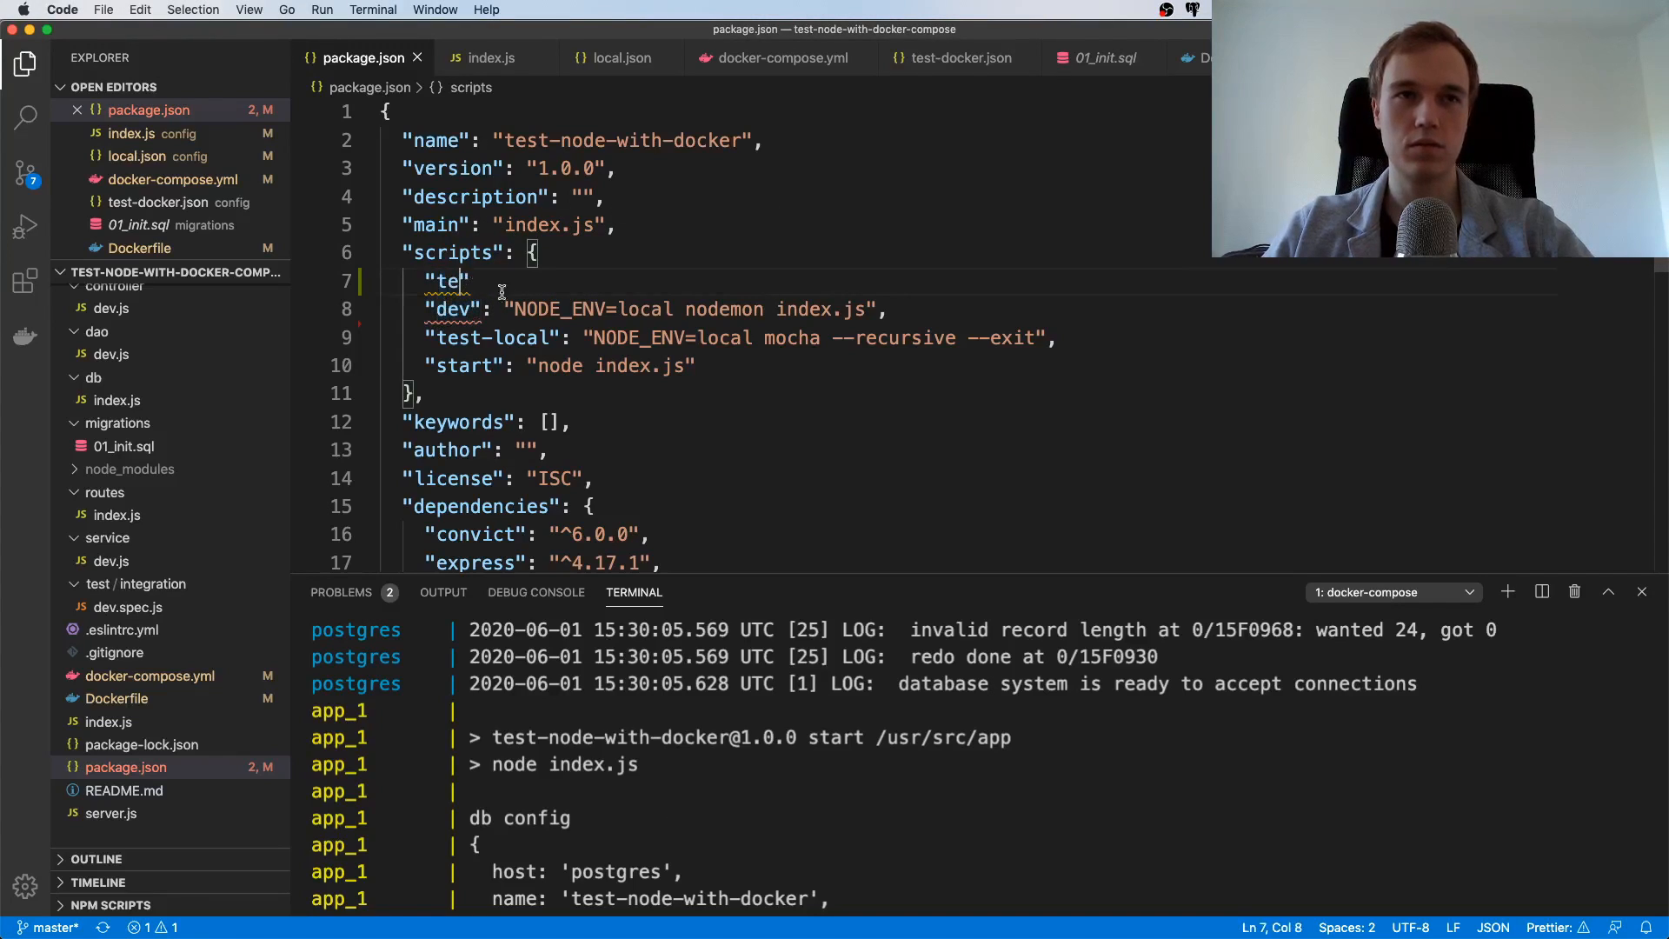
{"action": "type", "text": "st\": \"\","}
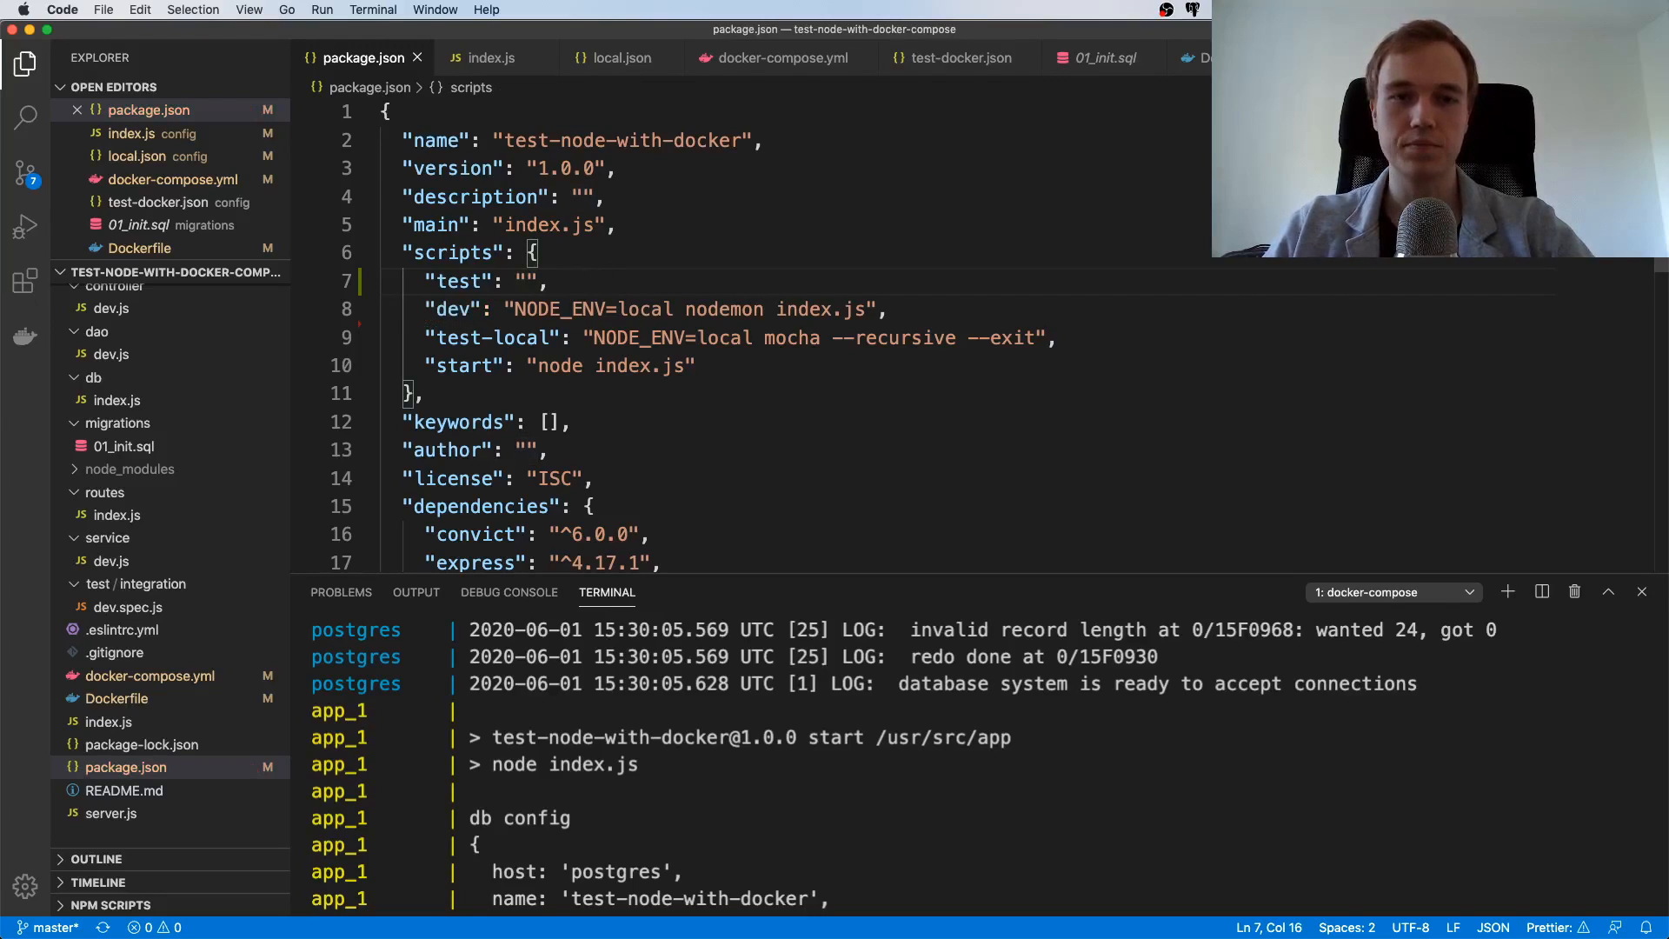
{"action": "mouse_move", "coordinate": [1333, 764]}
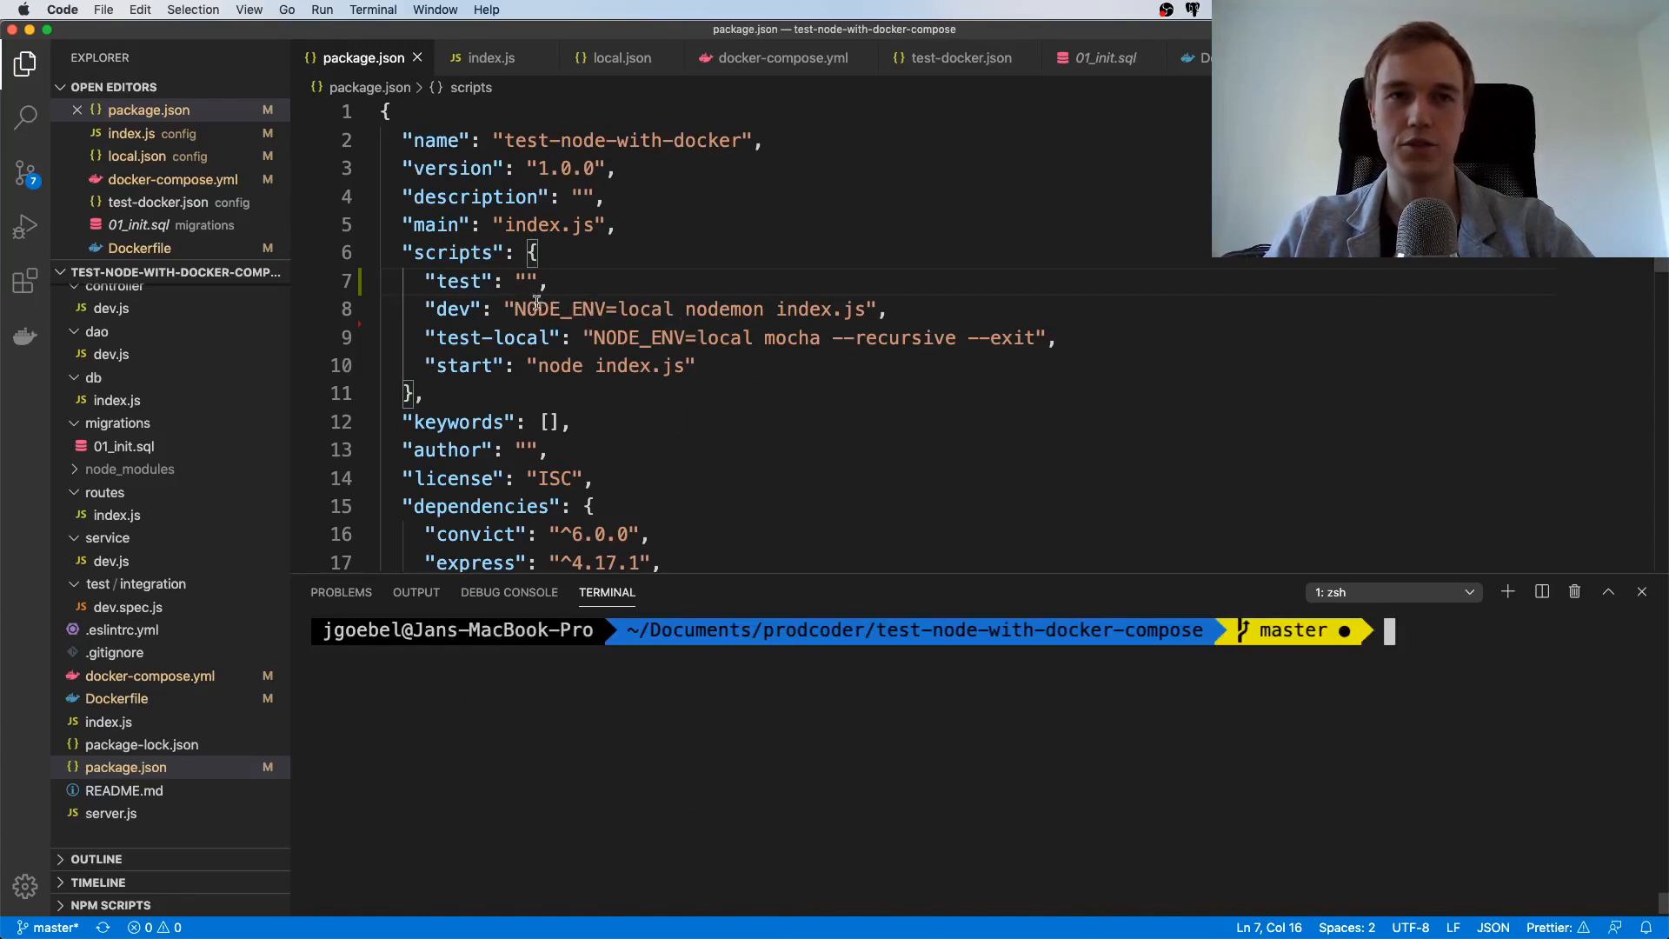
Run mkdir bin in the terminal and check the new bin folder in the Explorer
{"action": "type", "text": "mkdi"}
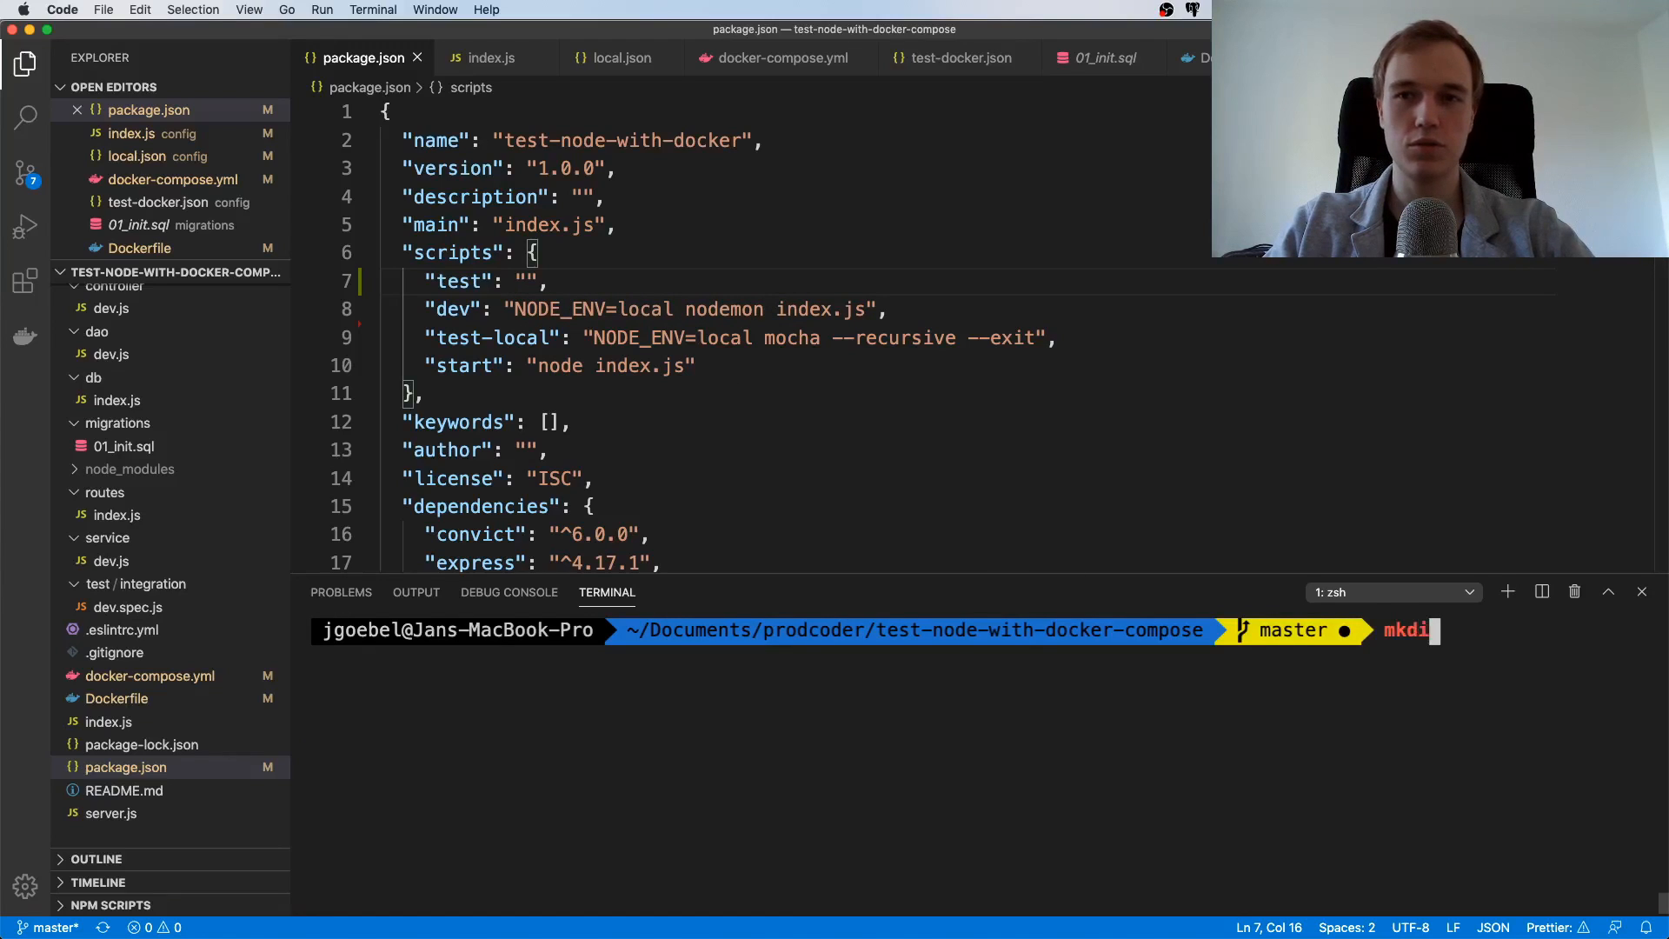
{"action": "type", "text": "r bin"}
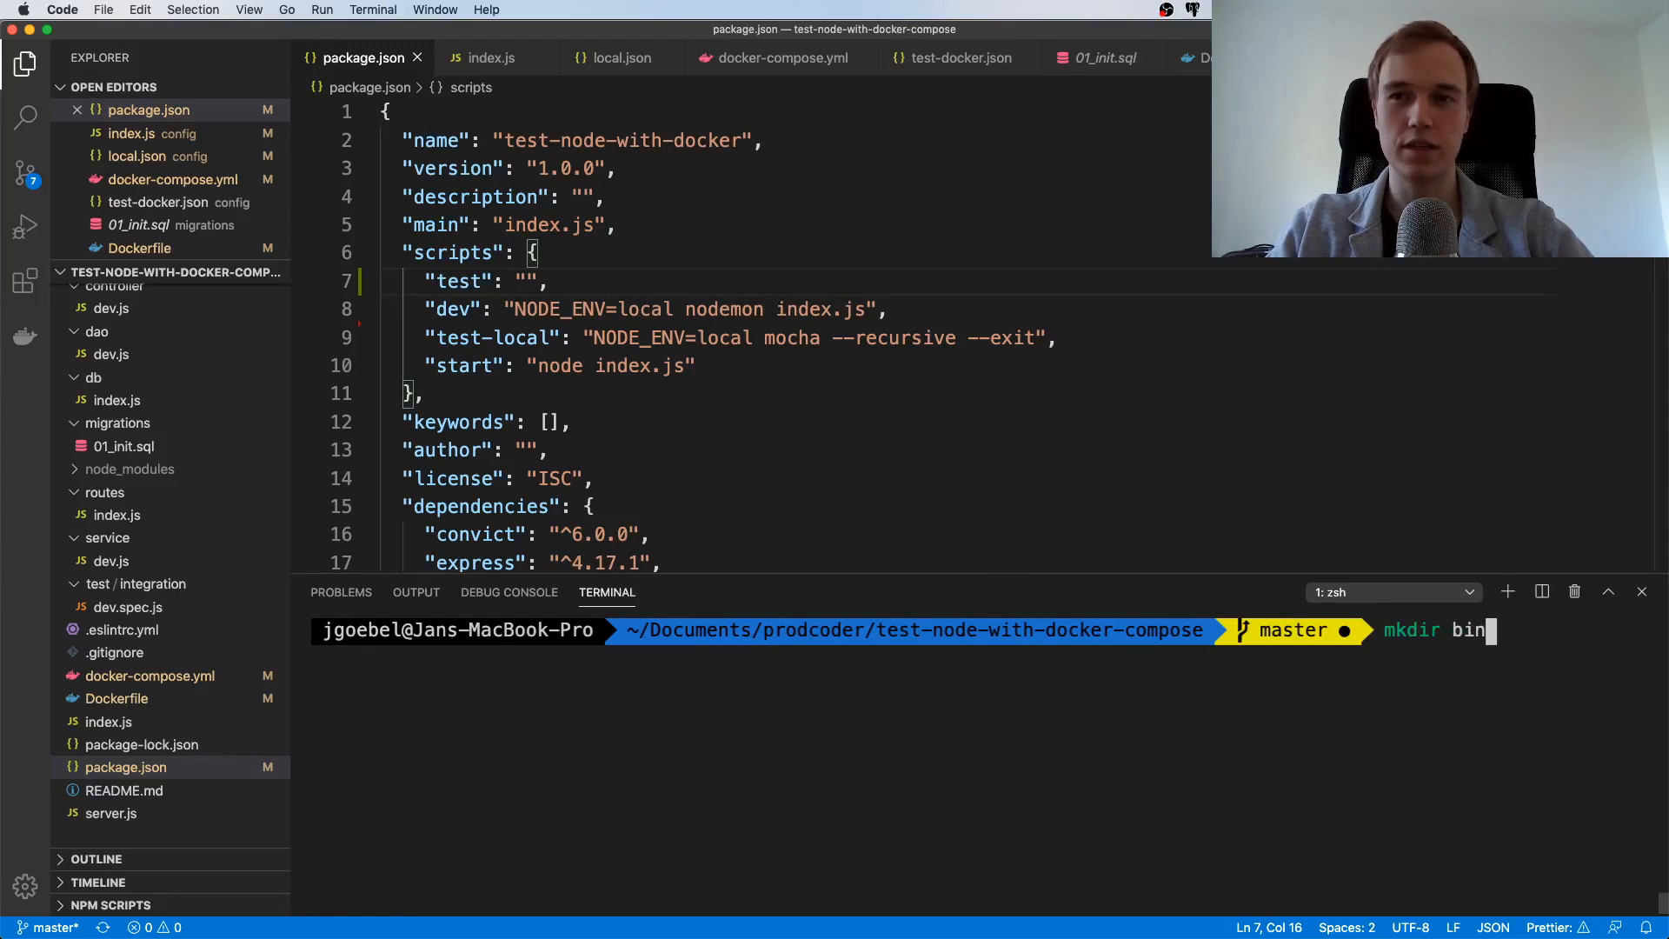
{"action": "key", "text": "Return"}
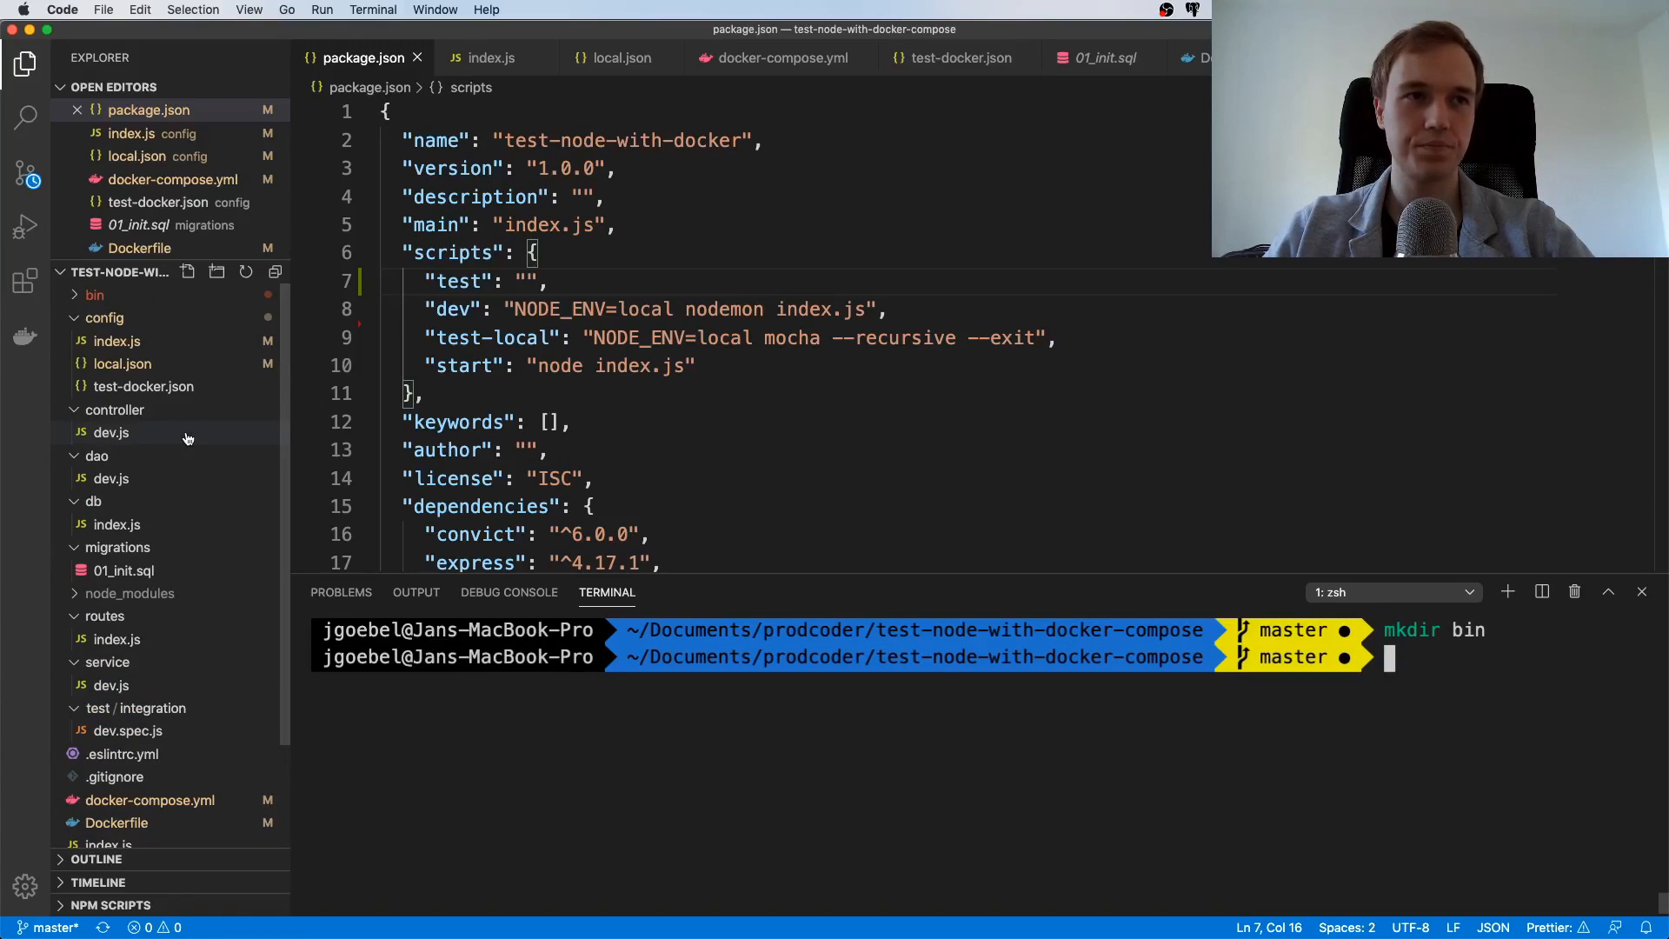
{"action": "left_click", "coordinate": [95, 294]}
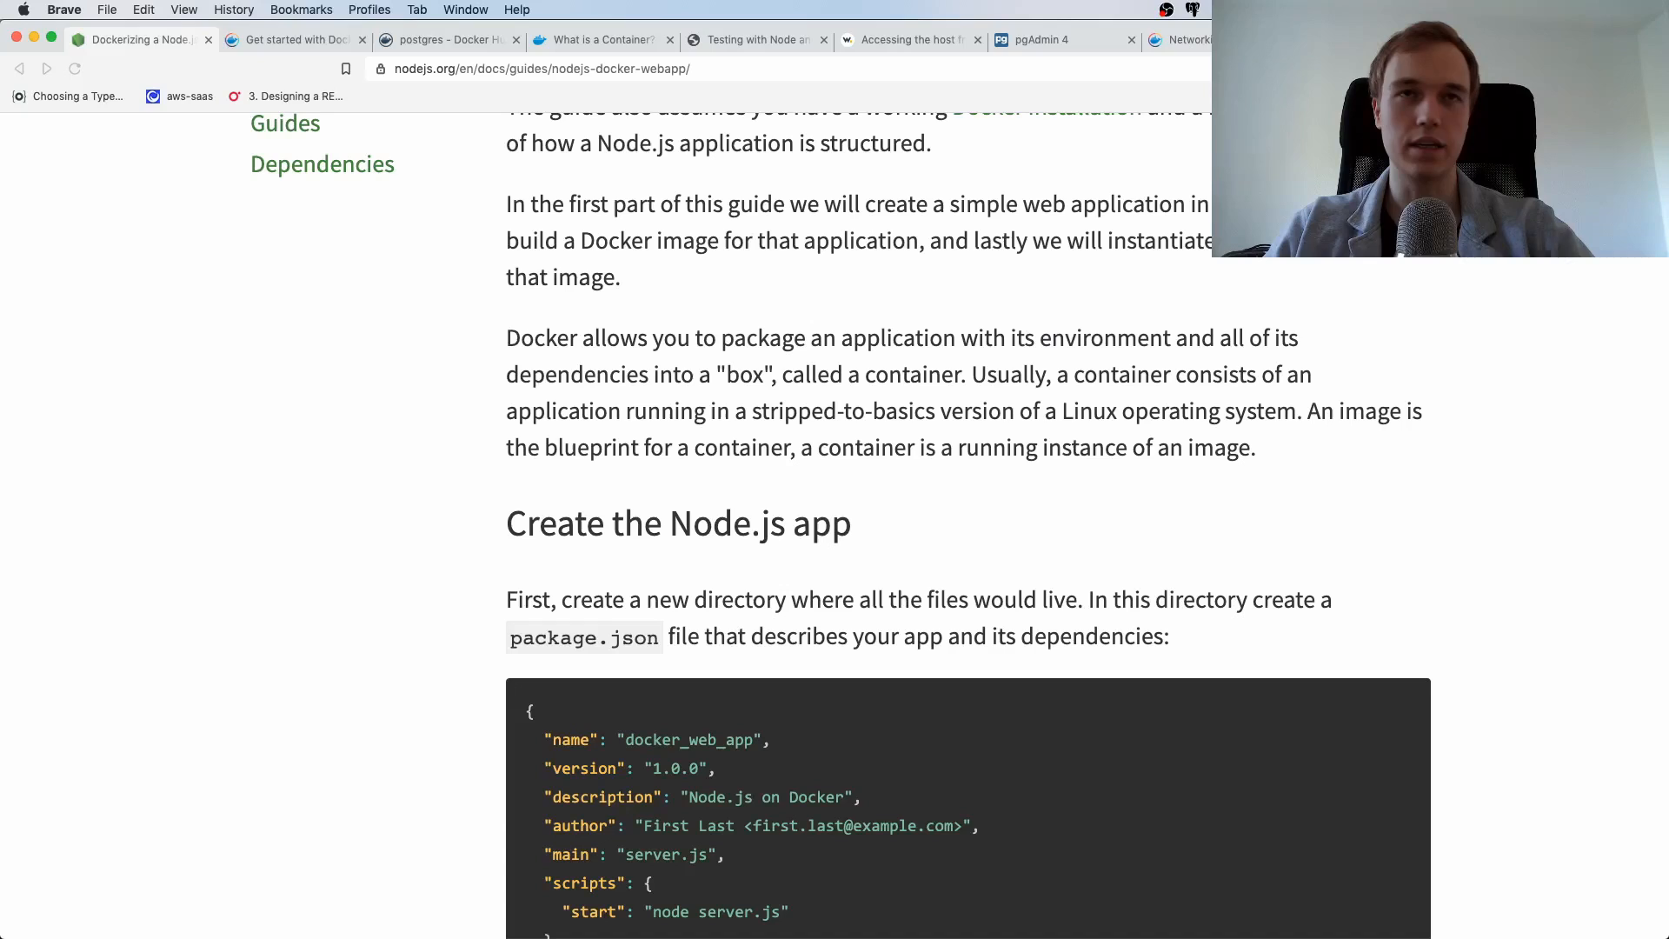
Switch to the 'Testing with Node and Docker Compose' article and scroll through it
{"action": "left_click", "coordinate": [756, 39]}
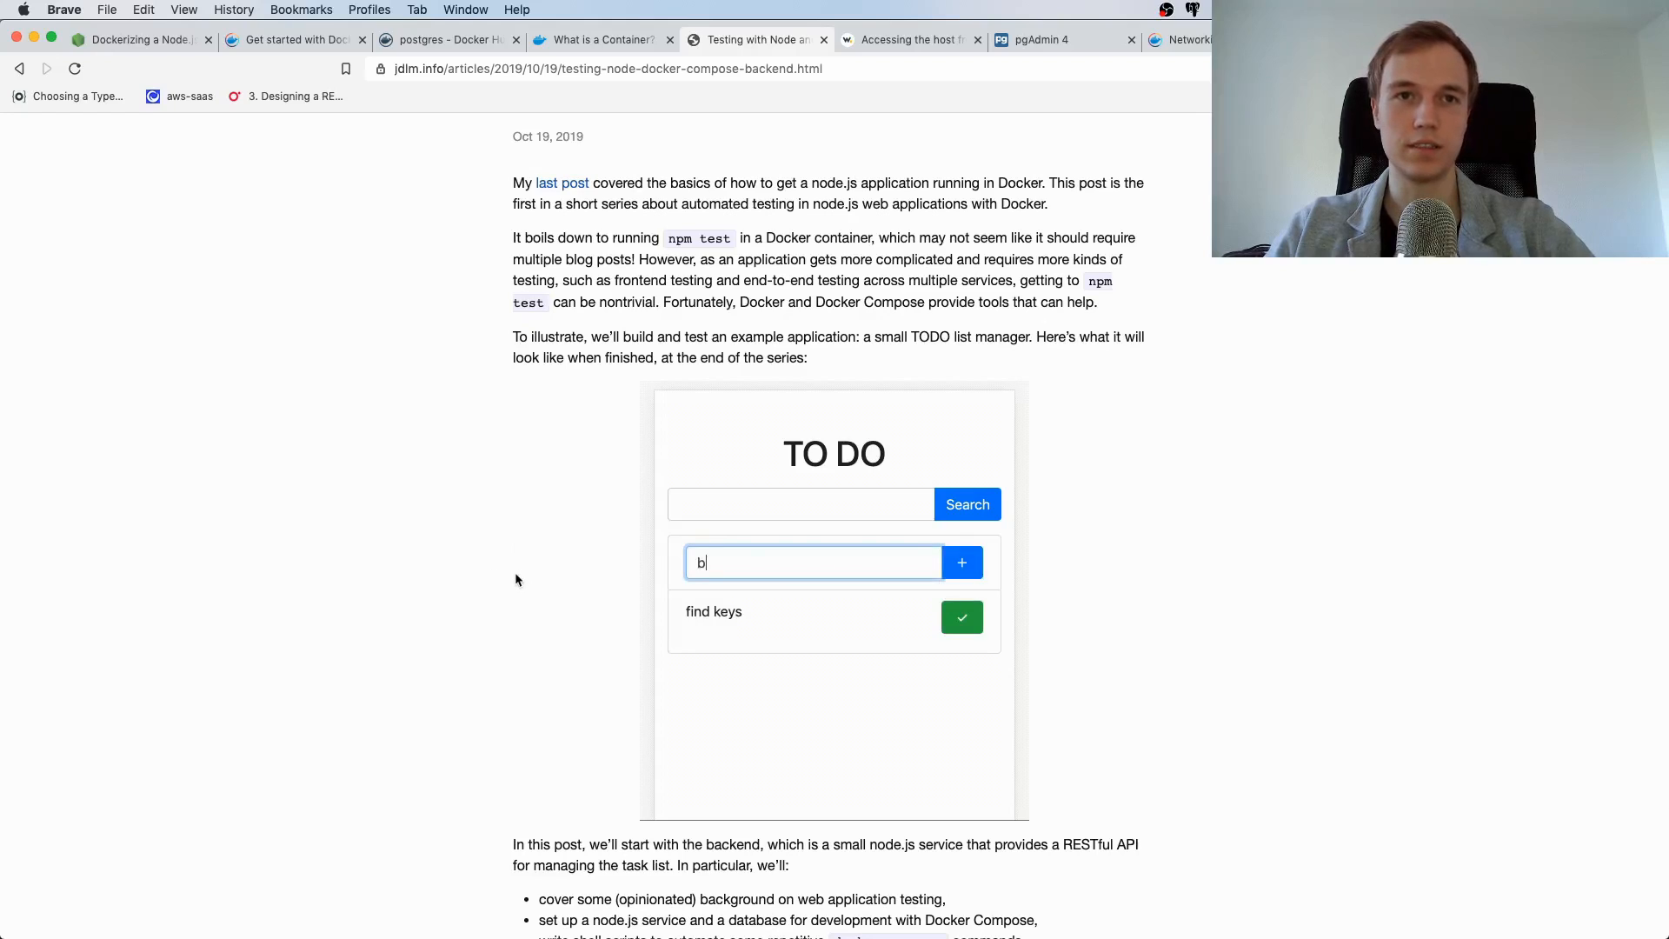
{"action": "scroll", "scroll_direction": "down", "scroll_amount": 3}
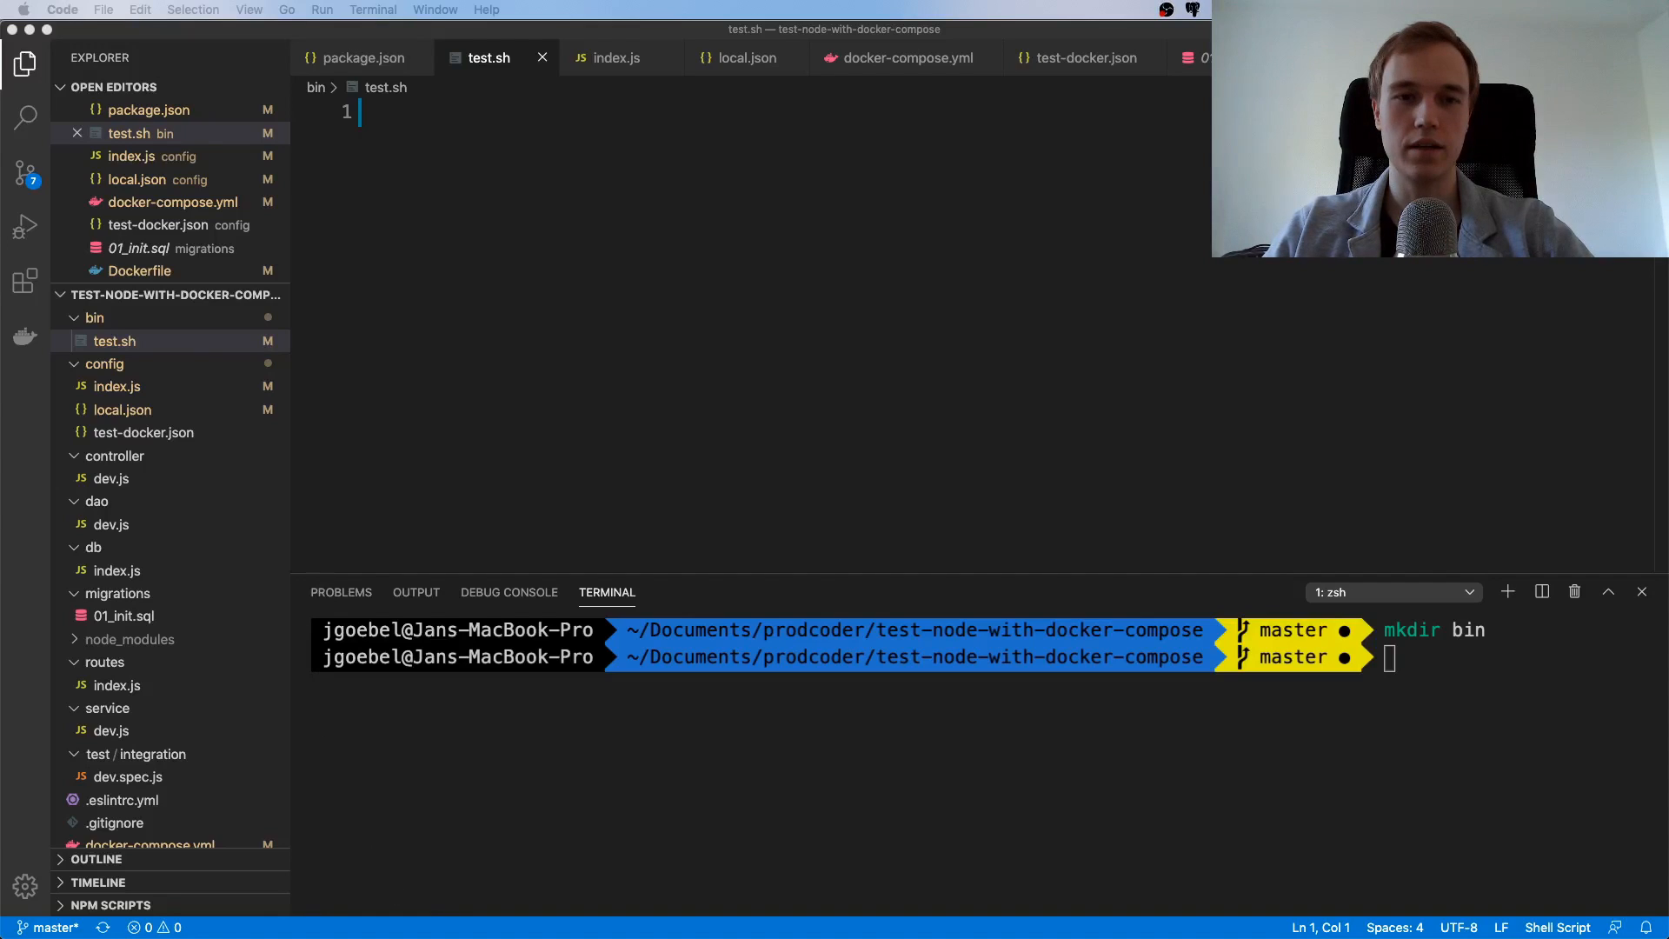
{"action": "mouse_move", "coordinate": [573, 188]}
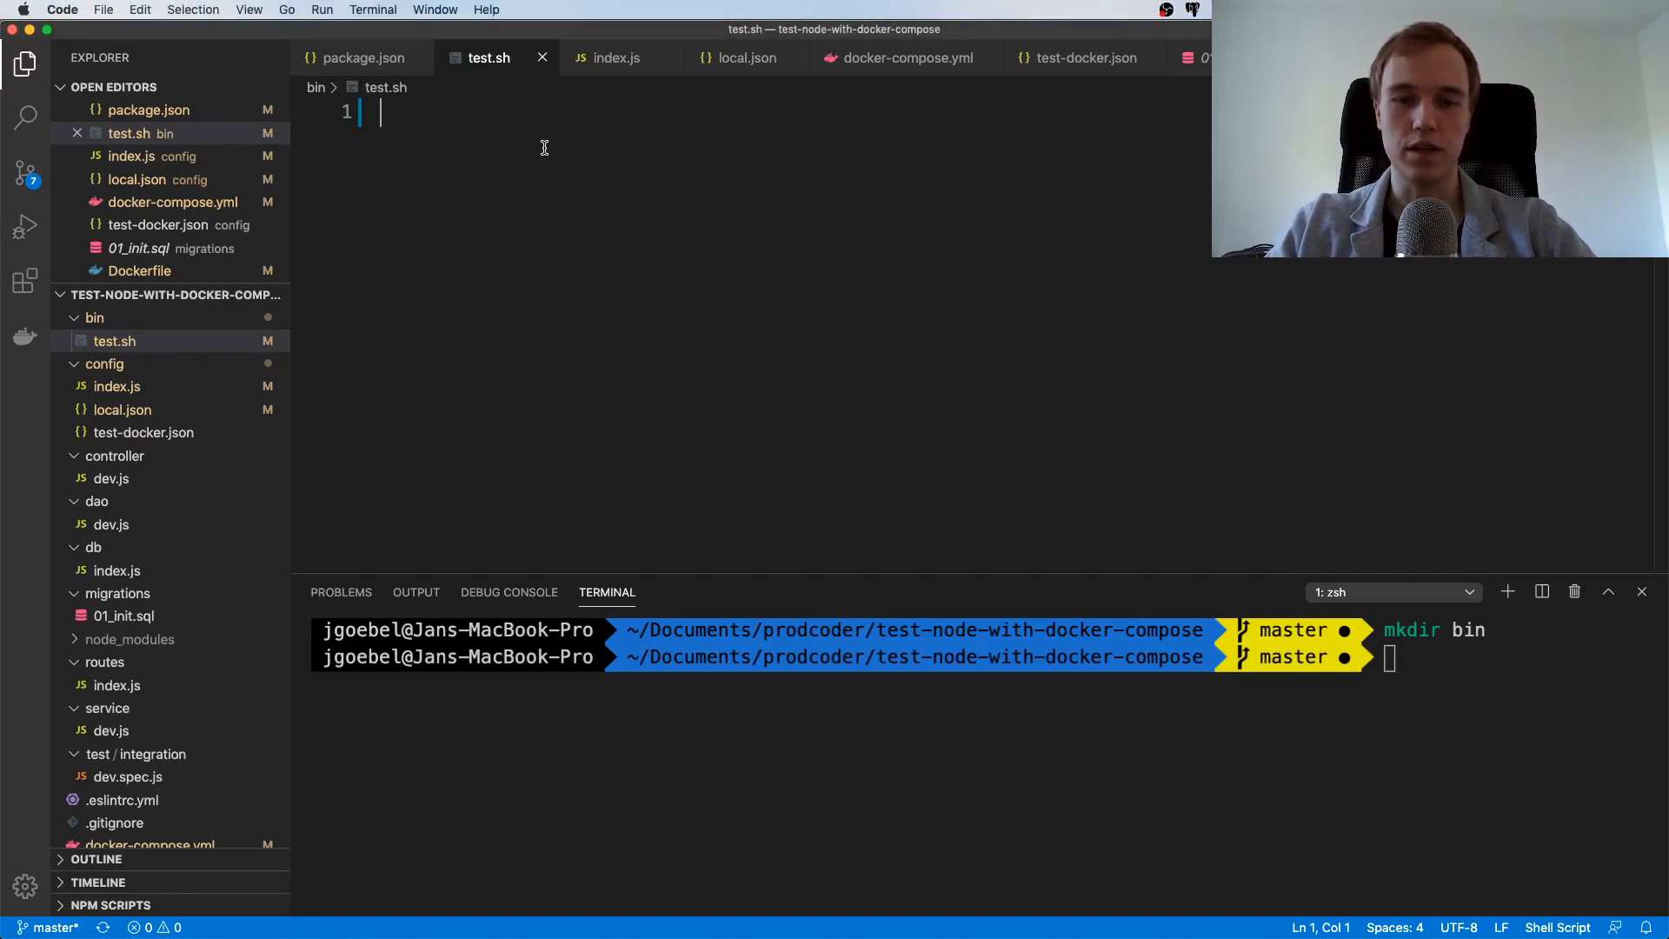
Write docker-compose up -d postgres as test.sh's first line, then start new lines below it
{"action": "type", "text": "docker"}
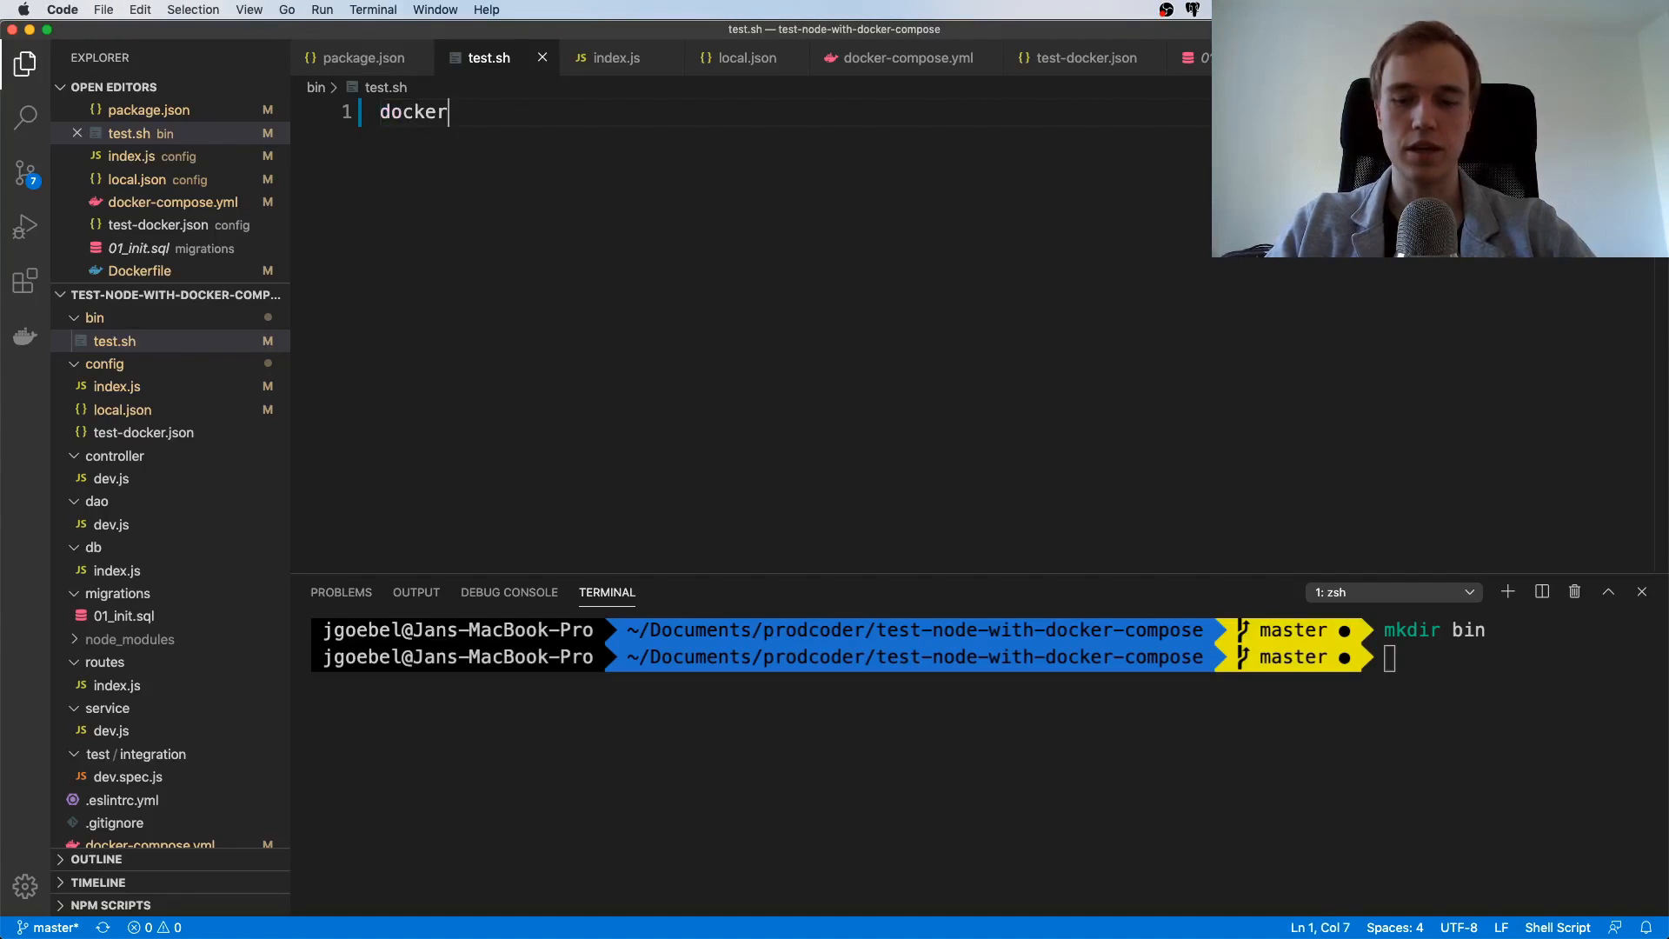
{"action": "type", "text": "-comose"}
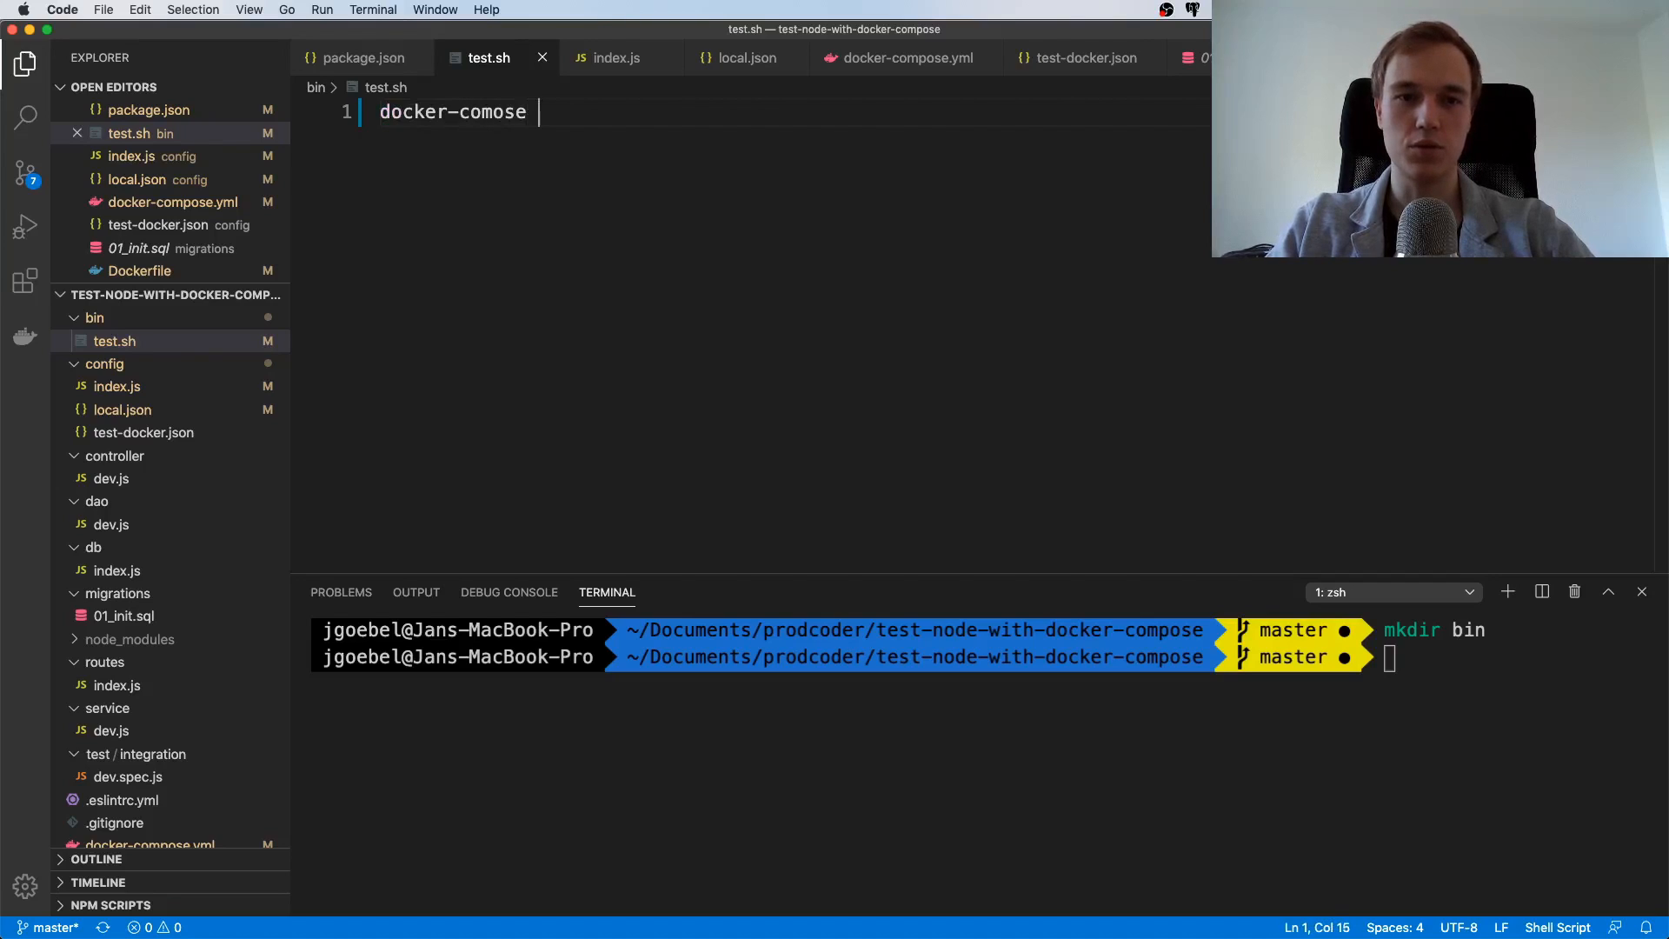
{"action": "type", "text": "up -d"}
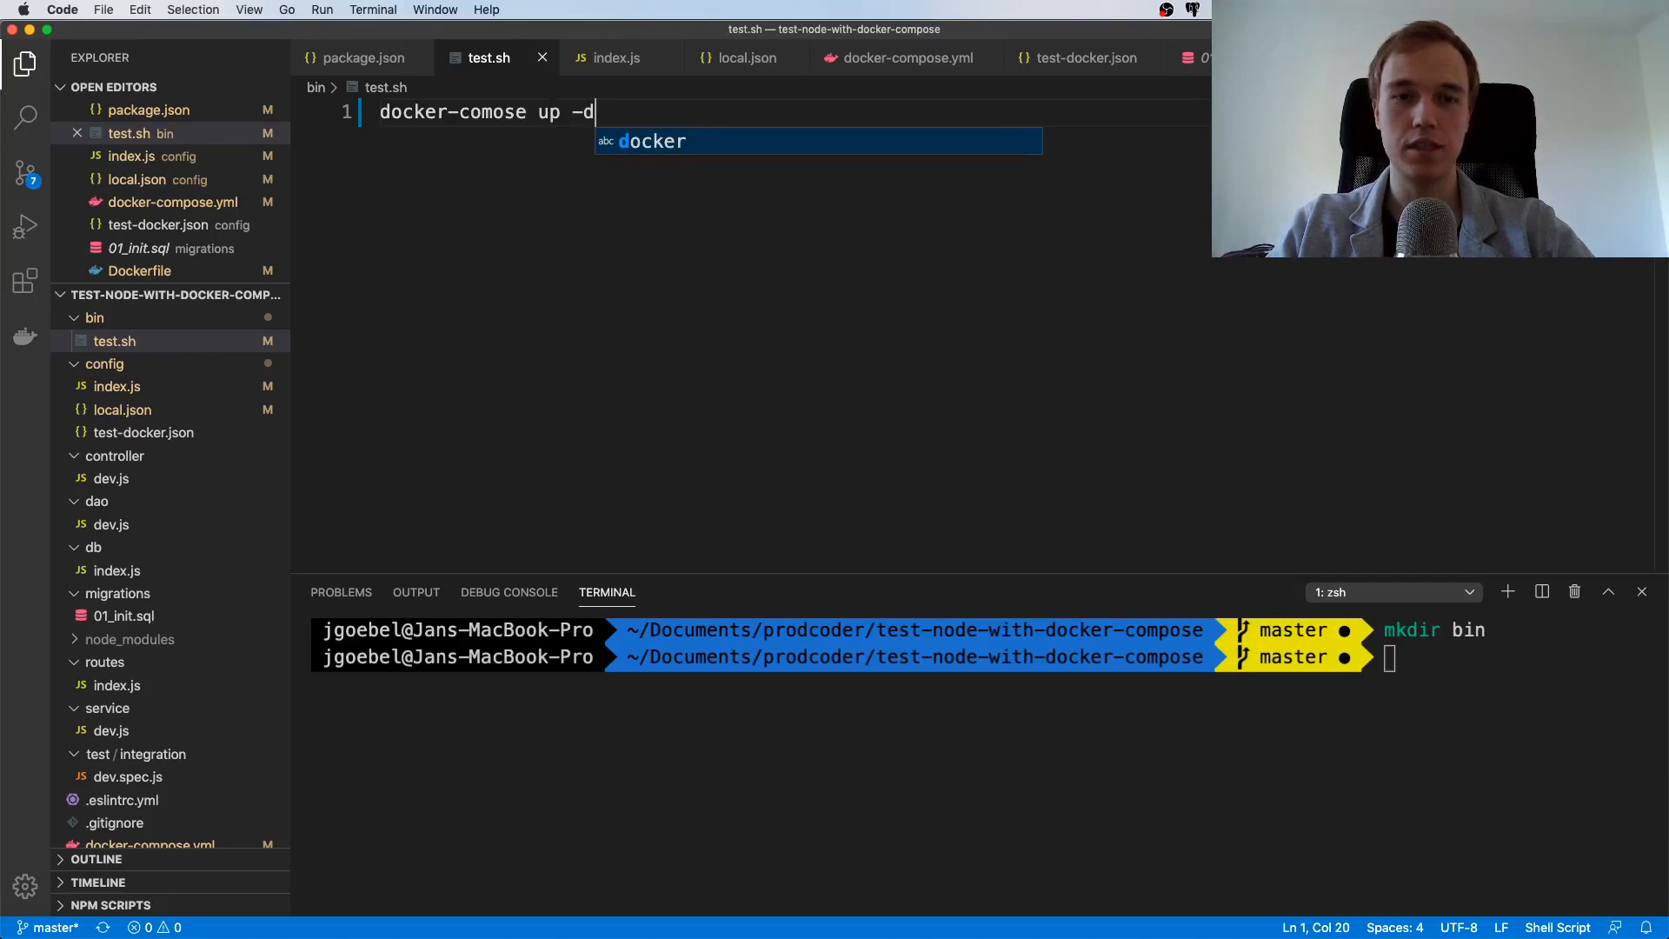
{"action": "type", "text": "postgres"}
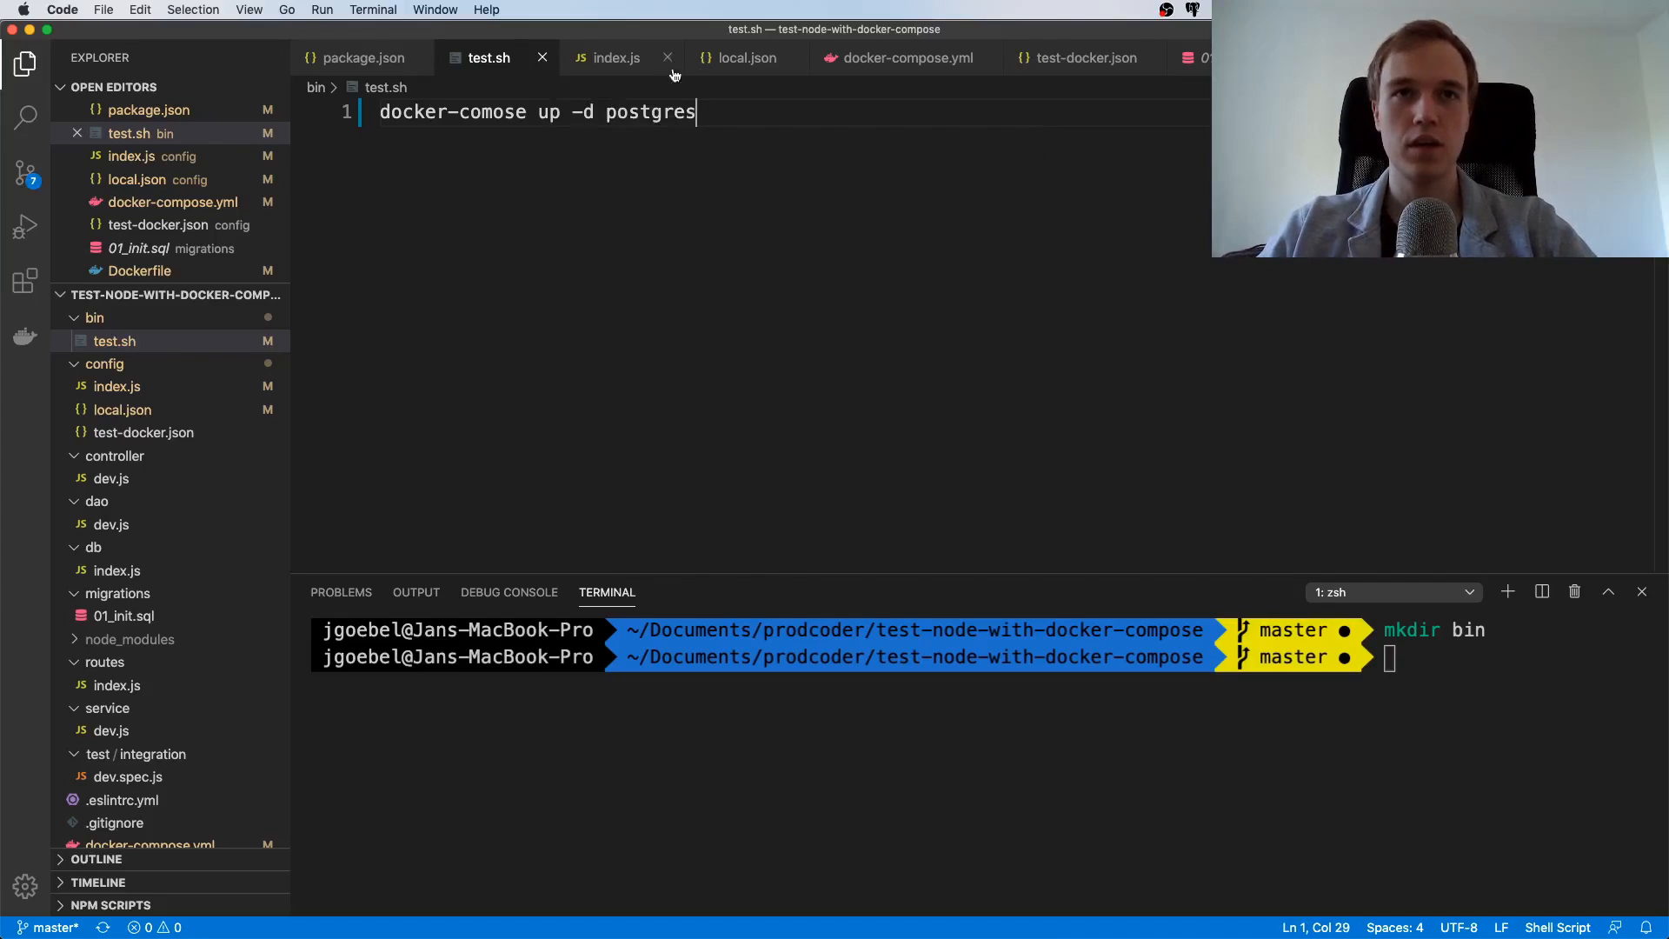
{"action": "mouse_move", "coordinate": [389, 117]}
{"action": "type", "text": "p"}
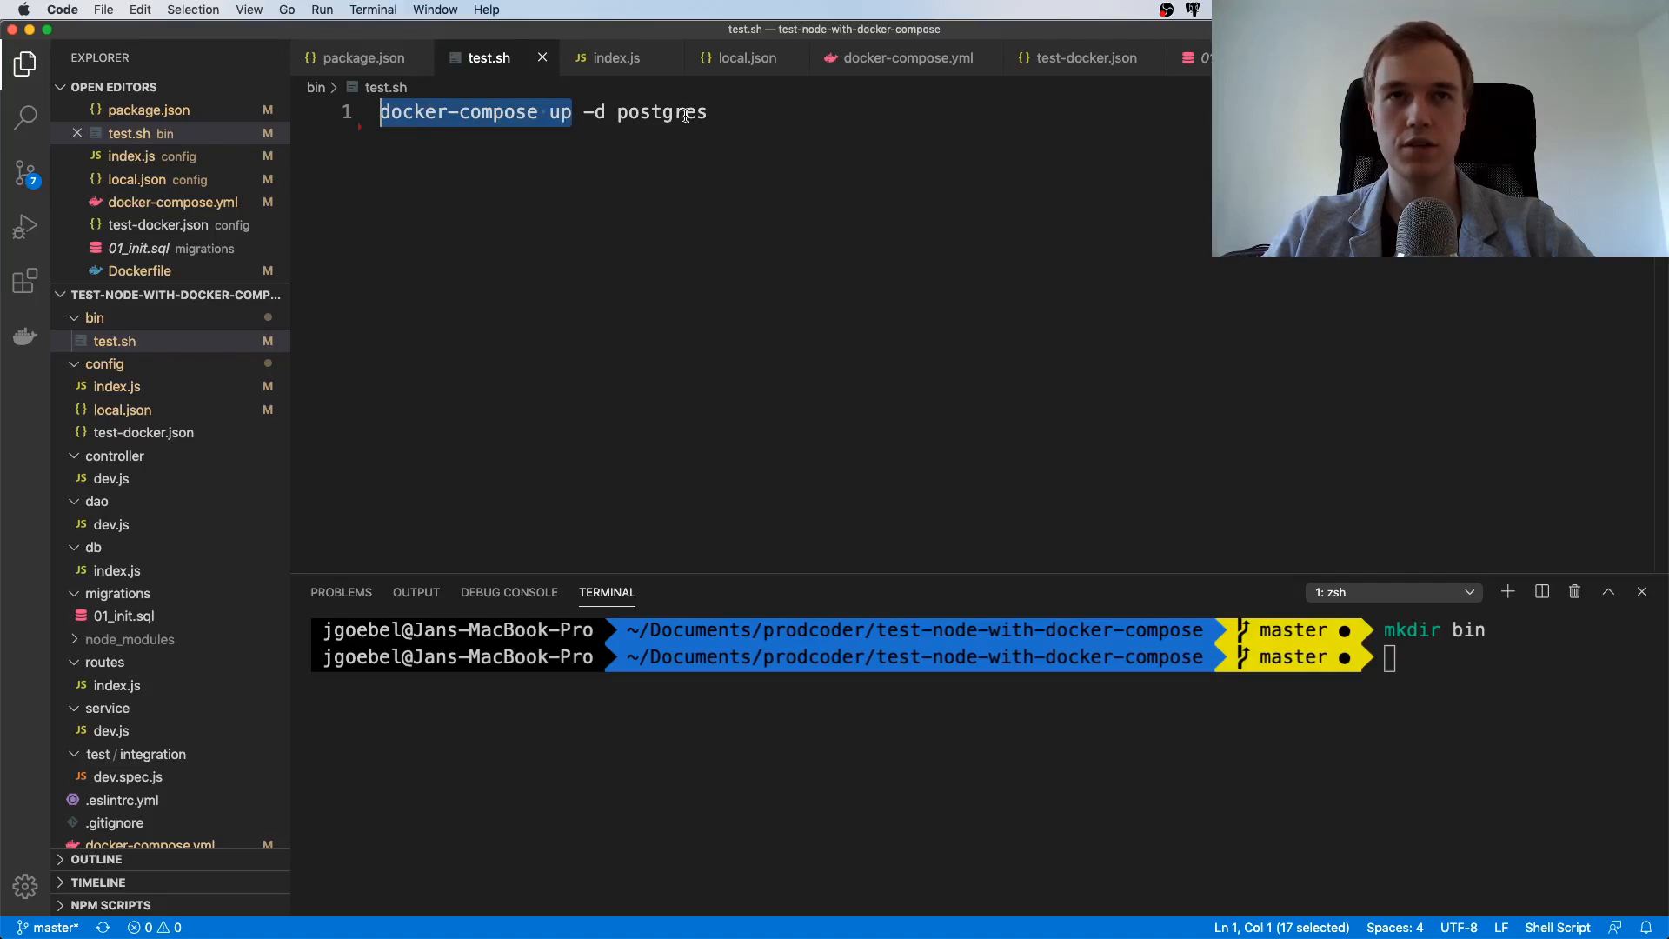
{"action": "double_click", "coordinate": [661, 112]}
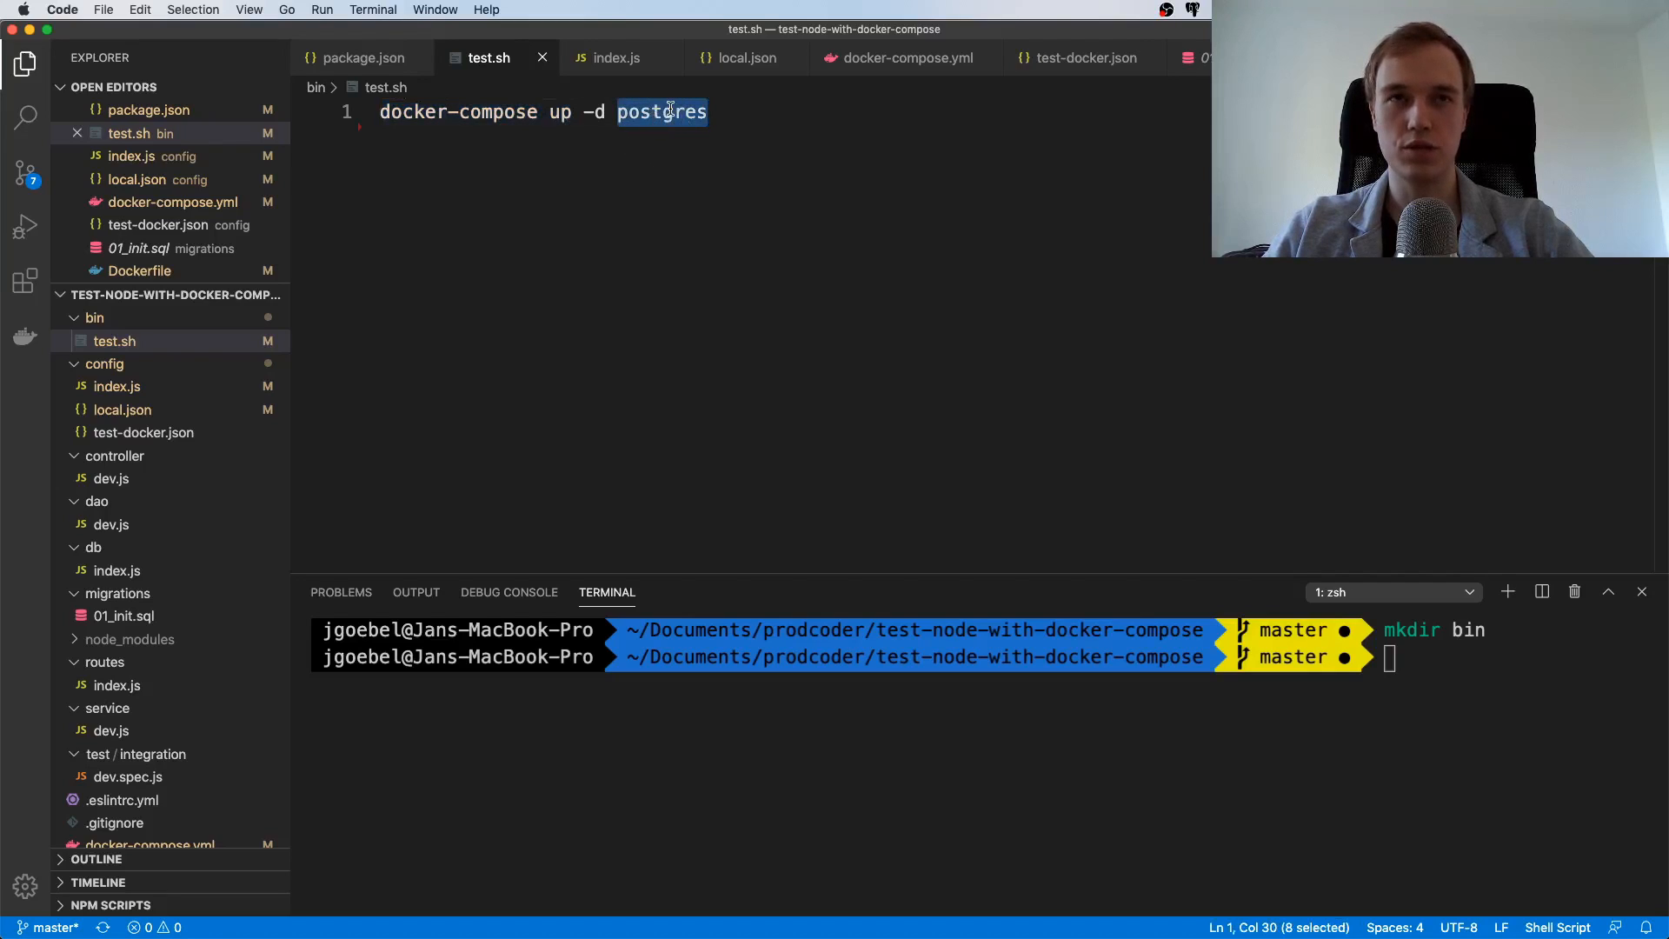
{"action": "left_click", "coordinate": [589, 112]}
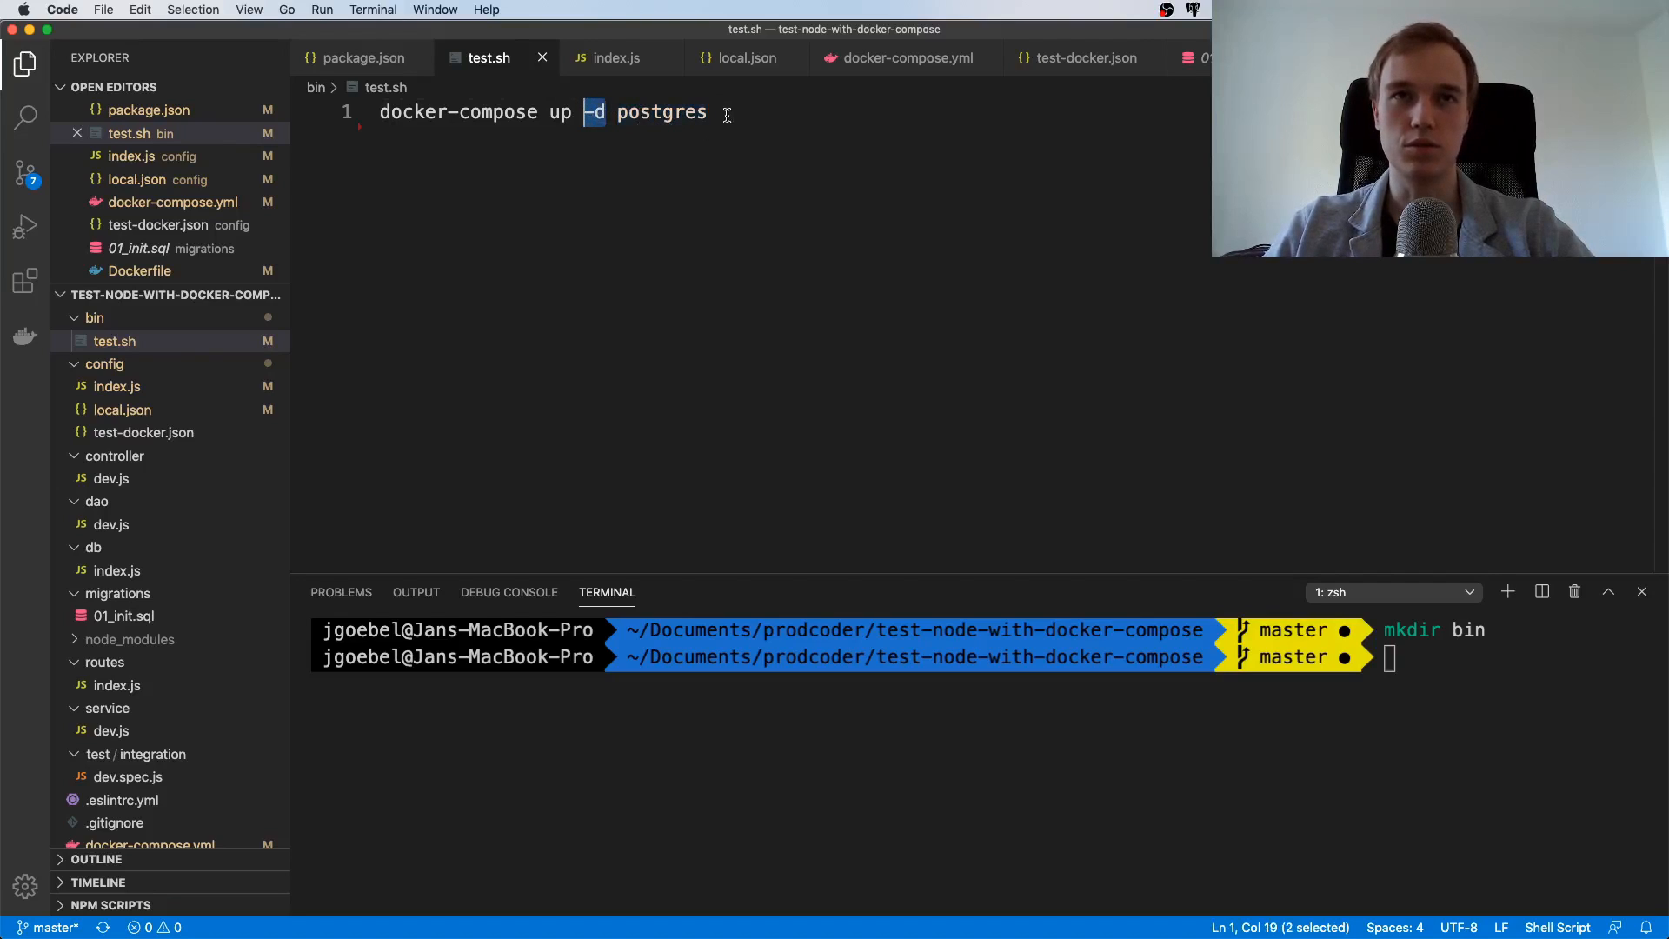
{"action": "key", "text": "enter"}
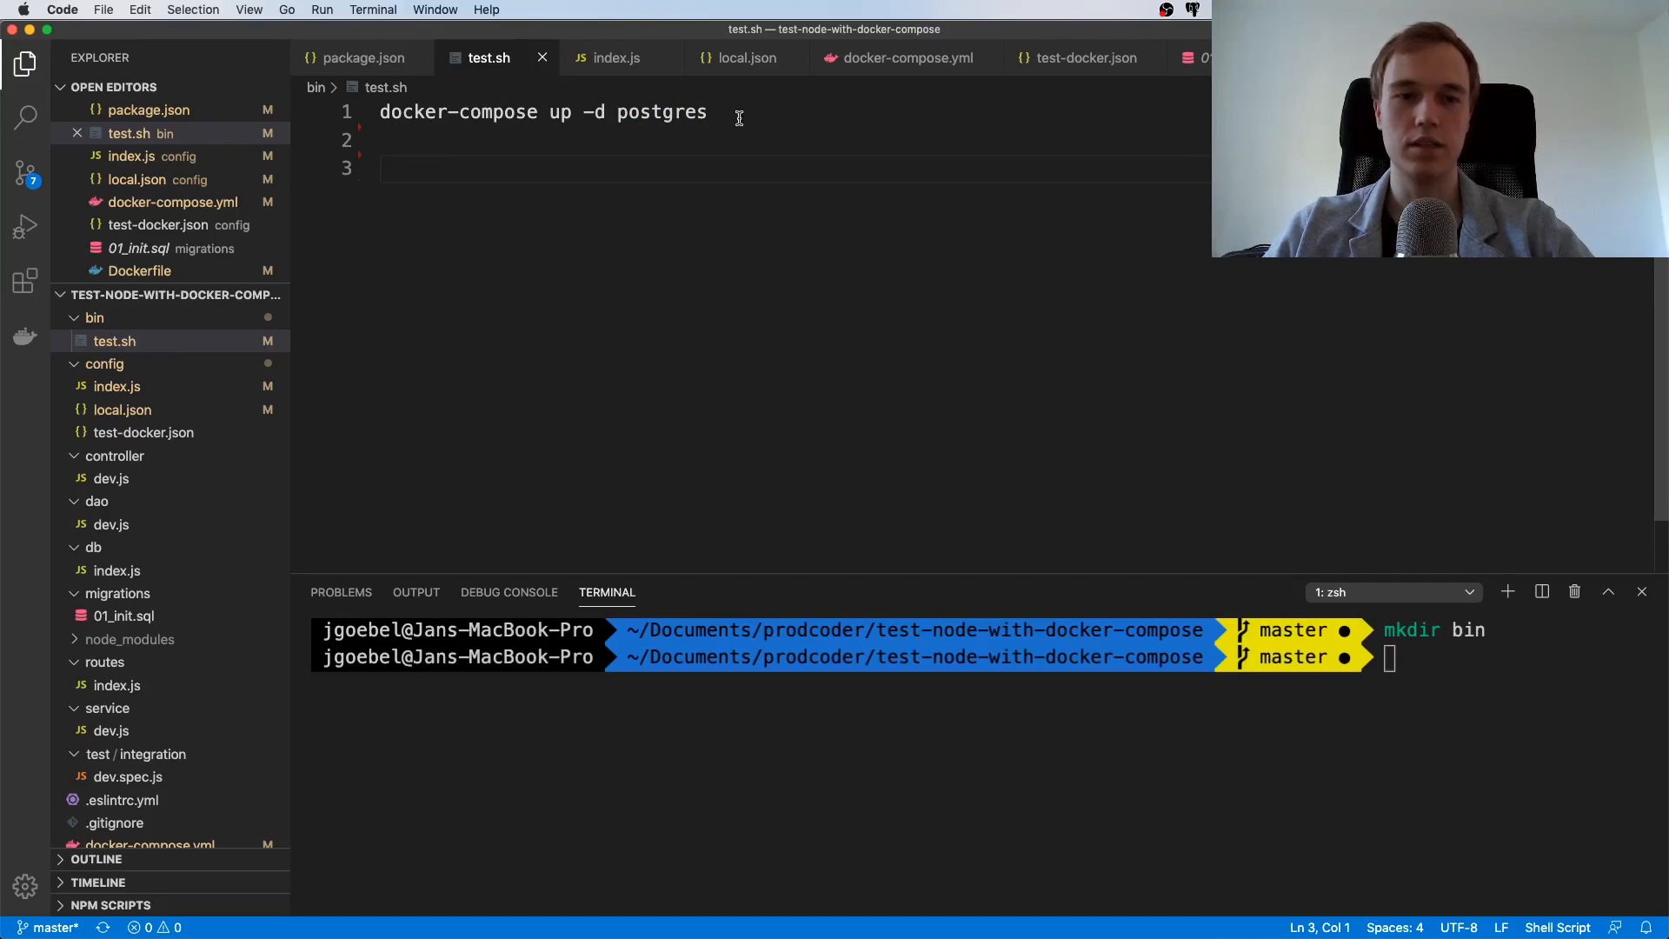
{"action": "mouse_move", "coordinate": [607, 198]}
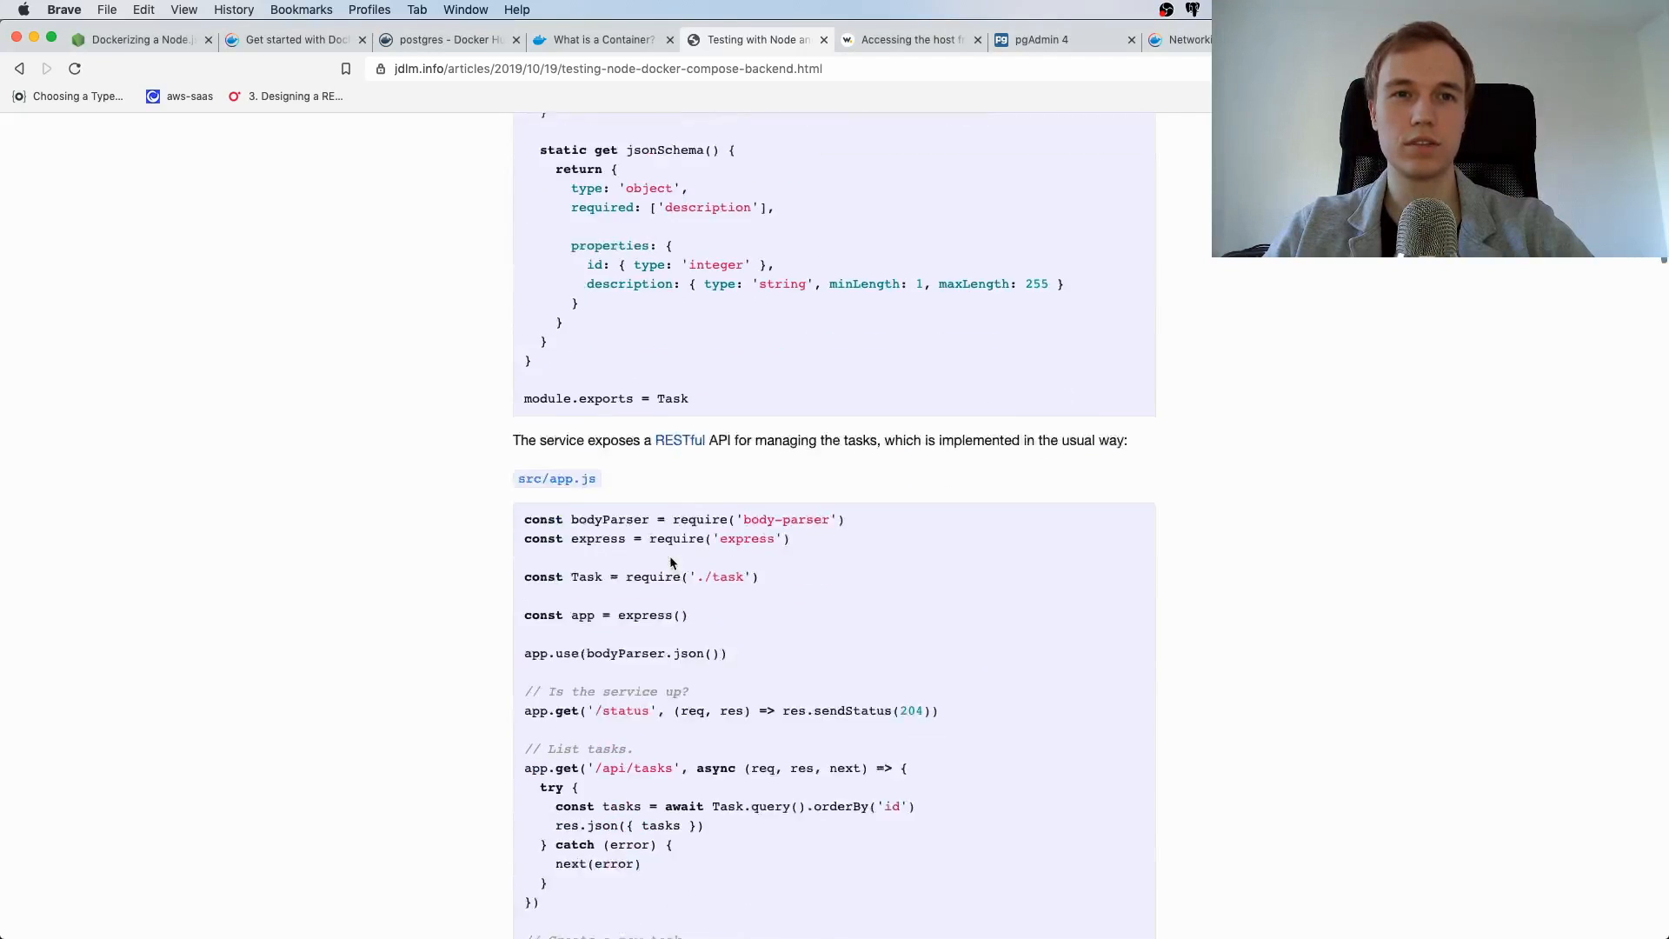
Scroll the jdlm.info article to its bin/up script with the pg_isready wait loop
{"action": "scroll", "scroll_direction": "down", "scroll_amount": 3}
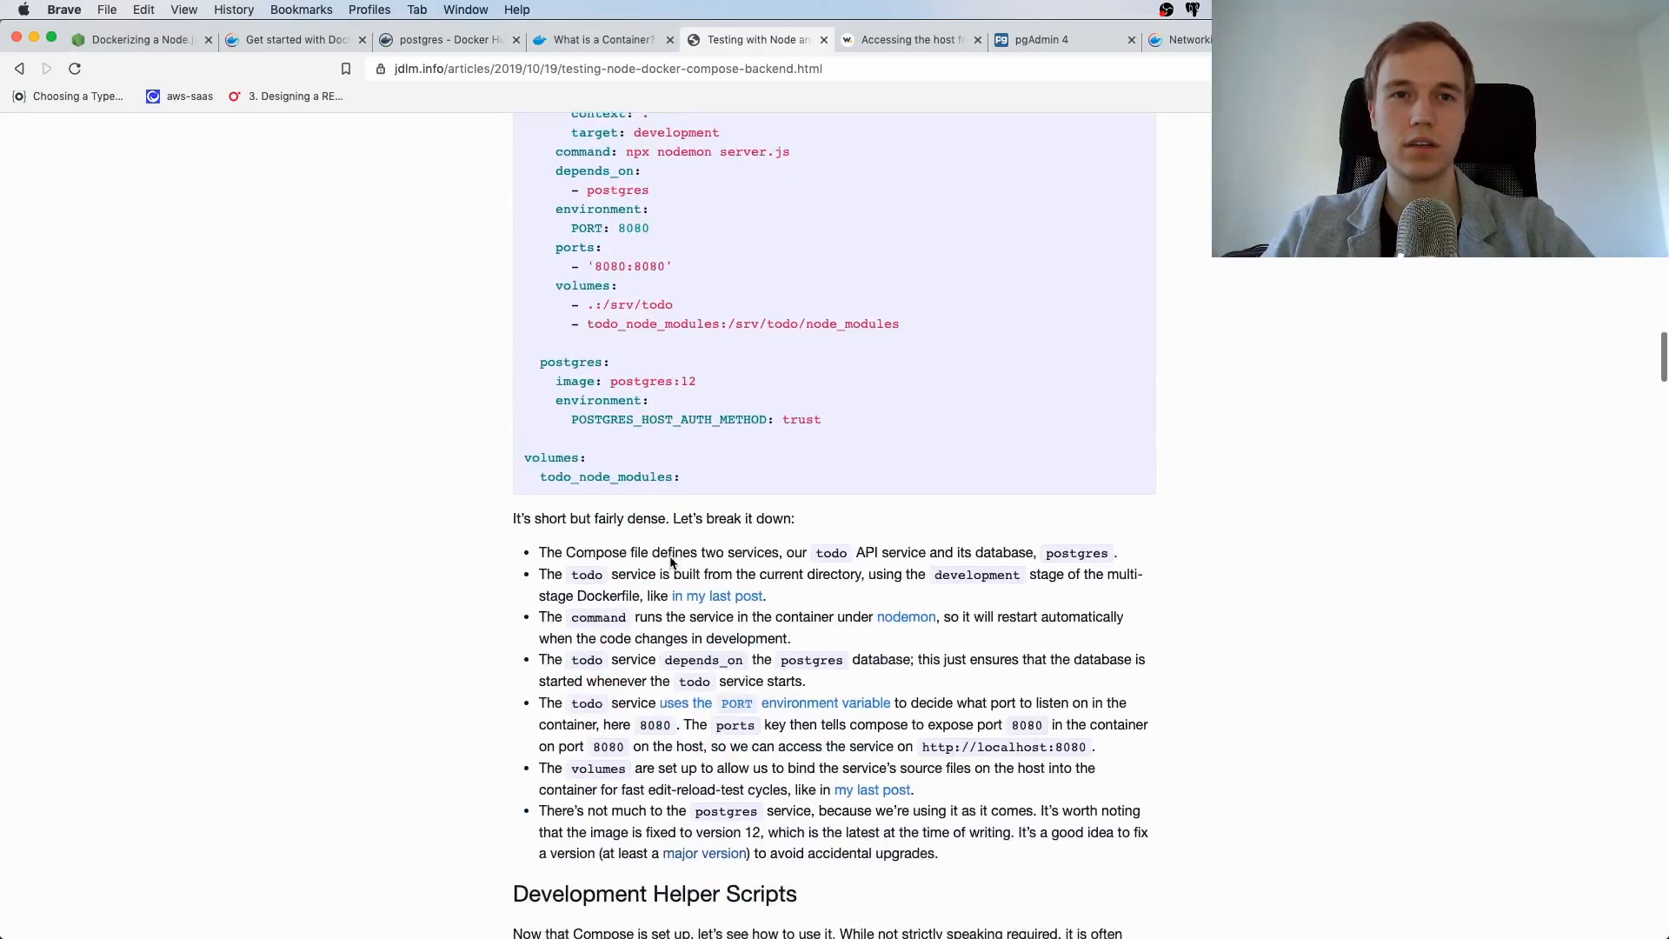
{"action": "scroll", "scroll_direction": "down", "scroll_amount": 3}
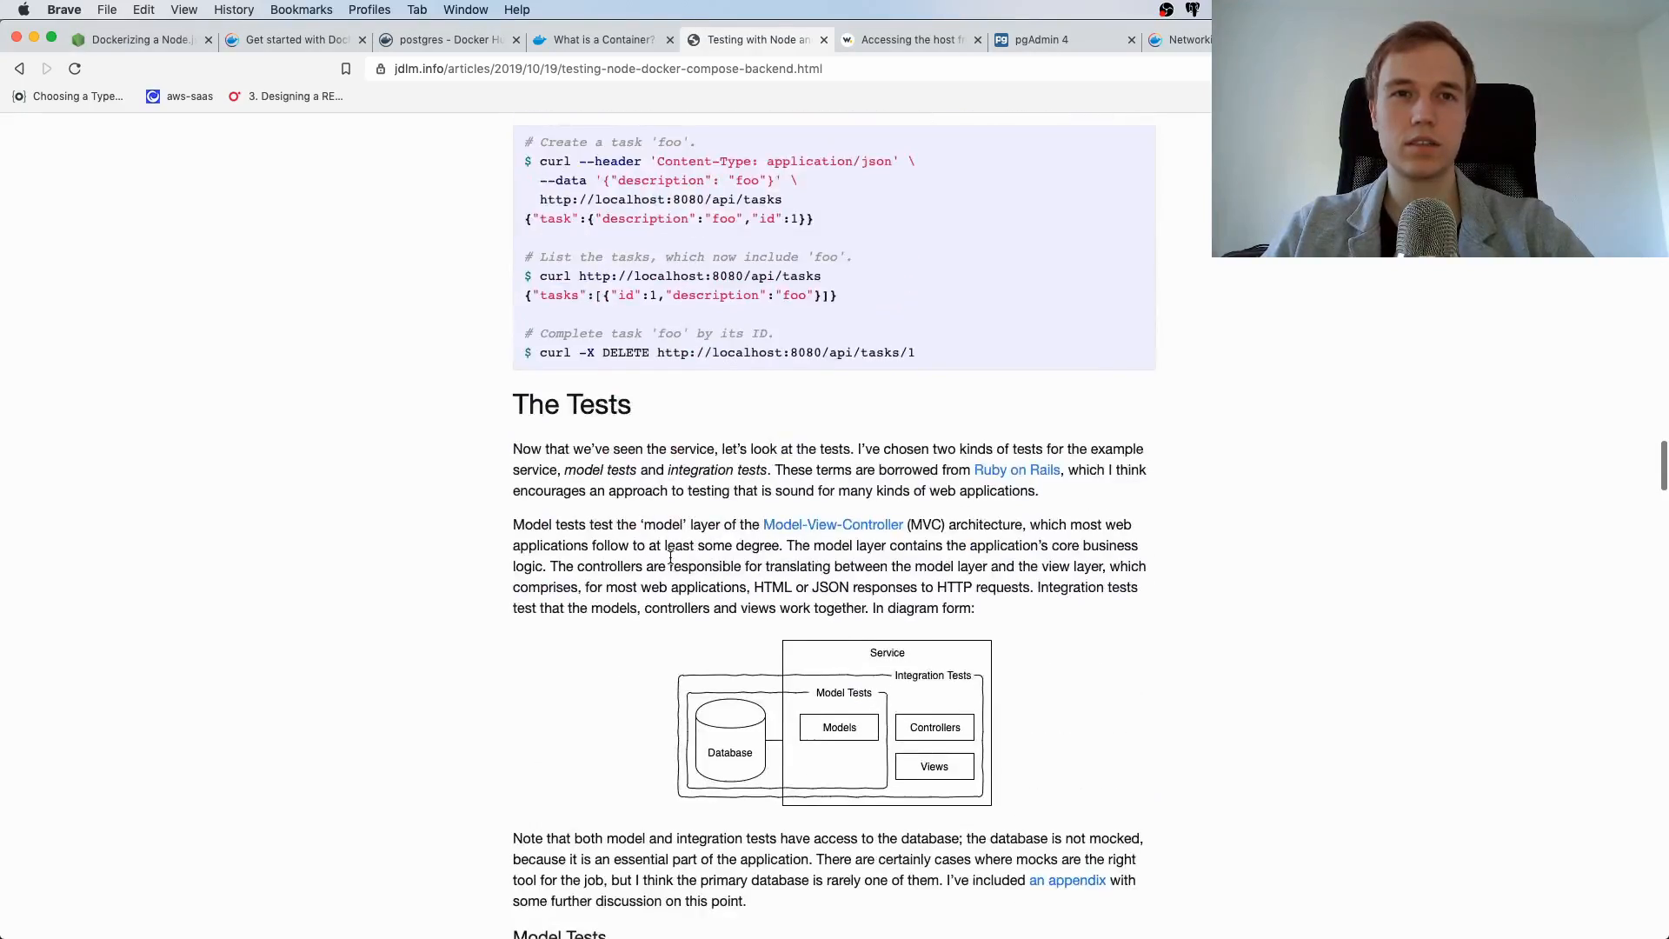
{"action": "scroll", "scroll_direction": "down", "scroll_amount": 3}
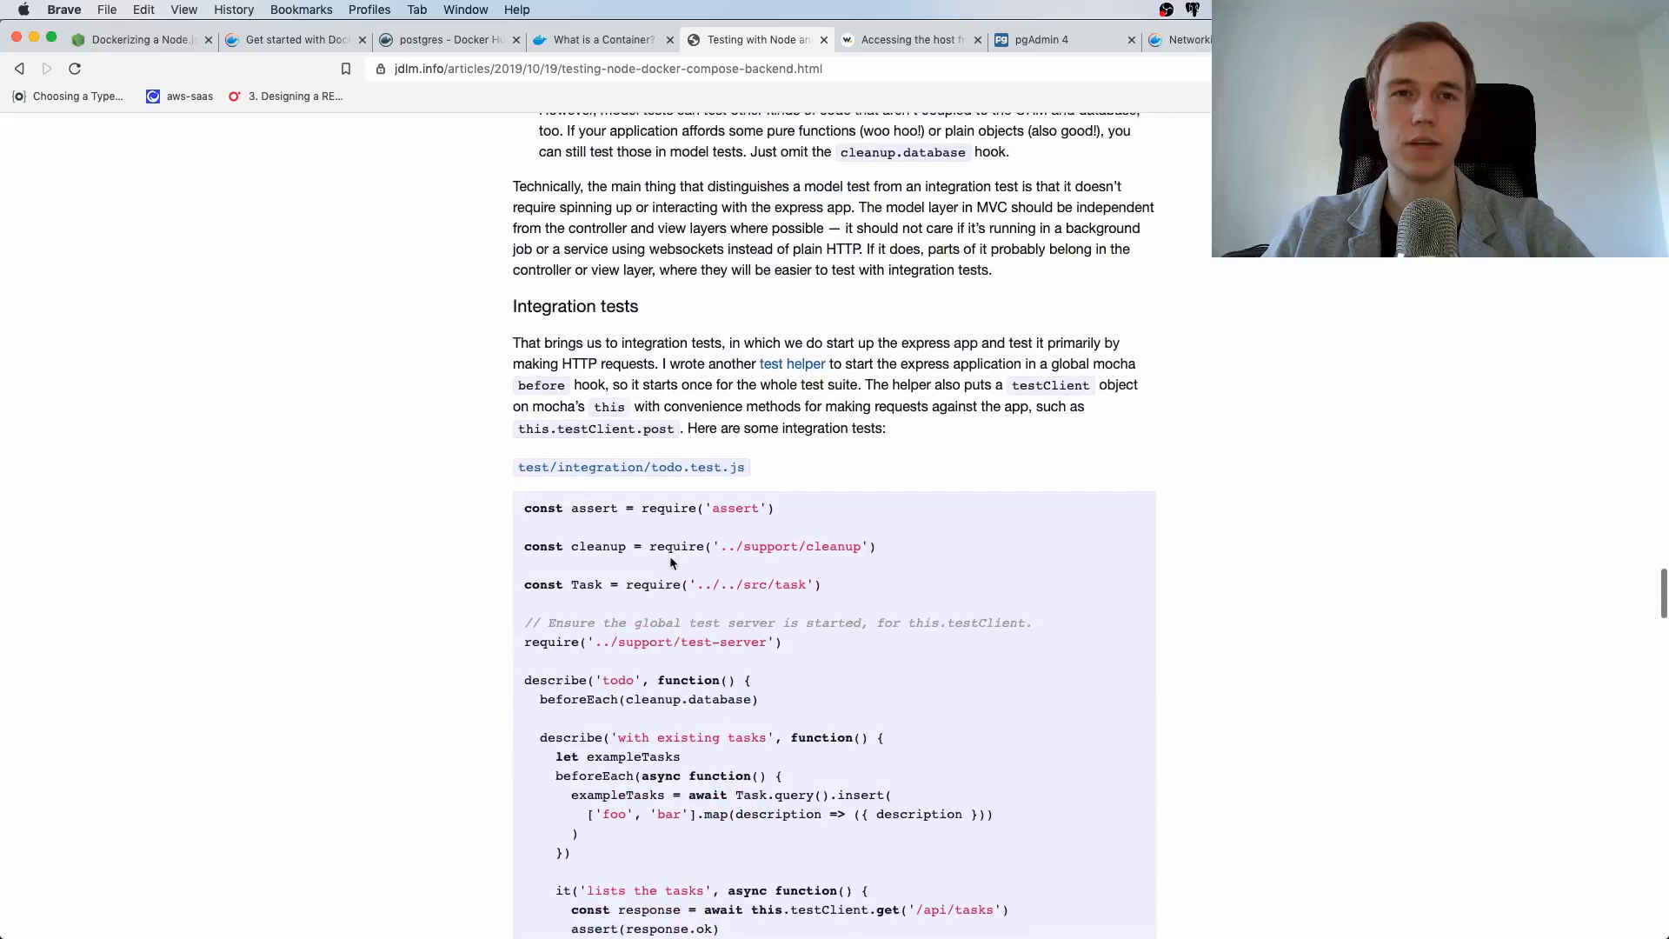
{"action": "scroll", "scroll_direction": "down", "scroll_amount": 3}
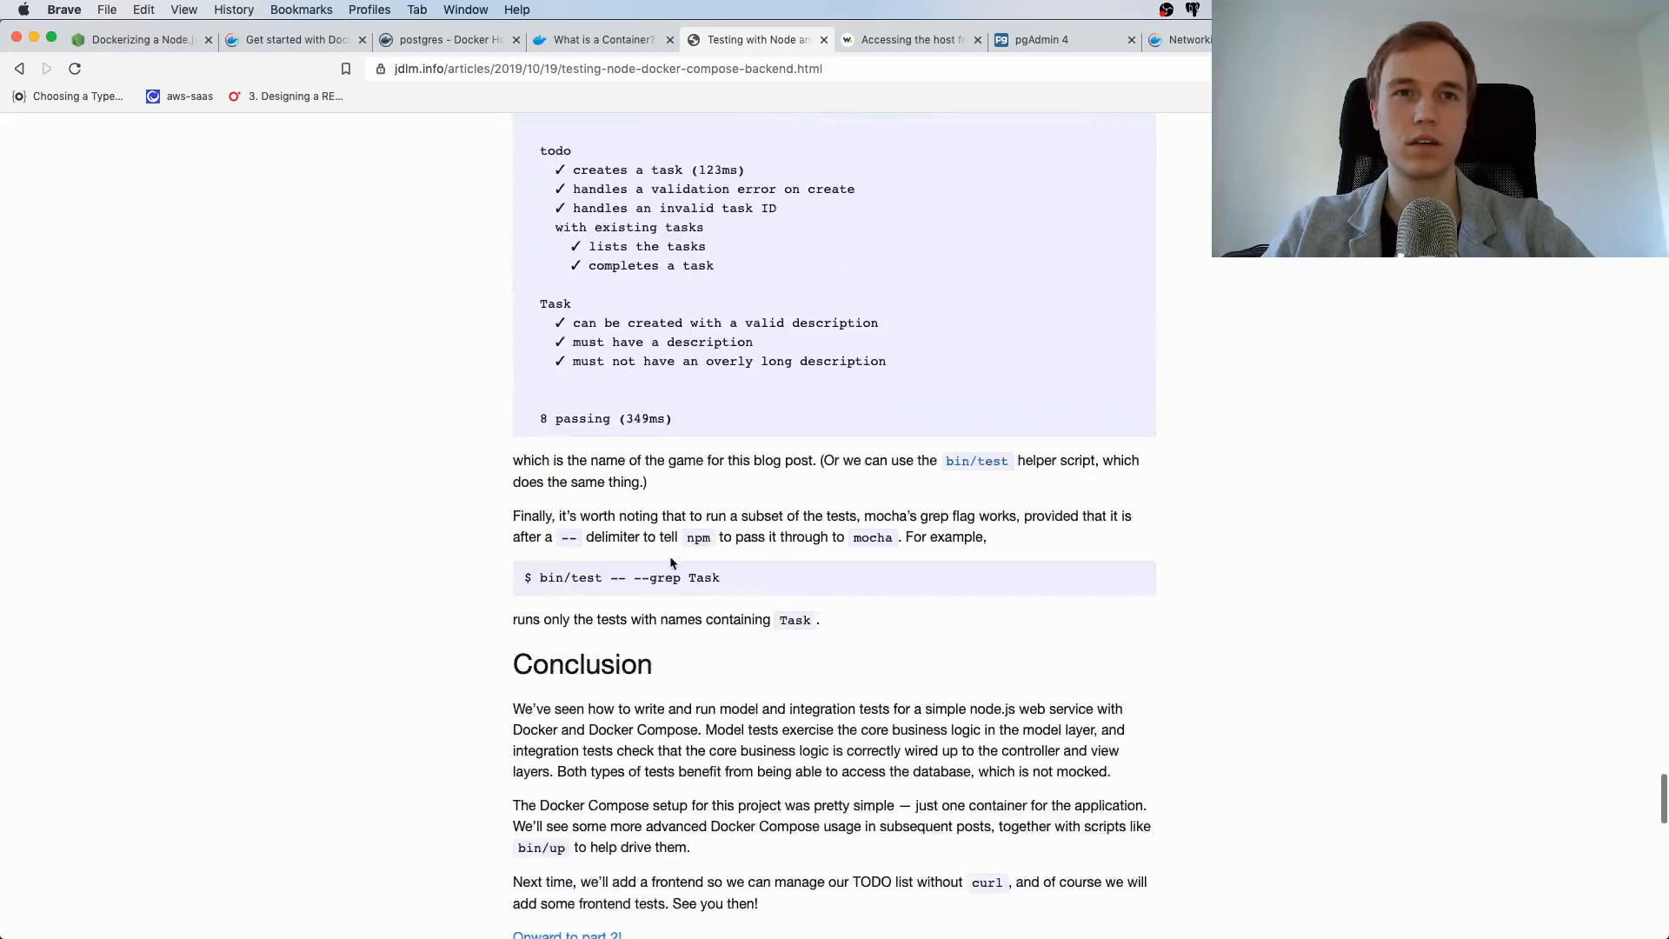
{"action": "scroll", "scroll_direction": "up", "scroll_amount": 3}
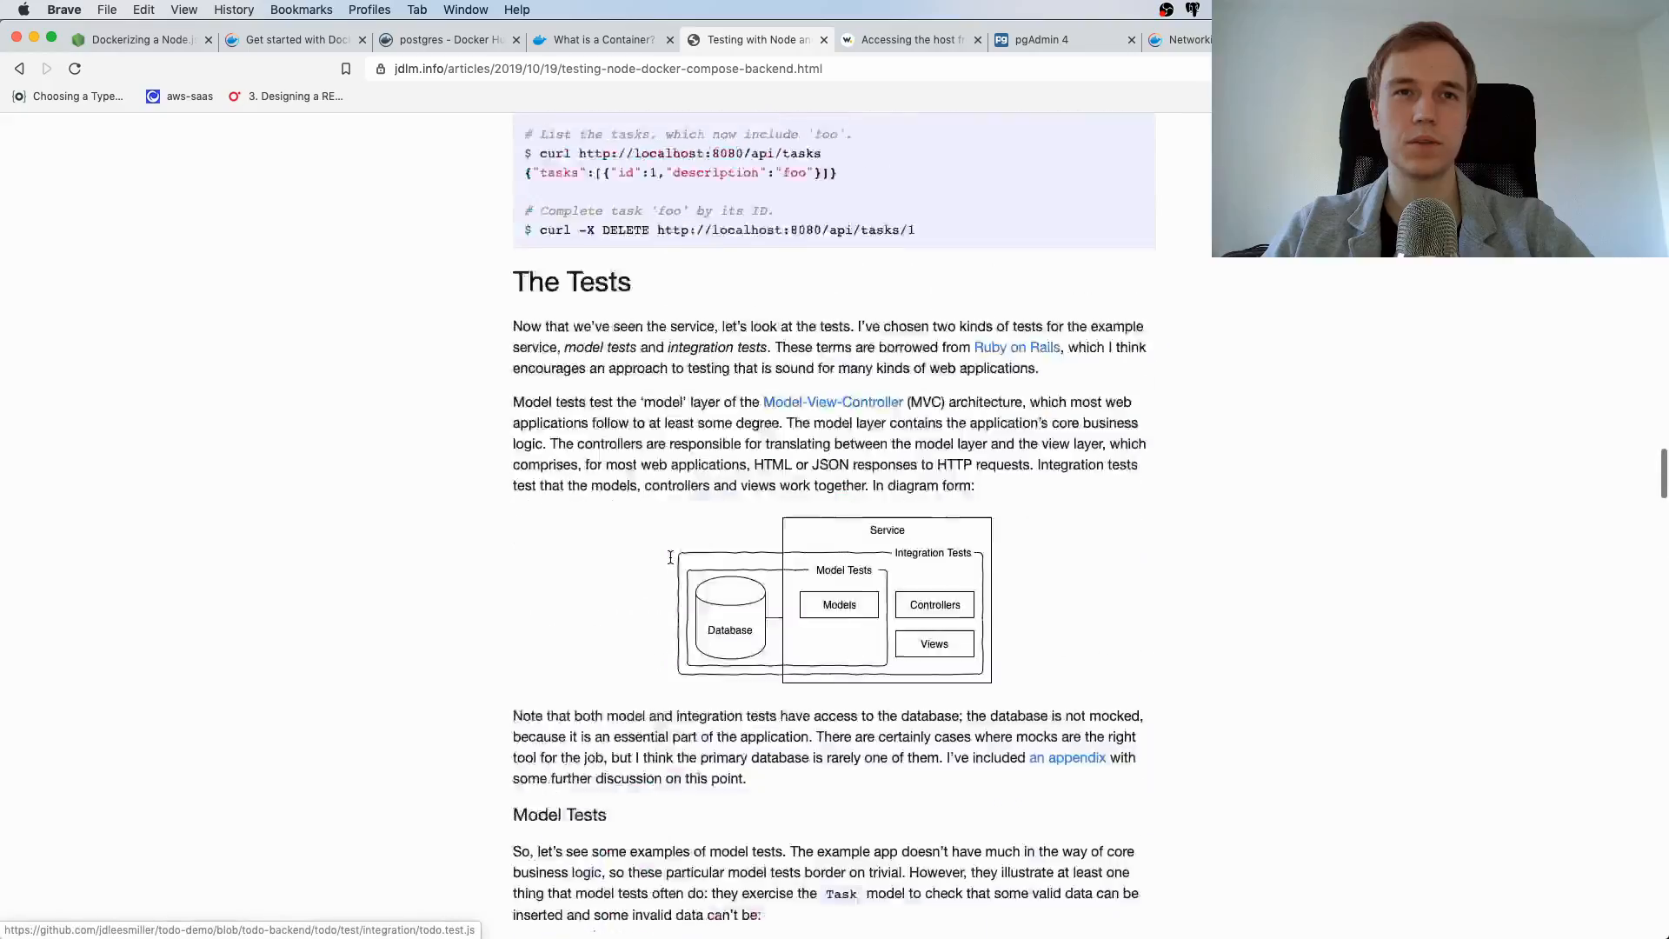
{"action": "scroll", "scroll_direction": "up", "scroll_amount": 3}
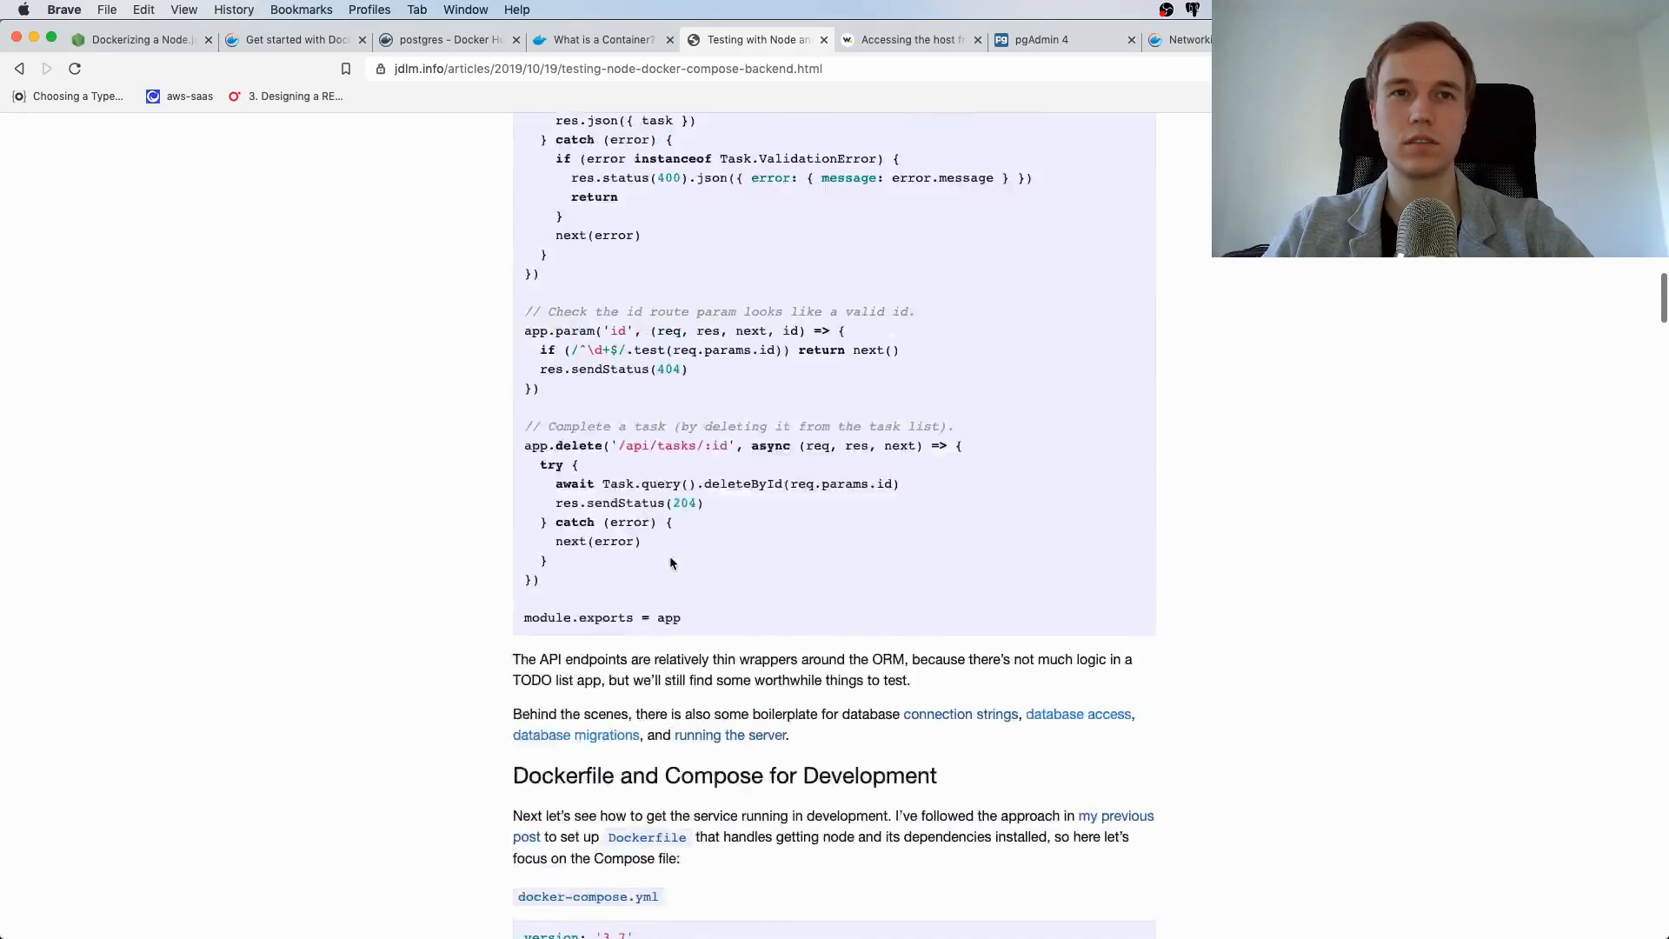
{"action": "scroll", "scroll_direction": "up", "scroll_amount": 3}
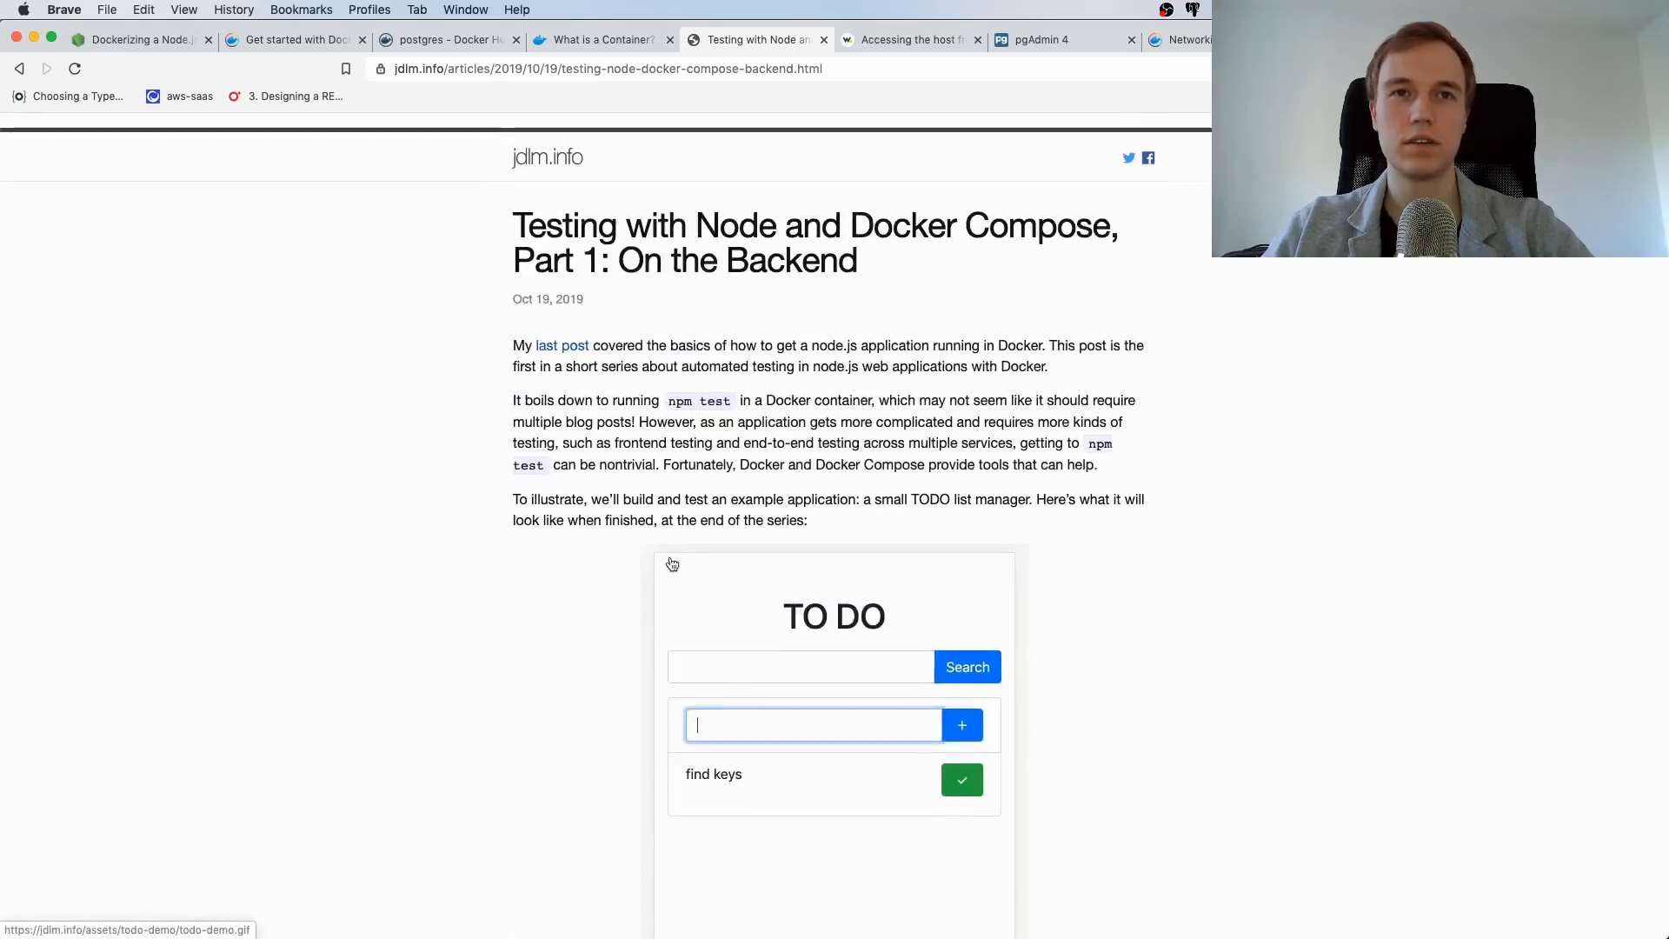
{"action": "scroll", "scroll_direction": "down", "scroll_amount": 3}
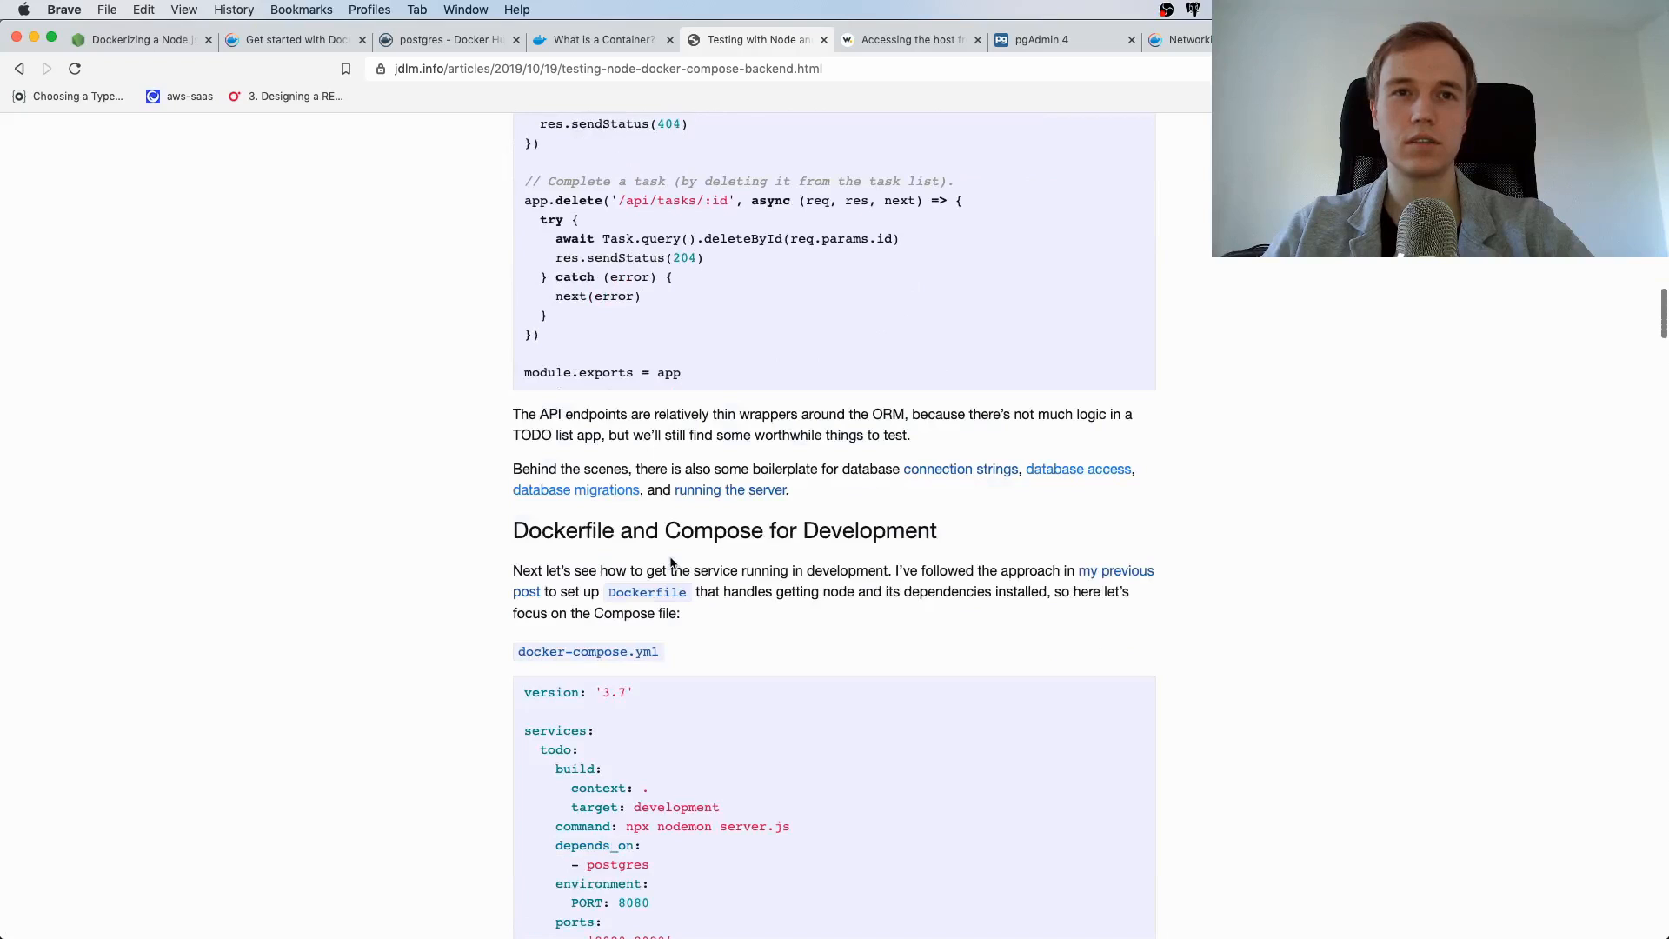
{"action": "scroll", "scroll_direction": "down", "scroll_amount": 3}
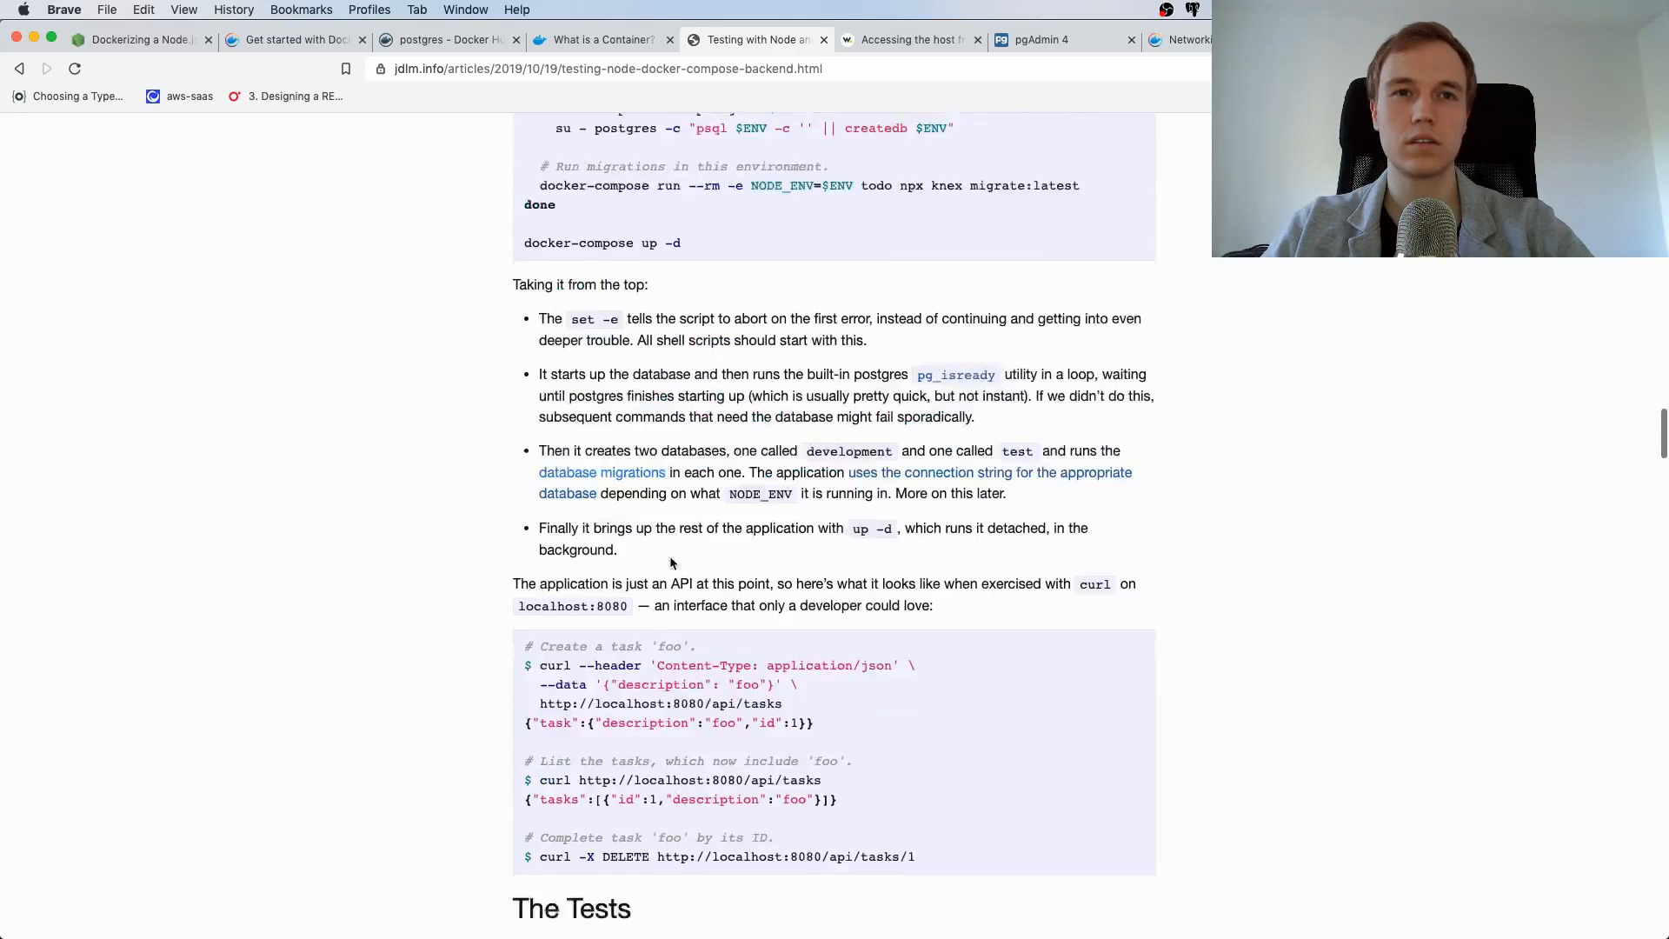
{"action": "scroll", "scroll_direction": "up", "scroll_amount": 3}
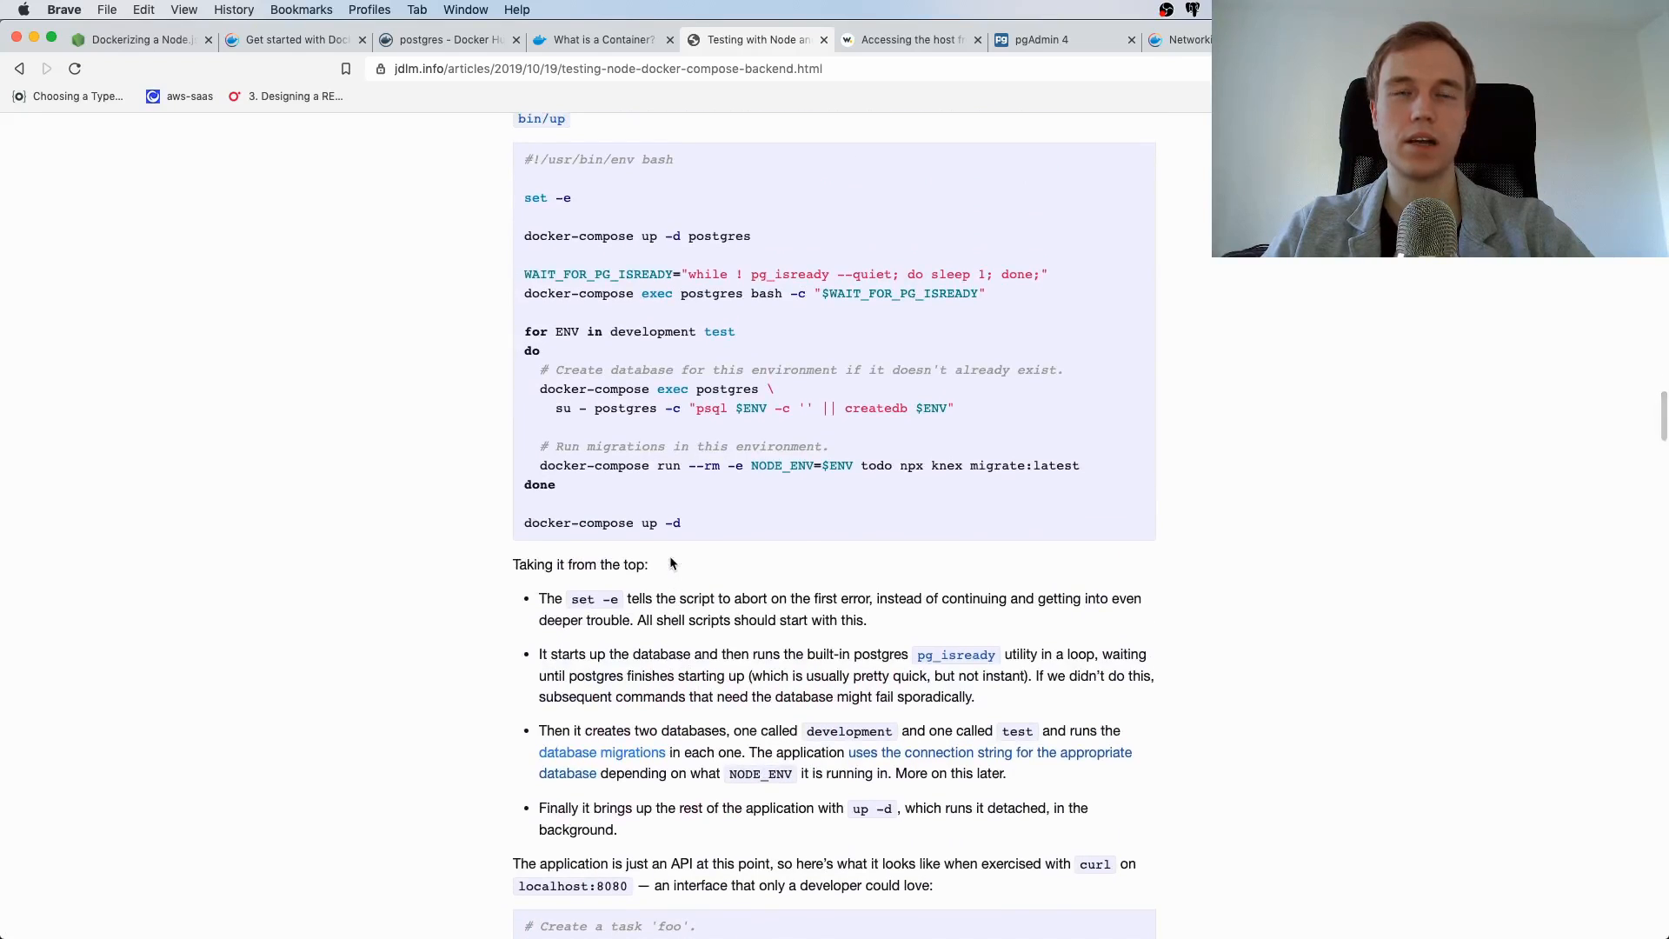
{"action": "mouse_move", "coordinate": [953, 341]}
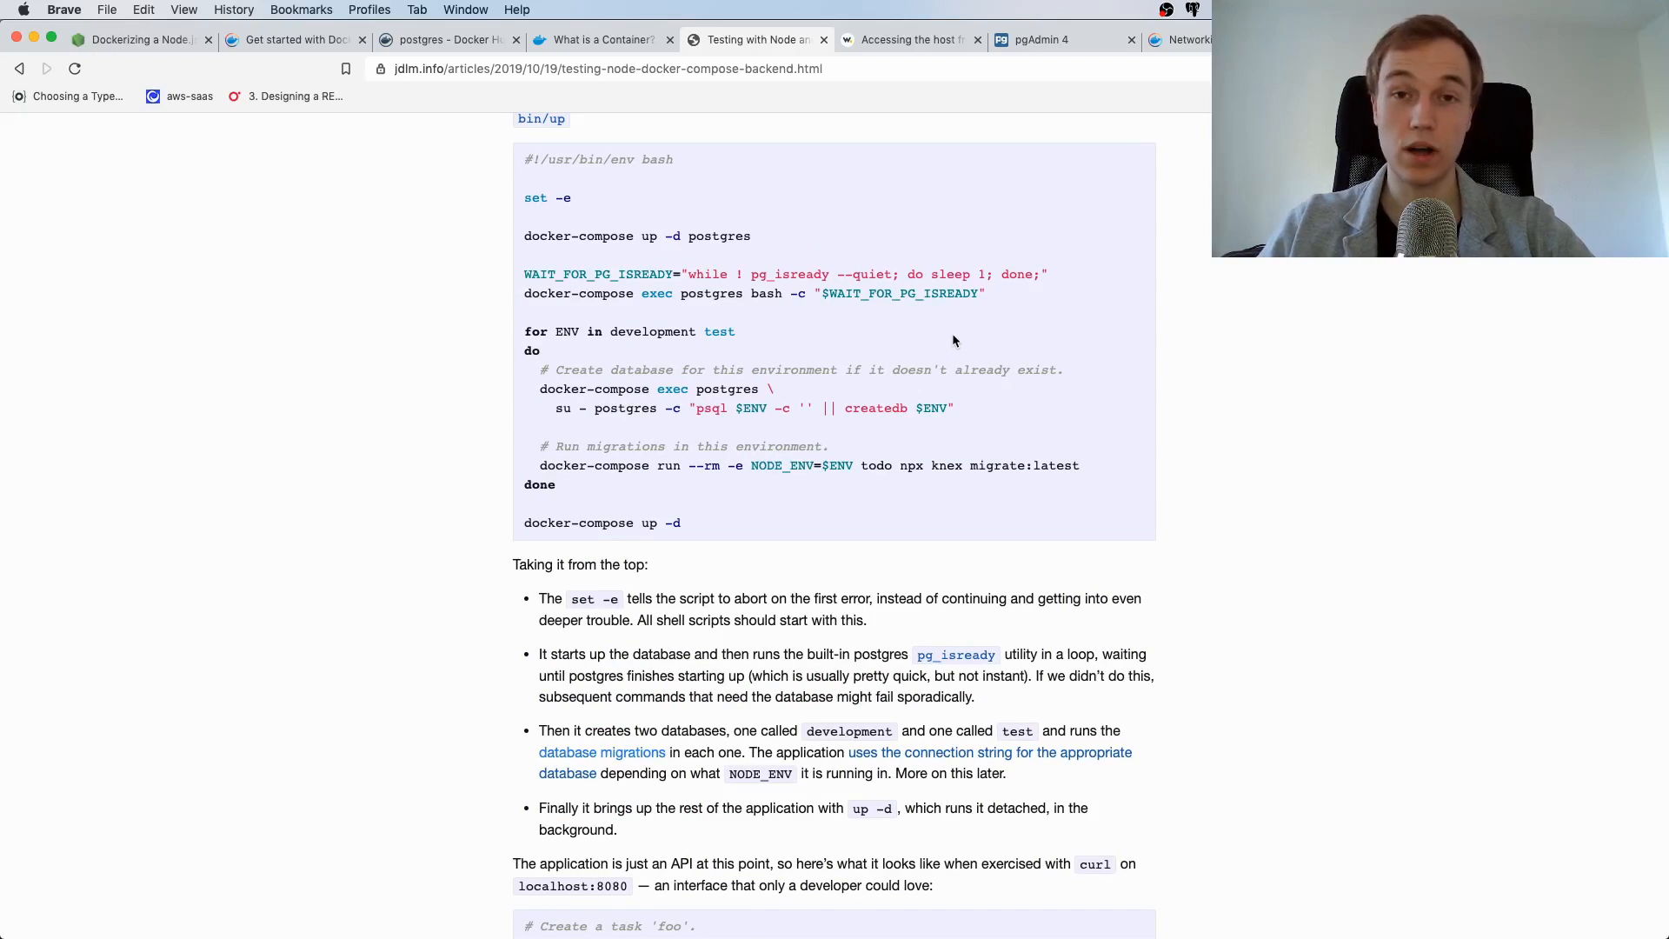
{"action": "mouse_move", "coordinate": [990, 298]}
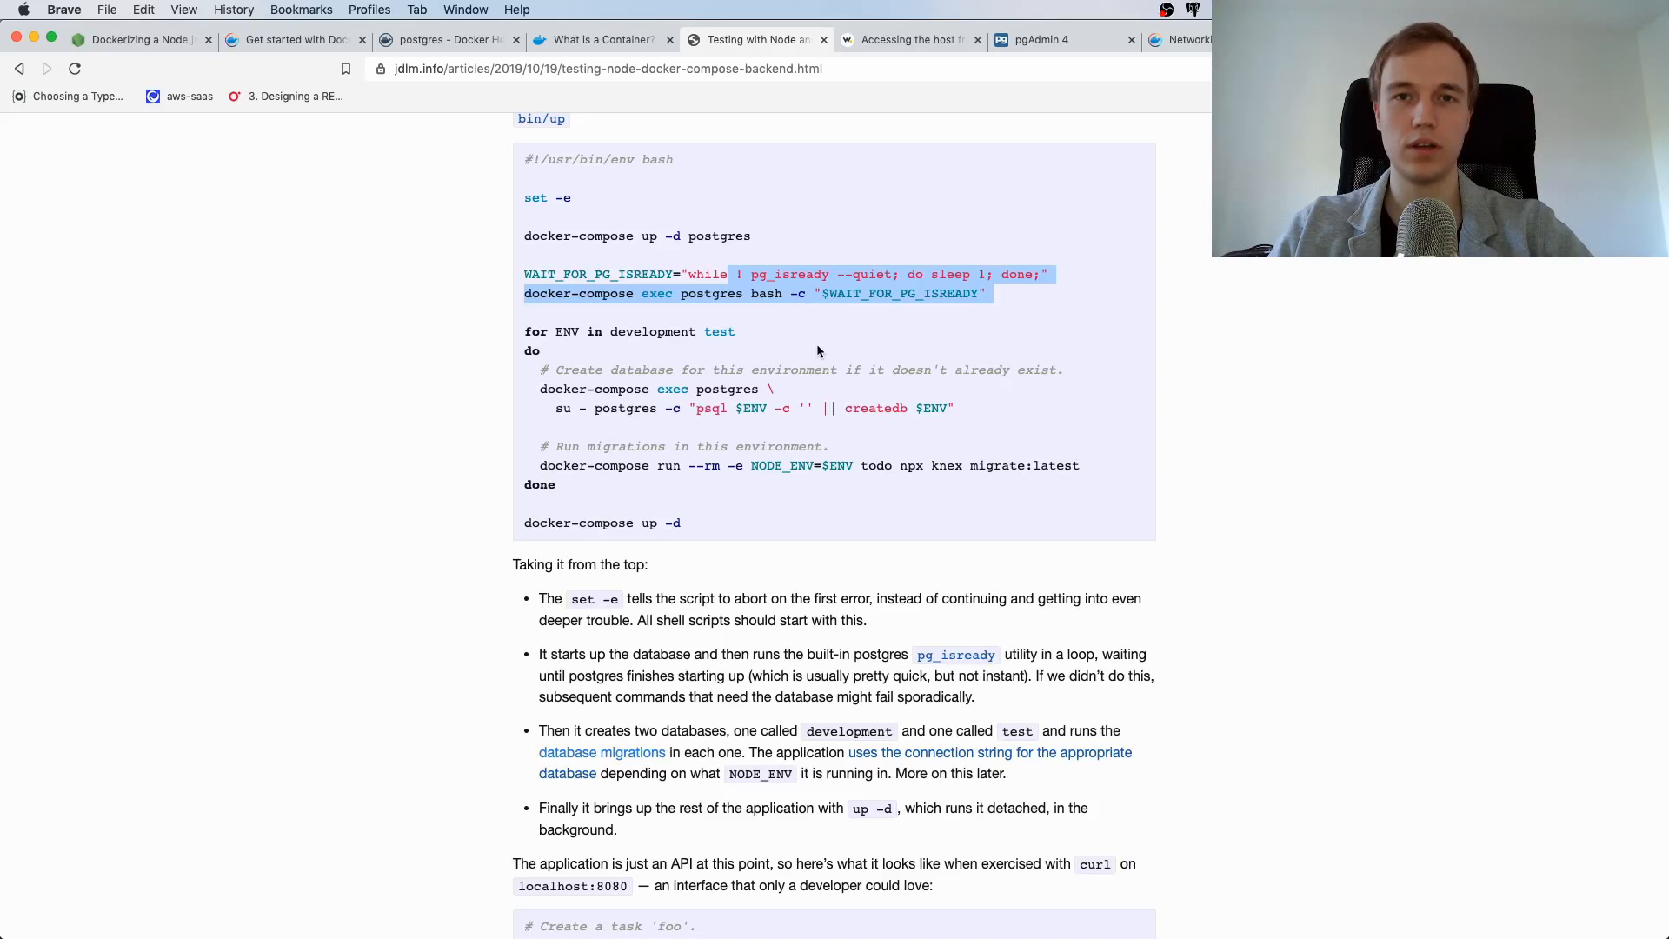
{"action": "mouse_move", "coordinate": [999, 300]}
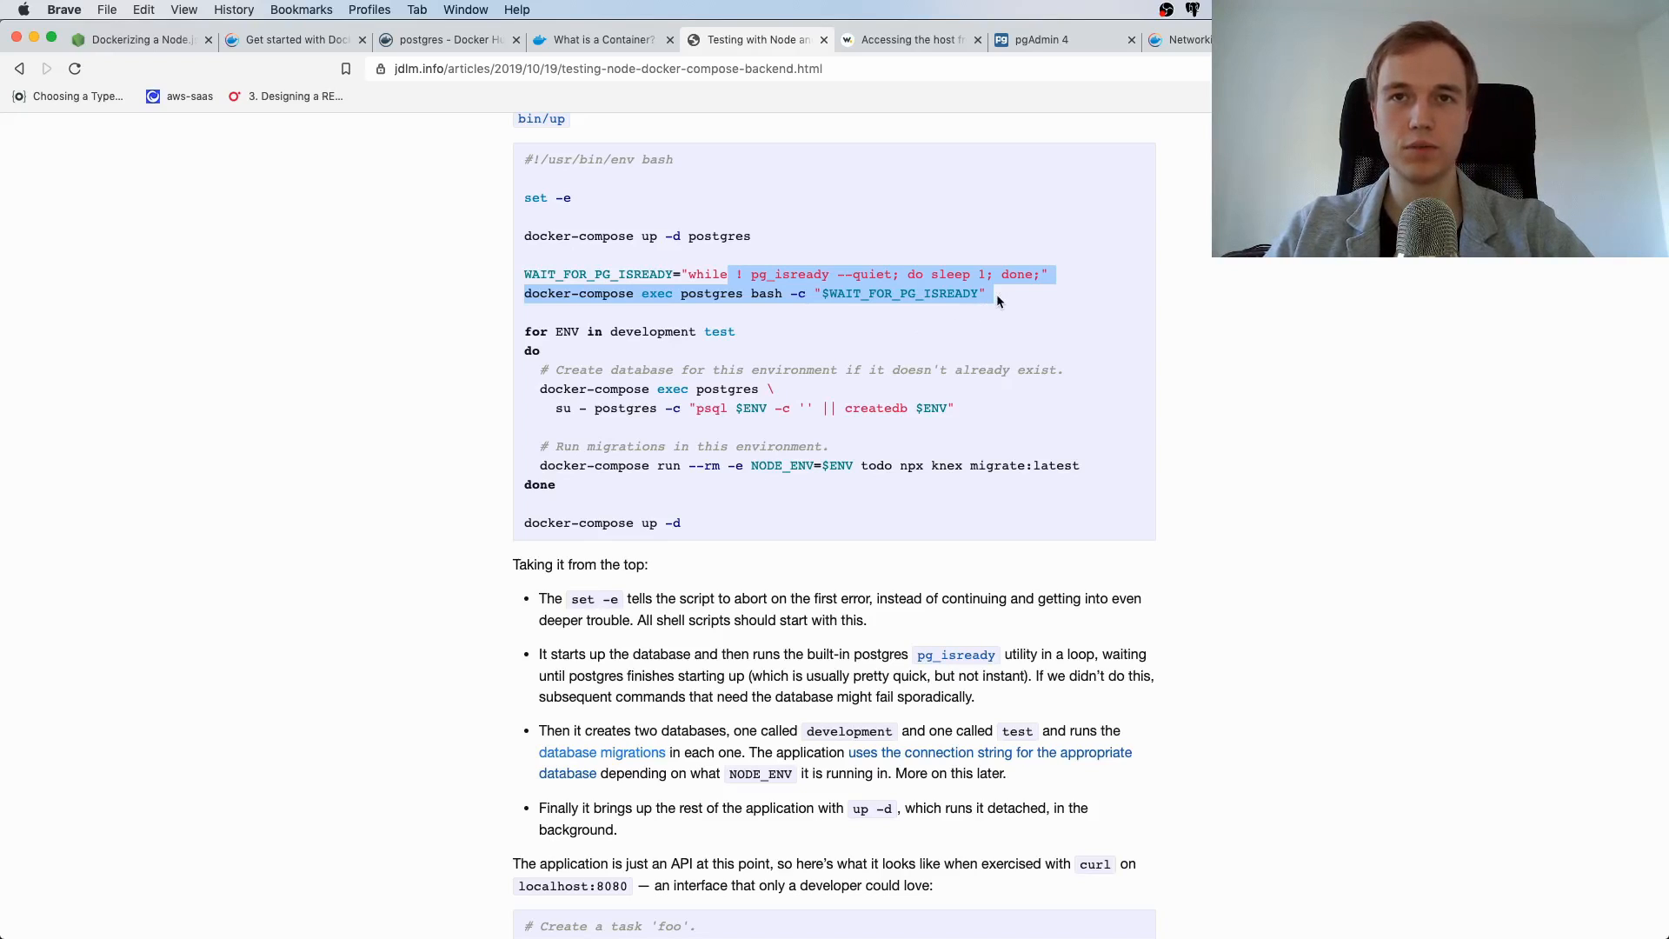
{"action": "left_click", "coordinate": [999, 299]}
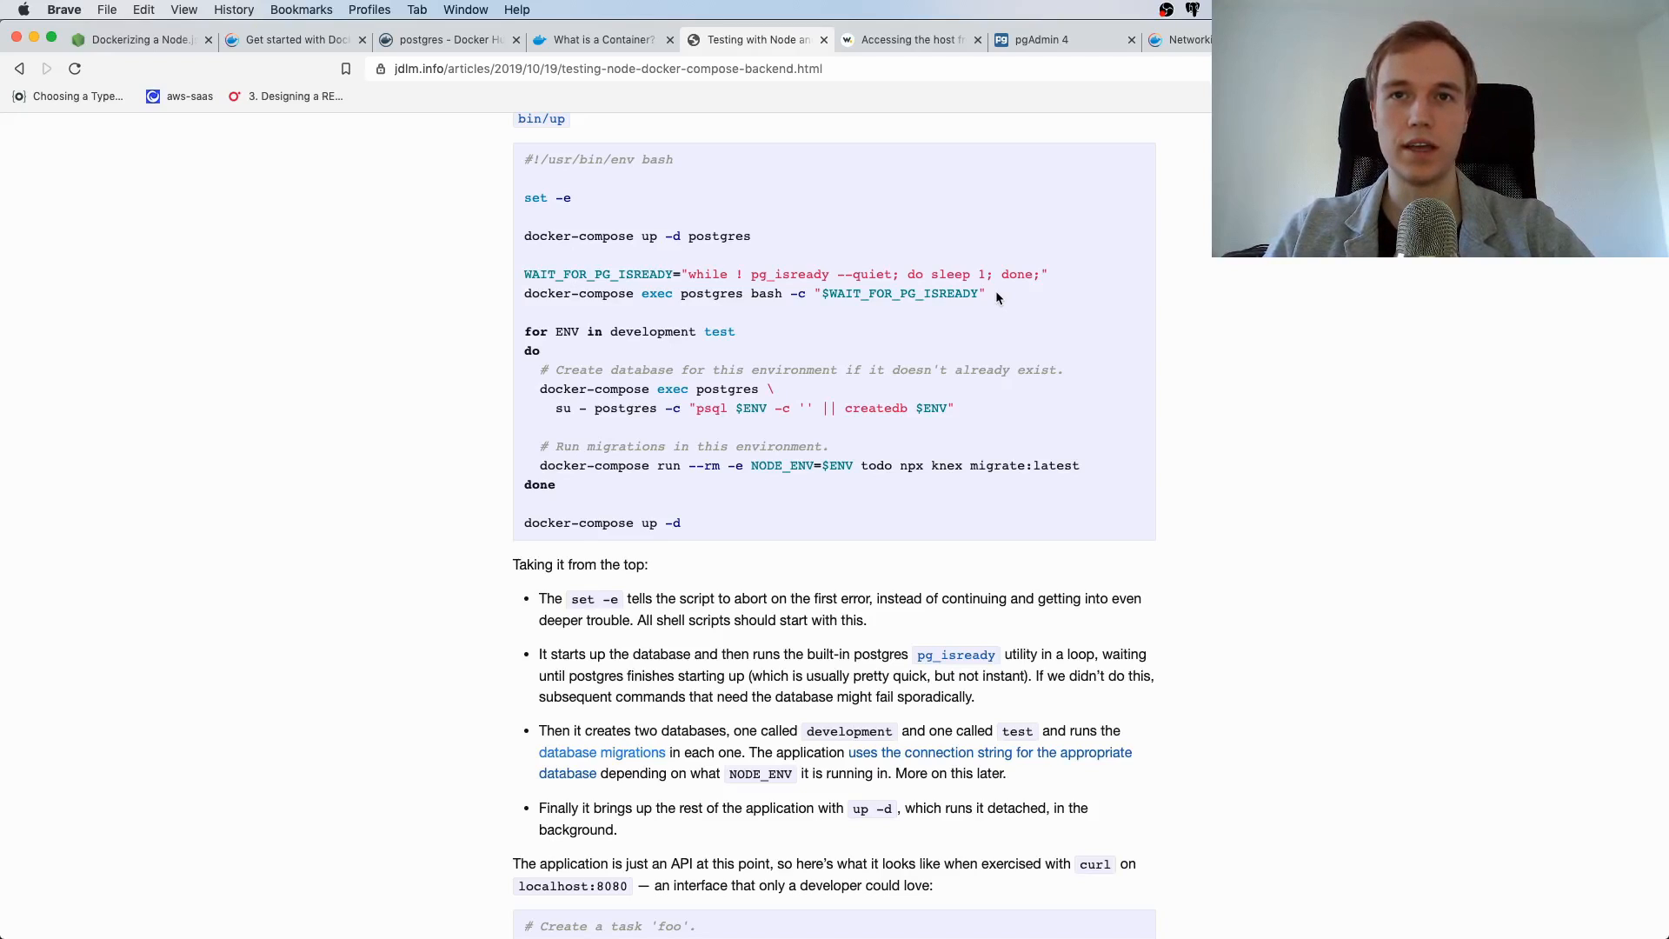
{"action": "mouse_move", "coordinate": [504, 232]}
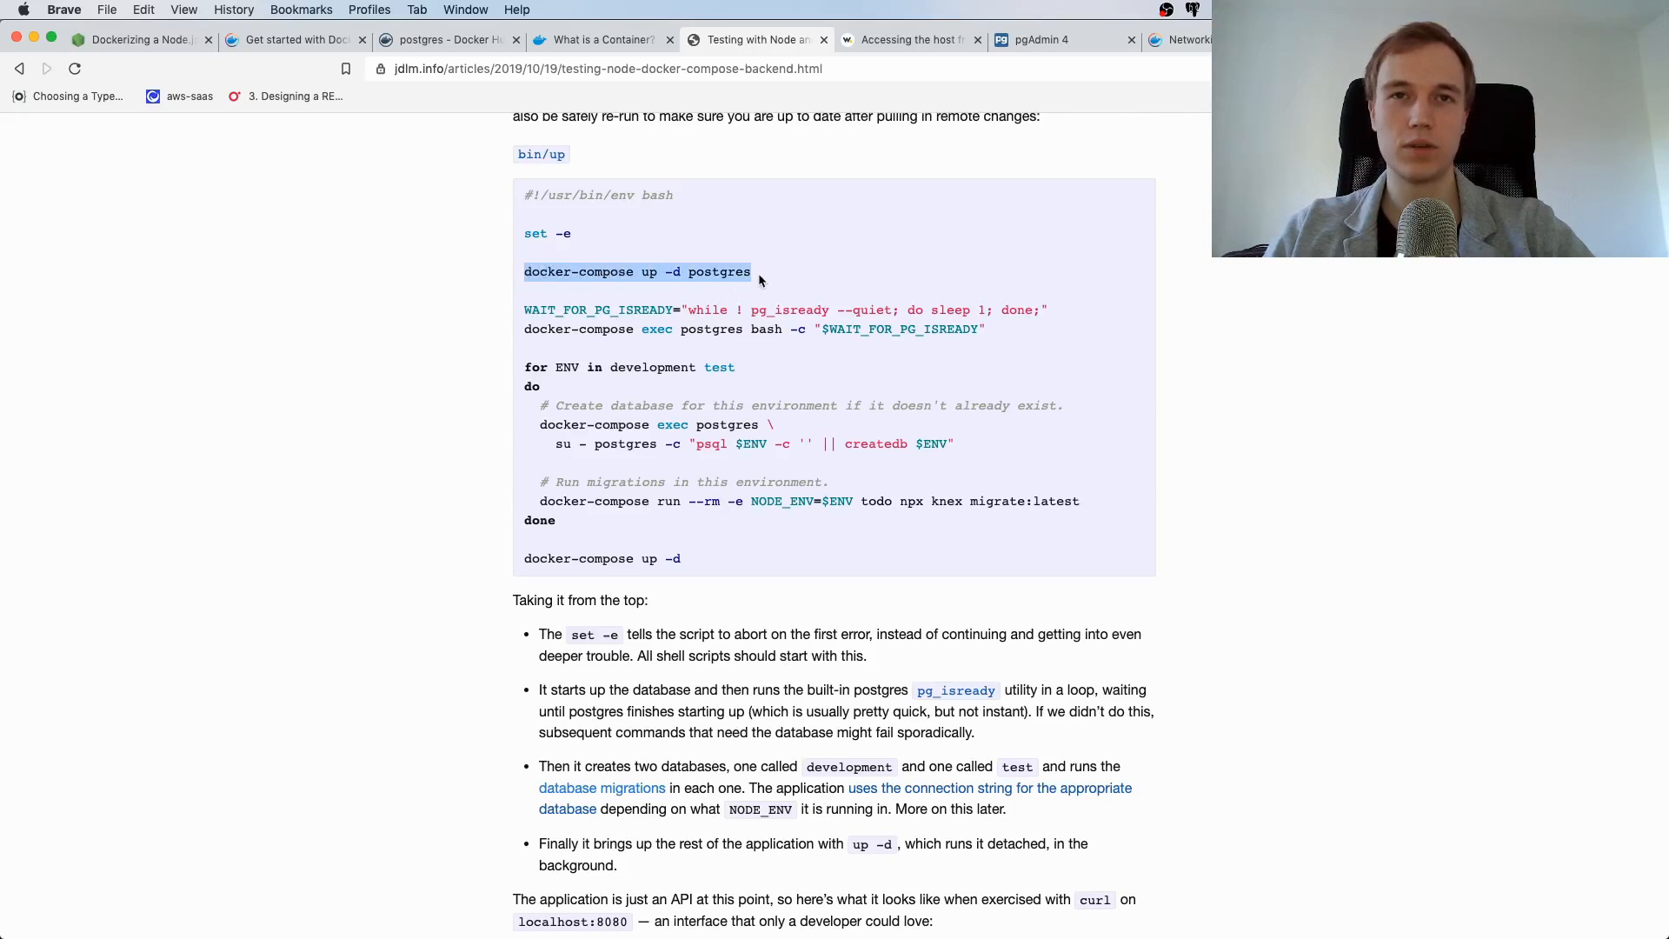
{"action": "double_click", "coordinate": [719, 271]}
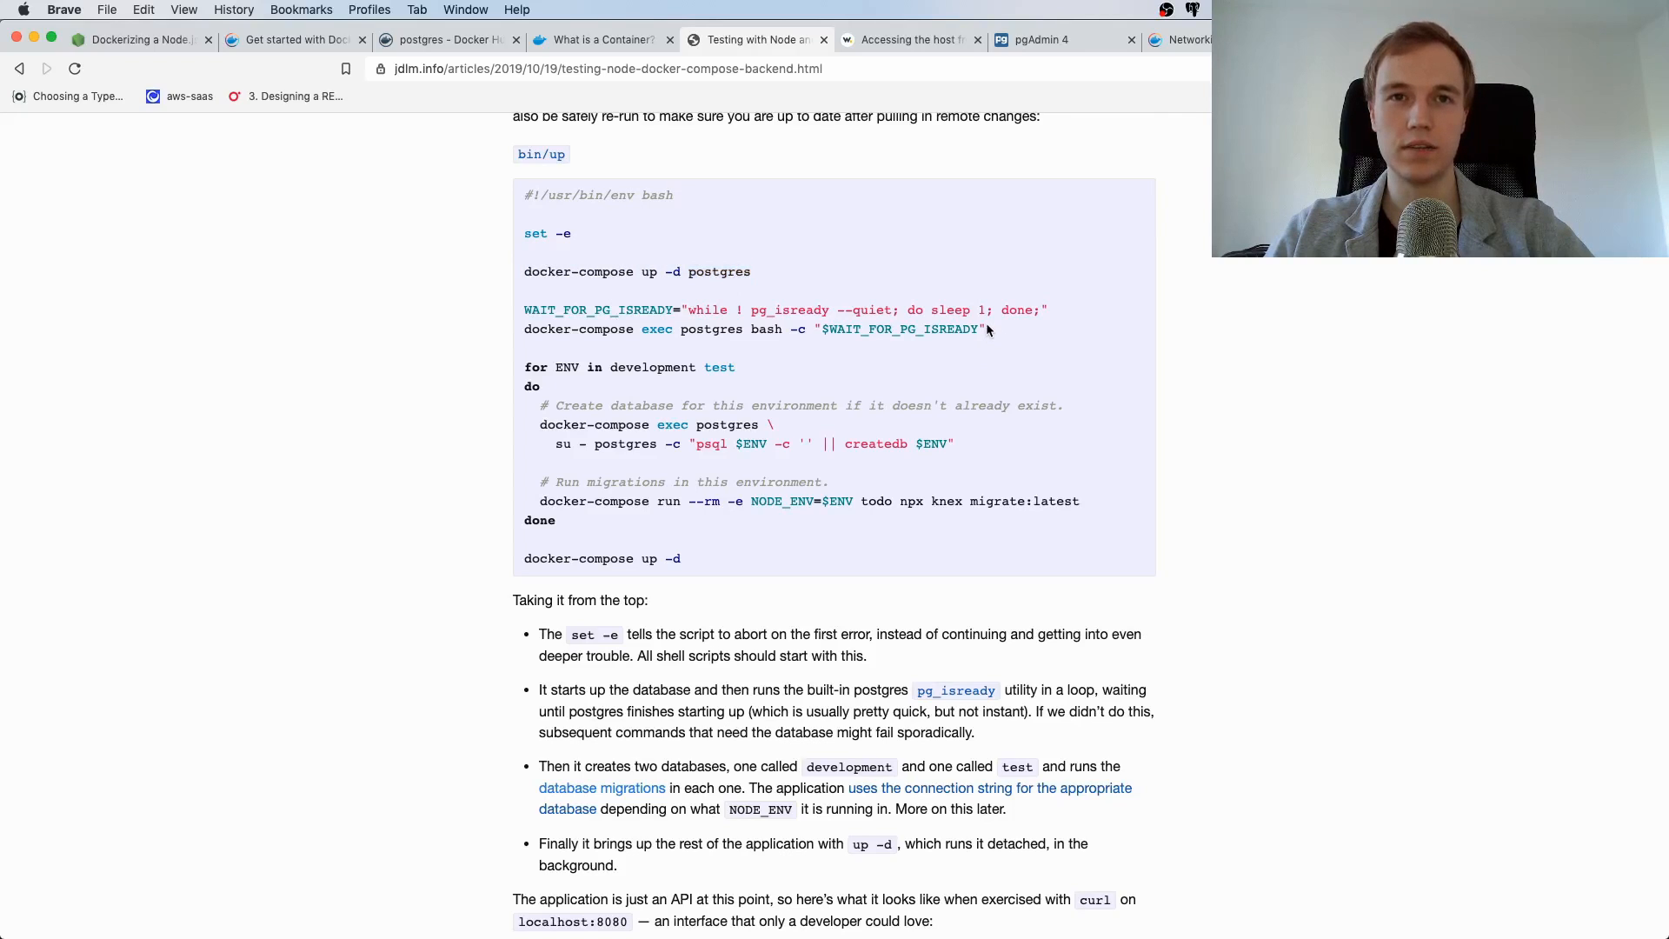
{"action": "mouse_move", "coordinate": [650, 329]}
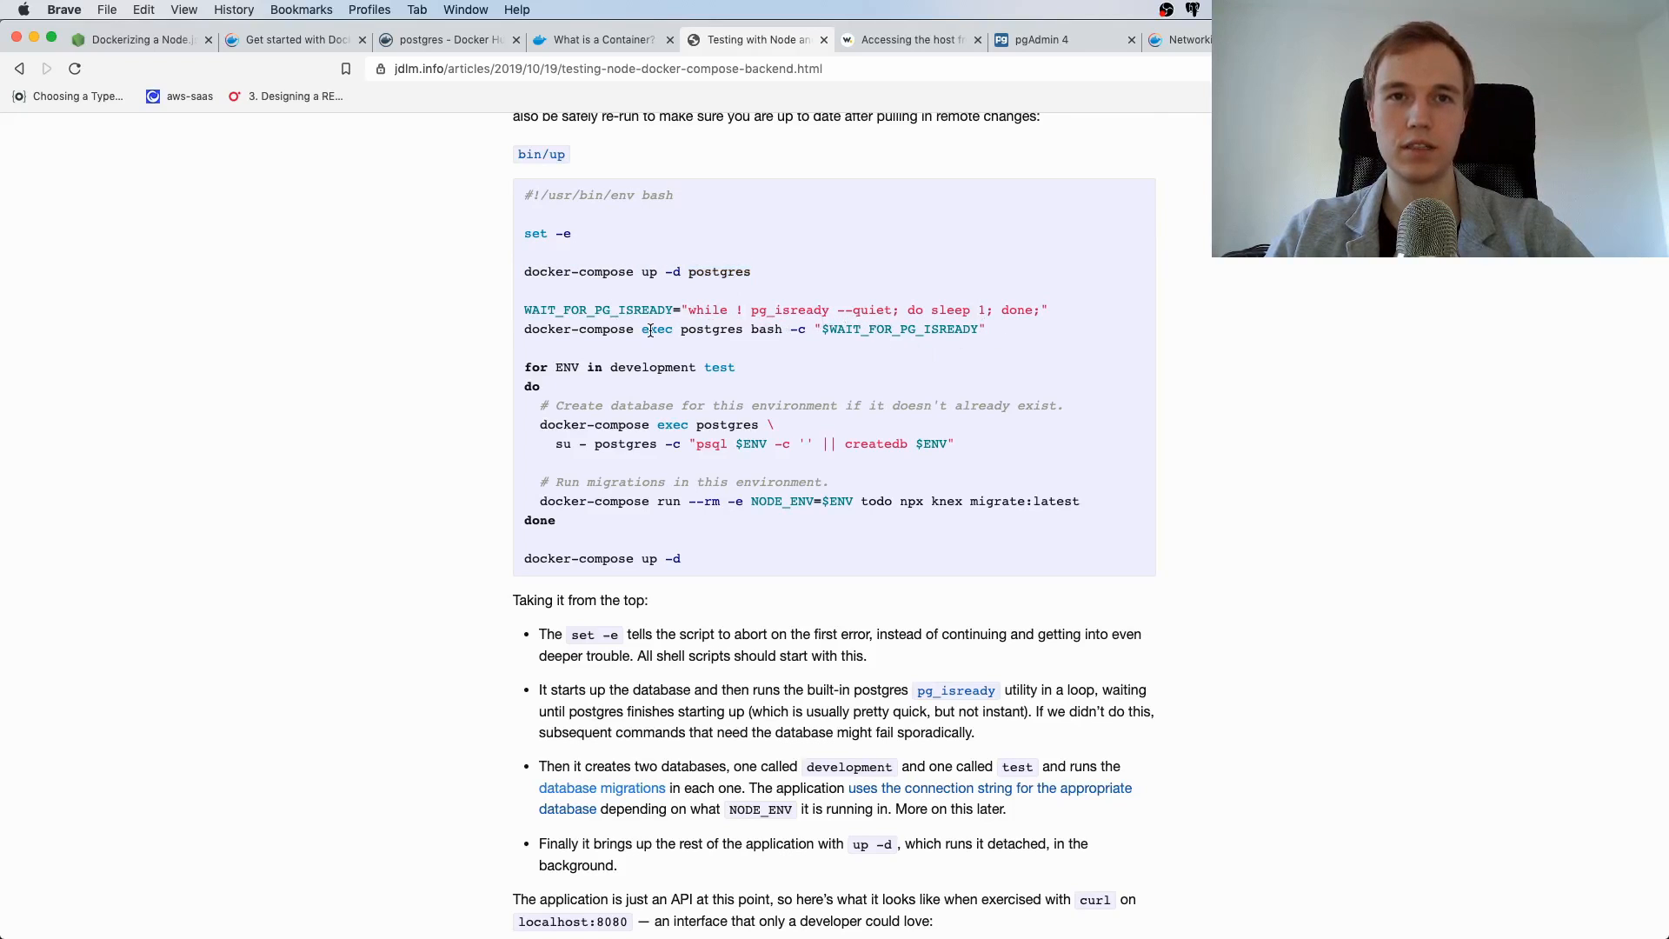
{"action": "mouse_move", "coordinate": [764, 294]}
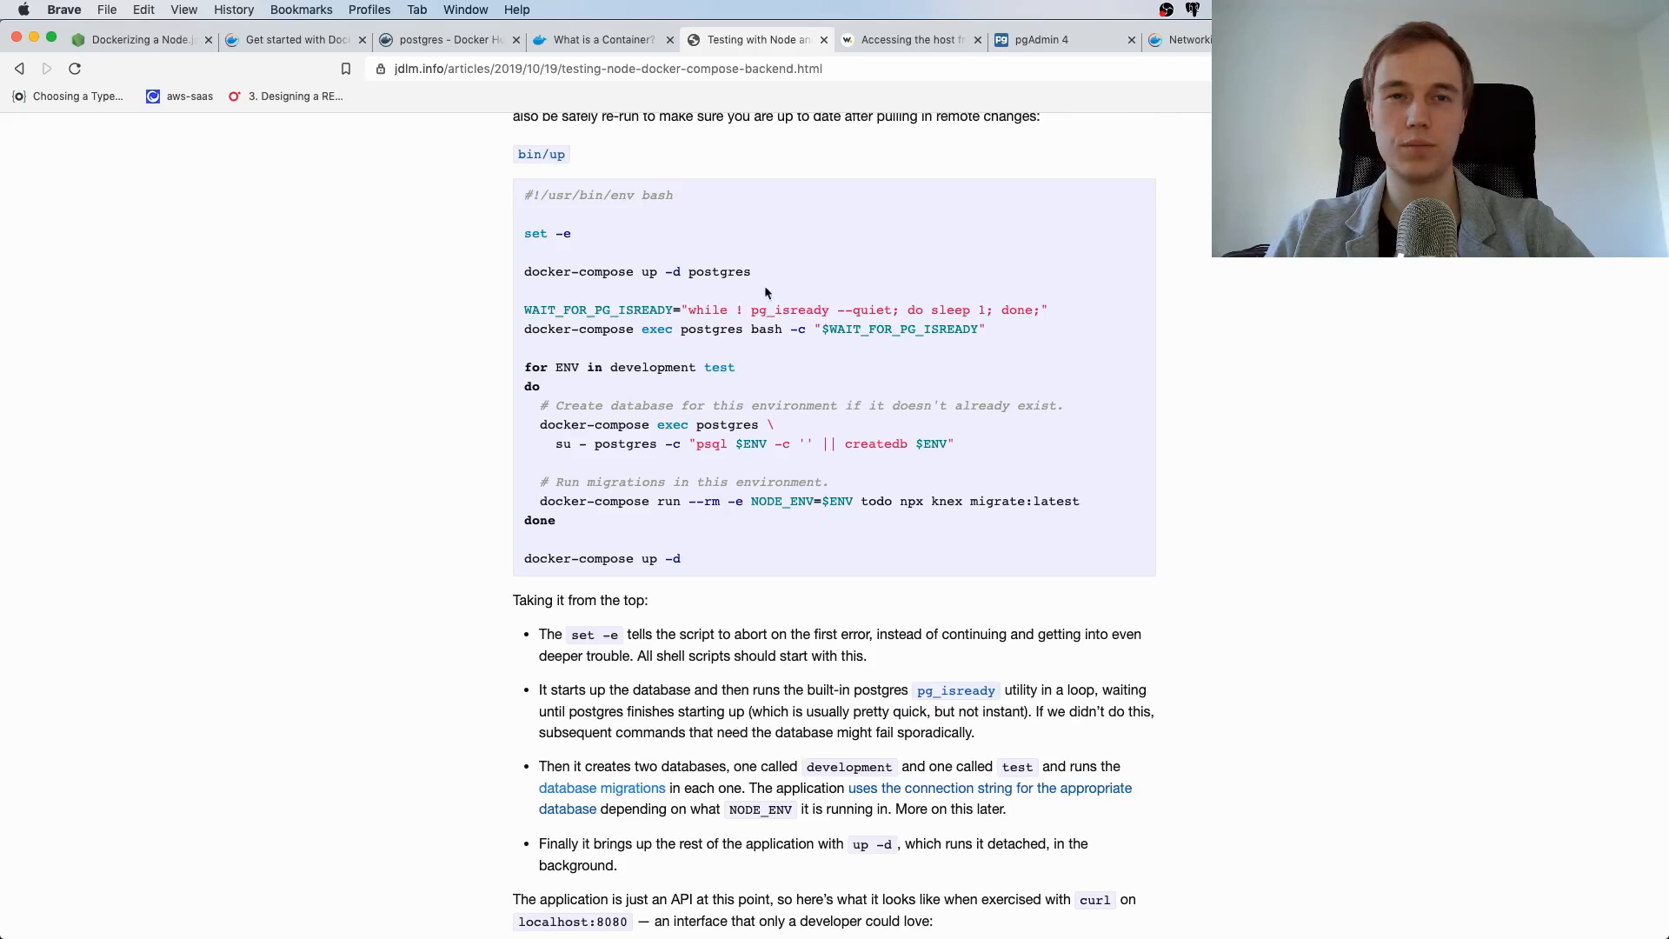
{"action": "double_click", "coordinate": [788, 310]}
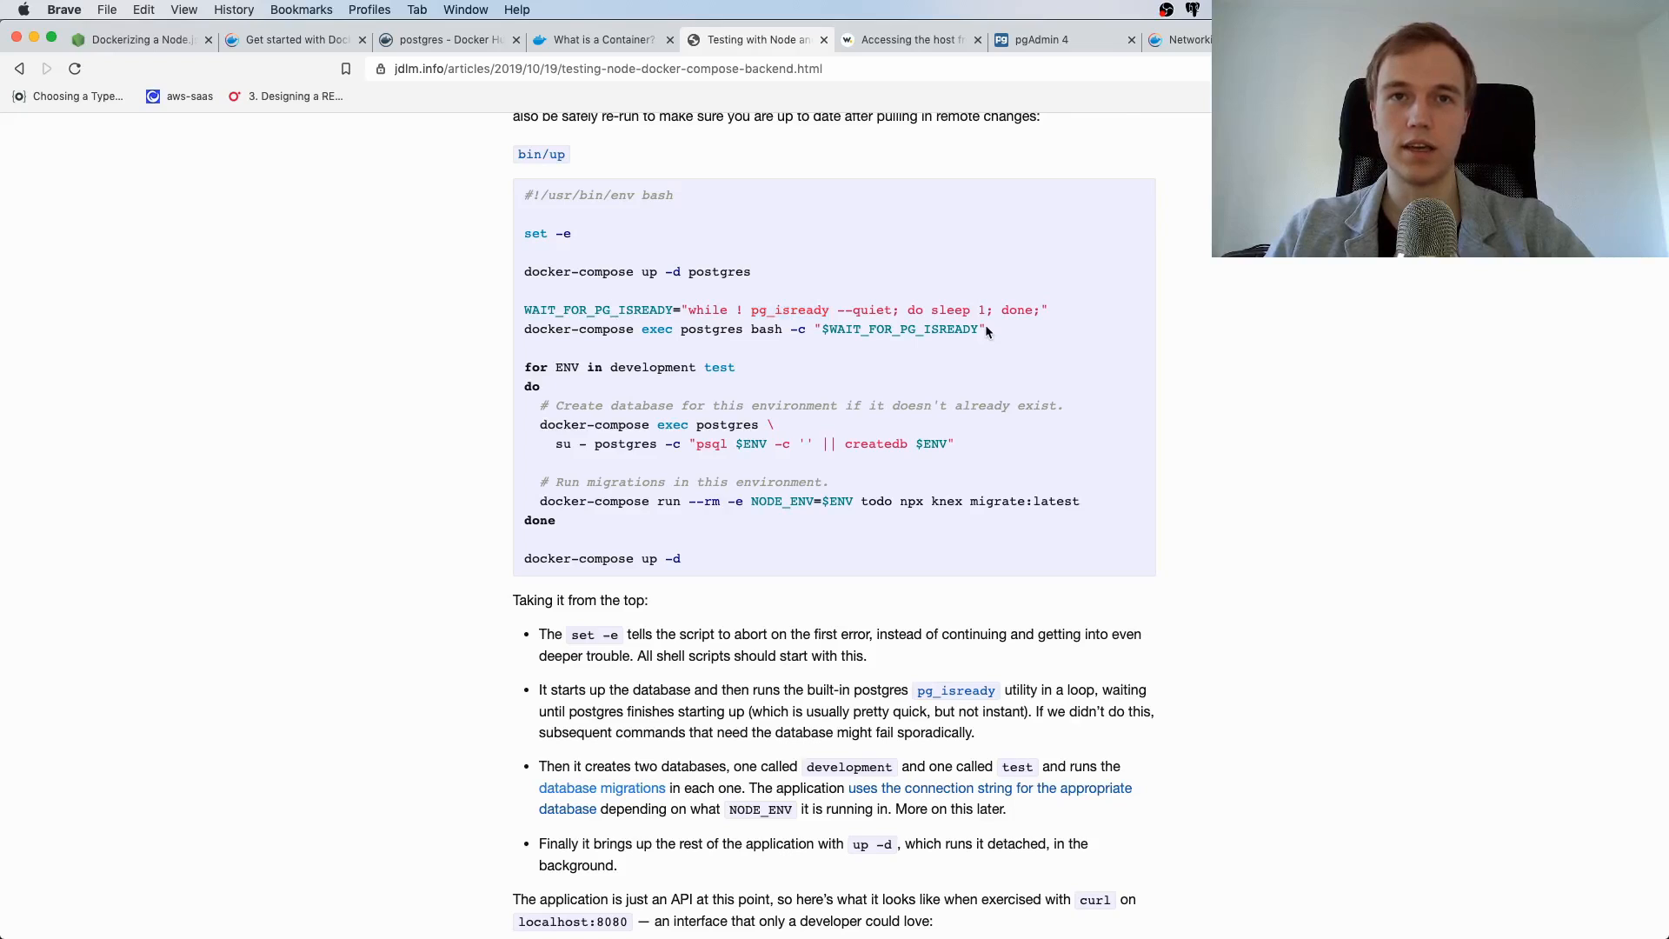
{"action": "mouse_move", "coordinate": [871, 294]}
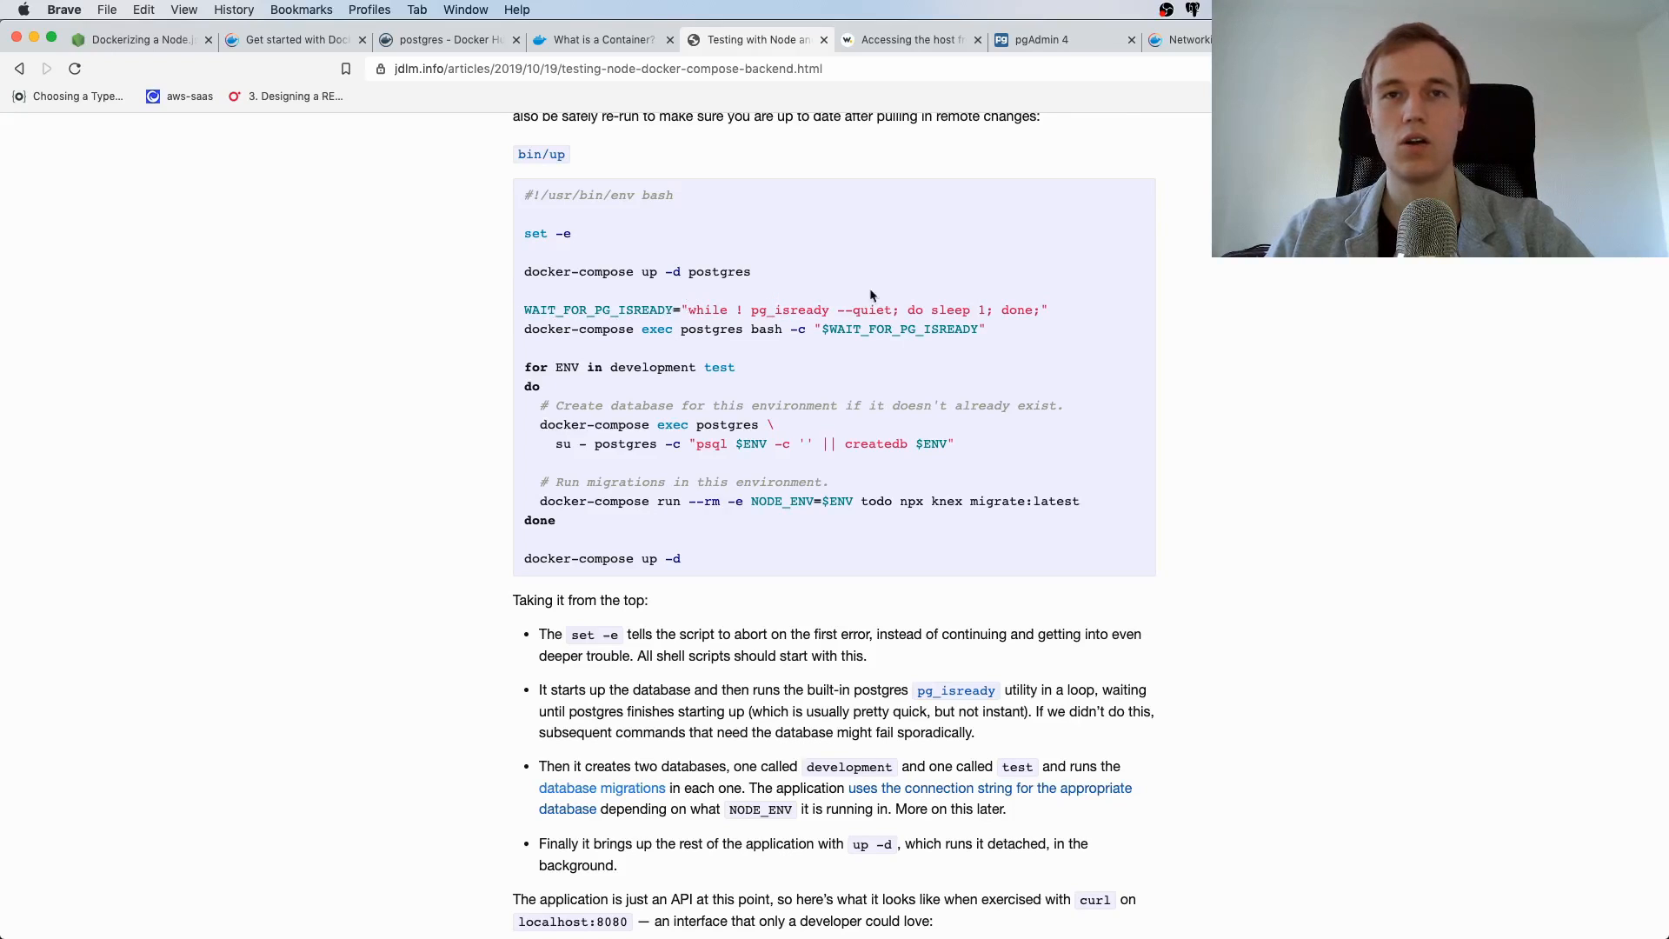
{"action": "mouse_move", "coordinate": [920, 298]}
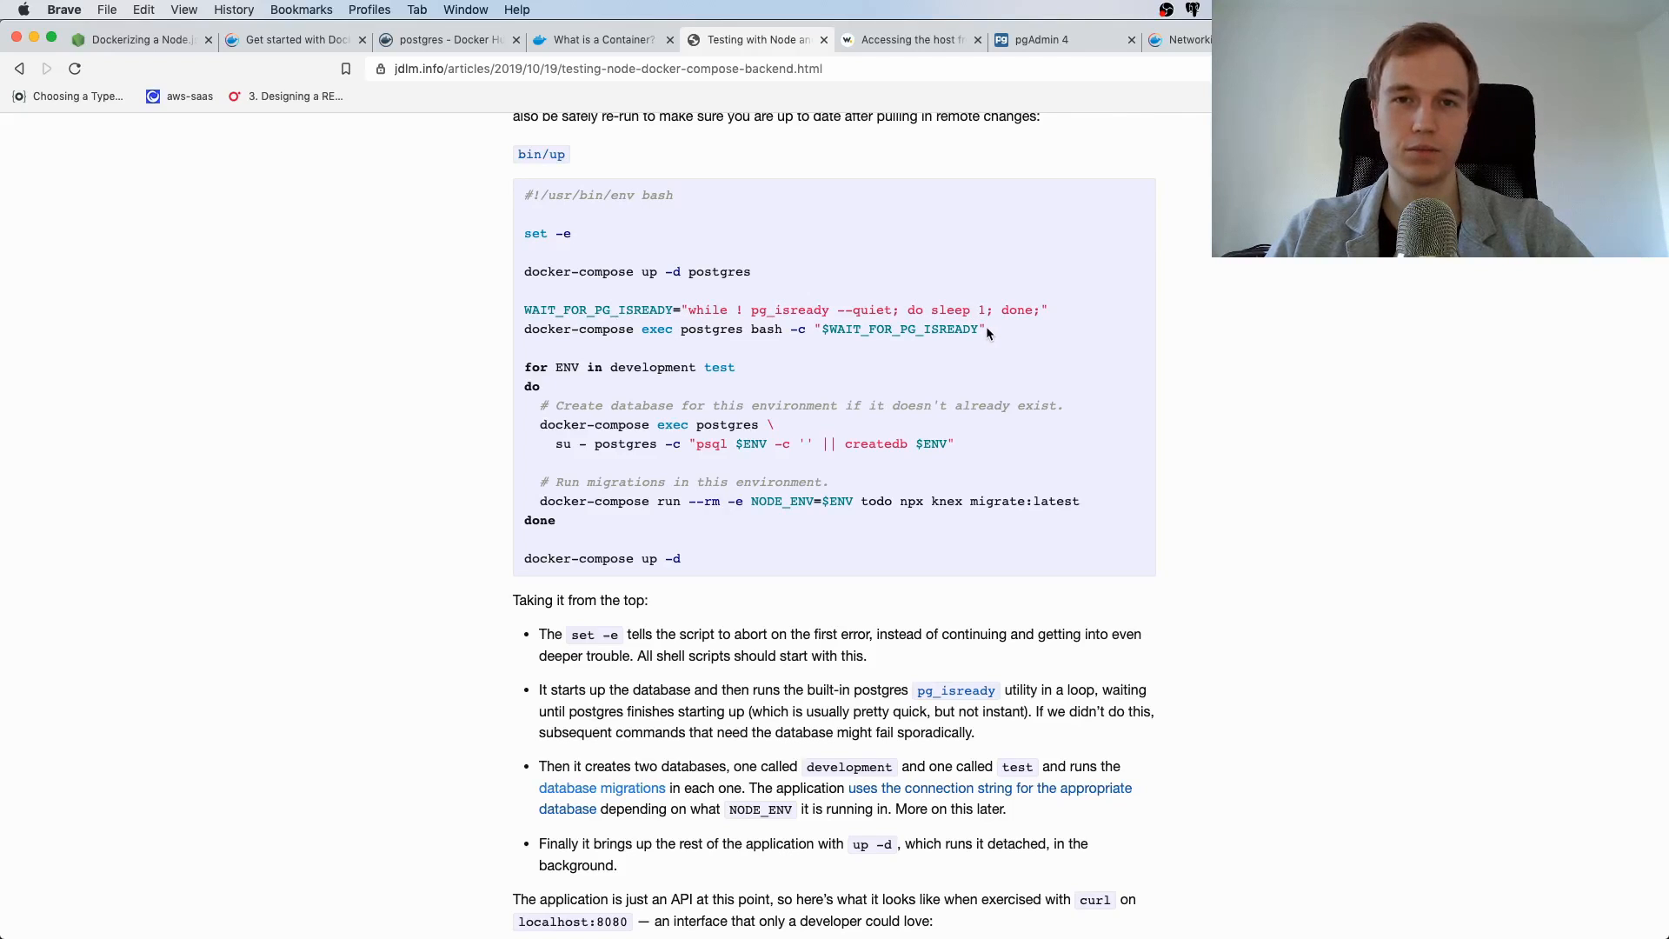
{"action": "mouse_move", "coordinate": [982, 328]}
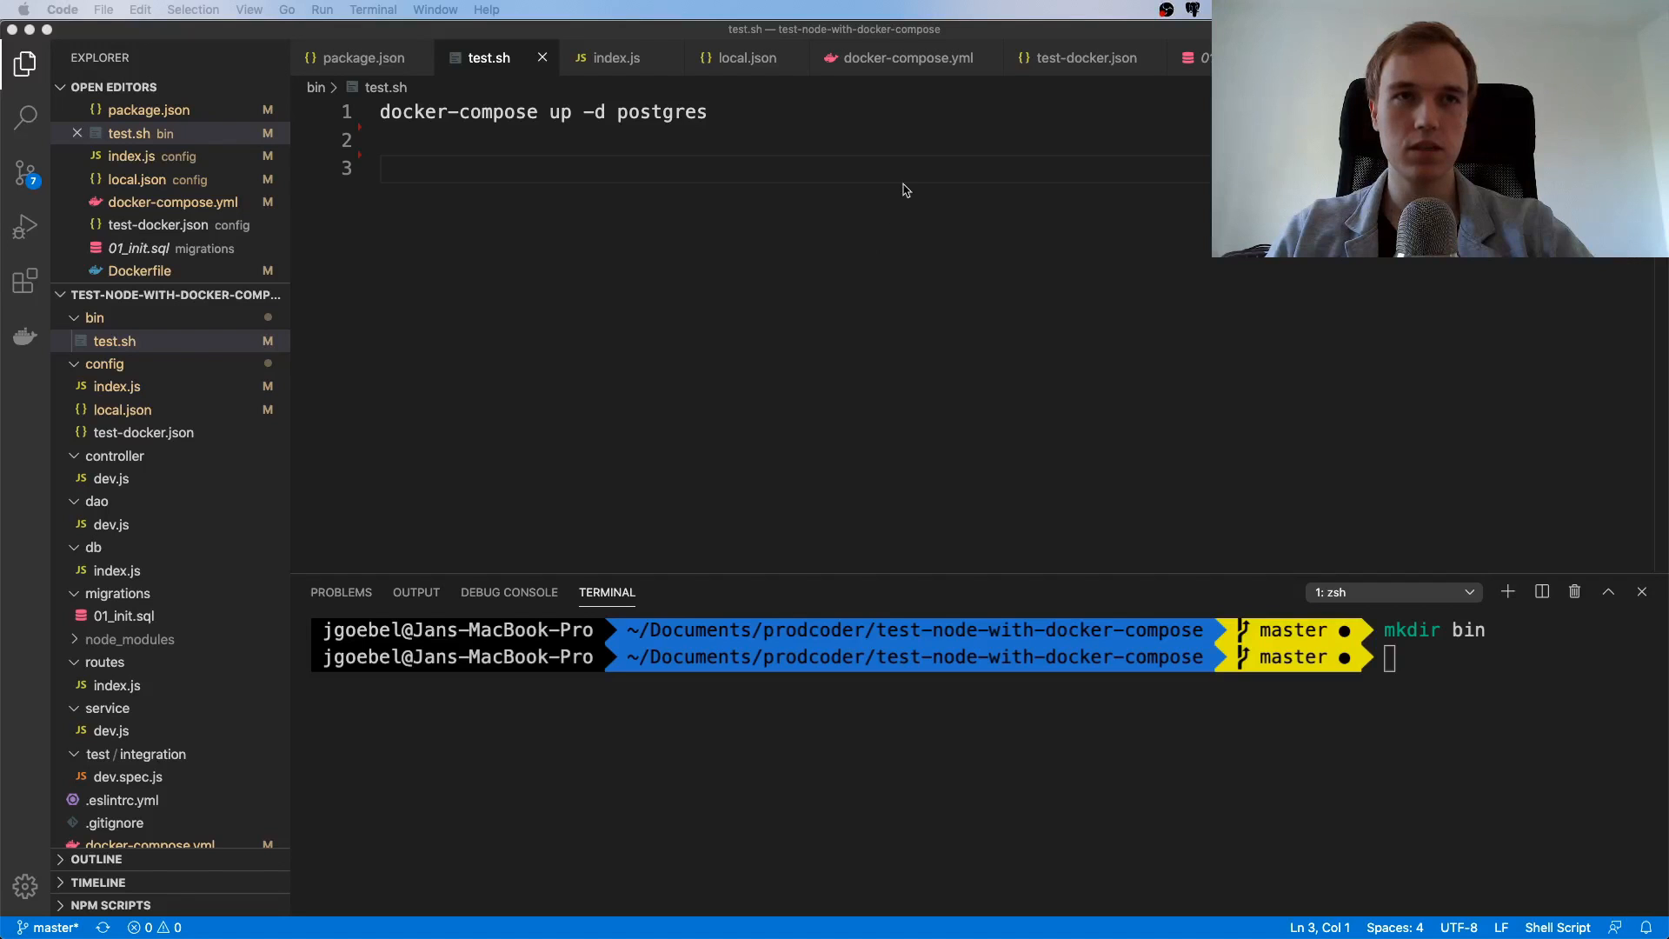
Define WAIT_FOR_PG_ISREADY="while ! pg_isready --quiet; do sleep 1; done;" and run it via docker-compose exec postgres bash -c
{"action": "type", "text": "WAIT_FOR_PG_ISREADY=\"while ! pg_isready --quiet; do sleep 1; done;\""}
{"action": "type", "text": "docker-compose exec postgres bash -c \"$WAIT_FOR_PG_ISREADY\""}
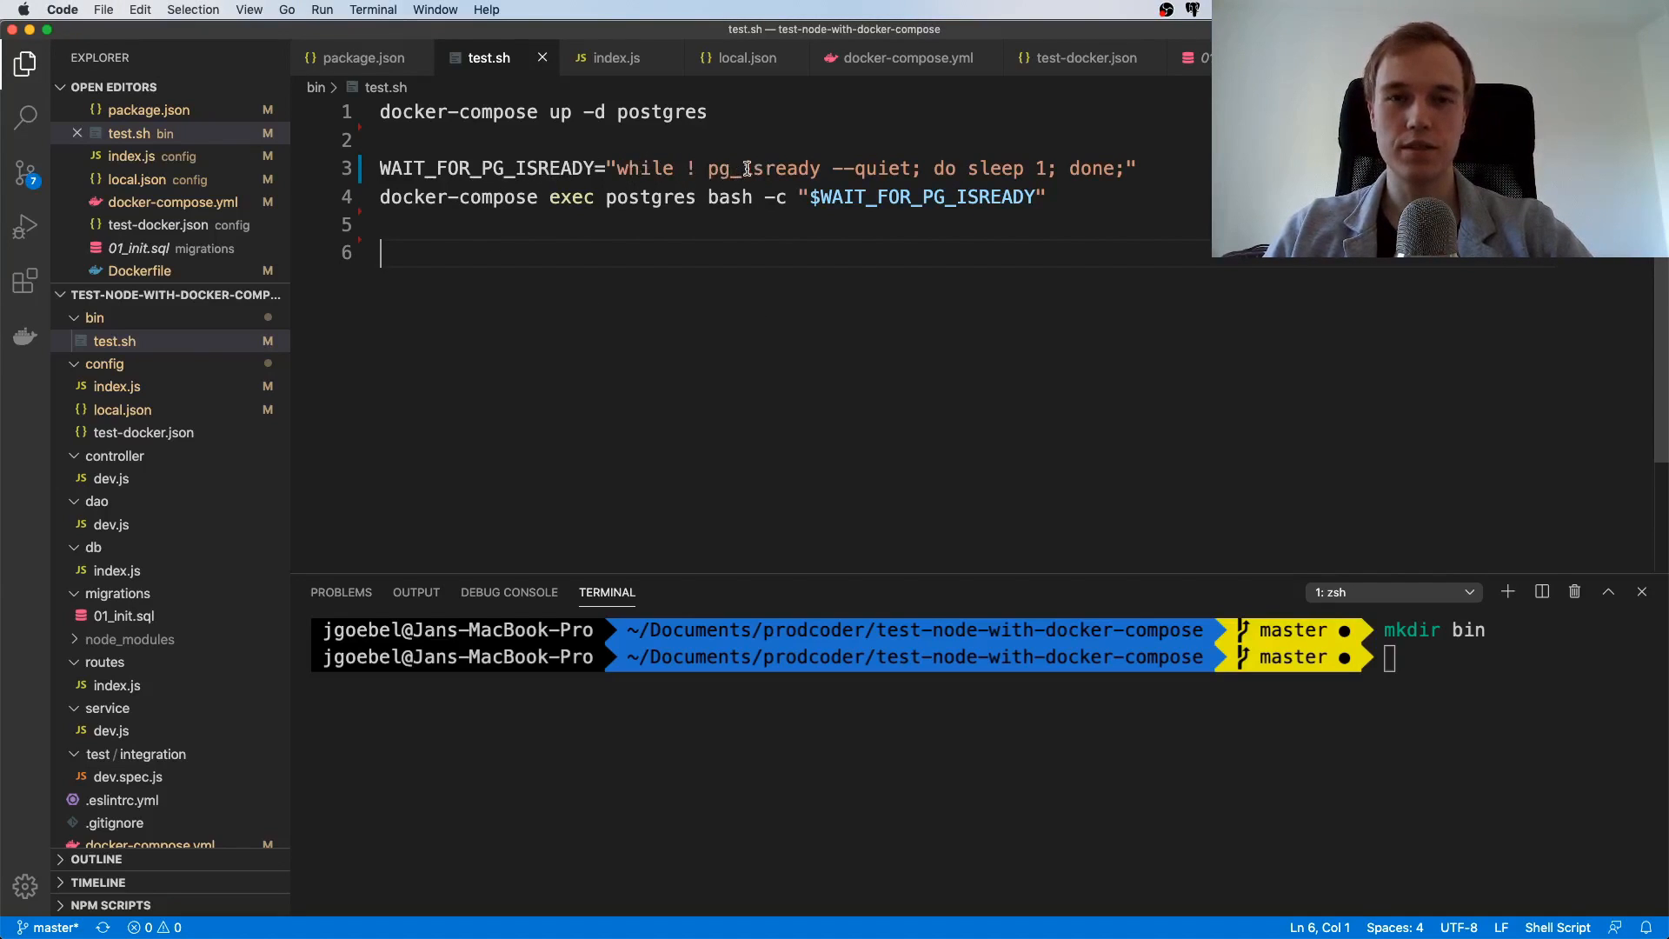
{"action": "mouse_move", "coordinate": [900, 168]}
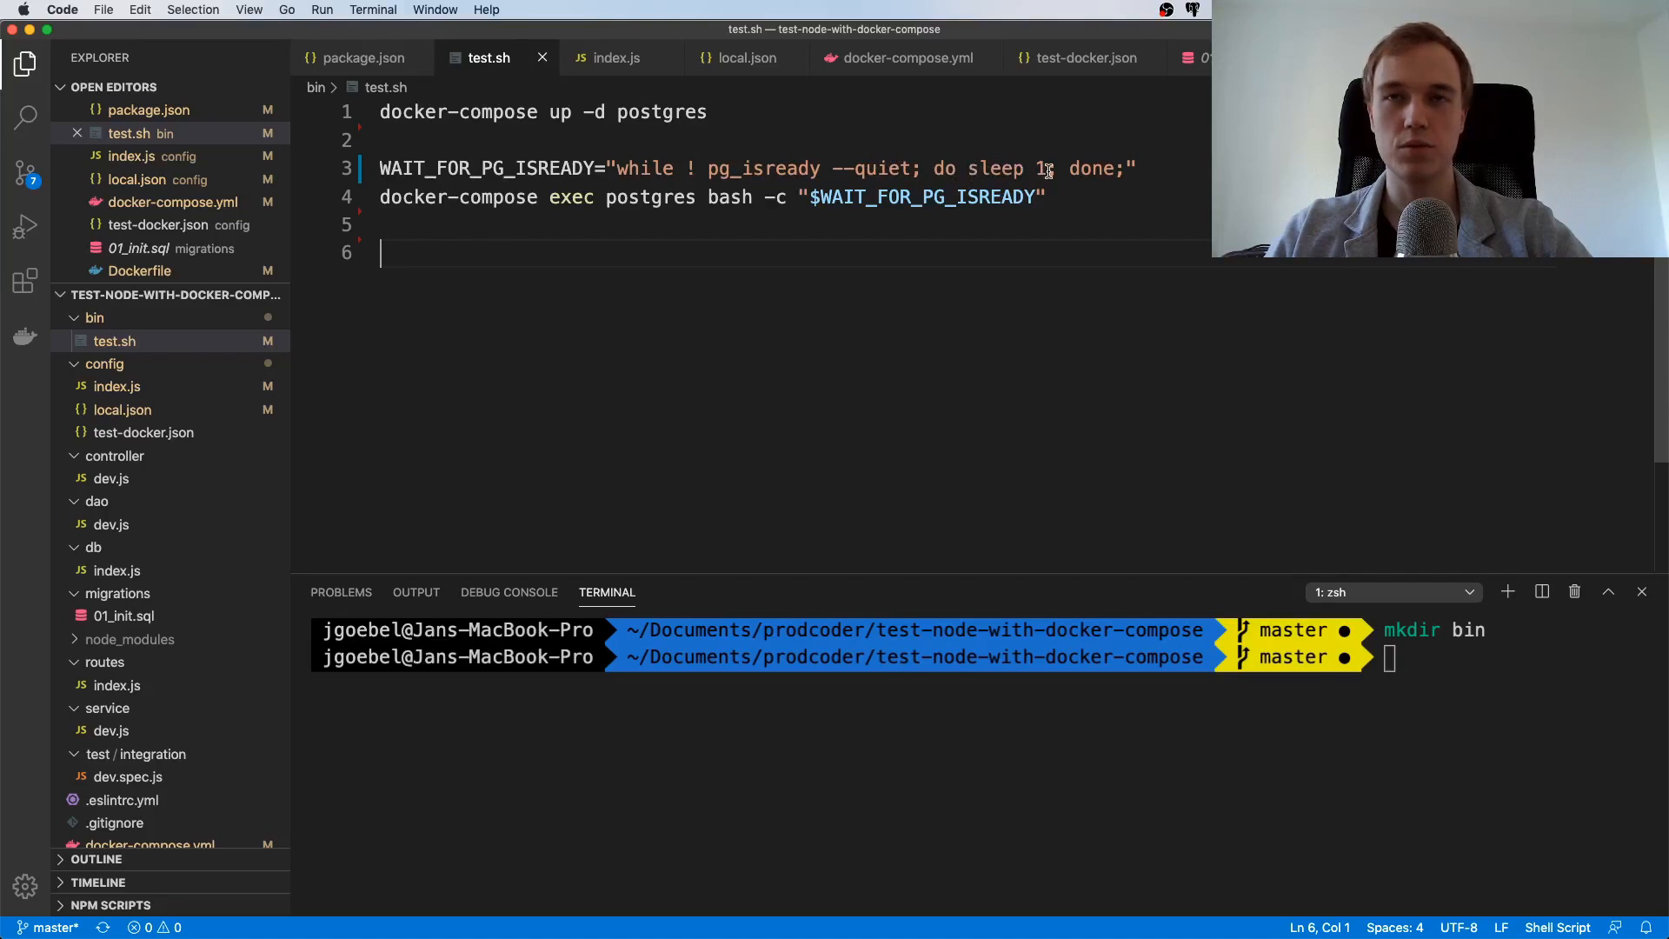
{"action": "mouse_move", "coordinate": [1000, 338]}
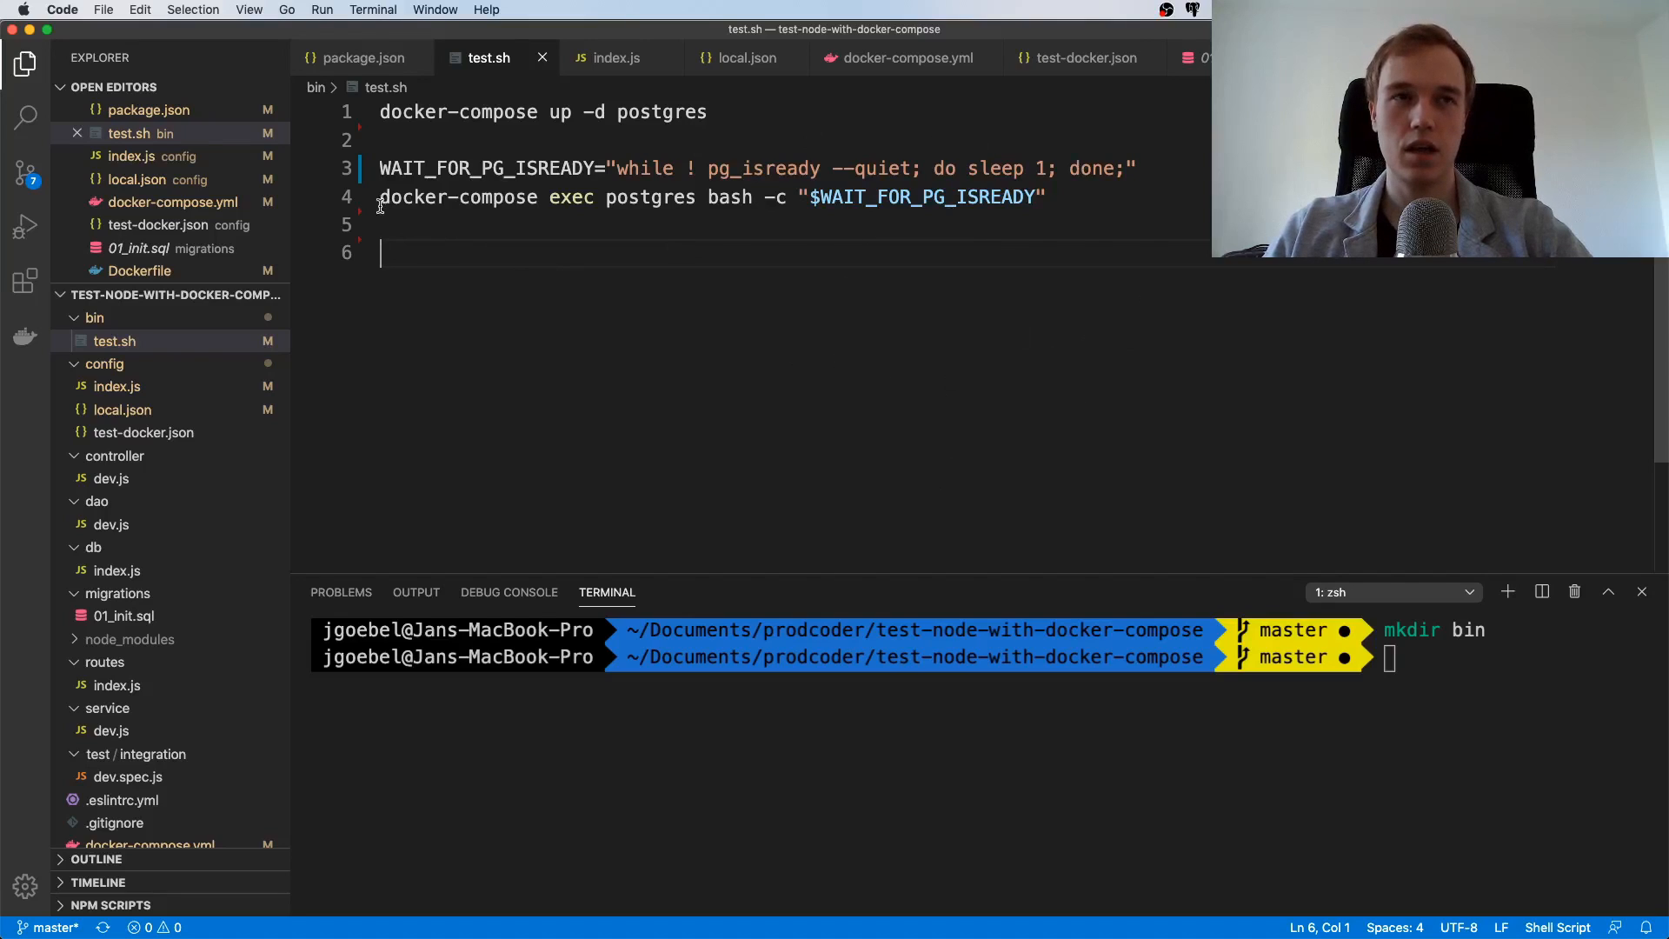
{"action": "left_click", "coordinate": [380, 168]}
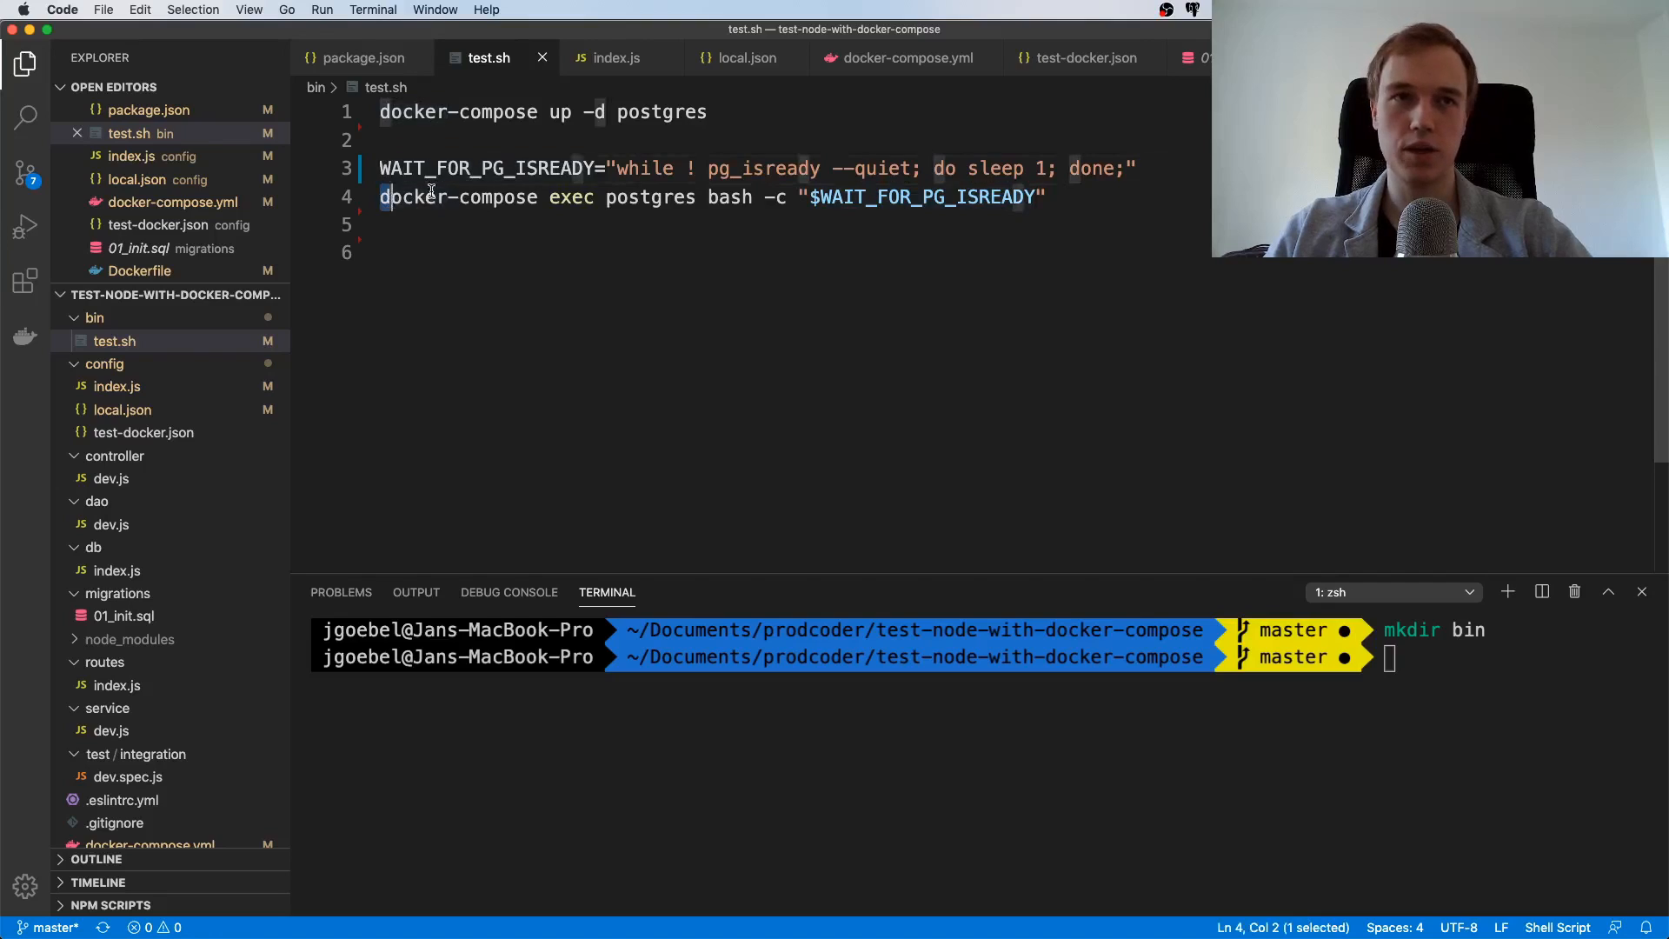
{"action": "left_click", "coordinate": [650, 197]}
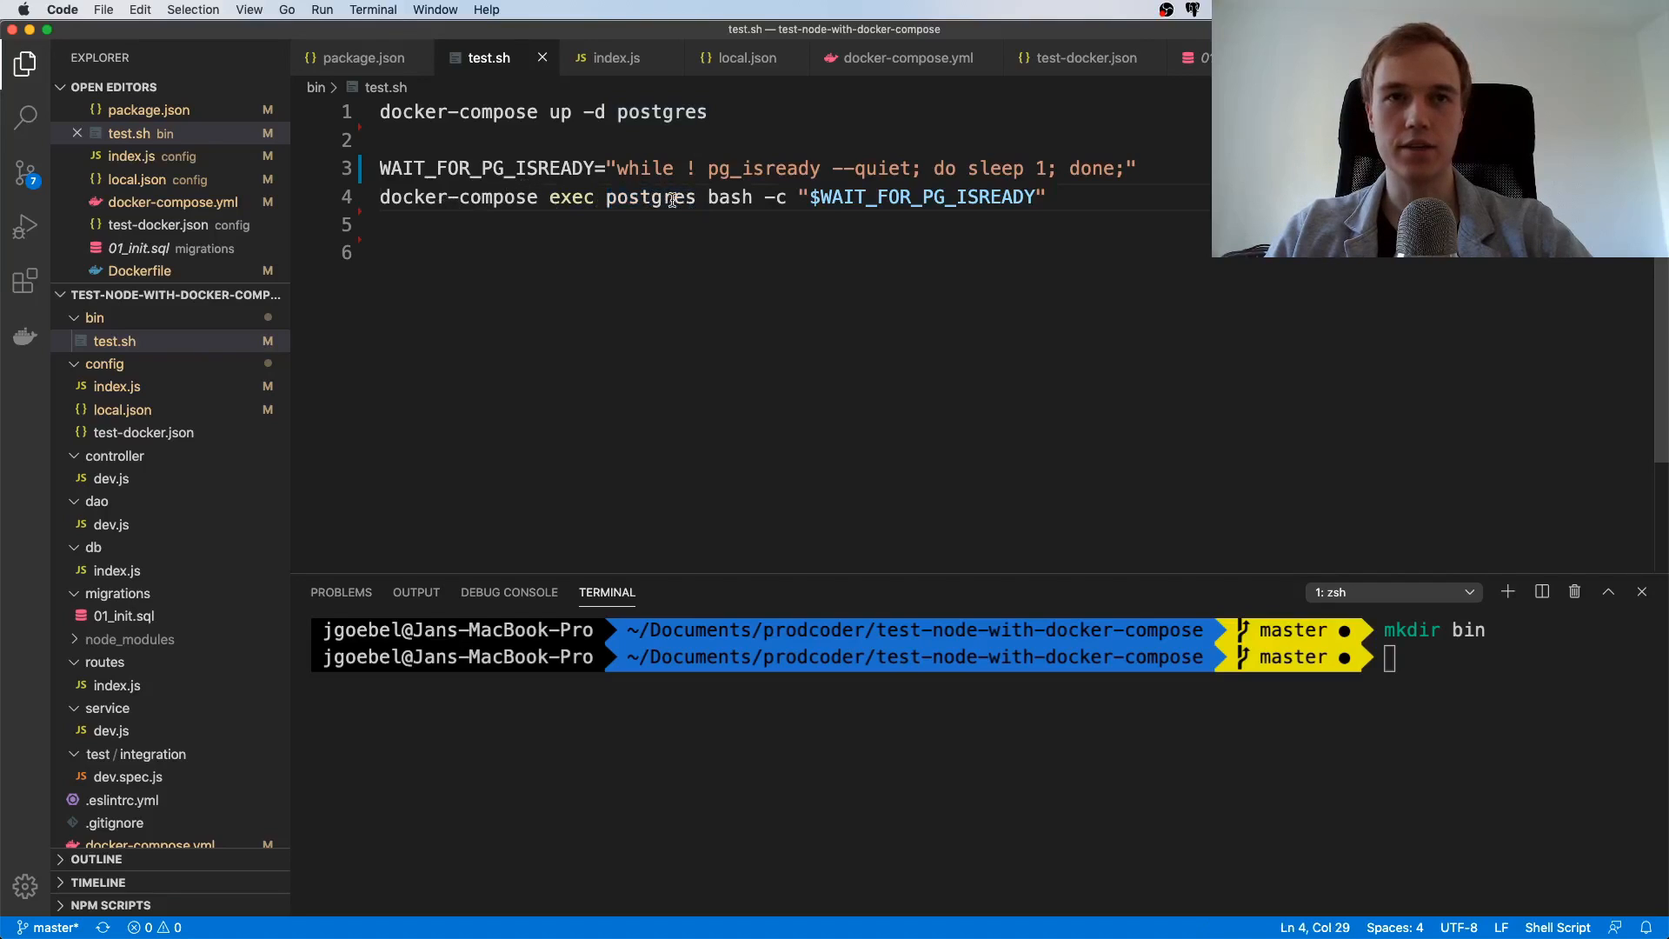
{"action": "double_click", "coordinate": [728, 197]}
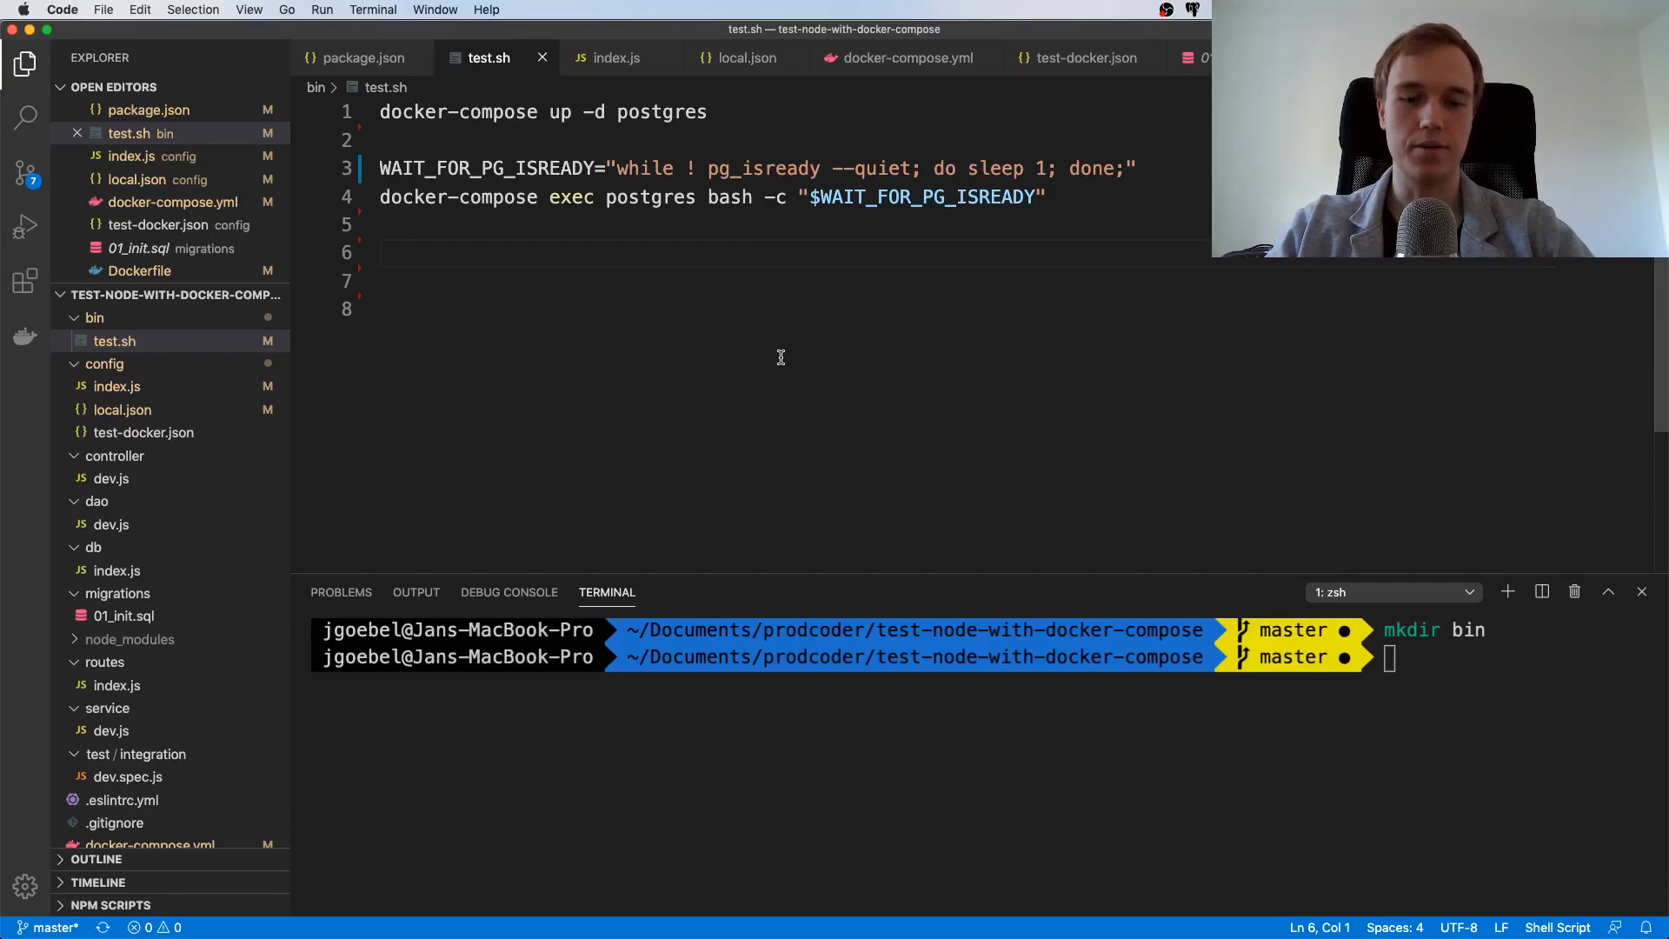
Add an 'running all tests' echo followed by 'mocha --recursive --exit' to test.sh
{"action": "type", "text": "echo \"run\""}
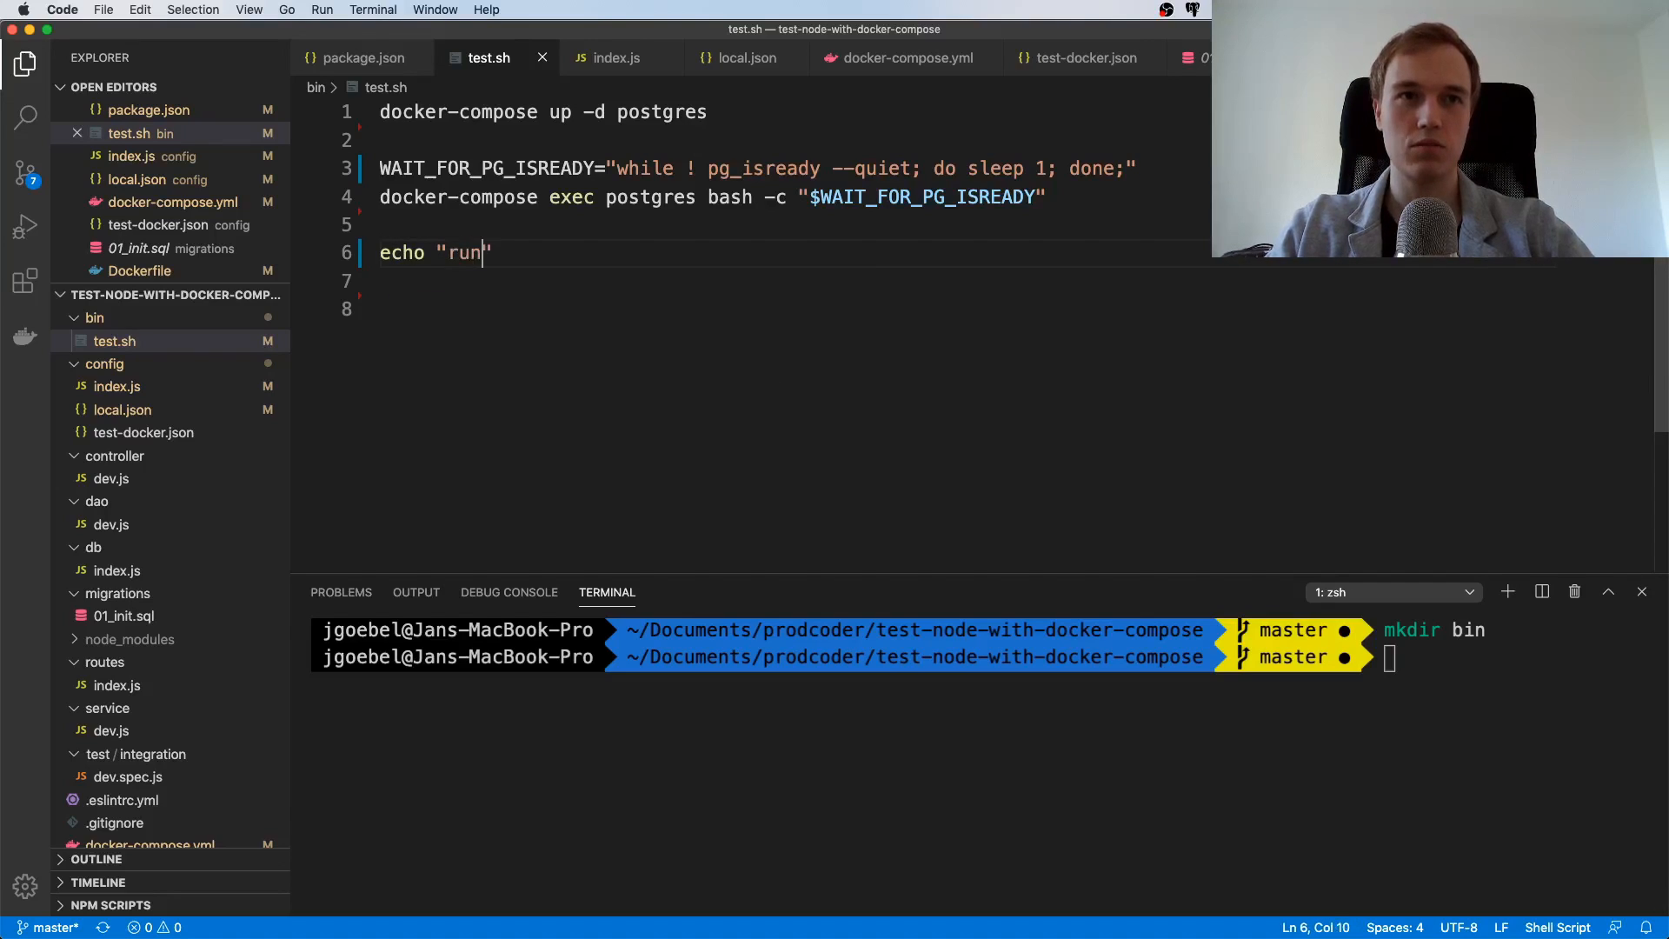
{"action": "type", "text": "ning all tests"}
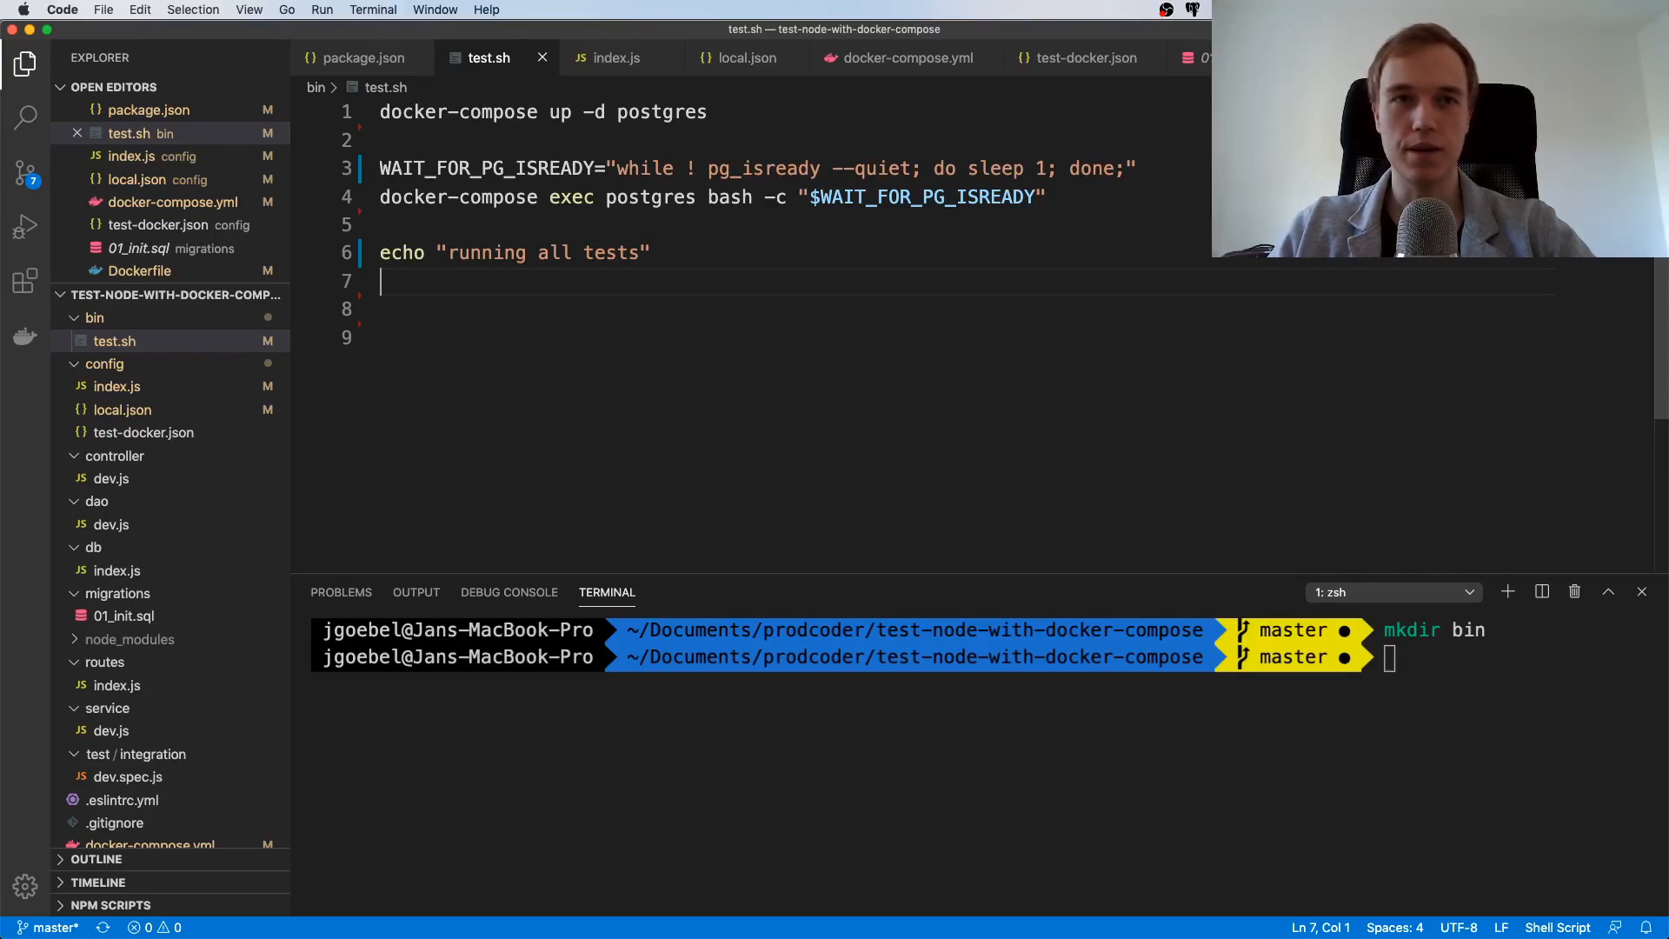
{"action": "type", "text": "mocha --"}
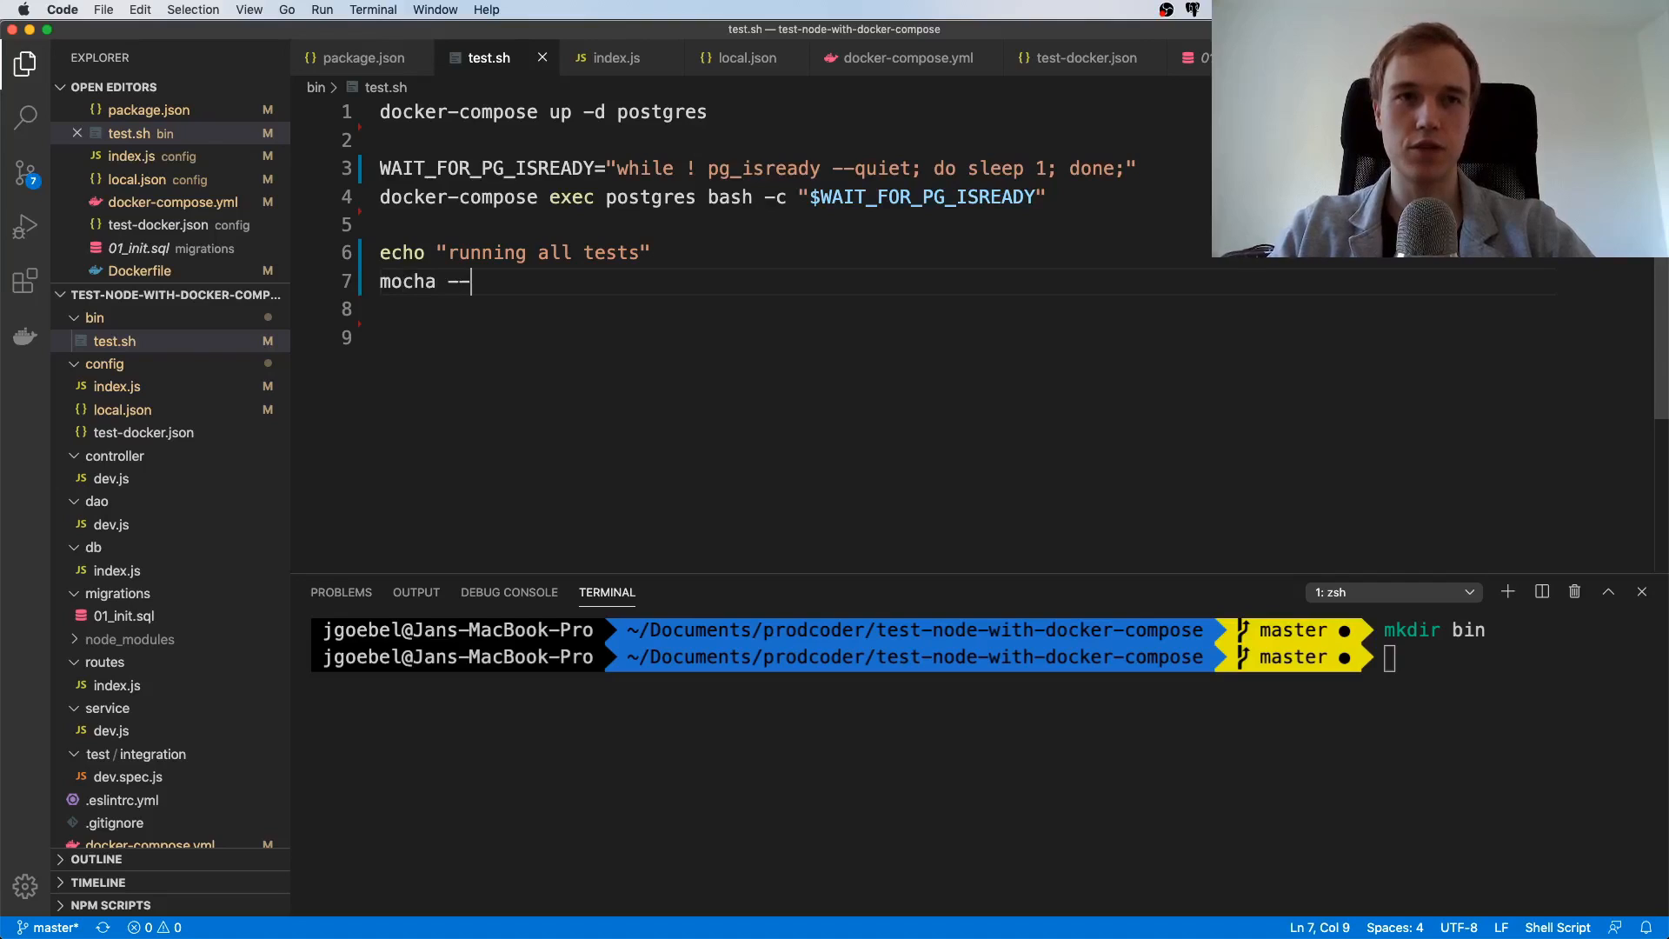
{"action": "type", "text": "recursive --exit"}
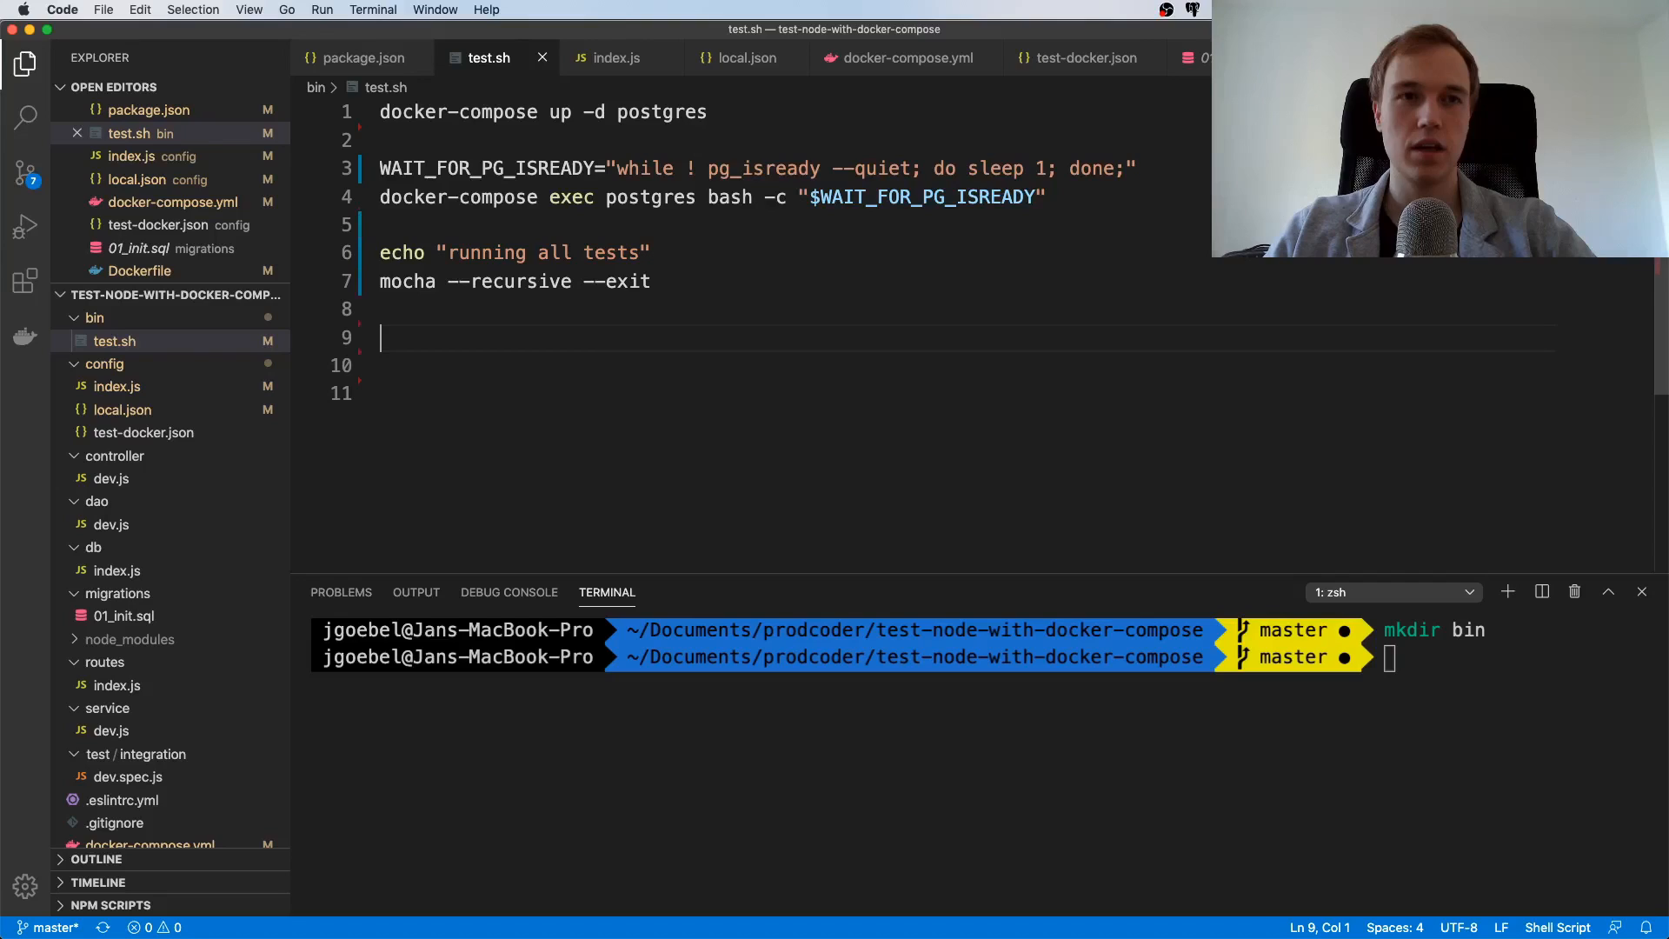
Add a 'tearing down all containers' echo and 'docker-compose down -v --remove-orphans'
{"action": "type", "text": "echo \""}
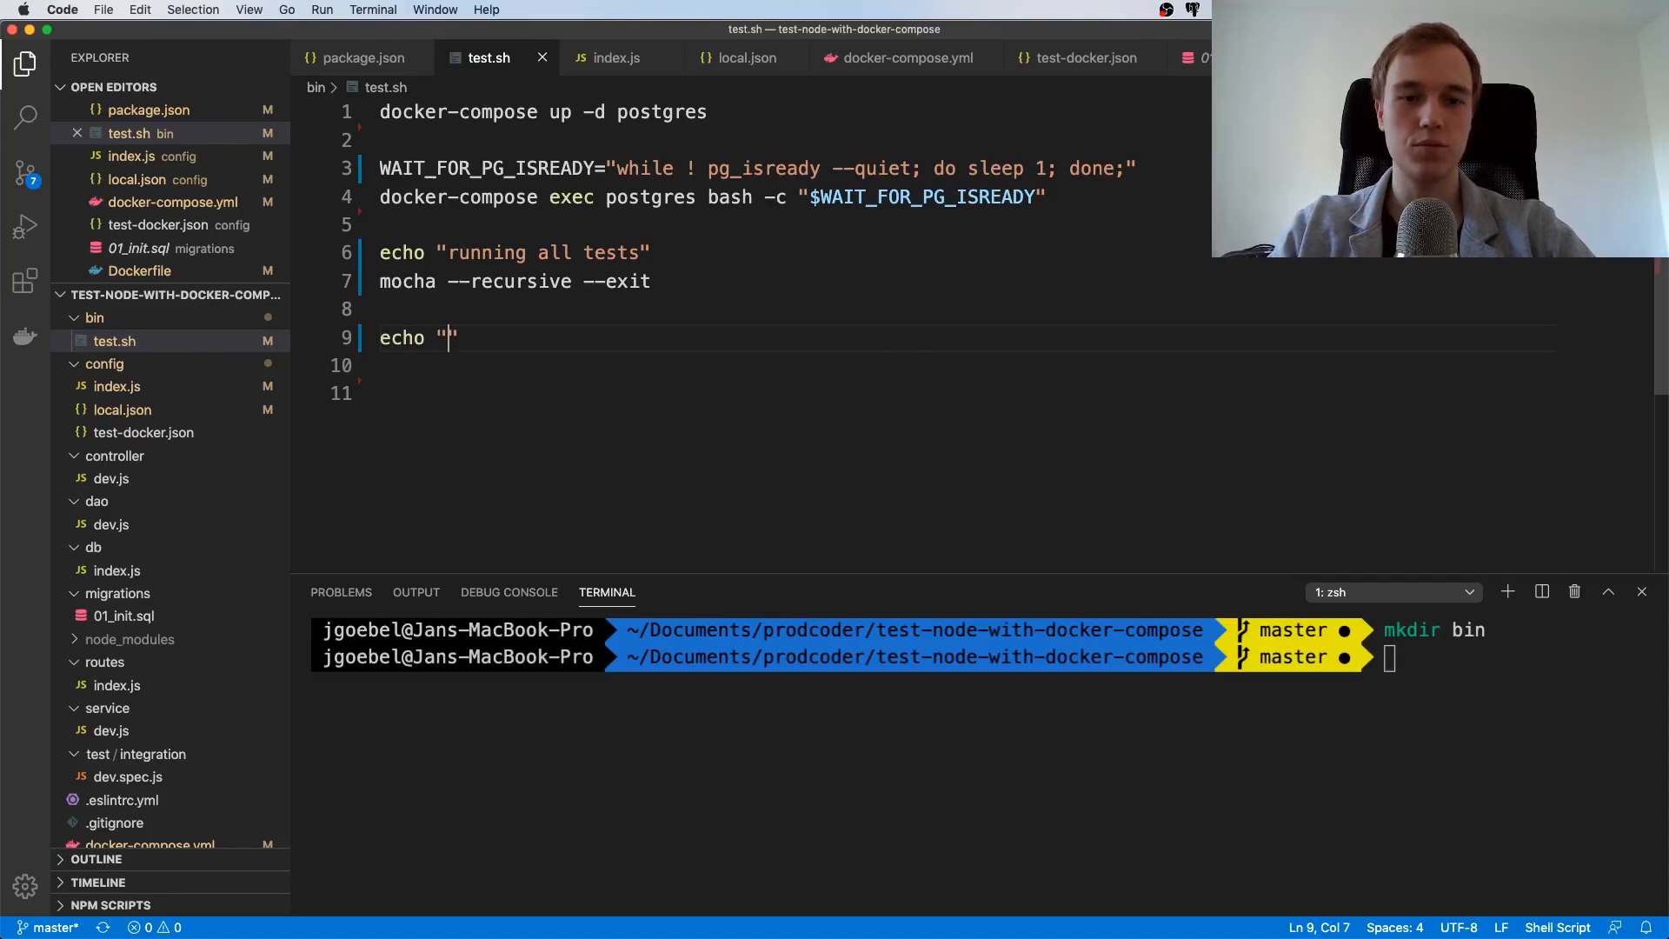
{"action": "type", "text": "tearing down"}
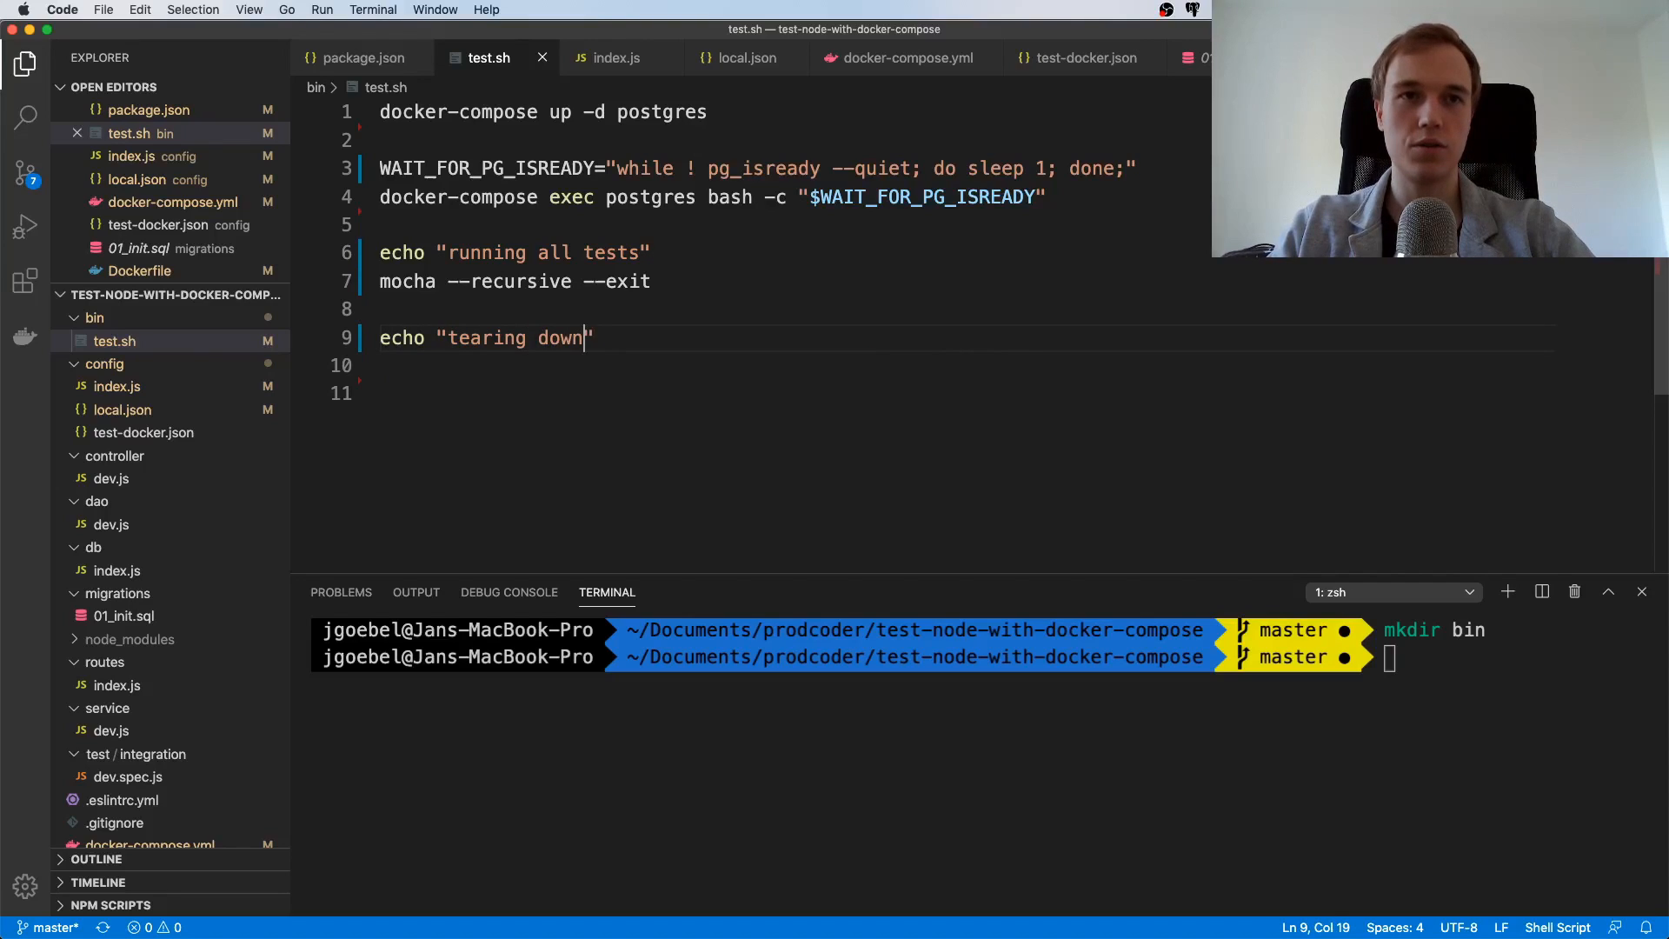
{"action": "type", "text": "all containers"}
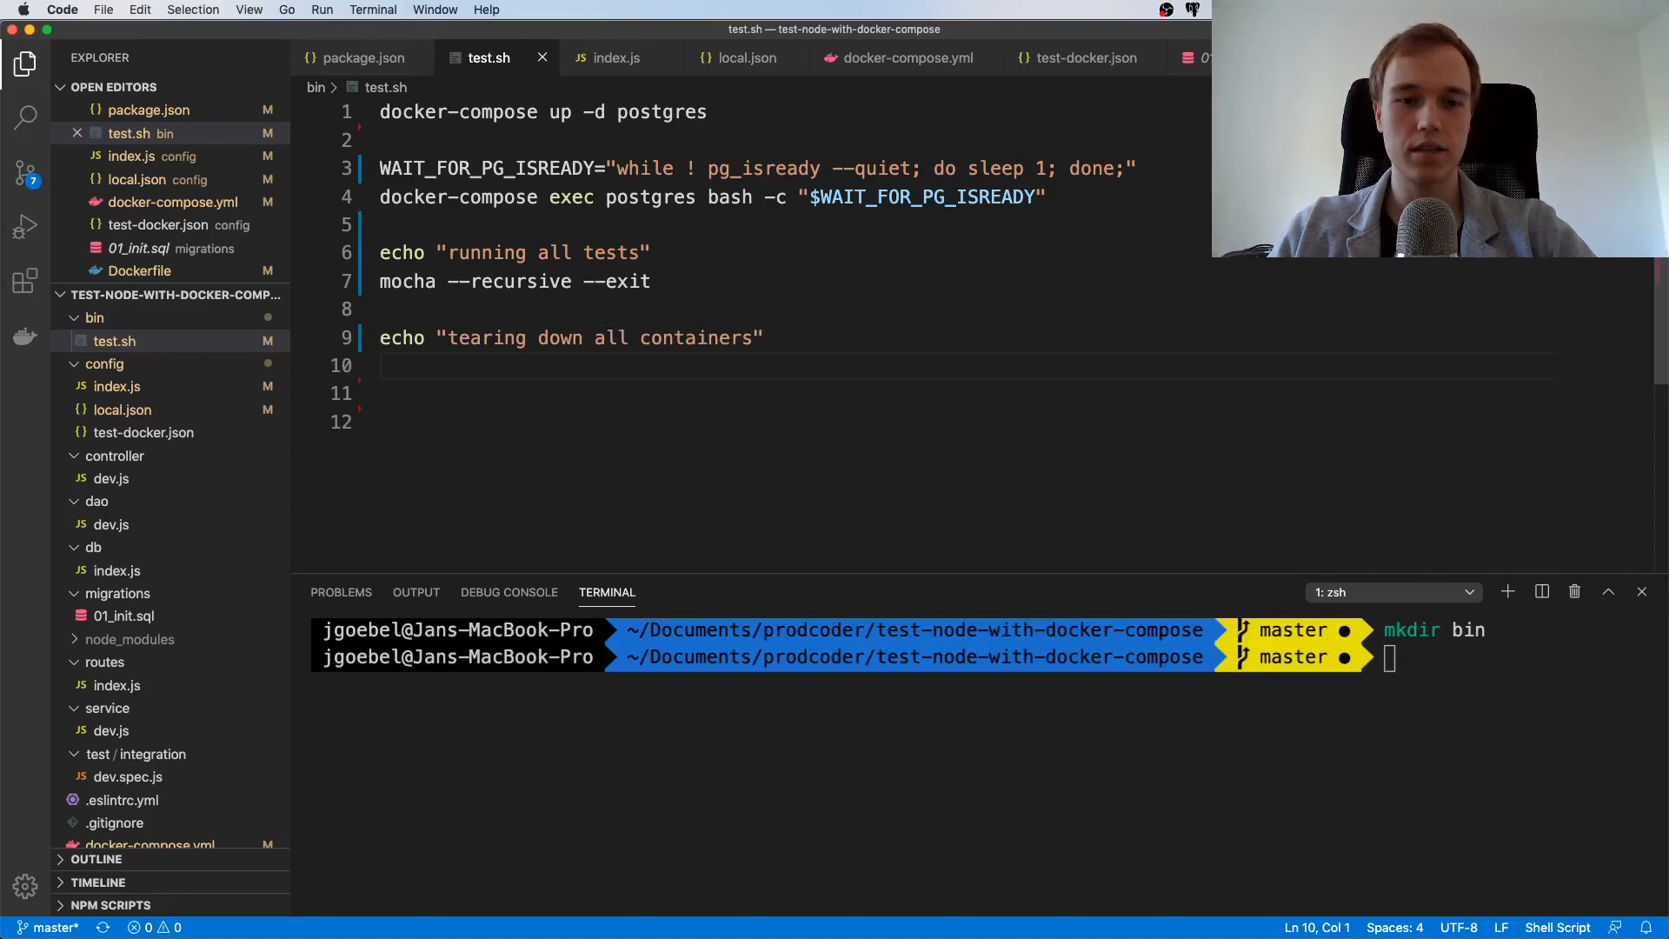
{"action": "type", "text": "docker-c"}
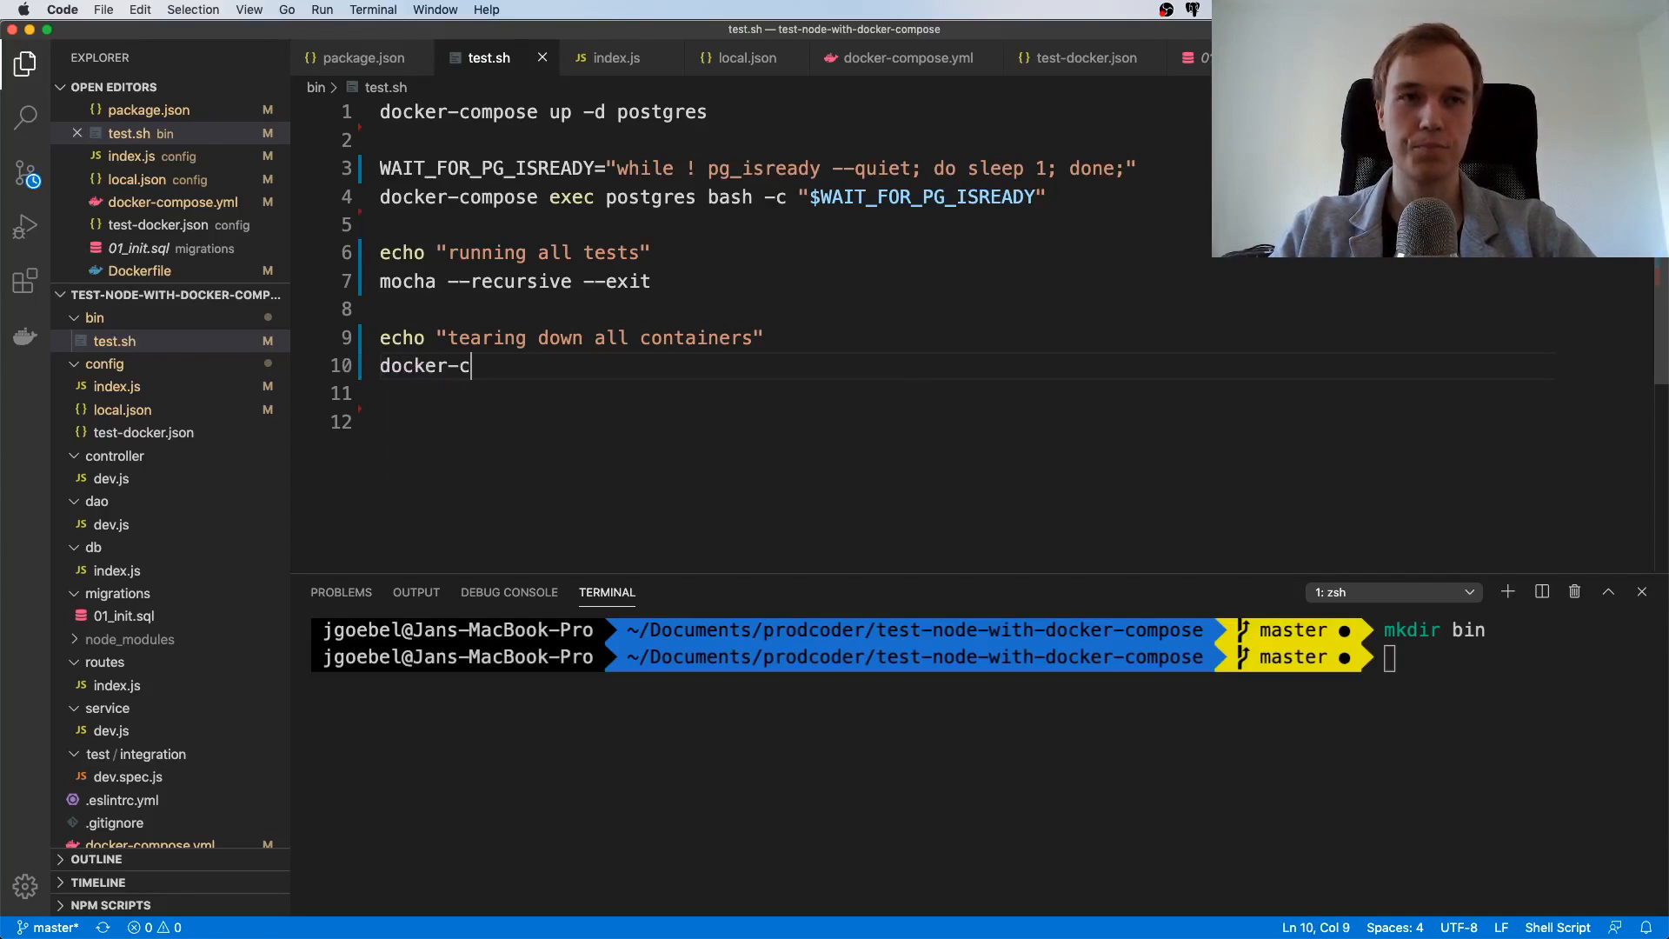
{"action": "type", "text": "ompose down"}
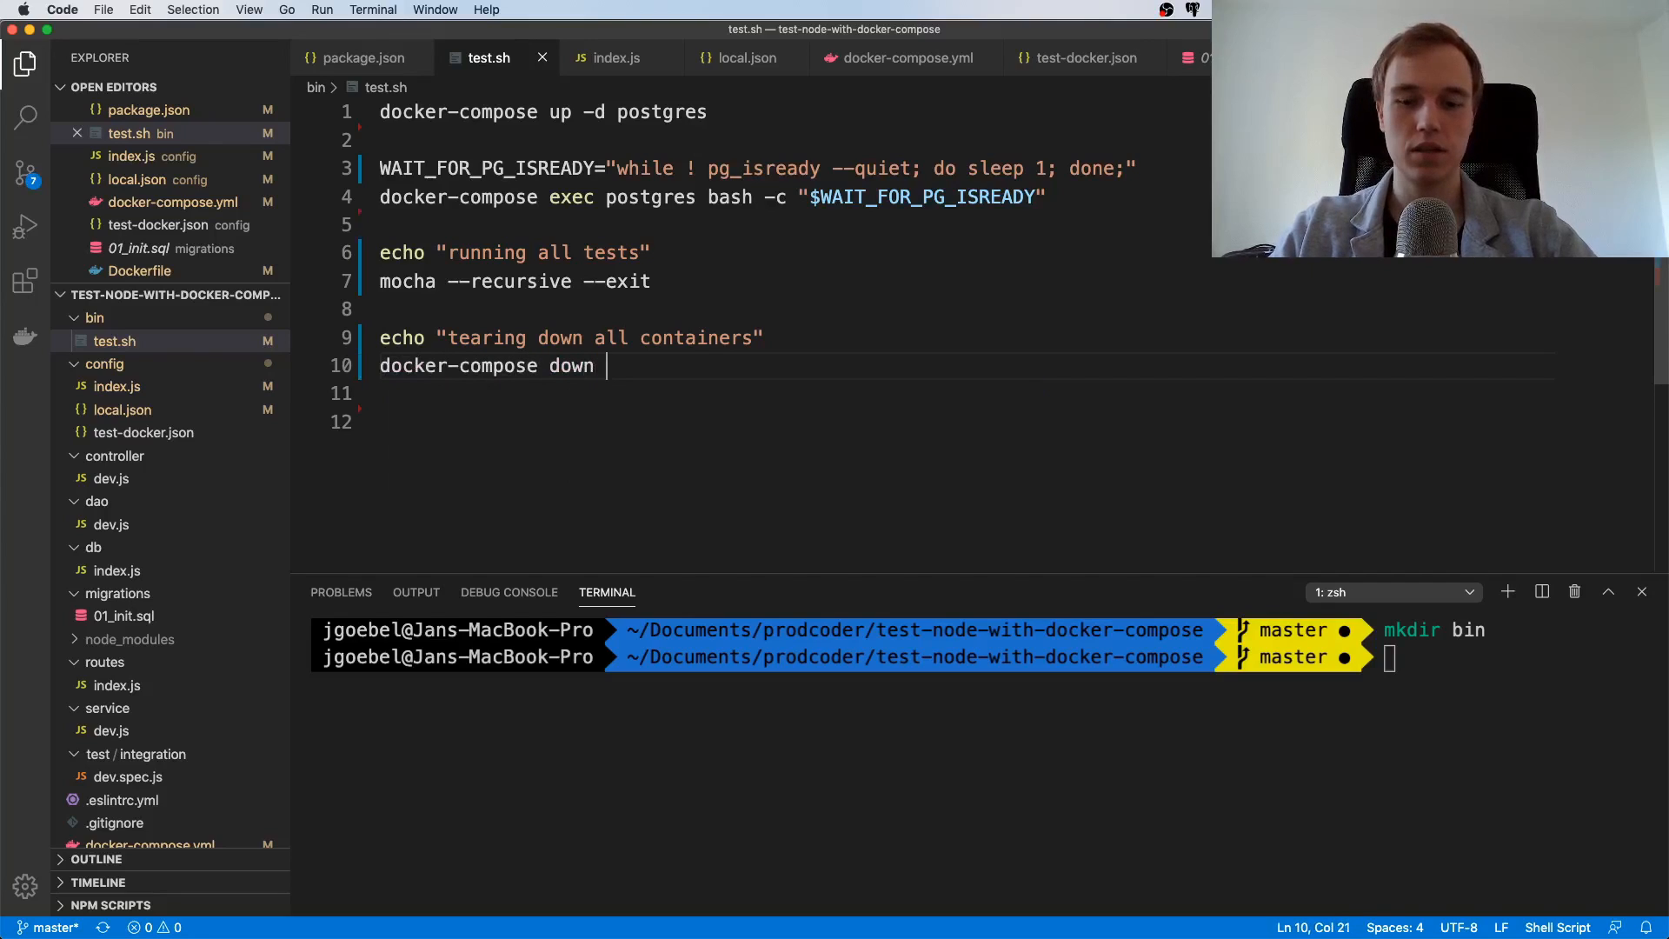
{"action": "type", "text": "-v --"}
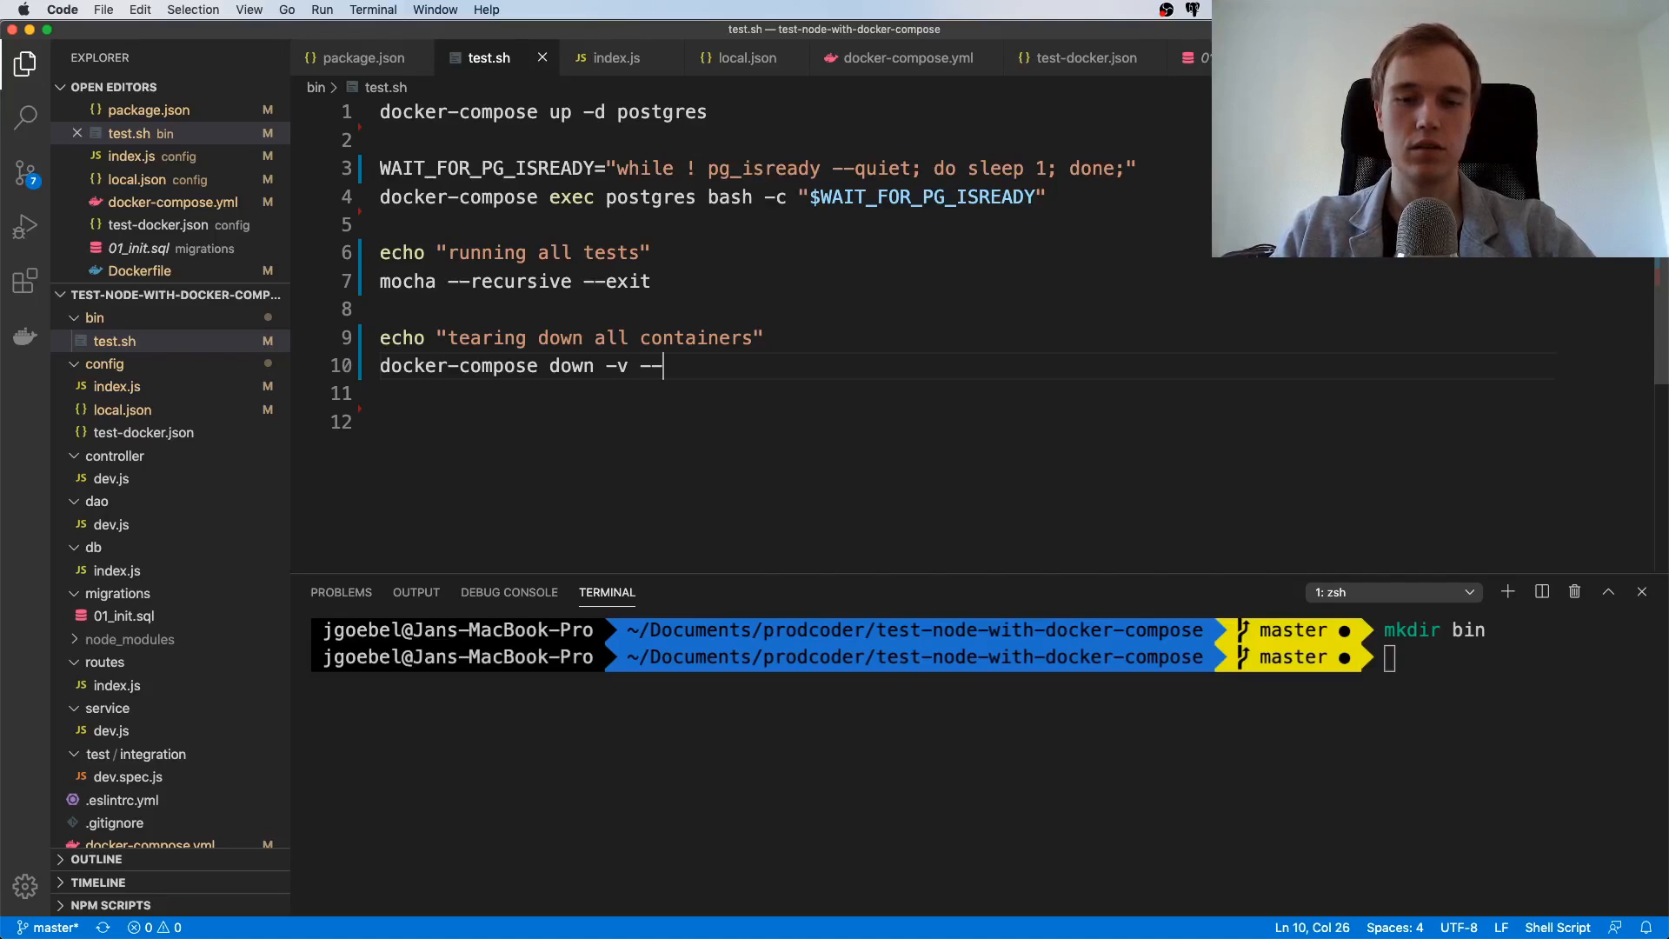
{"action": "type", "text": "remvove"}
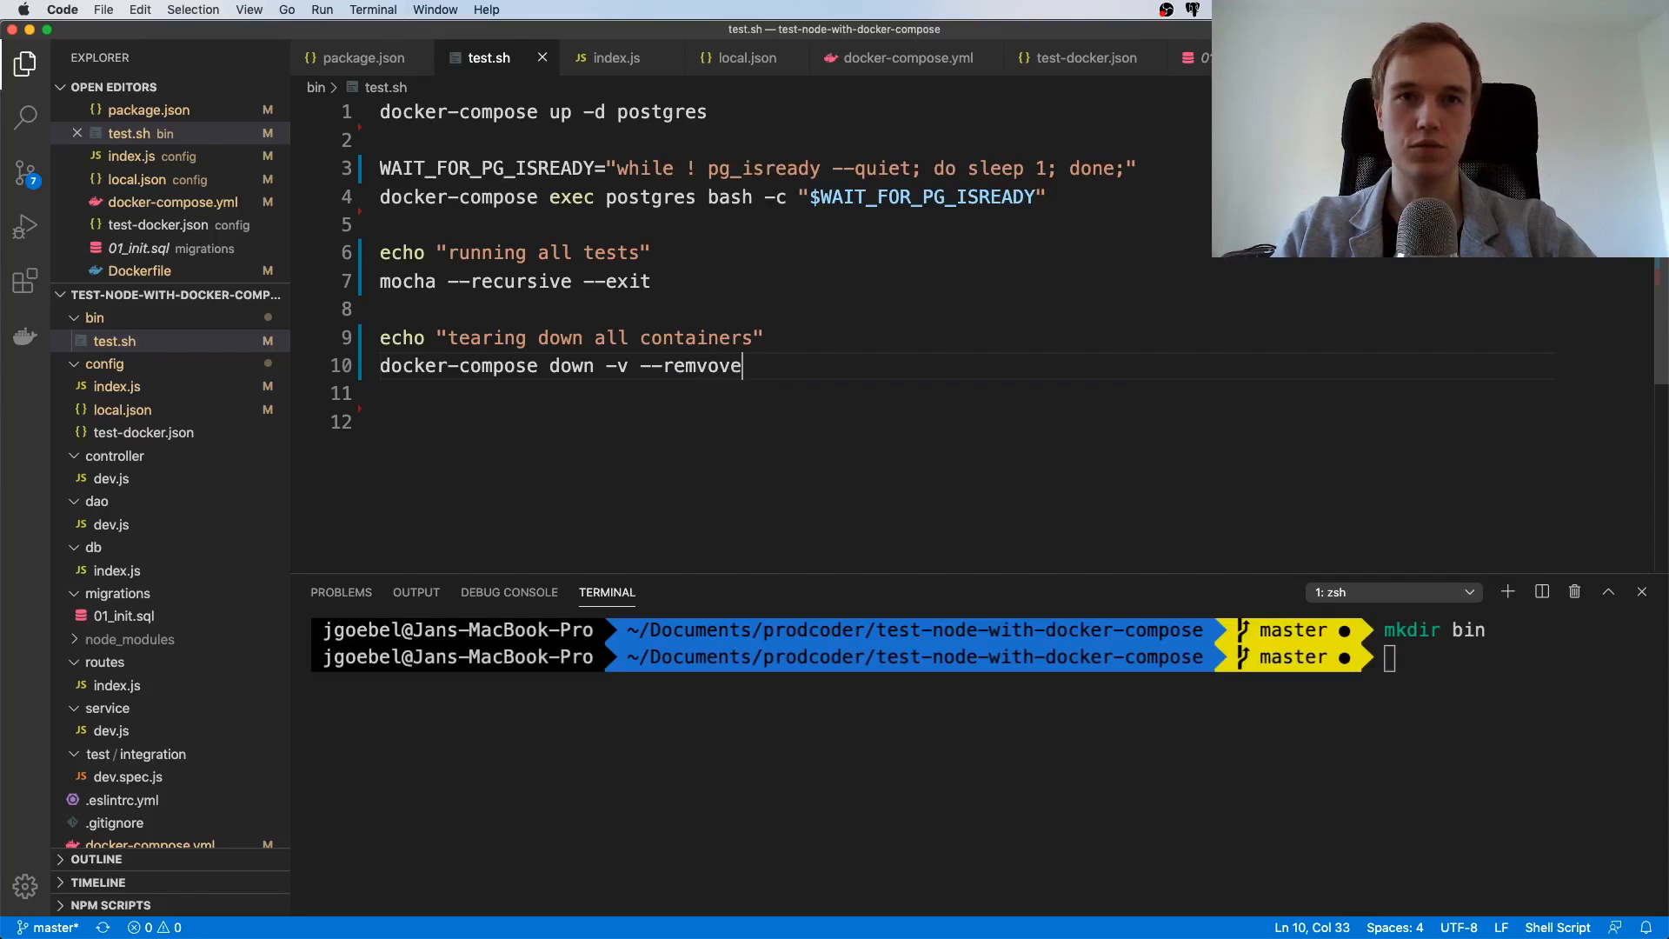
{"action": "key", "text": "Backspace"}
{"action": "type", "text": "-orp"}
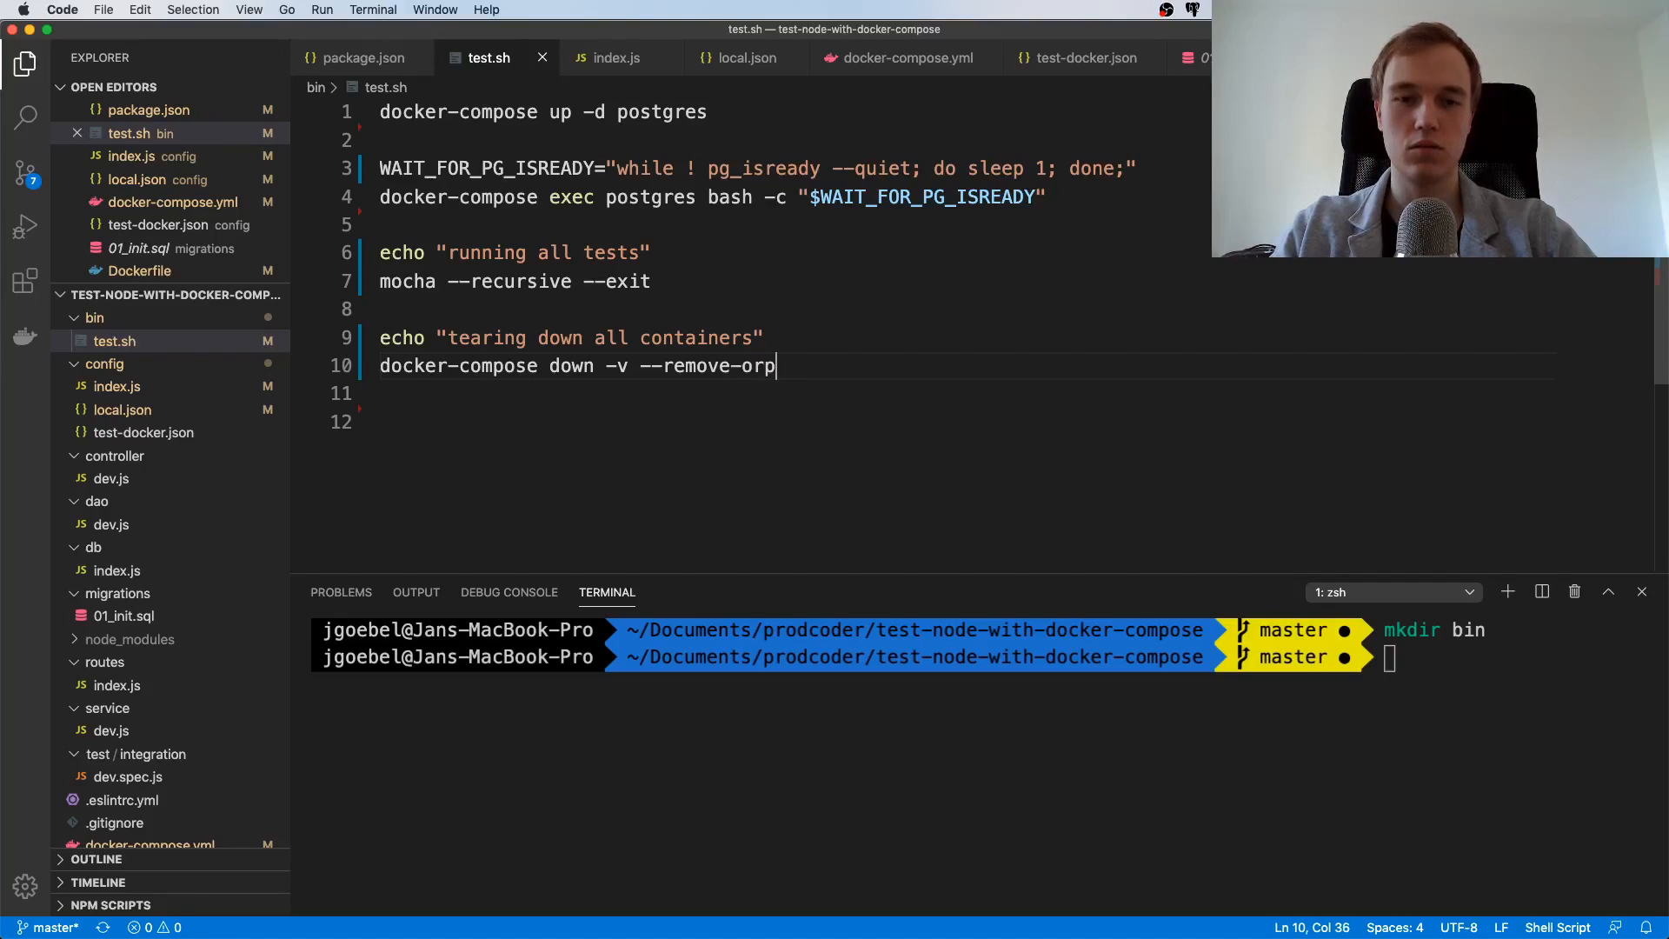
{"action": "type", "text": "hans"}
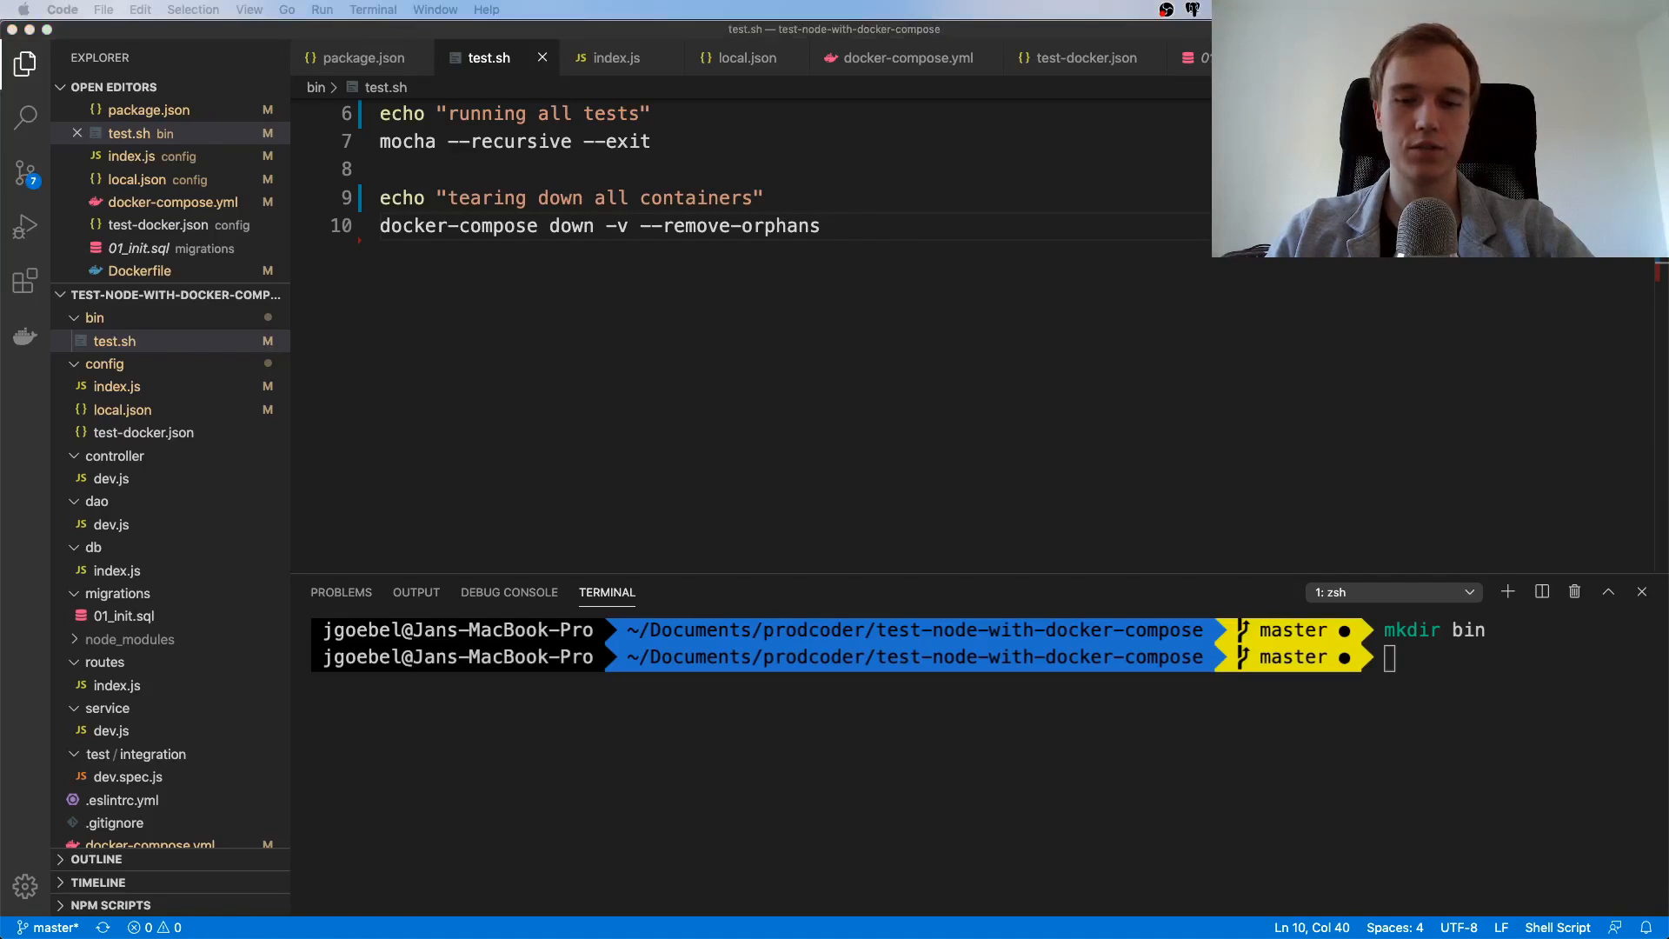
{"action": "mouse_move", "coordinate": [693, 507]}
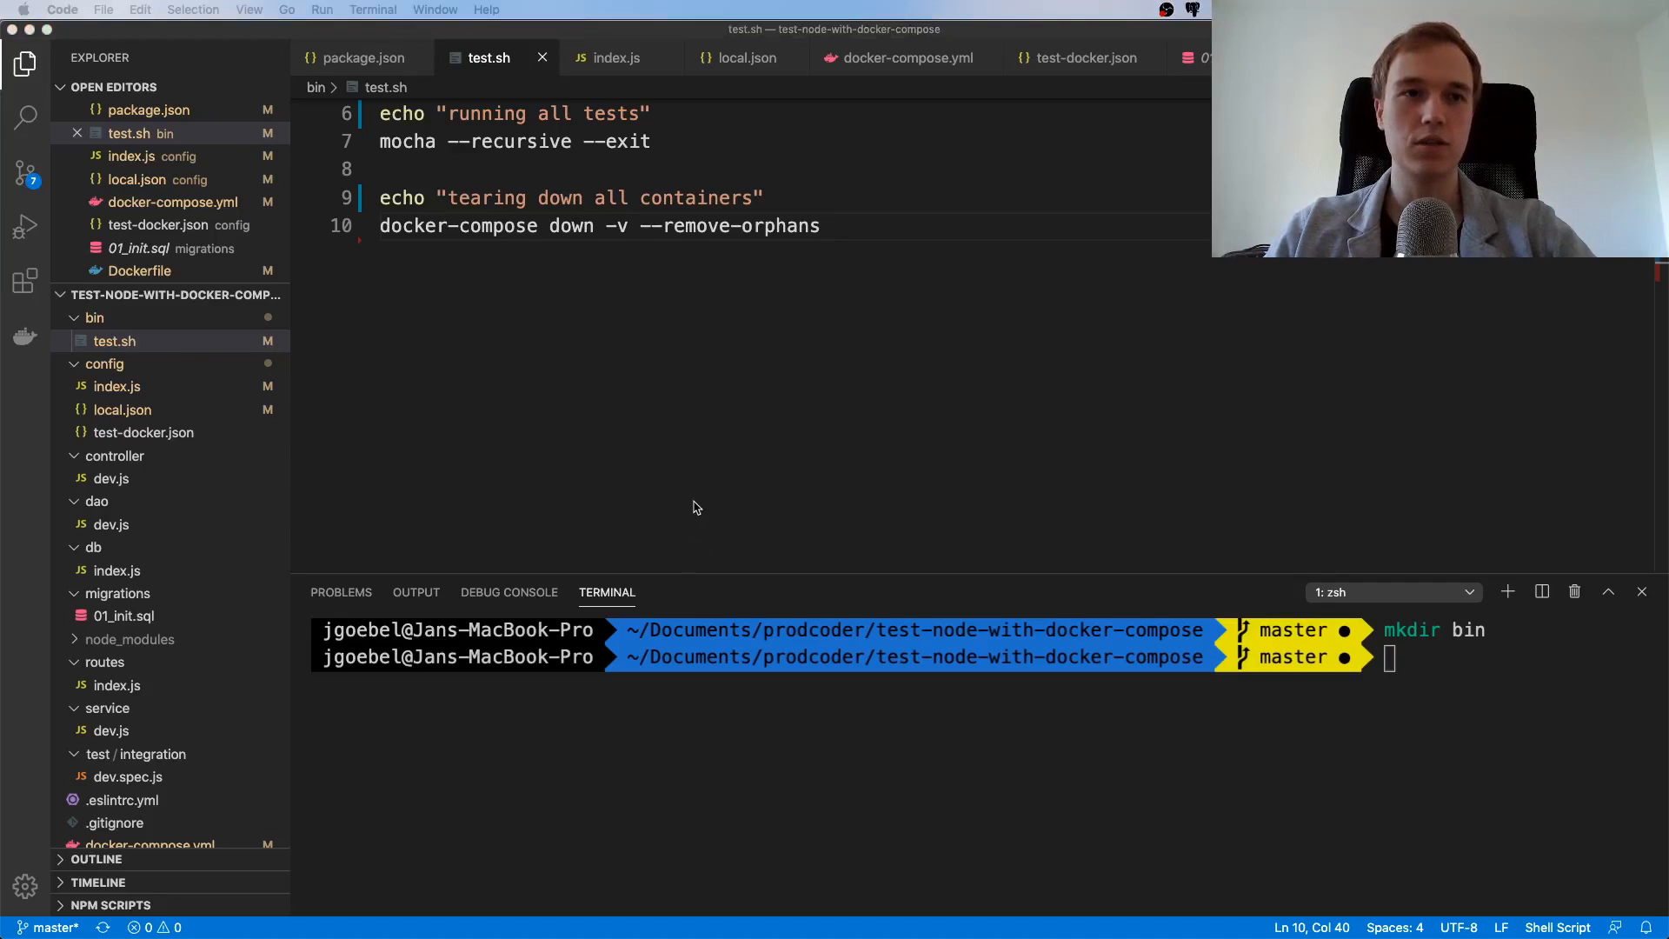
Start the package.json test script with 'chmod +x ./bin/test.sh && NODE_ENV=test-docker'
{"action": "scroll", "scroll_direction": "down", "scroll_amount": 3}
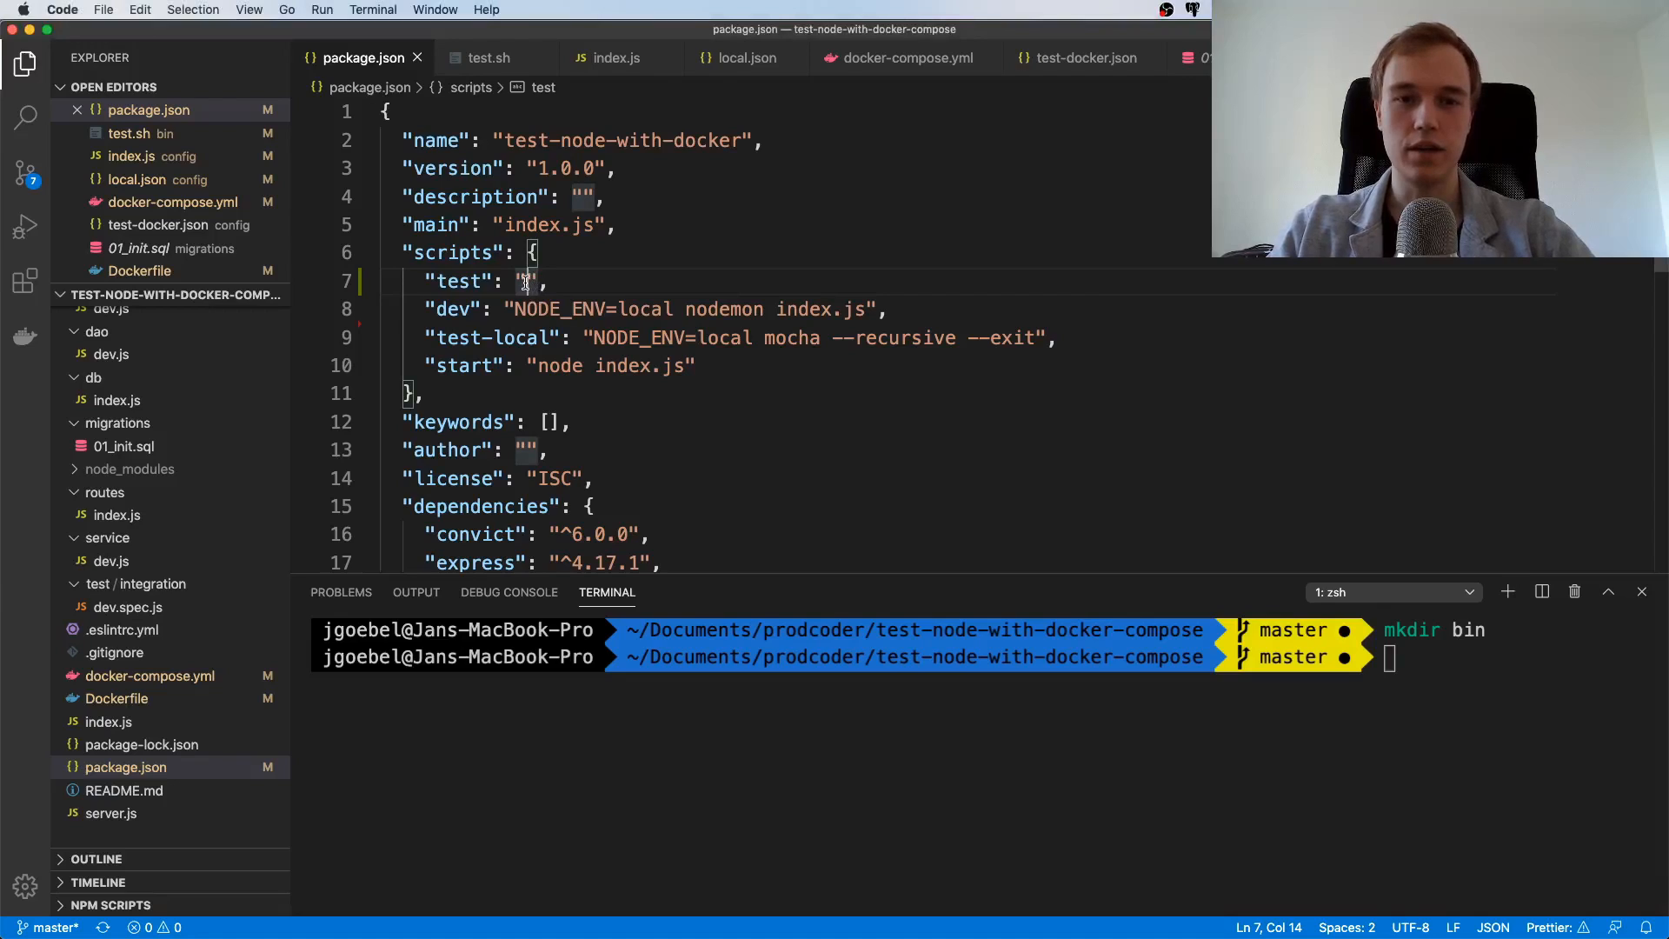
{"action": "type", "text": "chmod"}
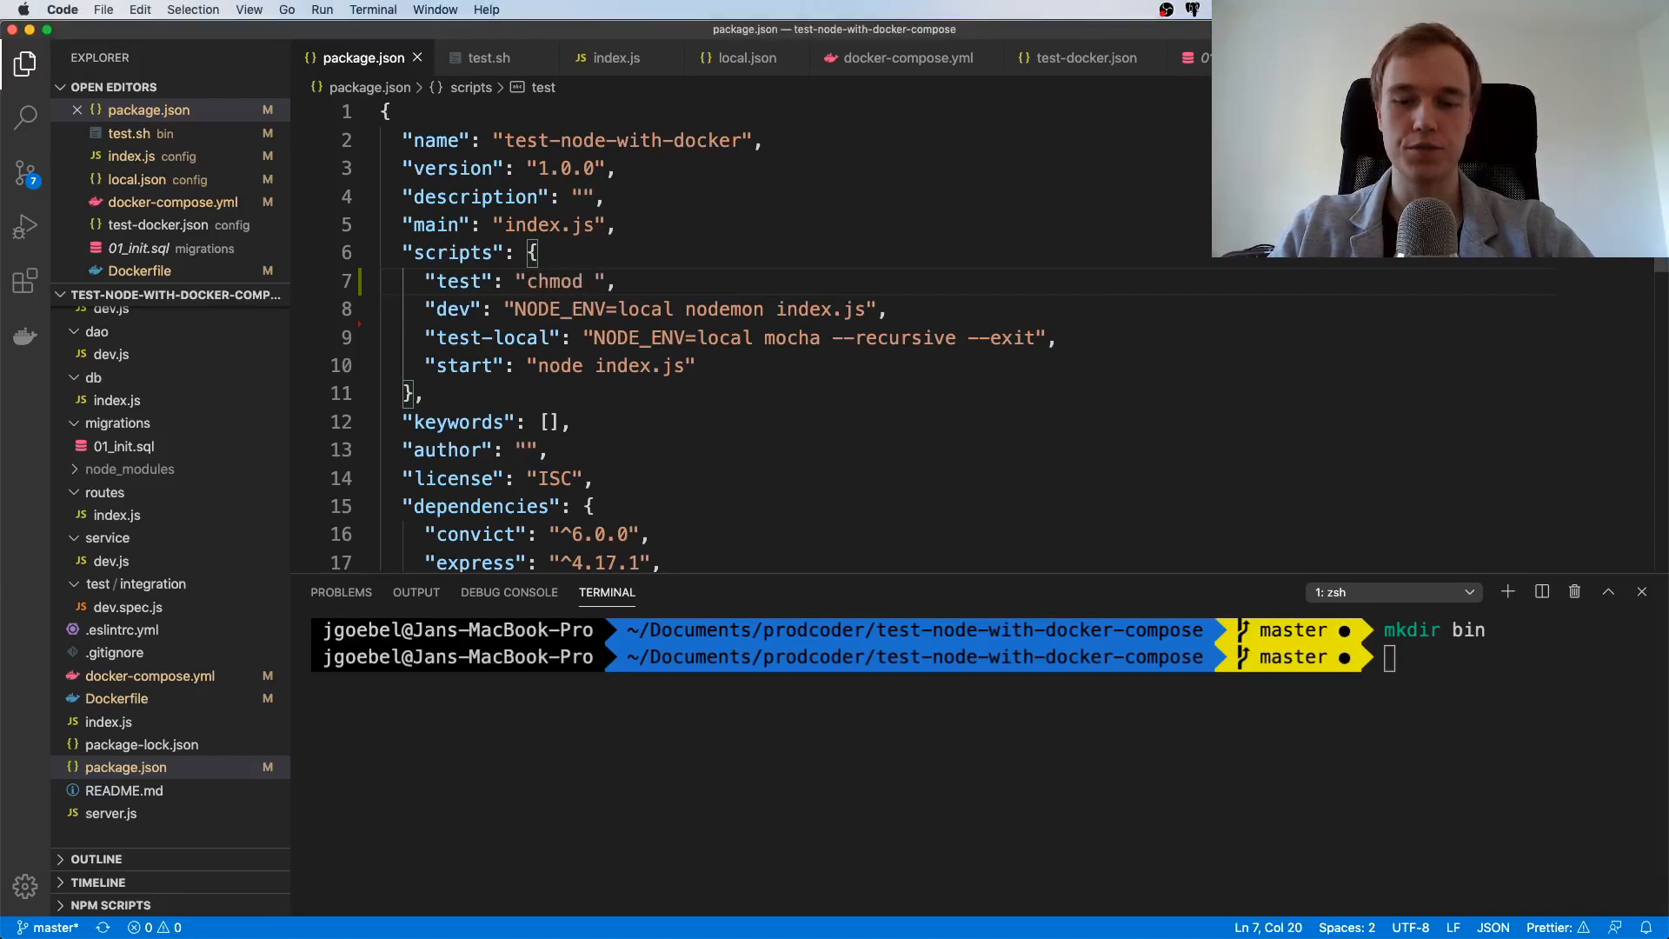
{"action": "type", "text": "+x"}
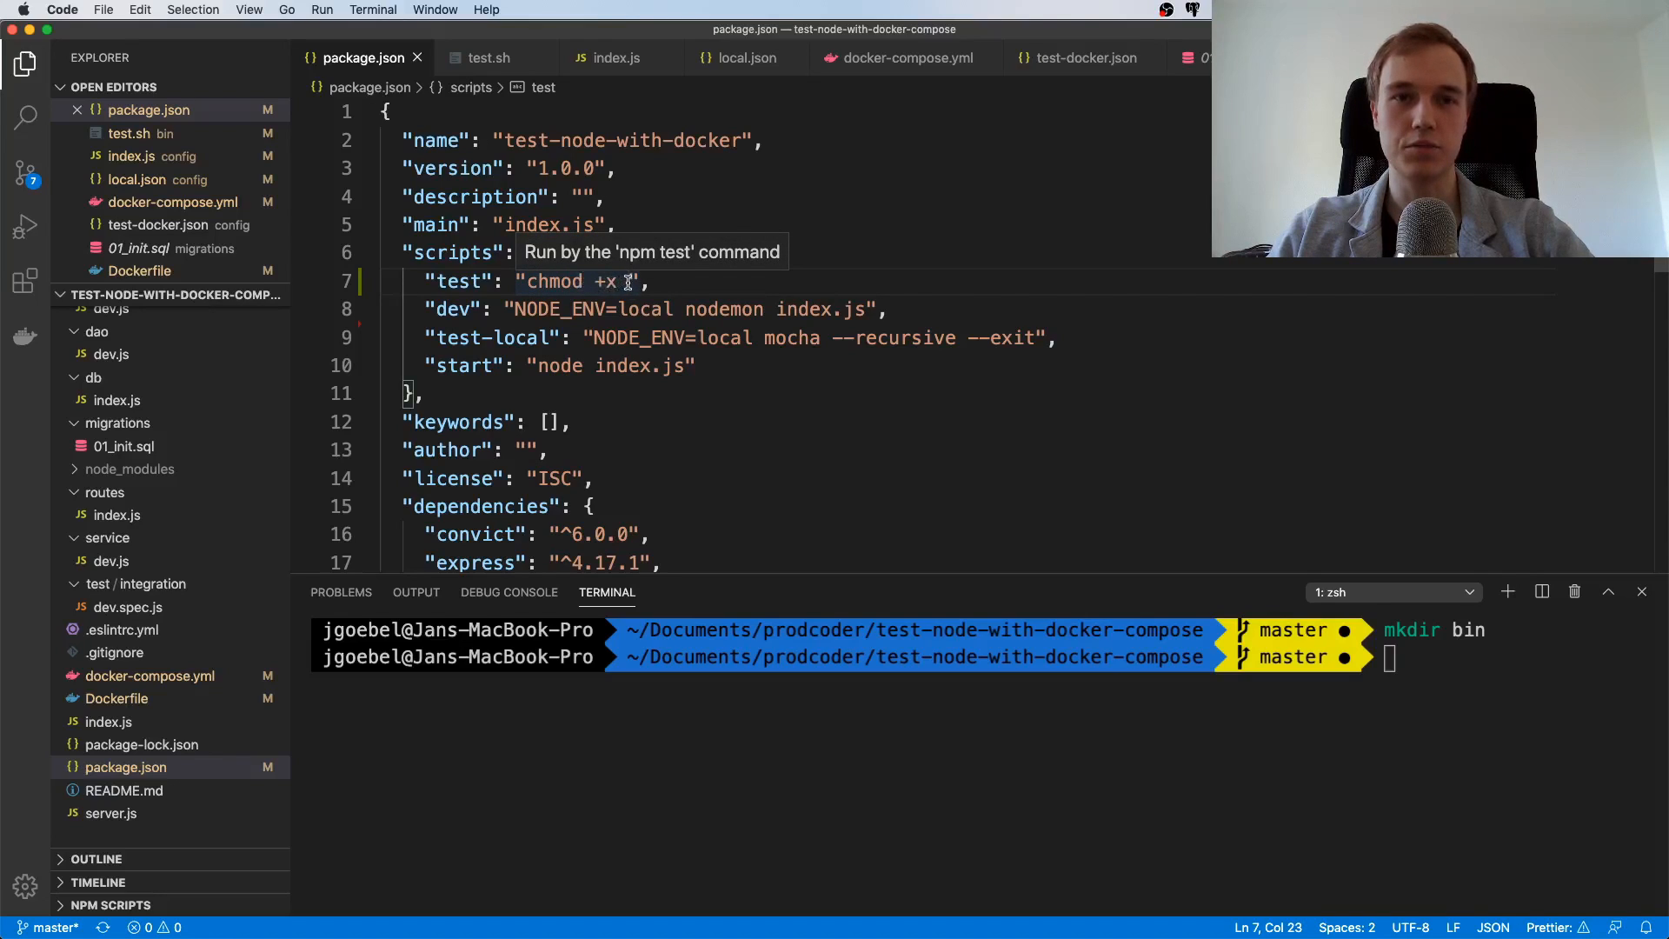
{"action": "type", "text": "."}
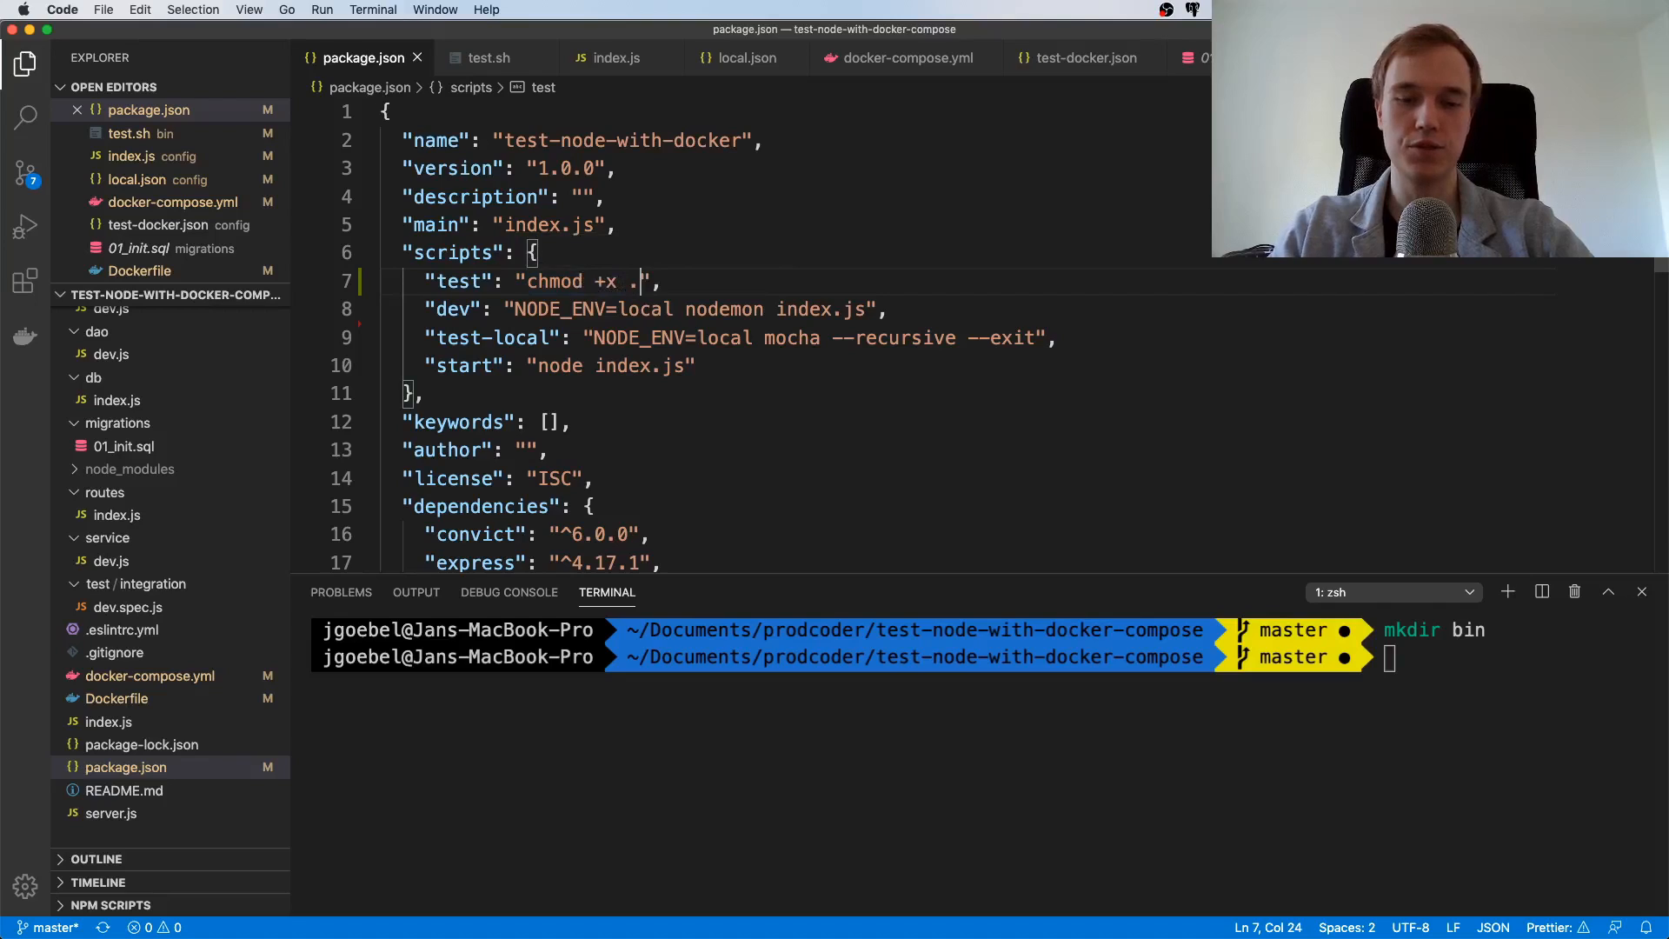
{"action": "type", "text": "bin/"}
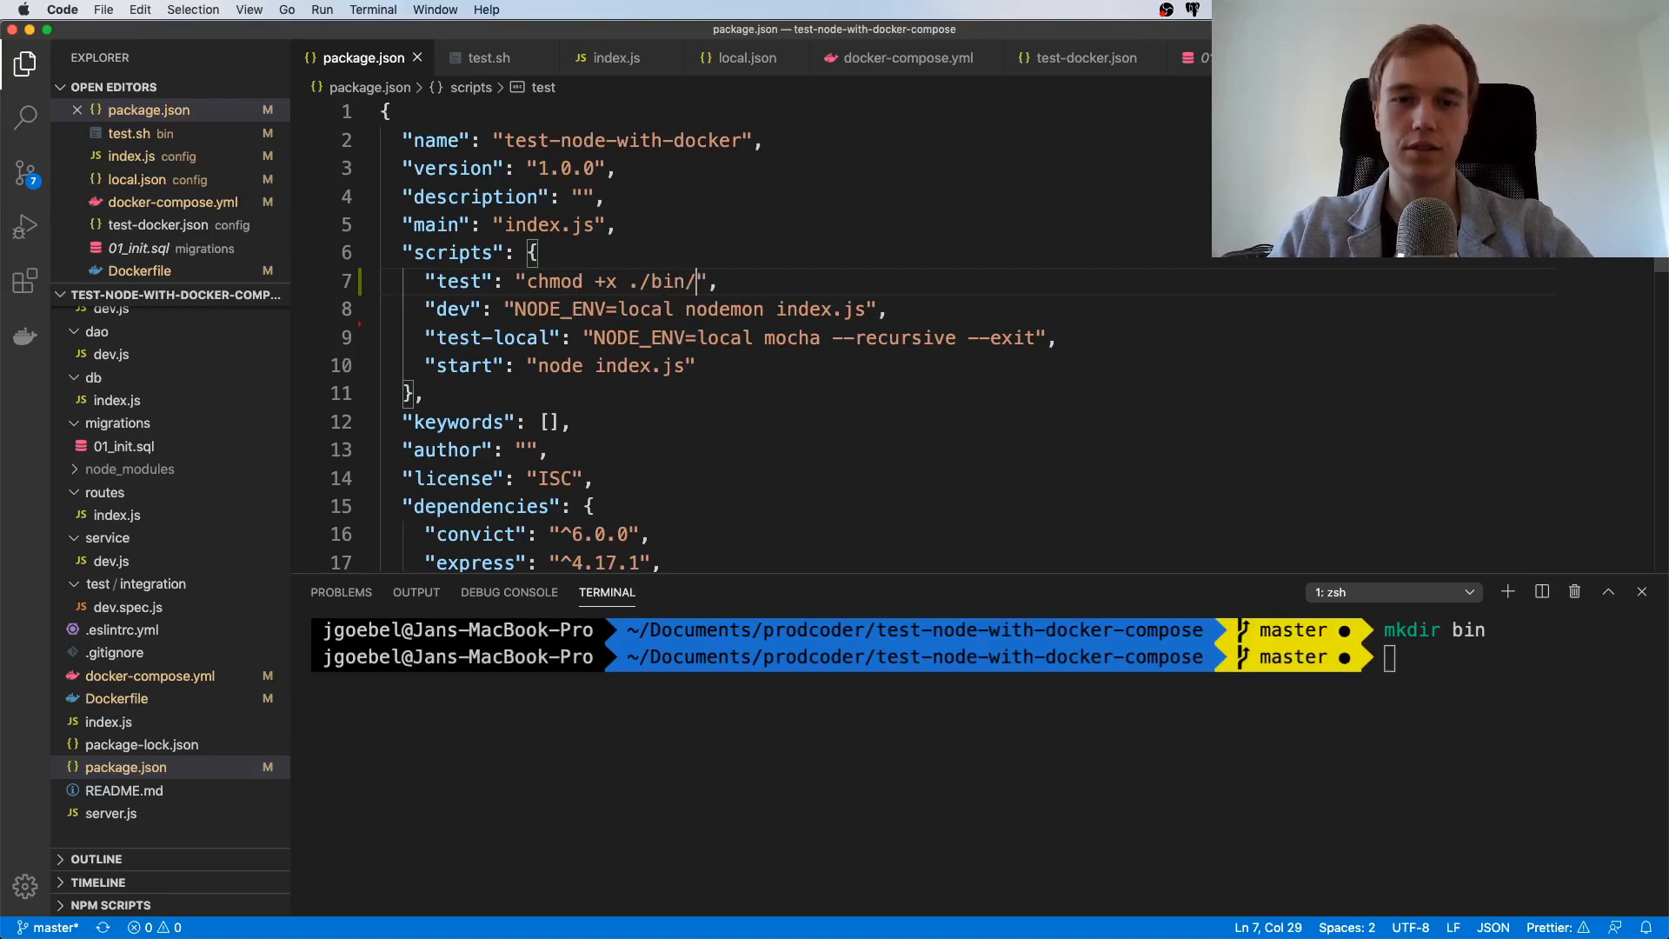
{"action": "type", "text": "t"}
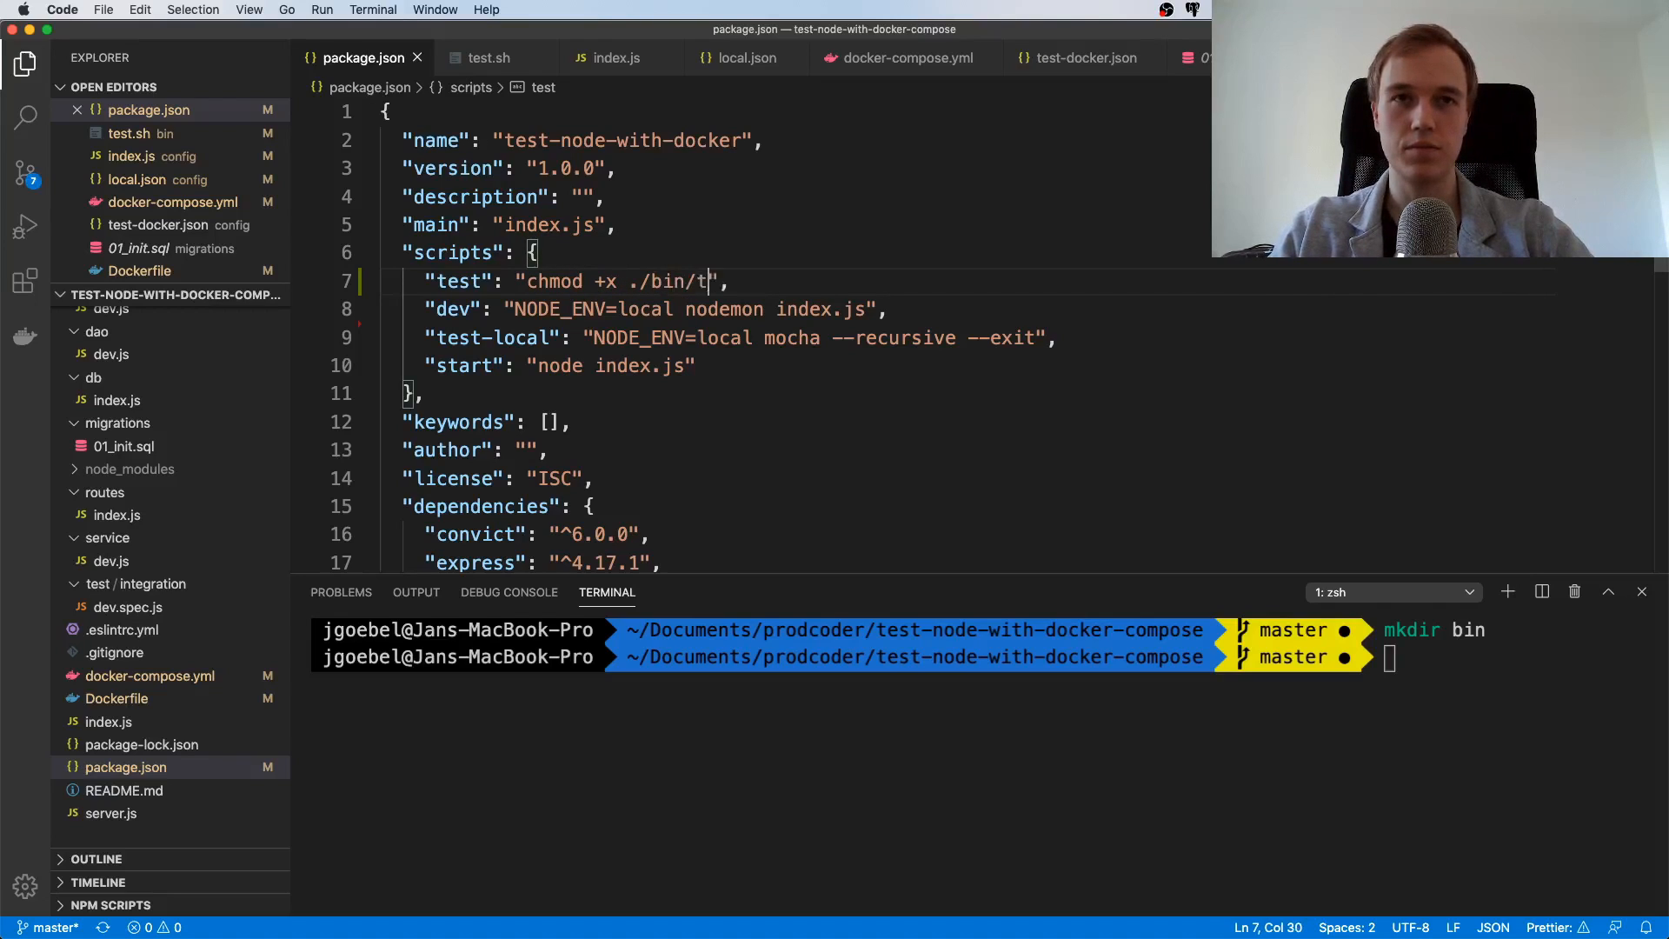
{"action": "type", "text": "est.sh"}
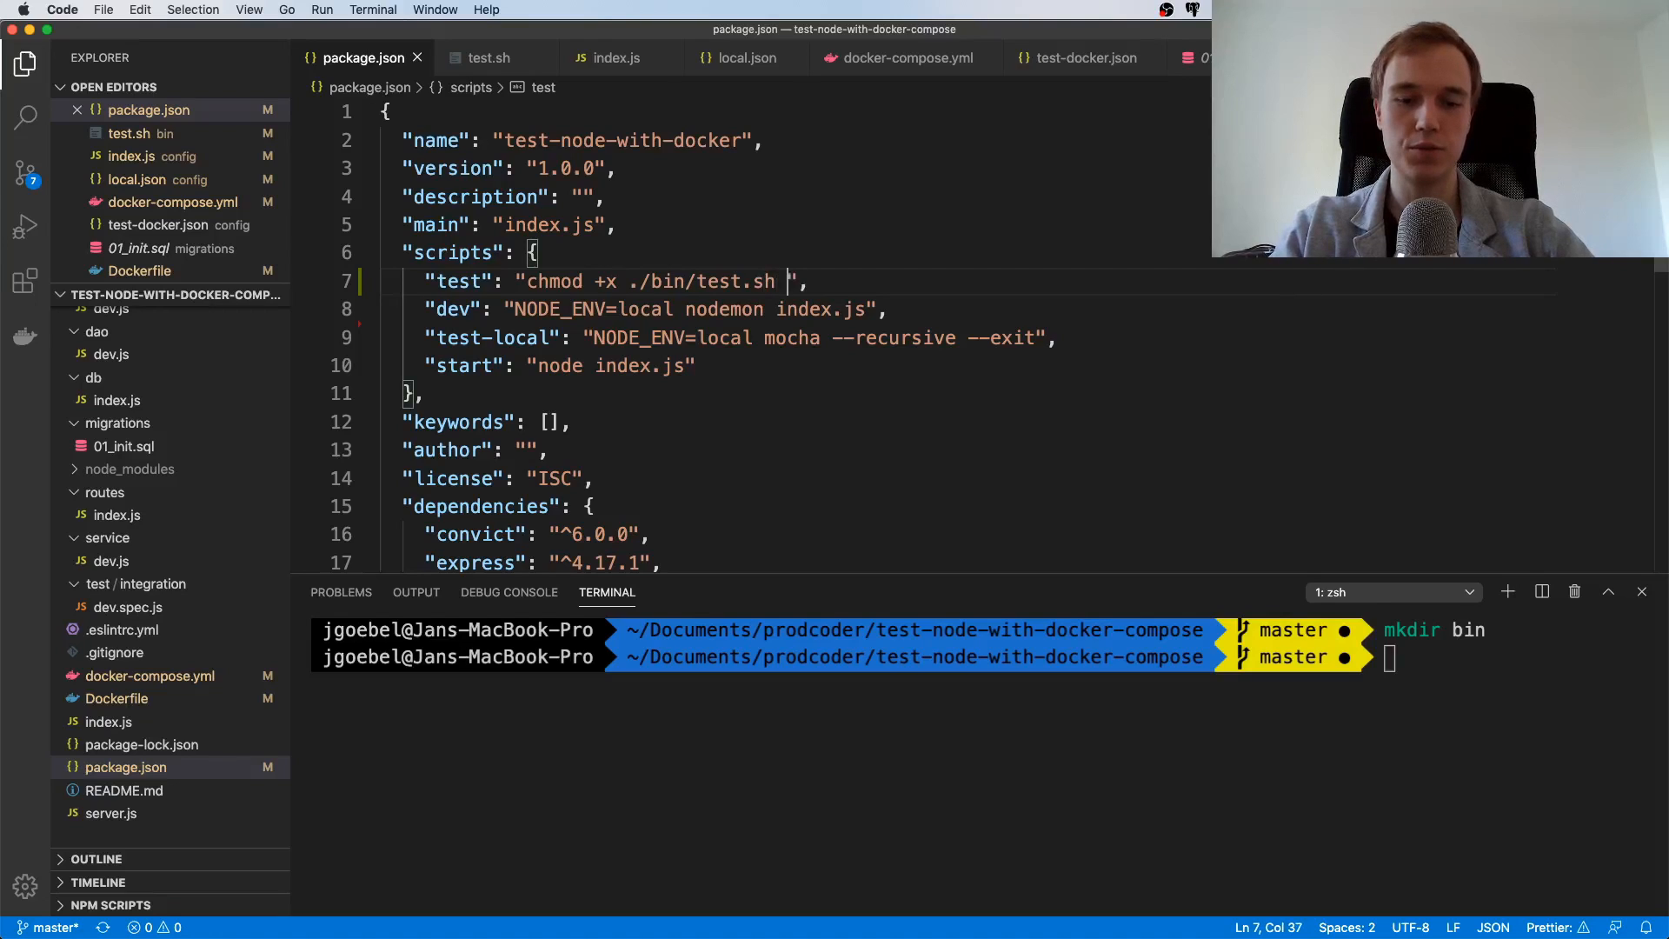
{"action": "type", "text": "&& N"}
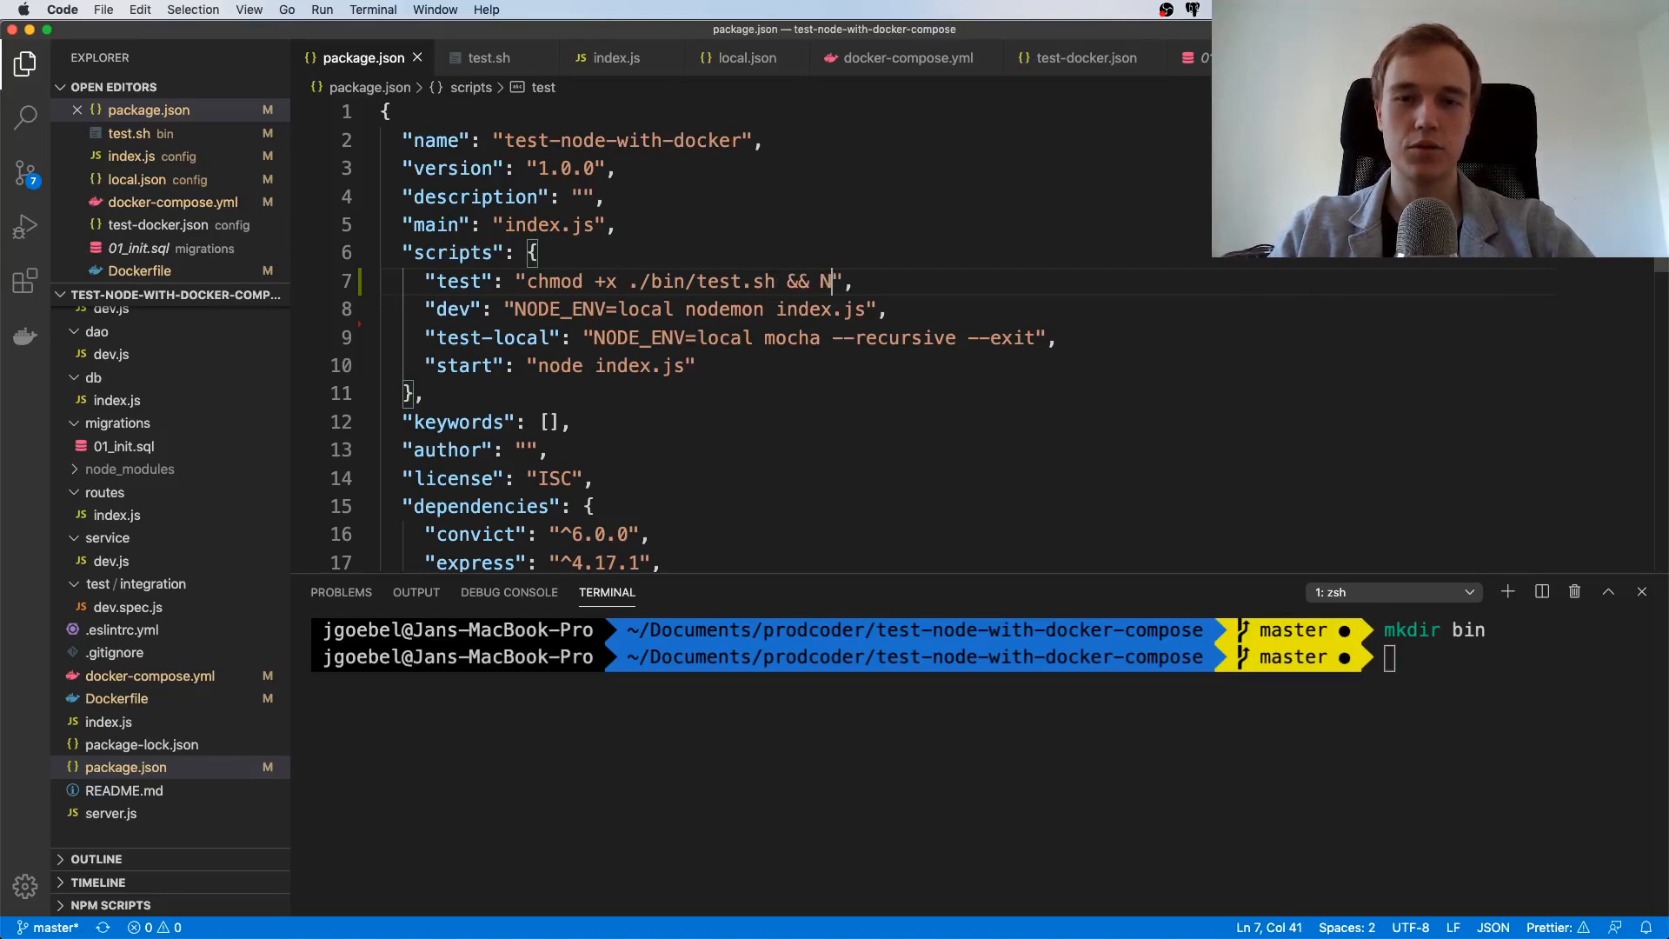
{"action": "type", "text": "ODE_ENV"}
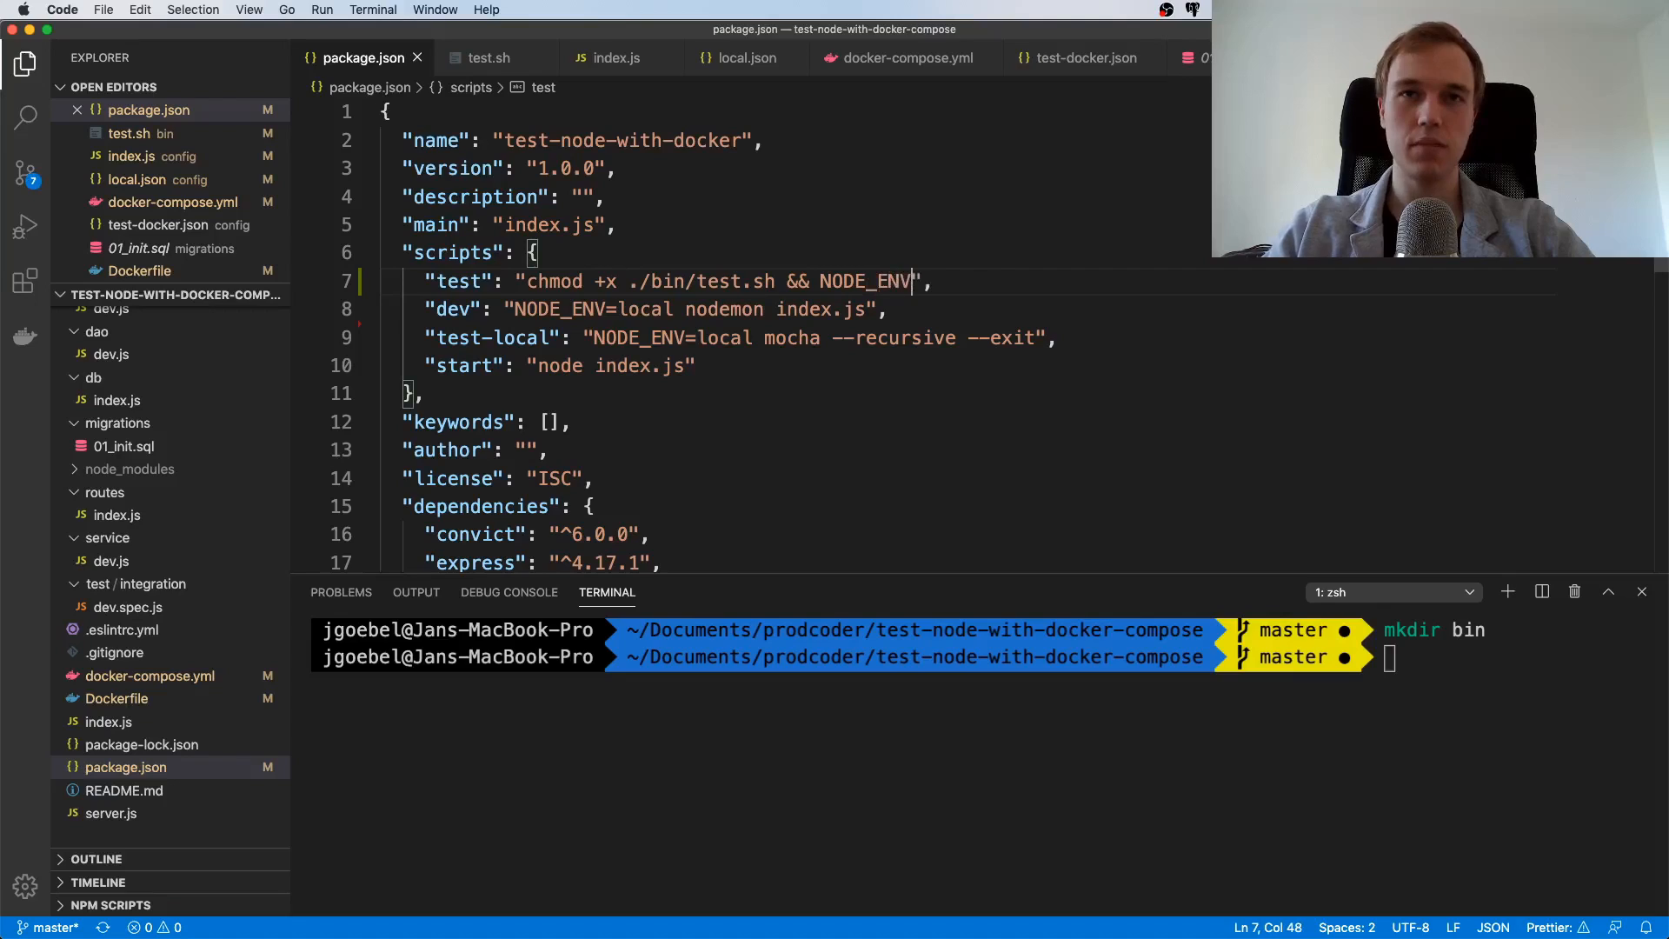
{"action": "type", "text": "tes"}
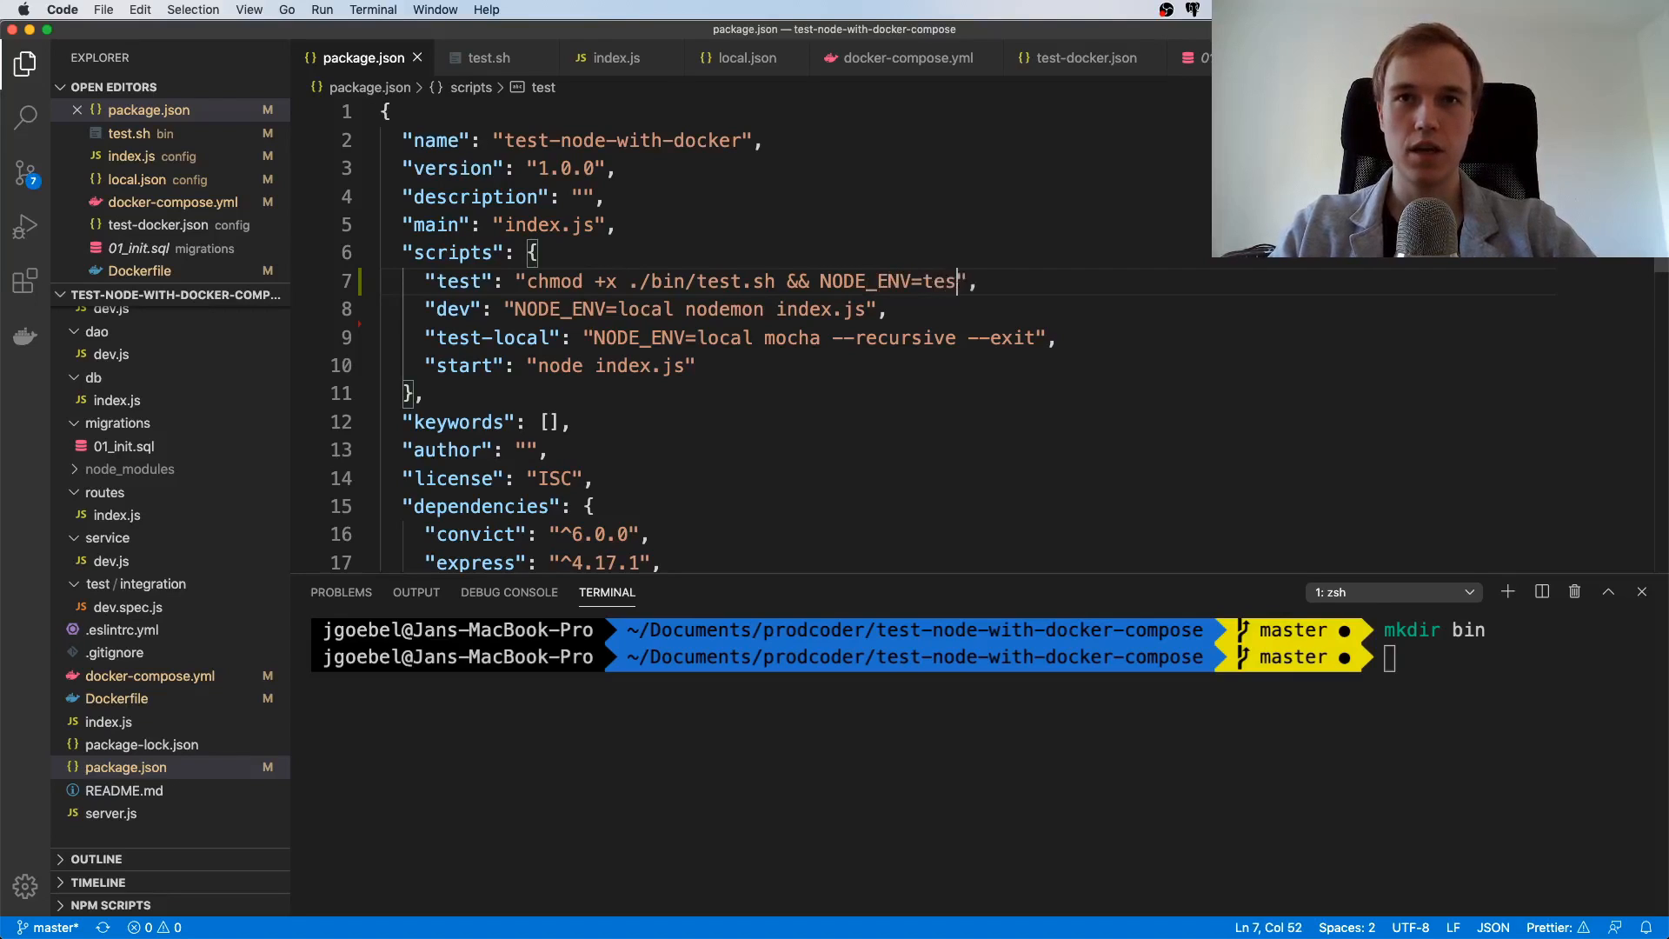
{"action": "type", "text": "t-docker"}
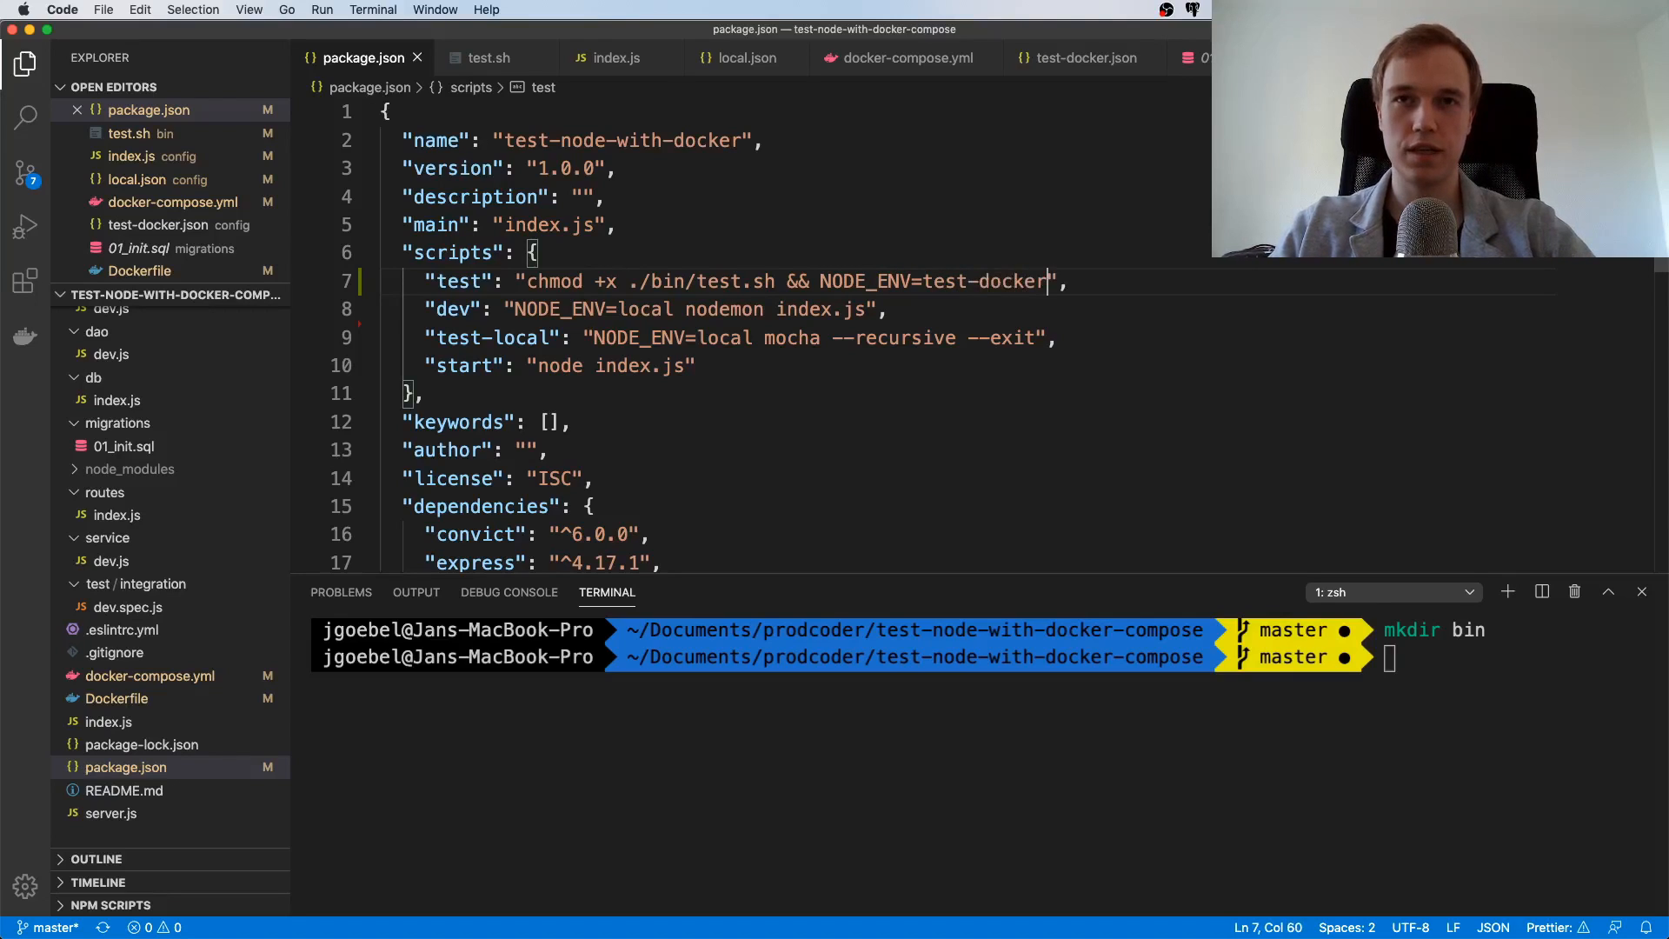
{"action": "mouse_move", "coordinate": [868, 281]}
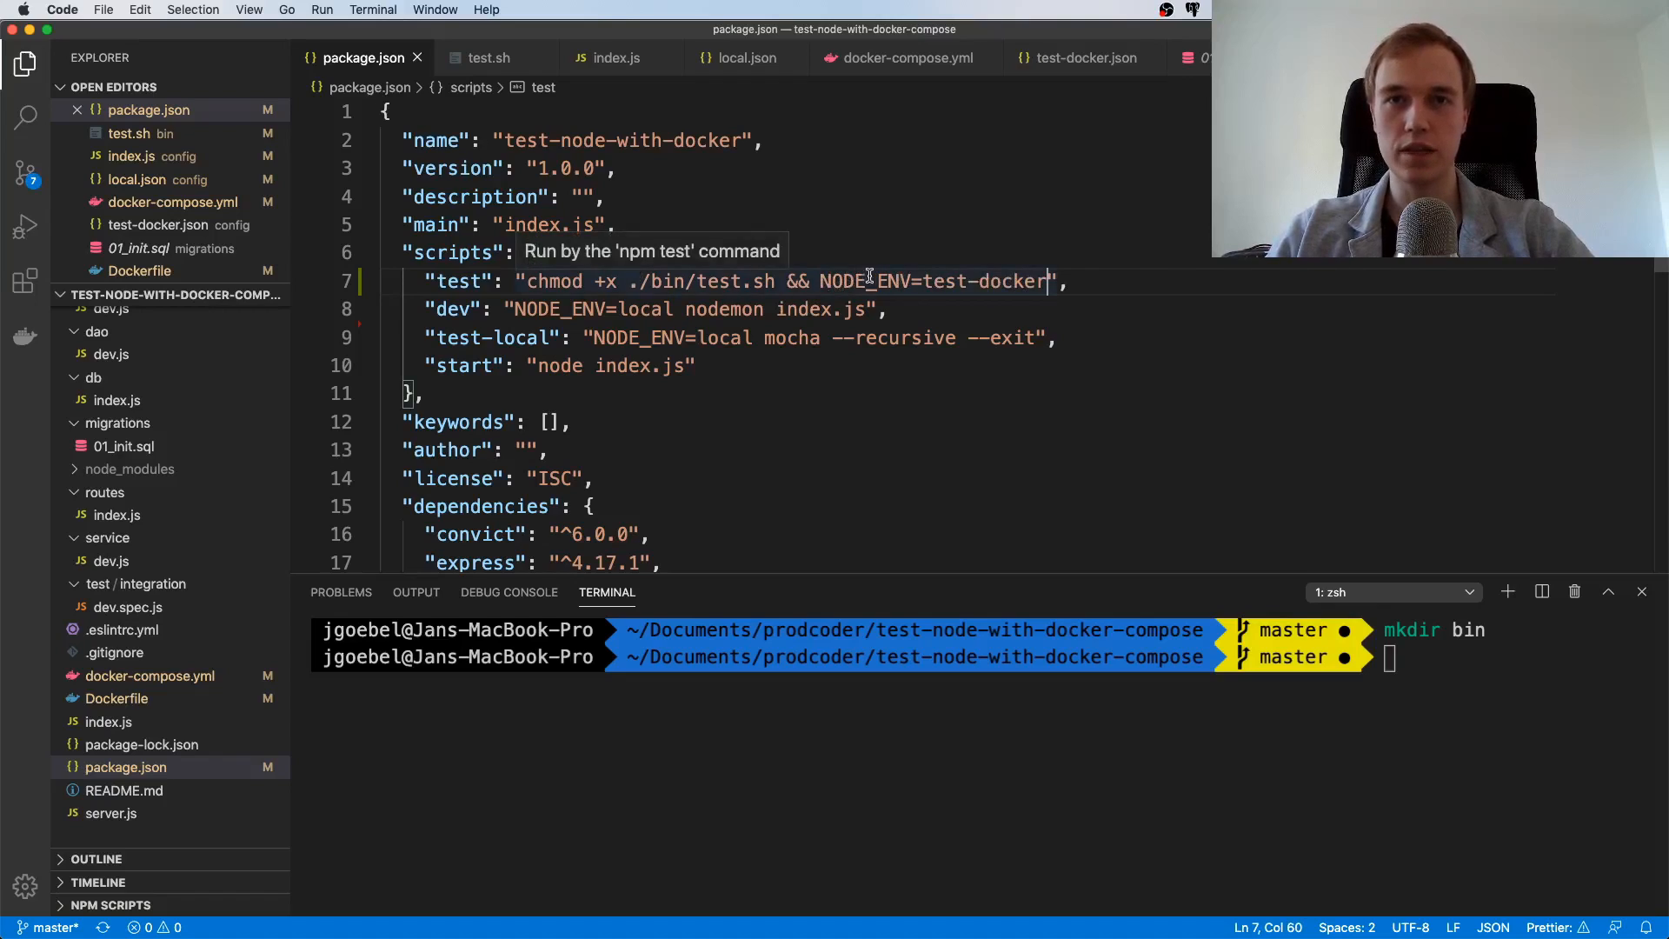
{"action": "mouse_move", "coordinate": [53, 490]}
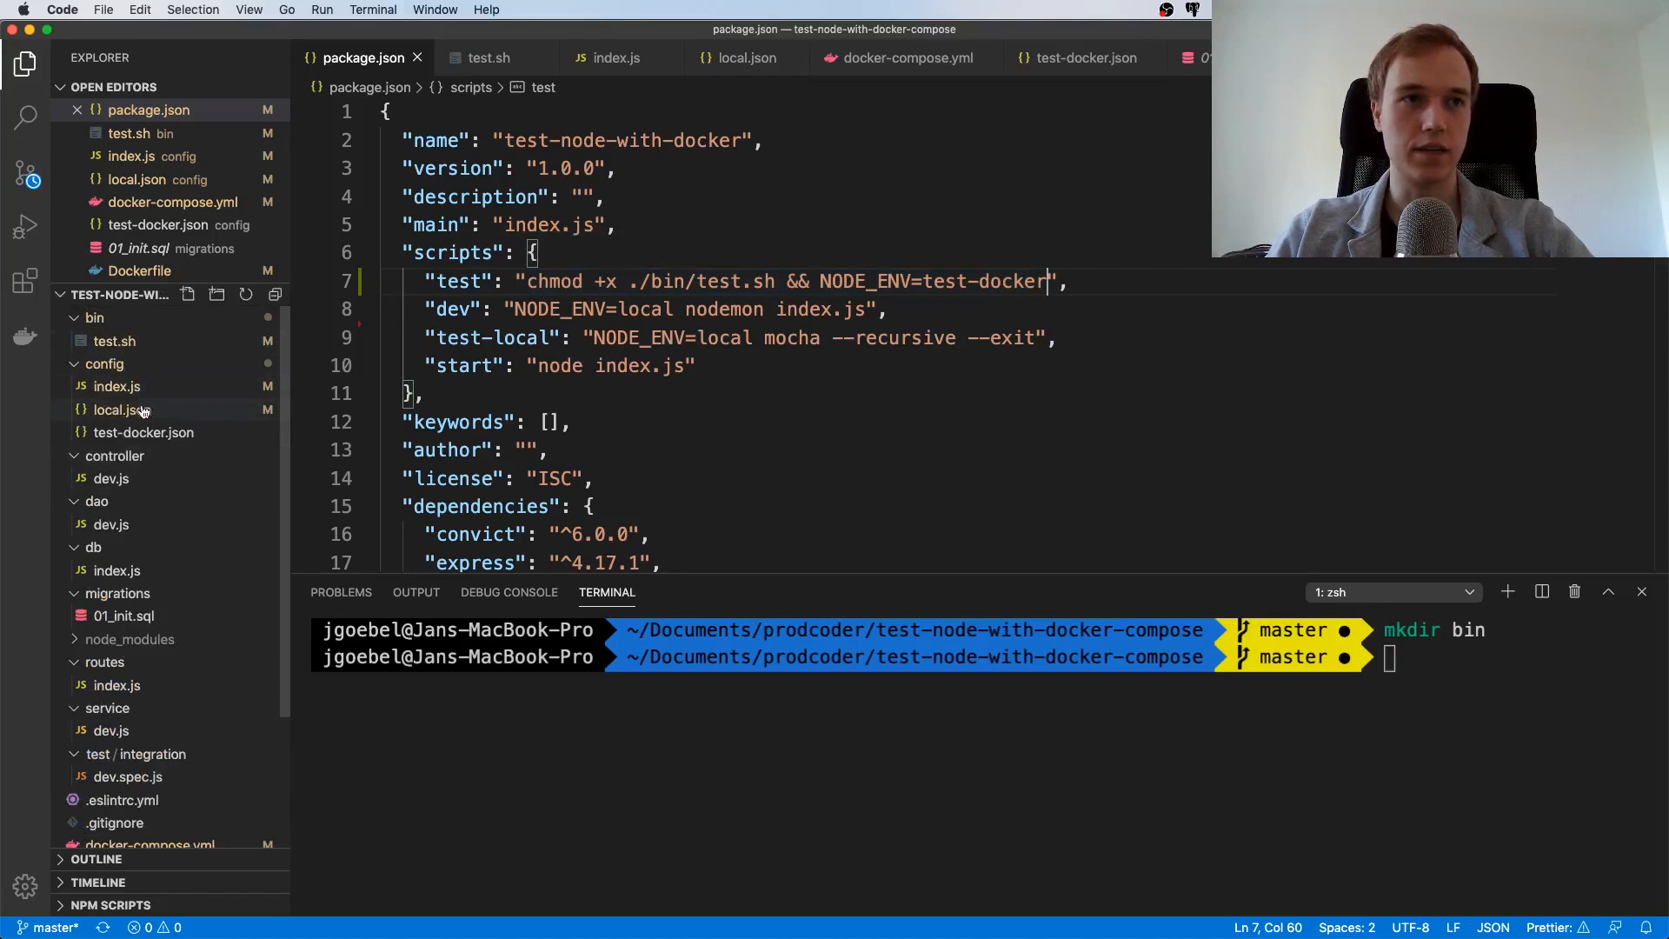
Check config/test-docker.json, then finish the test script with './bin/test.sh'
{"action": "left_click", "coordinate": [144, 433]}
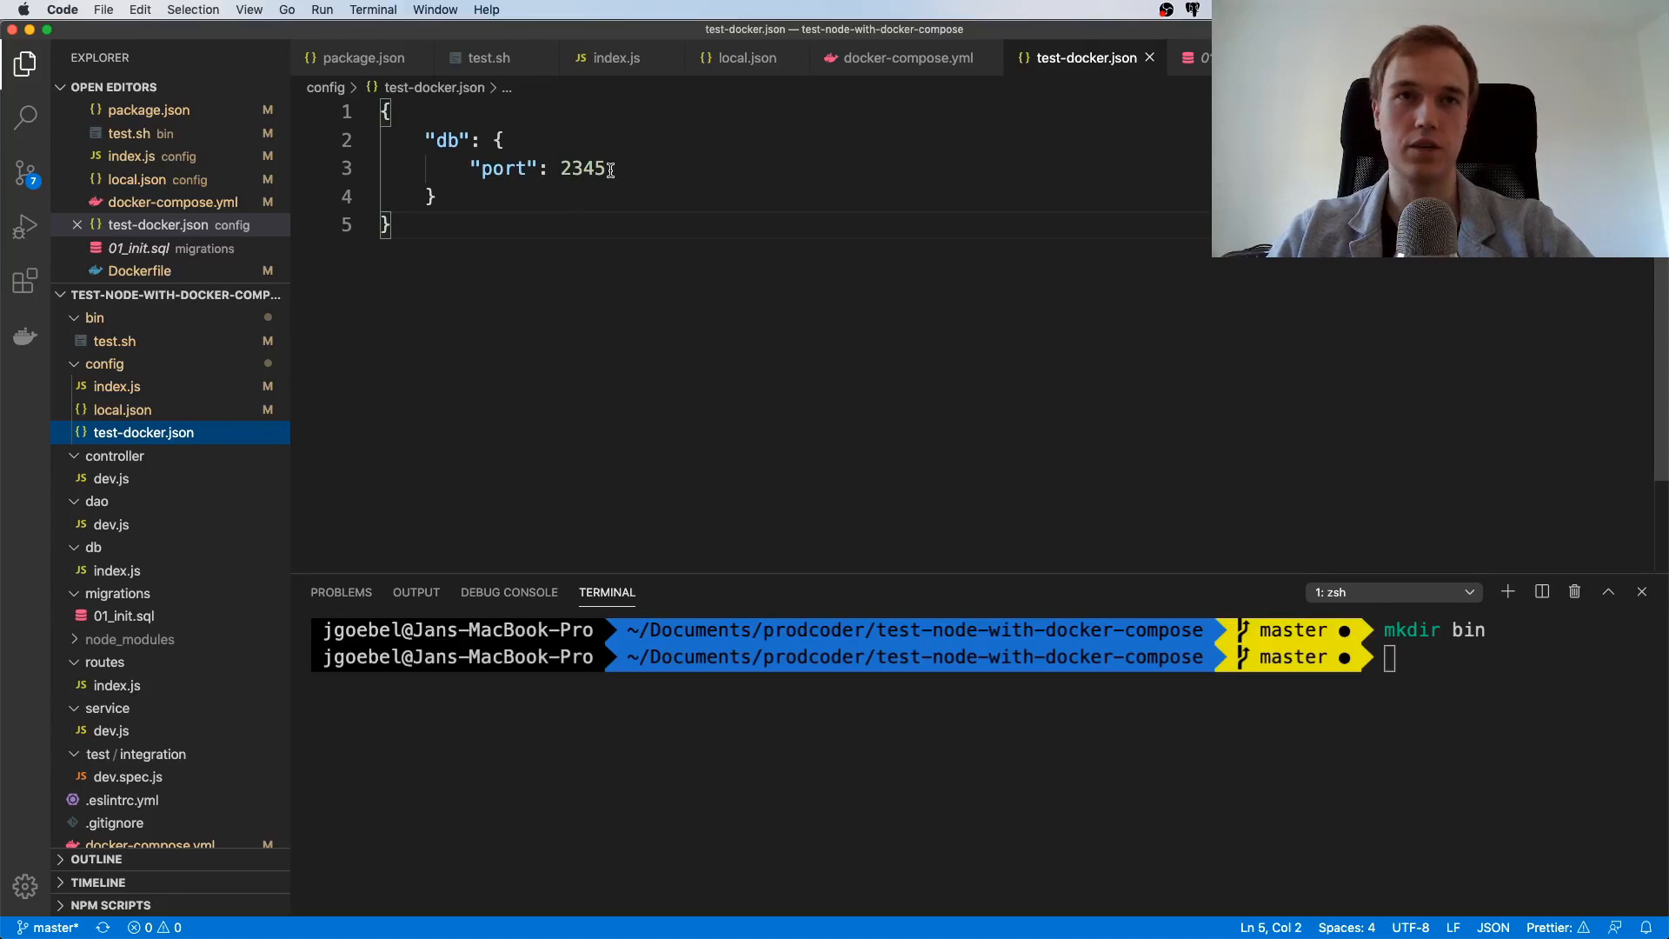
{"action": "scroll", "scroll_direction": "down", "scroll_amount": 3}
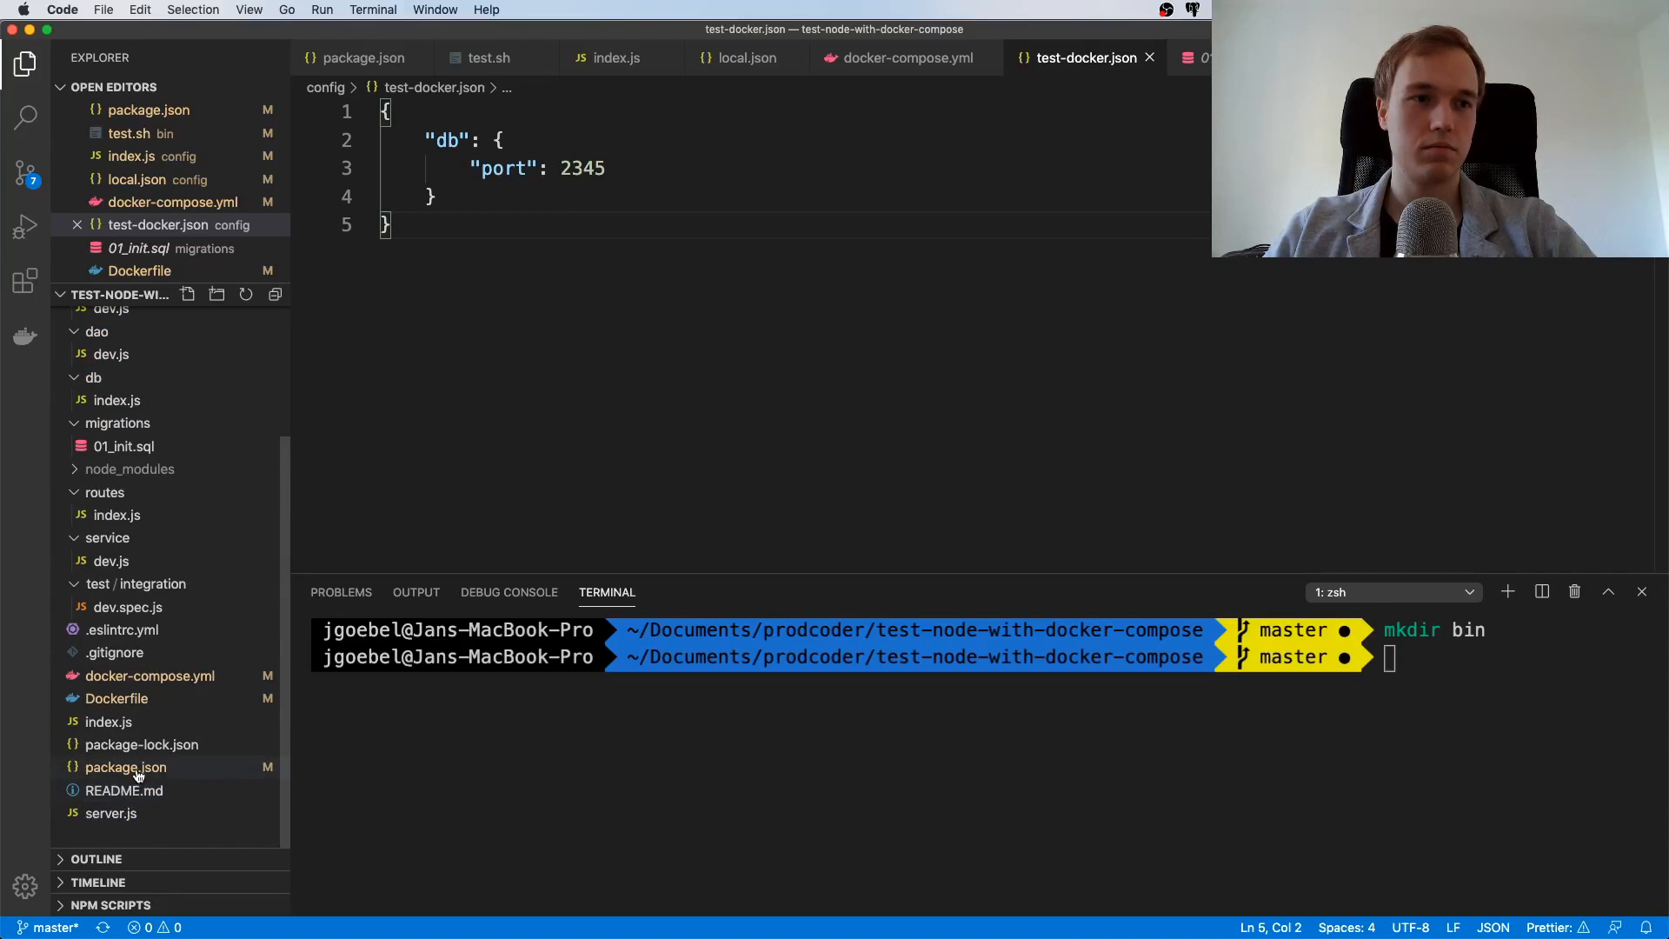
{"action": "left_click", "coordinate": [126, 767]}
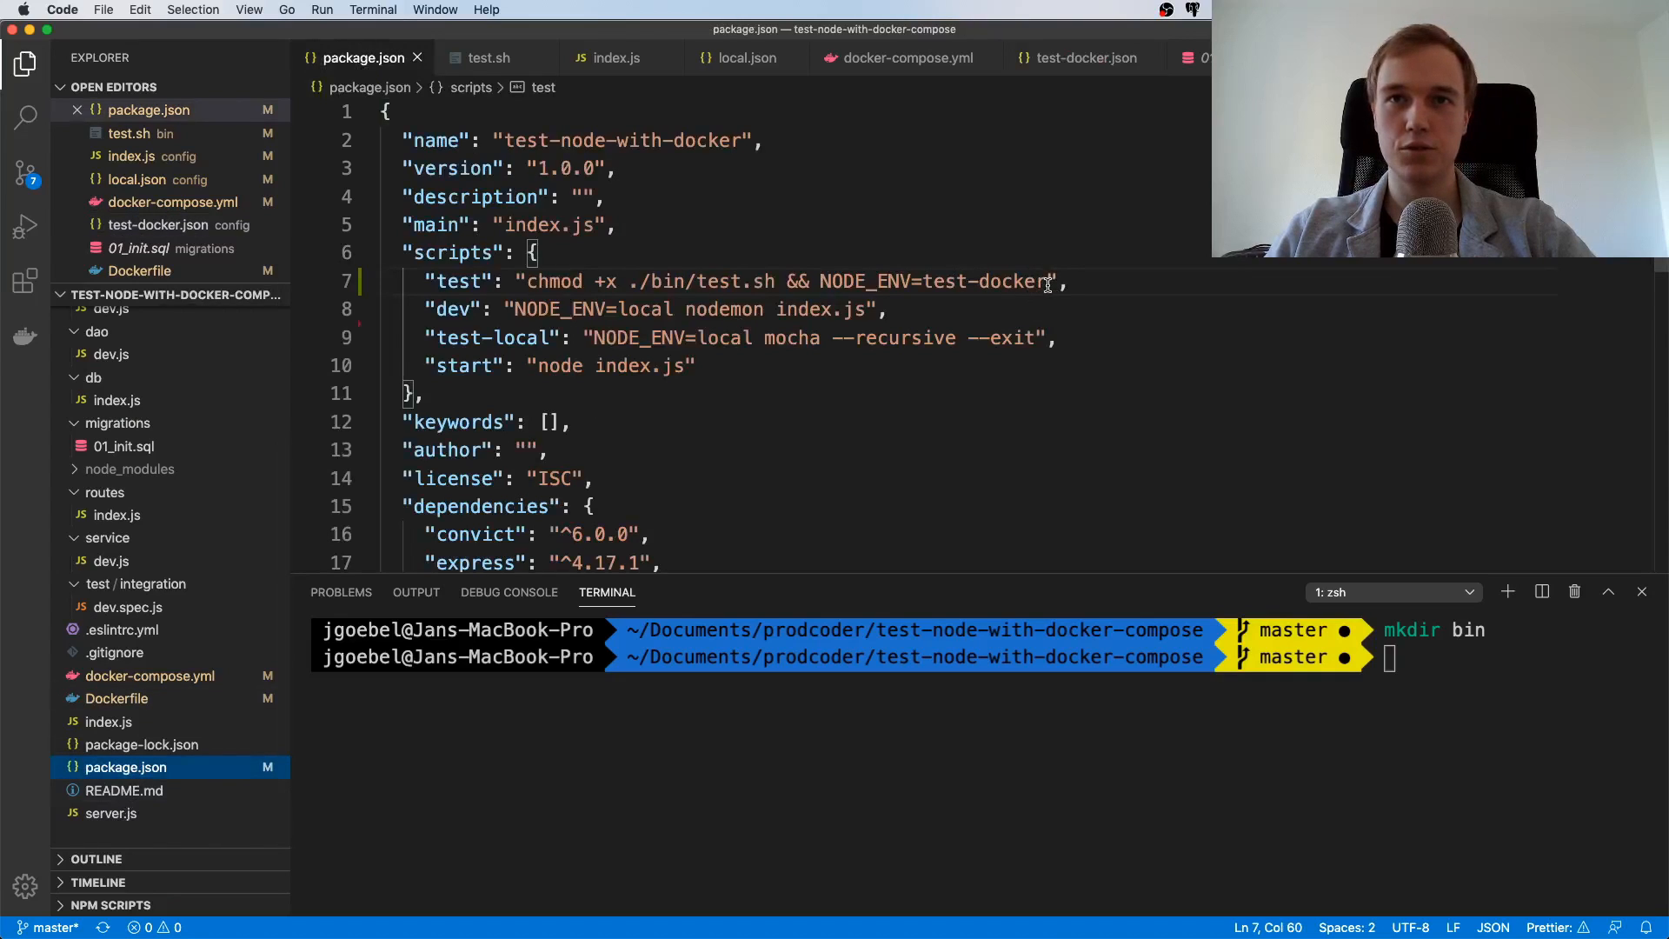
{"action": "type", "text": "."}
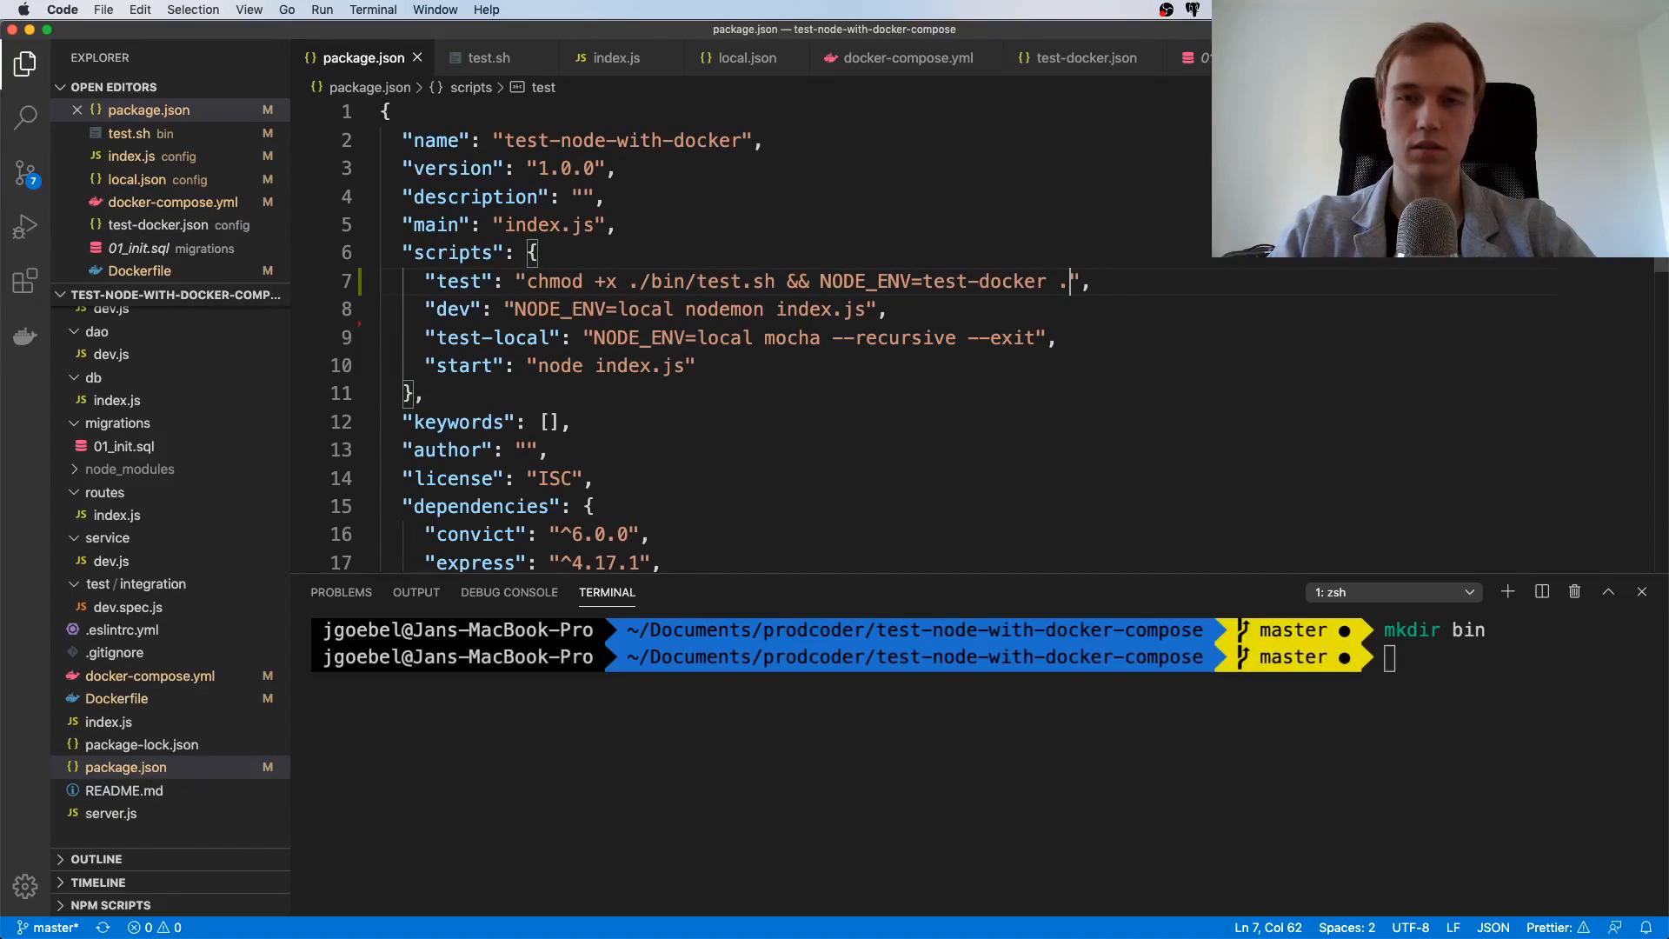
{"action": "type", "text": "bin/test"}
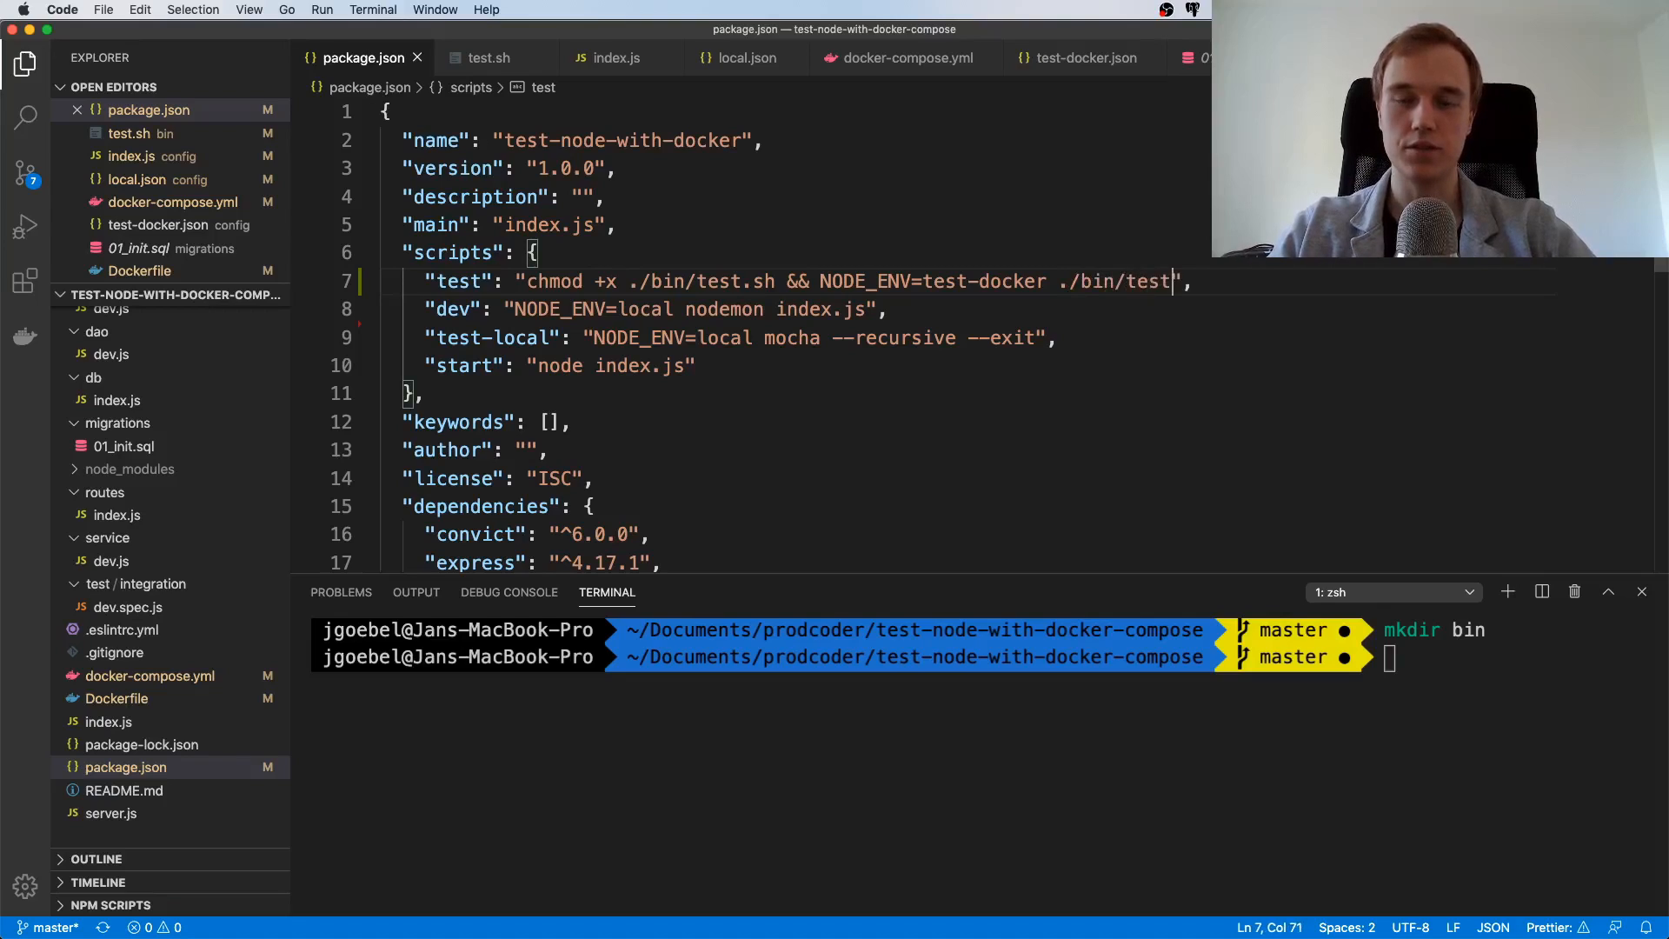
{"action": "type", "text": ".sh"}
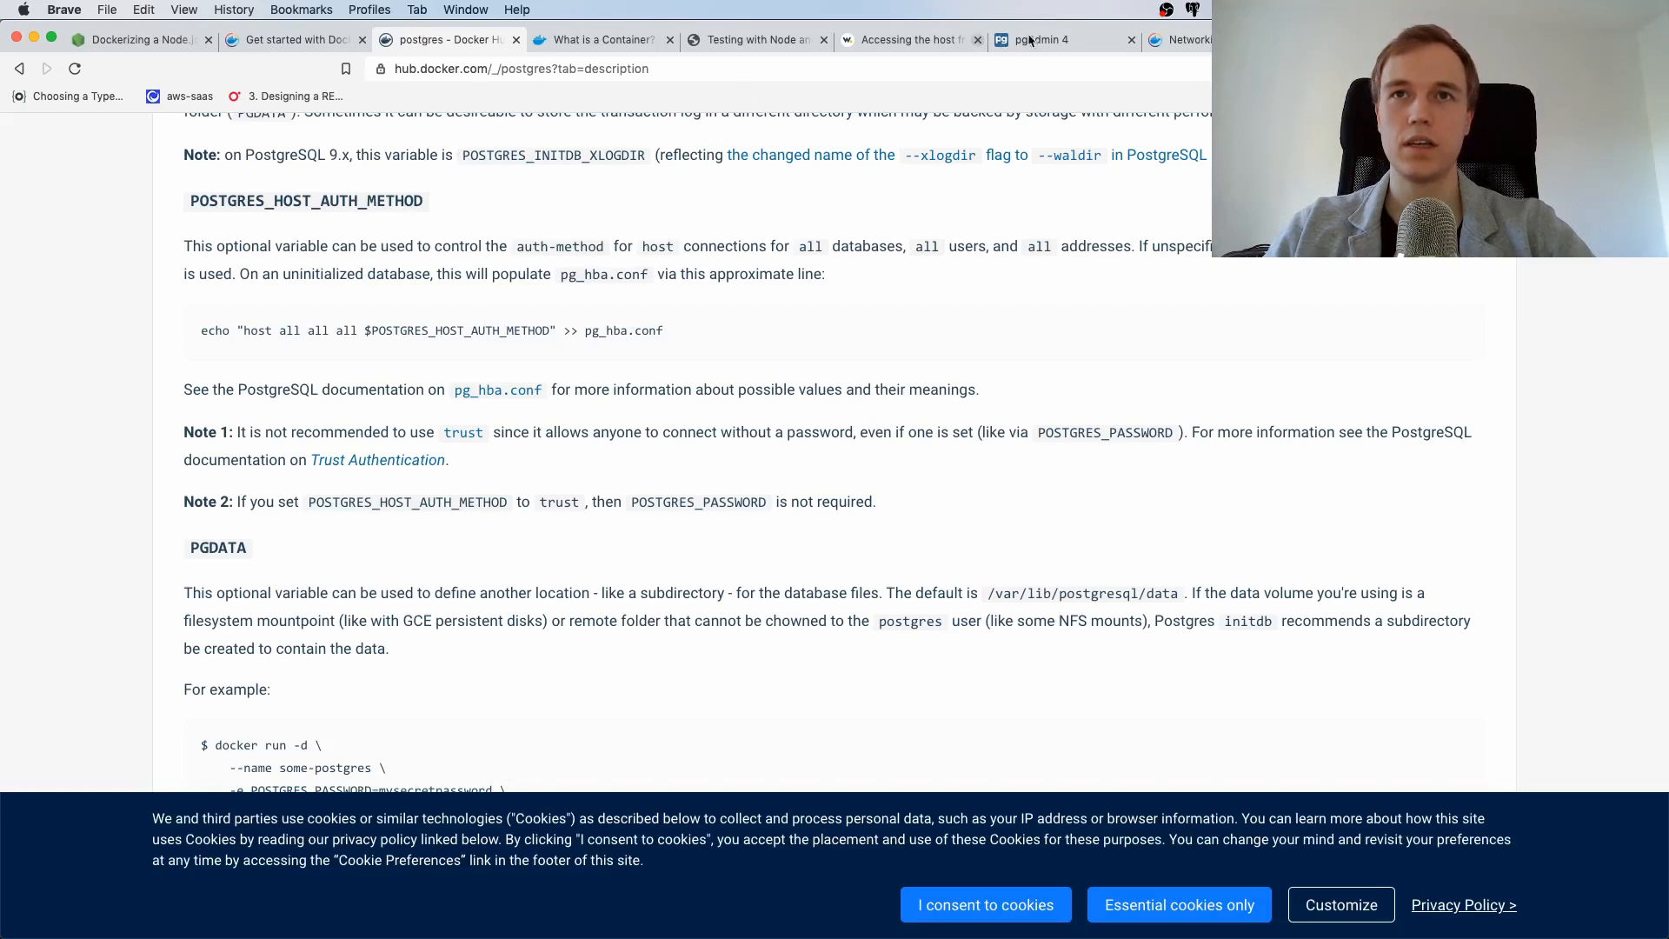
Replace the pgAdmin query with 'truncate developer'
{"action": "left_click", "coordinate": [1039, 39]}
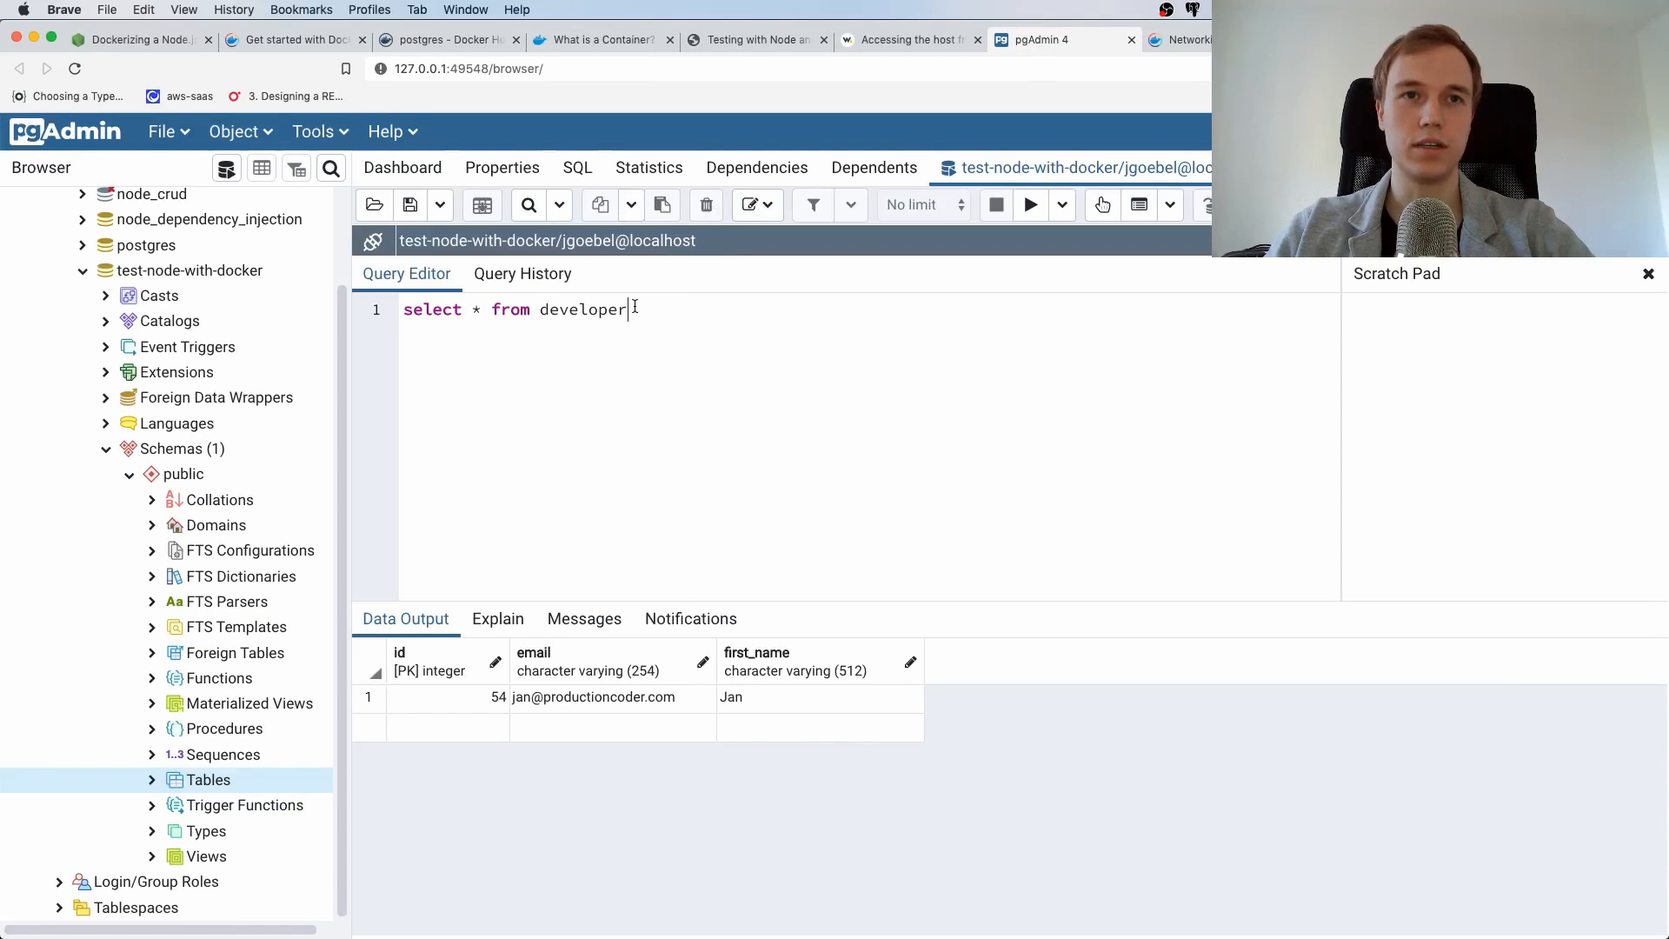
{"action": "type", "text": "trunc"}
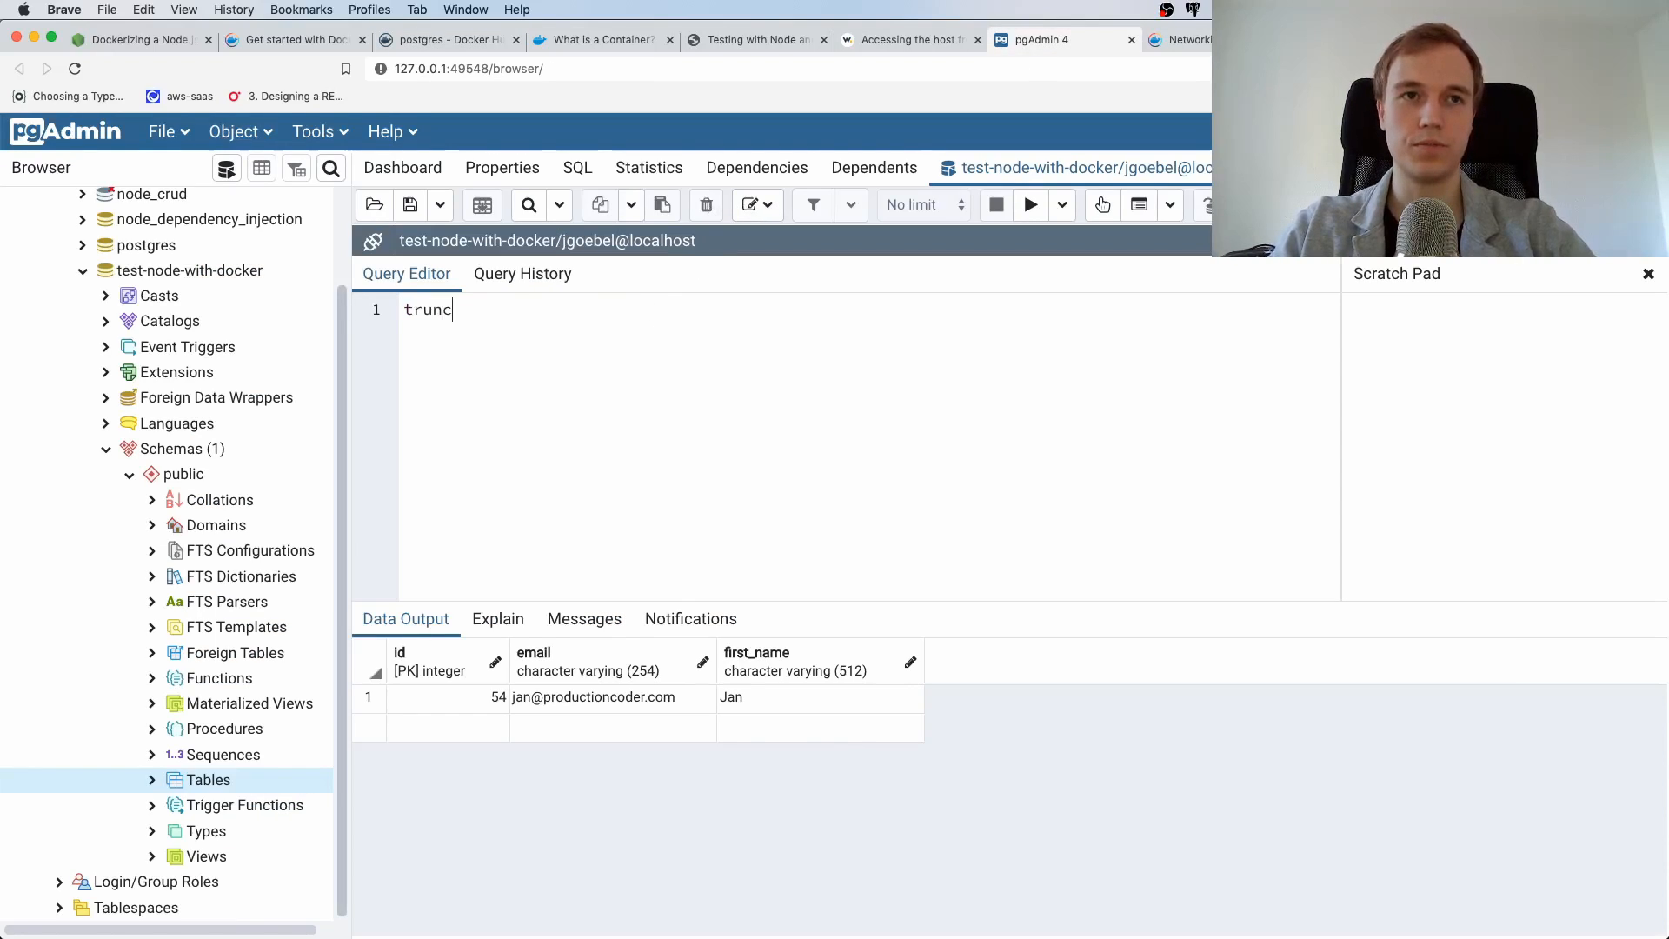
{"action": "type", "text": "ate"}
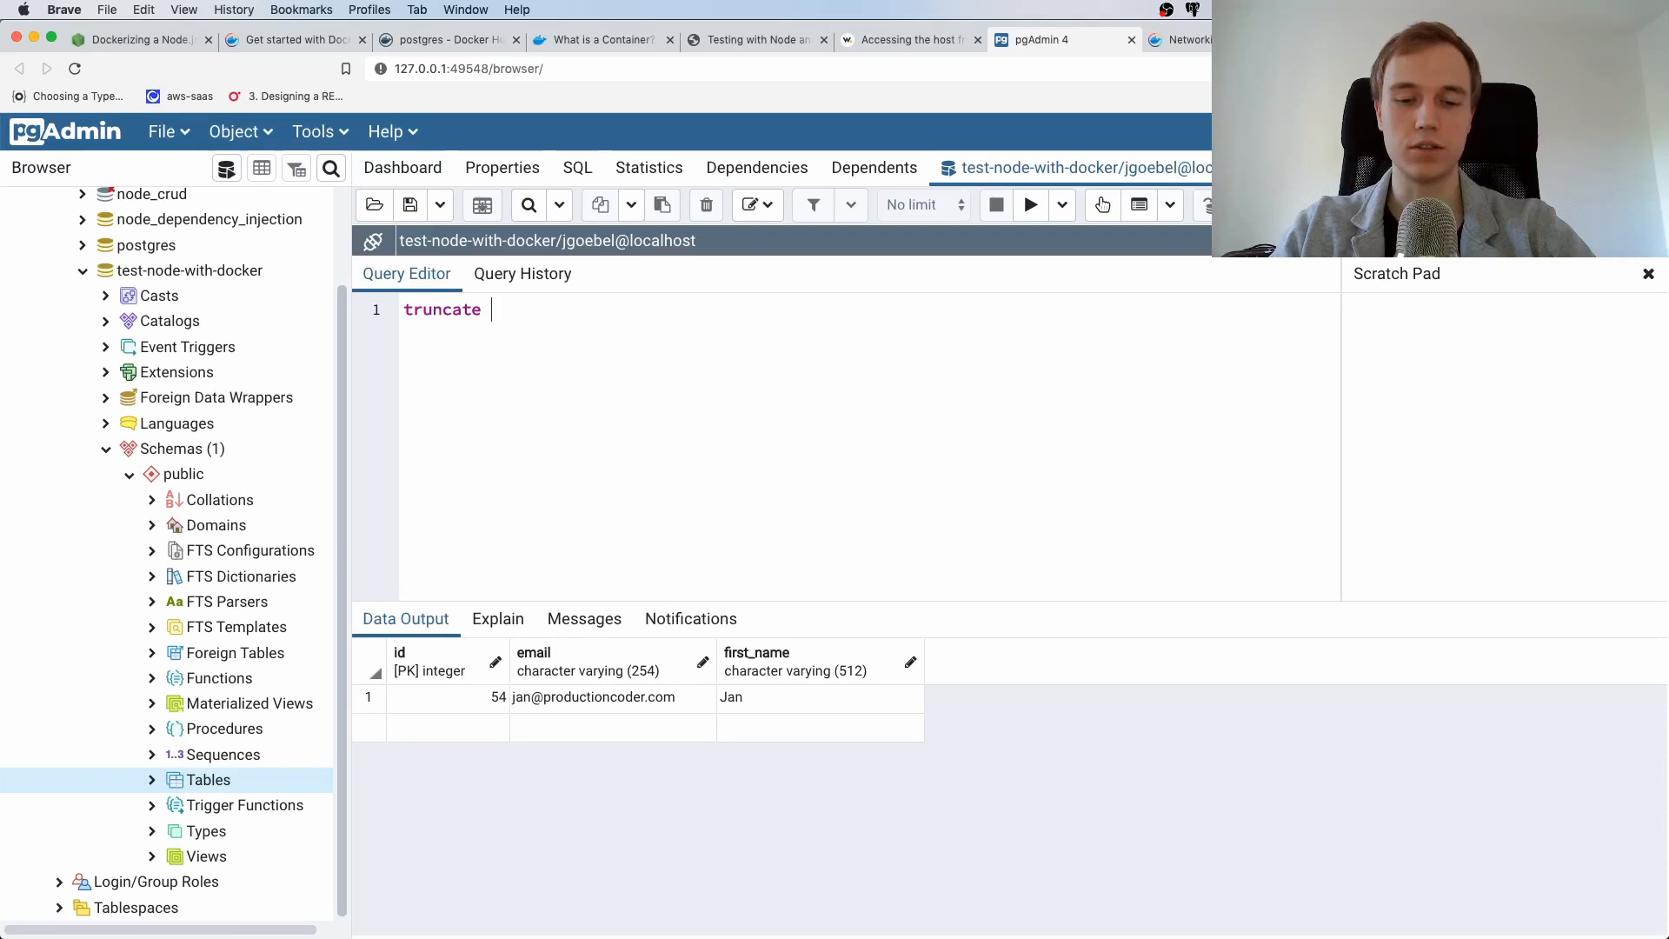
{"action": "type", "text": "devel"}
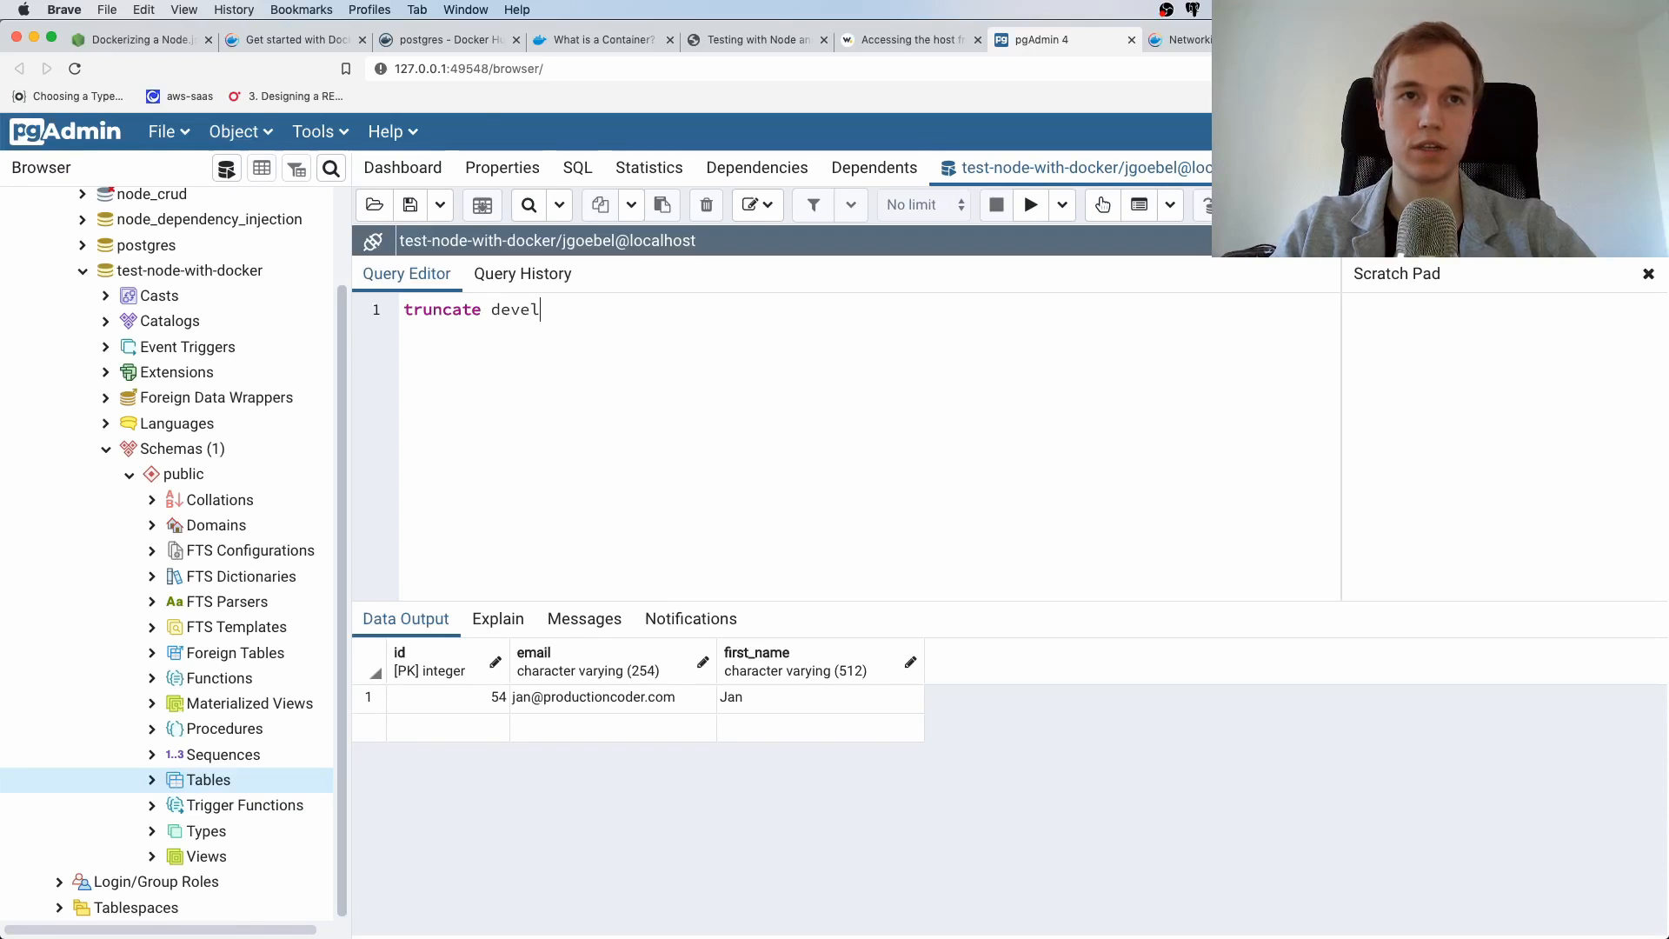
{"action": "type", "text": "oper"}
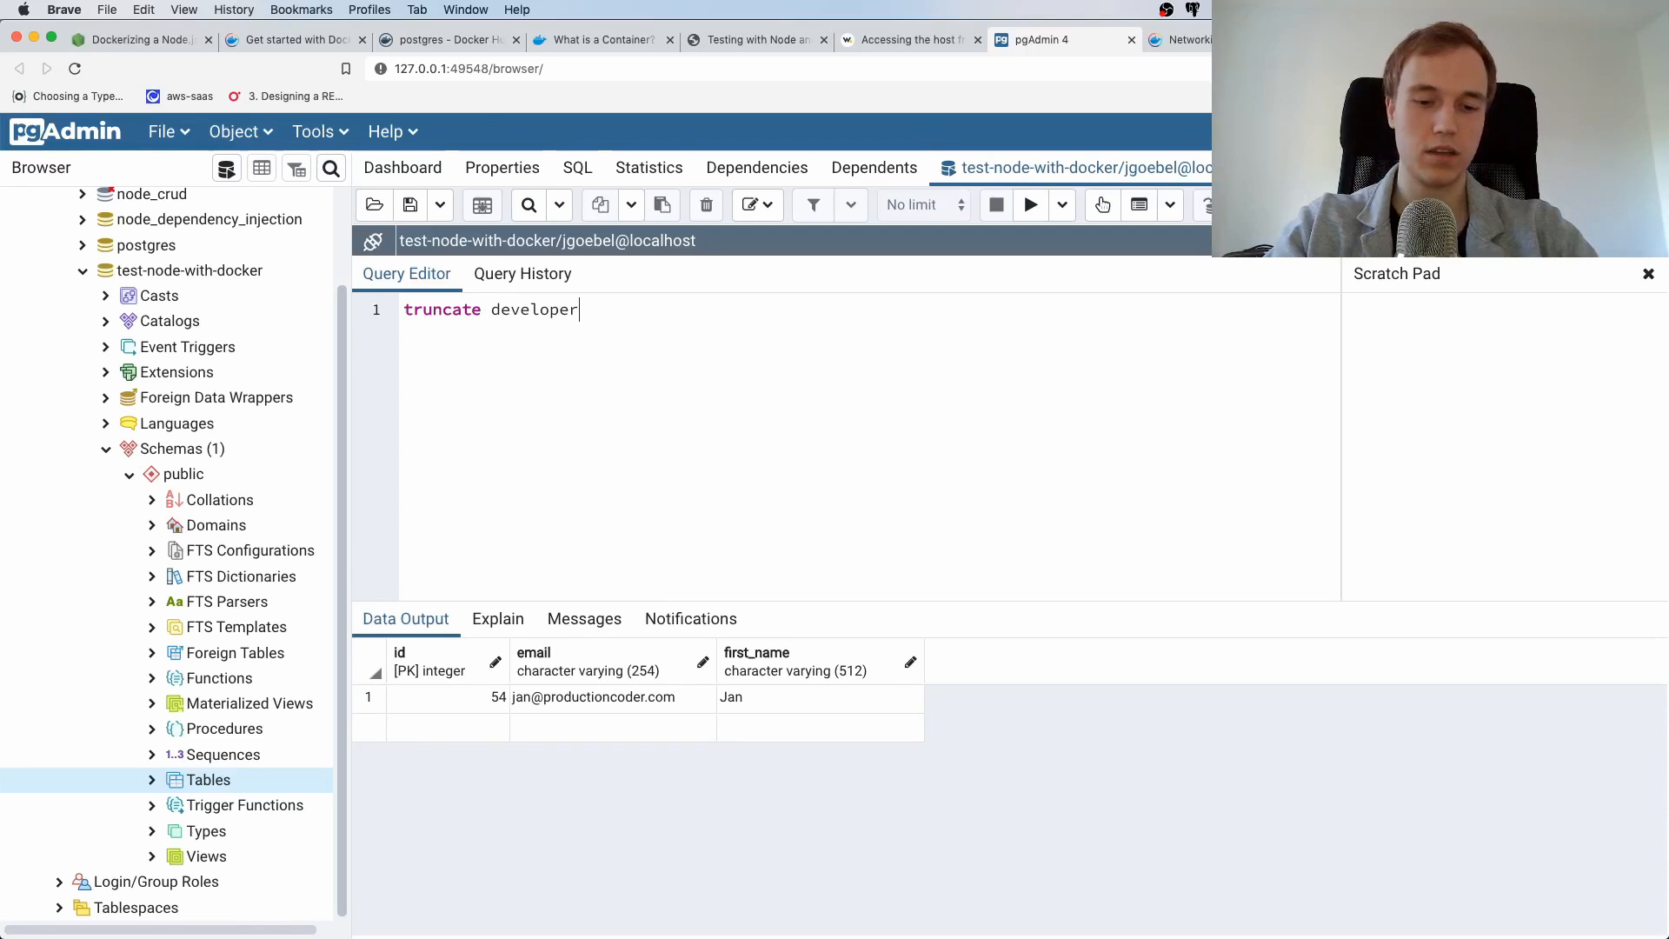
{"action": "left_click", "coordinate": [1029, 205]}
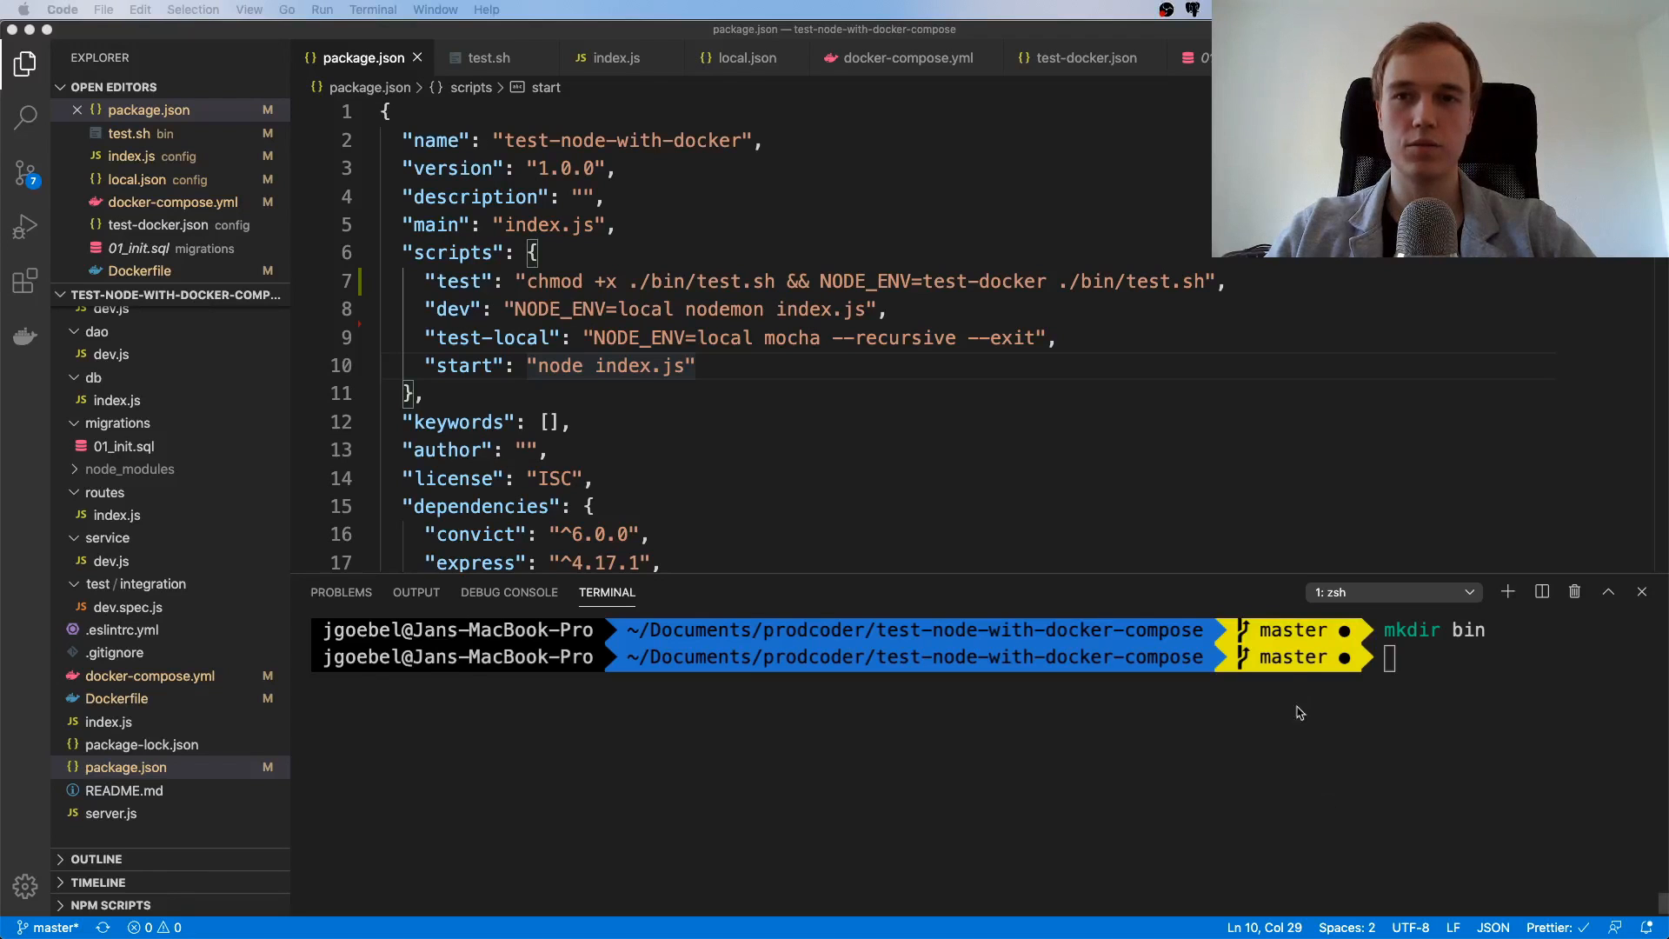
Run the local test script and npm test in the terminal, then review the failing output
{"action": "type", "text": "npm run test-local"}
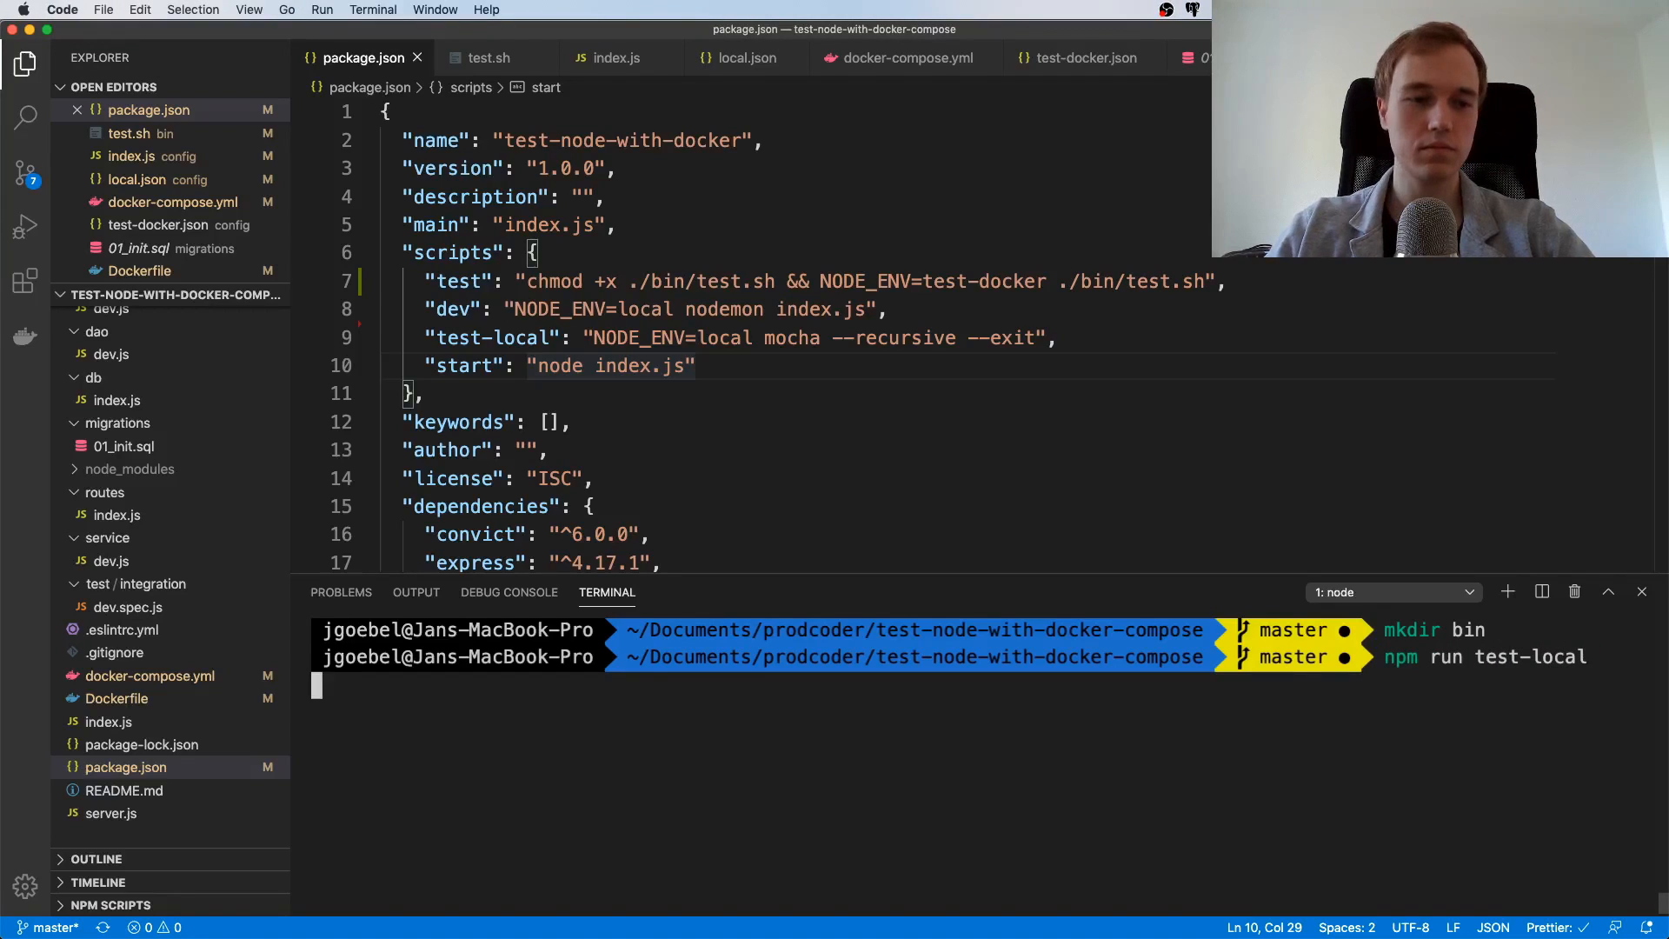
{"action": "key", "text": "Return"}
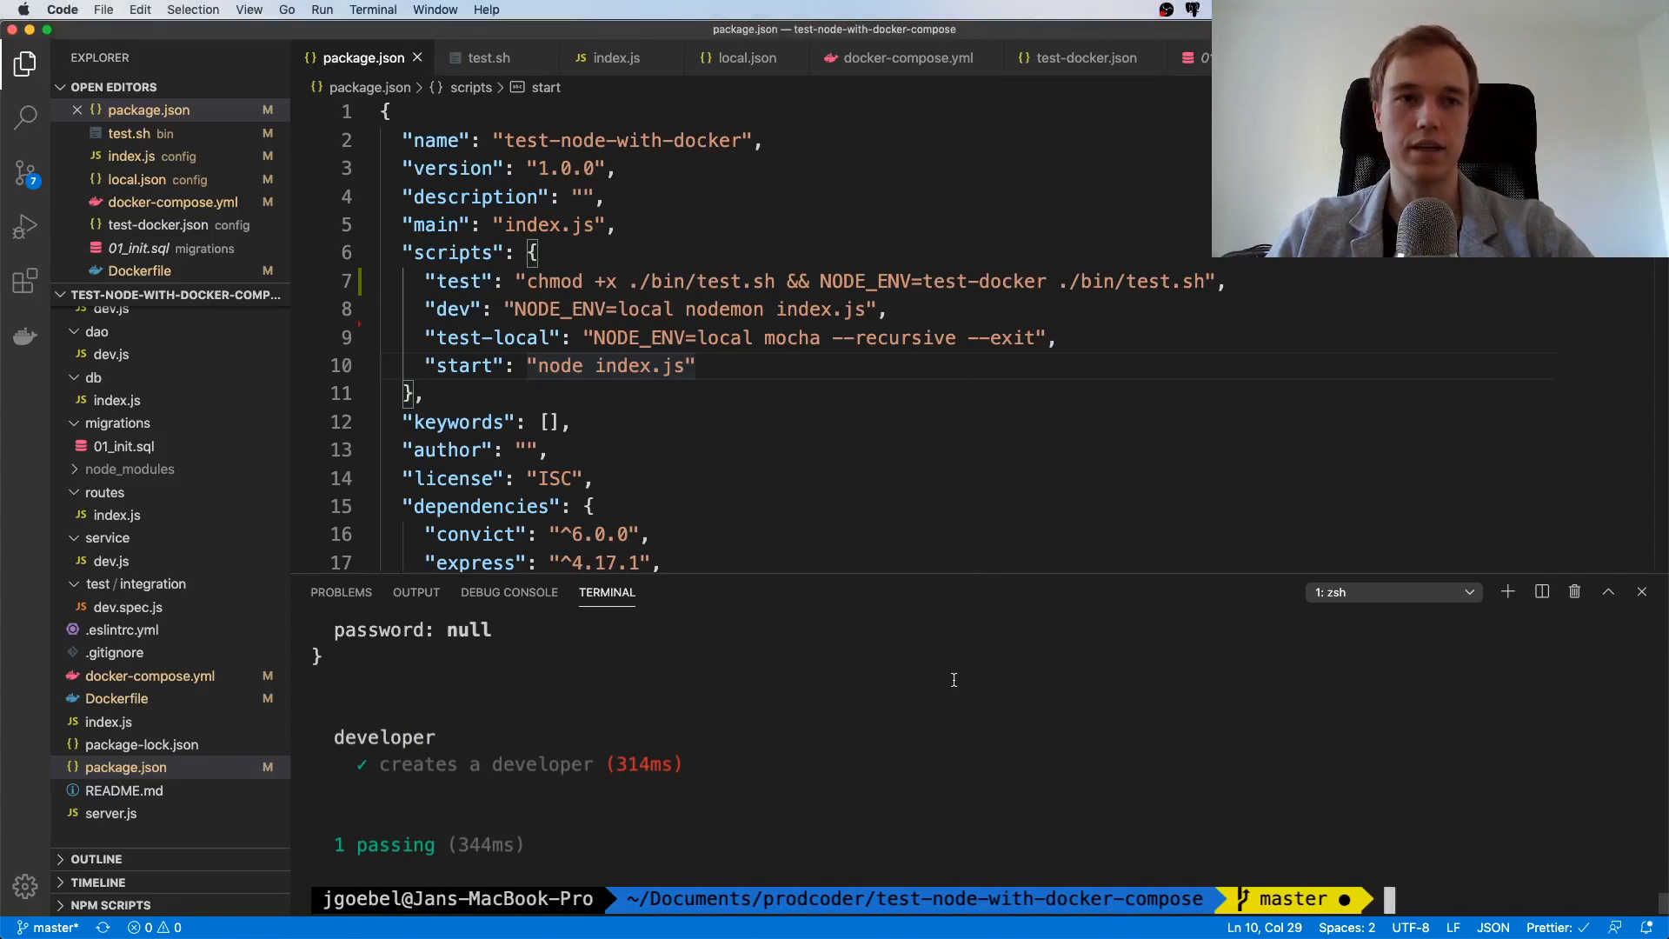
{"action": "mouse_move", "coordinate": [1147, 658]}
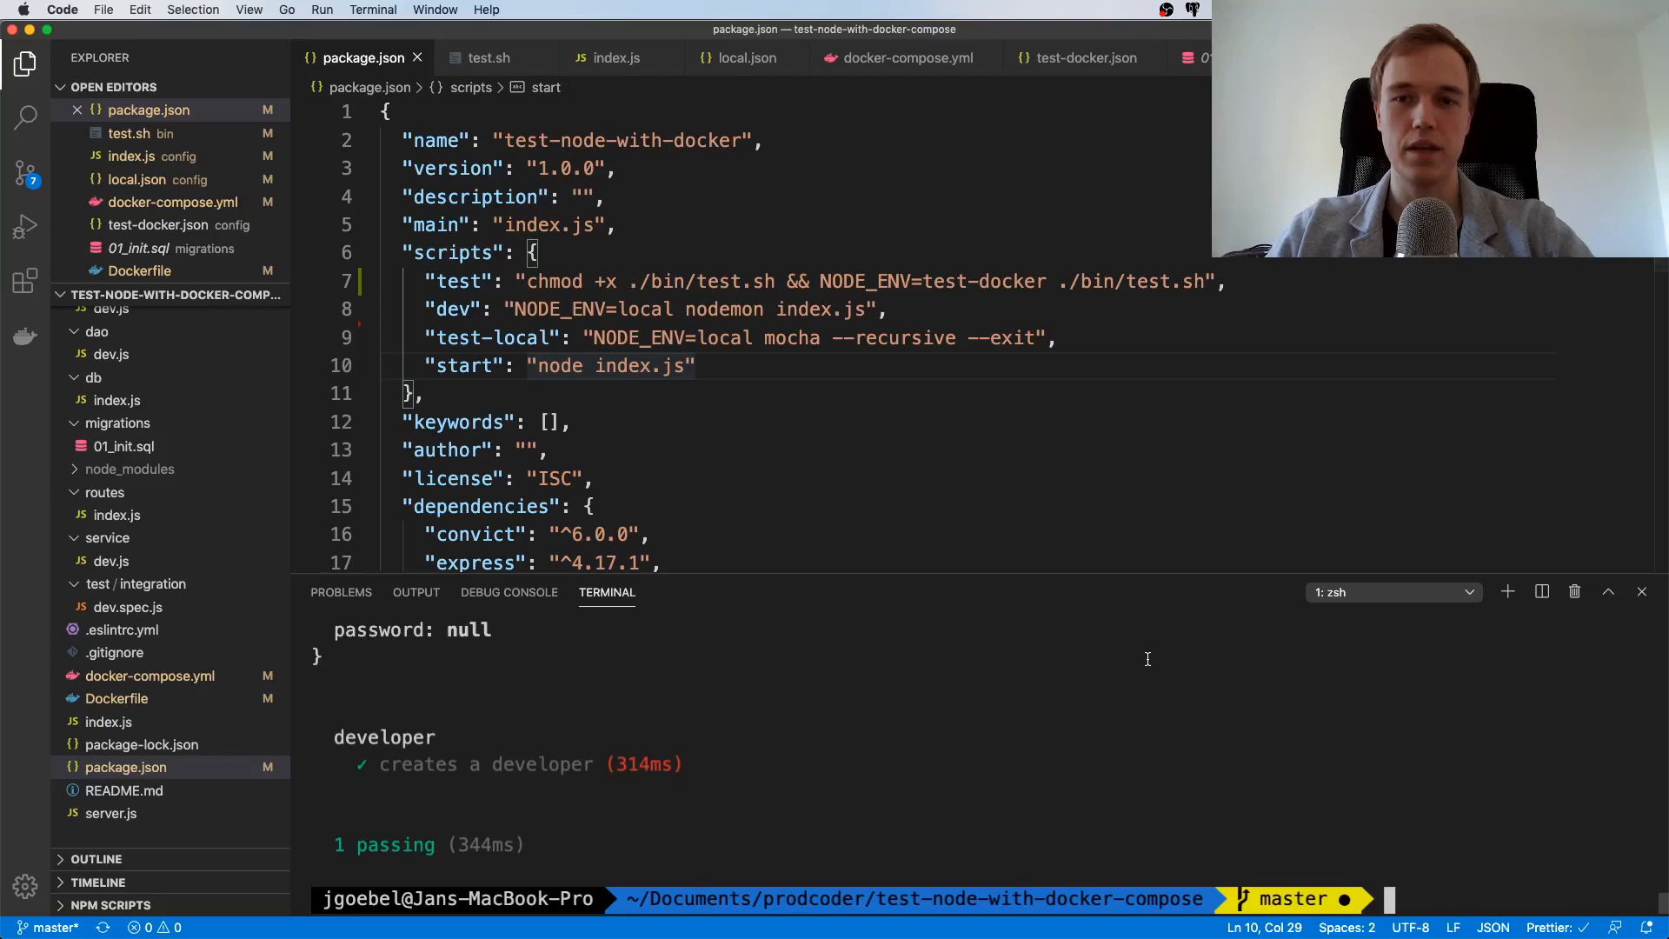
{"action": "type", "text": "npm te"}
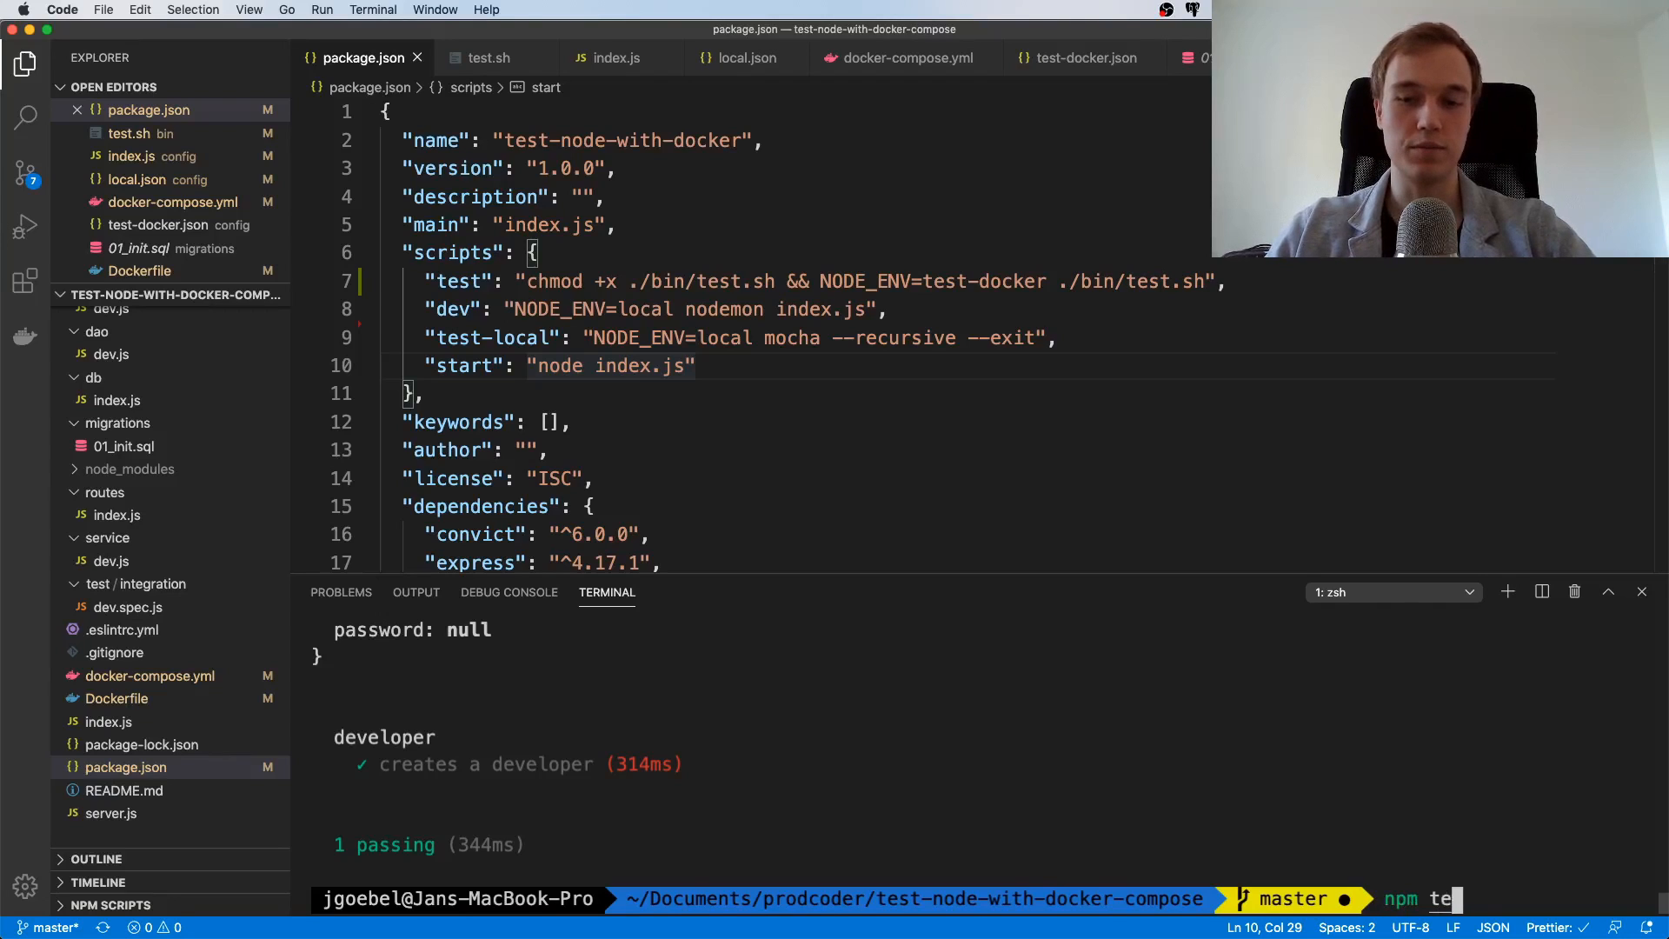
{"action": "key", "text": "Return"}
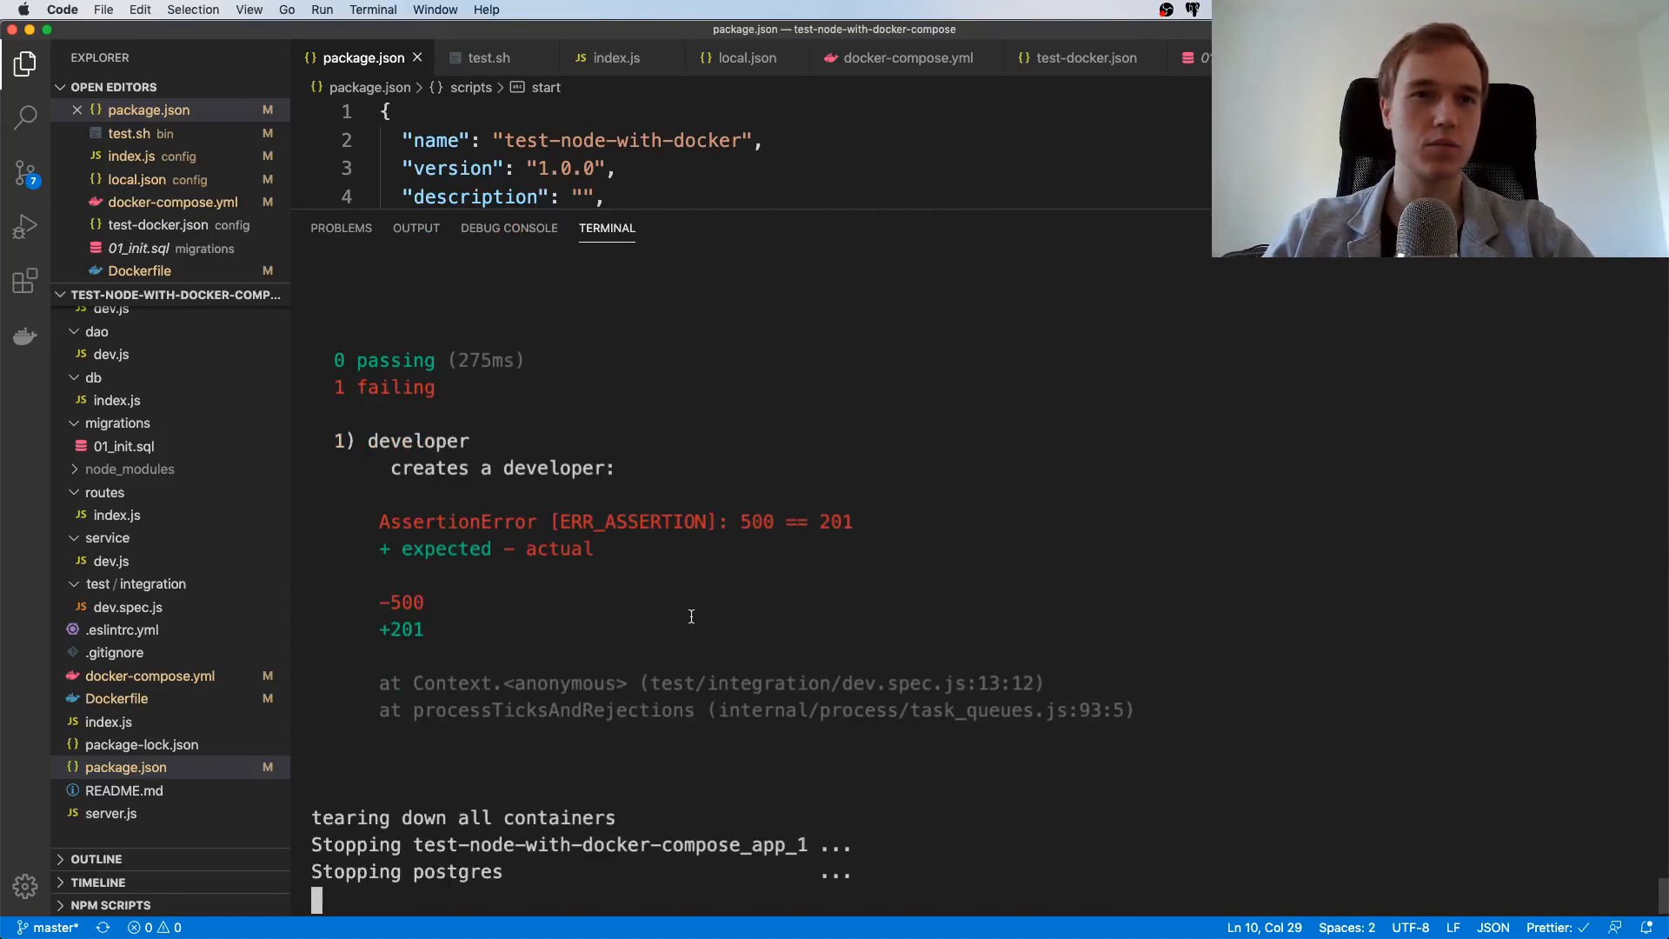
{"action": "scroll", "scroll_direction": "up", "scroll_amount": 3}
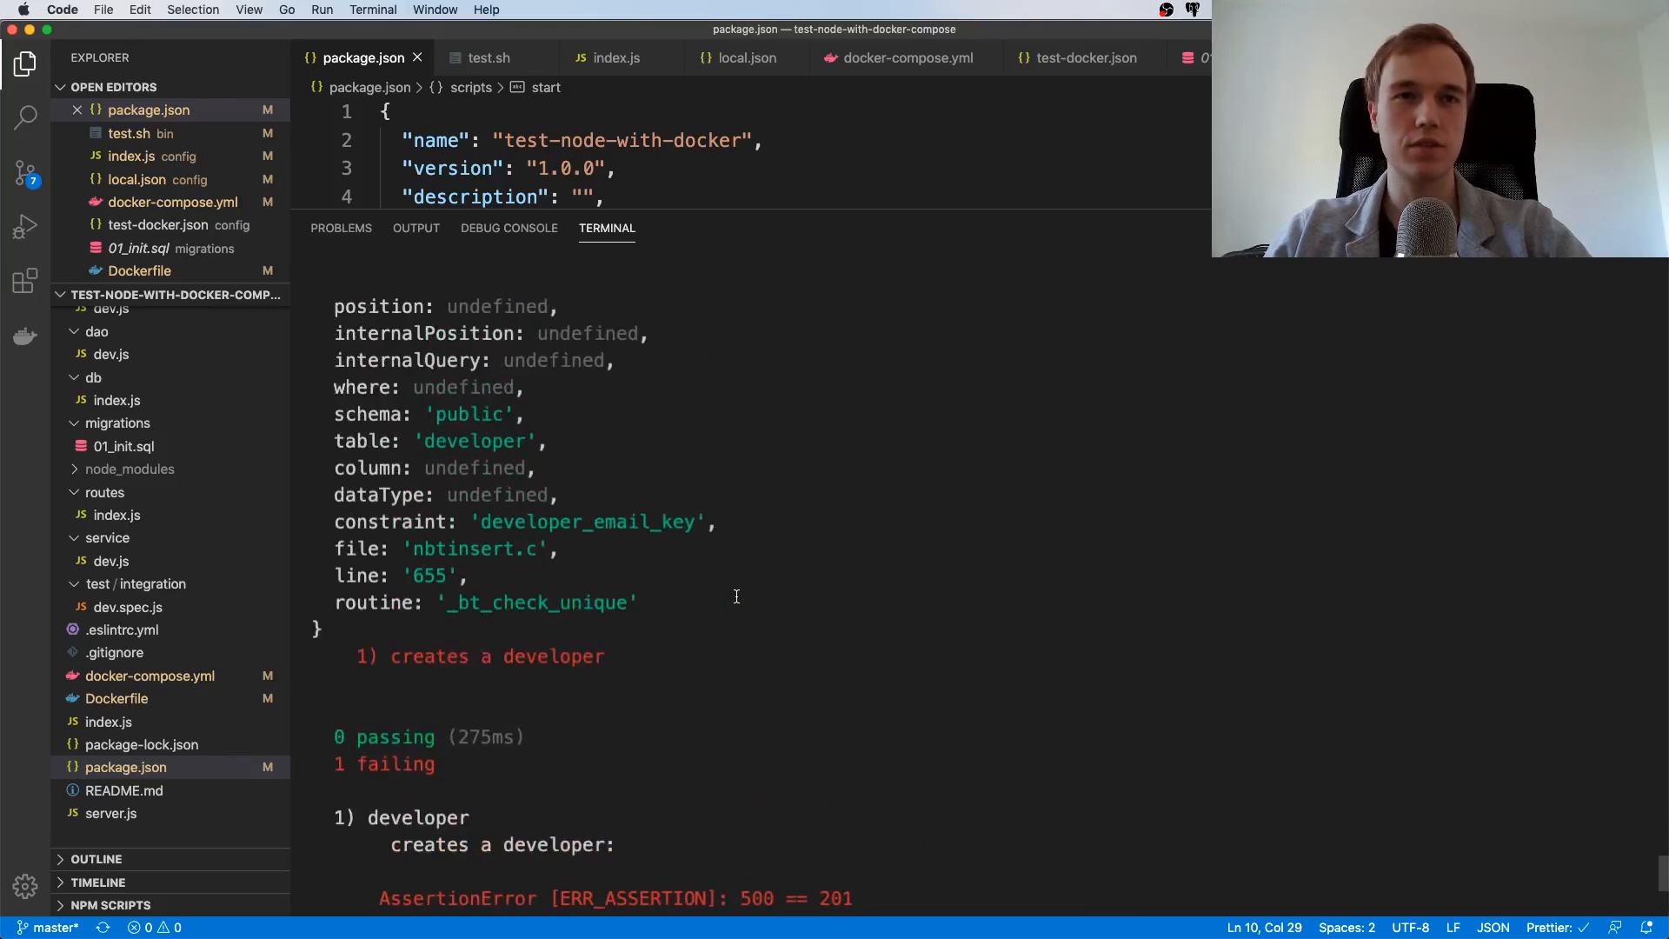
{"action": "scroll", "scroll_direction": "up", "scroll_amount": 3}
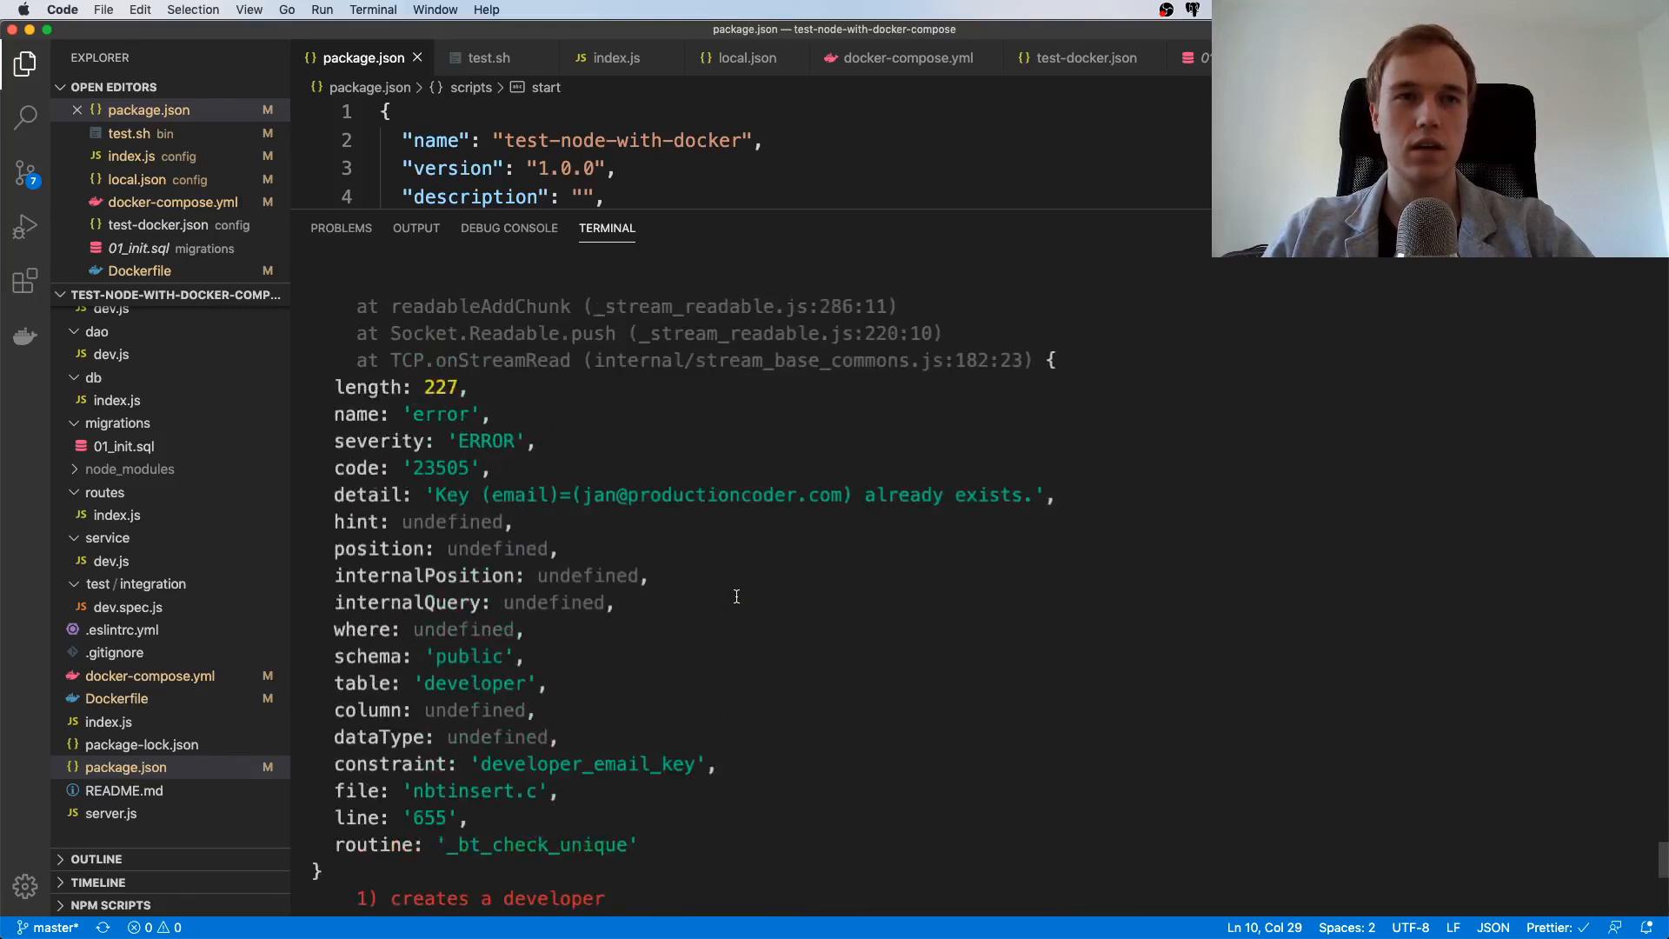
{"action": "scroll", "scroll_direction": "up", "scroll_amount": 3}
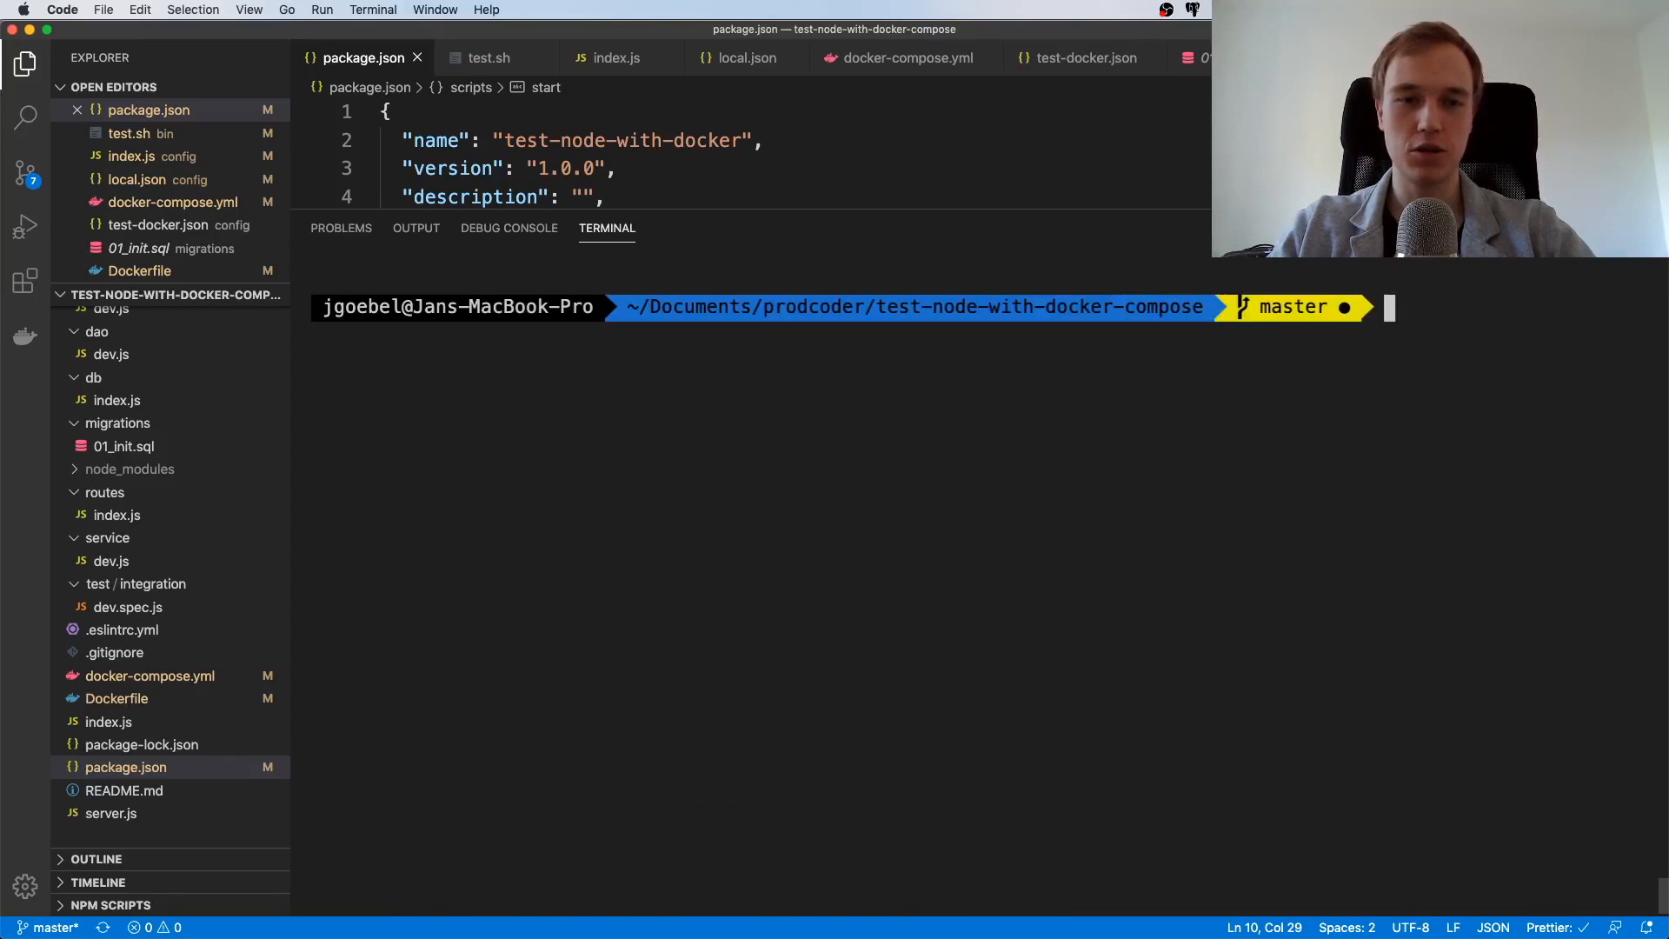
Run docker-compose down to remove the app and postgres containers, then queue 'npm test'
{"action": "type", "text": "docker-co"}
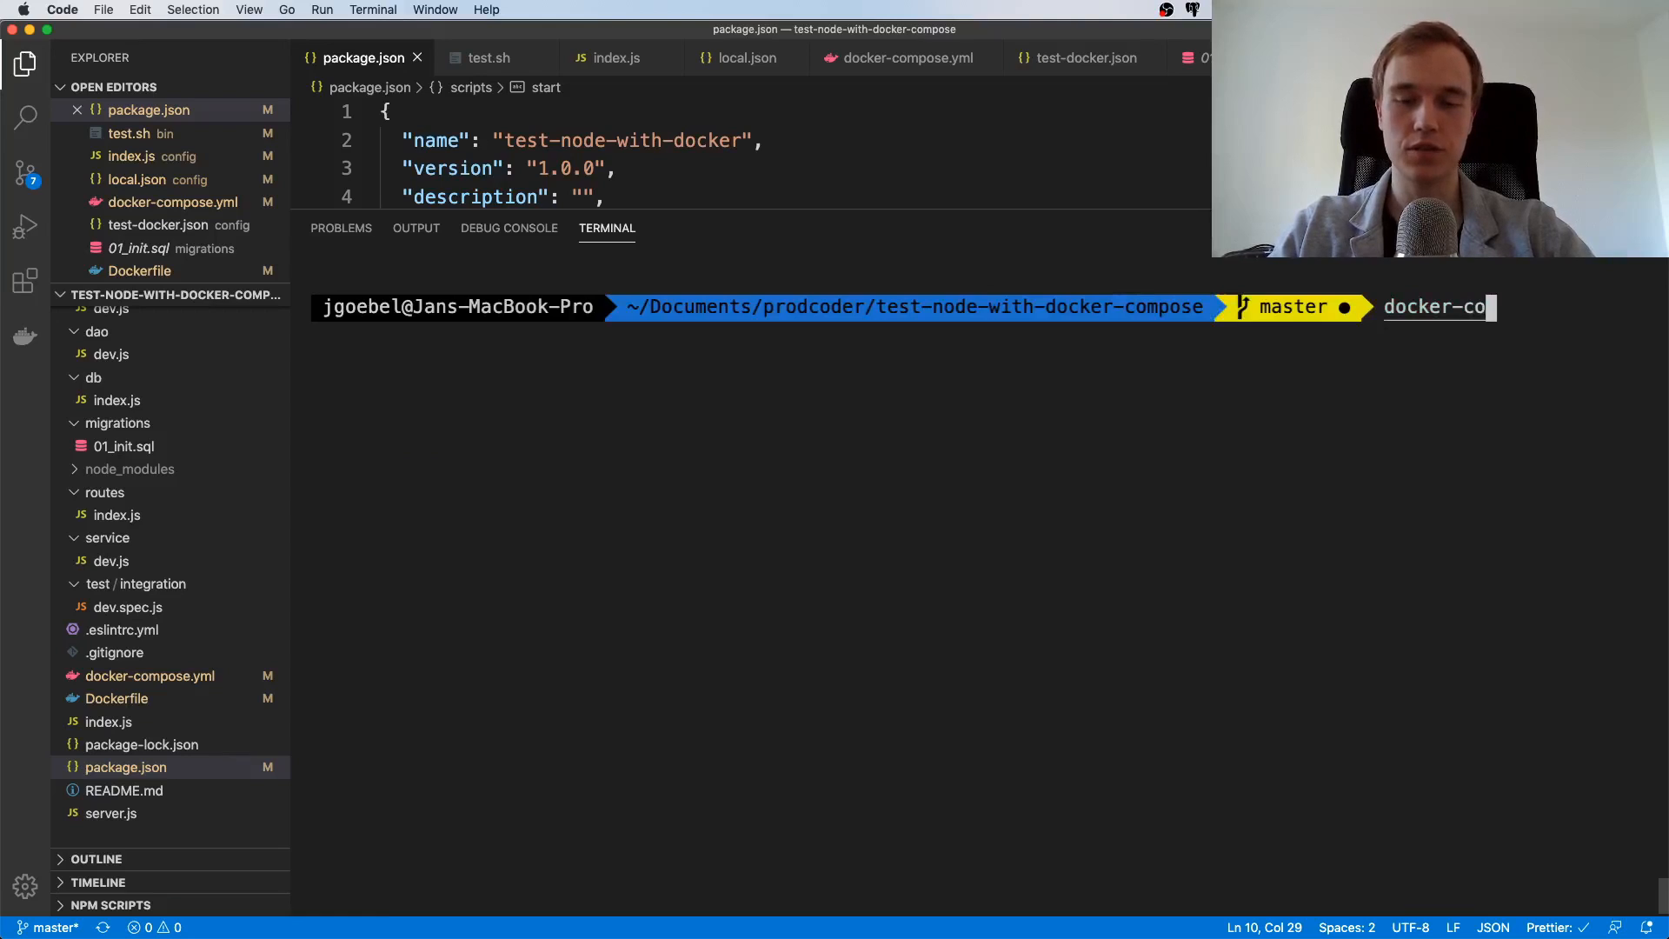
{"action": "type", "text": "mpose-down"}
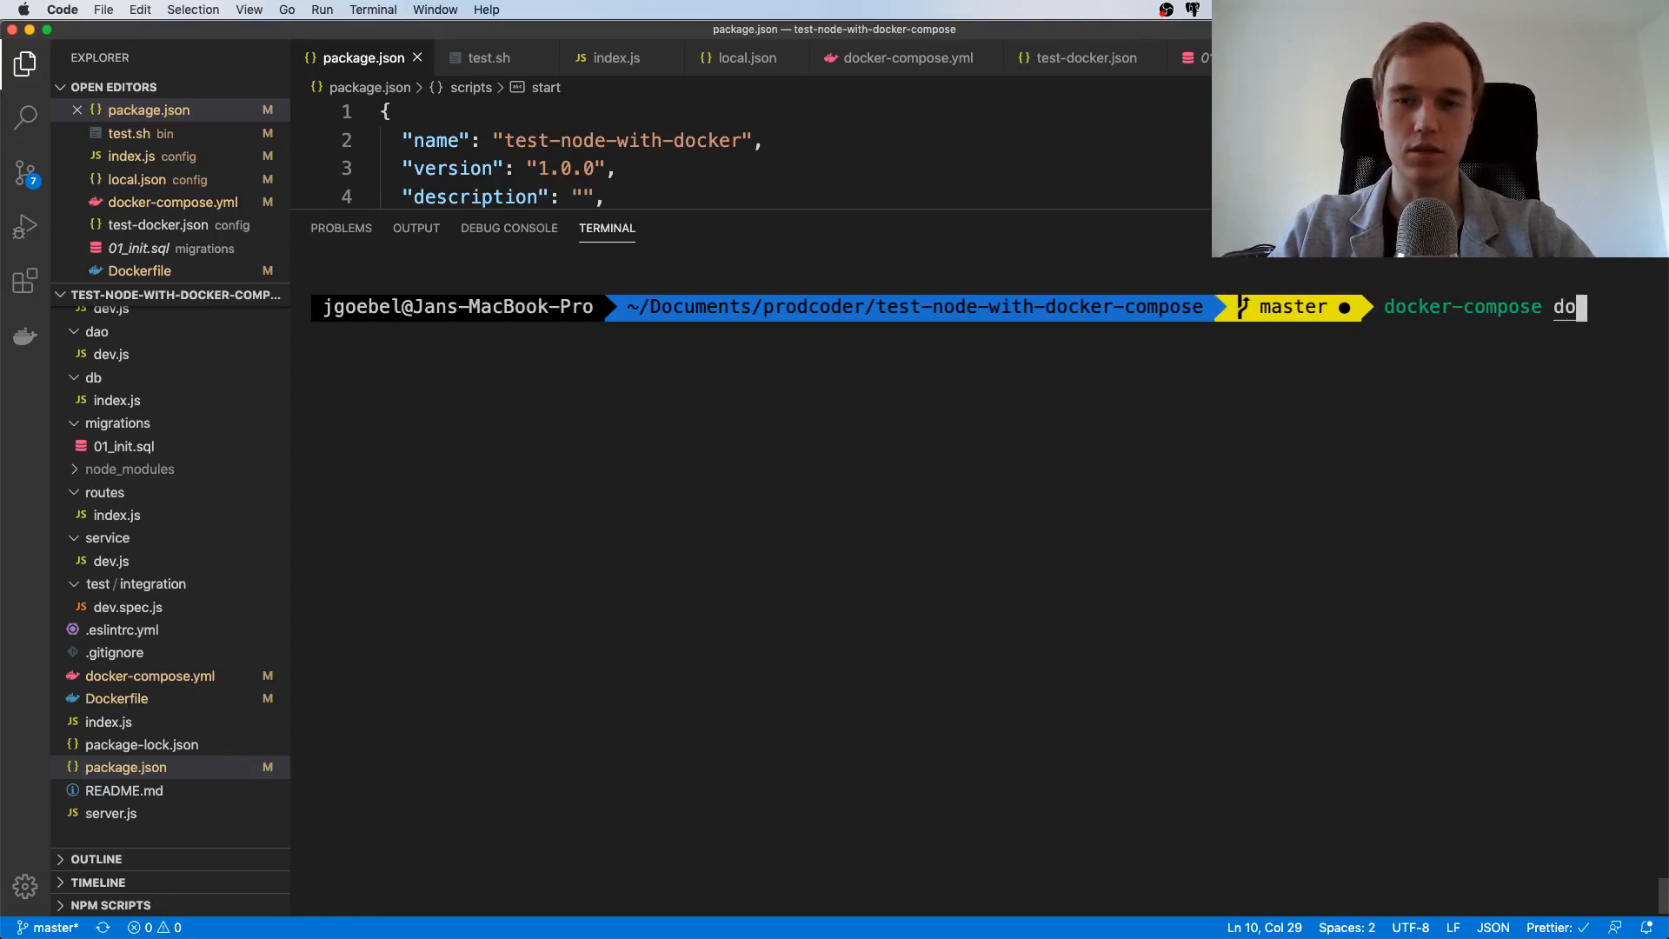
{"action": "key", "text": "Return"}
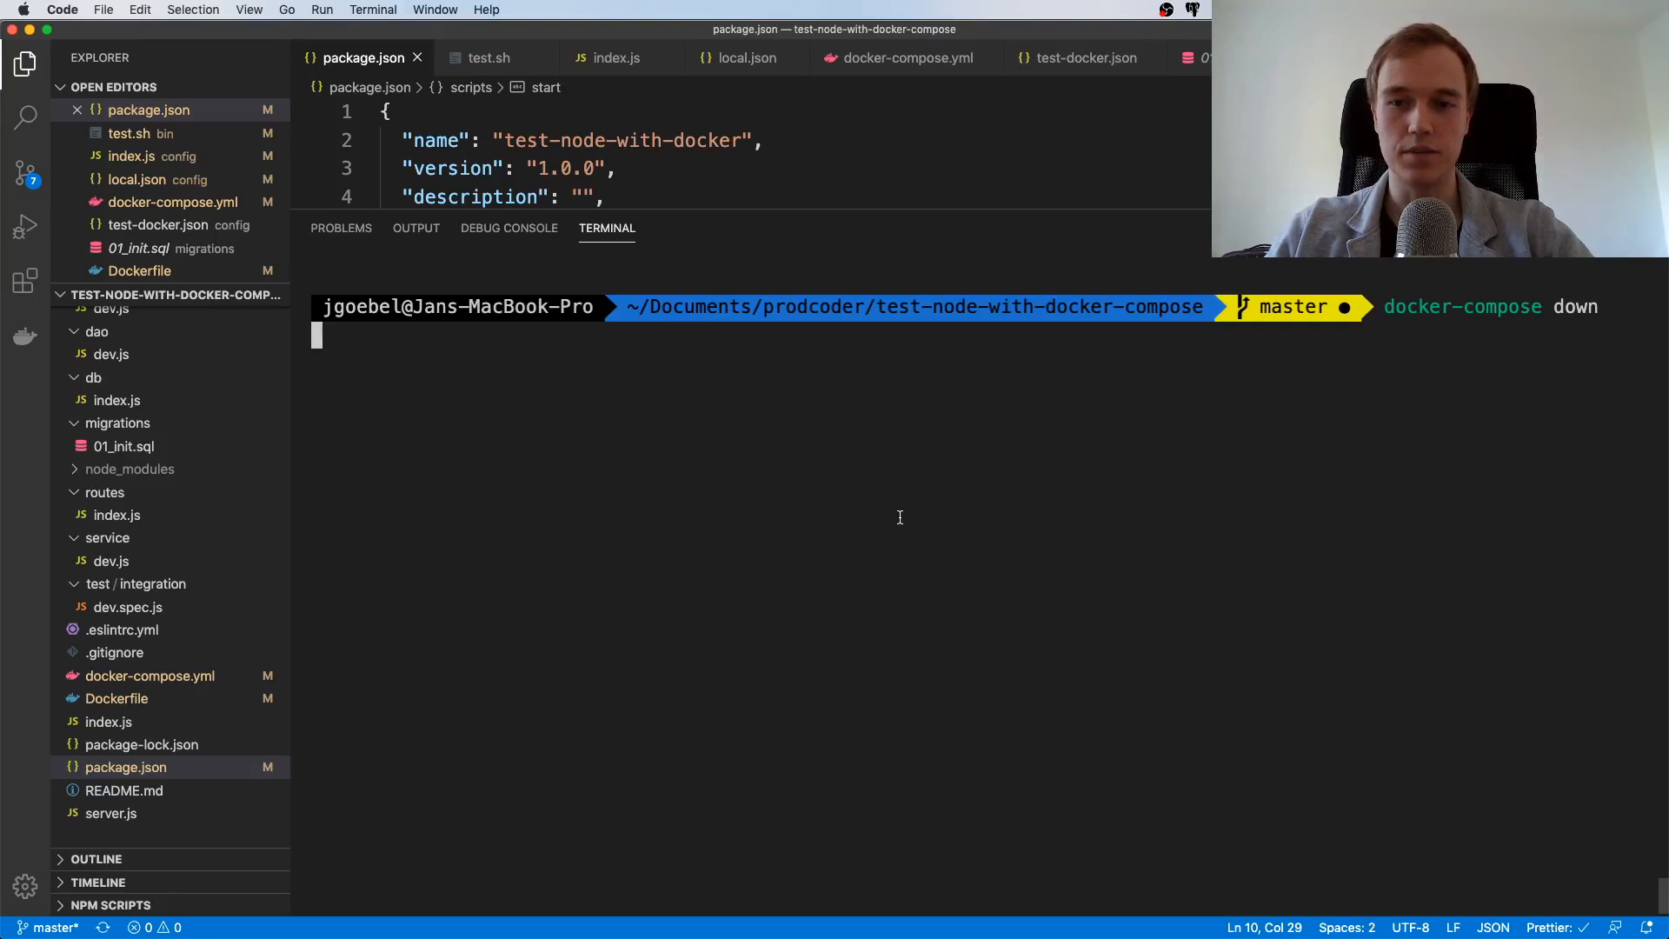
{"action": "mouse_move", "coordinate": [913, 507]}
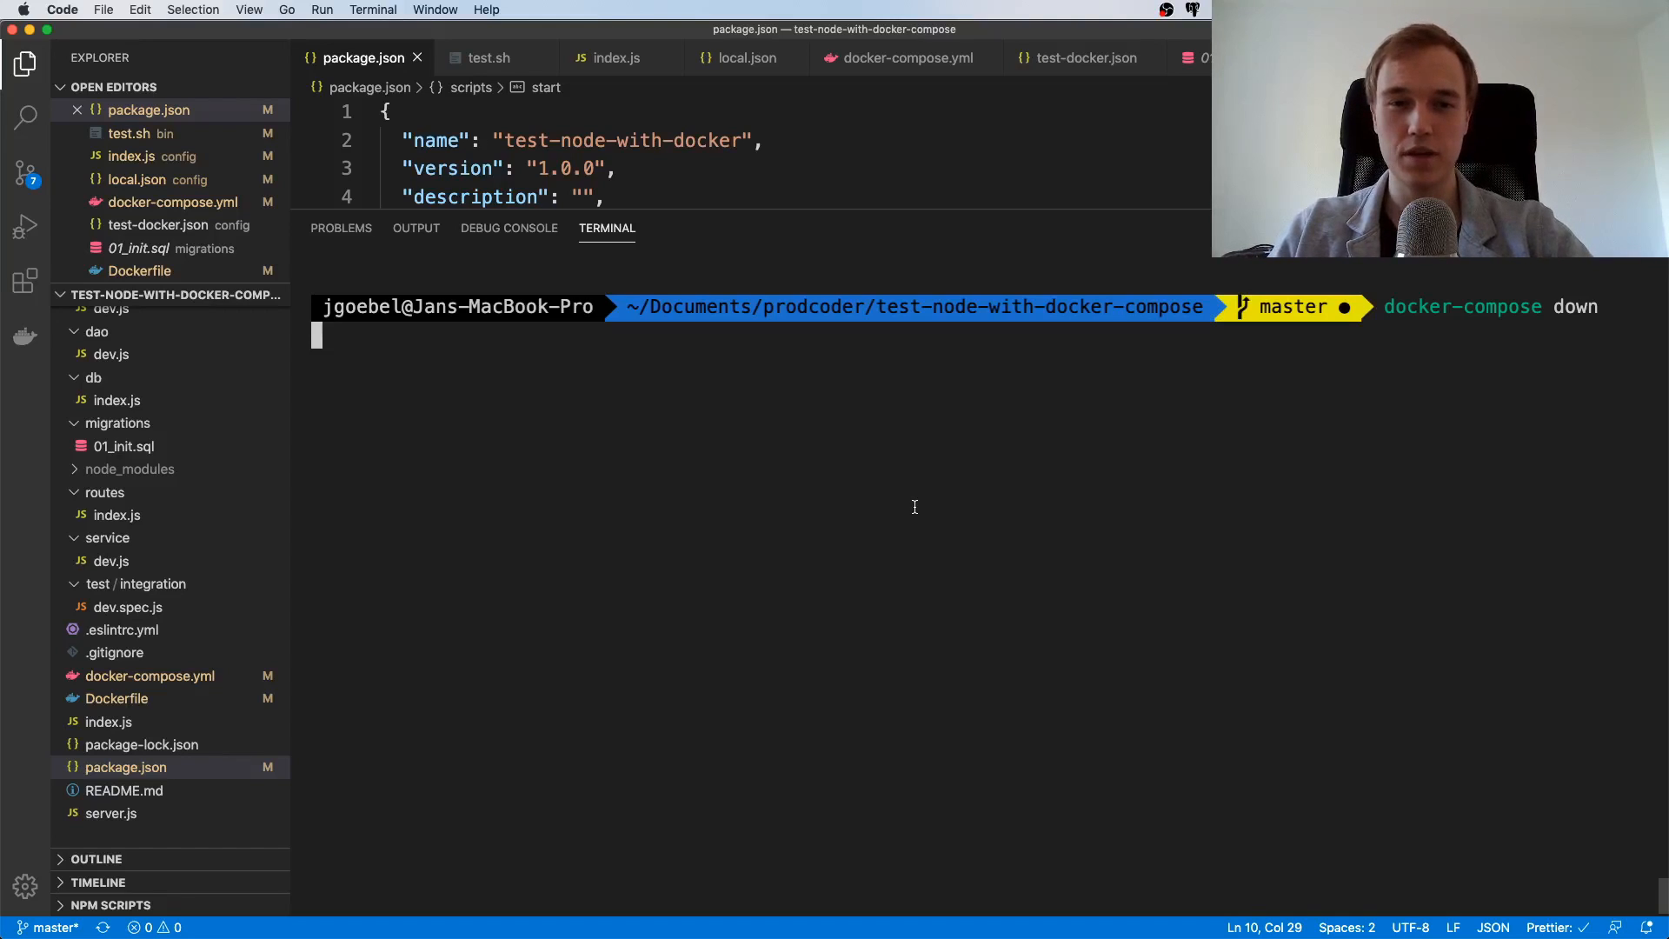
{"action": "key", "text": "Return"}
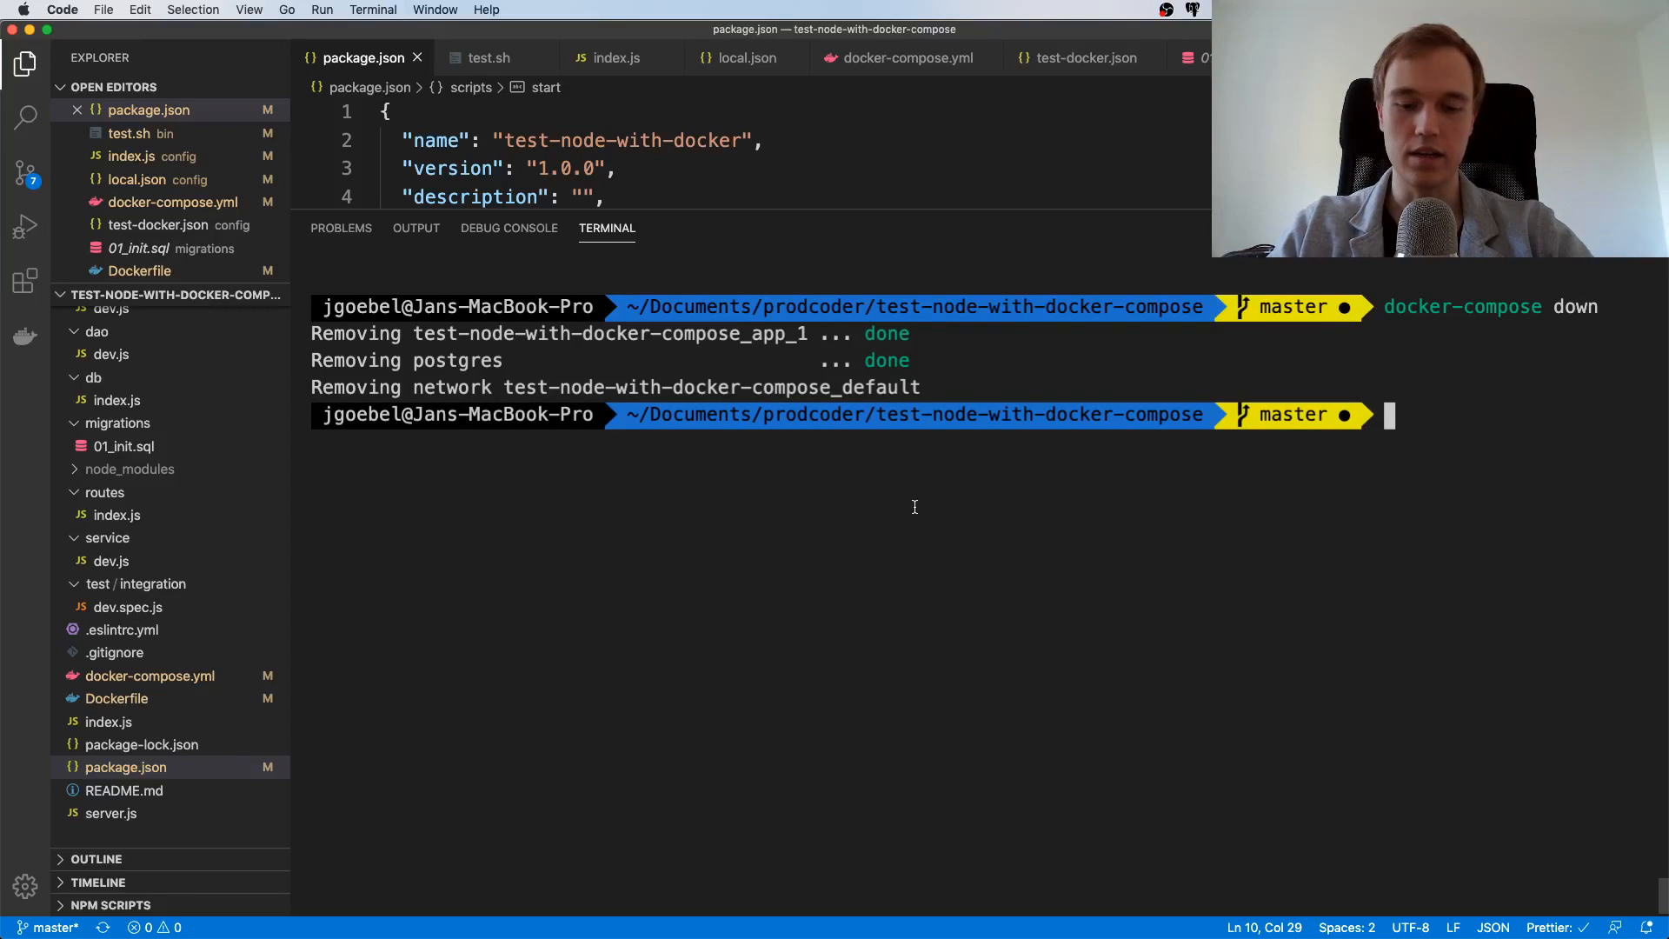
{"action": "type", "text": "npm test"}
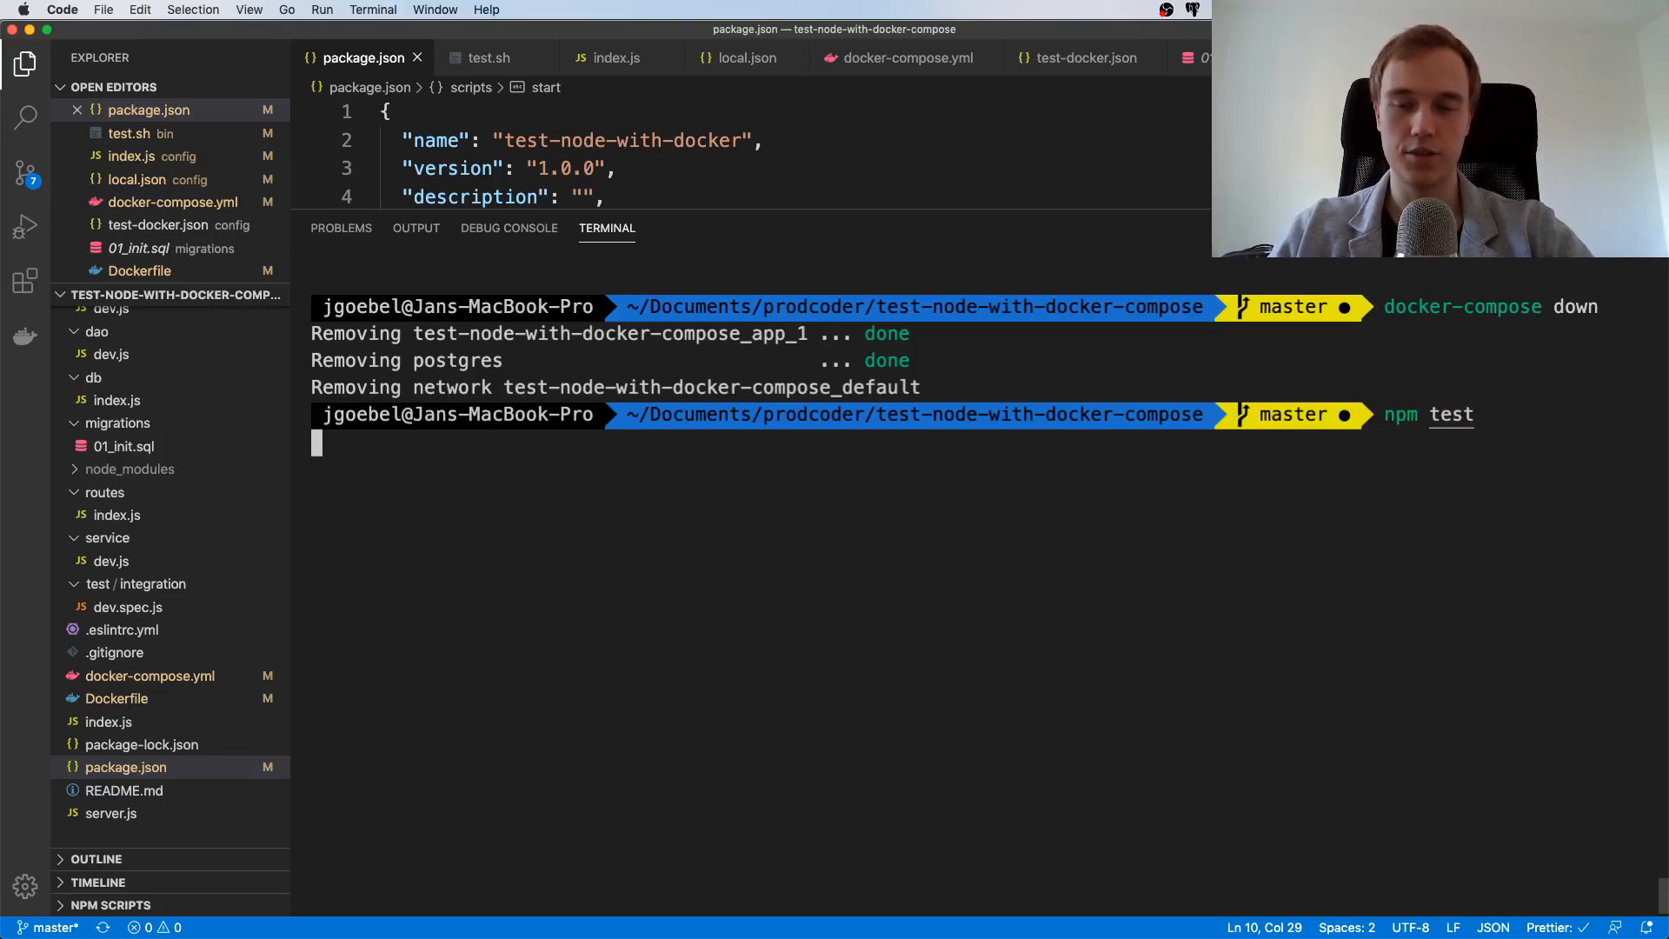
Run npm test so Postgres starts, the developer test passes and containers tear down, then view bin/test.sh
{"action": "key", "text": "Return"}
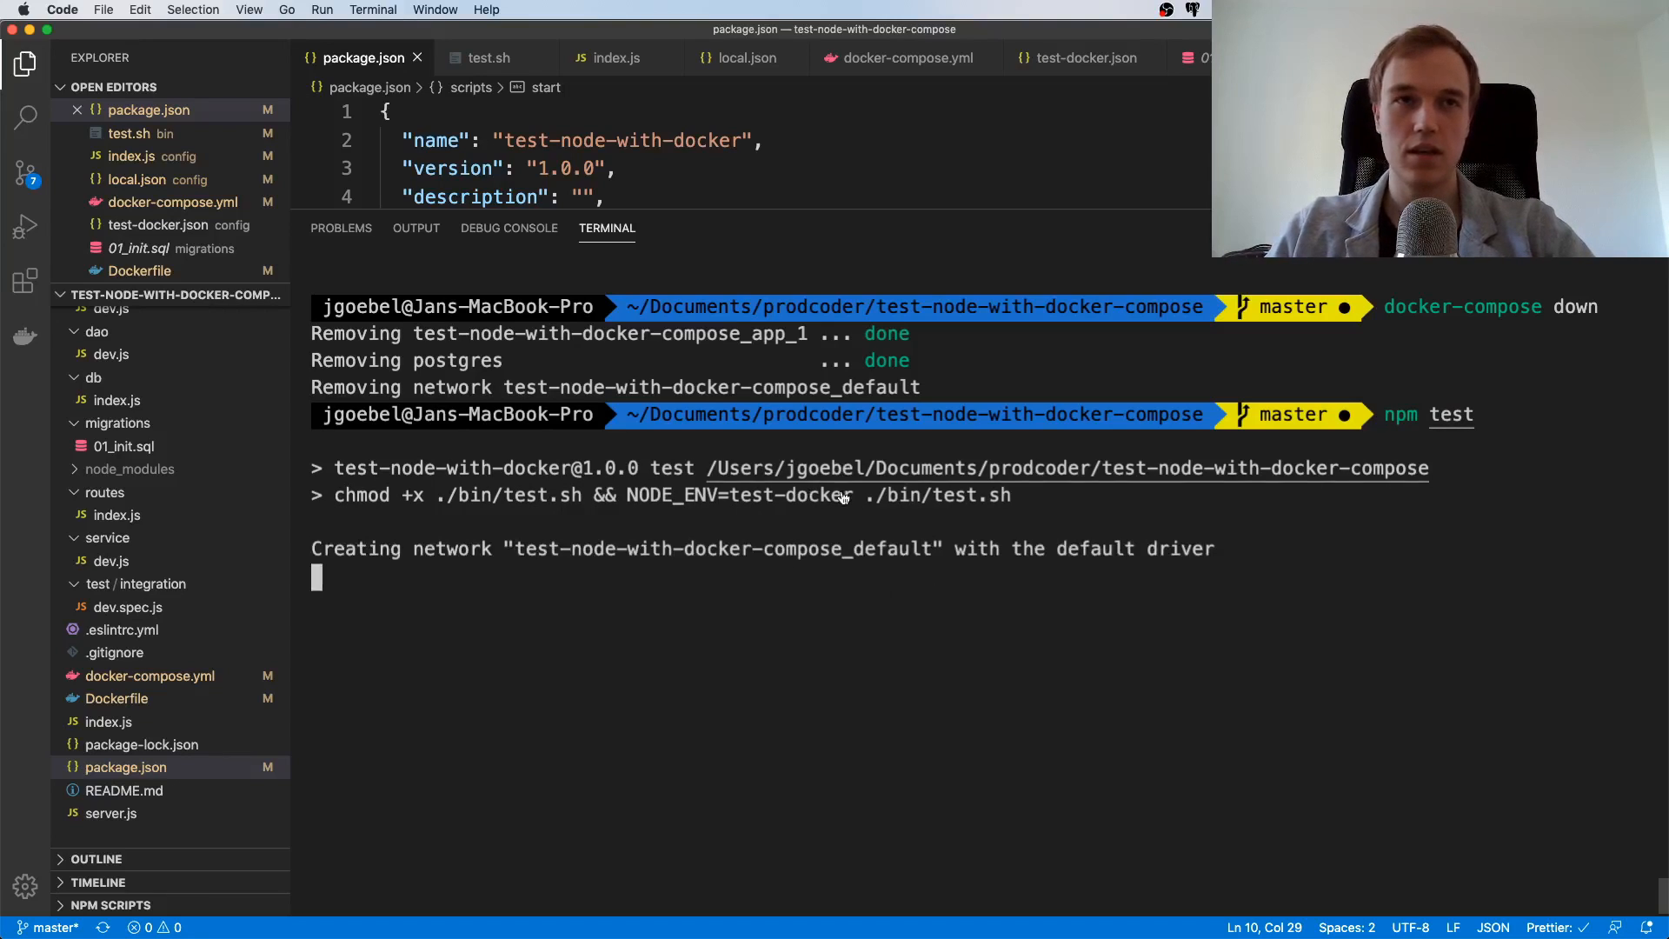
{"action": "mouse_move", "coordinate": [777, 307]}
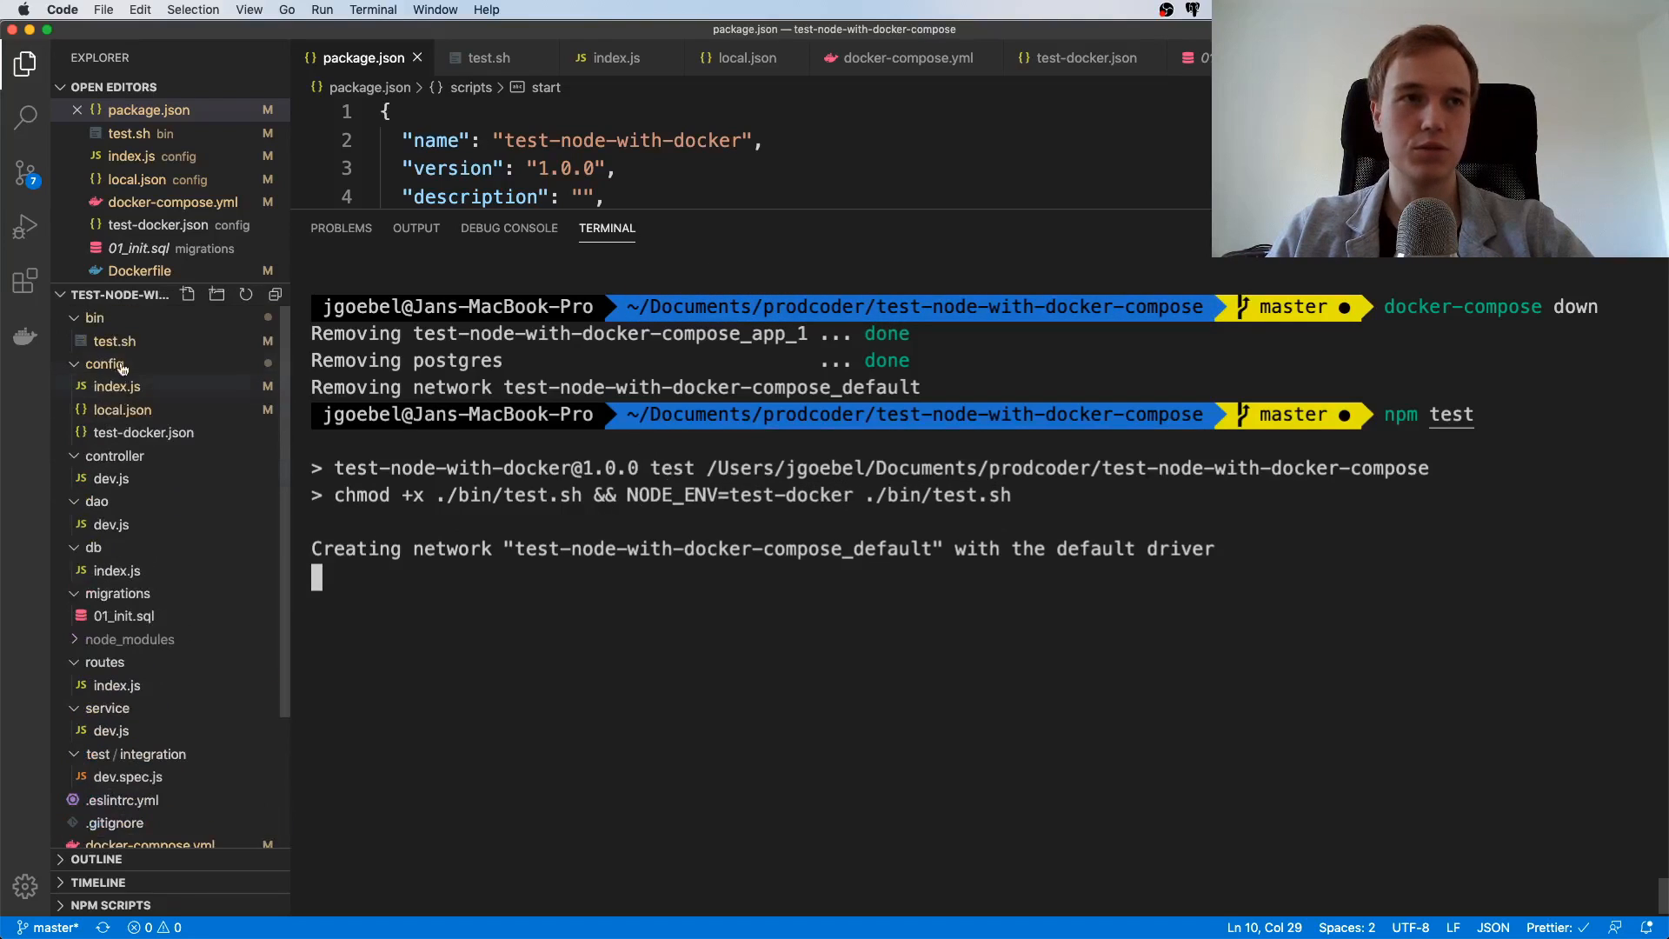
{"action": "left_click", "coordinate": [114, 341]}
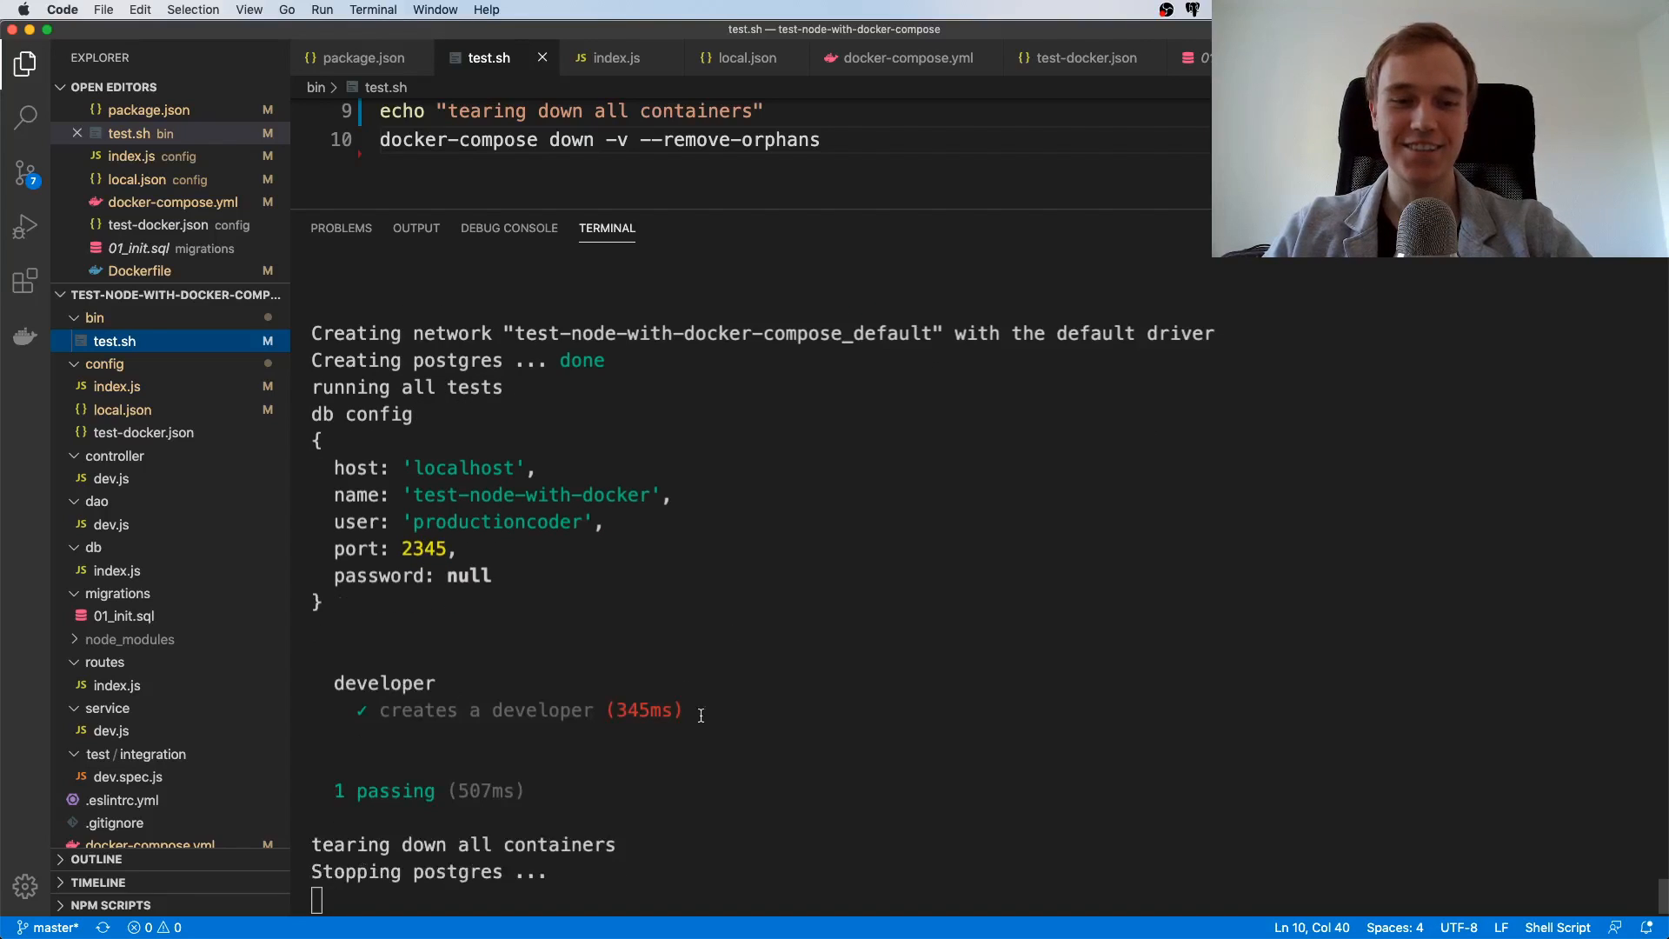
{"action": "mouse_move", "coordinate": [754, 660]}
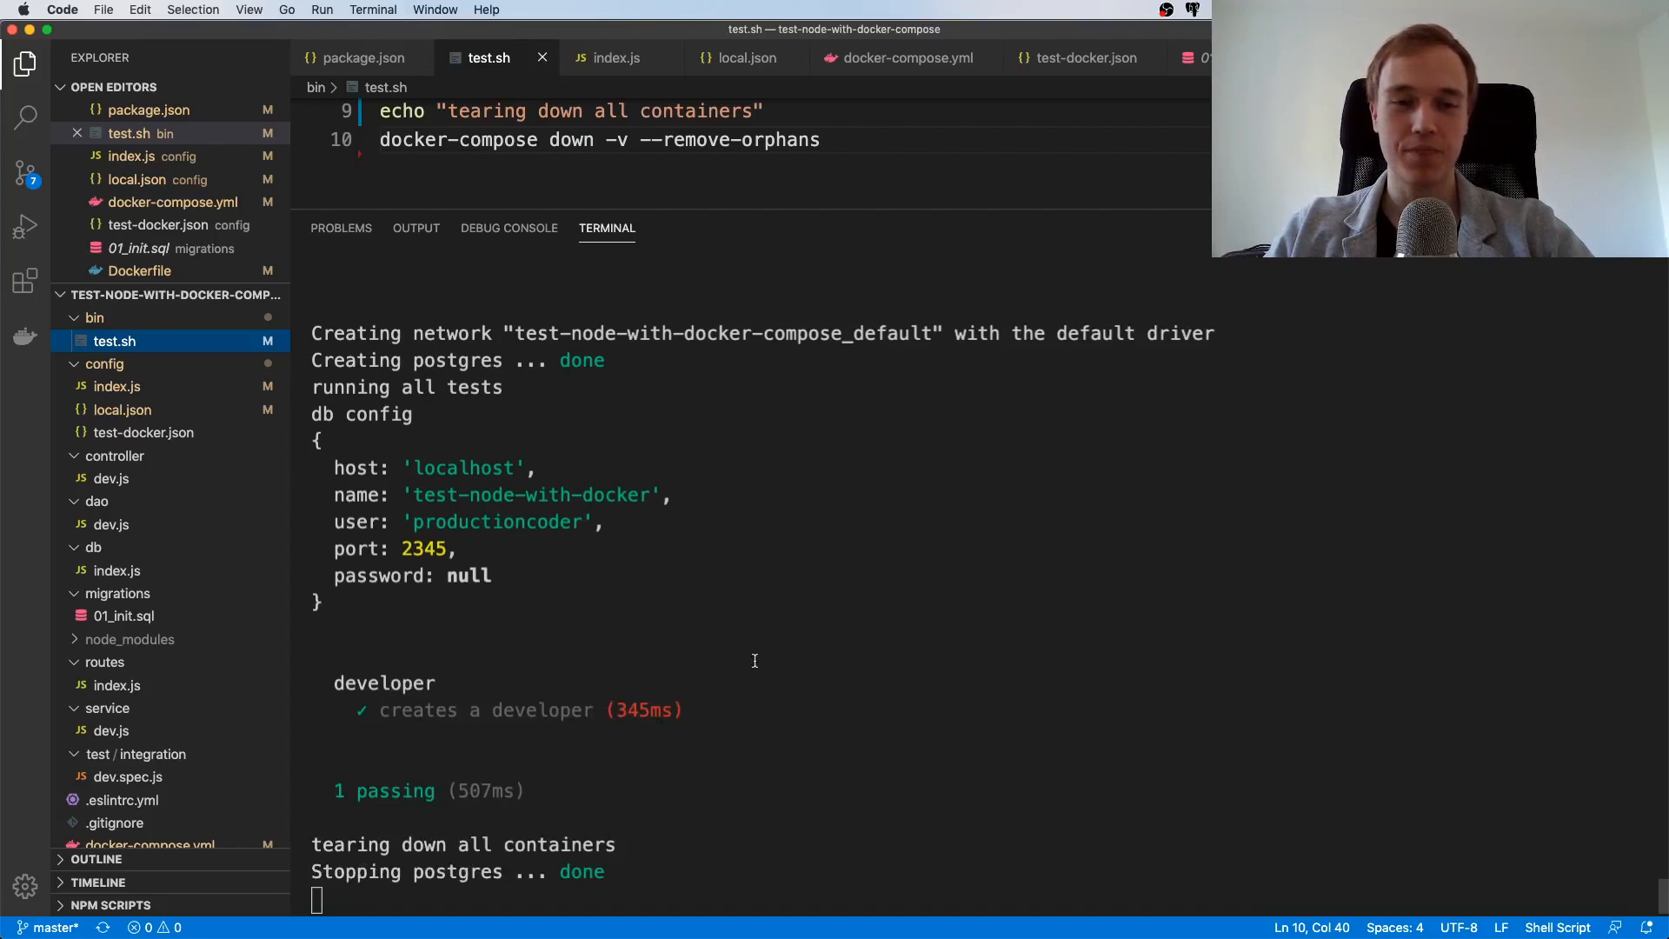
{"action": "mouse_move", "coordinate": [549, 573]}
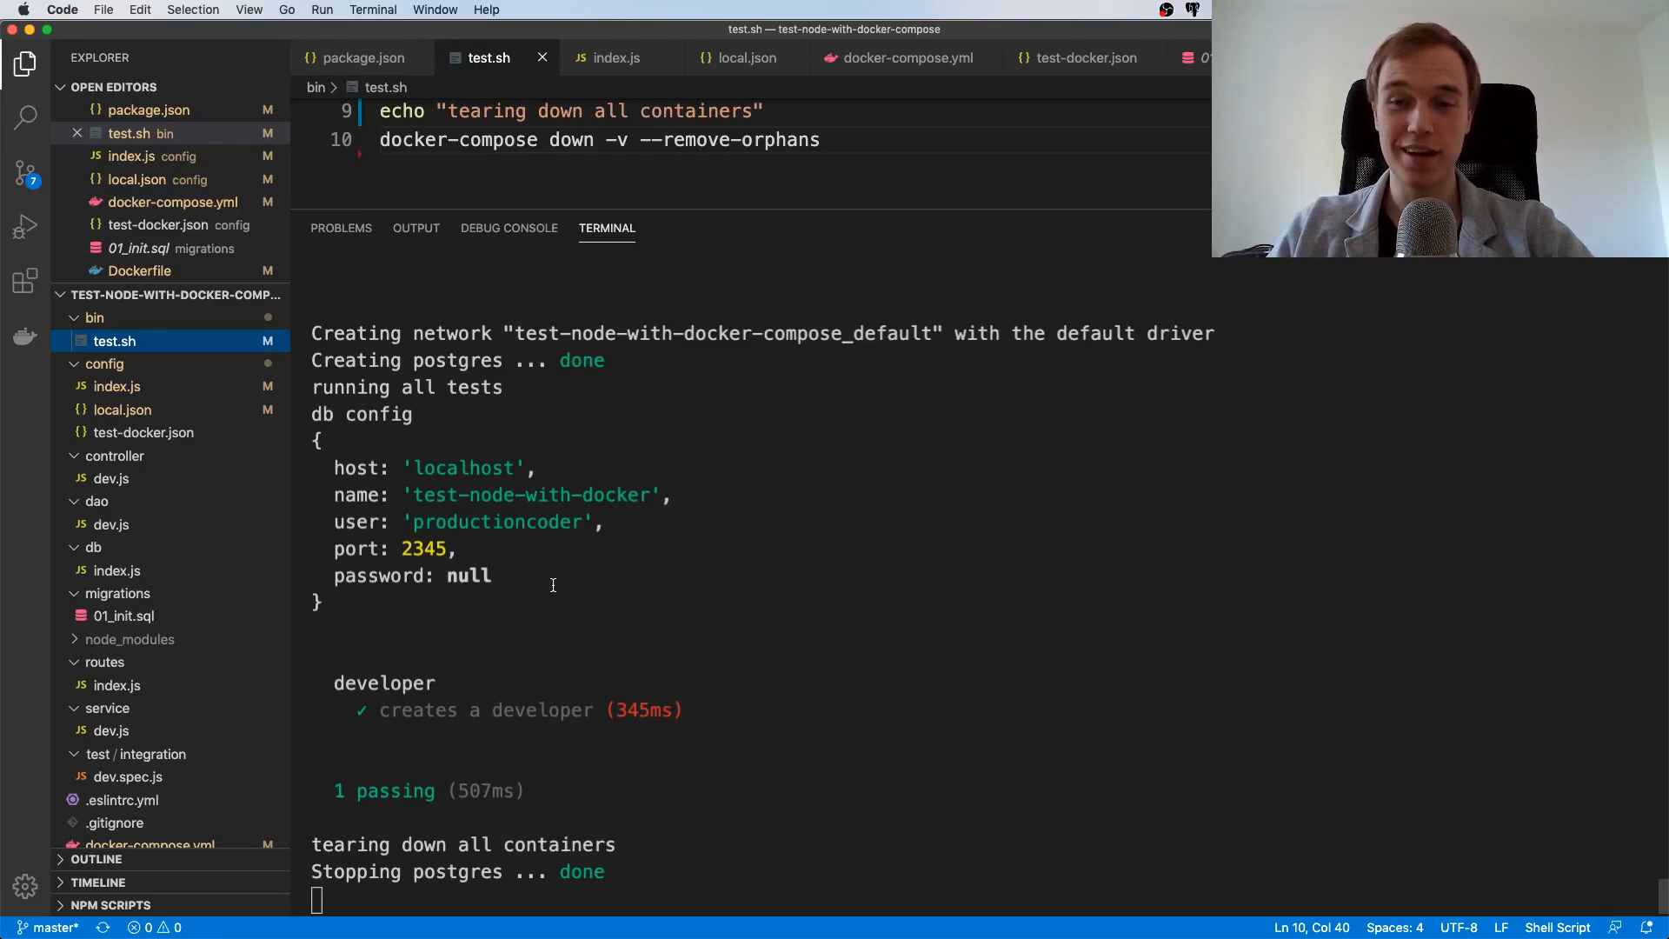
{"action": "scroll", "scroll_direction": "down", "scroll_amount": 3}
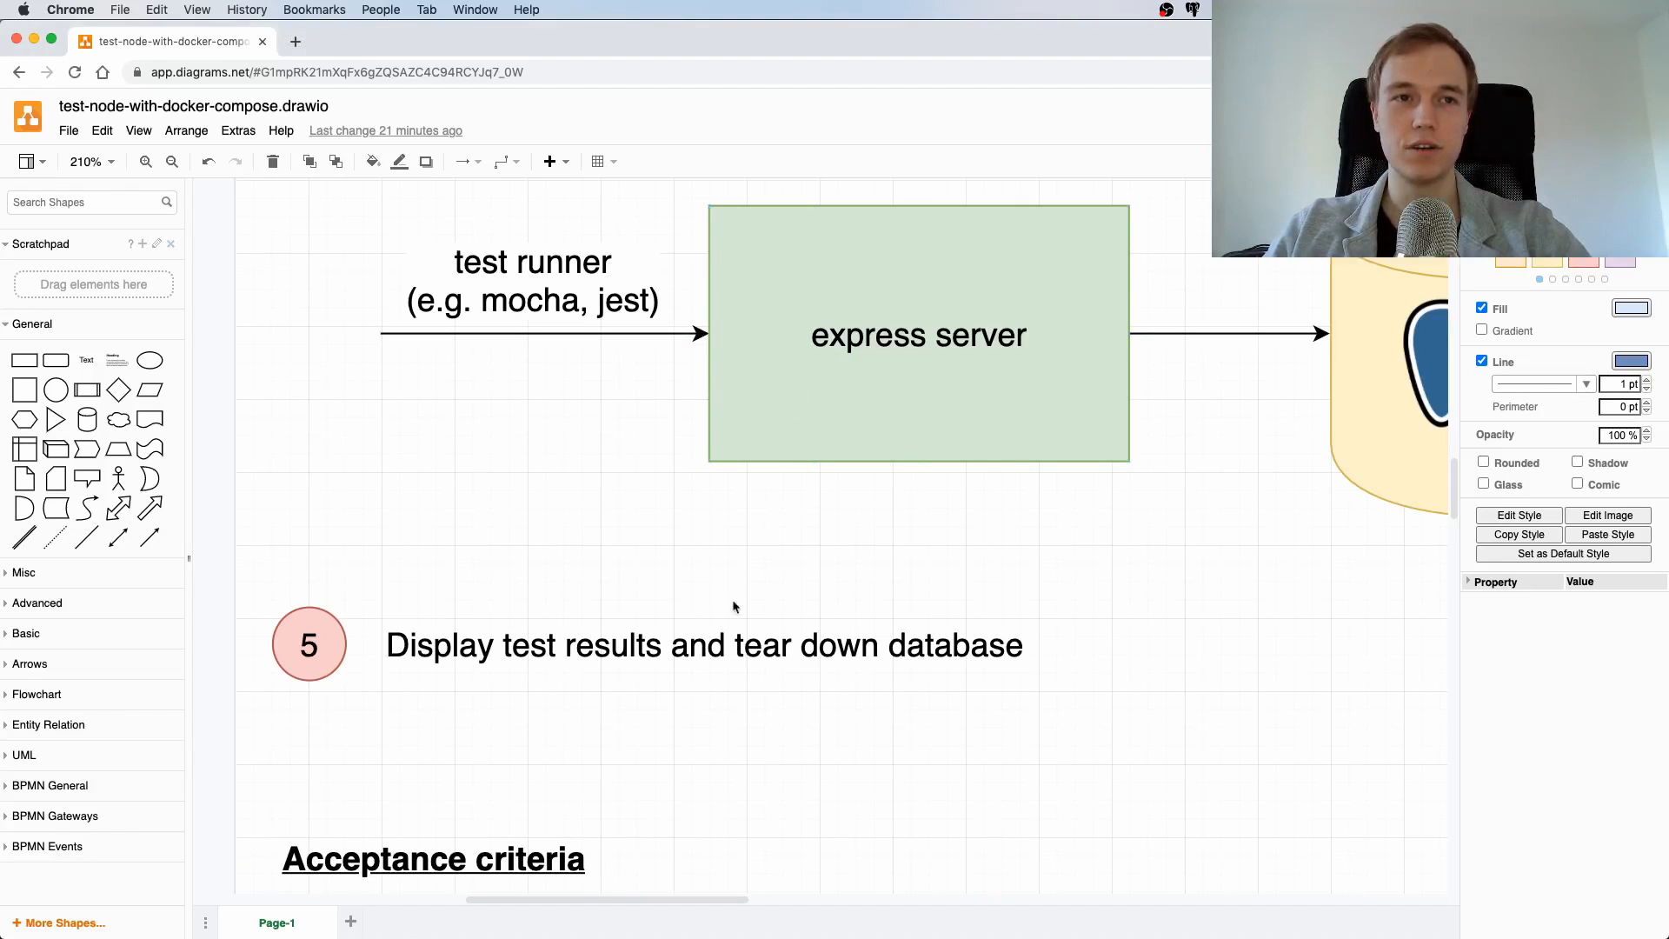
Scroll the diagrams.net plan to the five acceptance criteria, selecting criterion 2
{"action": "scroll", "scroll_direction": "down", "scroll_amount": 3}
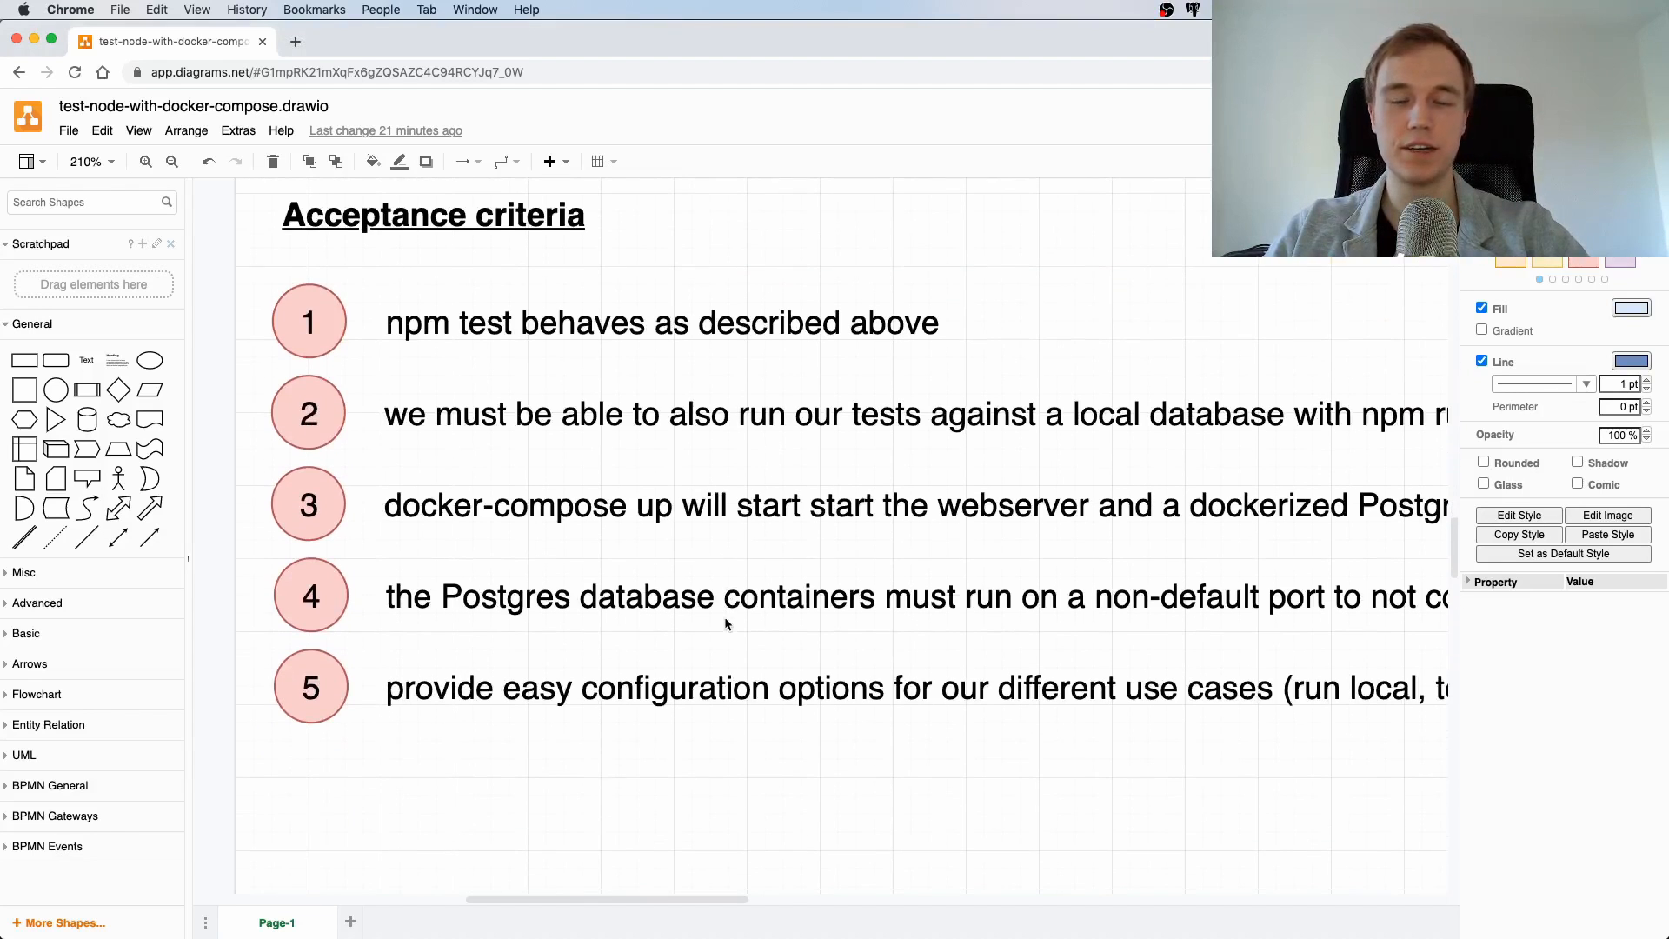
{"action": "left_click", "coordinate": [650, 414]}
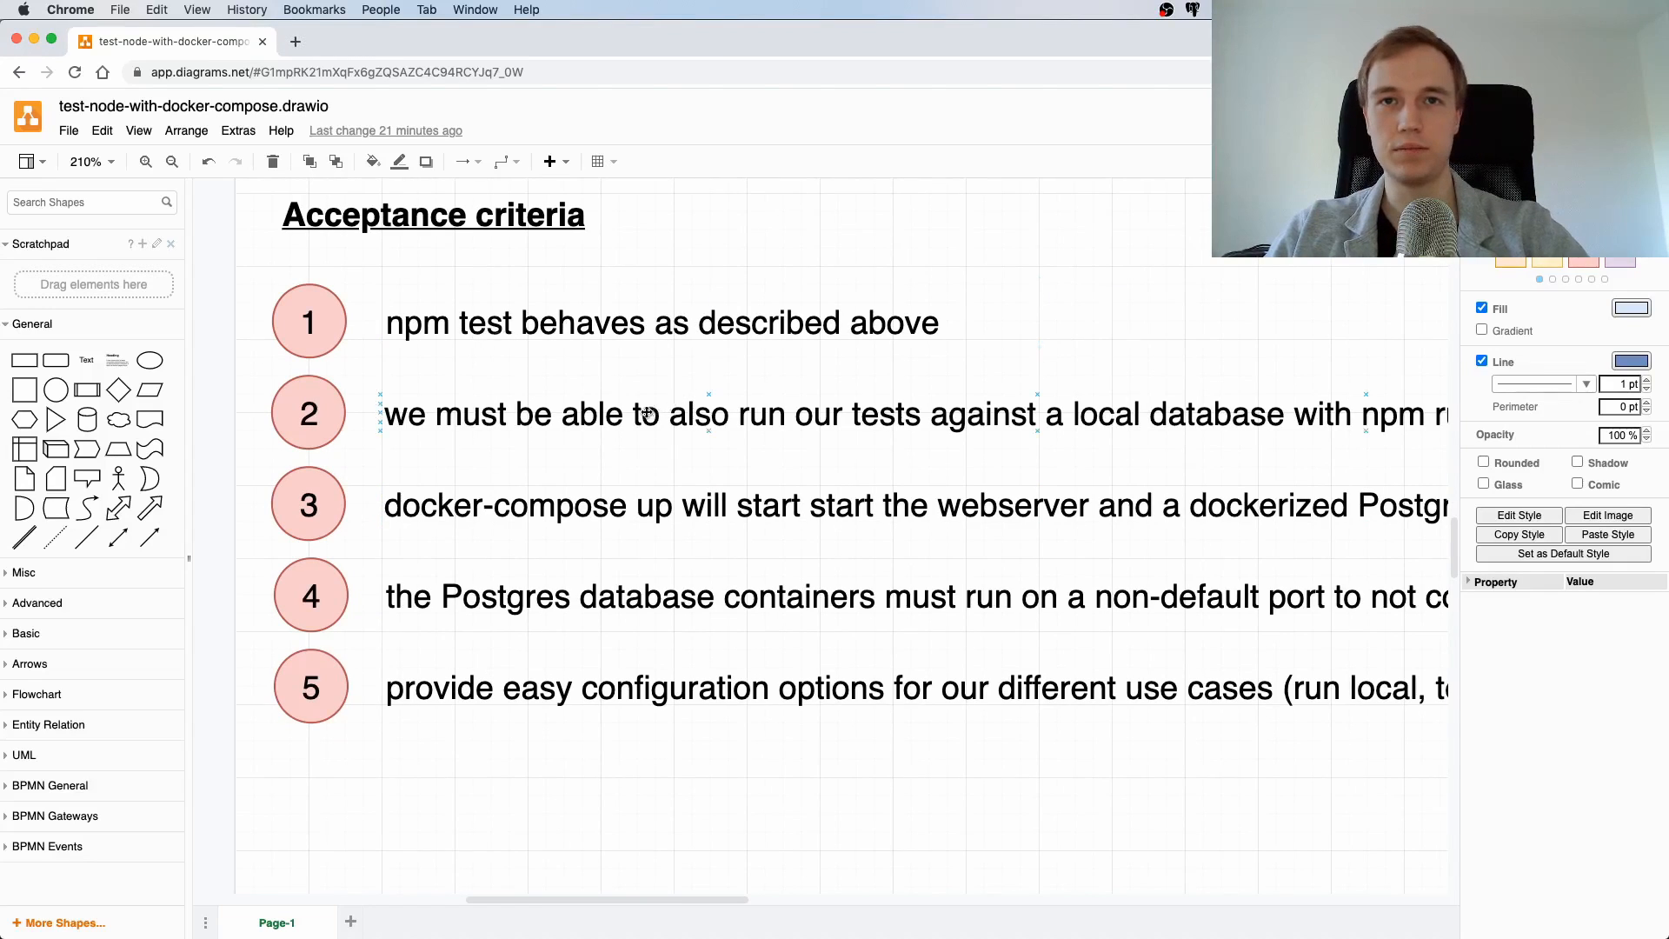
{"action": "mouse_move", "coordinate": [673, 423]}
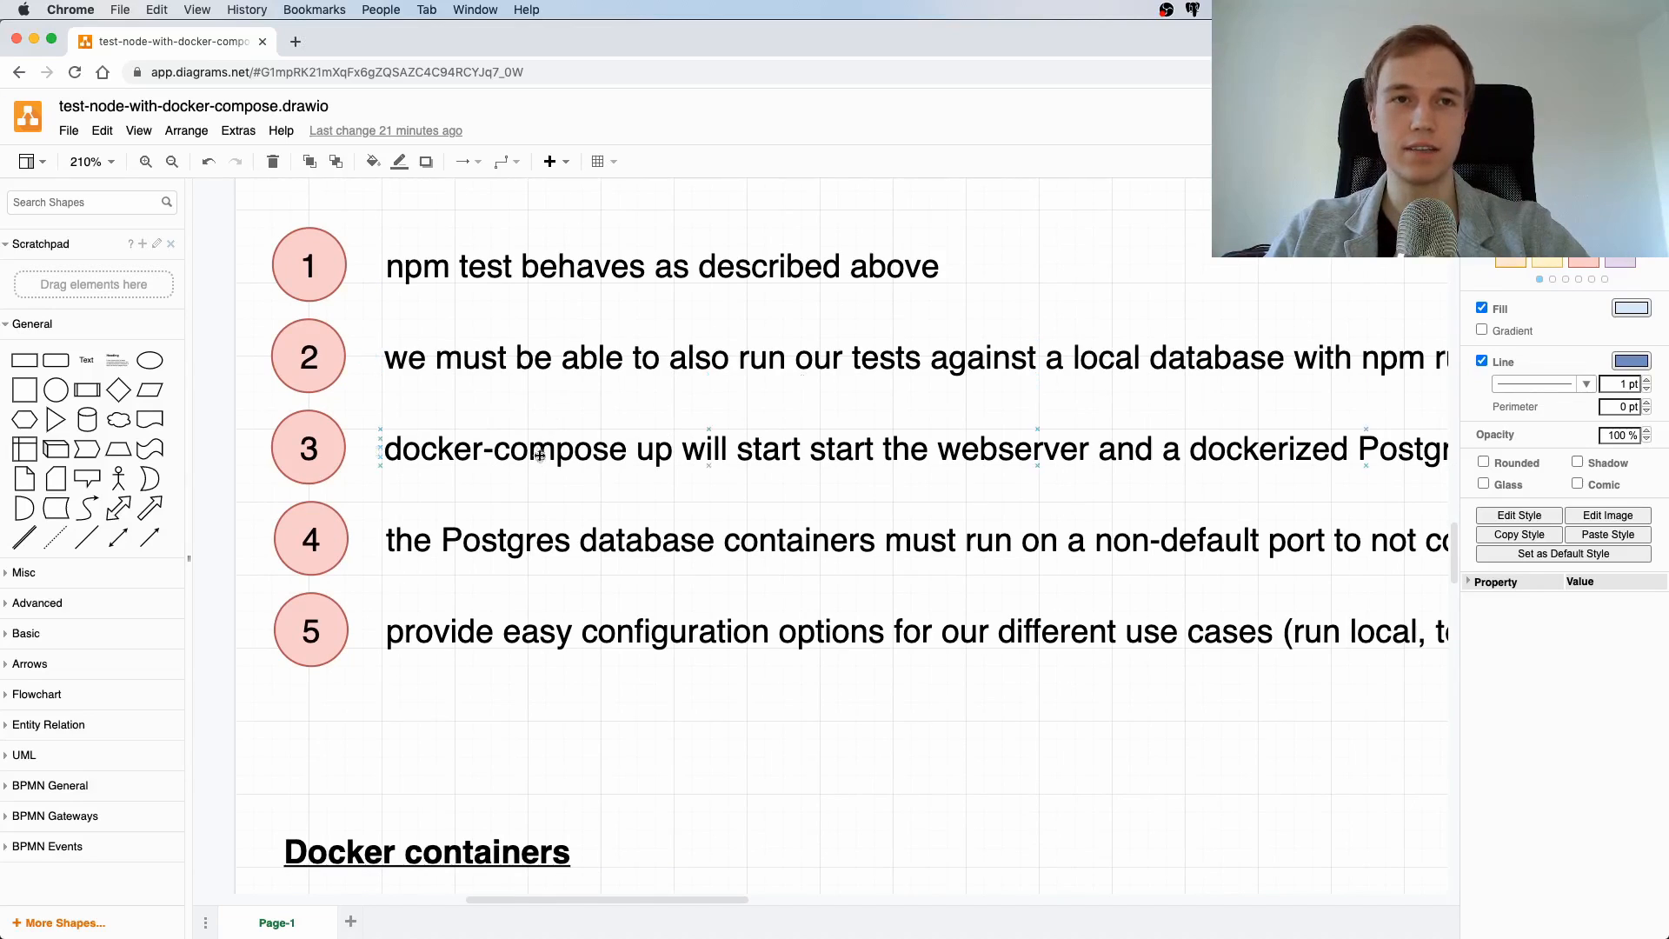
{"action": "scroll", "scroll_direction": "down", "scroll_amount": 3}
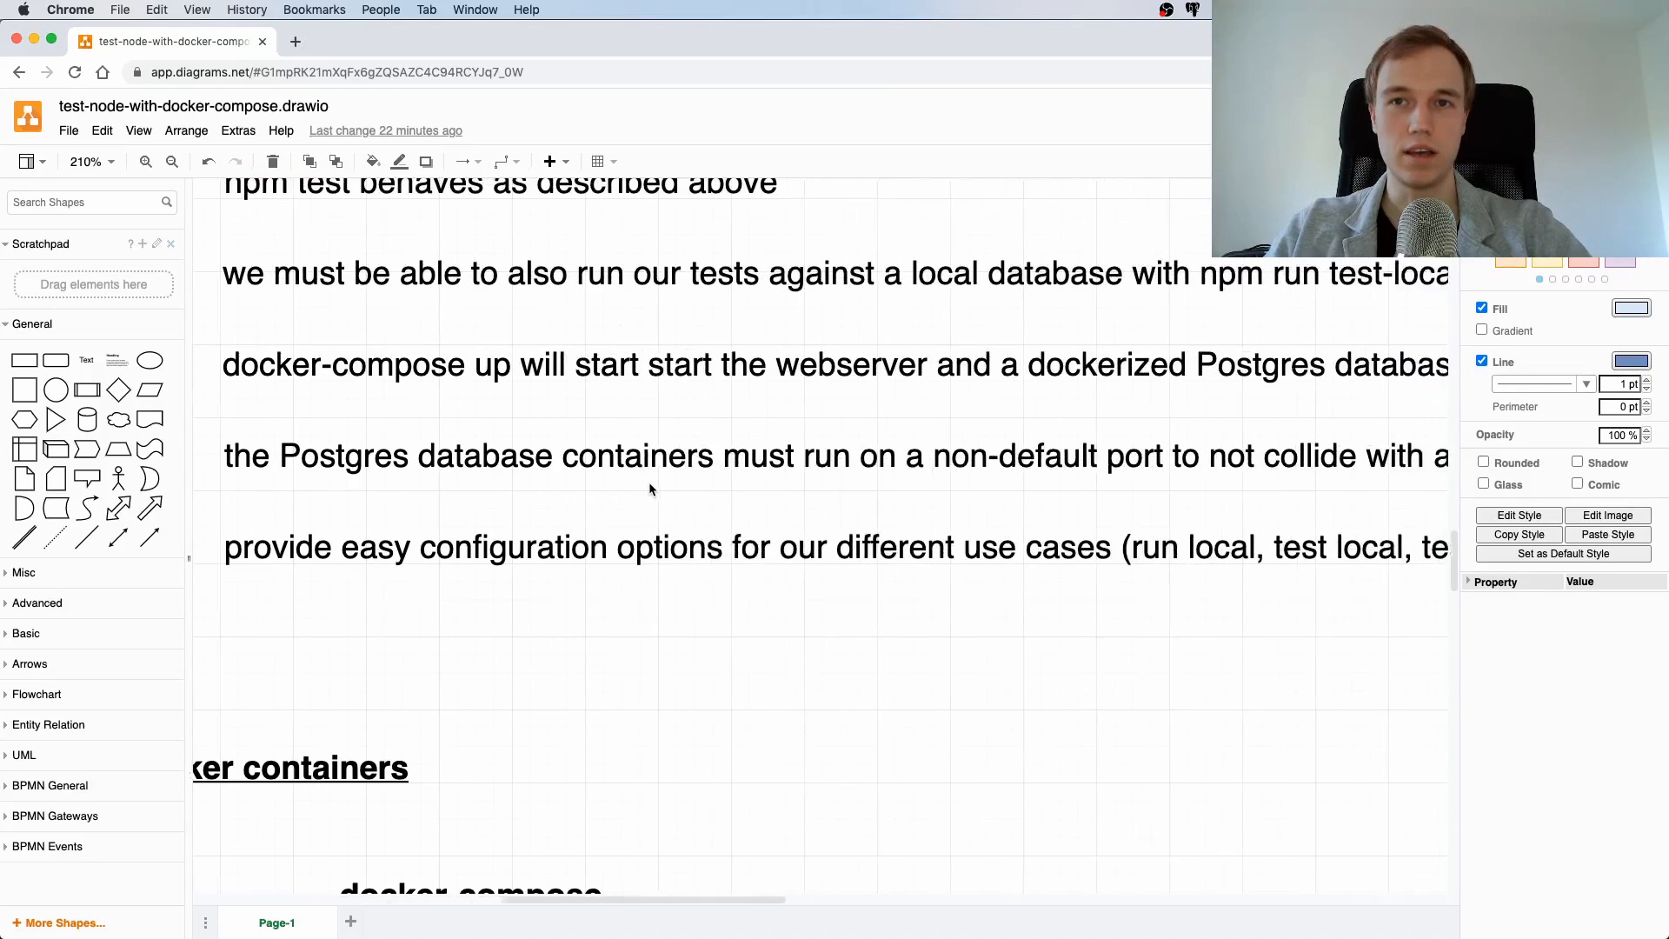
{"action": "scroll", "scroll_direction": "right", "scroll_amount": 3}
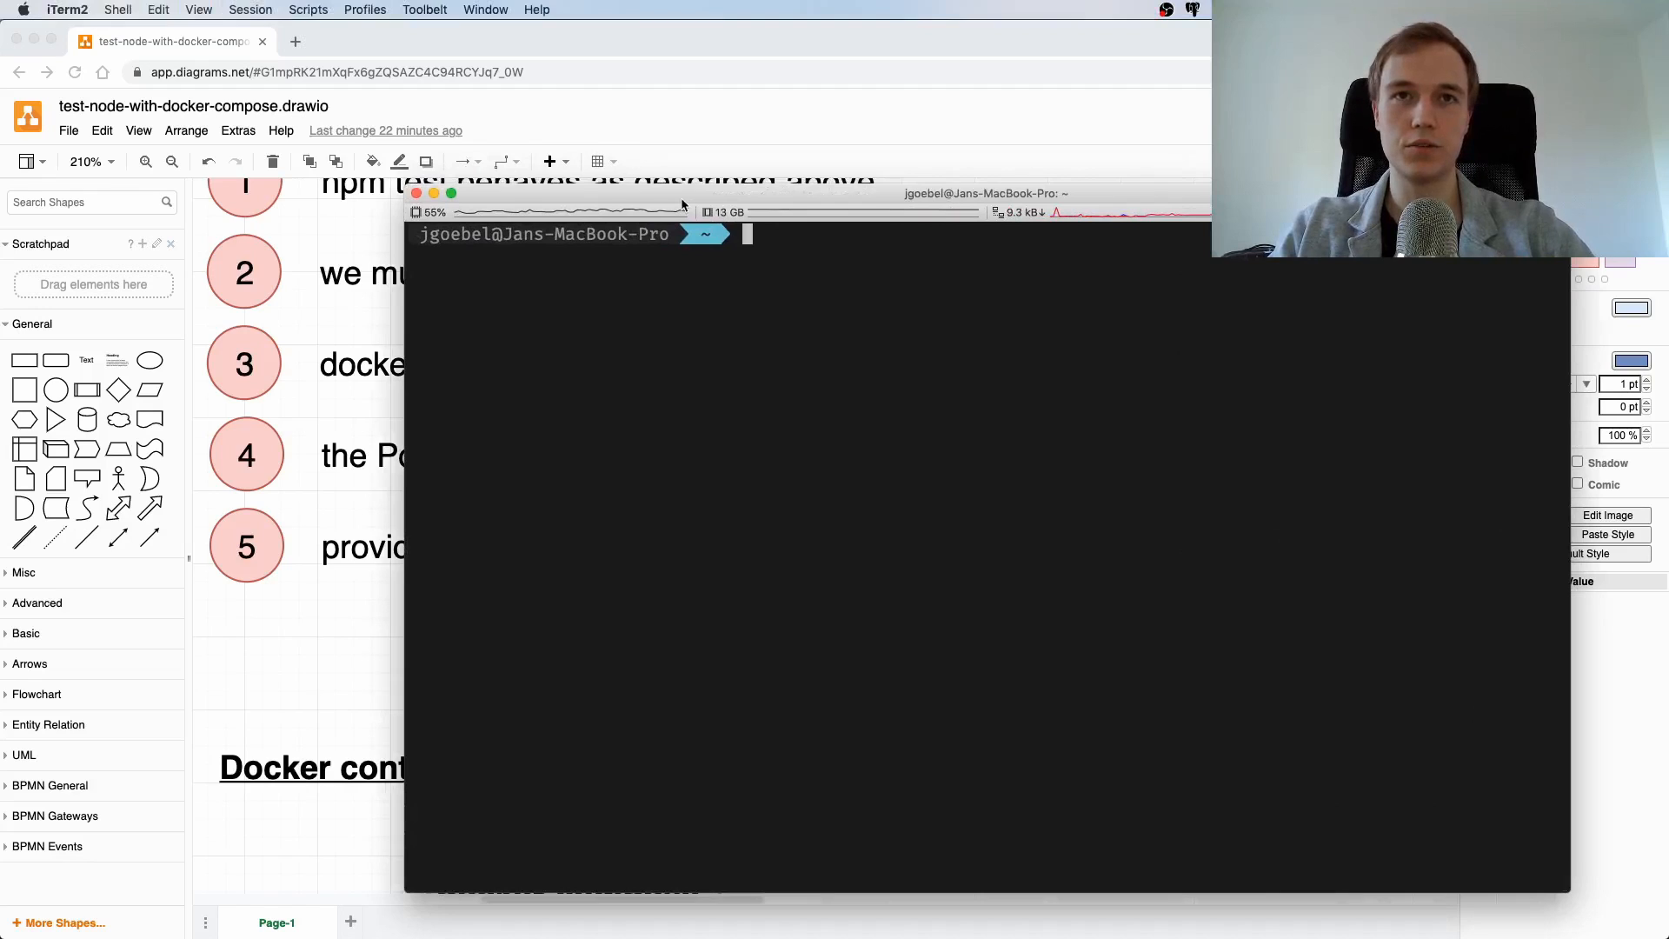
Run 'brew services ls' in iTerm2 to list Homebrew-managed services
{"action": "type", "text": "brew ser"}
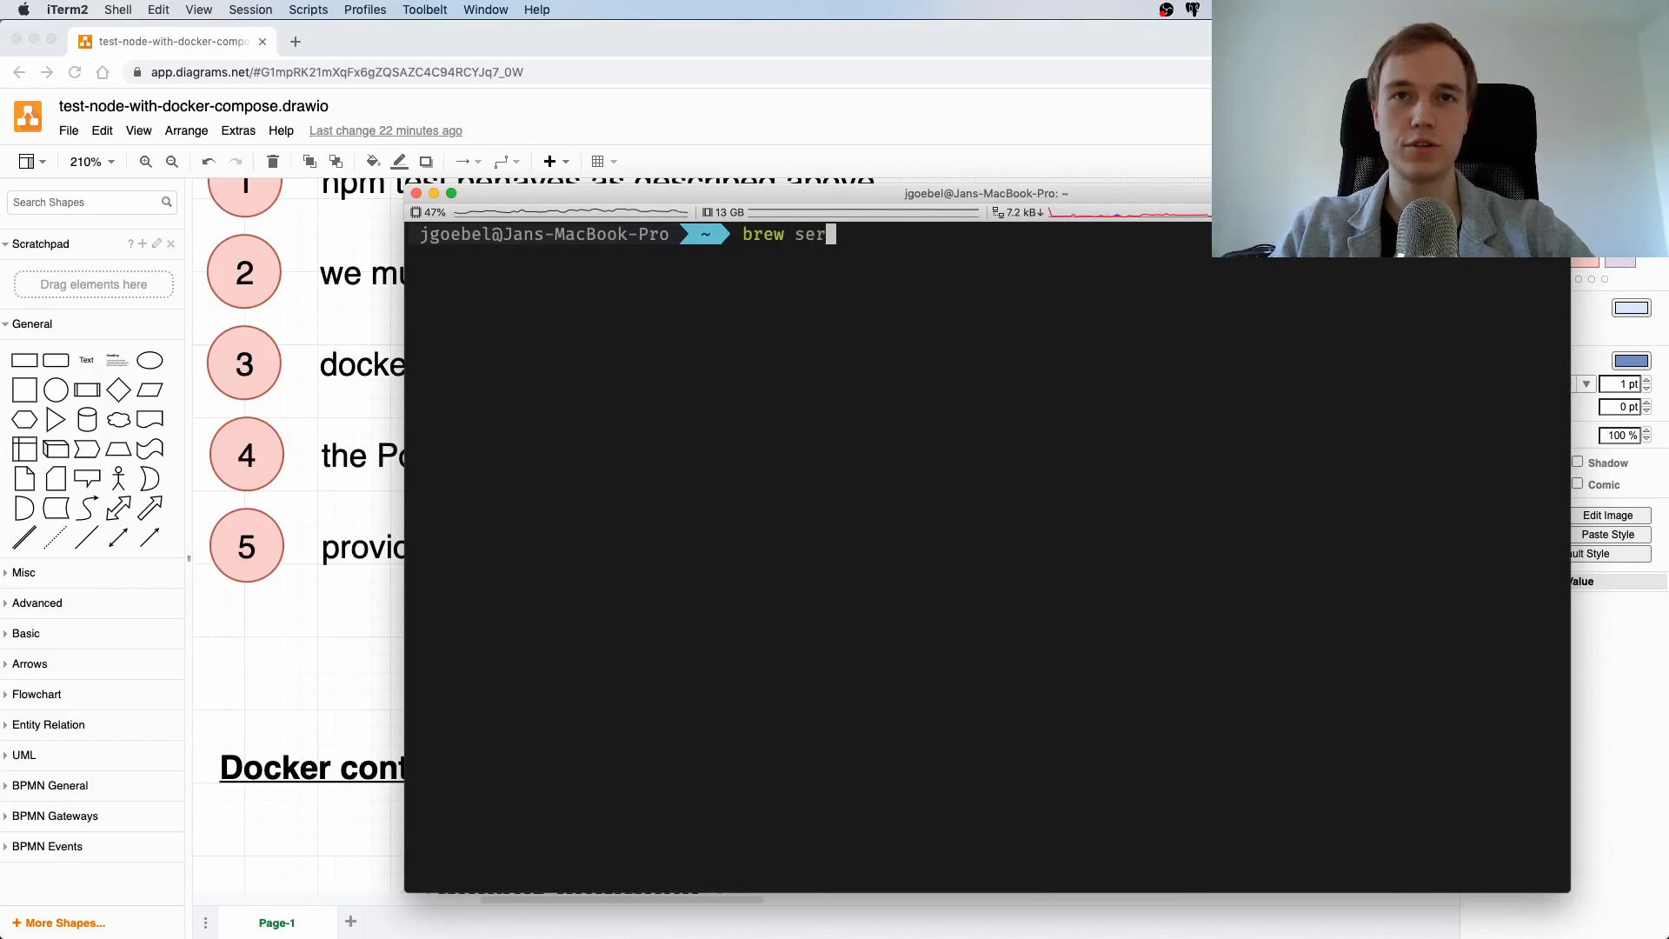
{"action": "type", "text": "vices ls"}
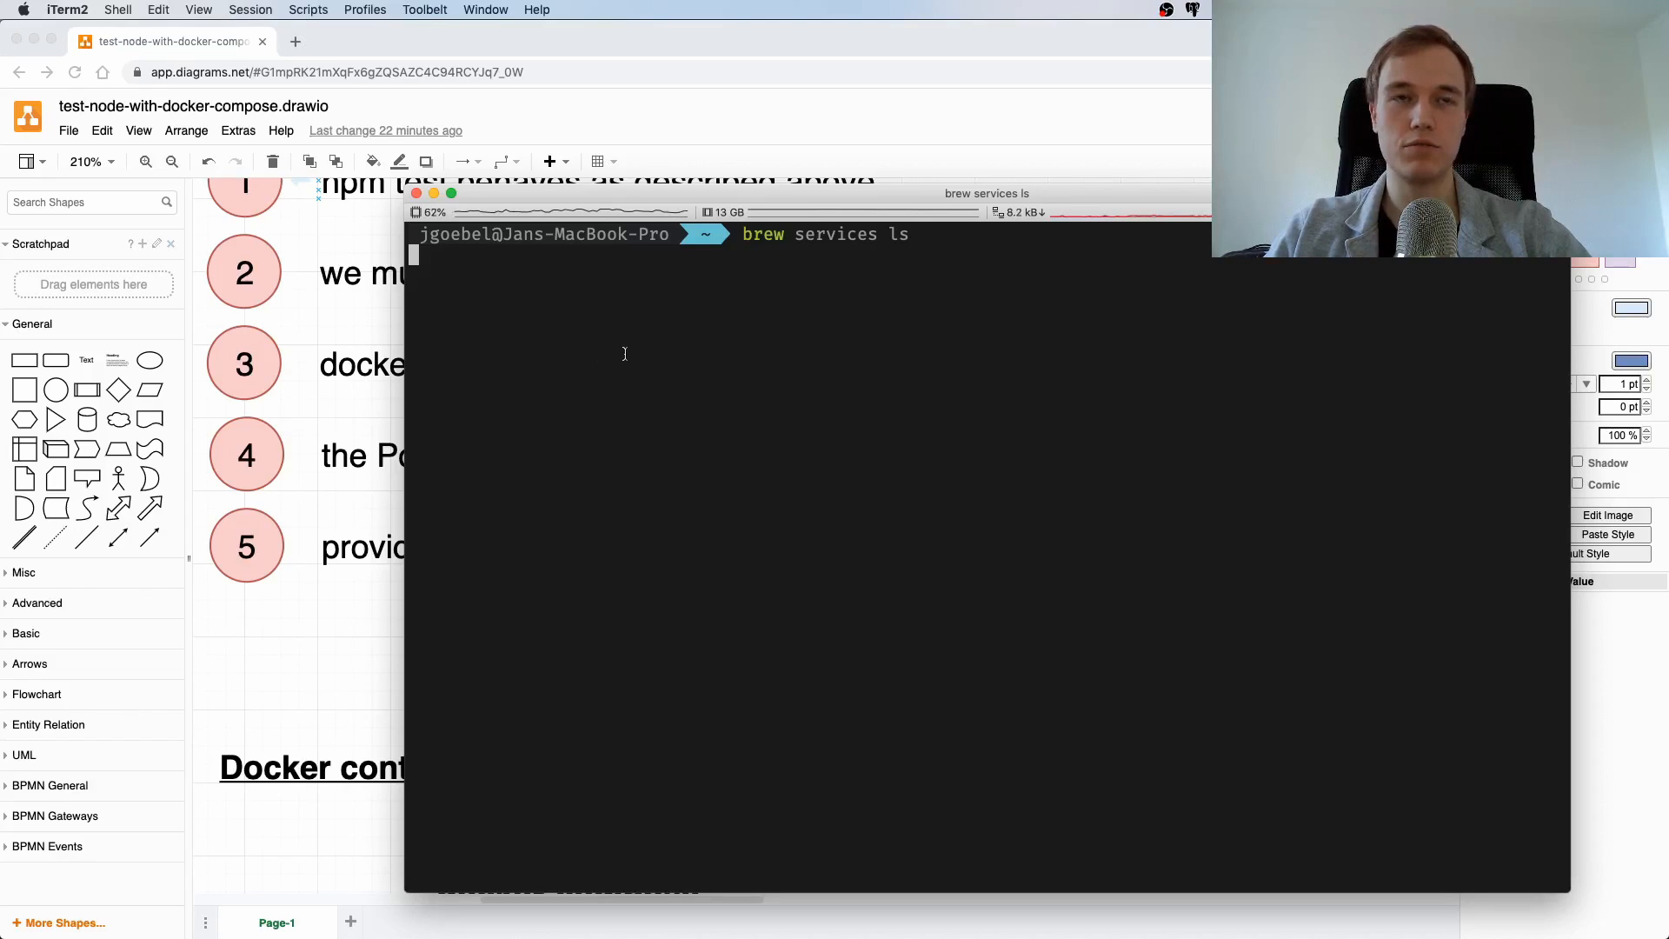
{"action": "key", "text": "Return"}
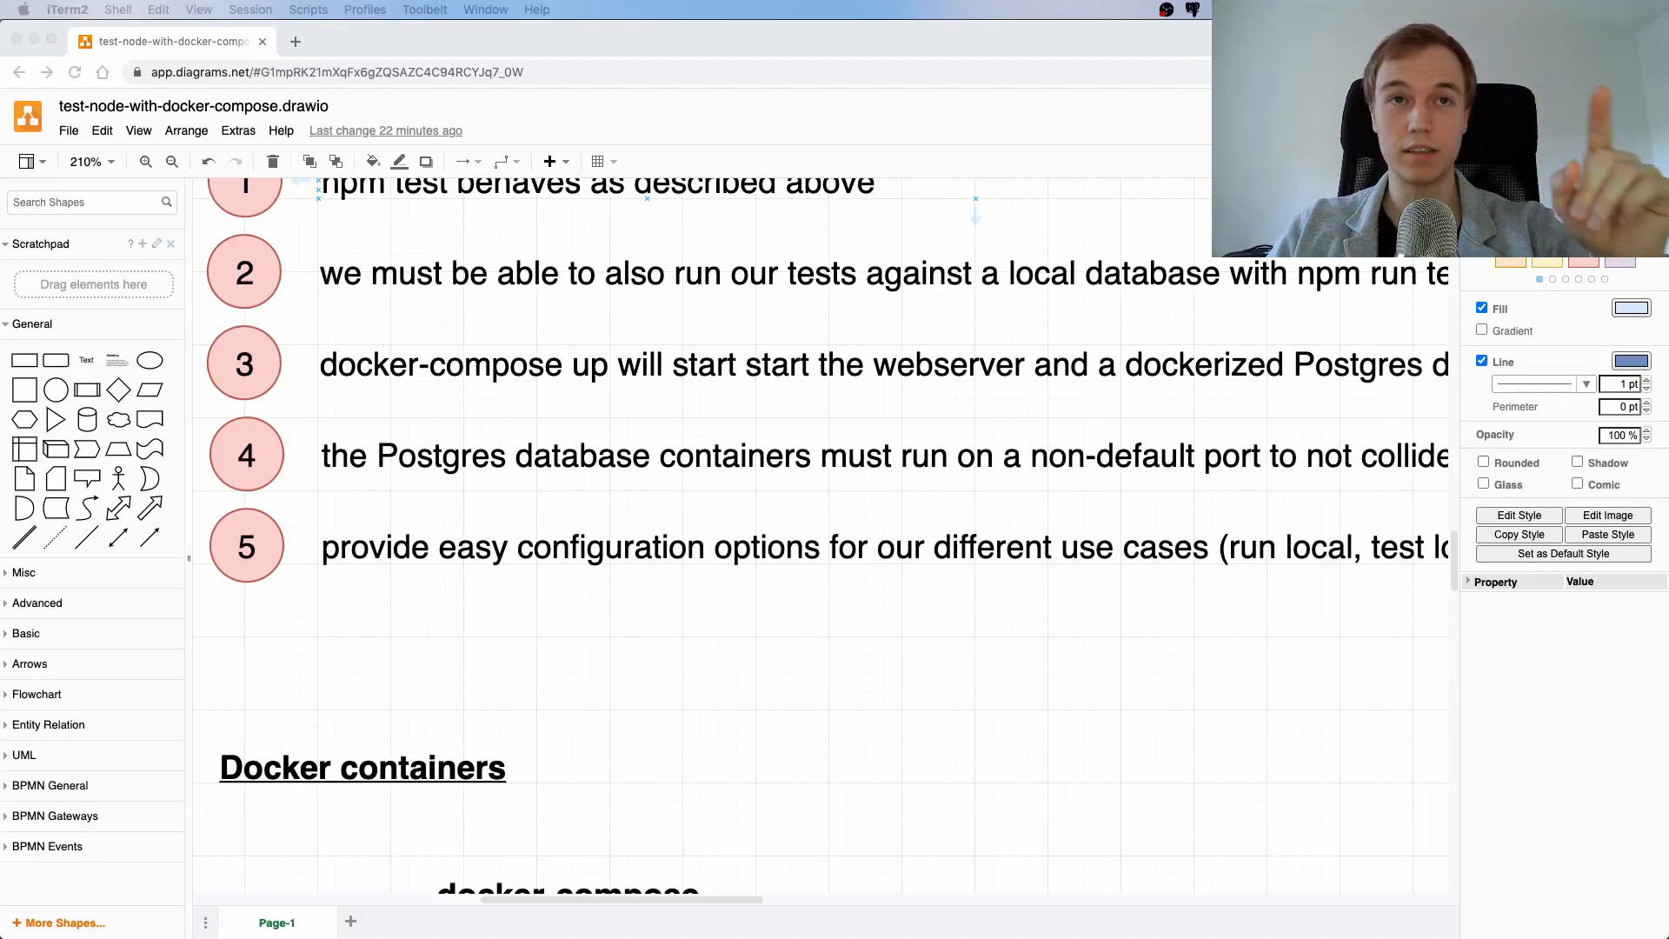
{"action": "mouse_move", "coordinate": [753, 407]}
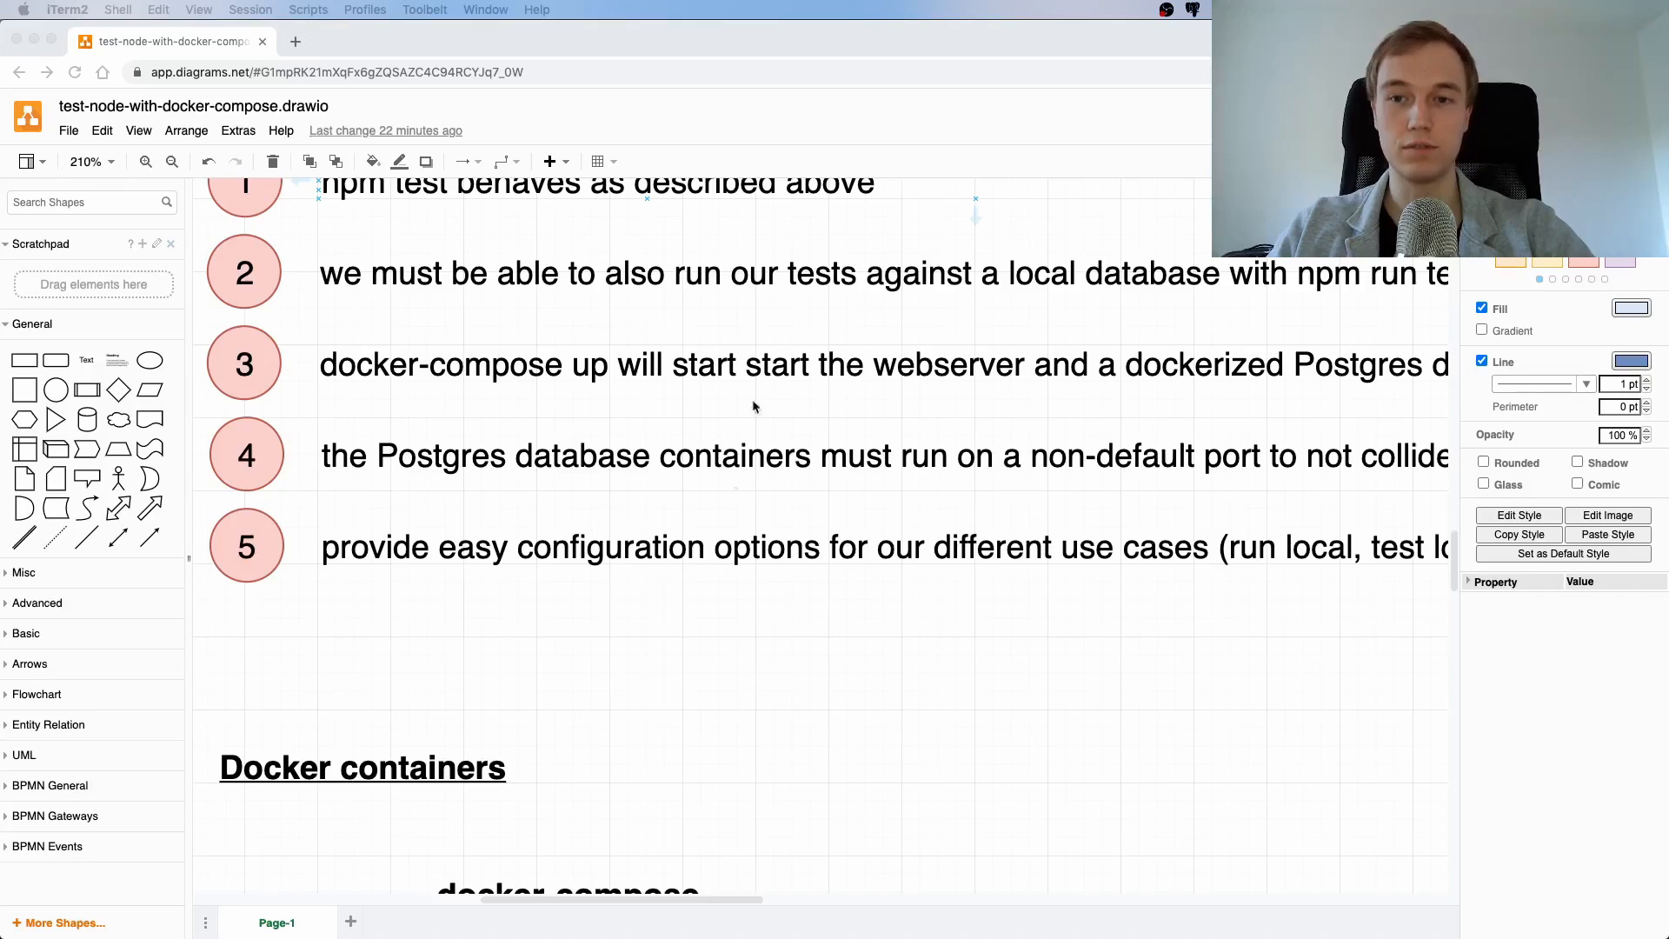
{"action": "mouse_move", "coordinate": [867, 430]}
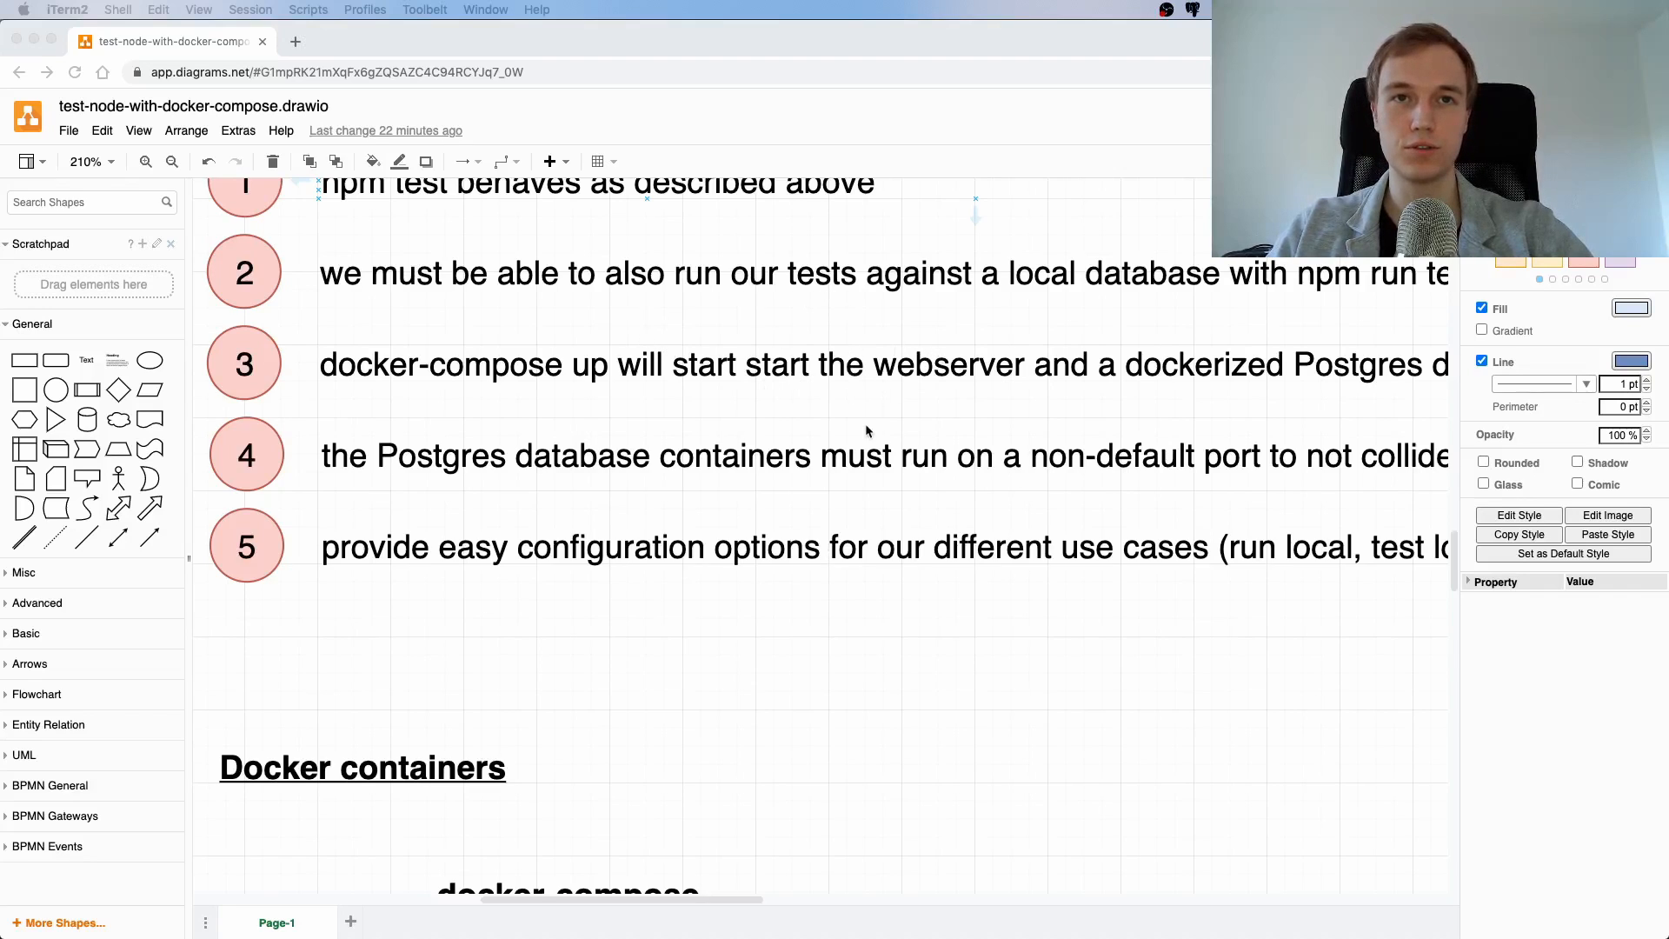
{"action": "mouse_move", "coordinate": [814, 359]}
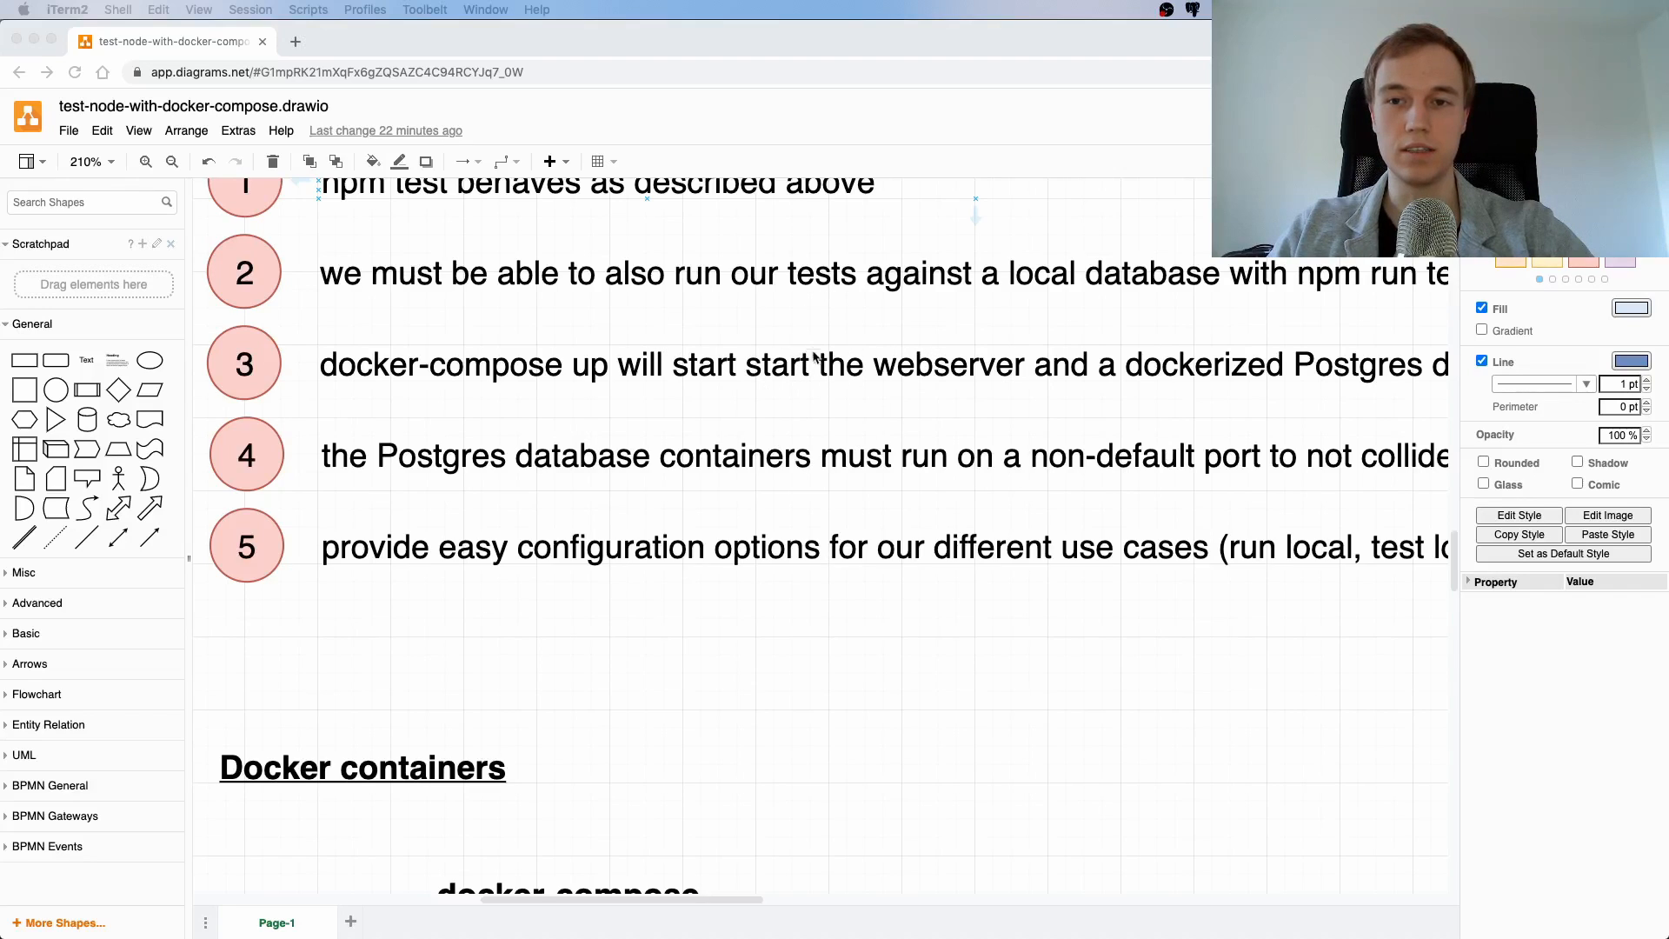
{"action": "mouse_move", "coordinate": [762, 351]}
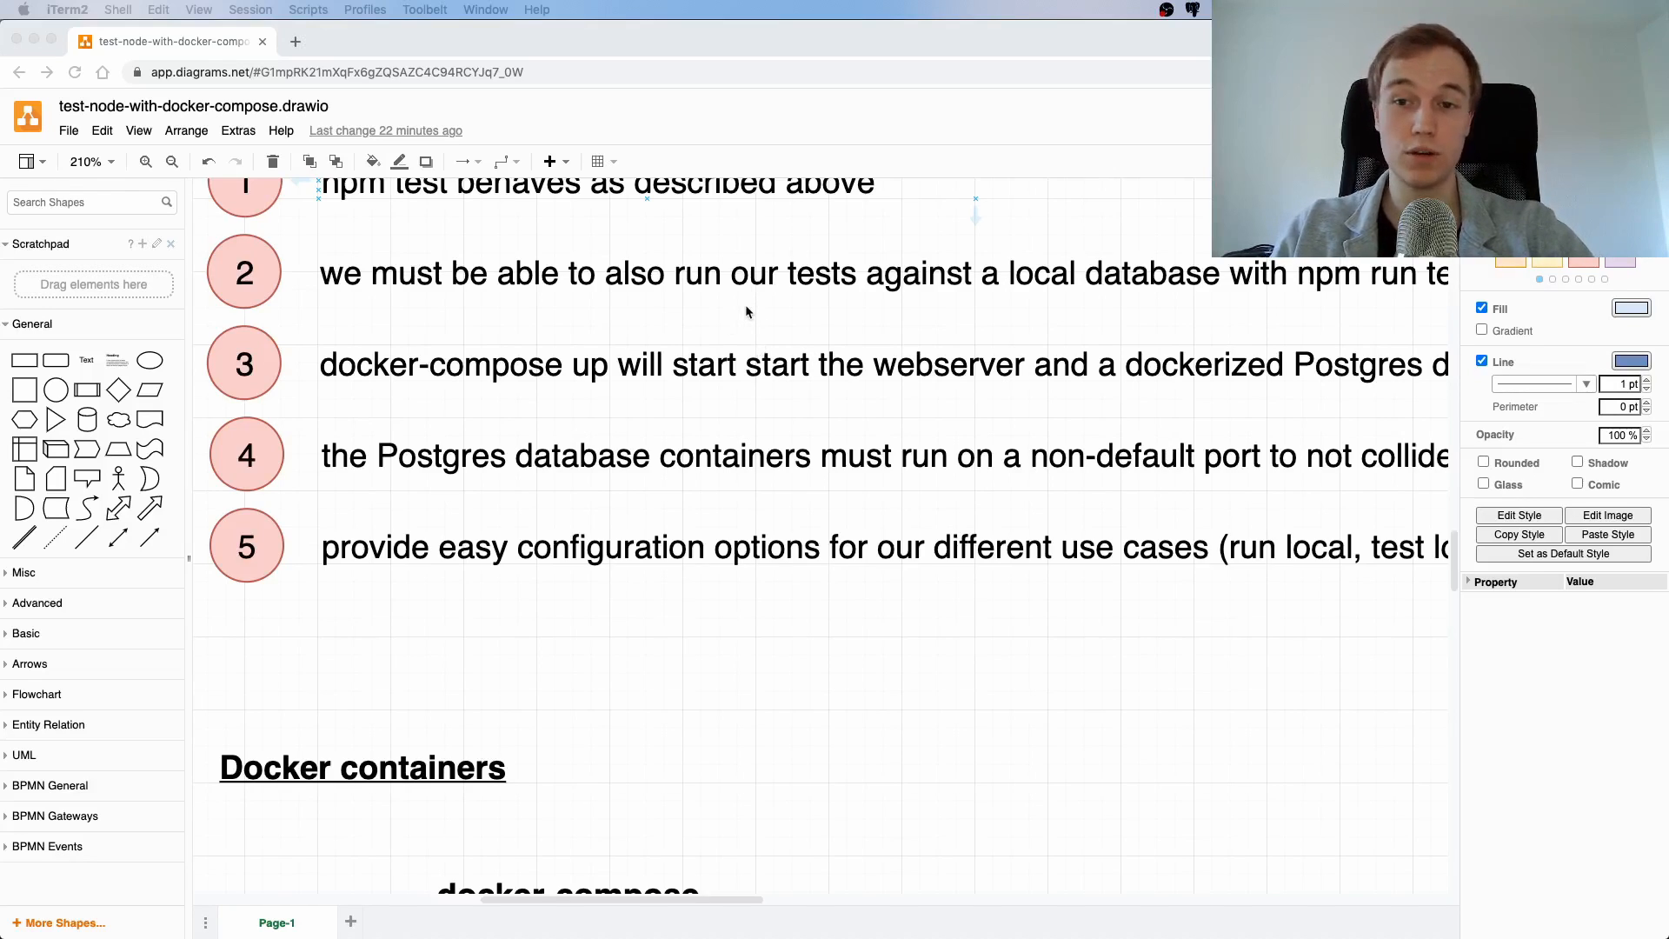
{"action": "mouse_move", "coordinate": [735, 296]}
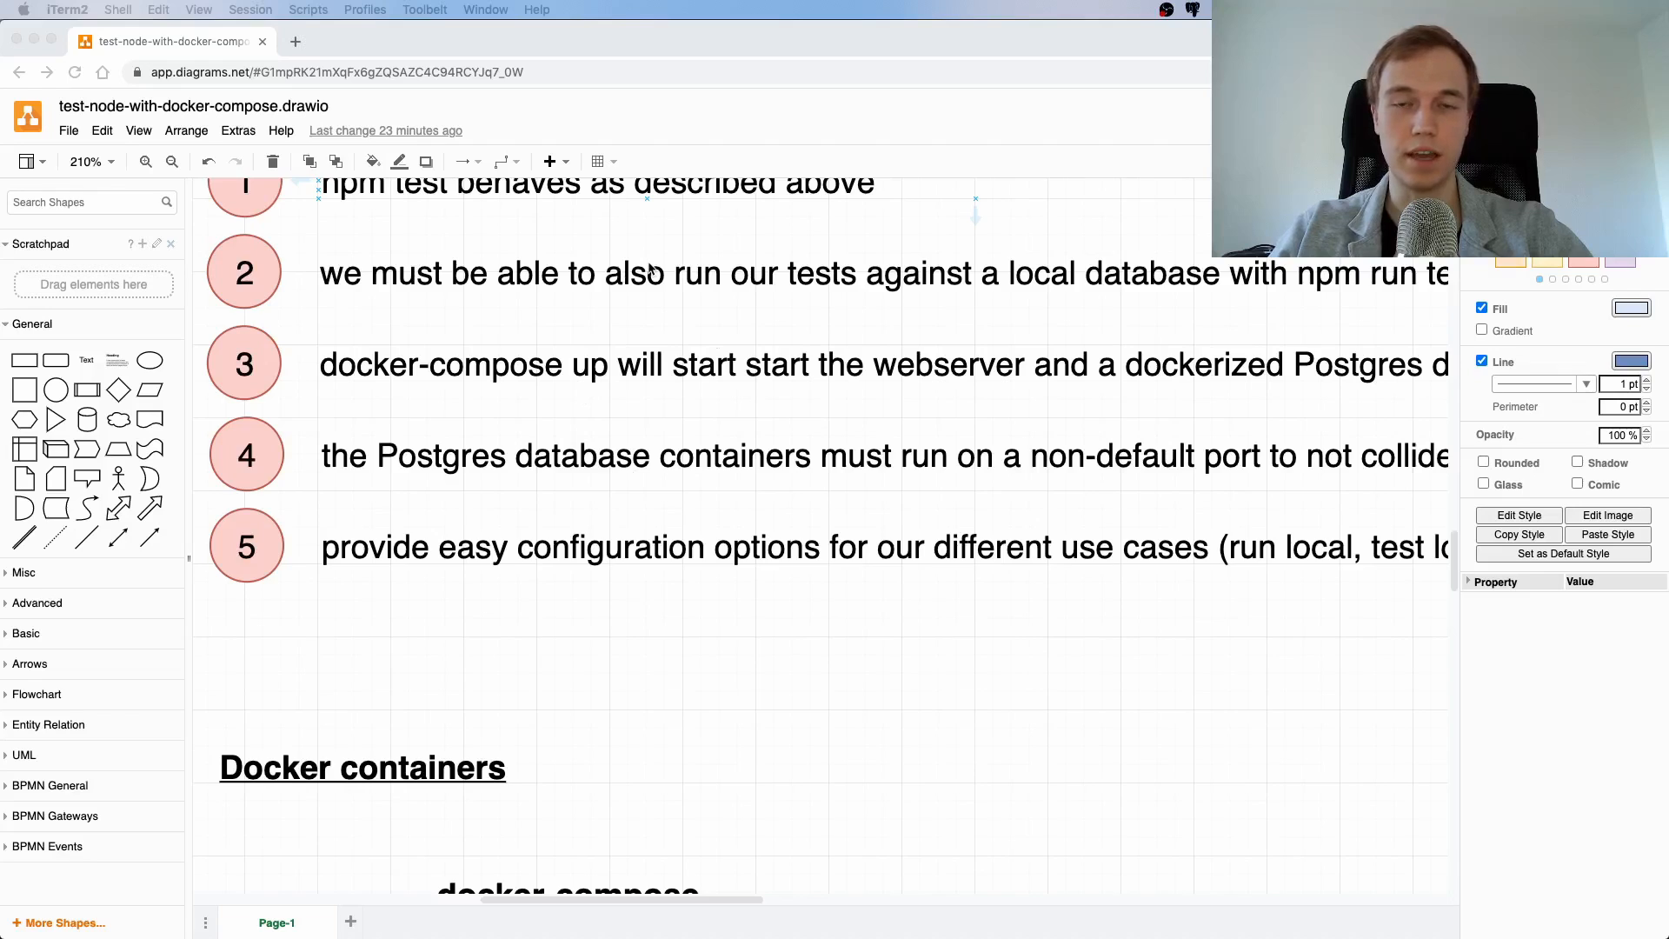
{"action": "mouse_move", "coordinate": [687, 357]}
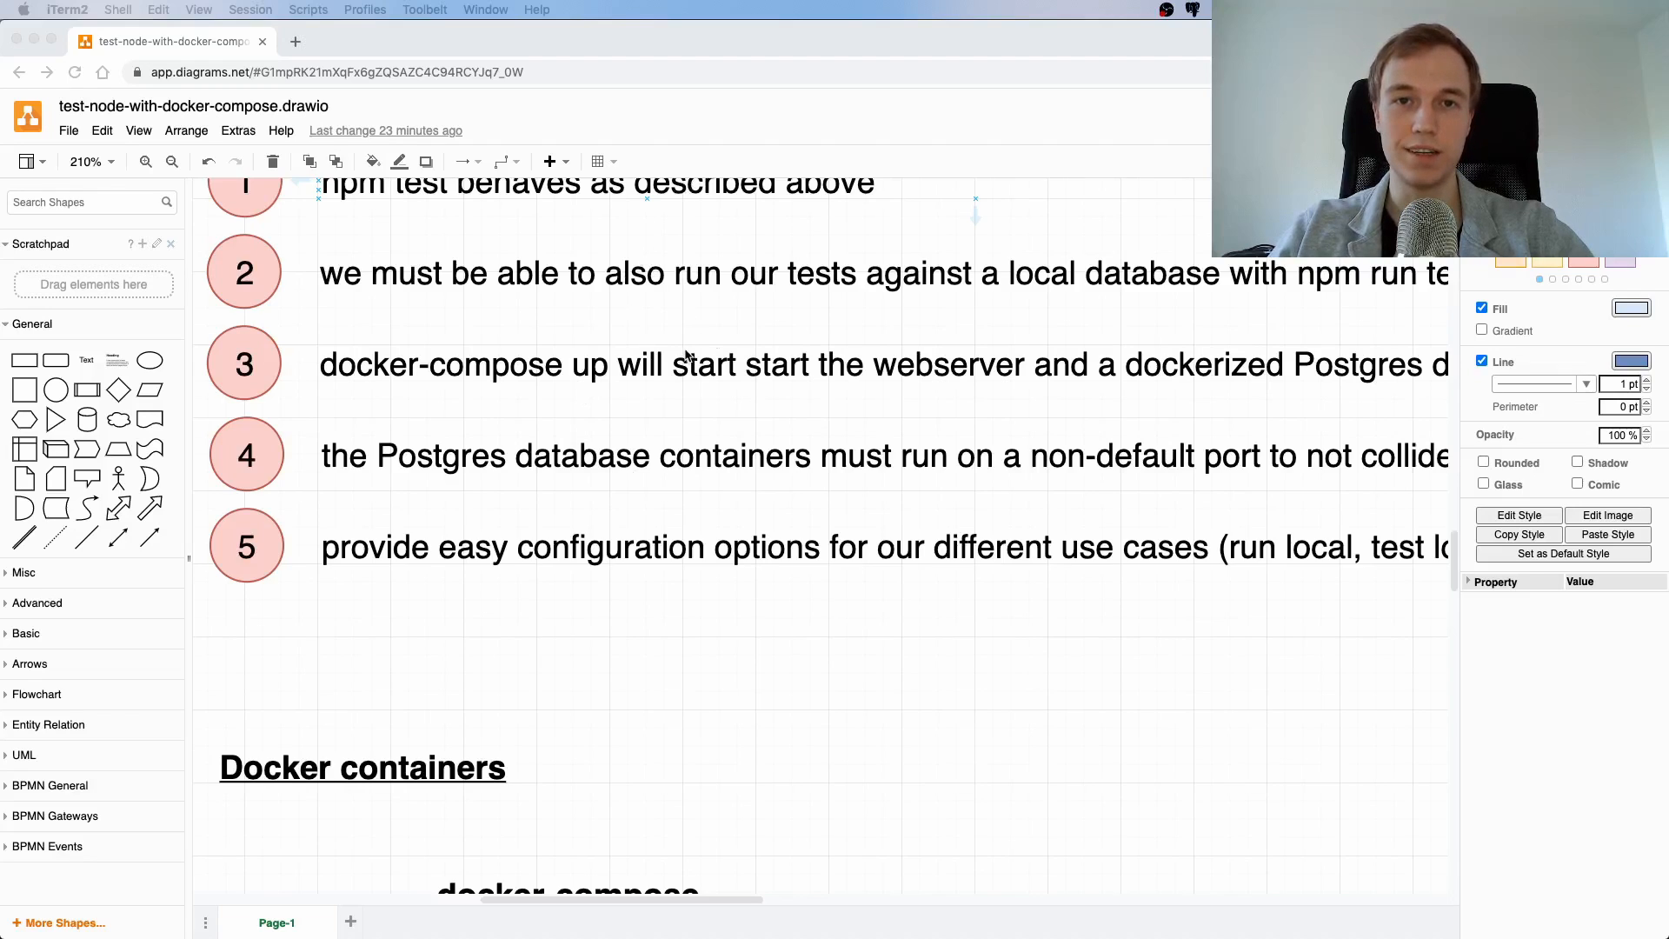